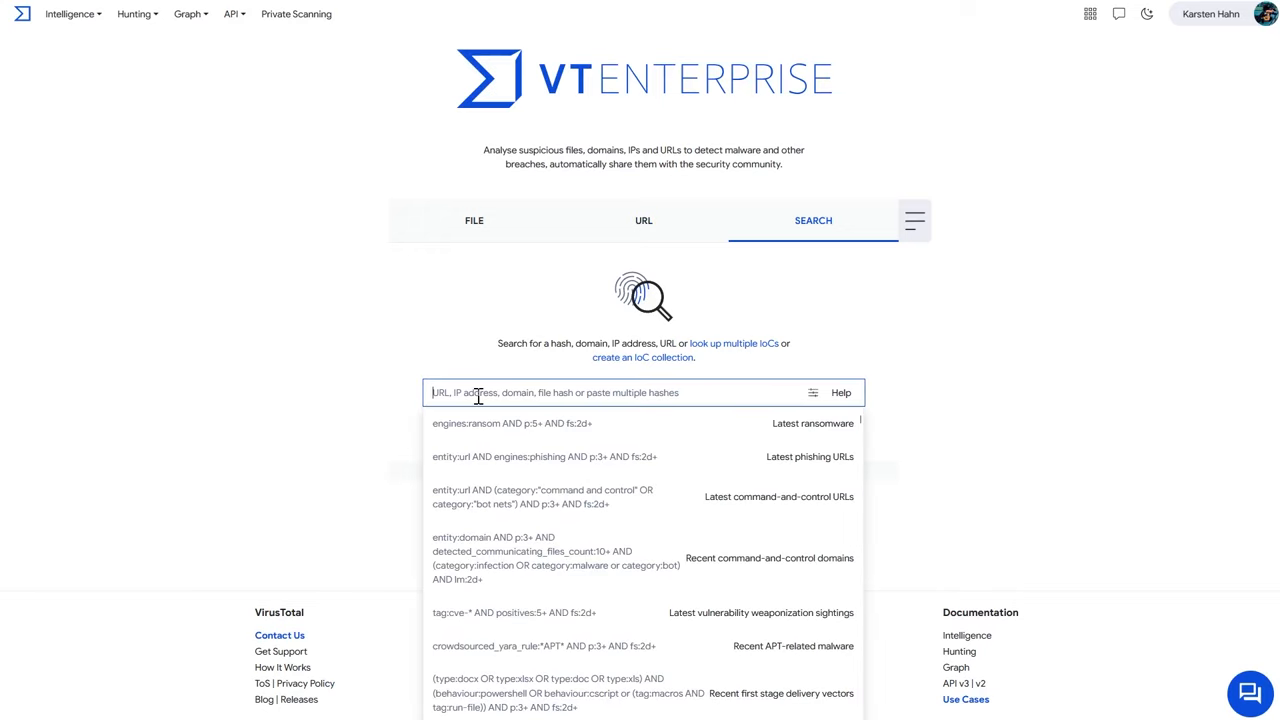
- Search for files with 2 to 15 detections, excluding APK-tagged samples (positives:2+ positives:15- and not tag:apk)
type("posti")
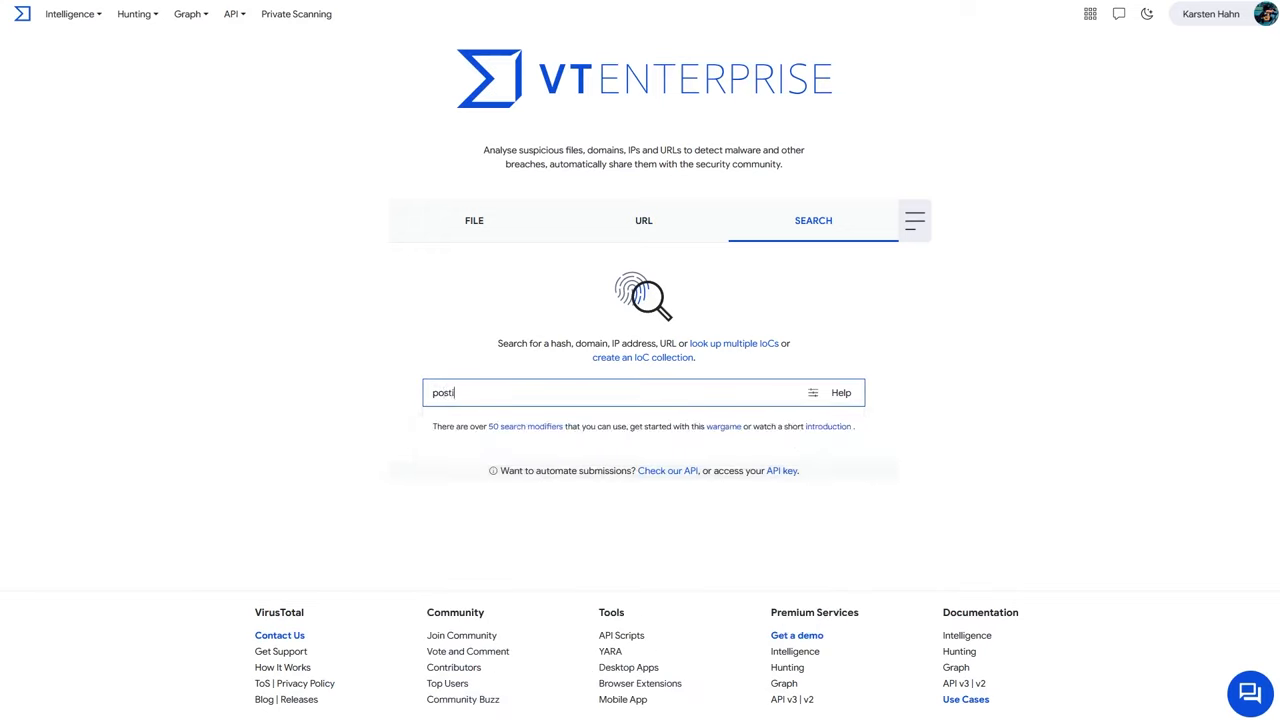
type("positives:29-")
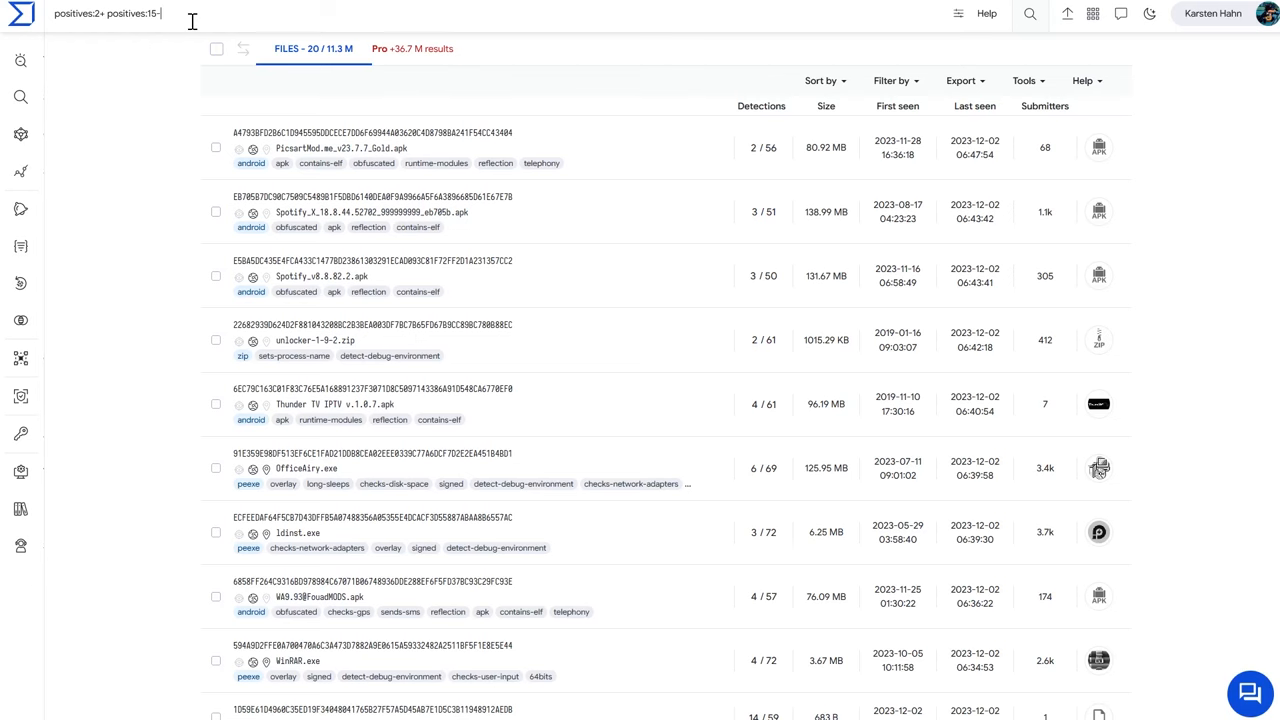
type("and not tags")
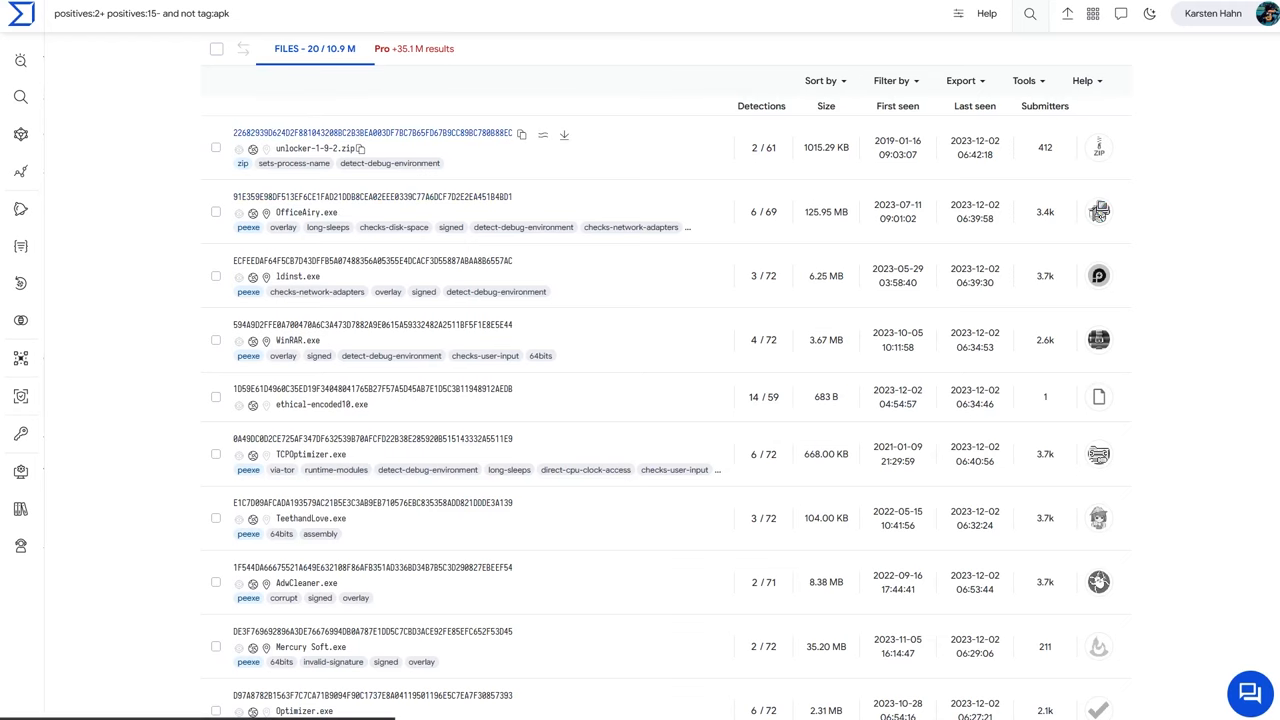
- Open the unlocker-1-9-2.zip report, with 2 of 61 vendors flagging virus.babylon/webtoolbar
left_click(300, 148)
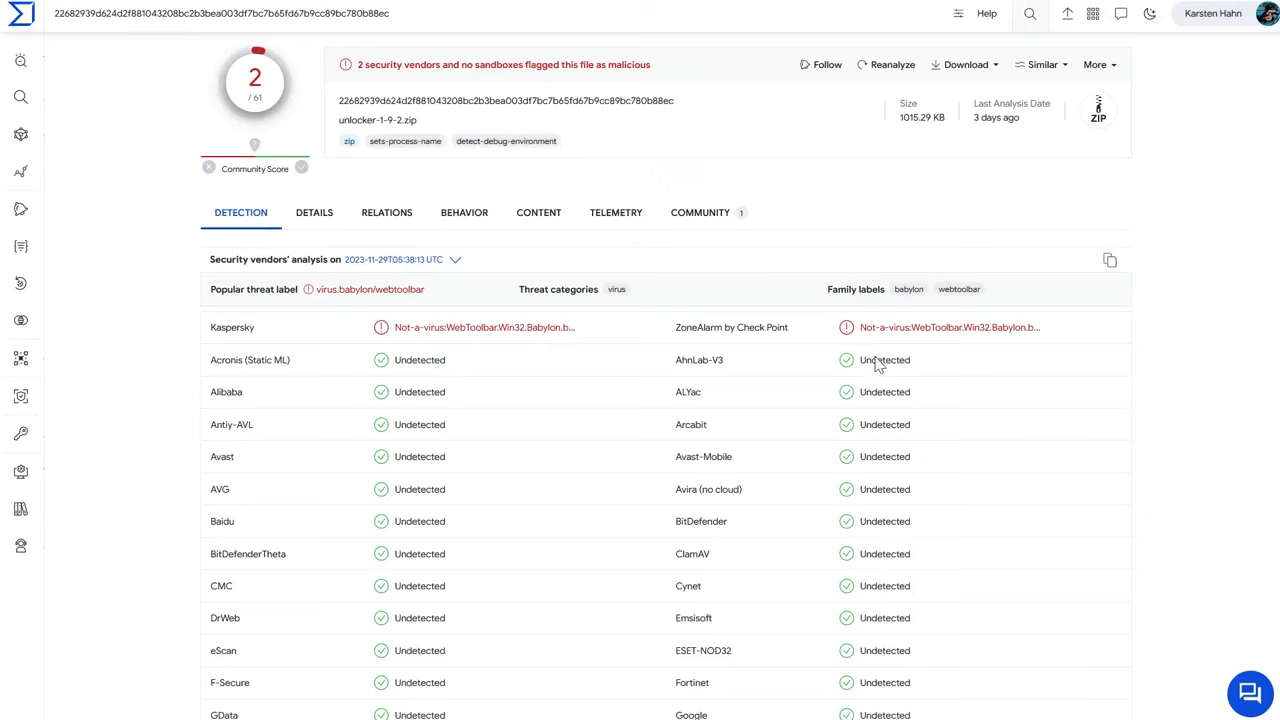
mouse_move(962, 423)
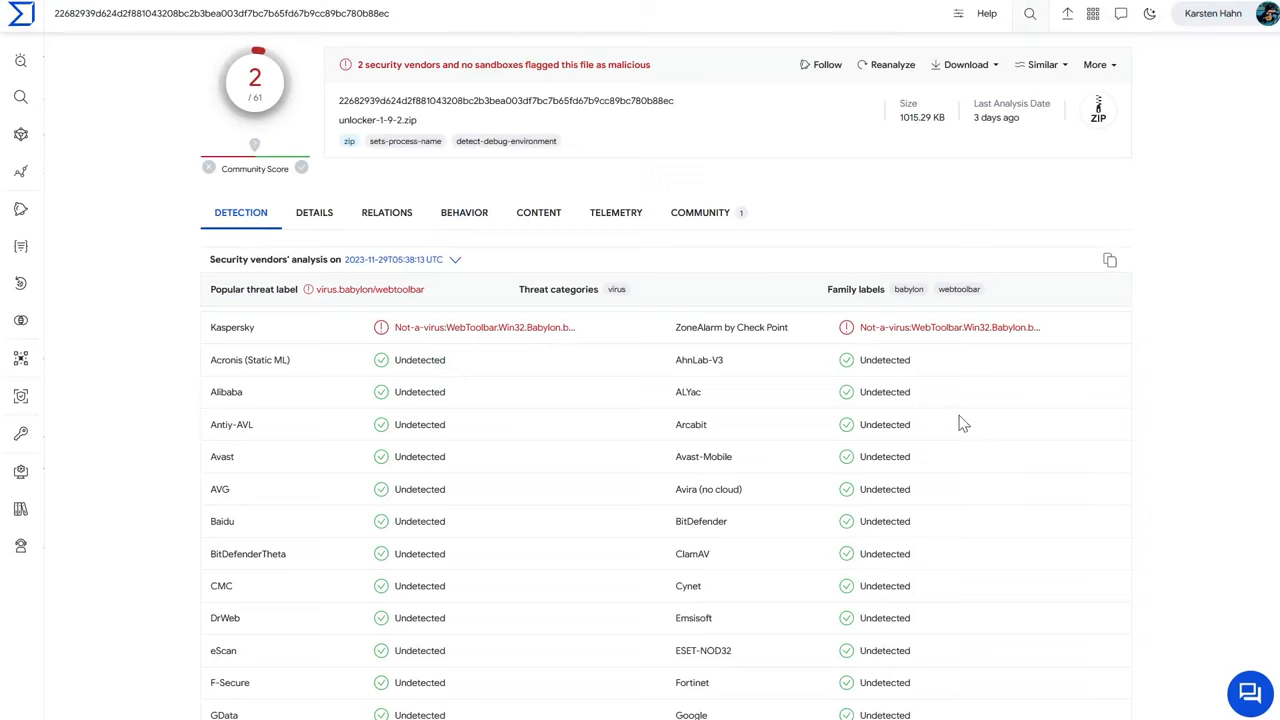
mouse_move(232, 338)
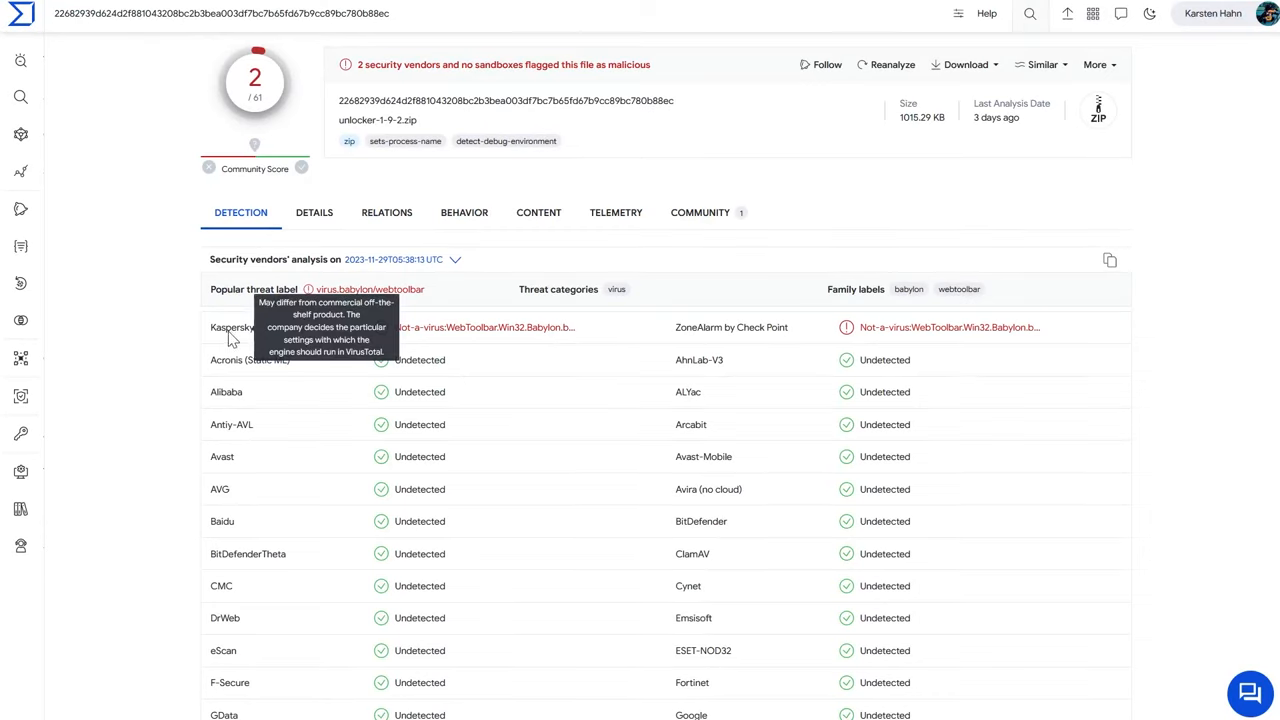
mouse_move(481, 341)
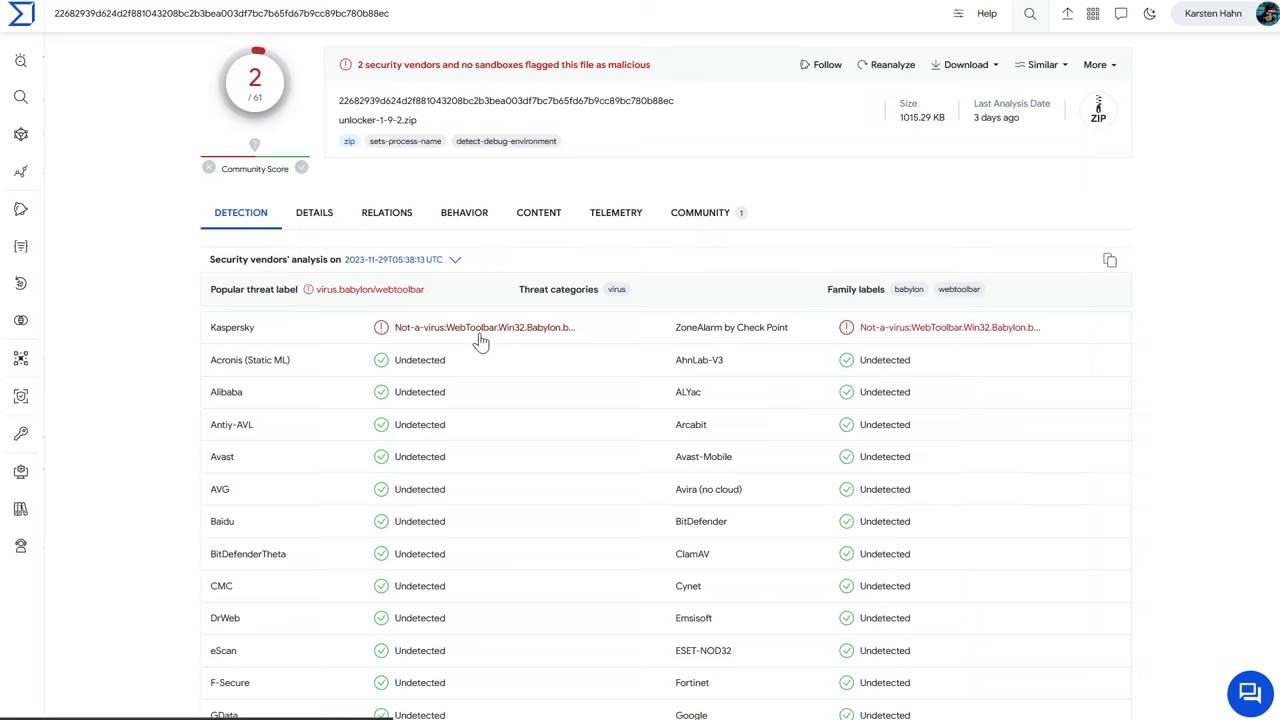
mouse_move(540, 342)
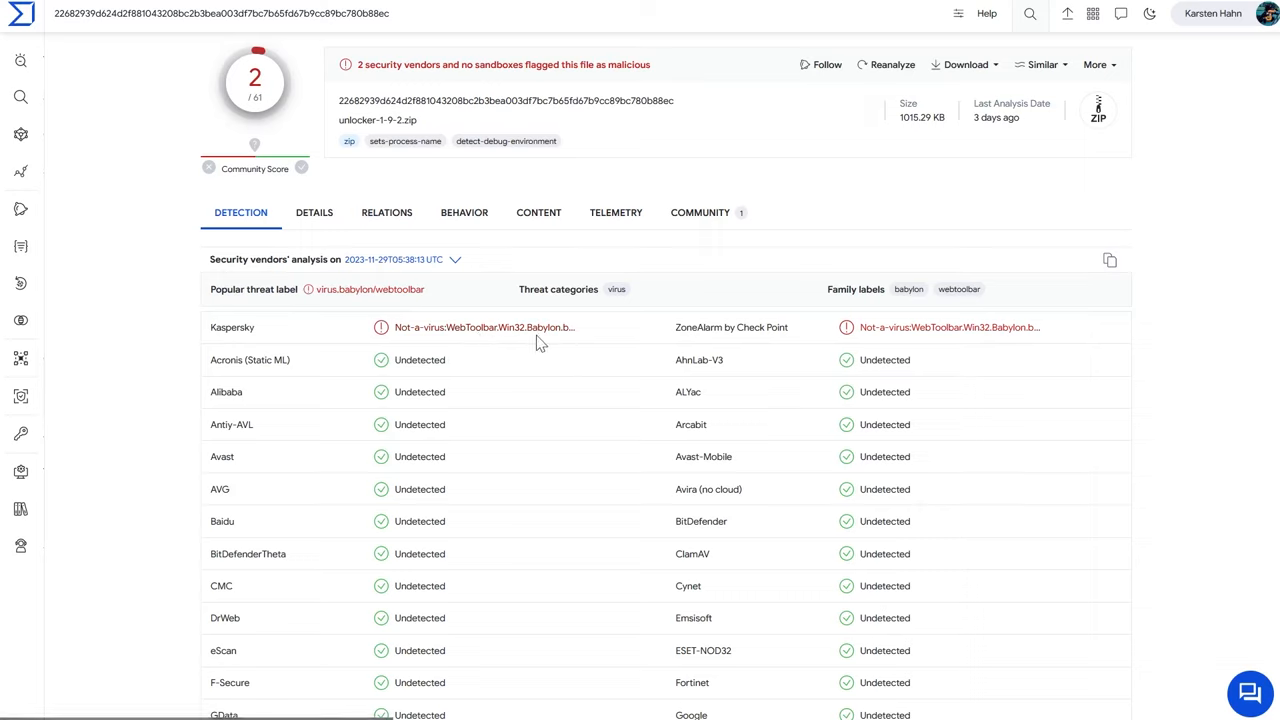
mouse_move(551, 338)
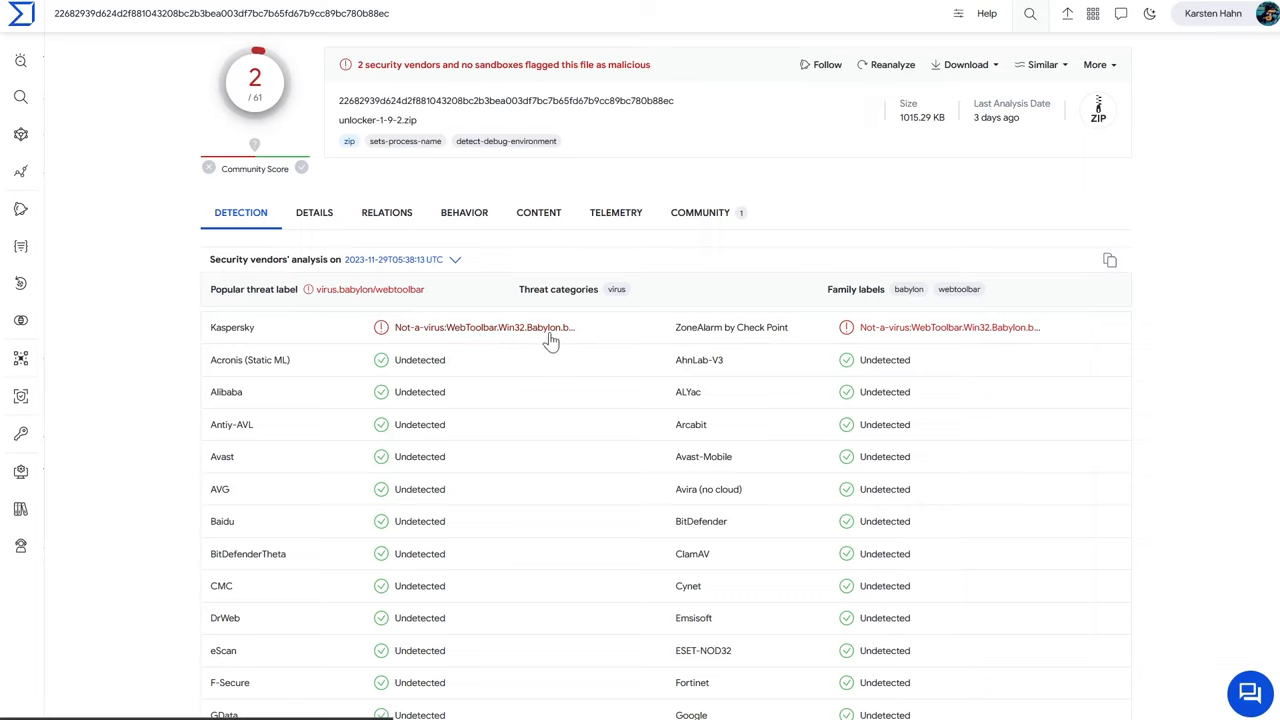
mouse_move(465, 338)
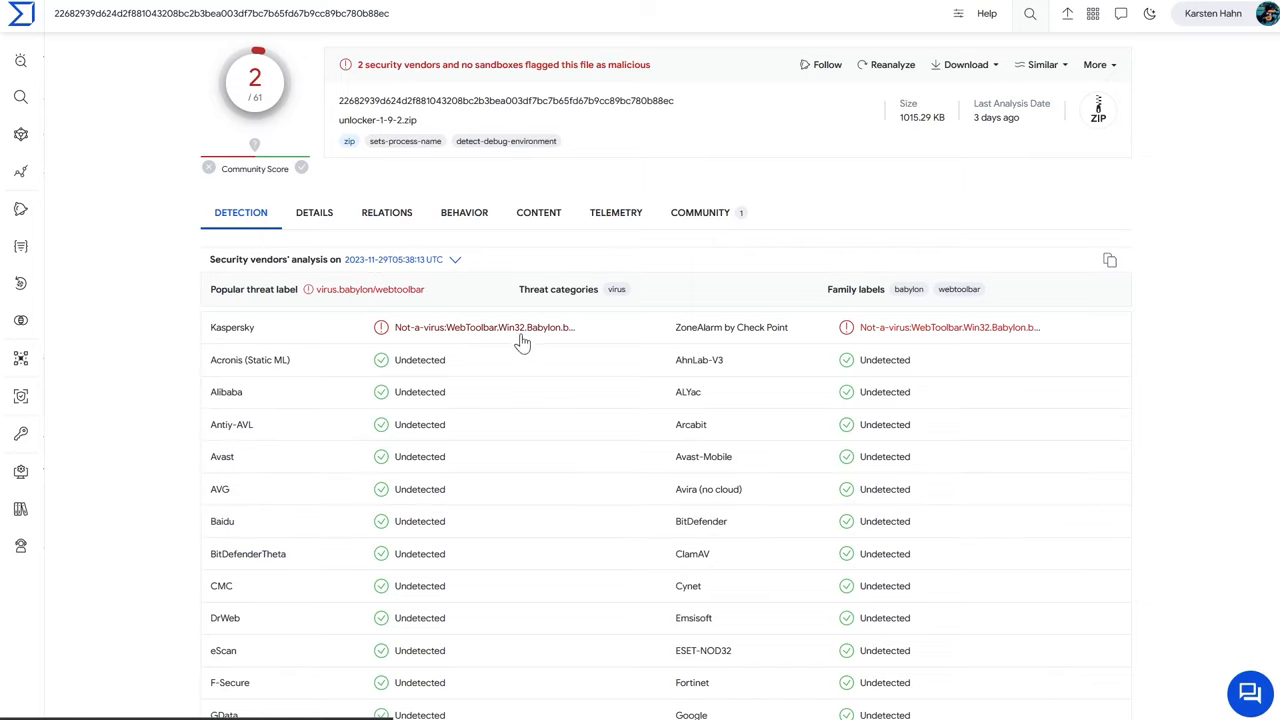
mouse_move(516, 335)
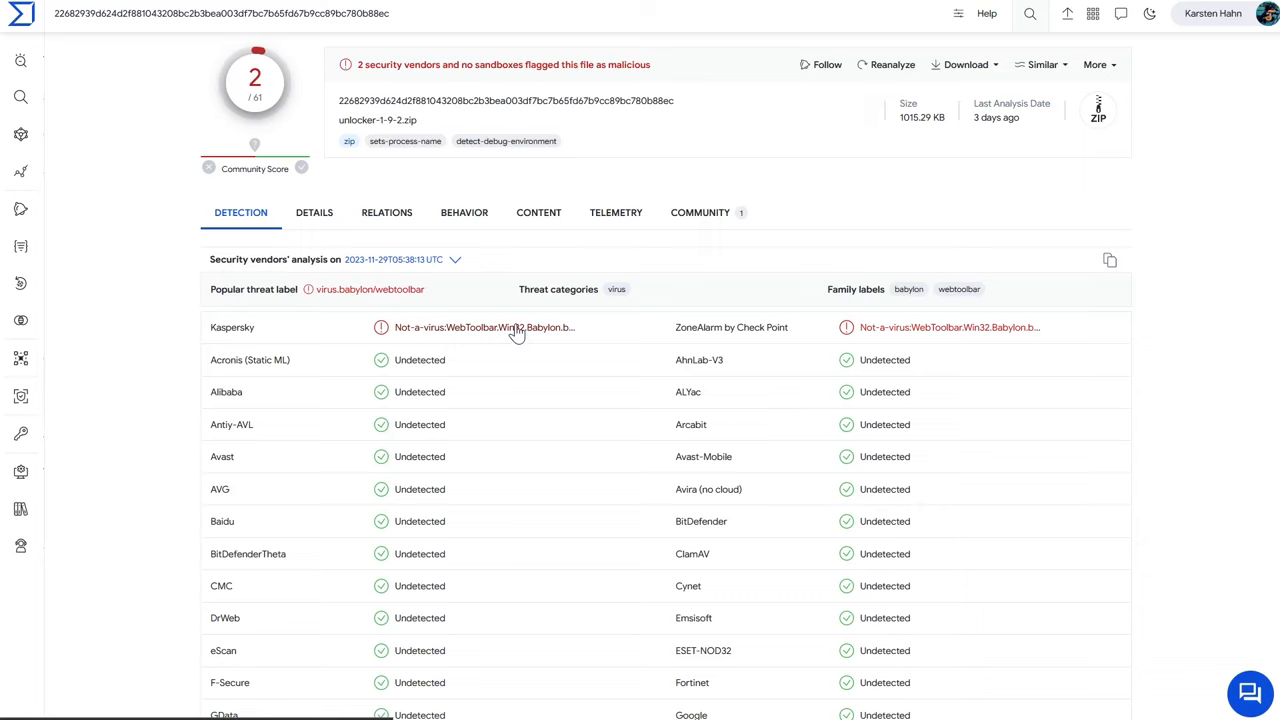
mouse_move(990, 327)
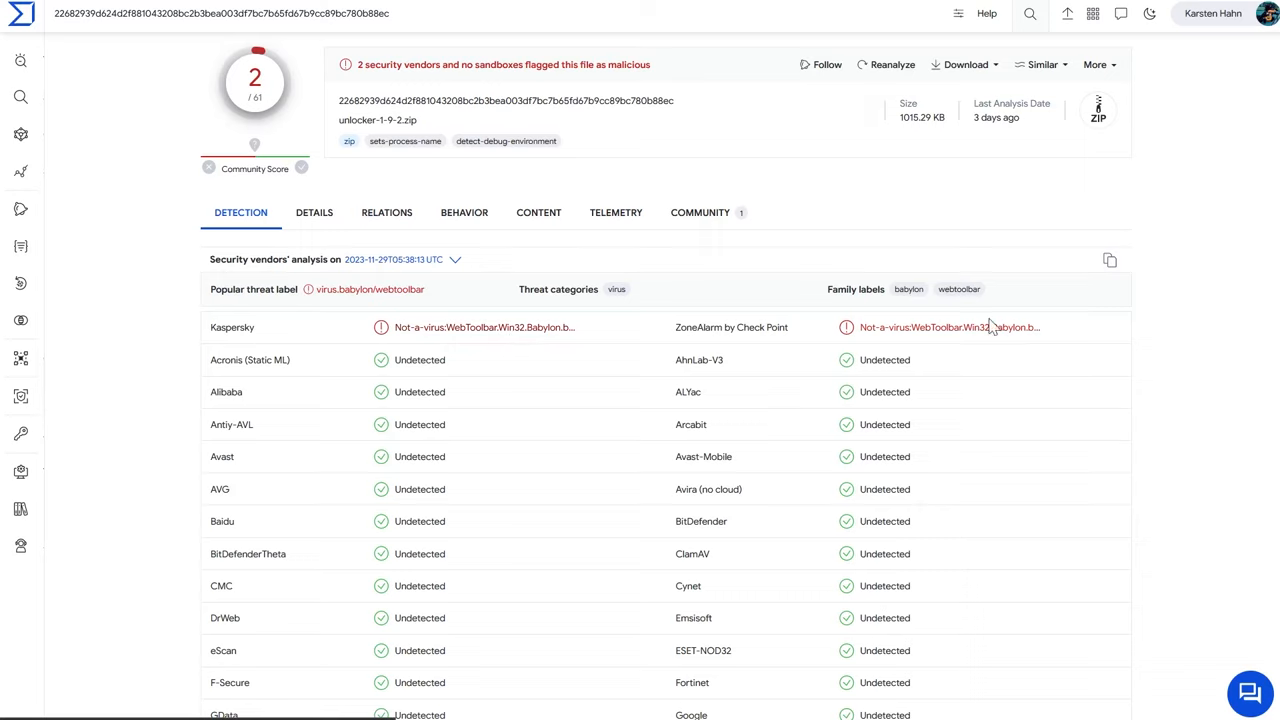
mouse_move(528, 338)
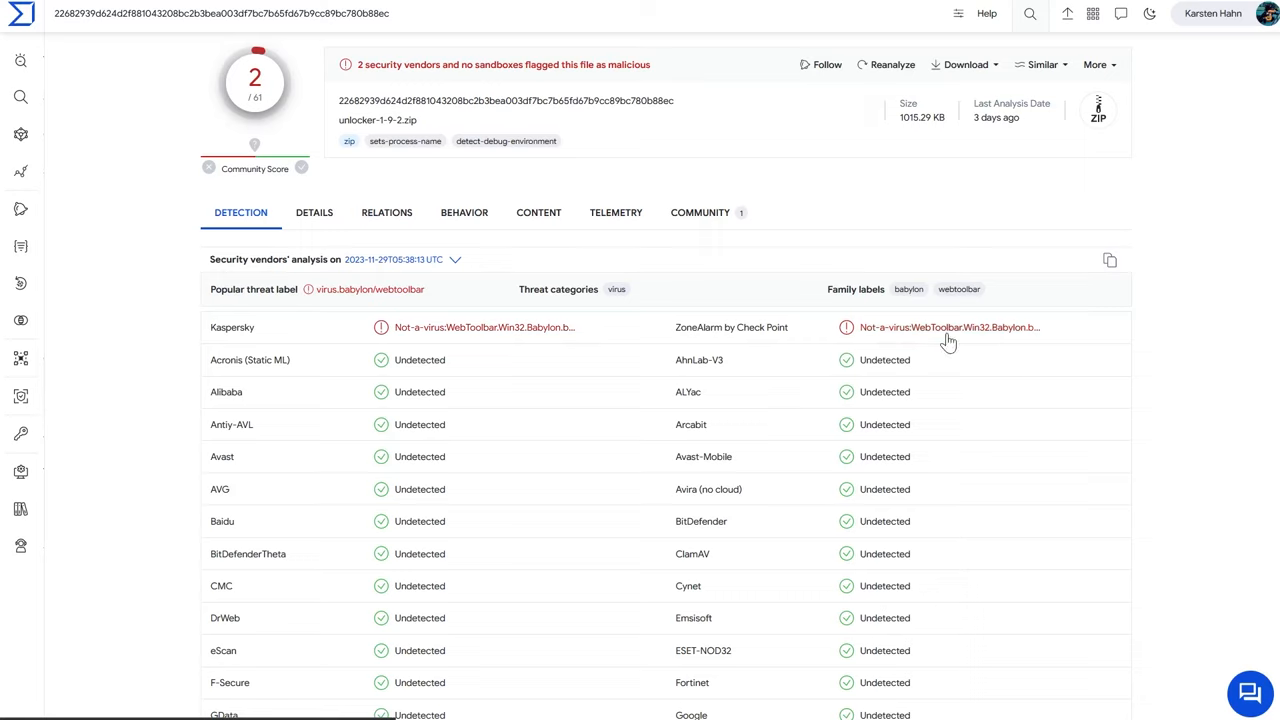
mouse_move(710, 342)
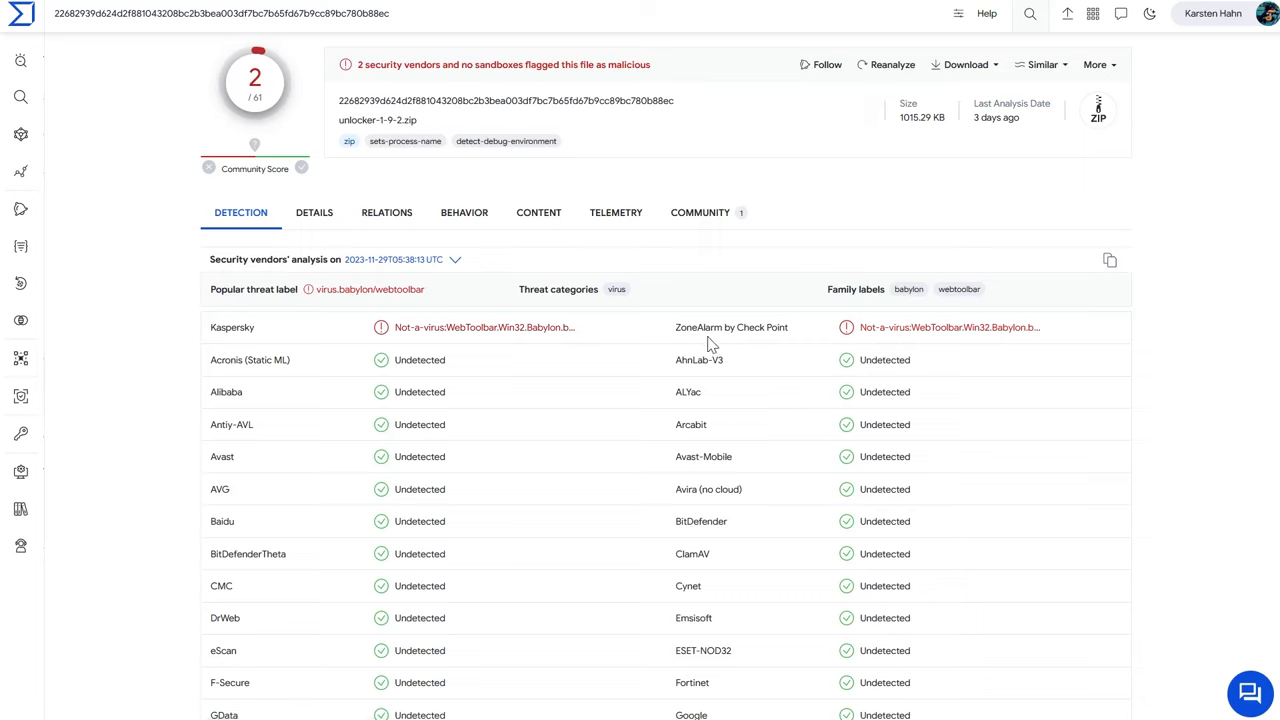
mouse_move(232, 338)
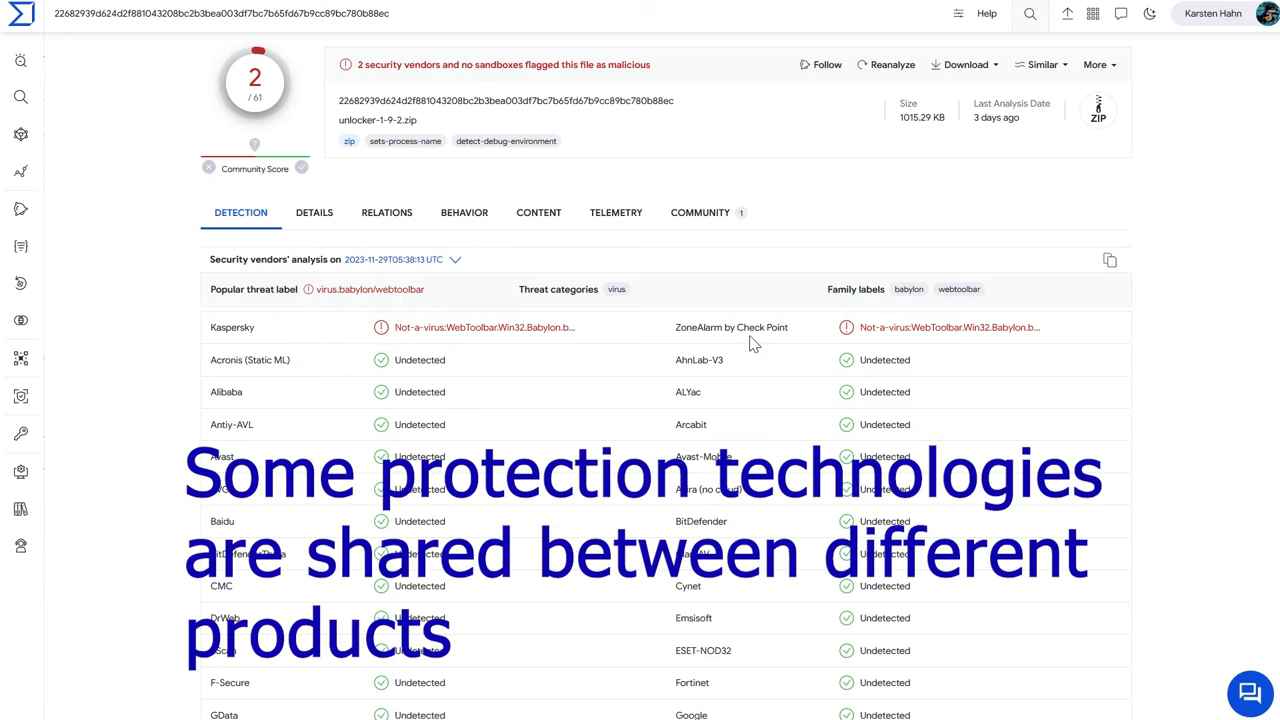
mouse_move(707, 338)
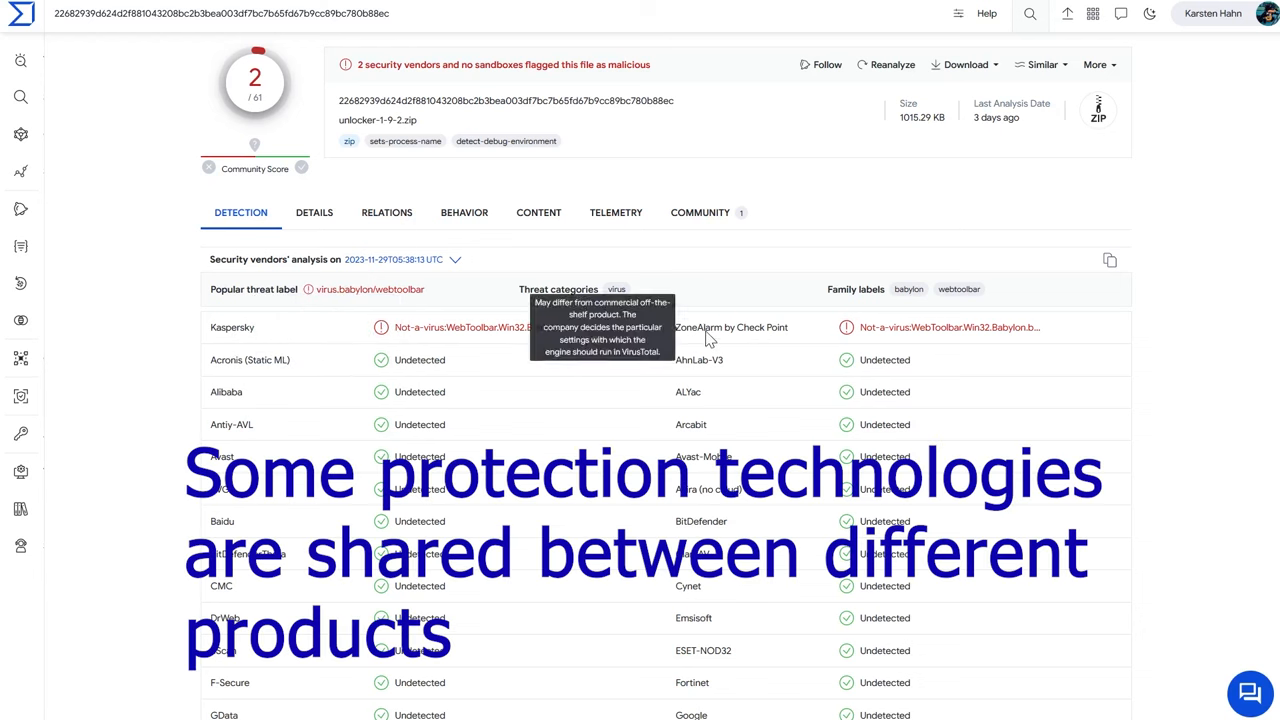
mouse_move(192, 348)
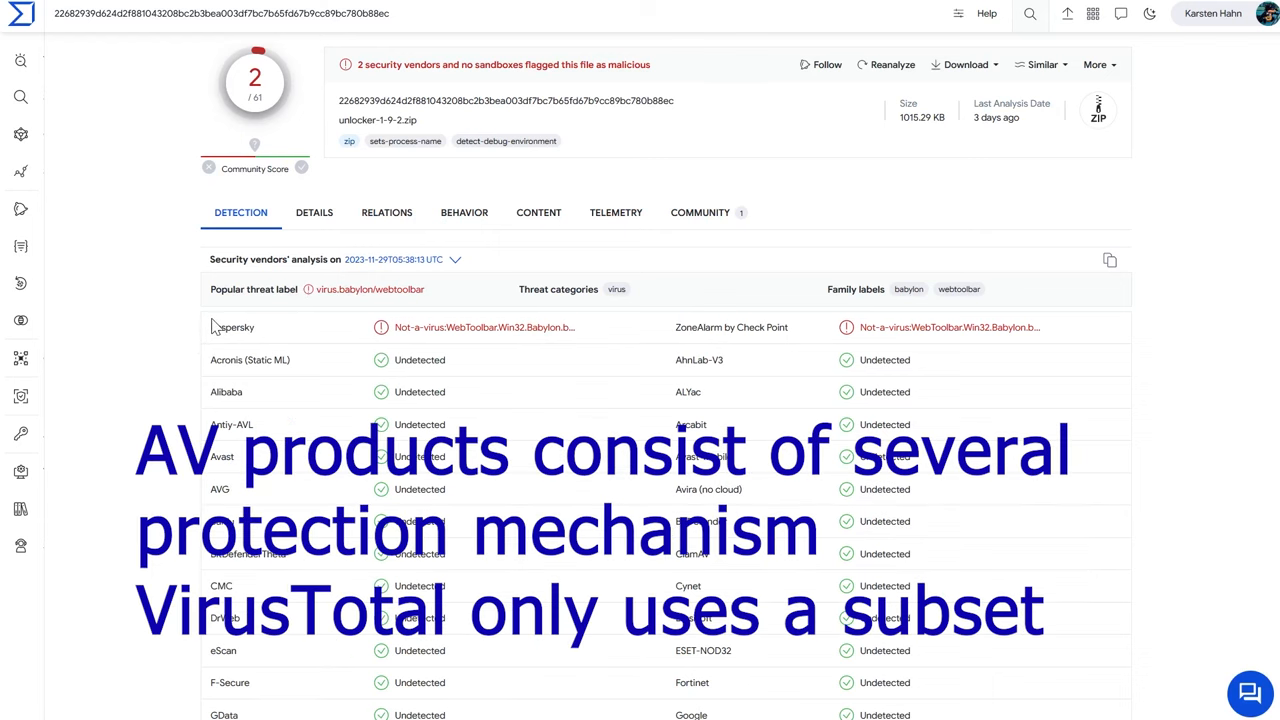
mouse_move(400, 330)
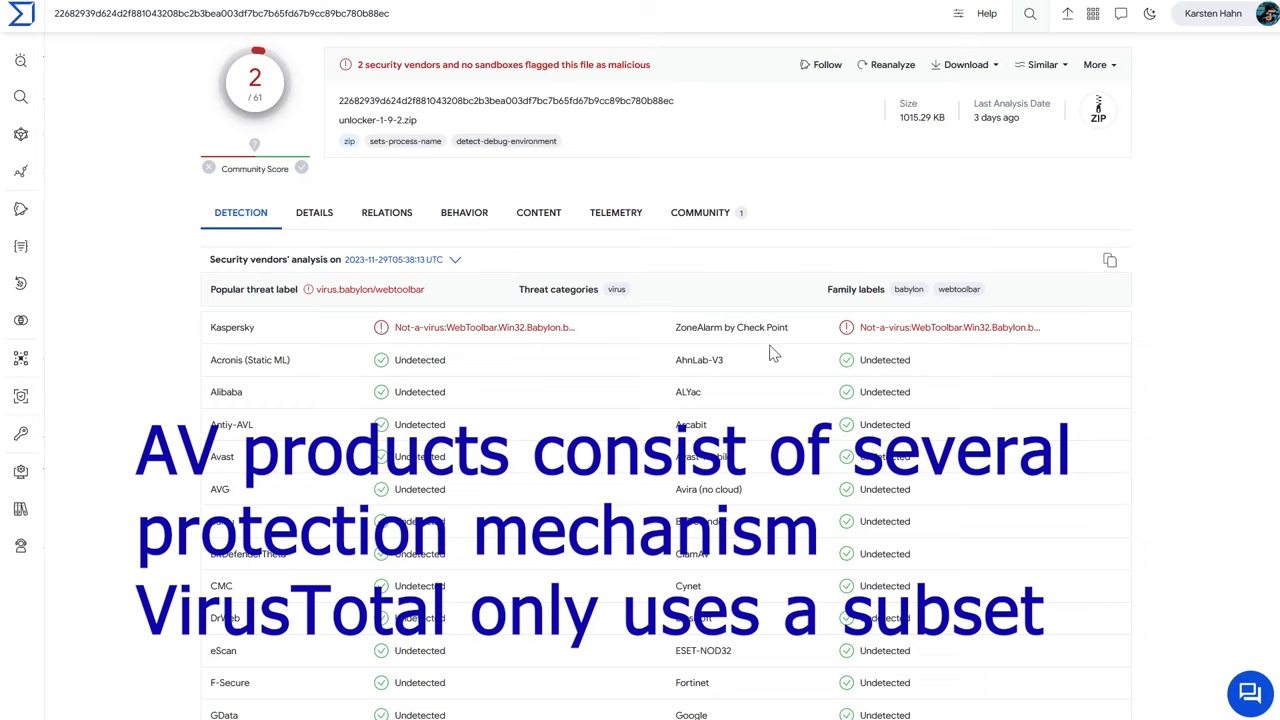
mouse_move(375, 333)
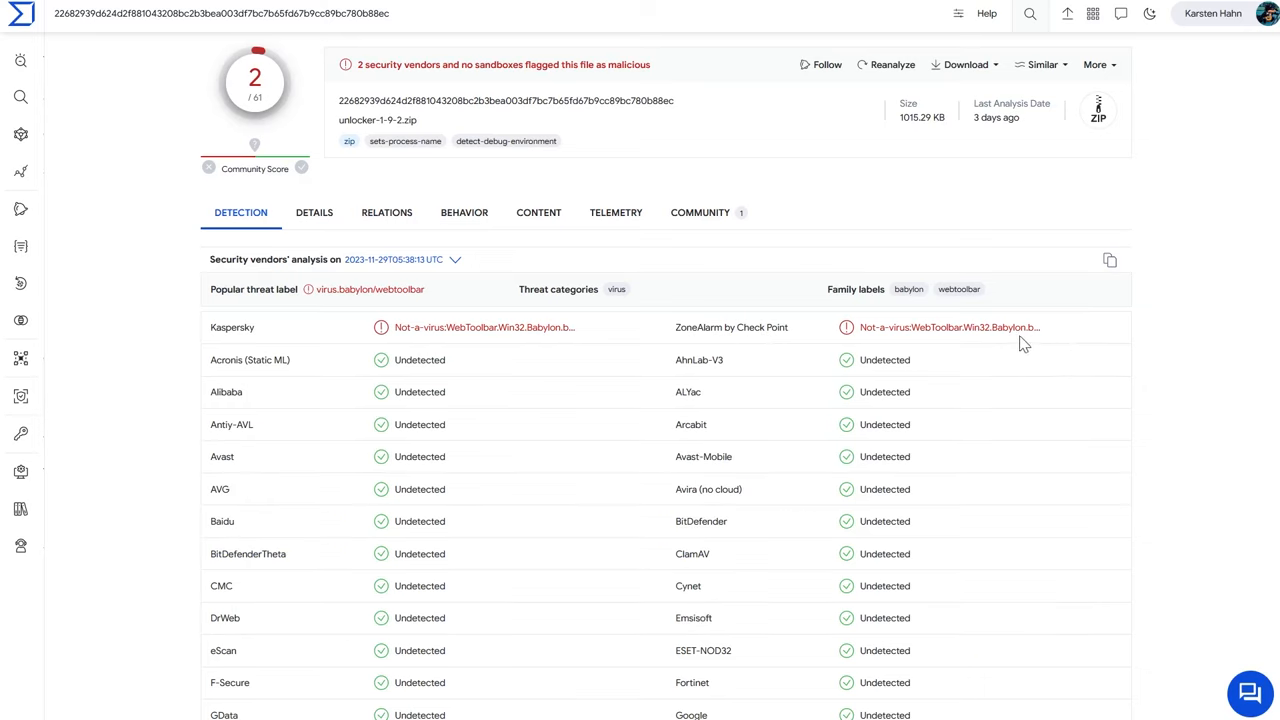
mouse_move(413, 358)
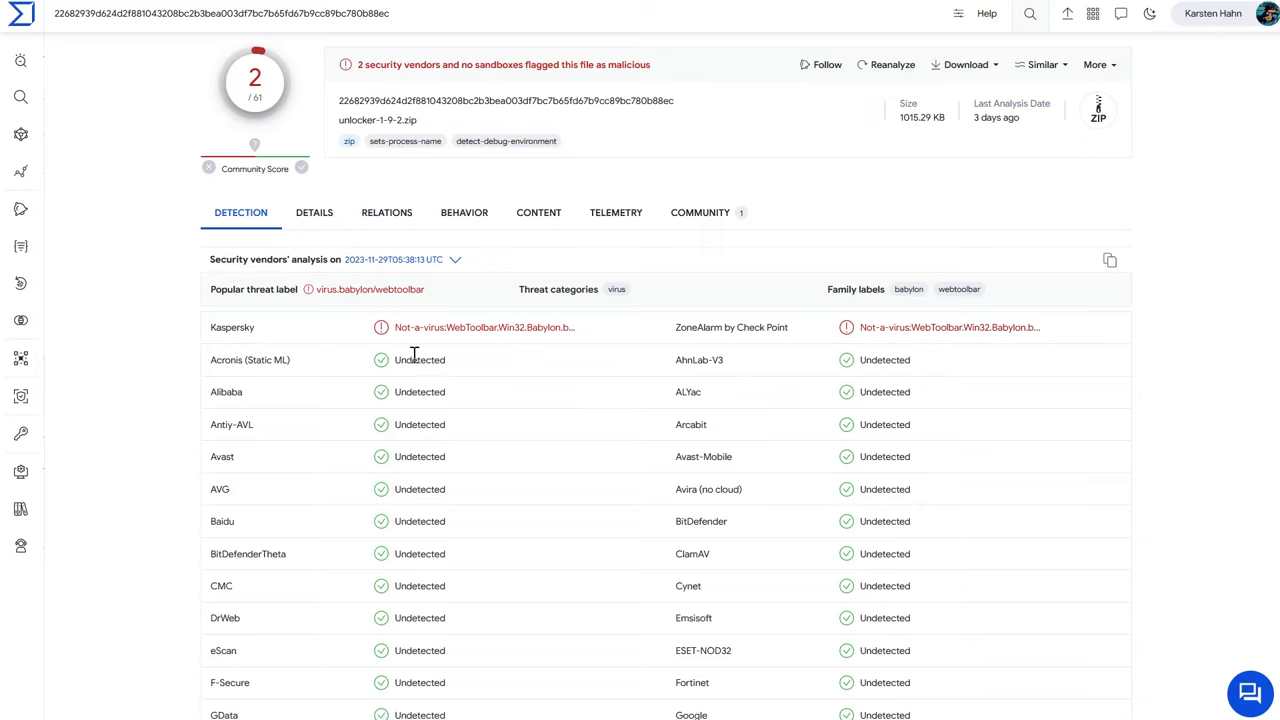
mouse_move(228, 392)
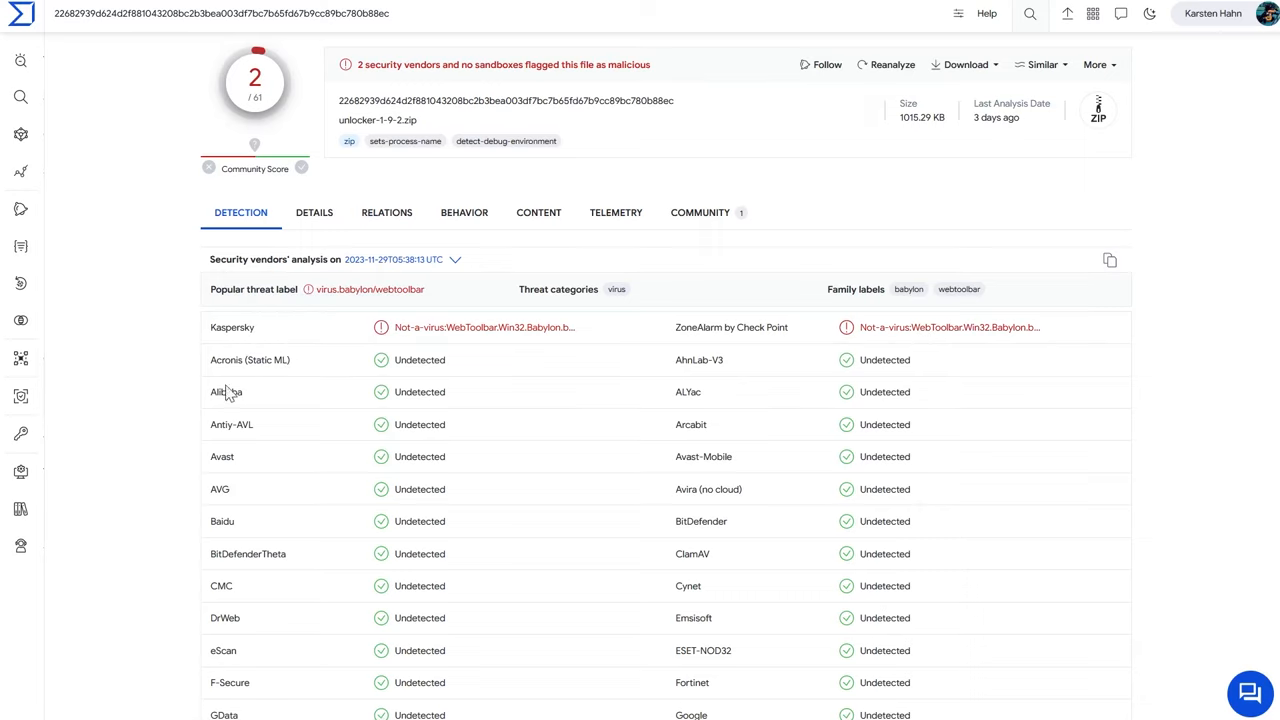
- Review unlocker-1-9-2.zip's hashes, submission history and full list of submitted names
left_click(314, 212)
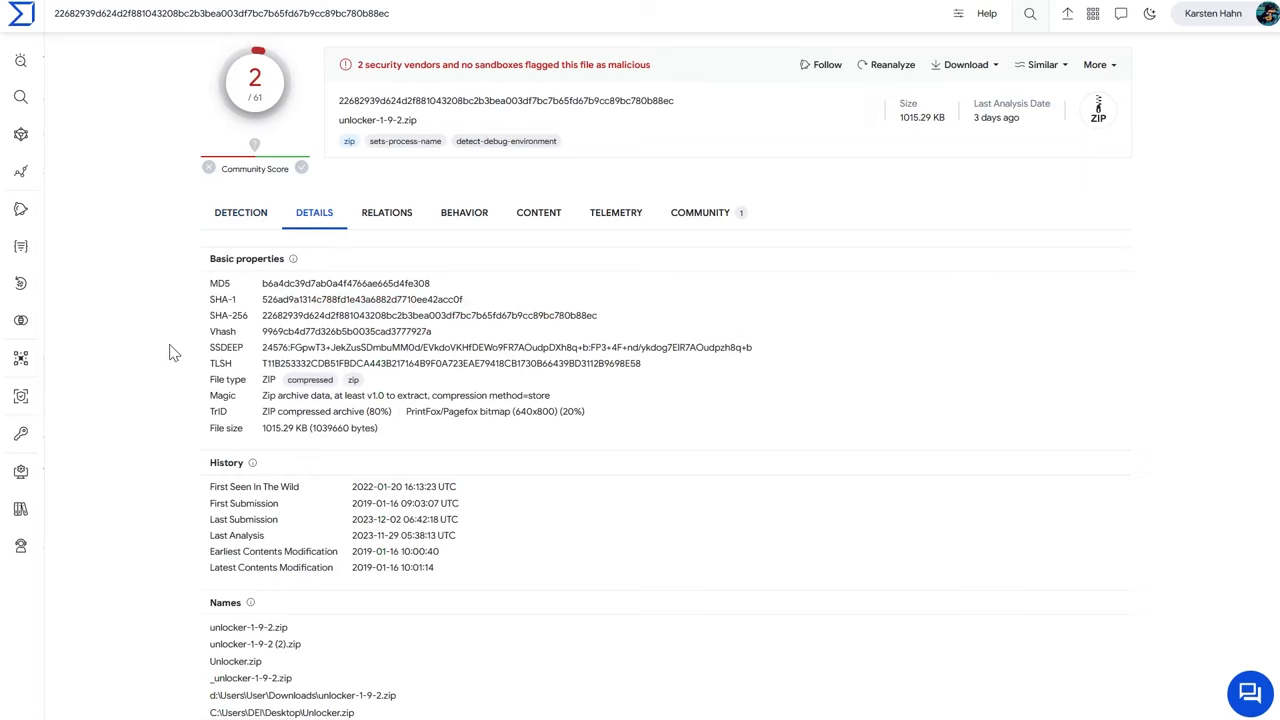
mouse_move(168, 381)
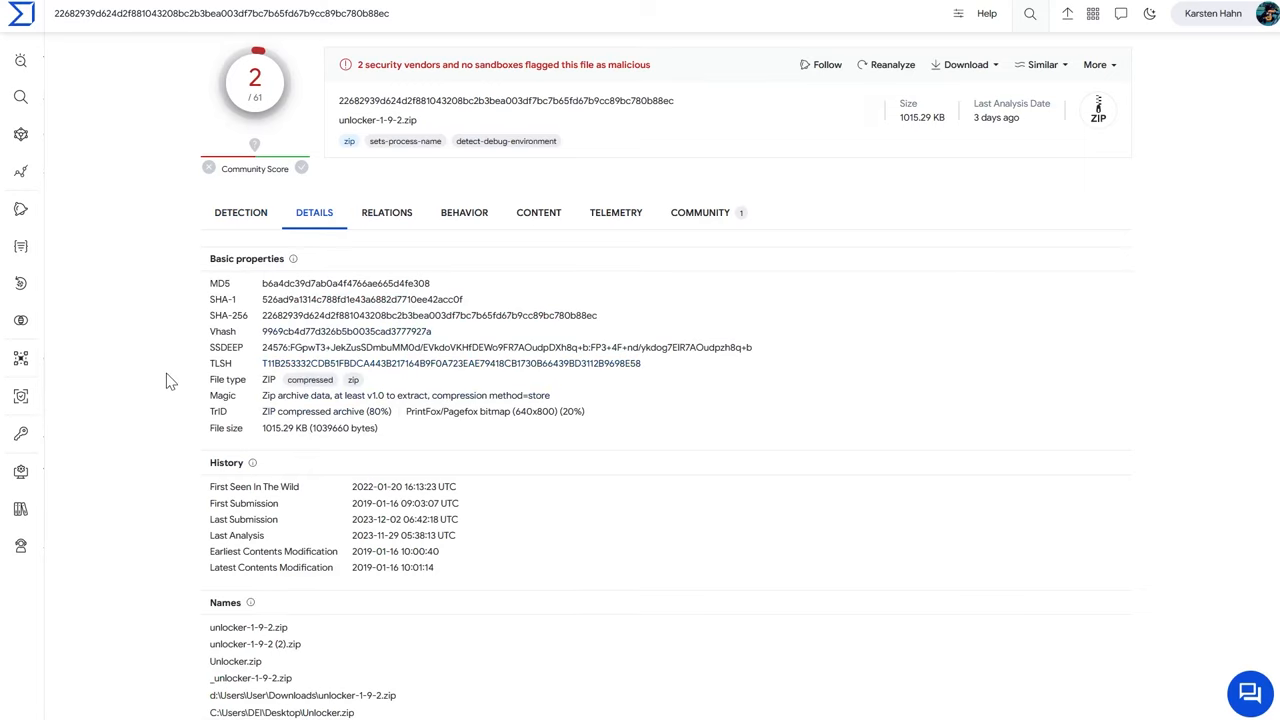
scroll("down", 3)
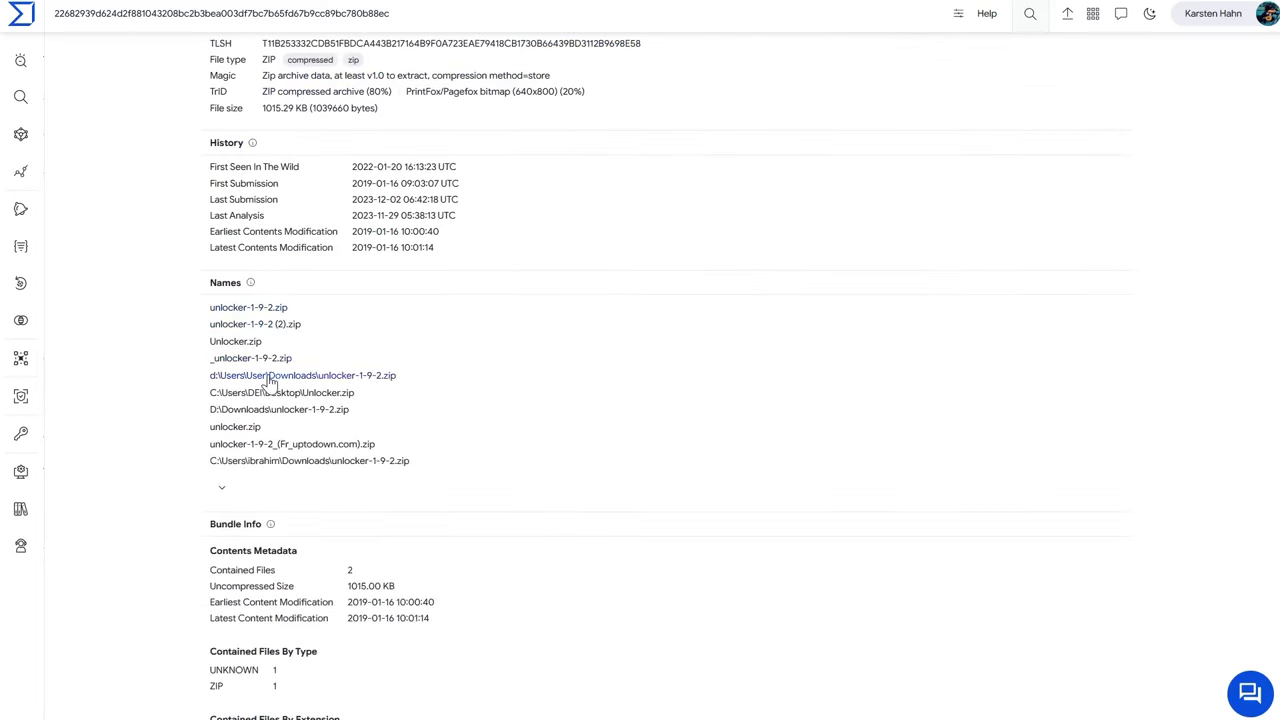
left_click(222, 488)
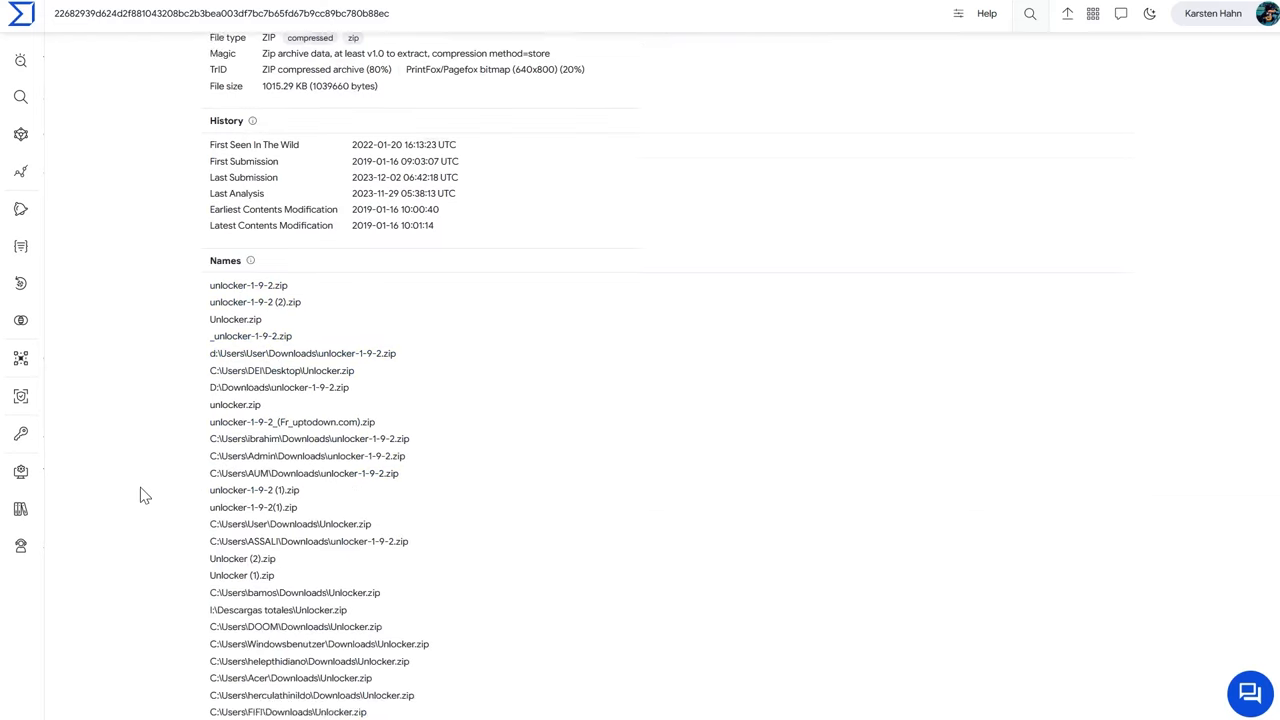
scroll("down", 3)
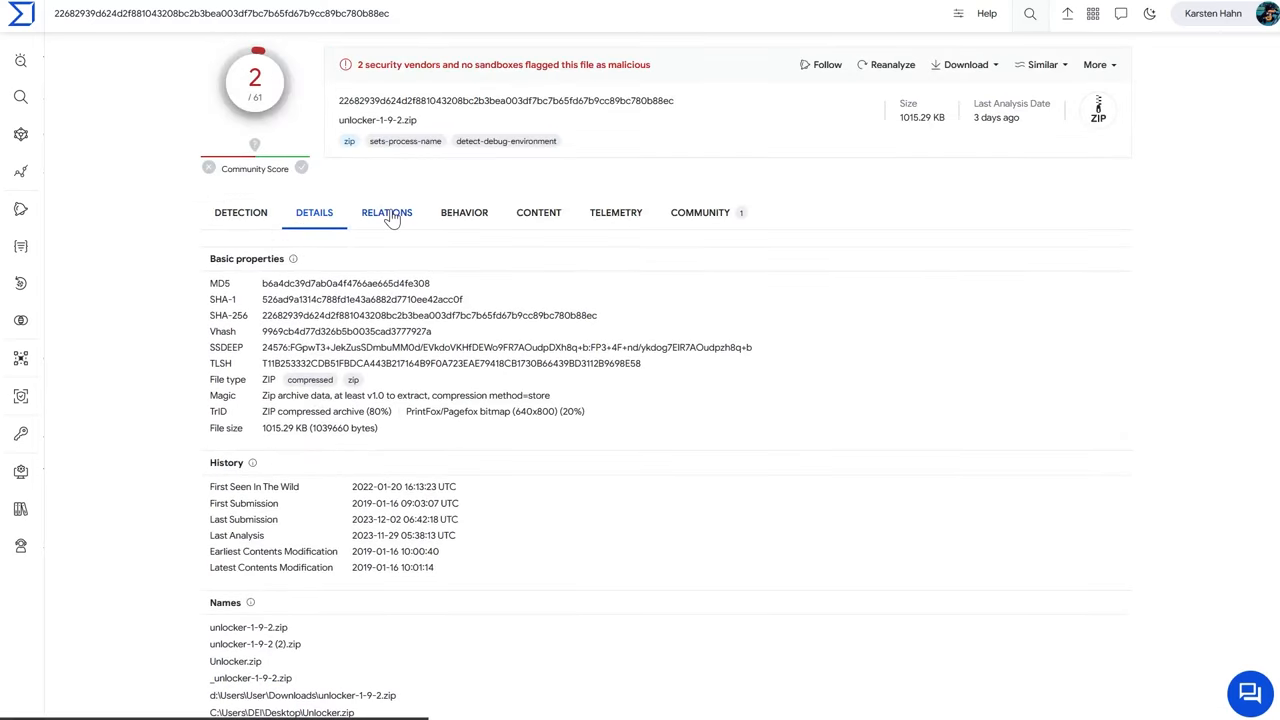
- Scroll the zip's relations through its 14 in-the-wild malavida URLs and domains
left_click(386, 212)
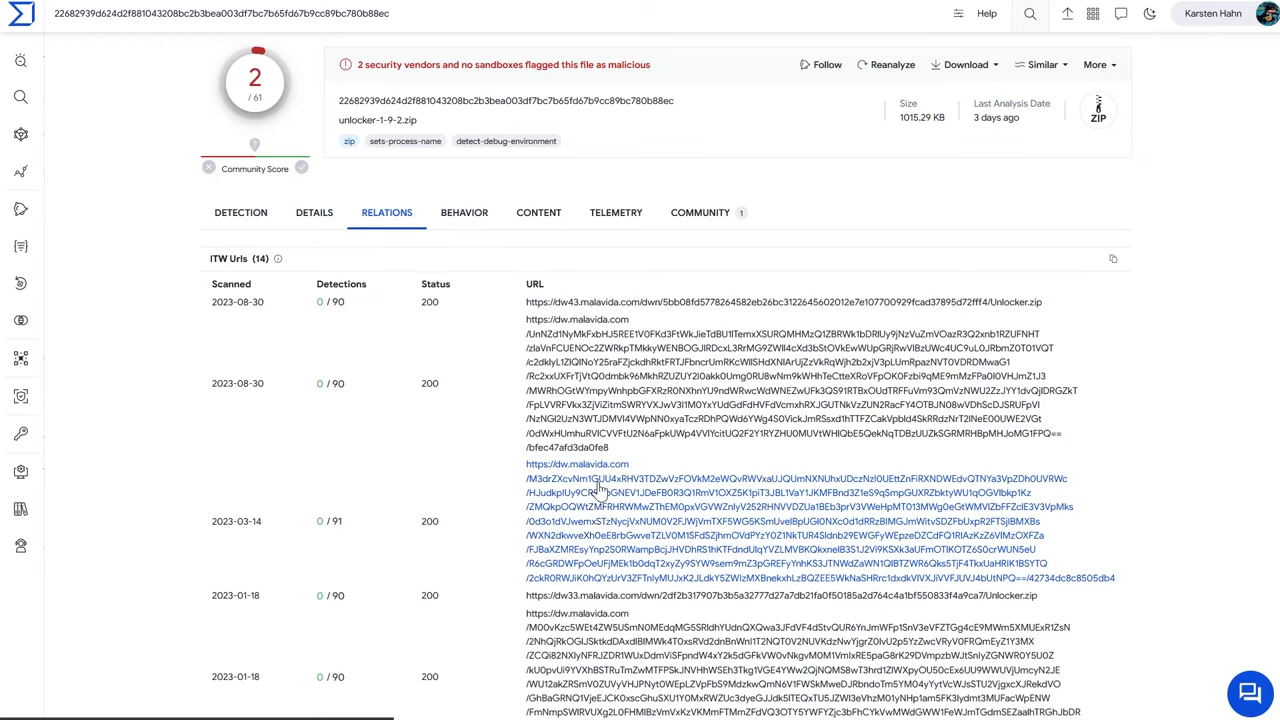
scroll("down", 3)
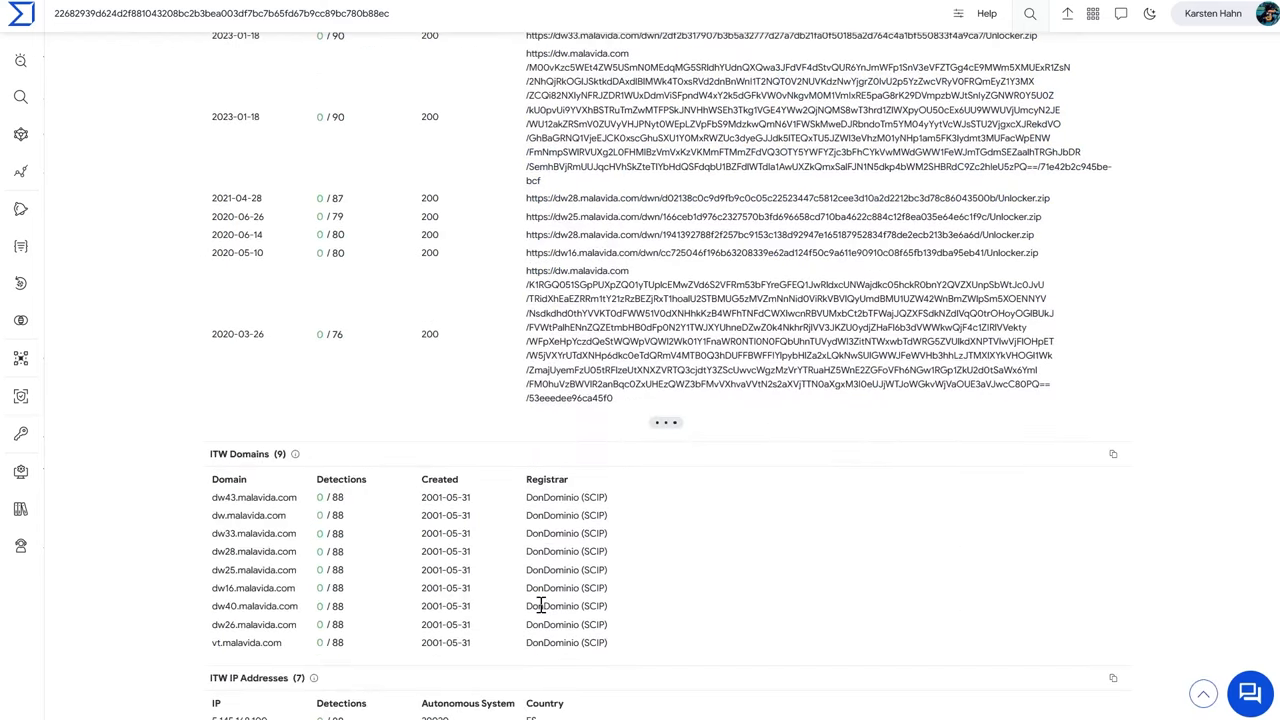
scroll("down", 3)
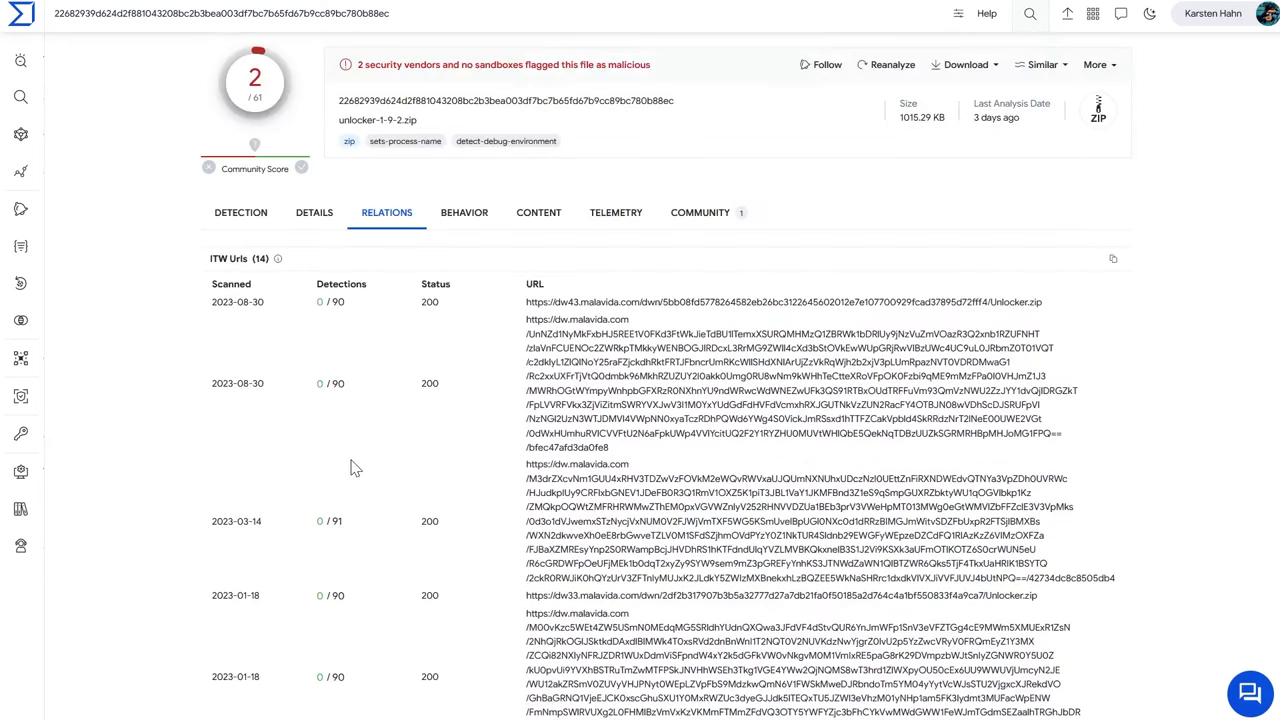
mouse_move(1020, 302)
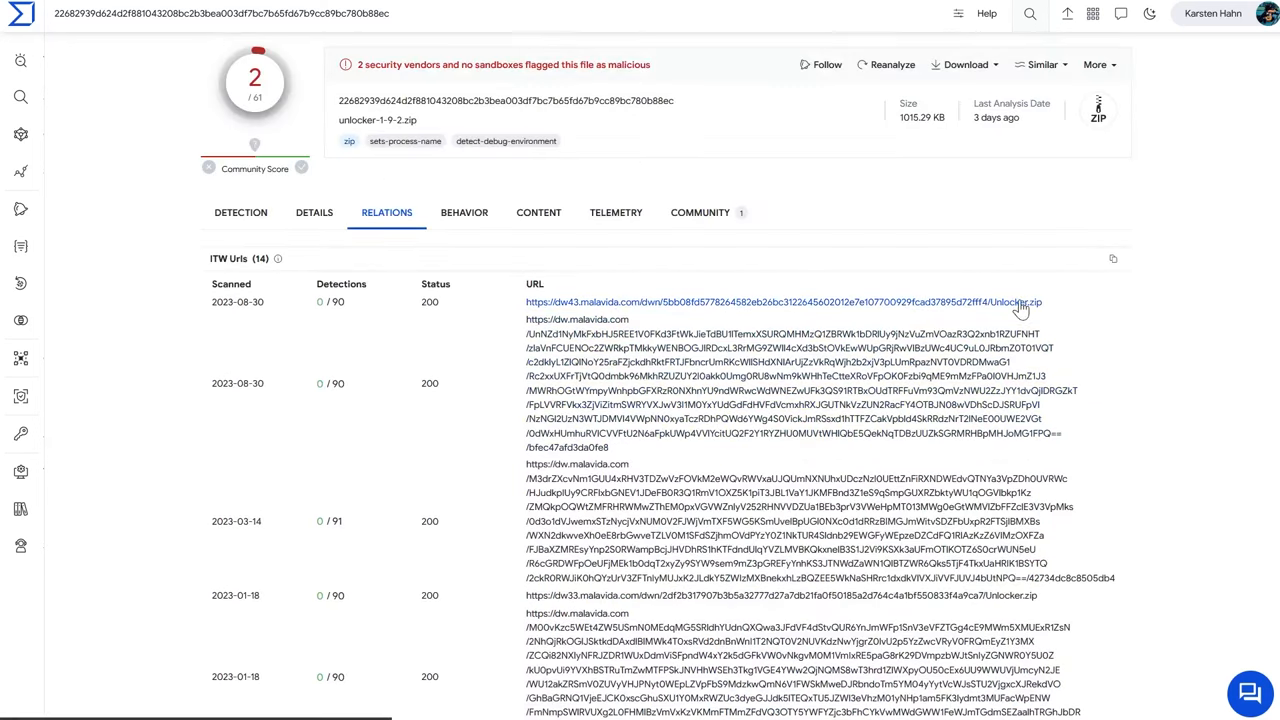
scroll("down", 3)
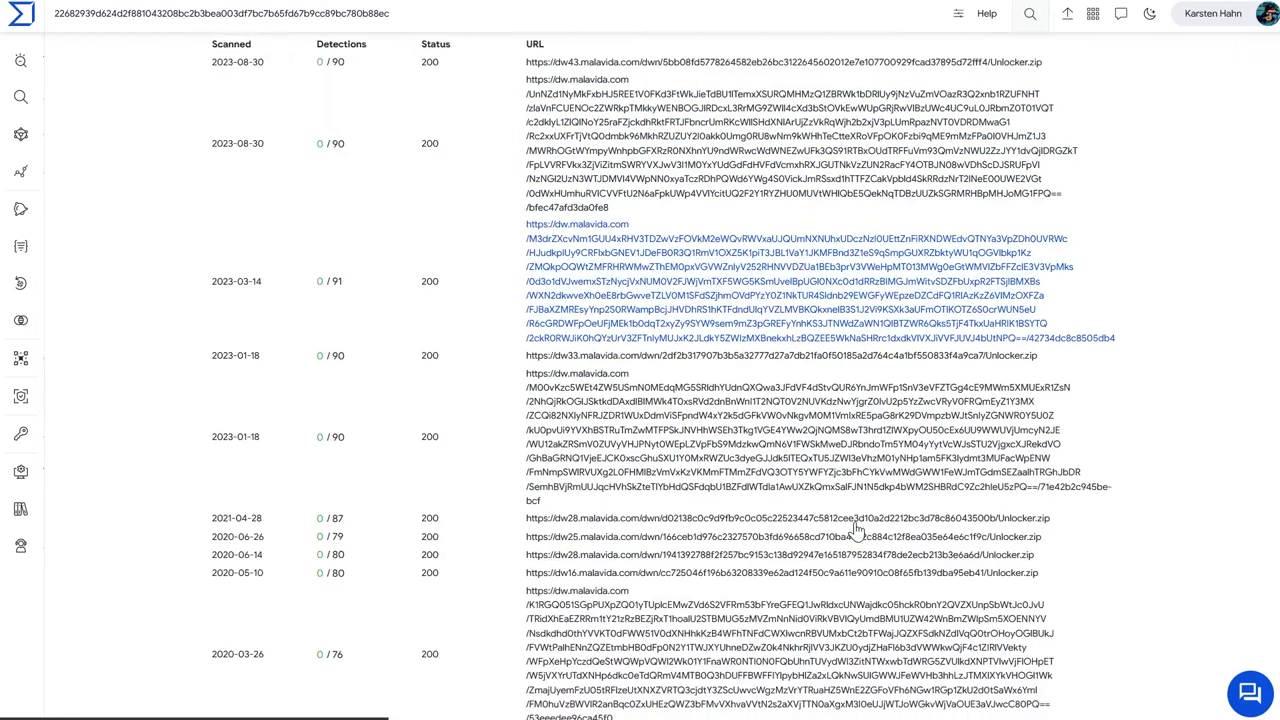
scroll("down", 3)
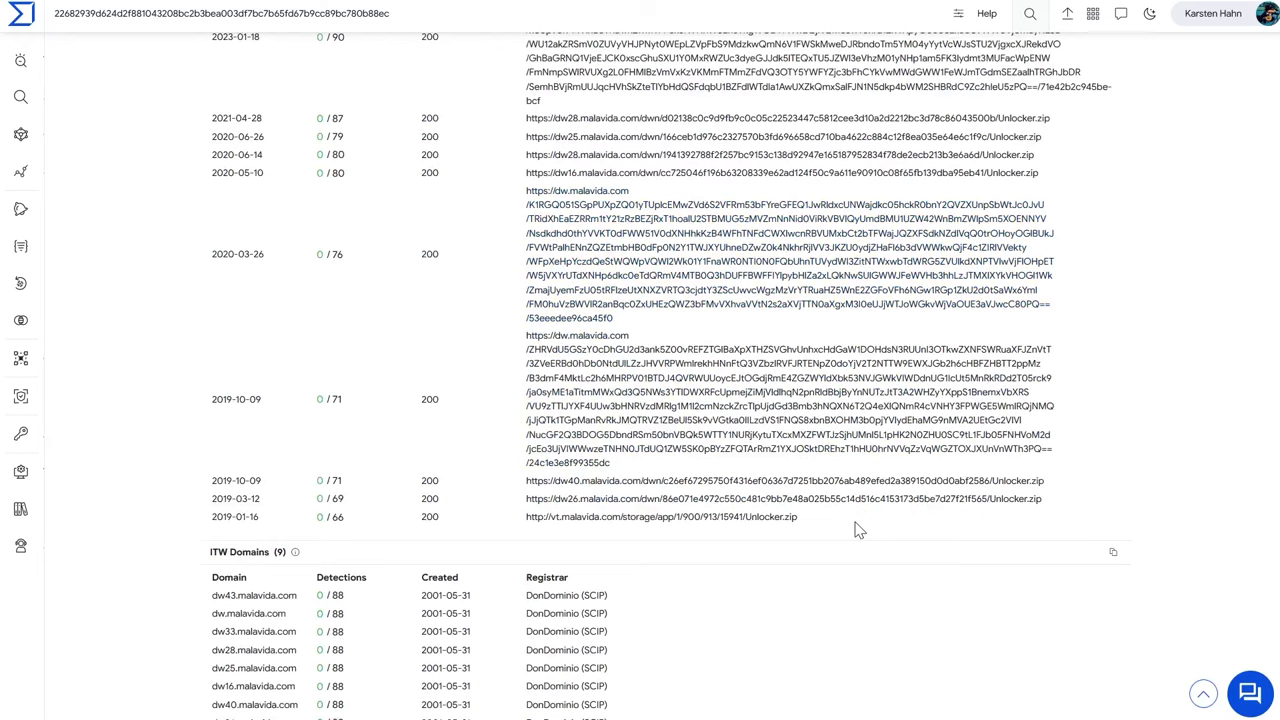
scroll("down", 3)
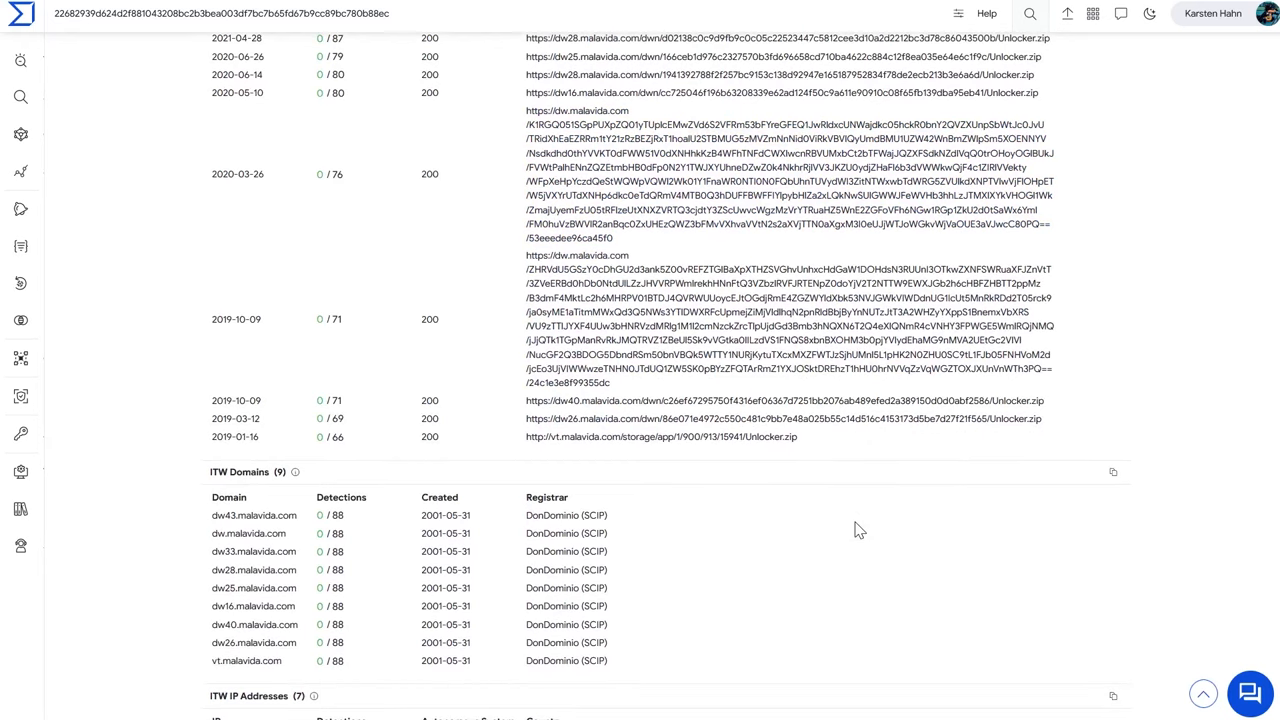
mouse_move(819, 517)
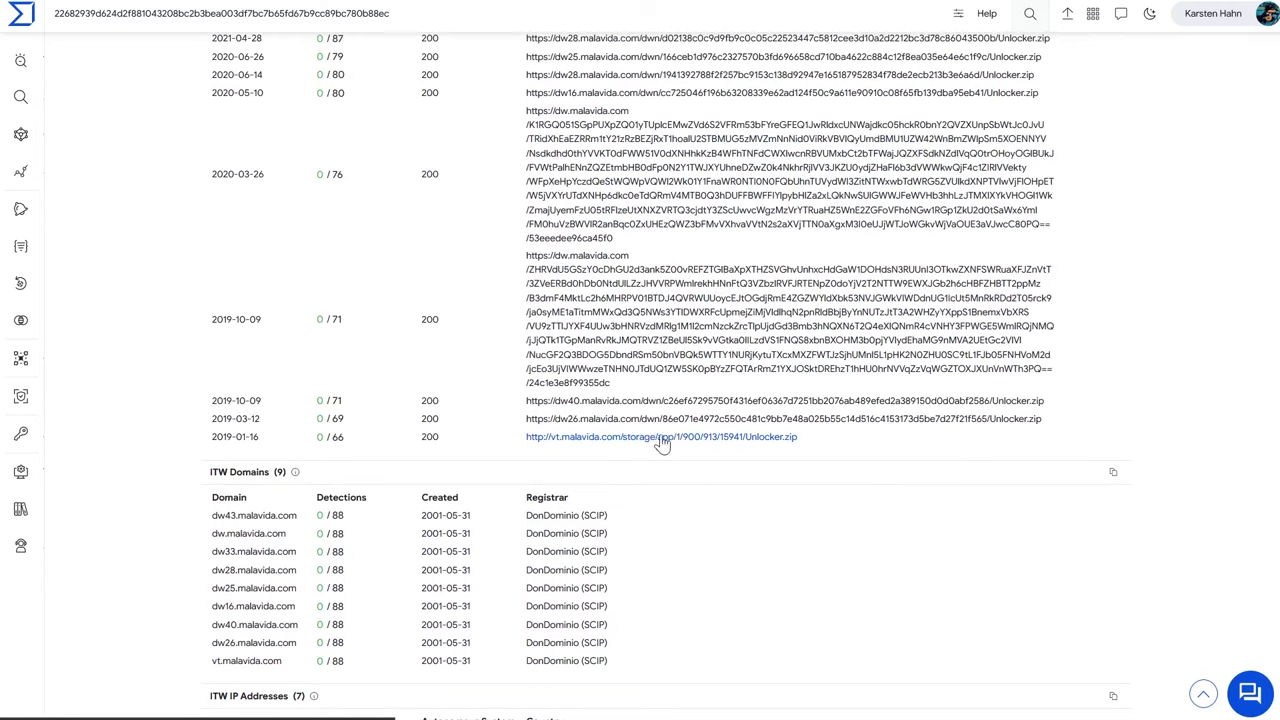
scroll("down", 3)
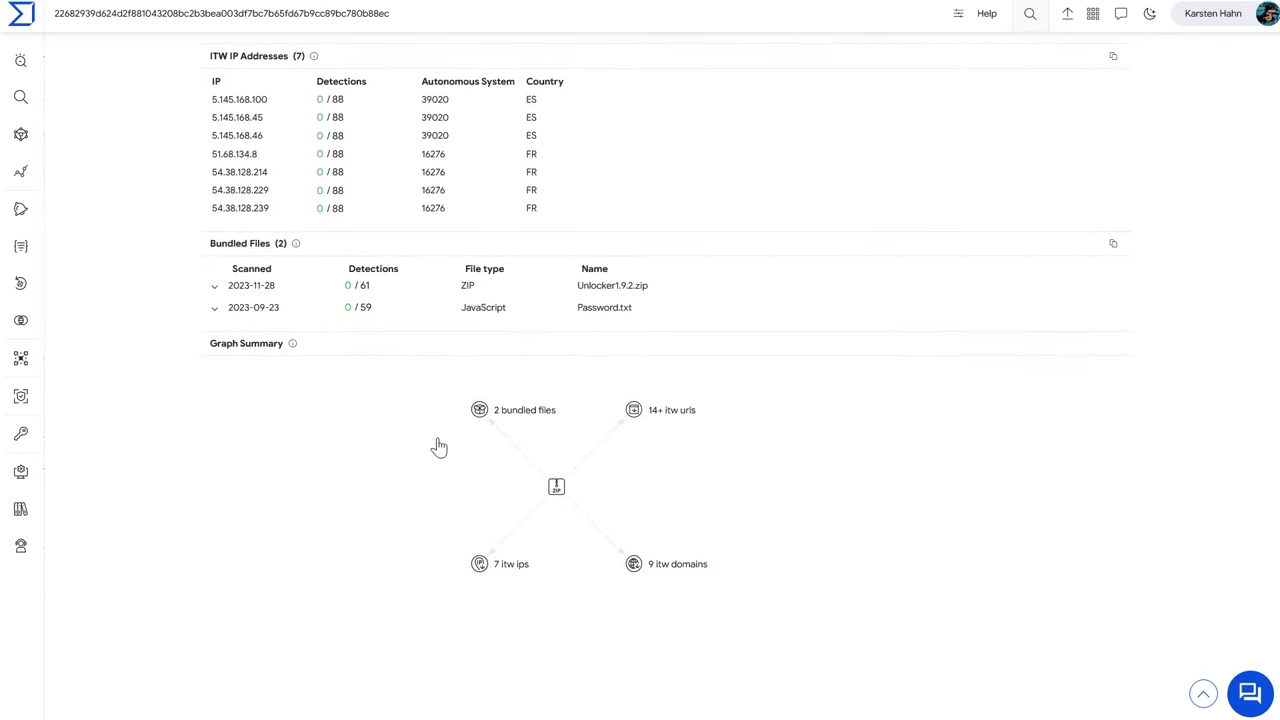
mouse_move(687, 256)
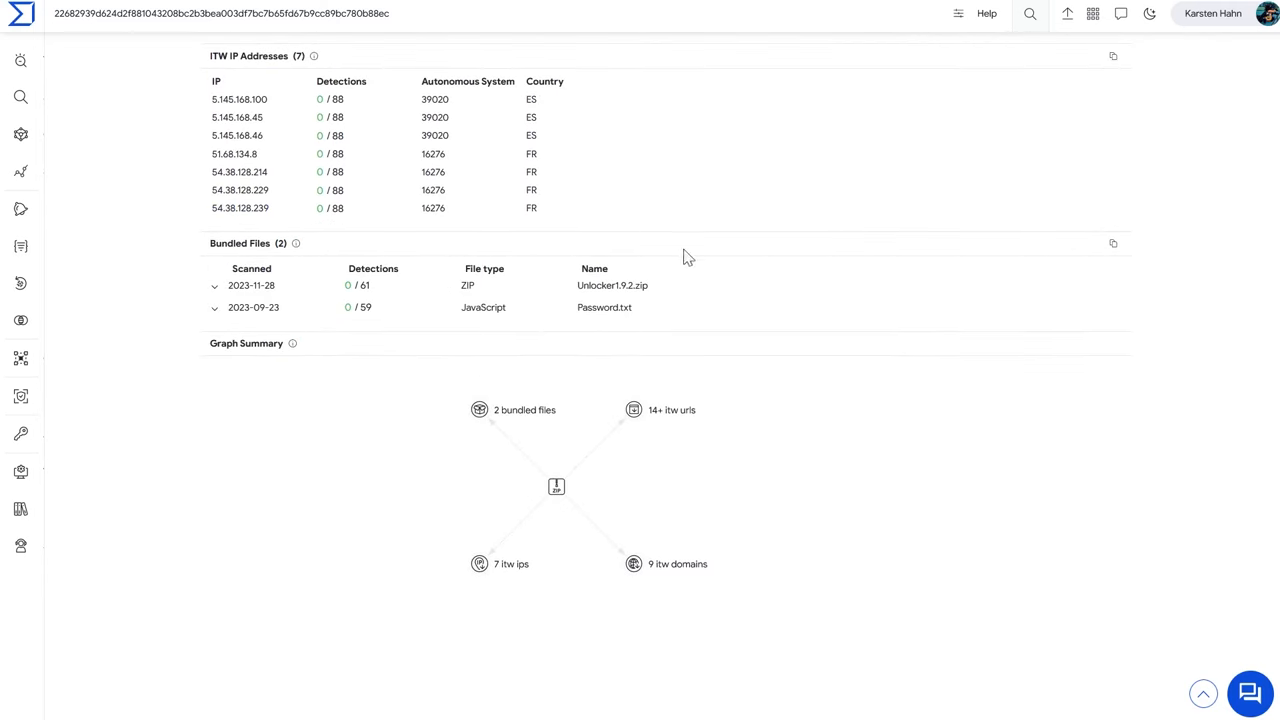
mouse_move(251, 226)
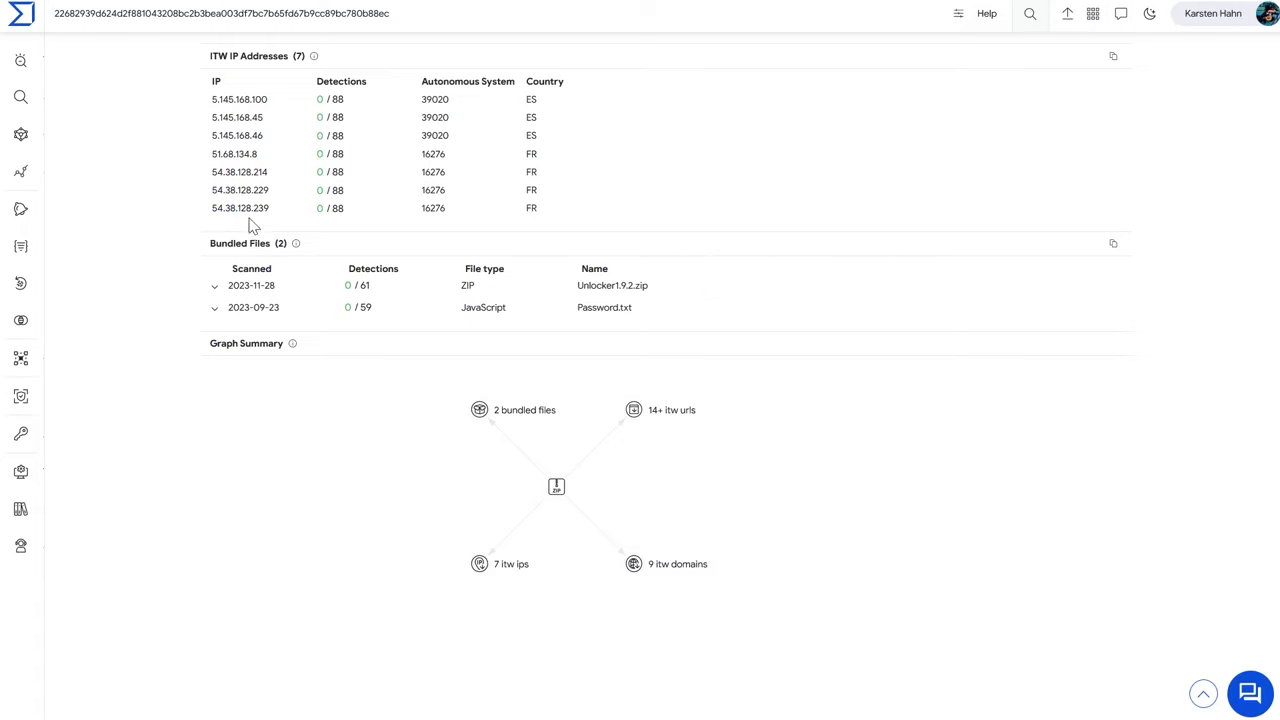
mouse_move(610, 320)
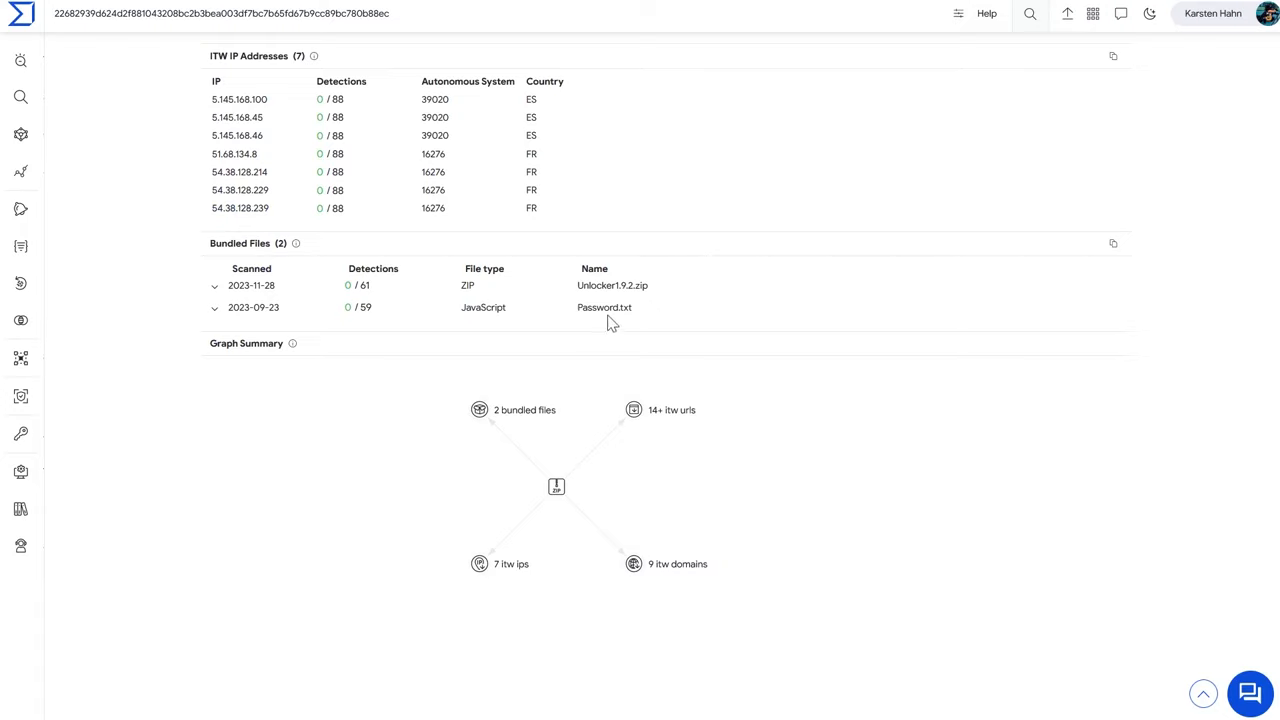
mouse_move(607, 320)
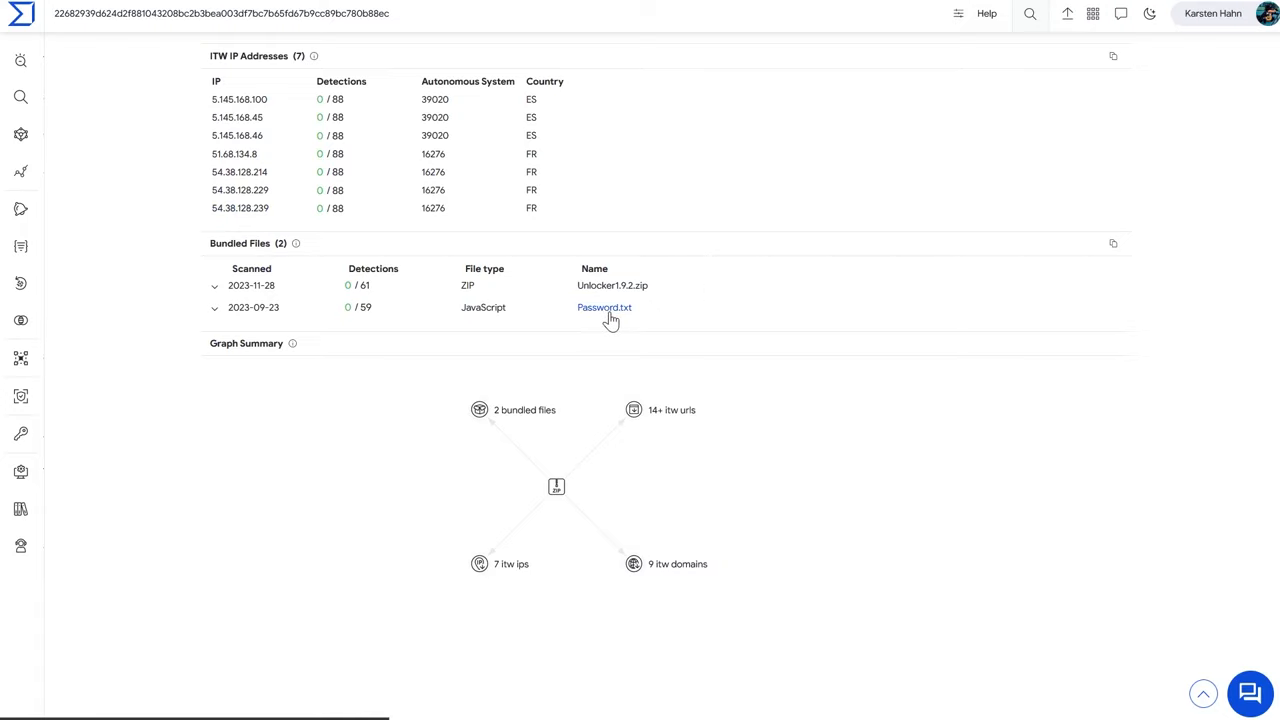
mouse_move(622, 318)
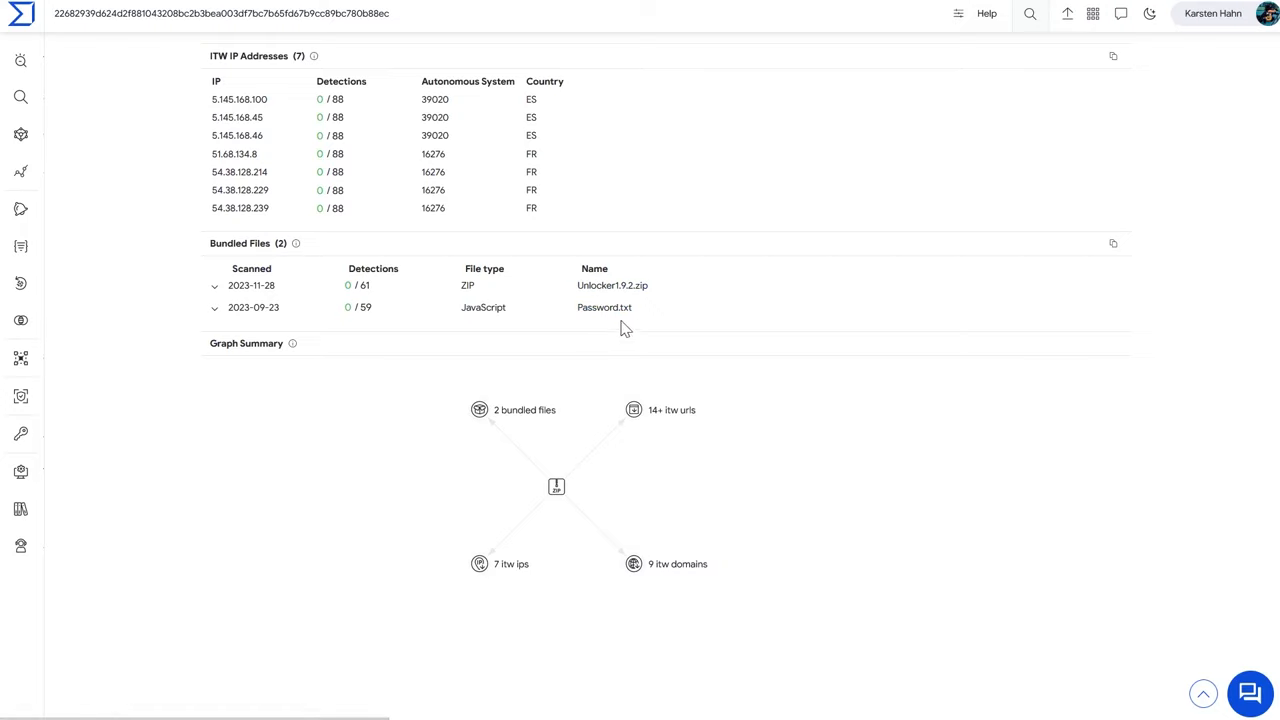
mouse_move(612, 287)
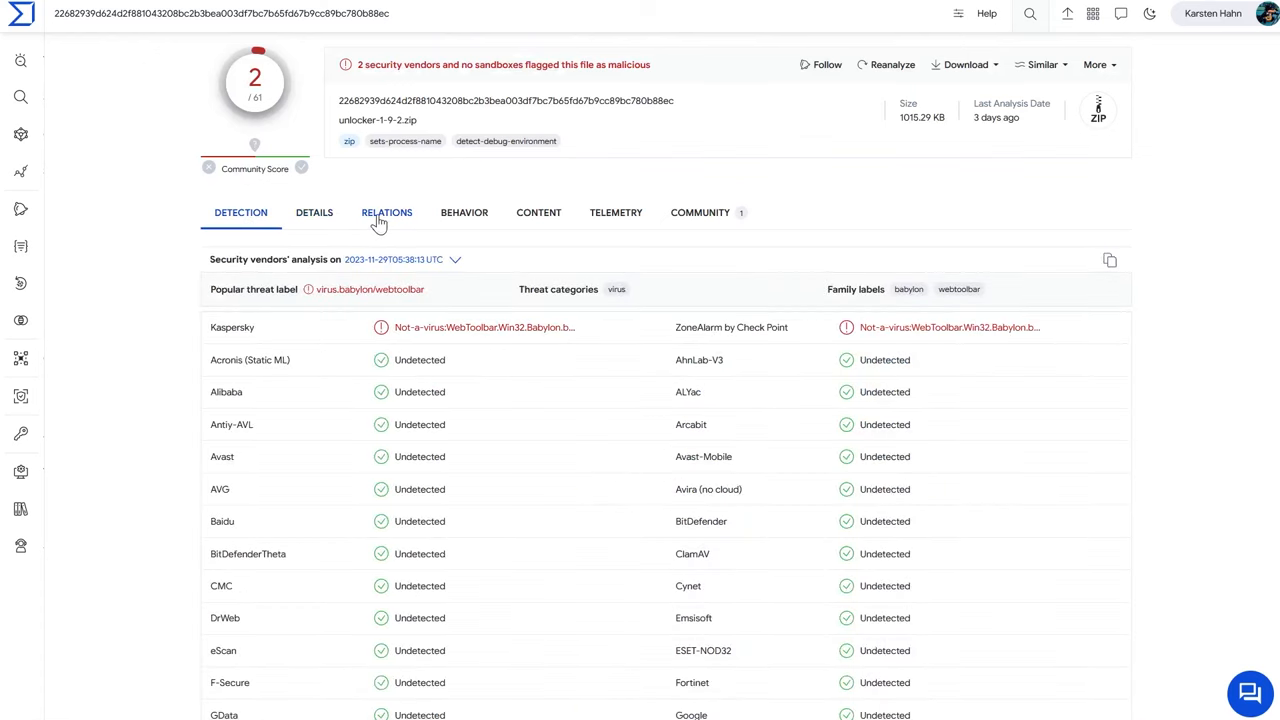
- Recheck the detection verdicts, then review the 7 related IPs and two undetected bundled files
left_click(386, 213)
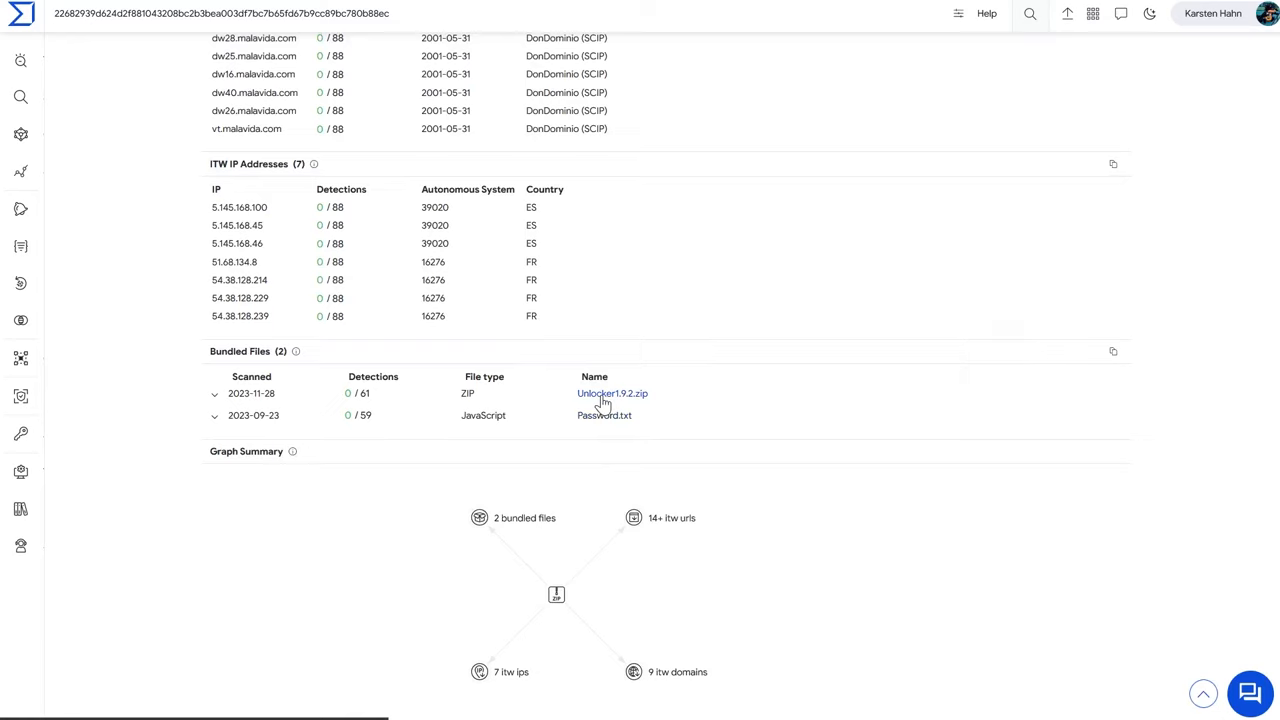
mouse_move(195, 470)
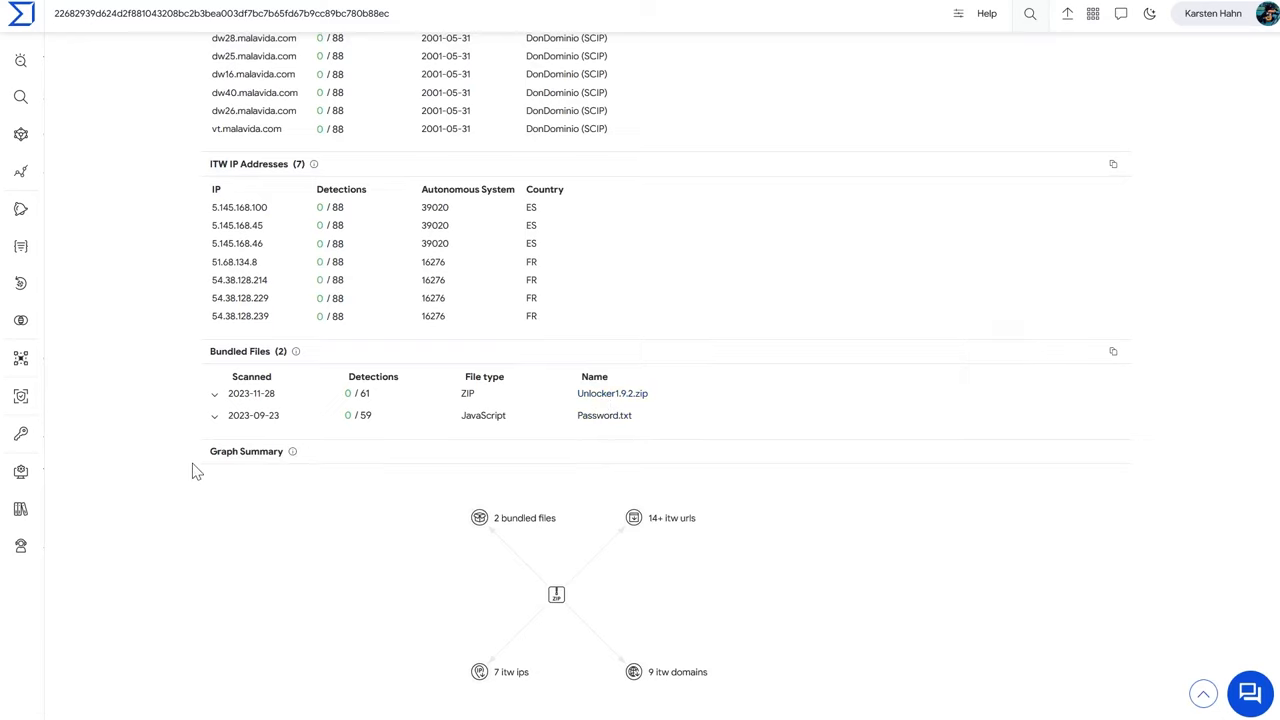
mouse_move(171, 459)
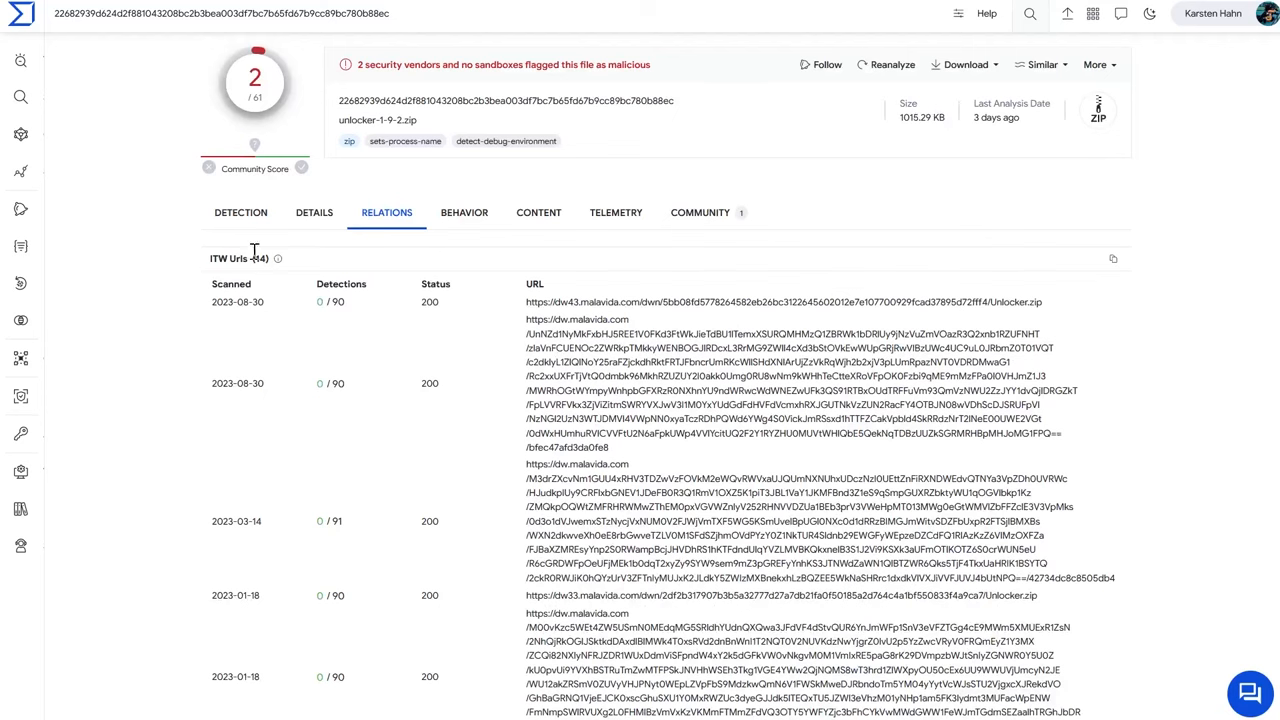
left_click(240, 212)
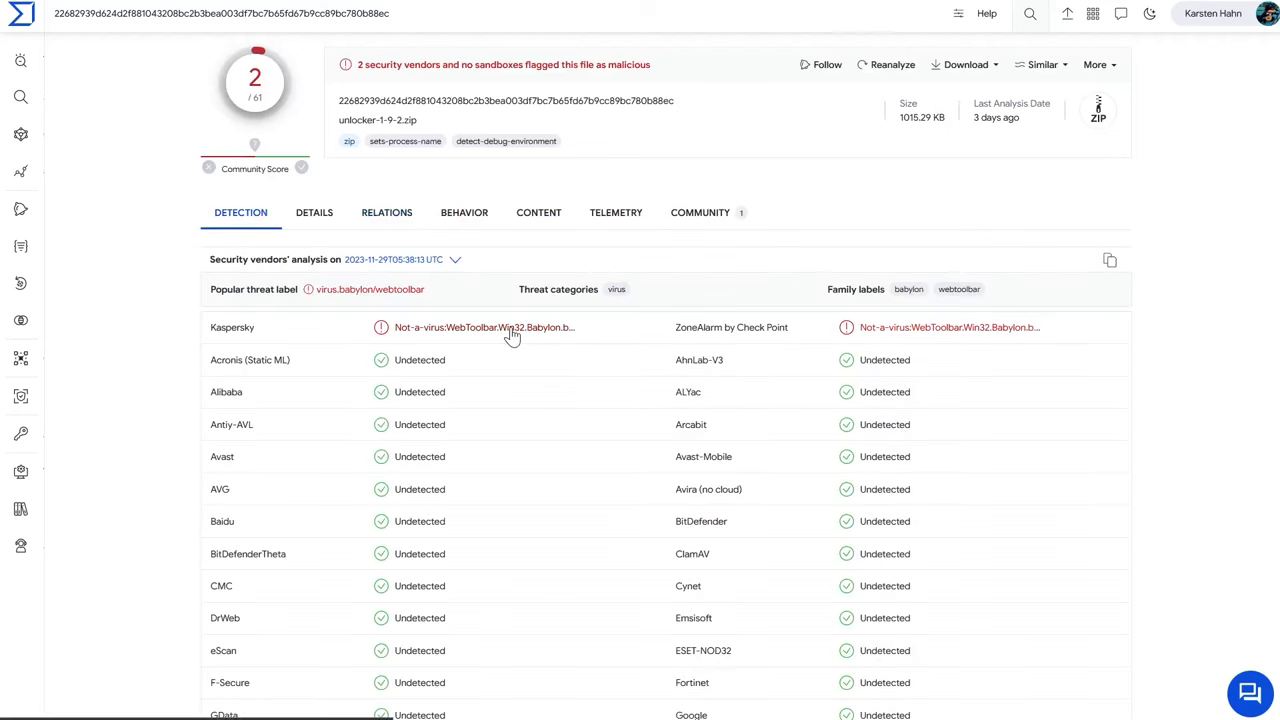
left_click(386, 212)
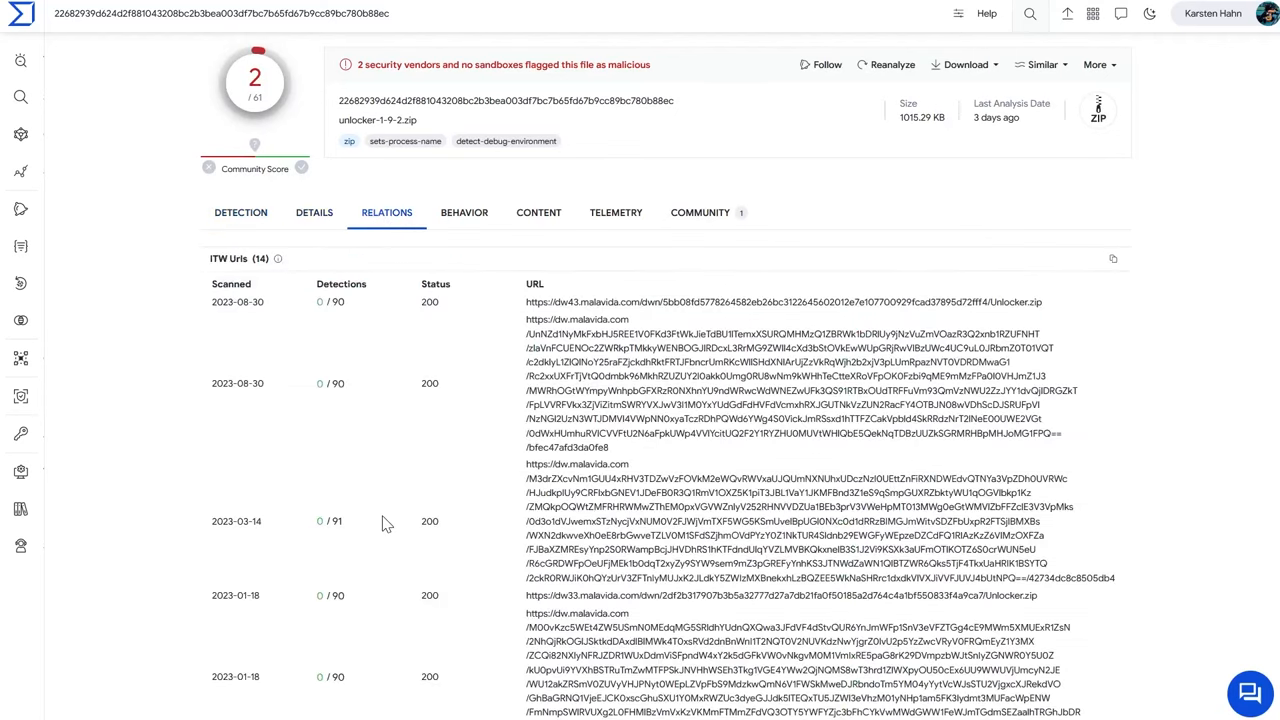
scroll("down", 3)
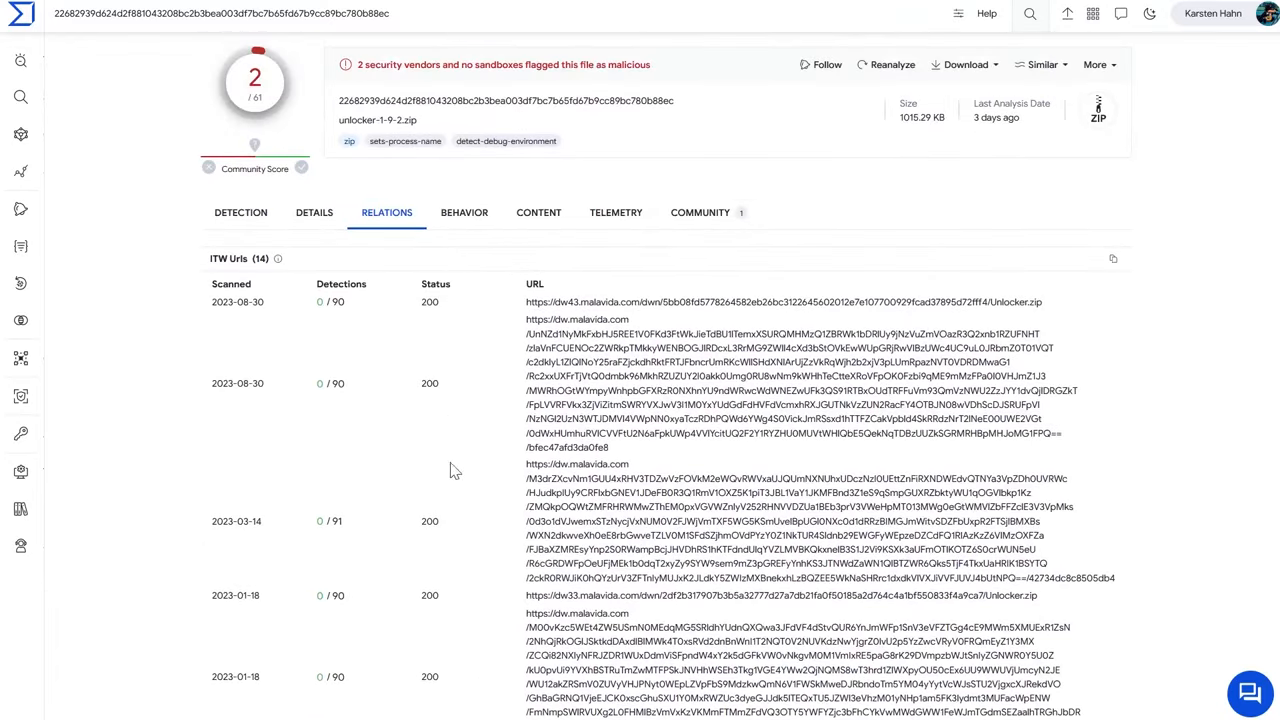
scroll("down", 3)
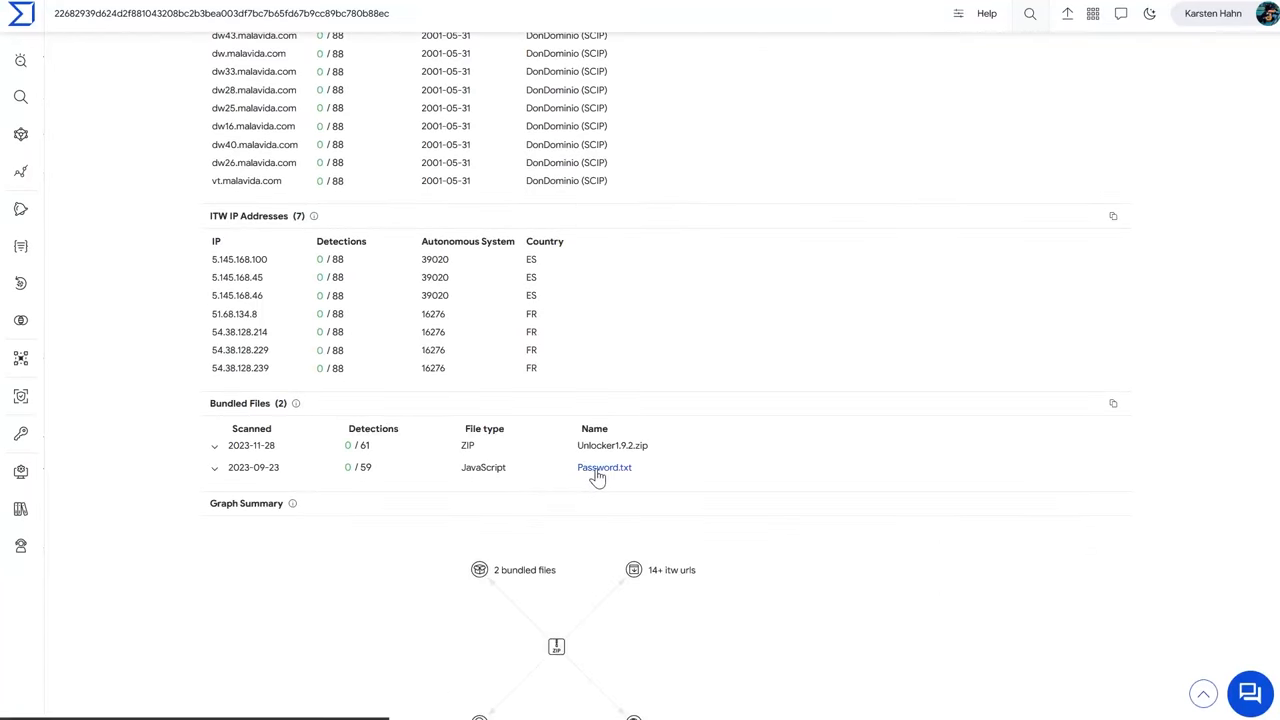
mouse_move(190, 616)
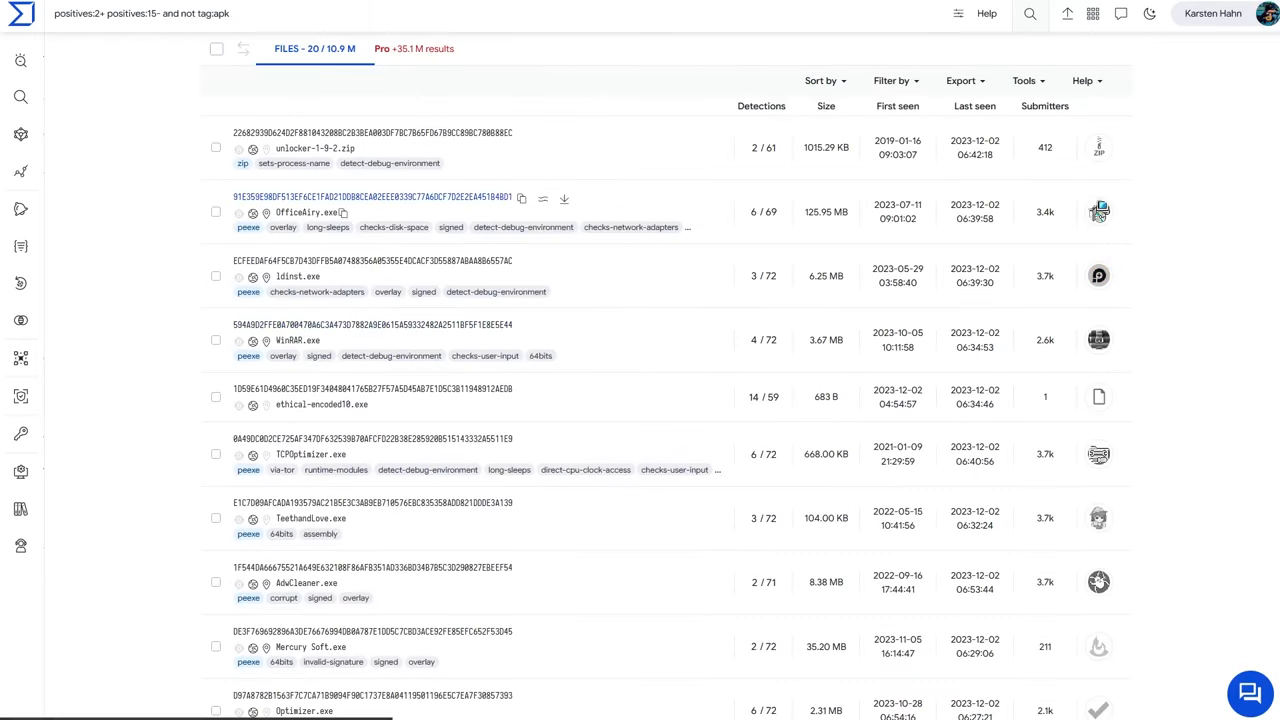
- Open OfficeAiry.exe's report and scroll its 6/69 detections and Sigma rule matches
left_click(307, 212)
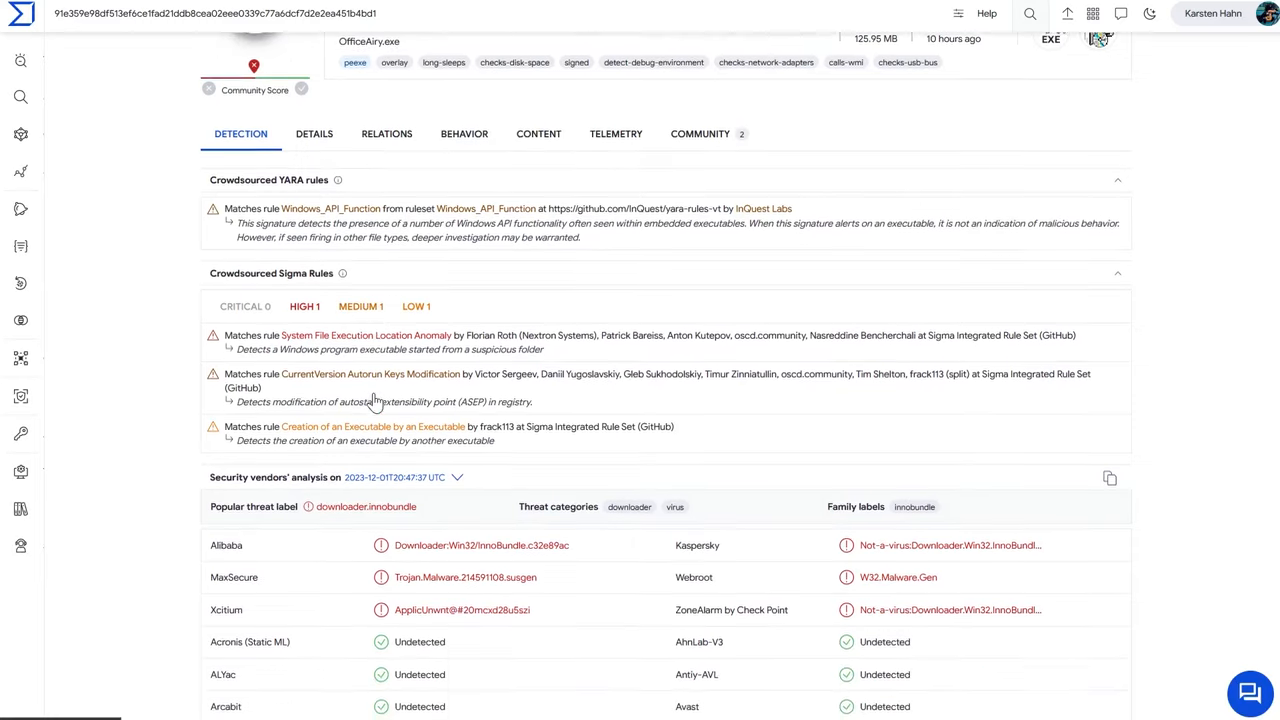
scroll("down", 3)
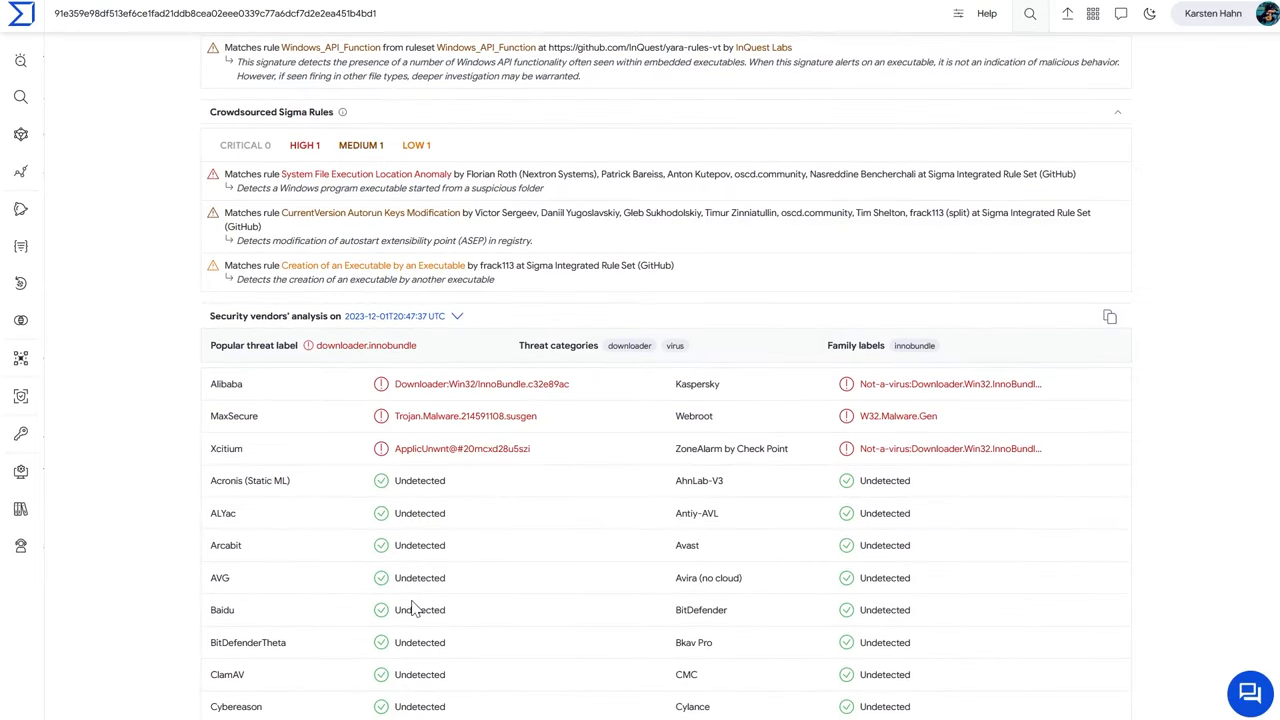
mouse_move(644, 434)
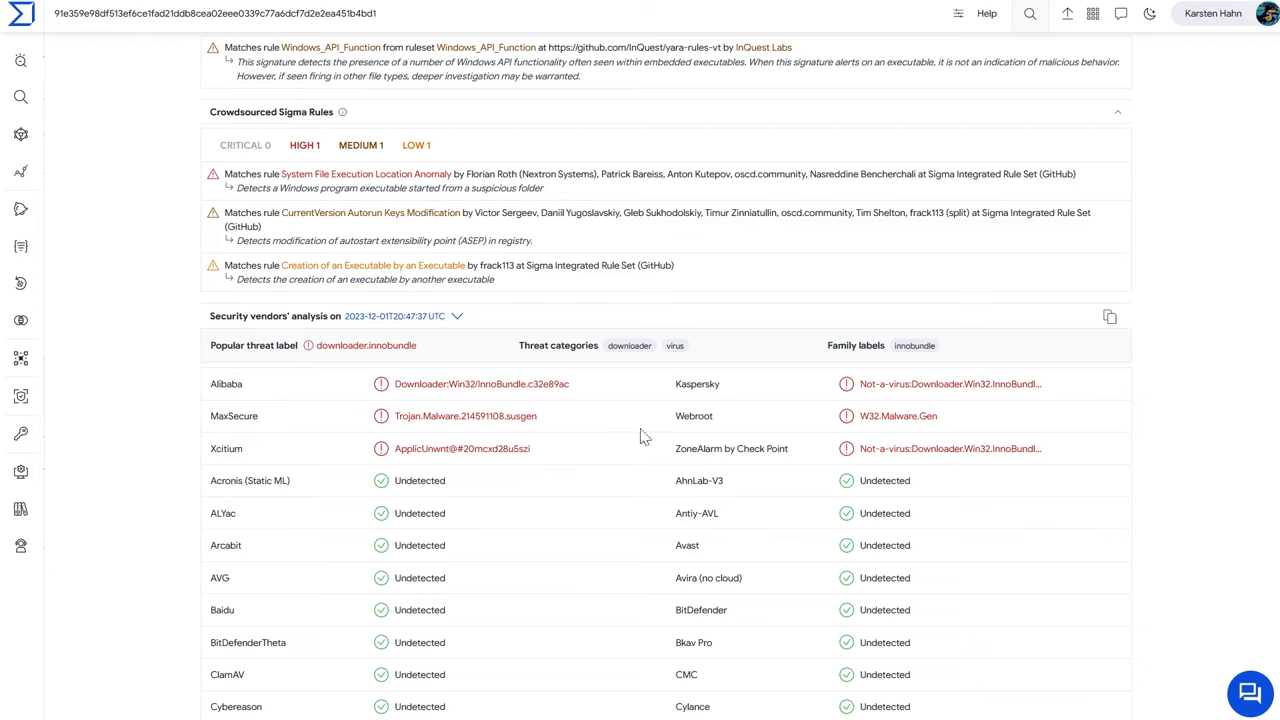
mouse_move(535, 453)
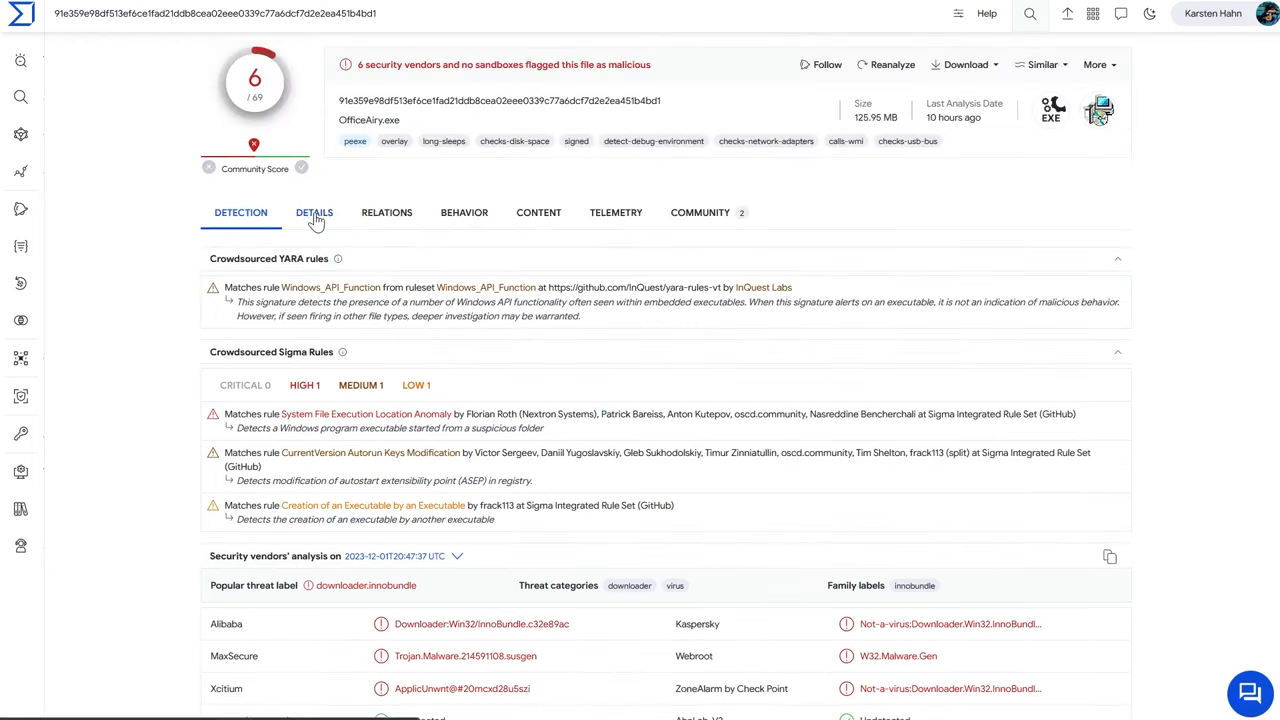
- Check OfficeAiry.exe's details: Inno Setup installer type, hashes and history dates
left_click(314, 212)
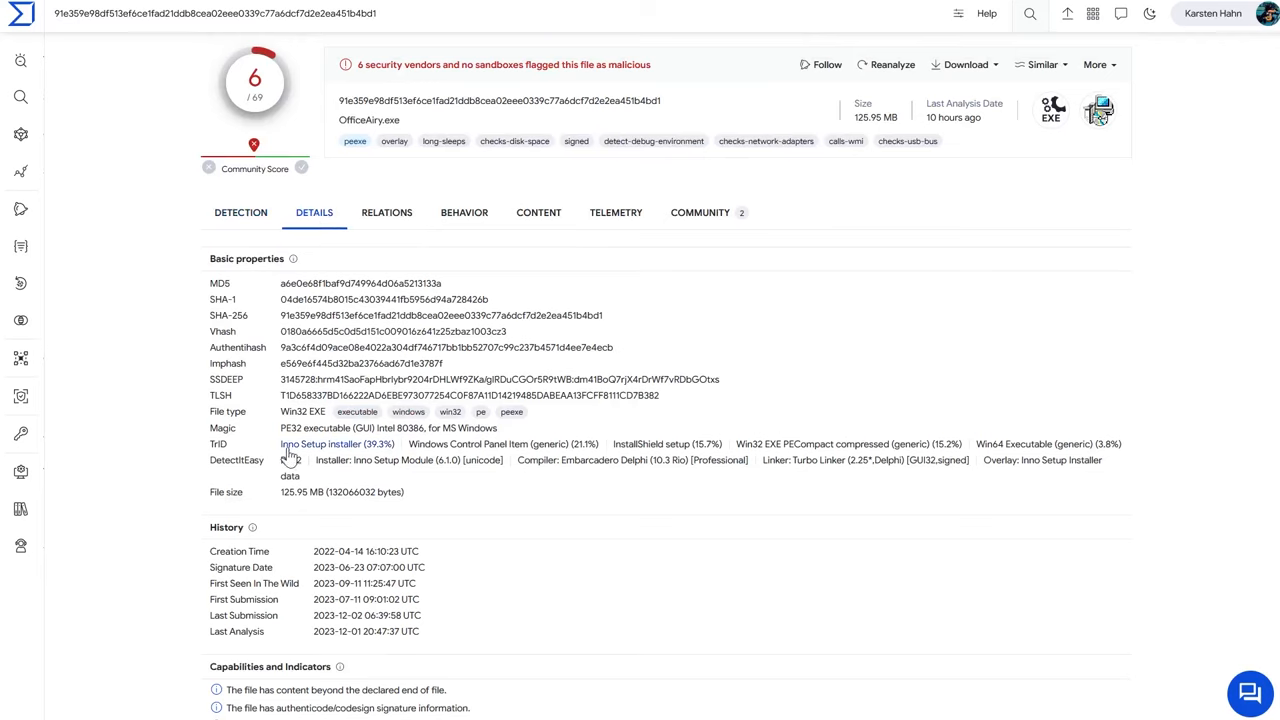
mouse_move(347, 507)
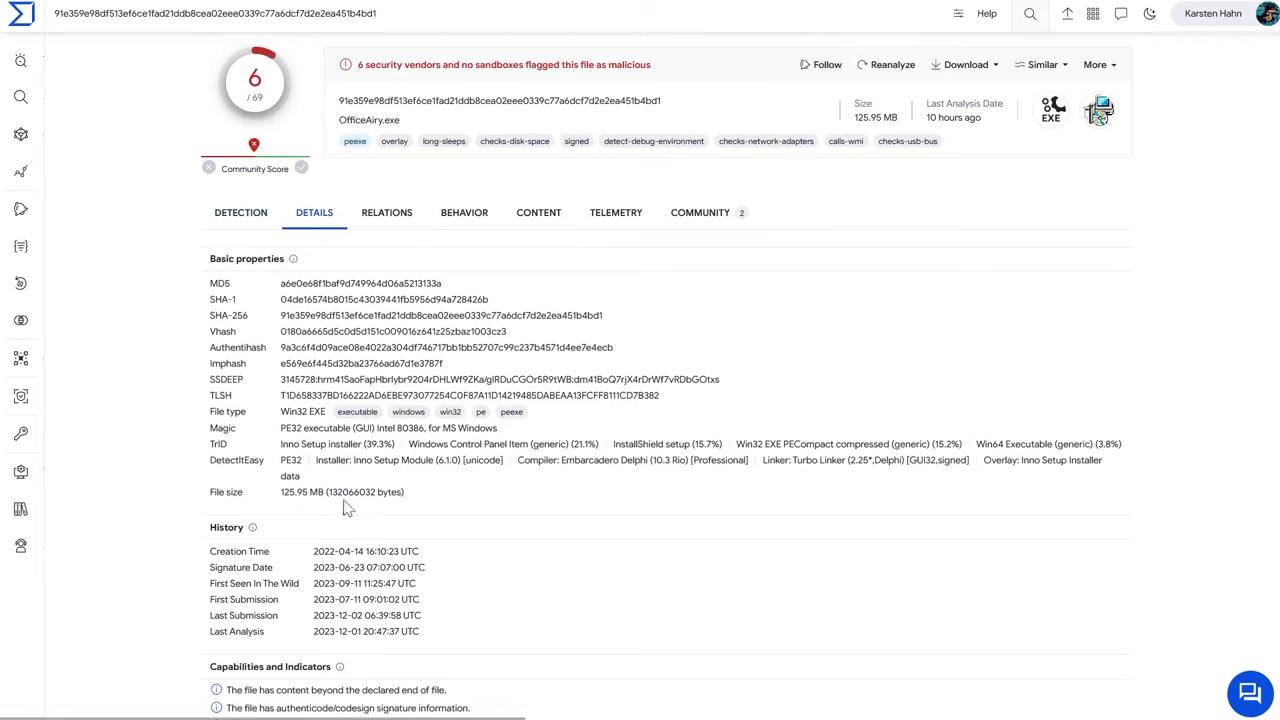
mouse_move(300, 488)
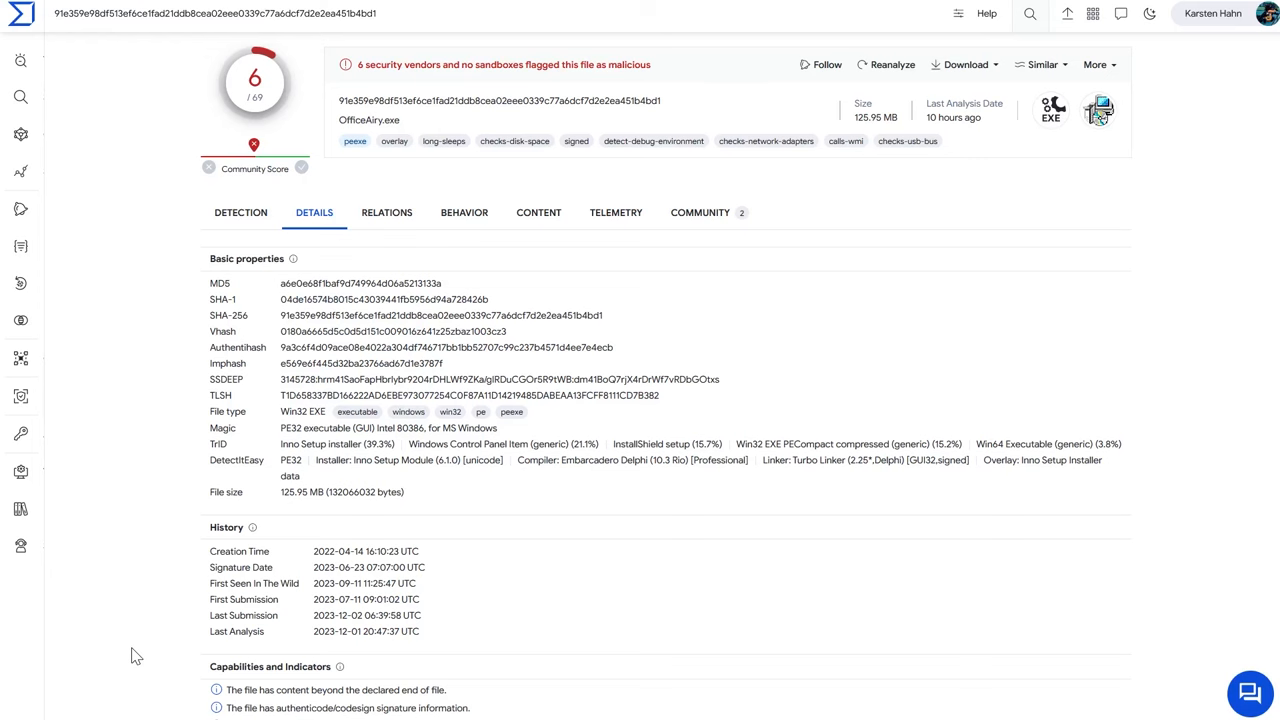
mouse_move(216, 196)
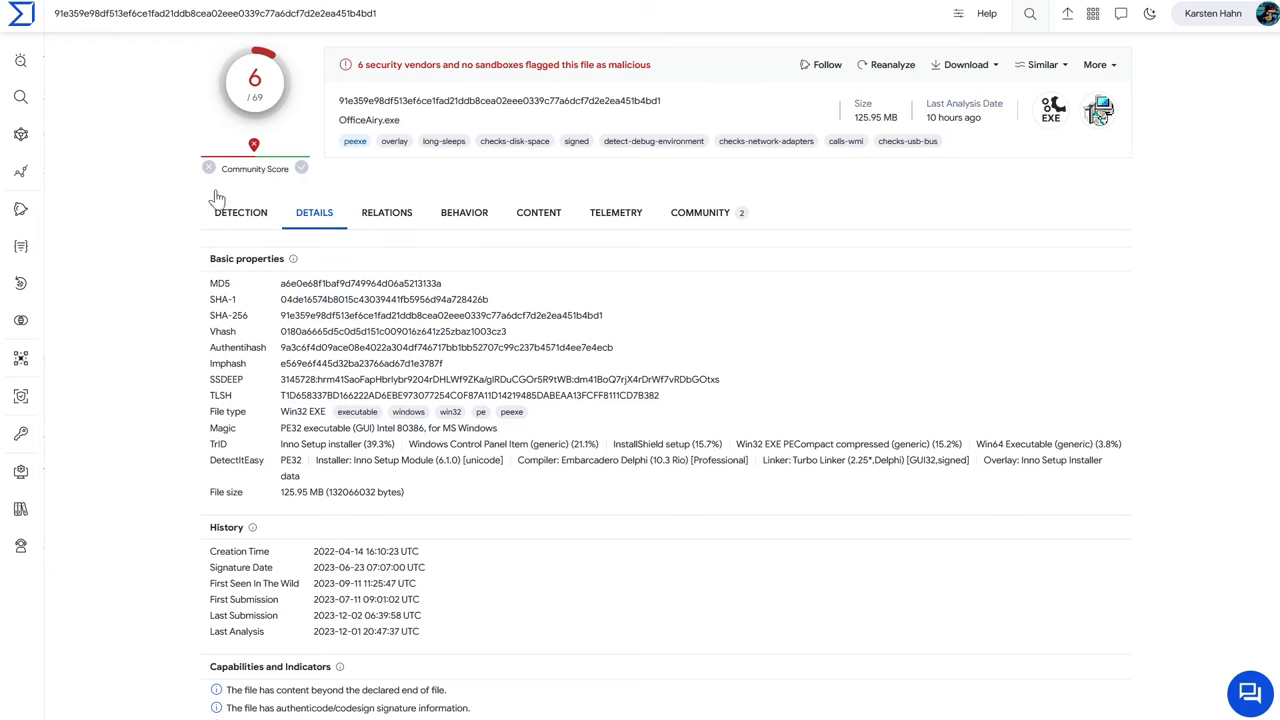
- Scroll OfficeAiry.exe's Sigma matches and innobundle downloader labels, judging it likely PUP
scroll("down", 3)
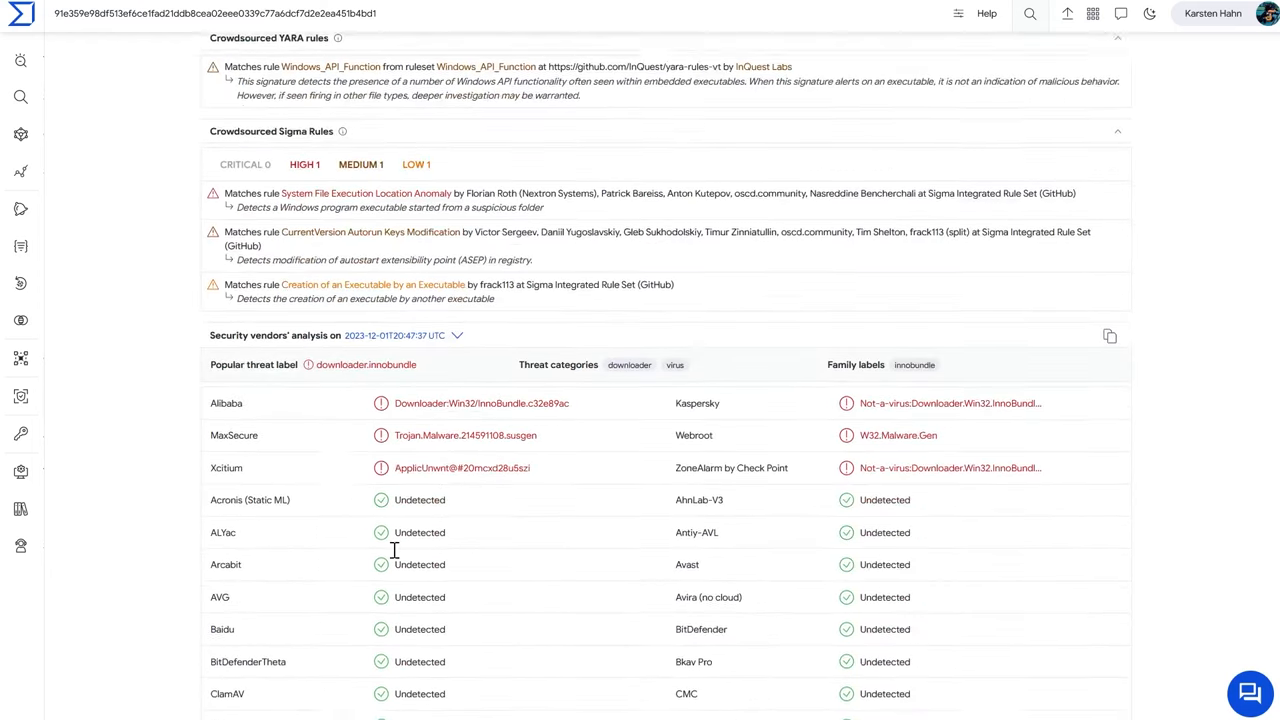
scroll("down", 3)
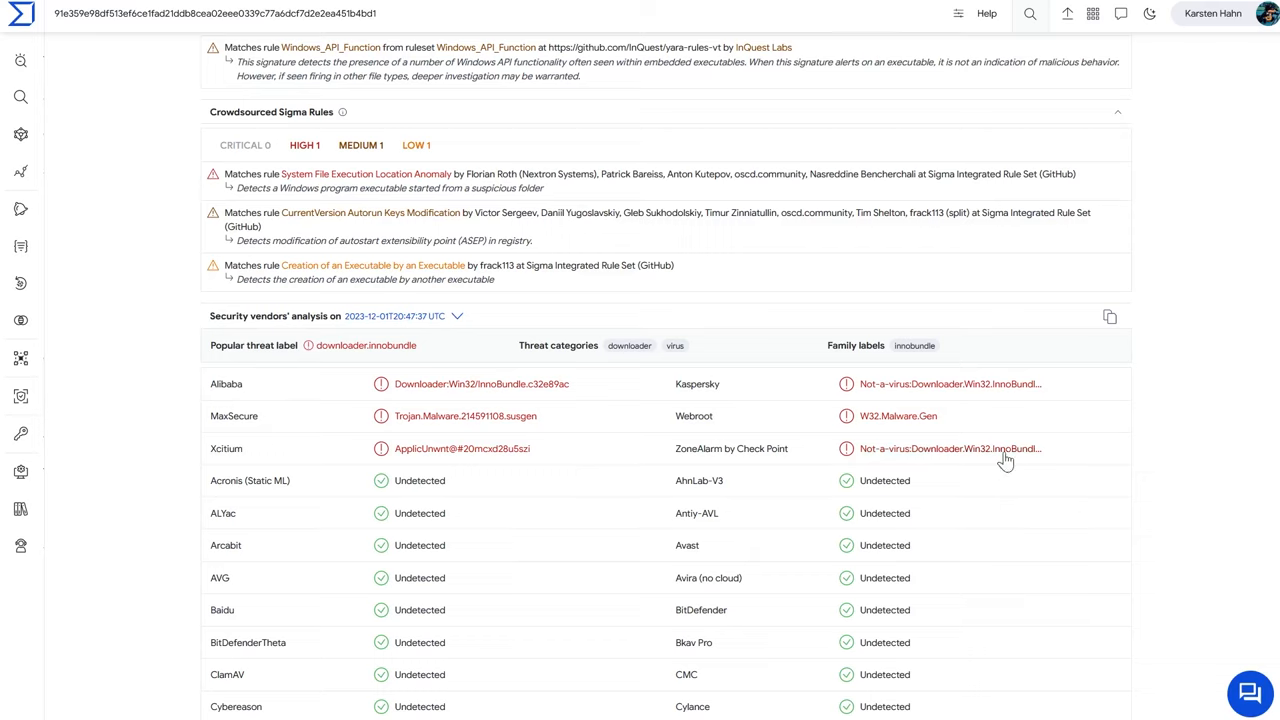
mouse_move(743, 432)
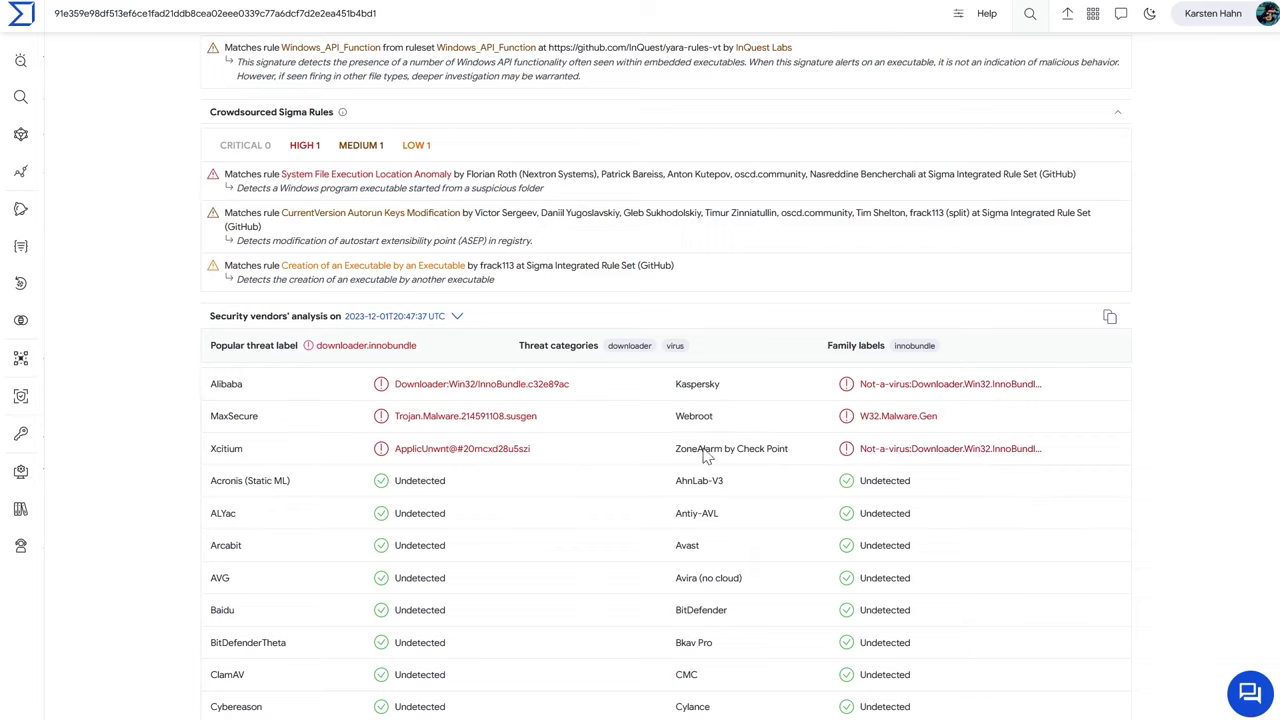
mouse_move(148, 550)
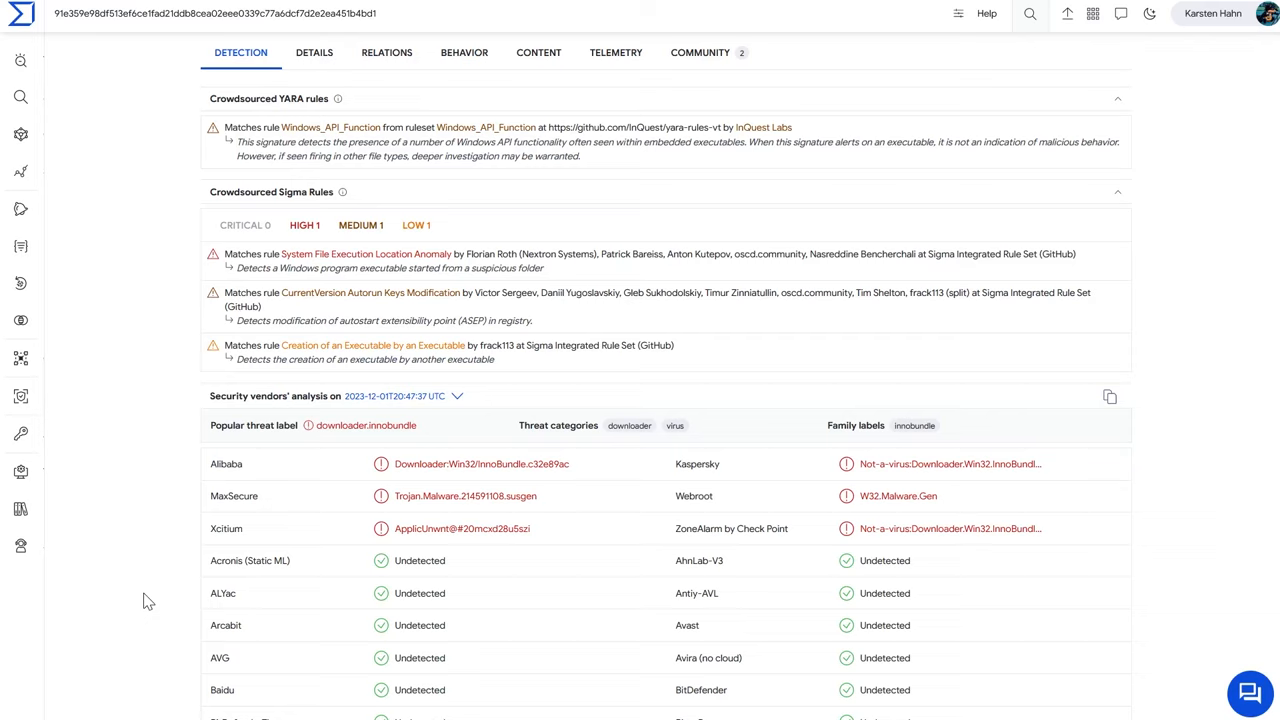
mouse_move(558, 471)
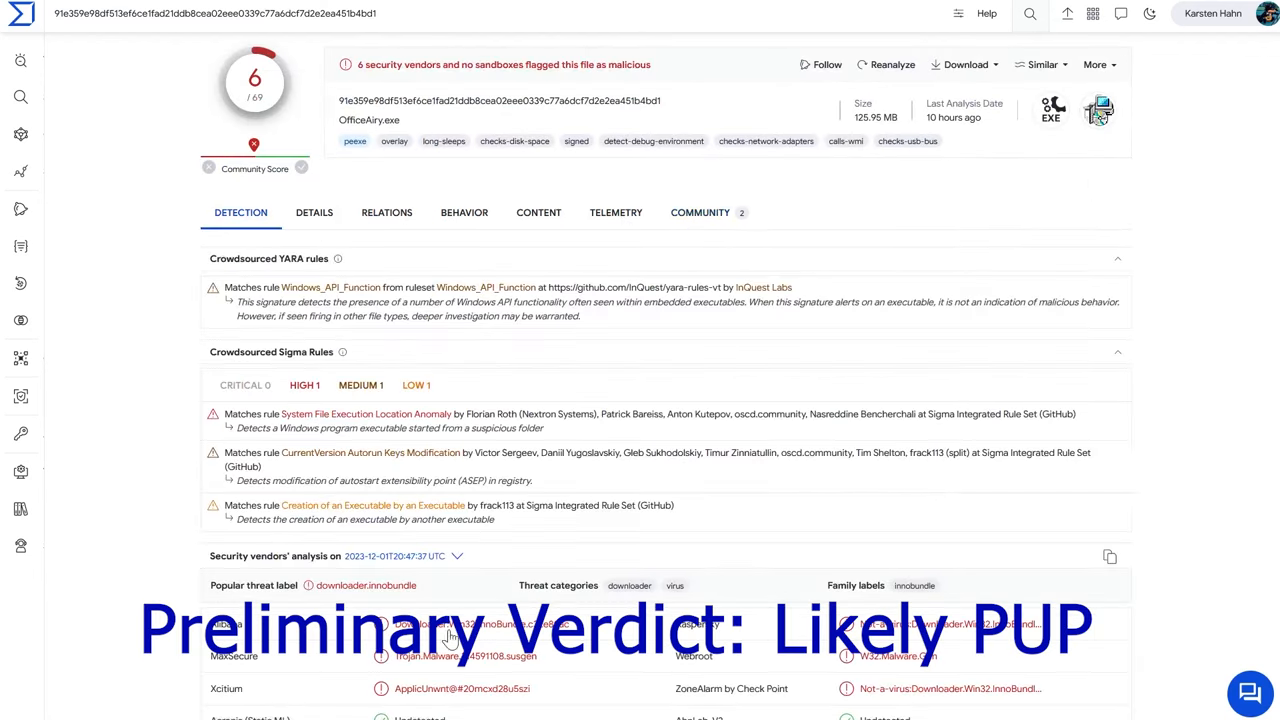
scroll("down", 3)
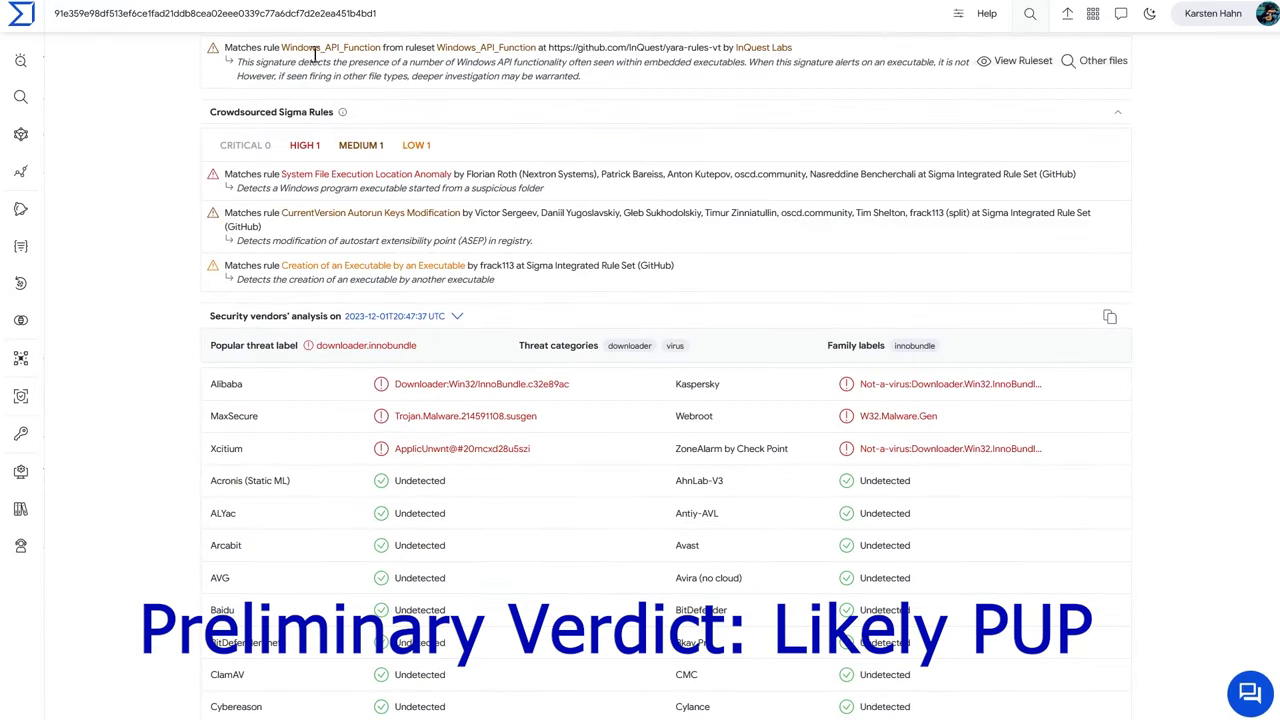
mouse_move(313, 53)
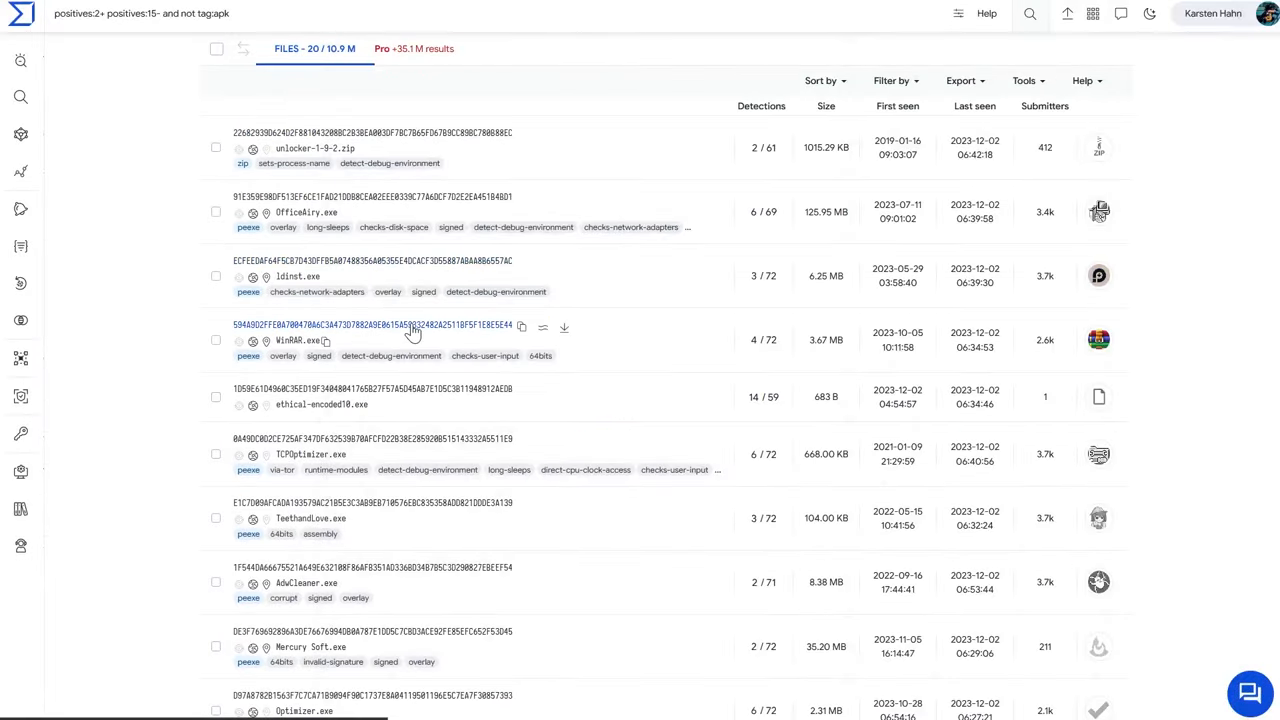
- Open WinRAR.exe's report and review its 4/72 vendor verdicts, including the Artemis trojan label
left_click(302, 340)
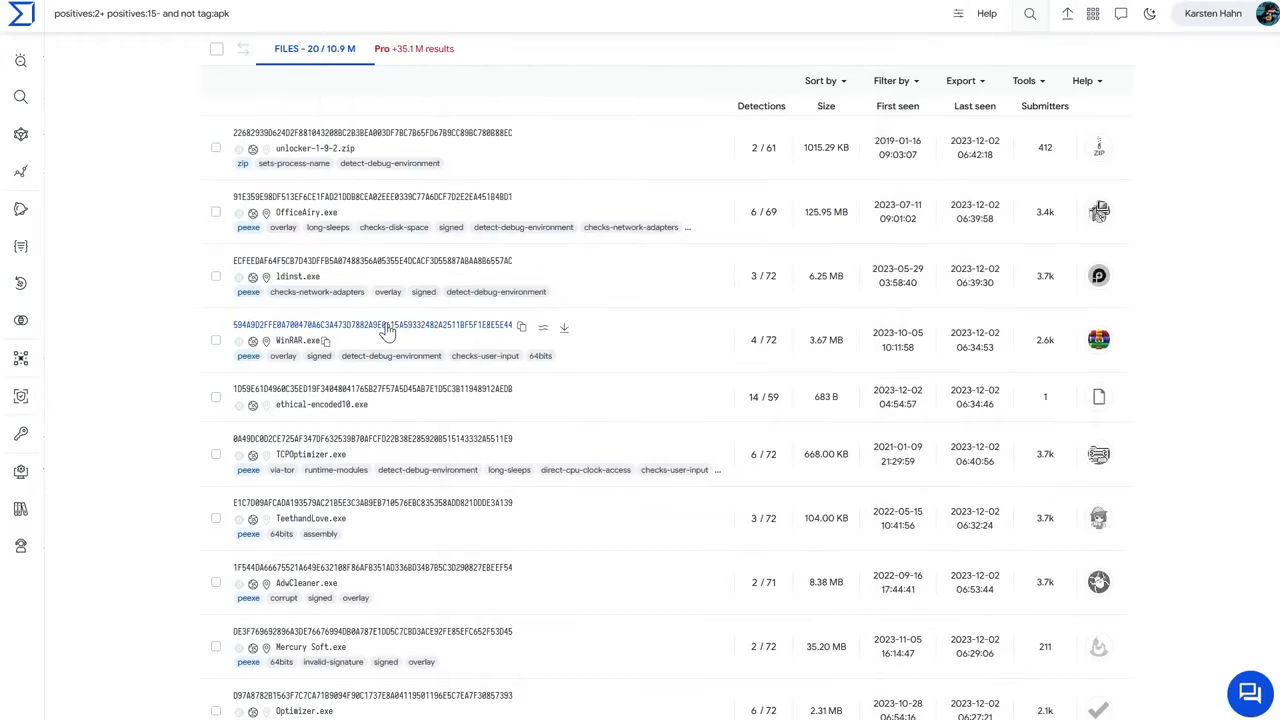
left_click(300, 341)
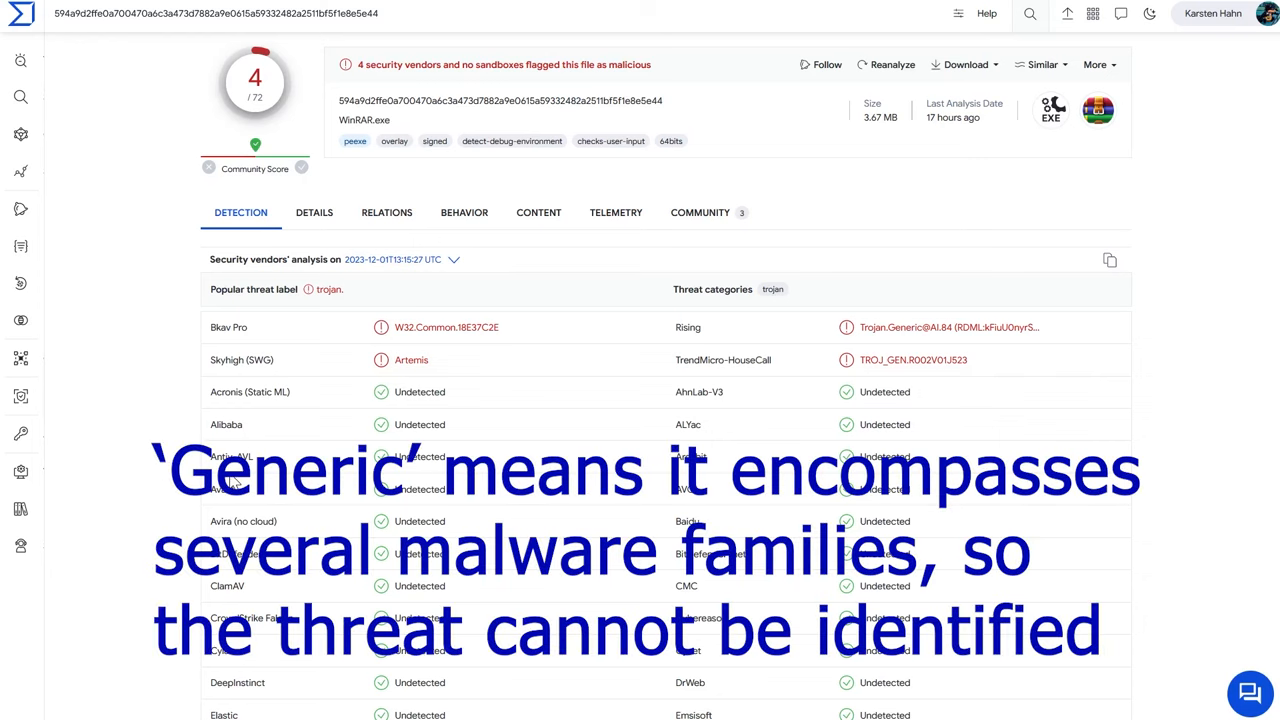
mouse_move(988, 376)
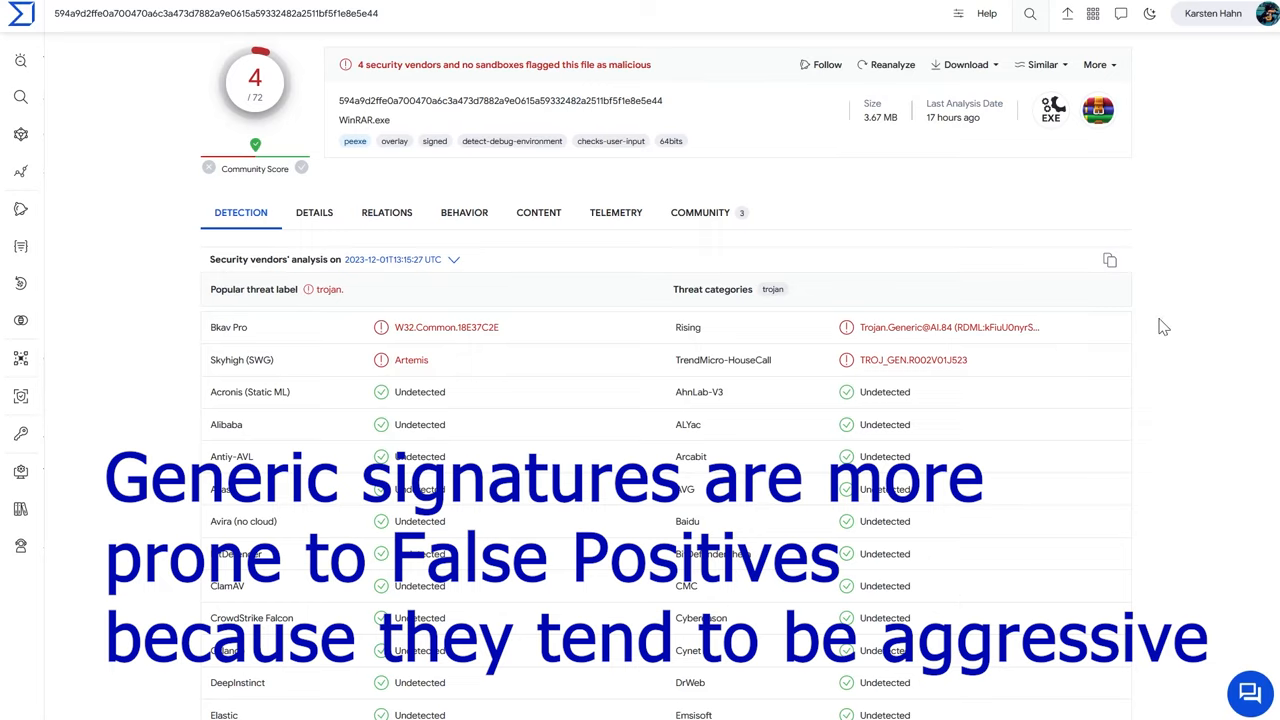
mouse_move(982, 342)
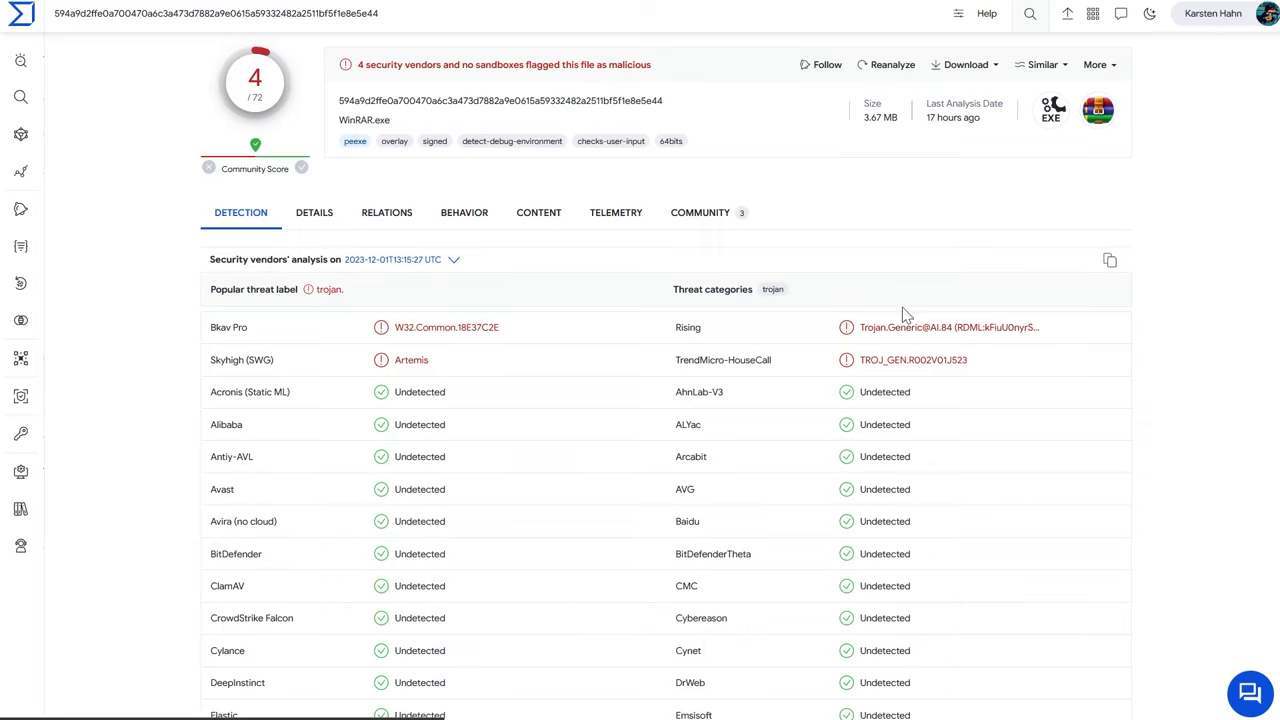
mouse_move(410, 360)
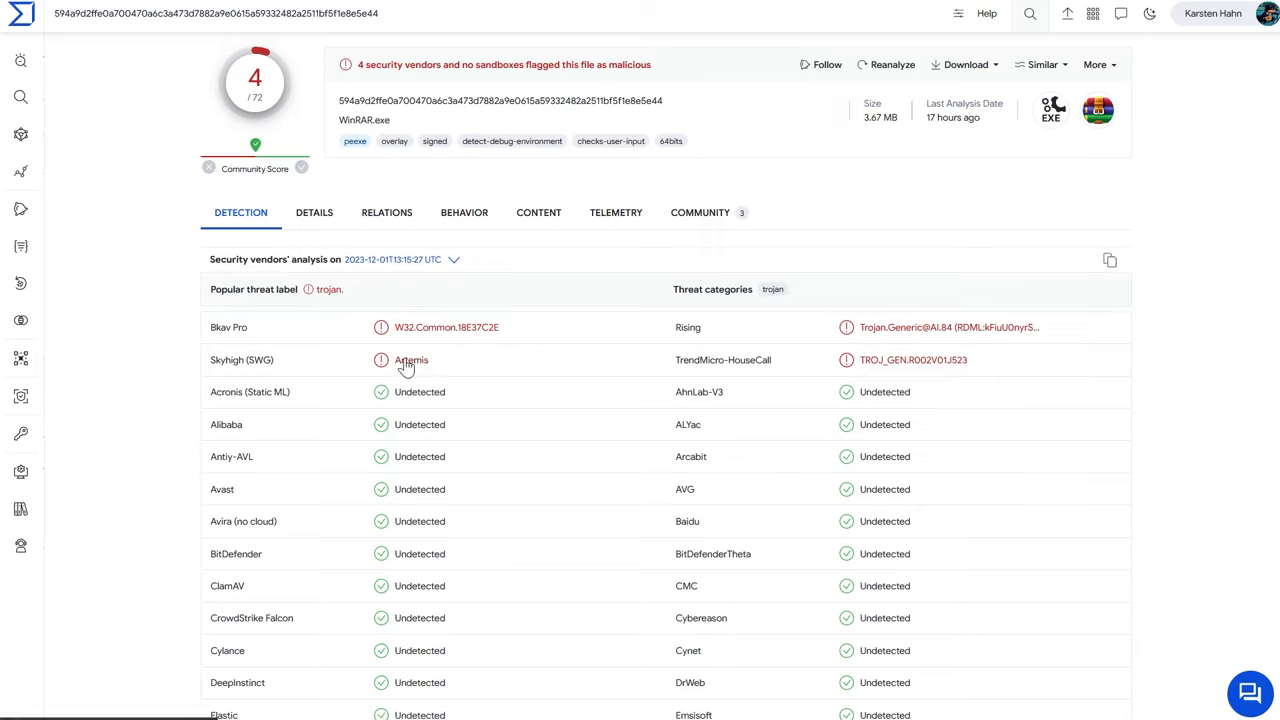
double_click(410, 360)
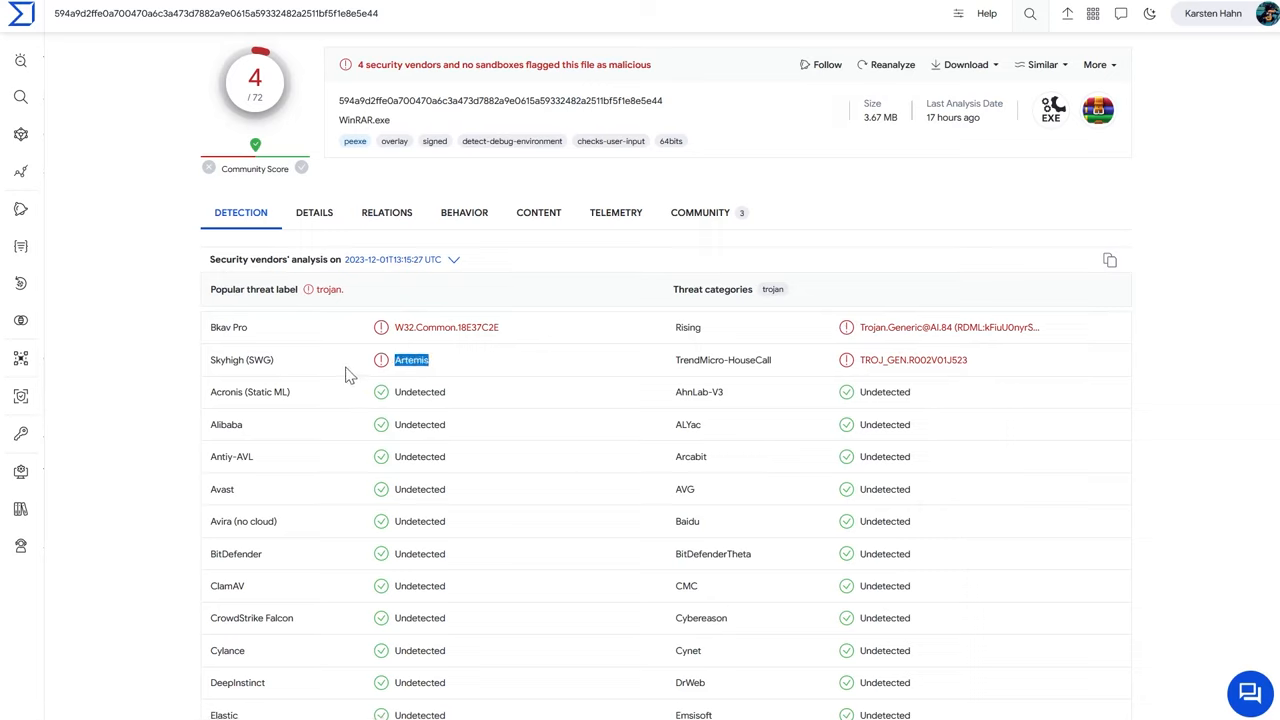
mouse_move(124, 439)
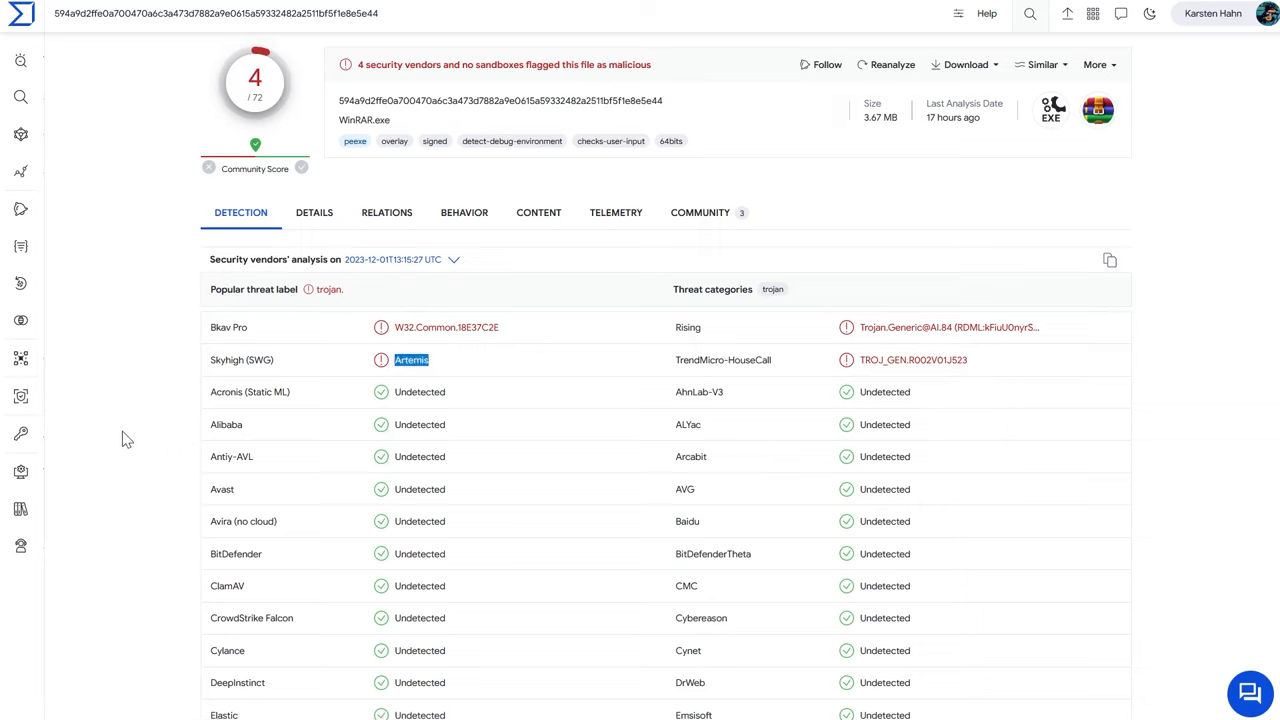
mouse_move(152, 426)
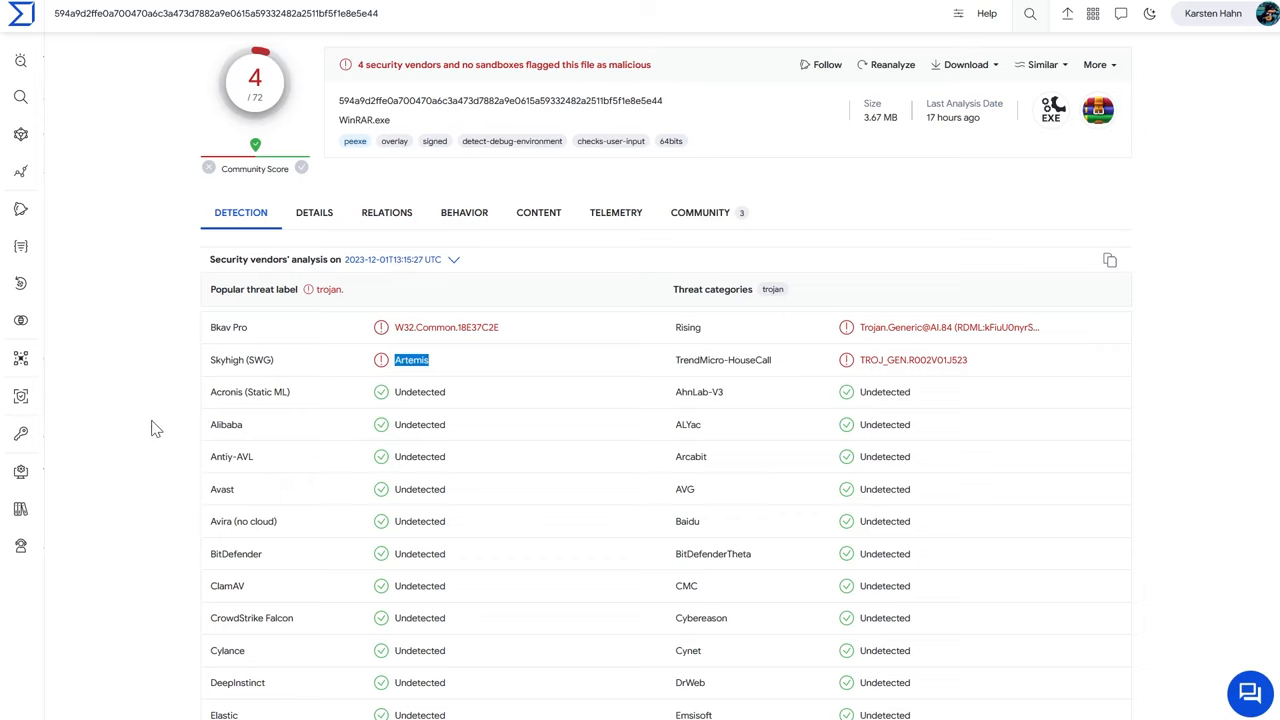
scroll("down", 3)
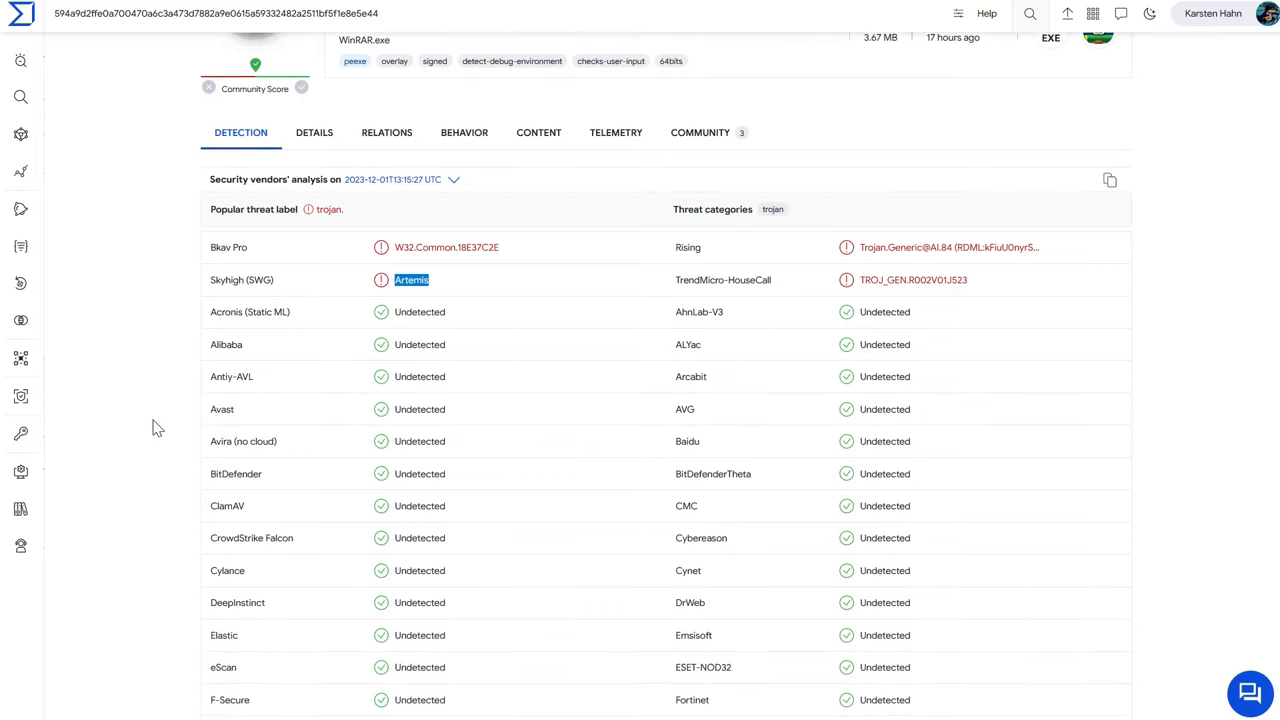
mouse_move(230, 291)
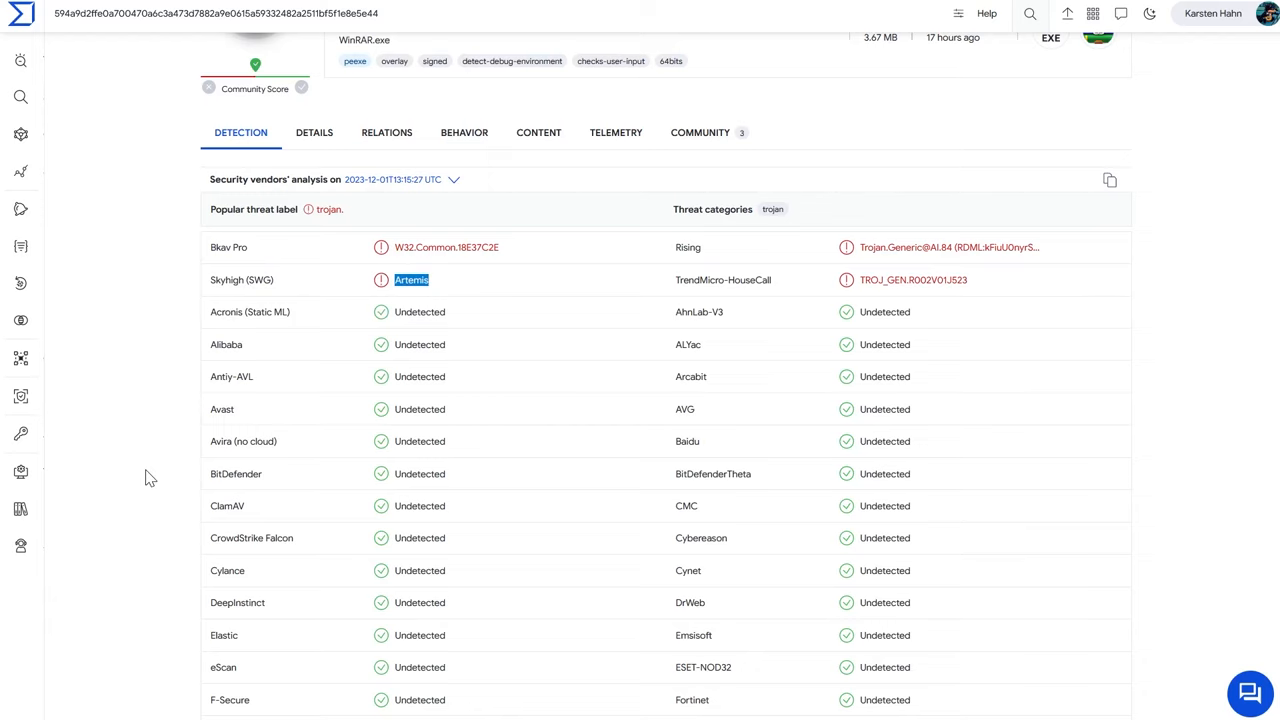
scroll("down", 3)
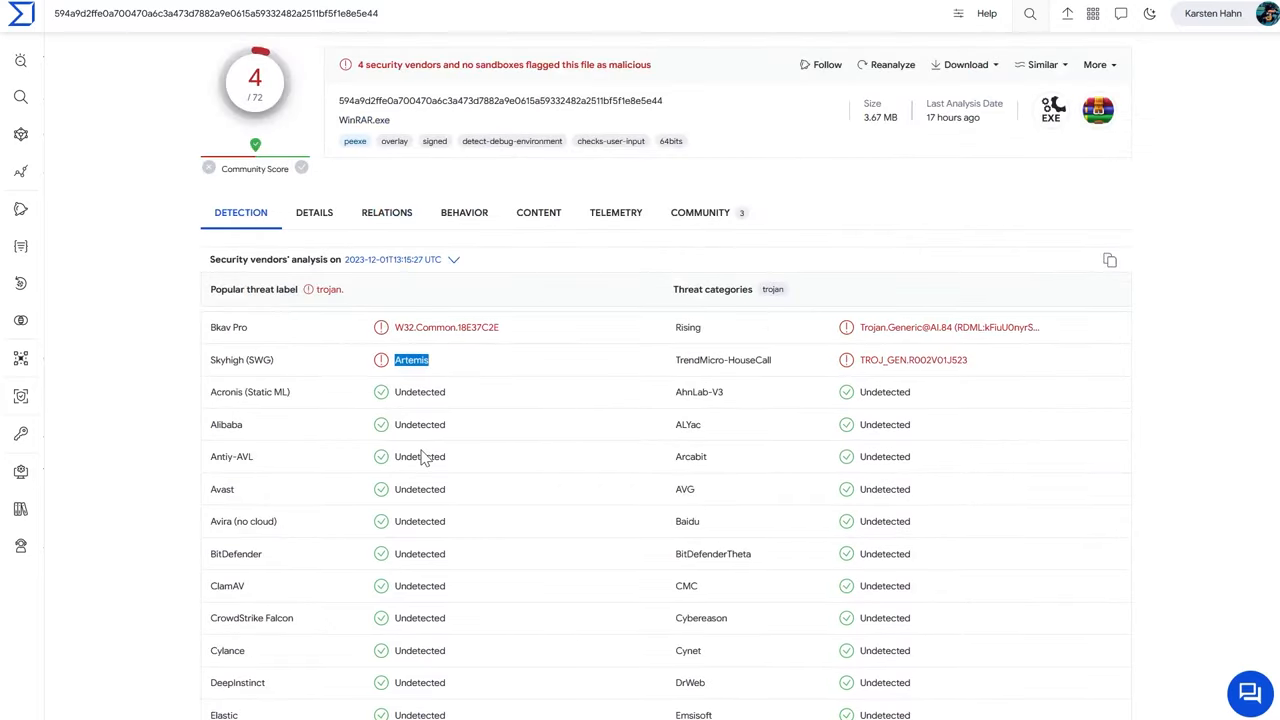
left_click(108, 437)
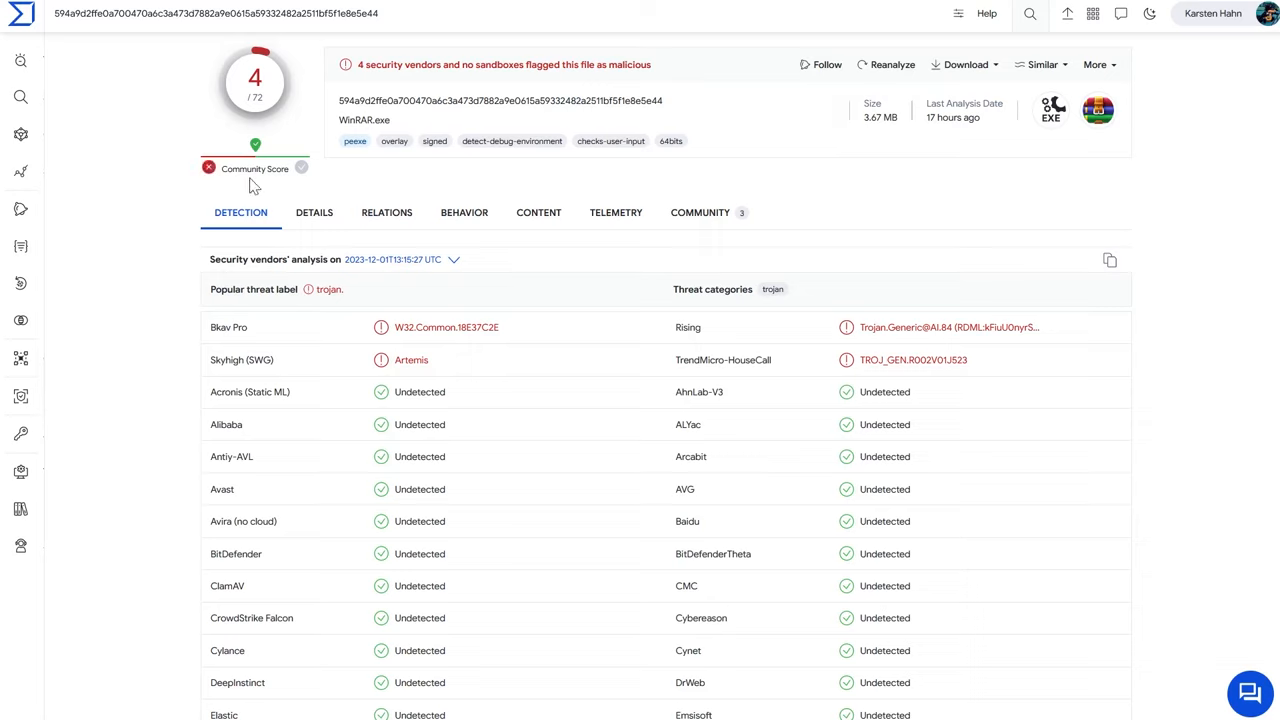
mouse_move(371, 130)
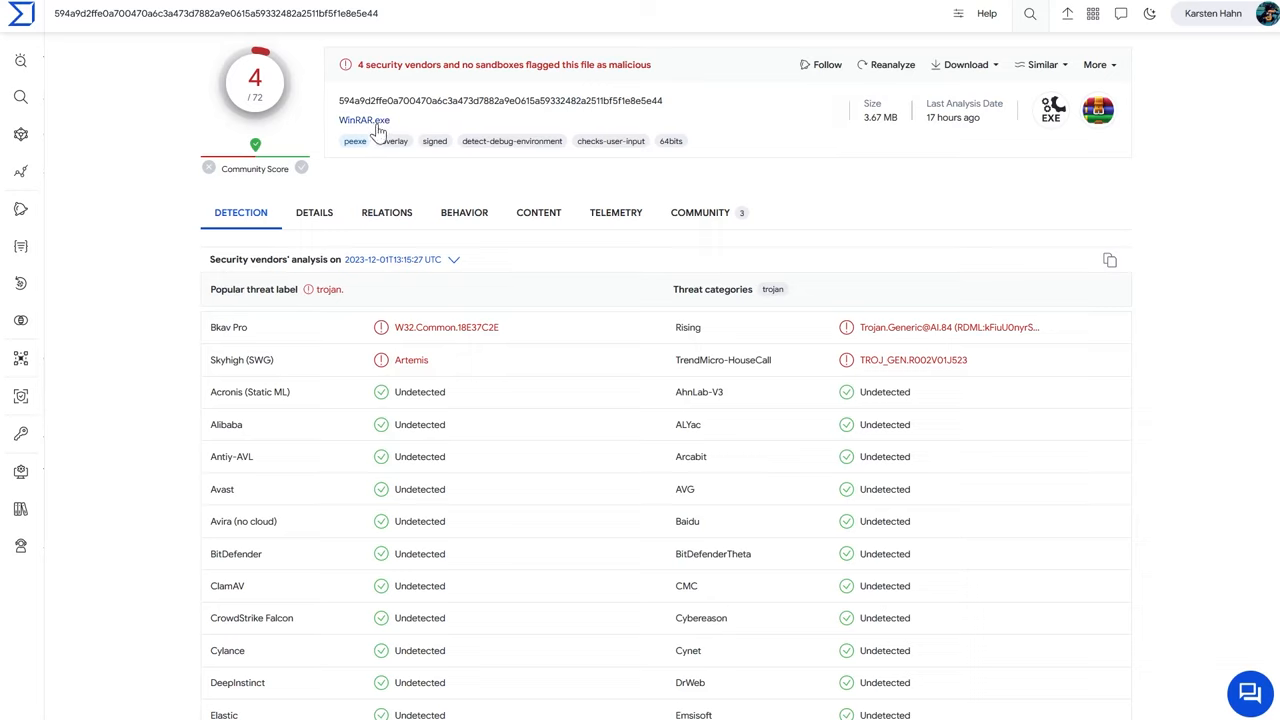
mouse_move(391, 127)
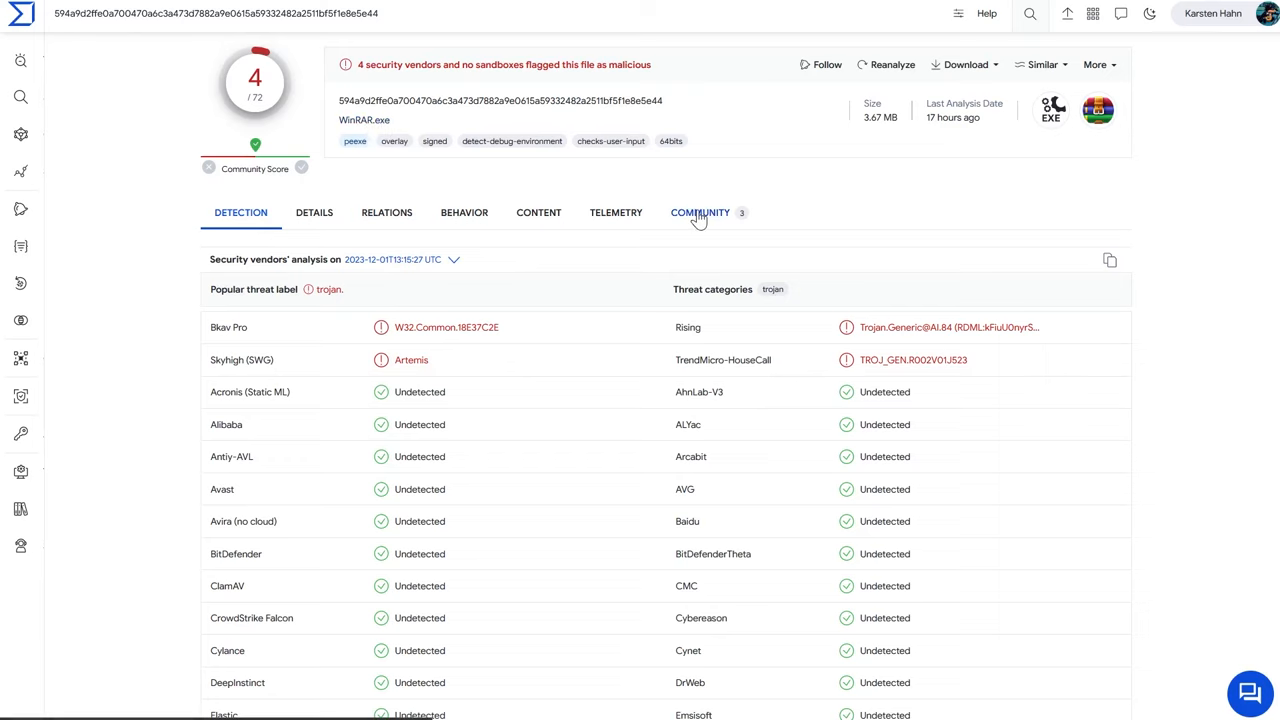
left_click(616, 212)
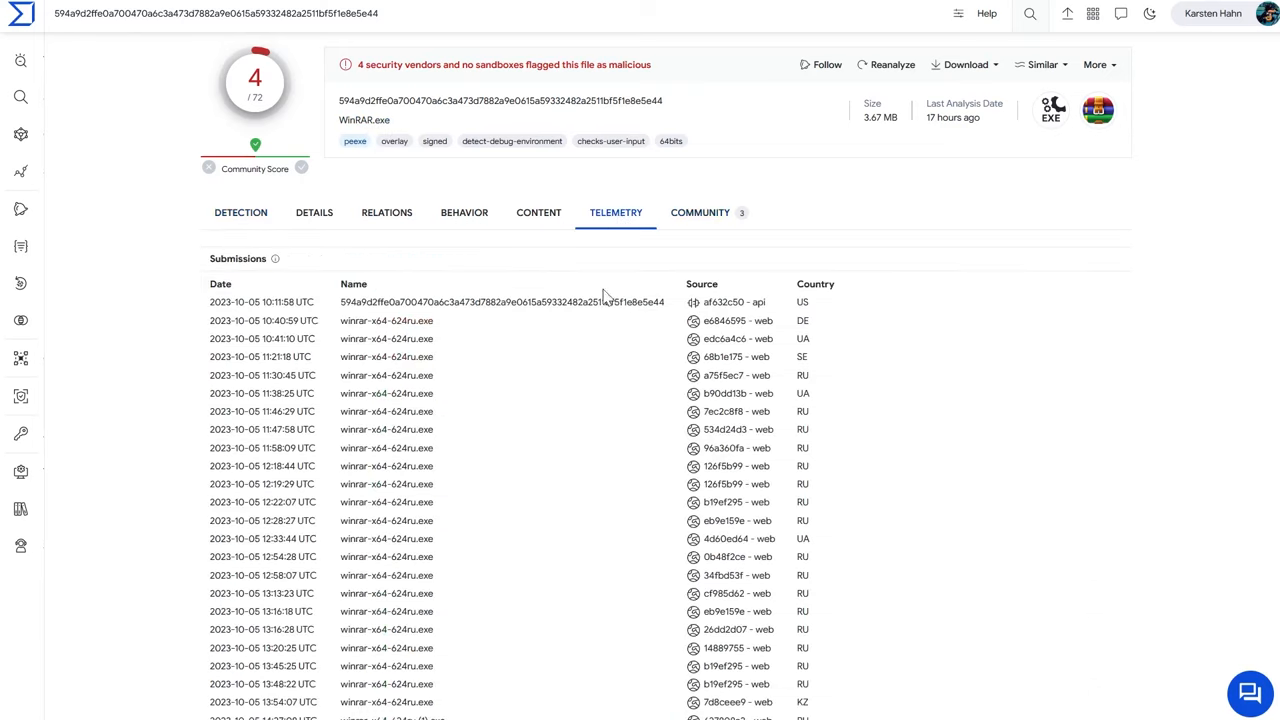
scroll("down", 3)
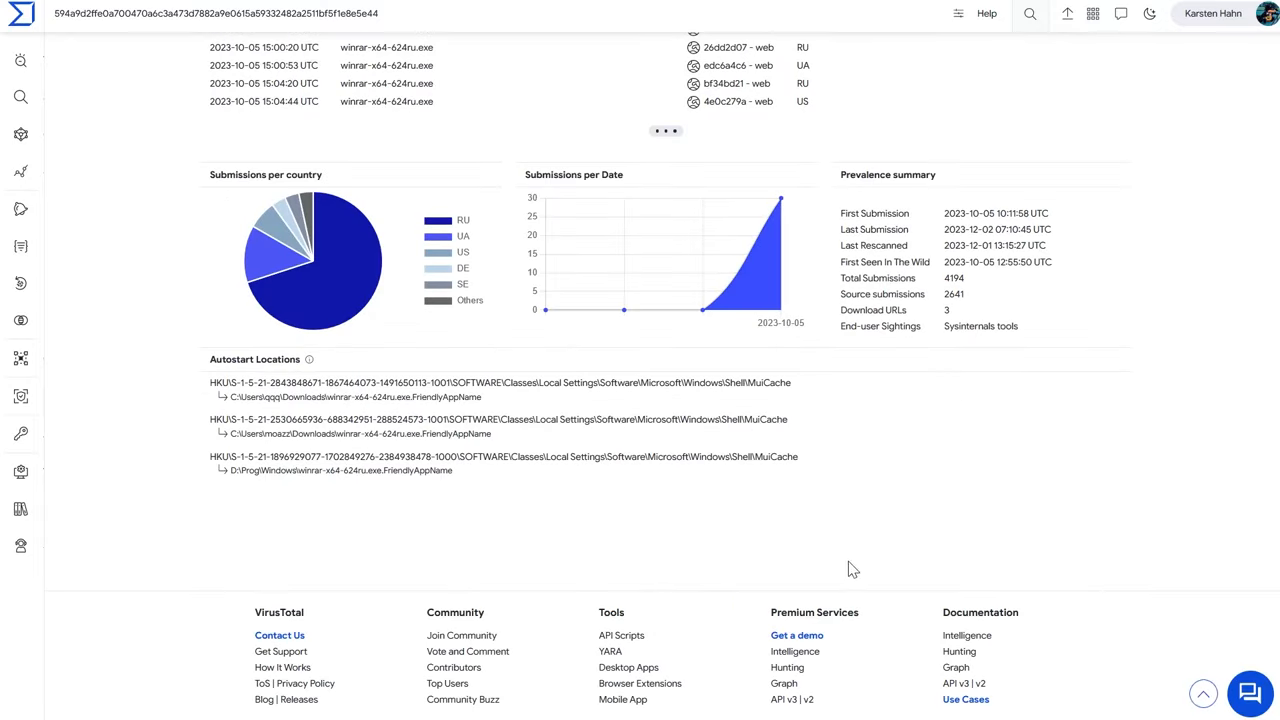
double_click(953, 278)
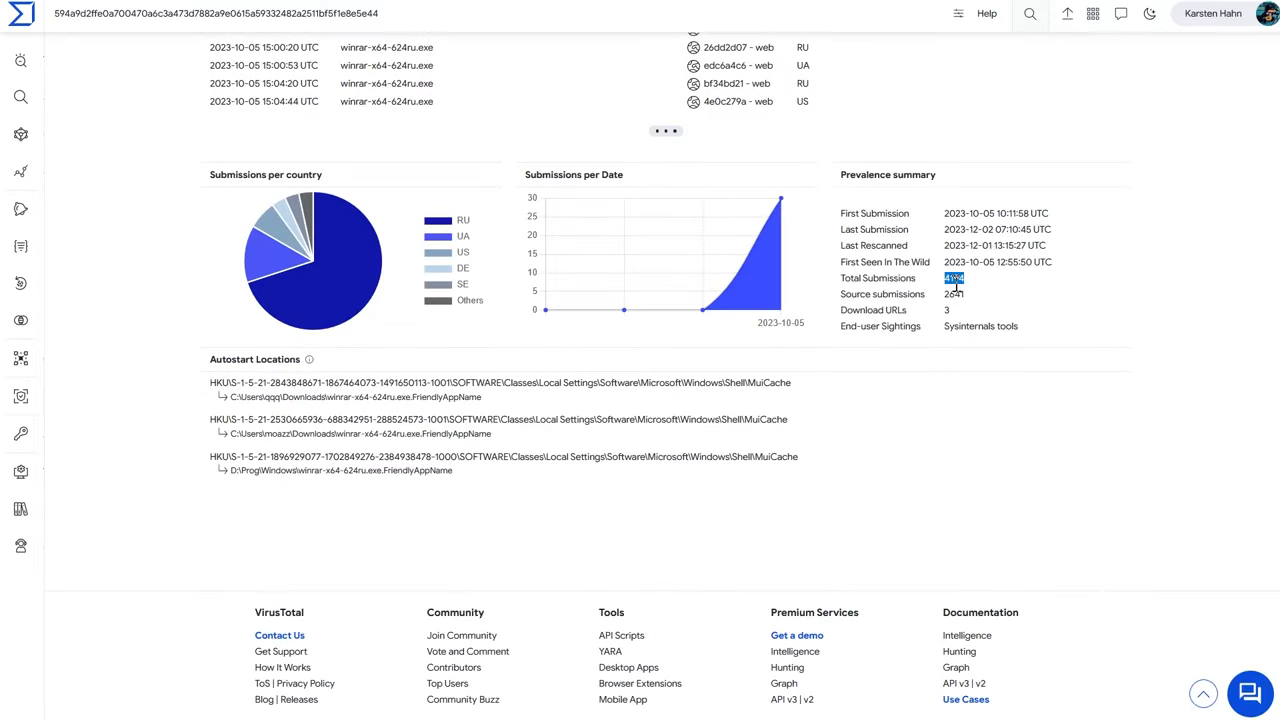
scroll("up", 3)
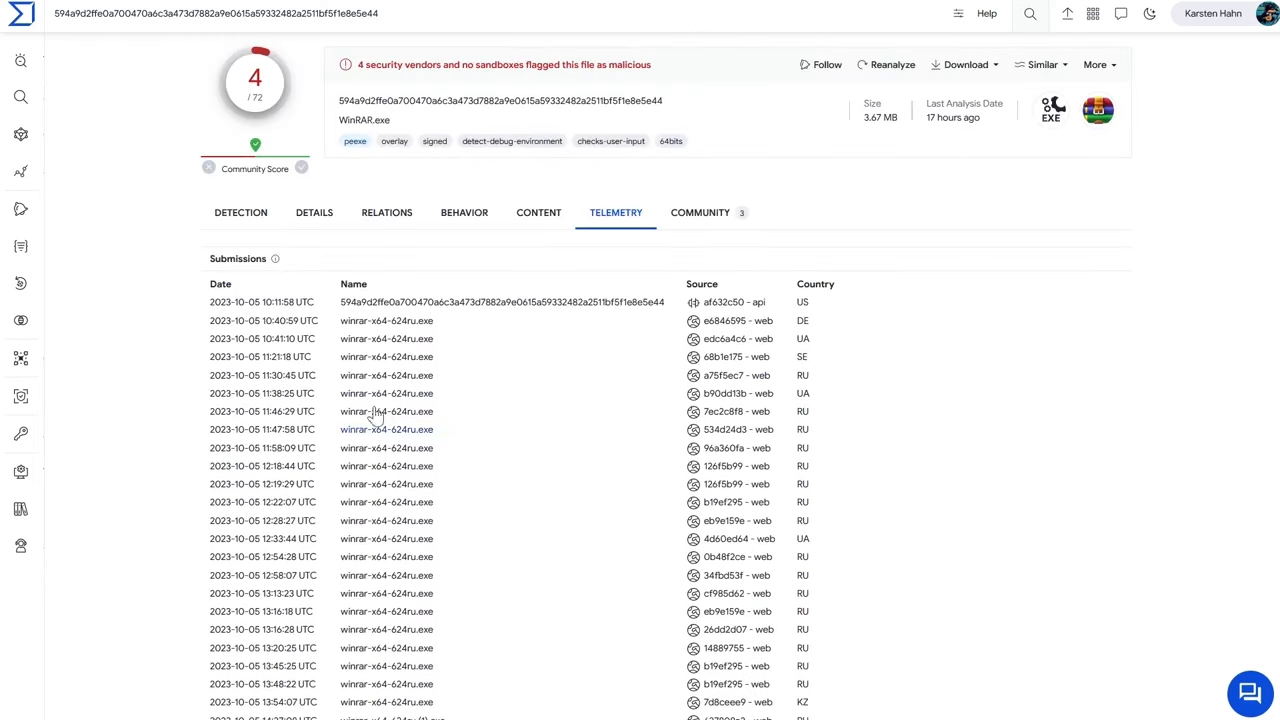
left_click(240, 212)
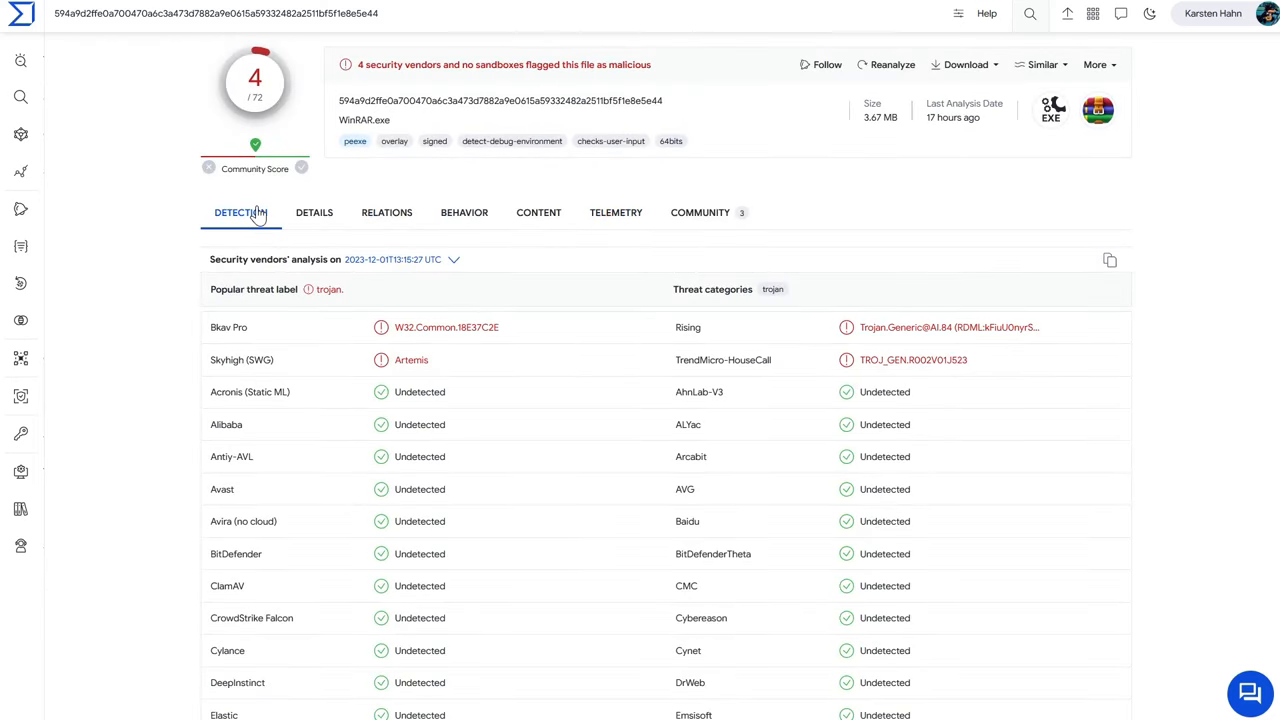
mouse_move(1024, 244)
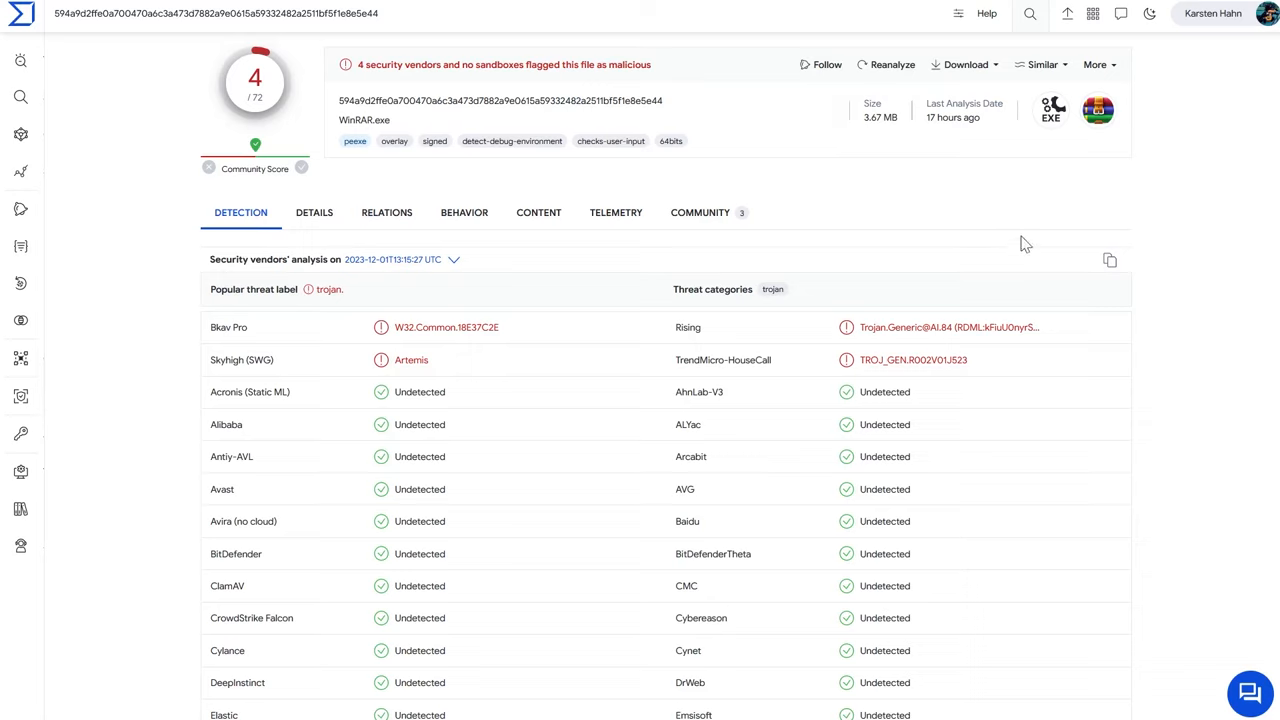
mouse_move(1030, 407)
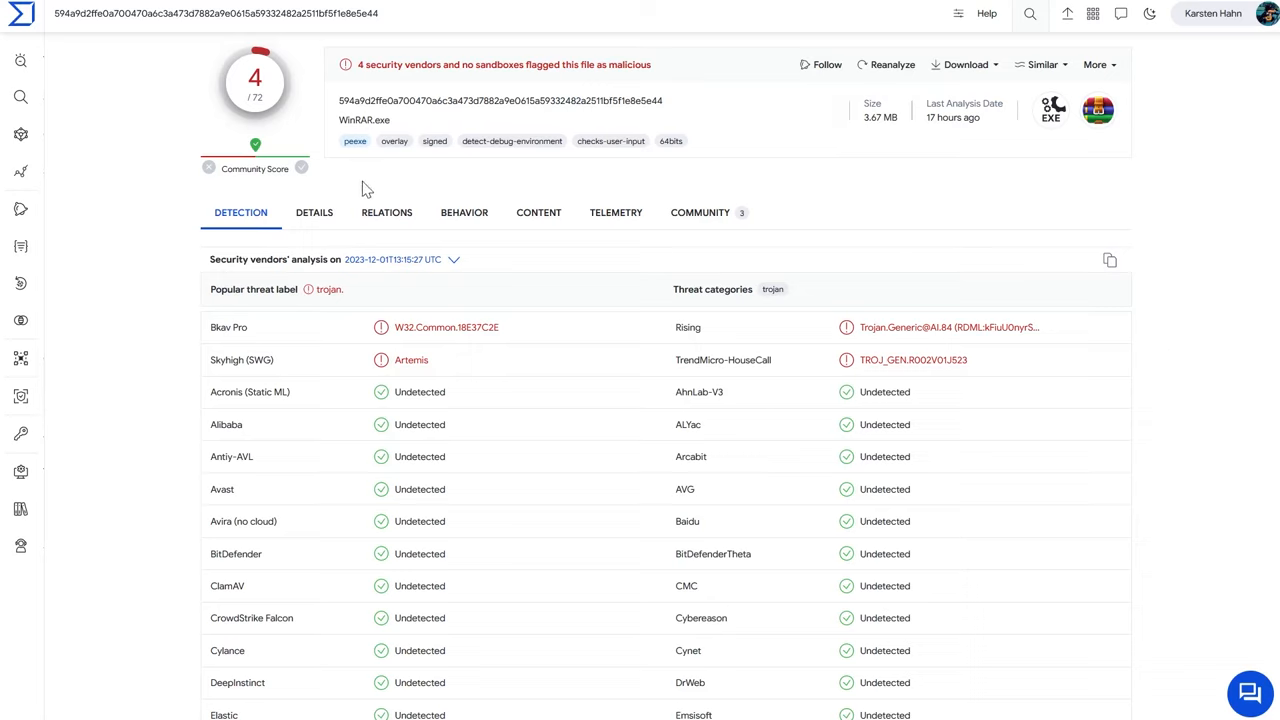
mouse_move(347, 227)
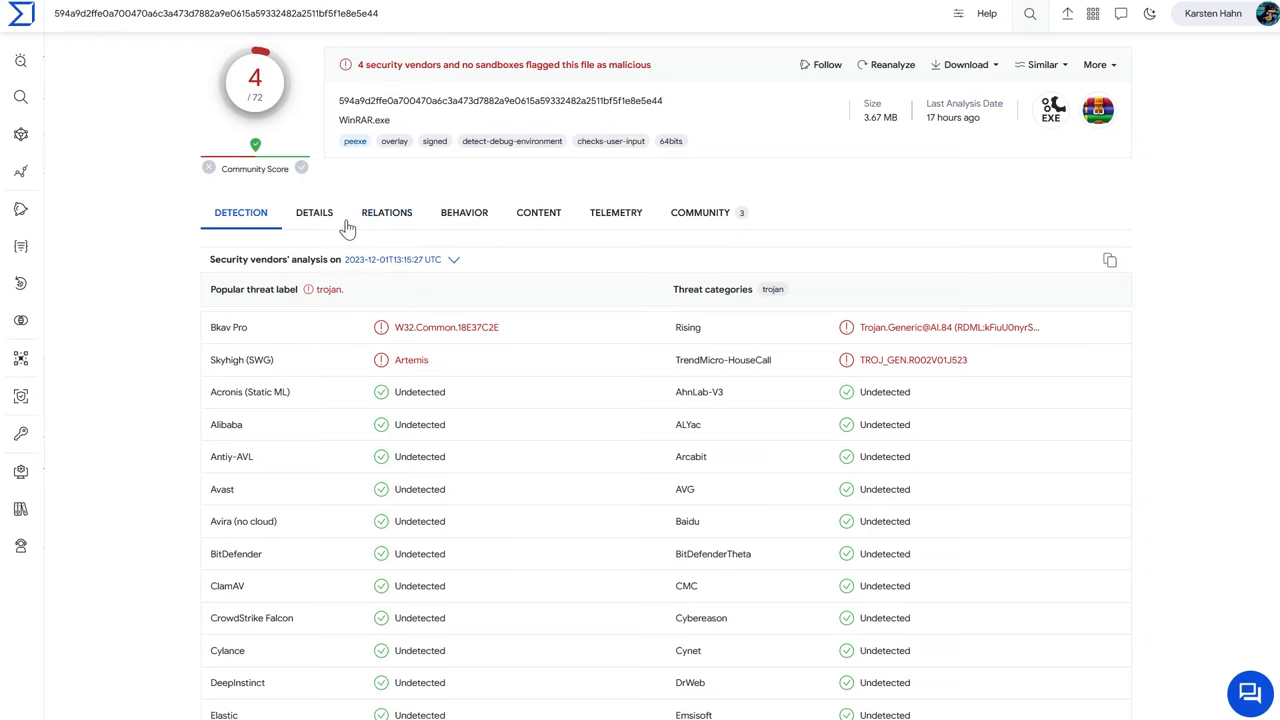
- Review WinRAR.exe's WinRAR GmbH signature, compiler info and history, selecting the first submission date
left_click(314, 212)
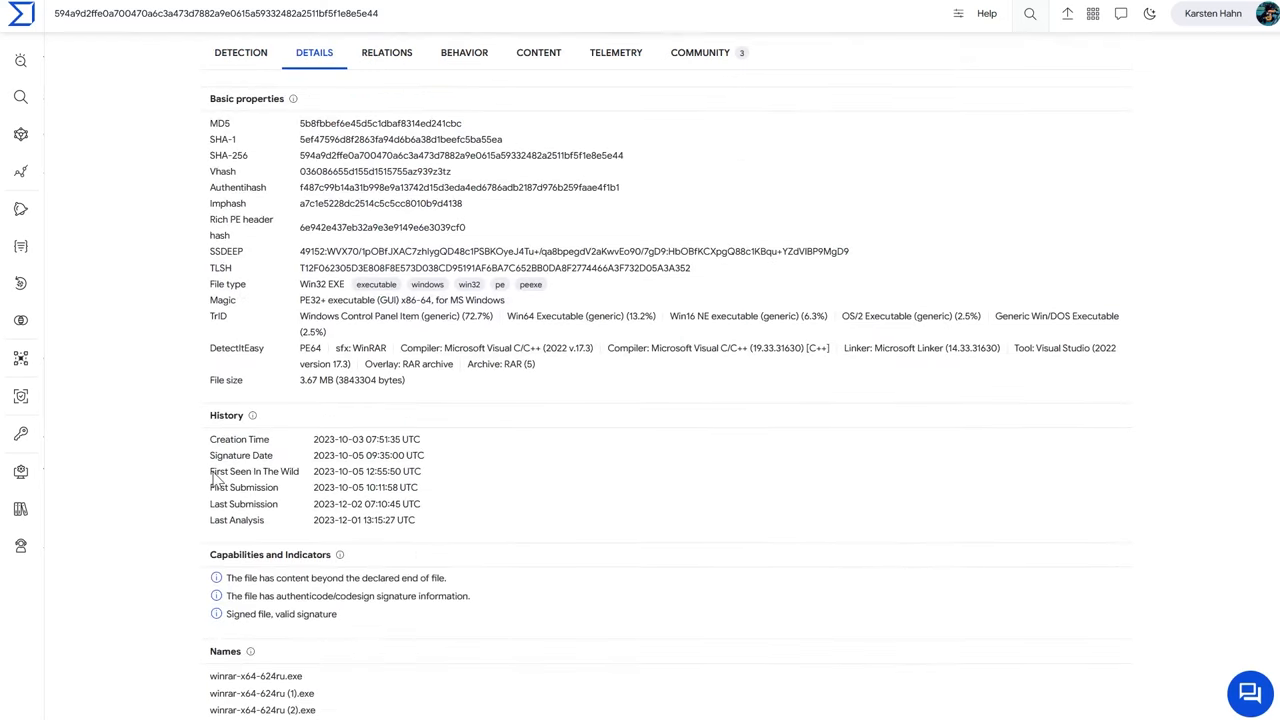
scroll("down", 3)
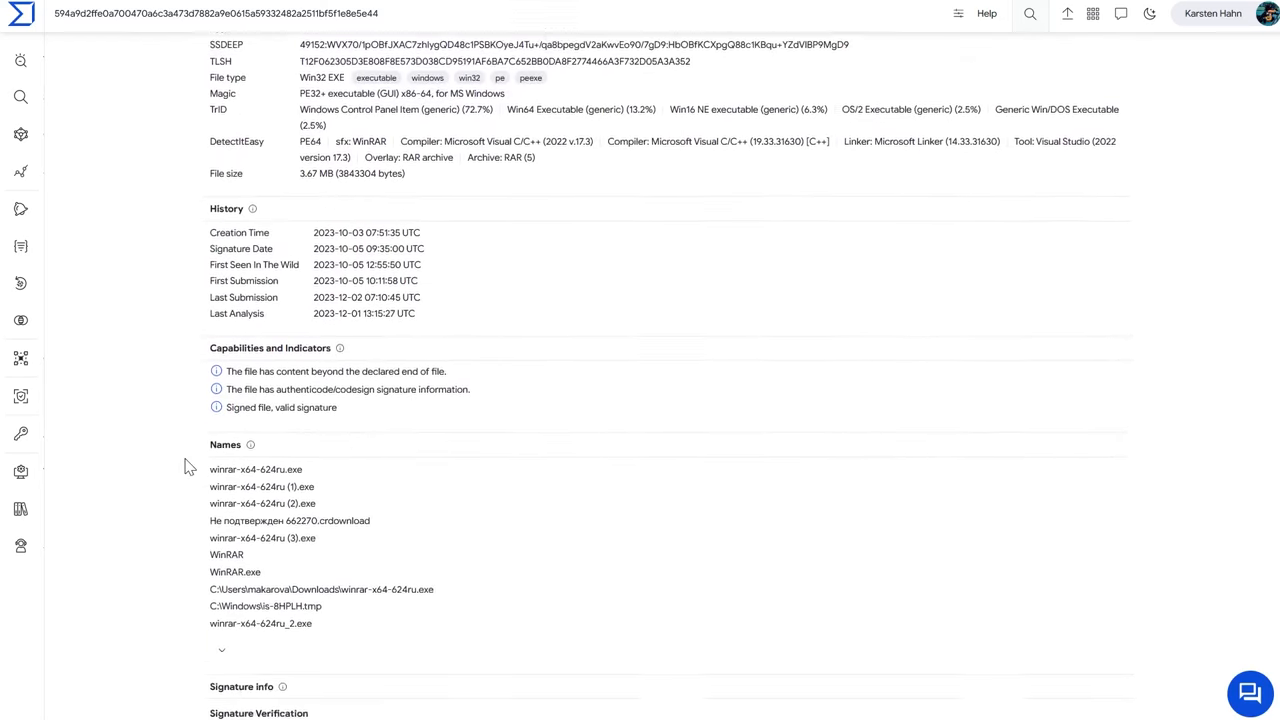
scroll("down", 3)
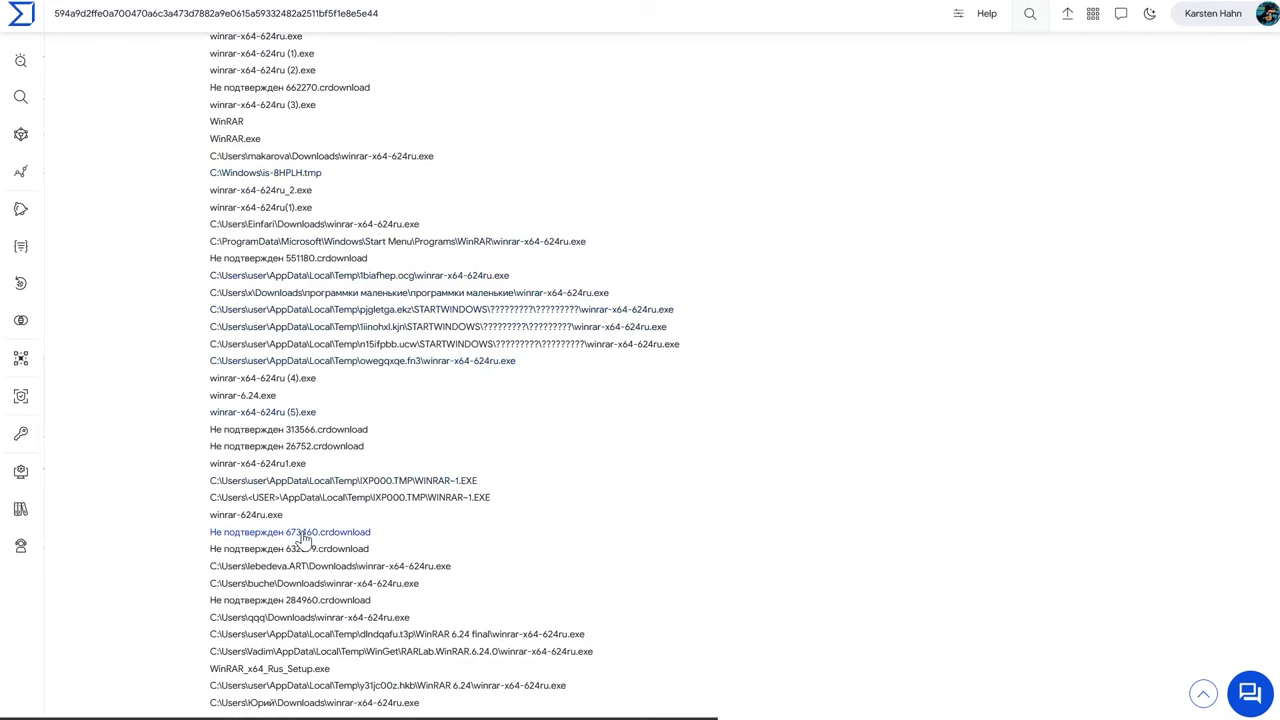
scroll("down", 3)
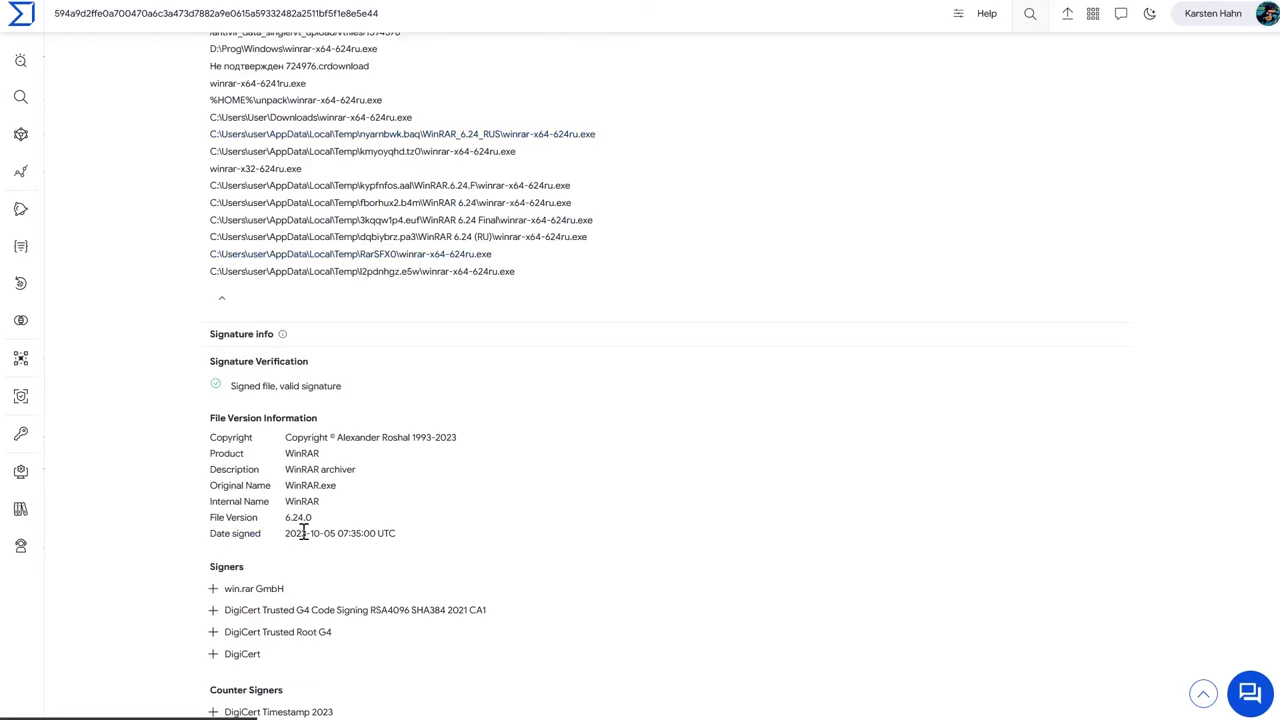
scroll("down", 3)
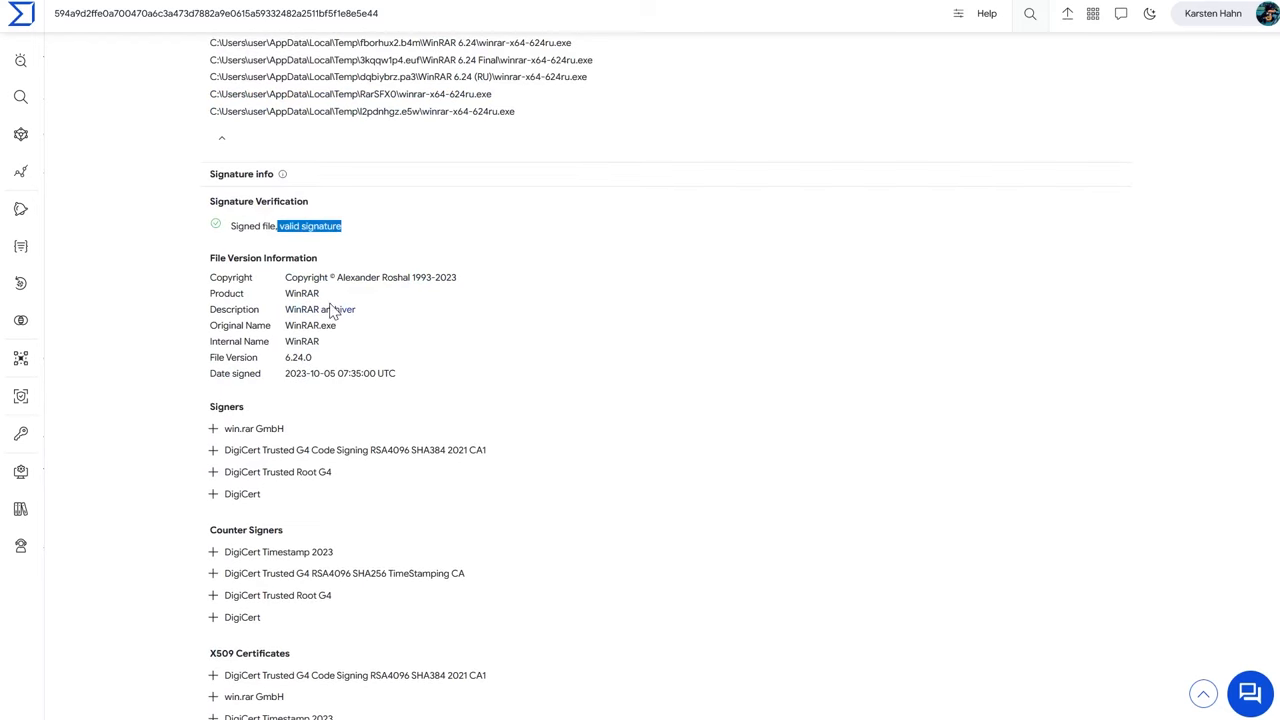
scroll("down", 3)
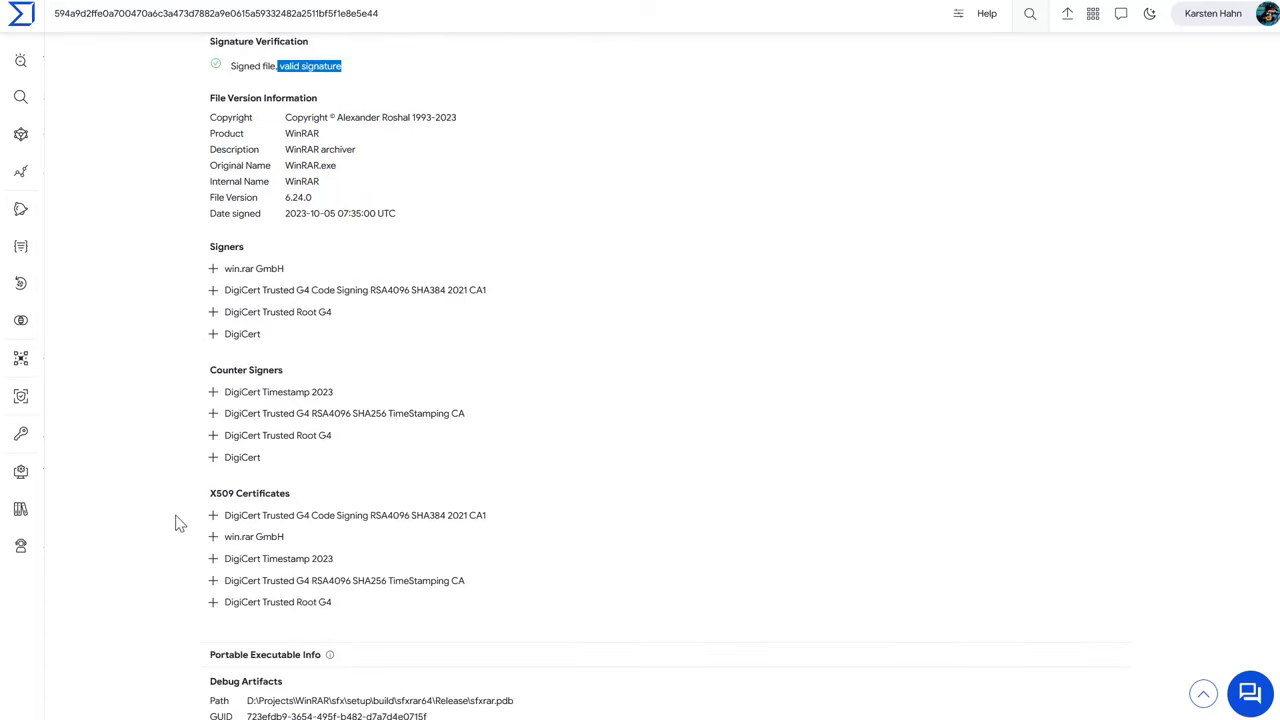
scroll("down", 3)
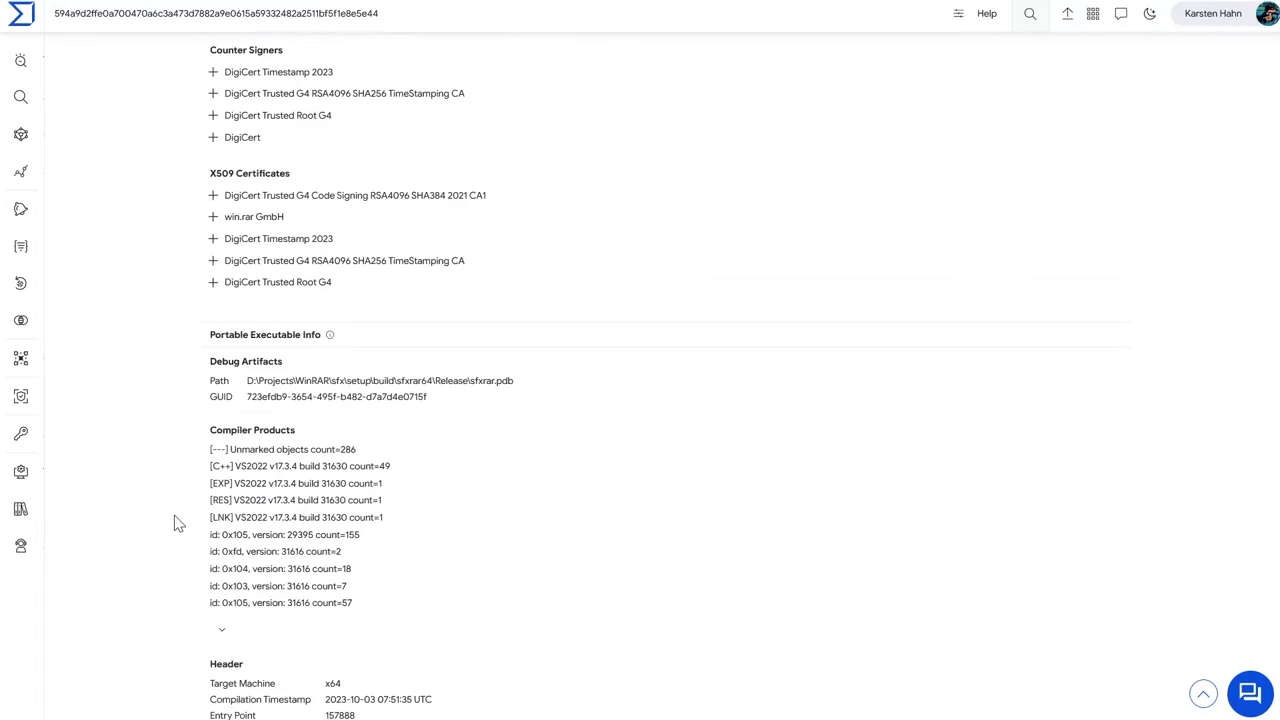
scroll("down", 3)
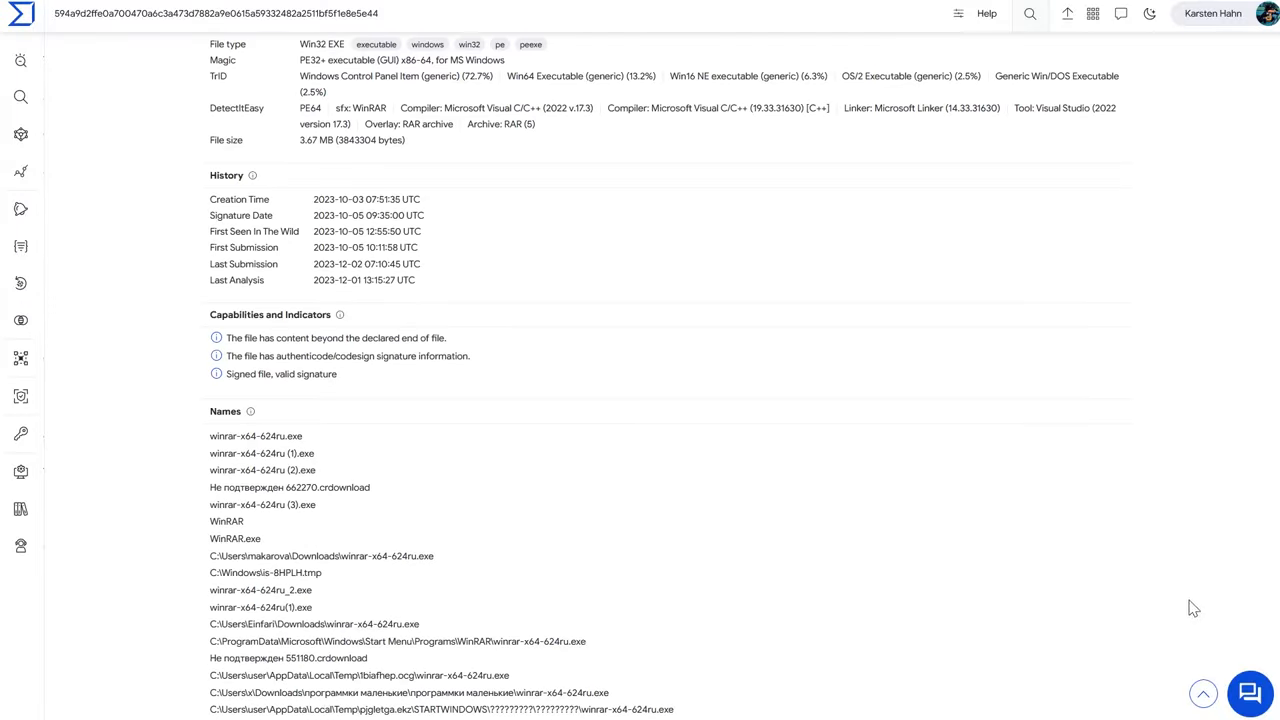
scroll("up", 3)
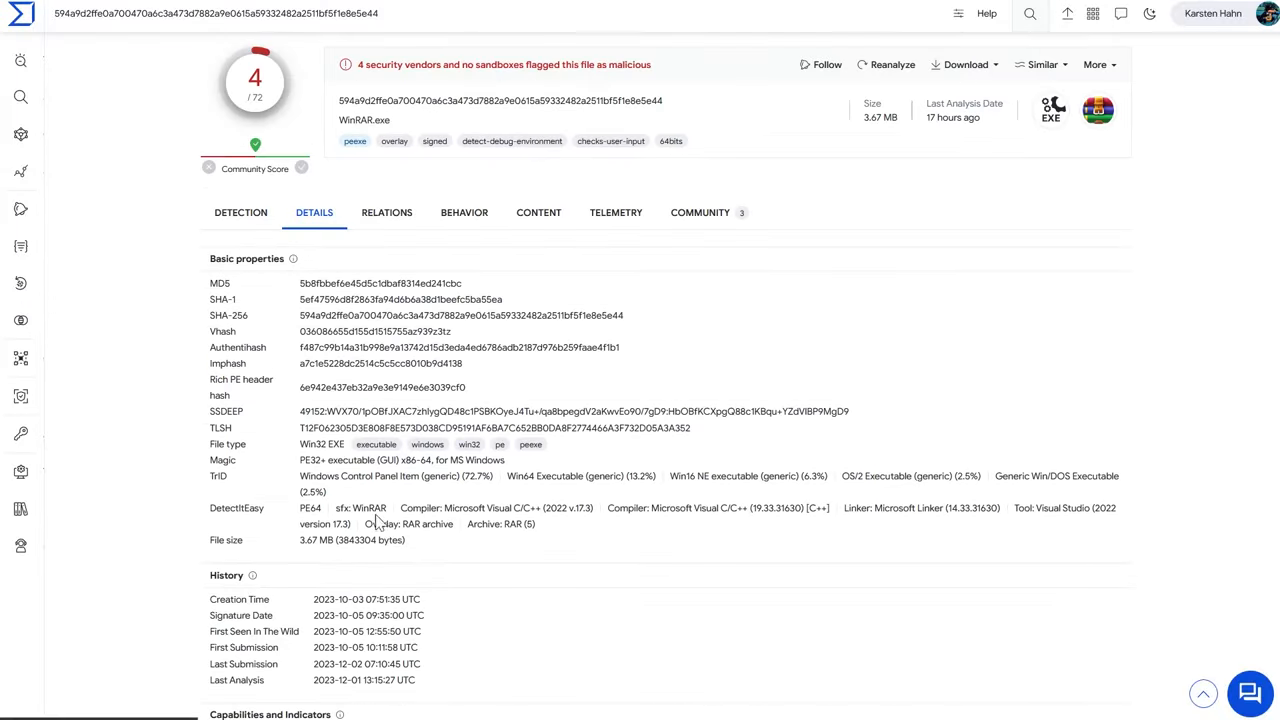
scroll("down", 3)
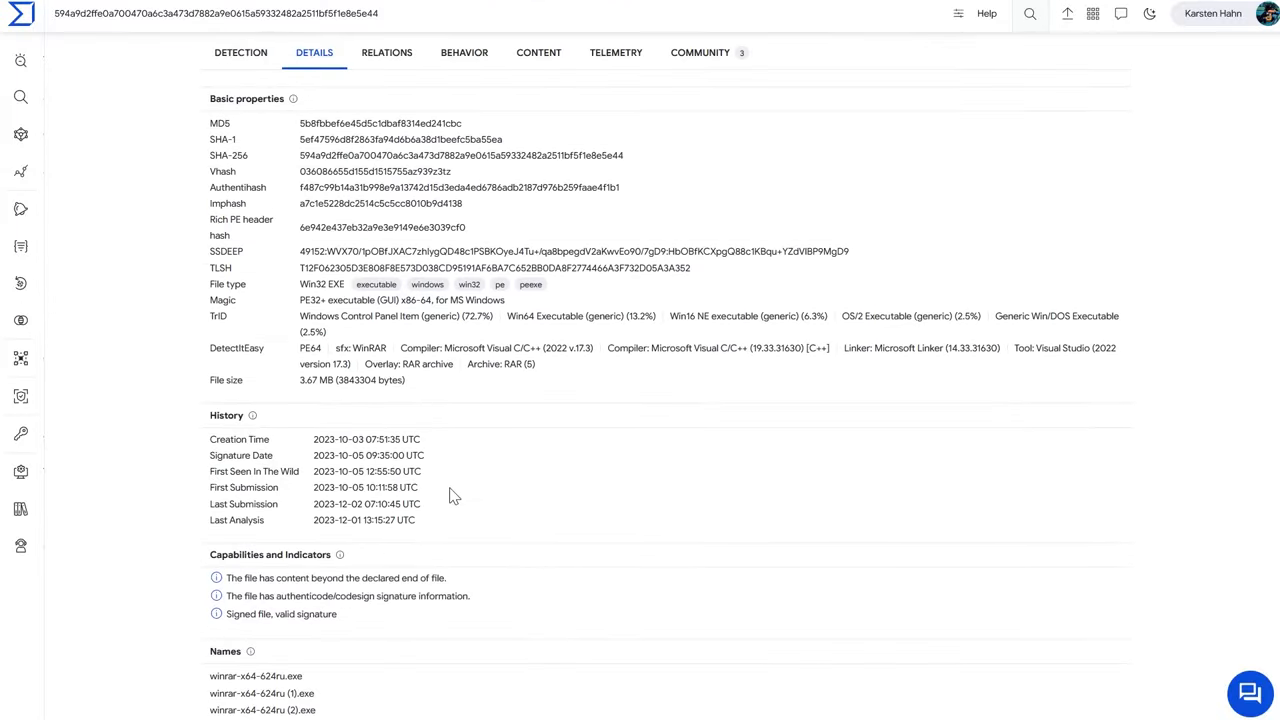
double_click(369, 487)
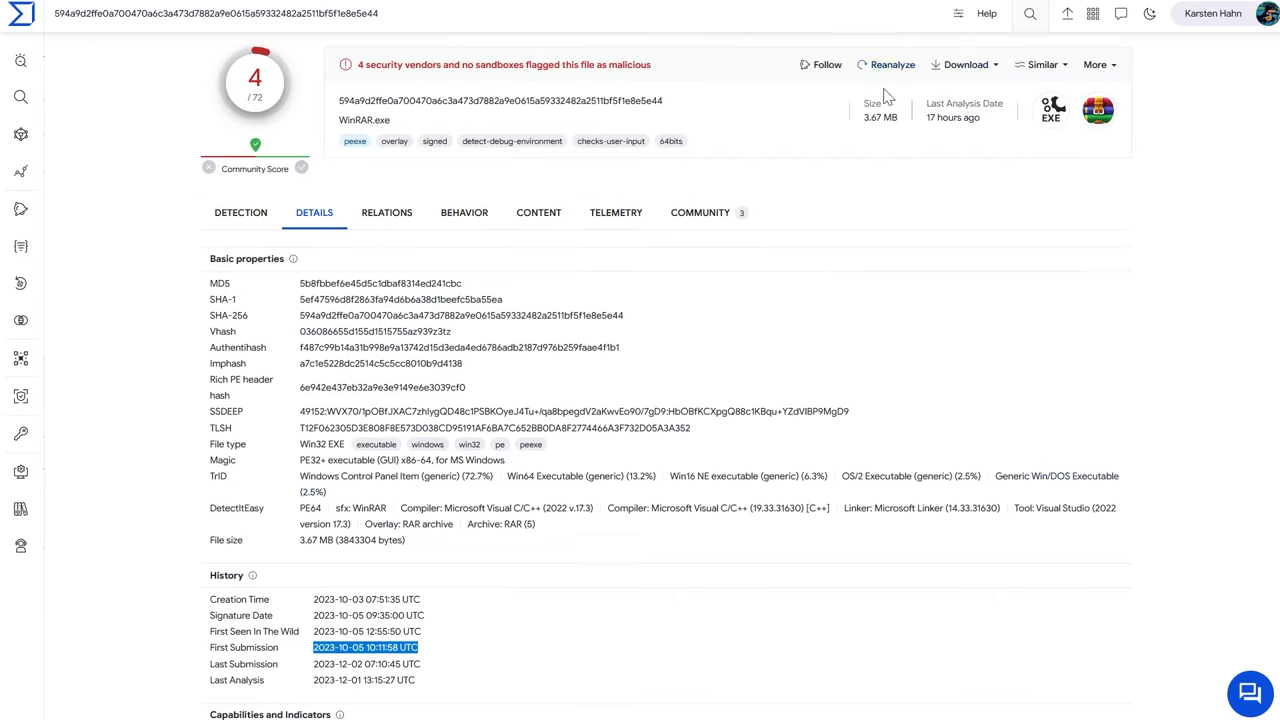
mouse_move(956, 117)
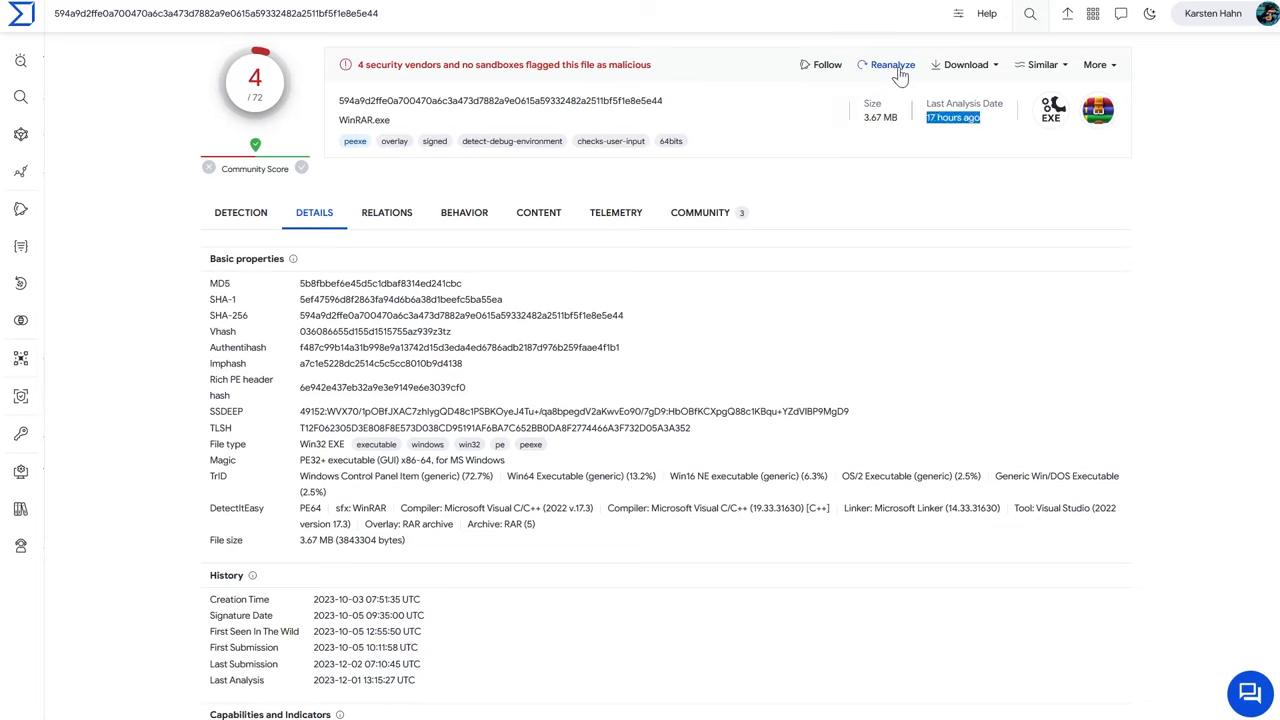
- Reanalyze WinRAR.exe to refresh its vendor results
scroll("down", 3)
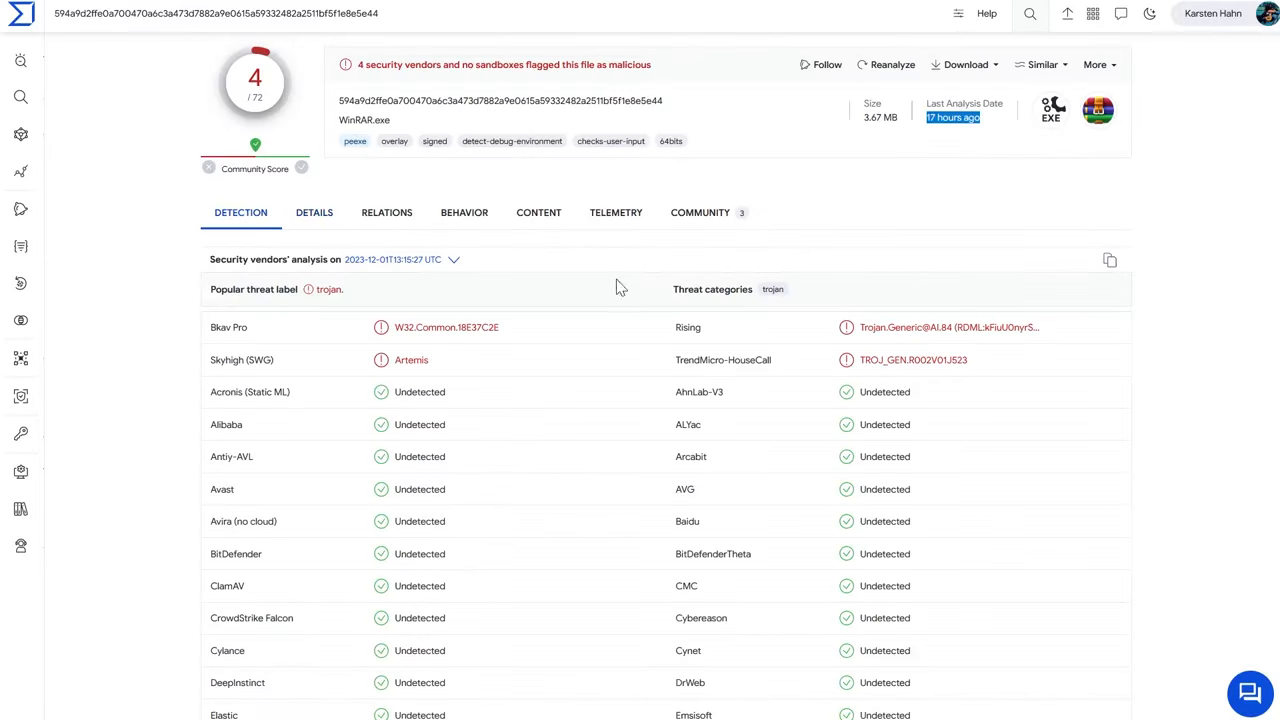
mouse_move(905, 80)
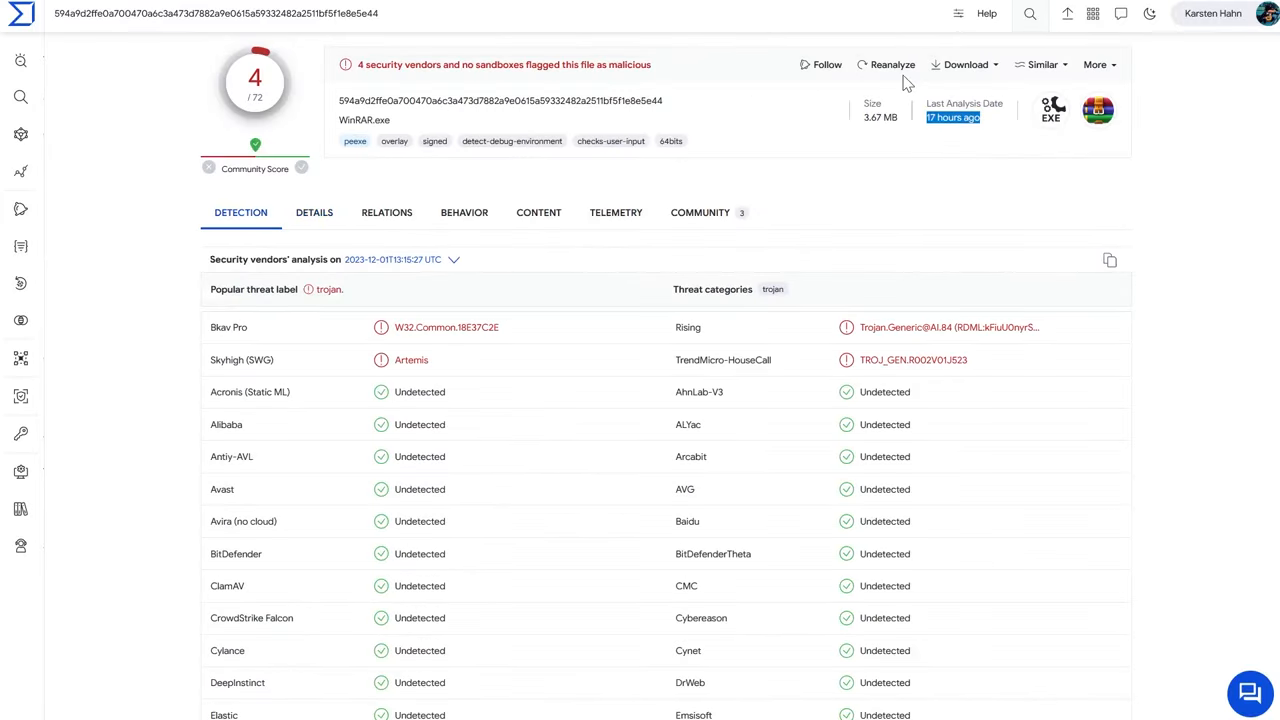
left_click(889, 64)
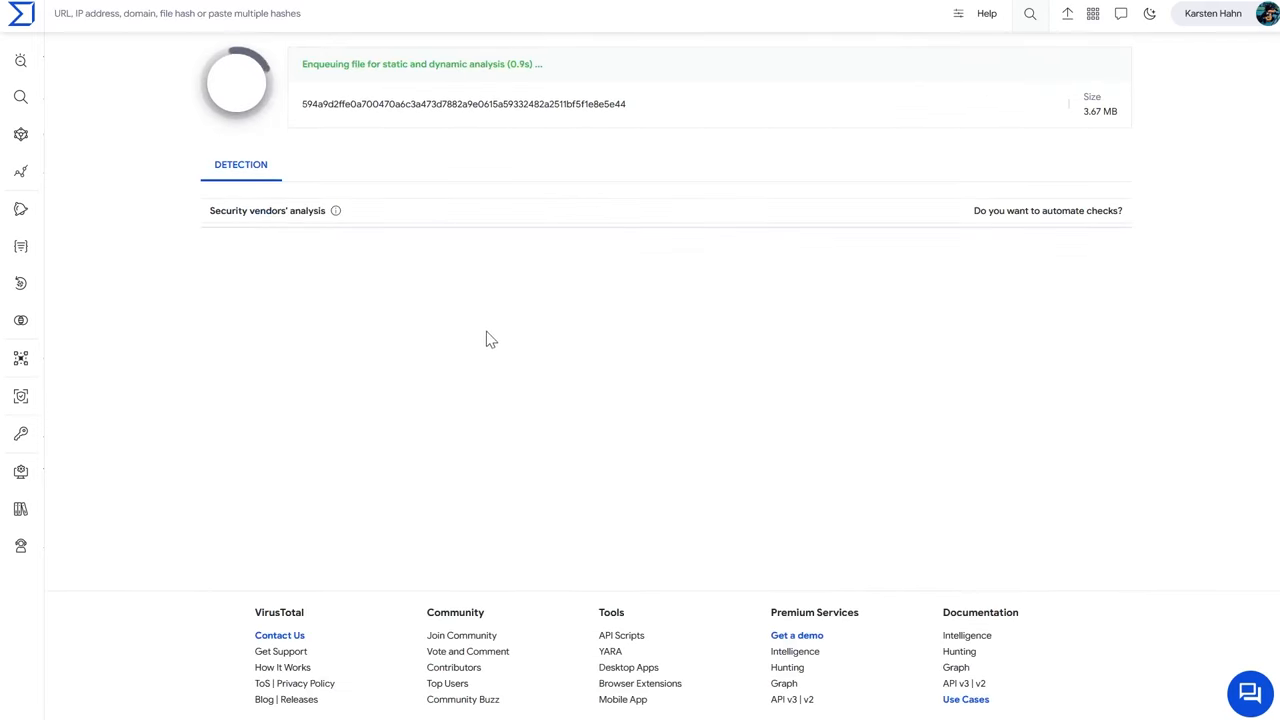
mouse_move(437, 340)
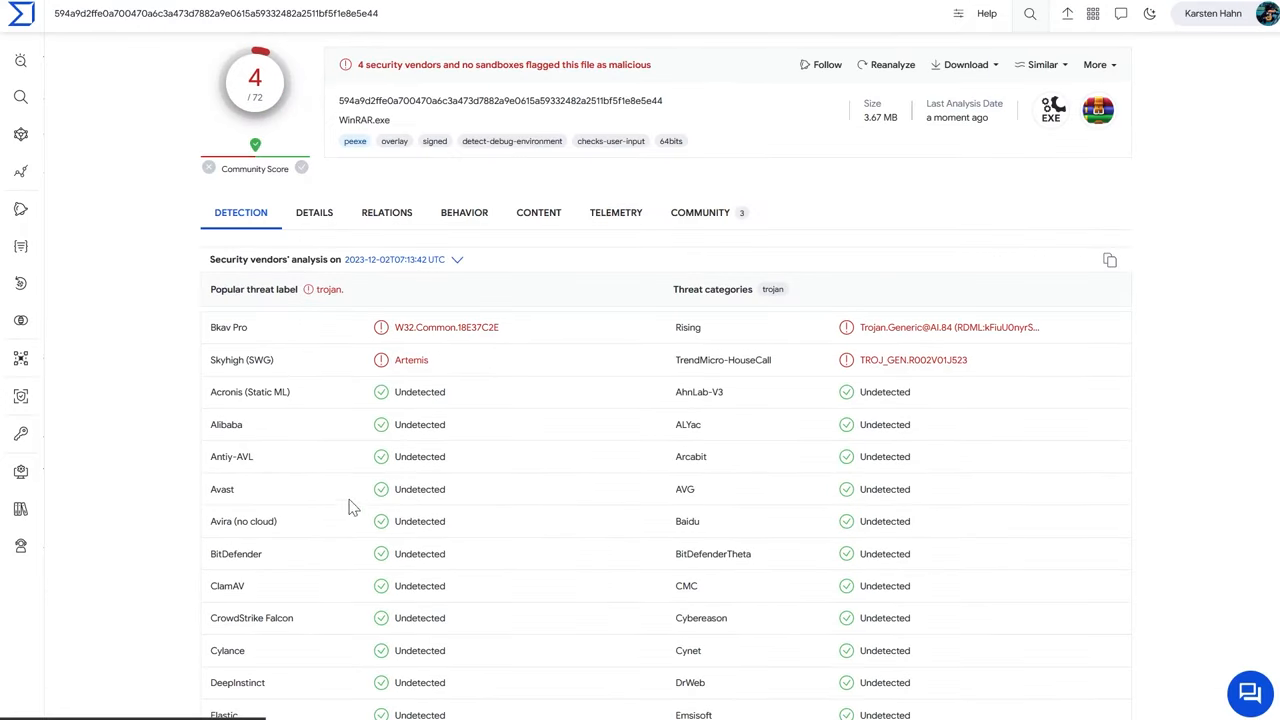
- Compare the refreshed WinRAR.exe details against its vendor detection results
left_click(314, 212)
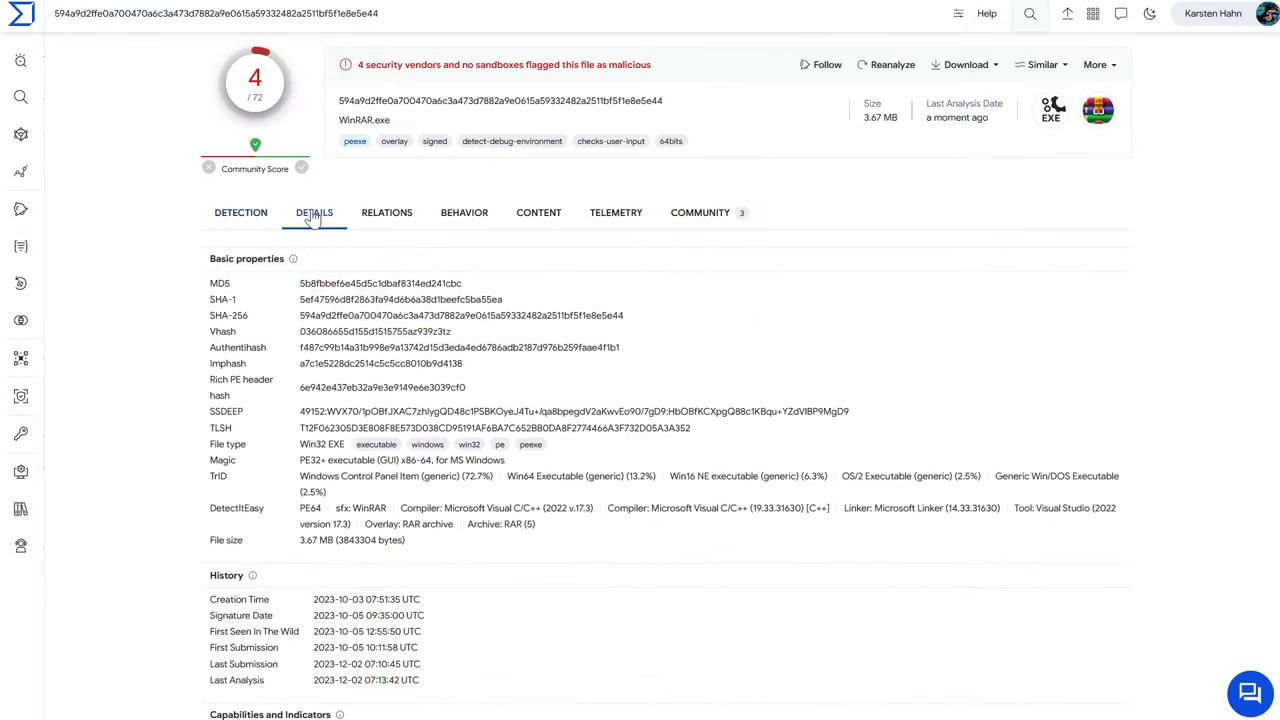
scroll("down", 3)
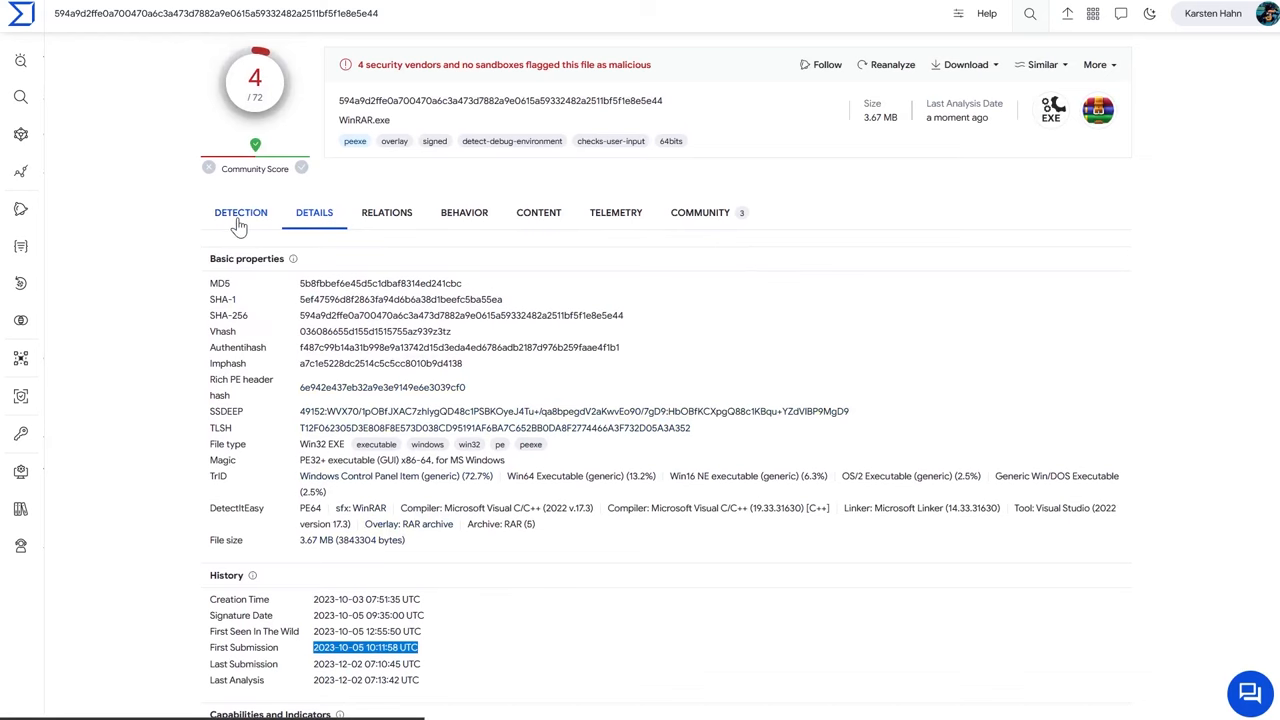
left_click(240, 212)
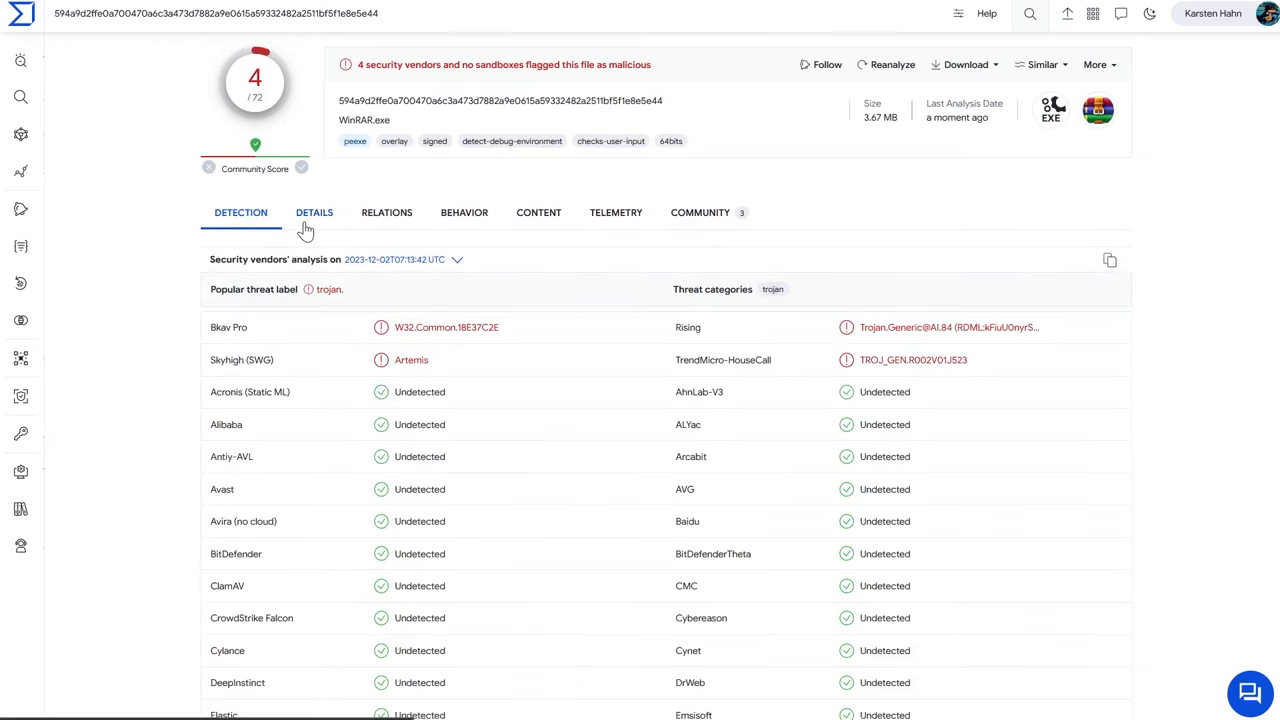
left_click(314, 212)
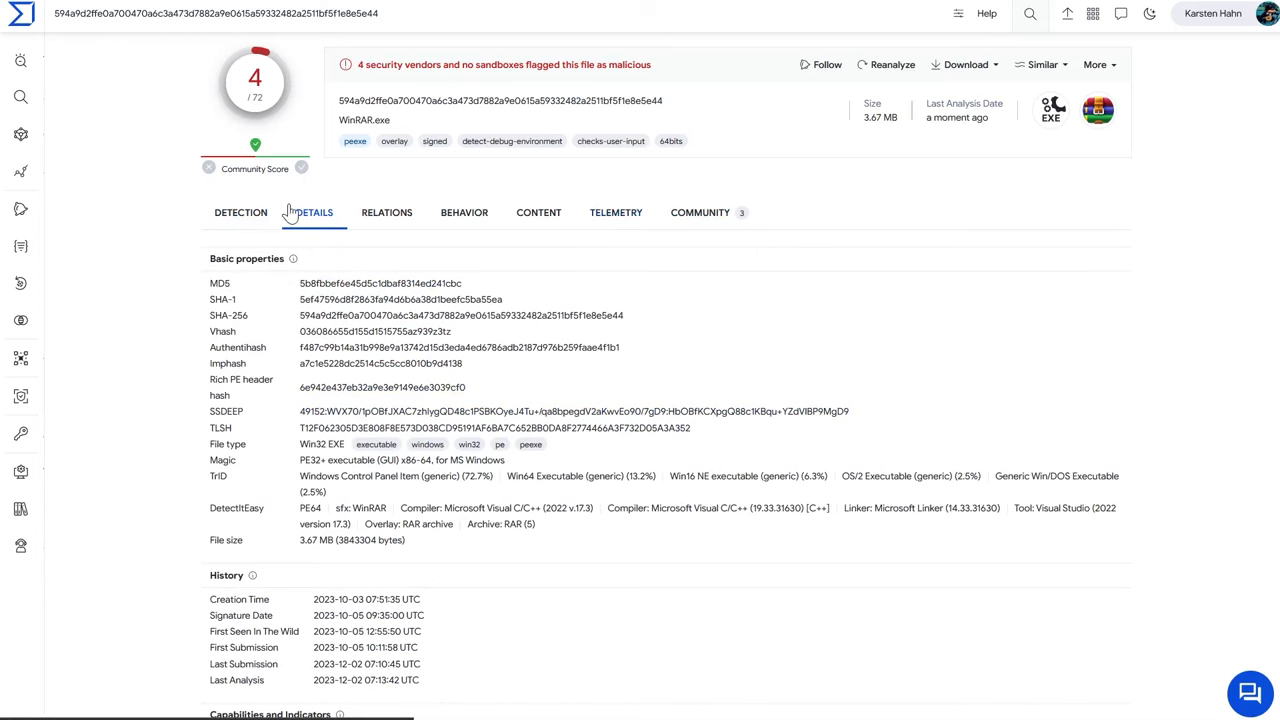
left_click(240, 212)
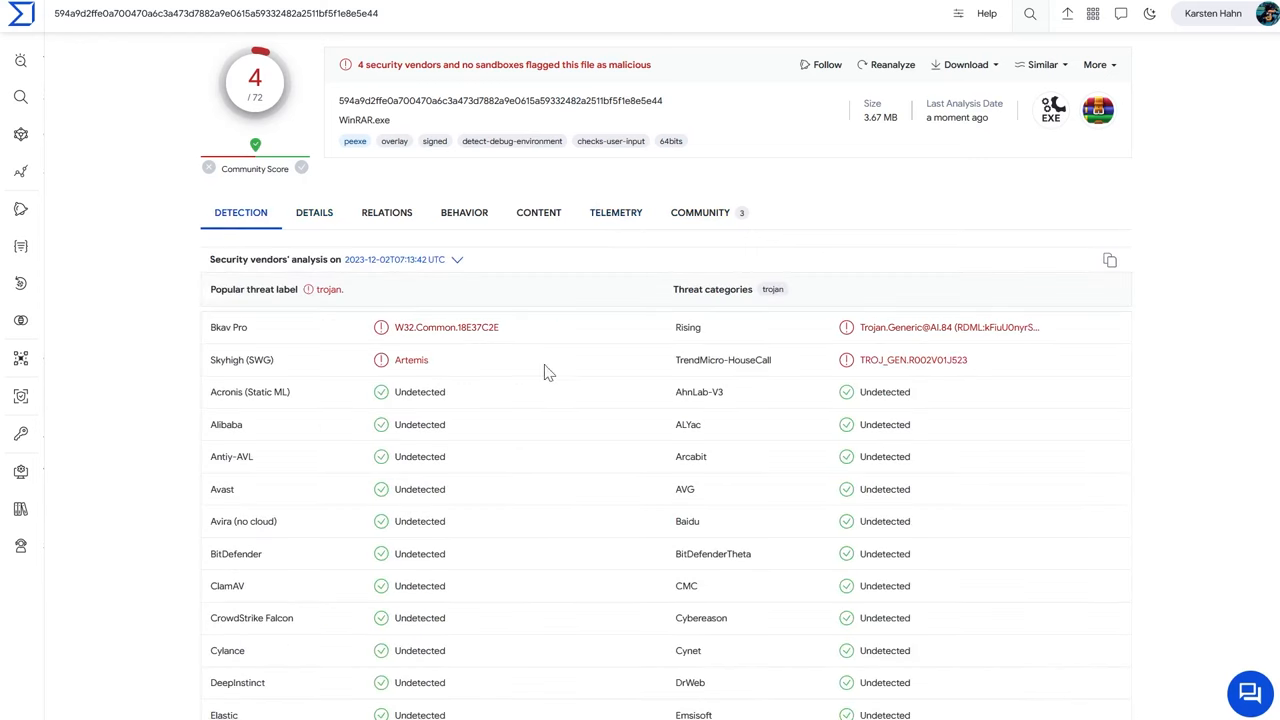
left_click(314, 212)
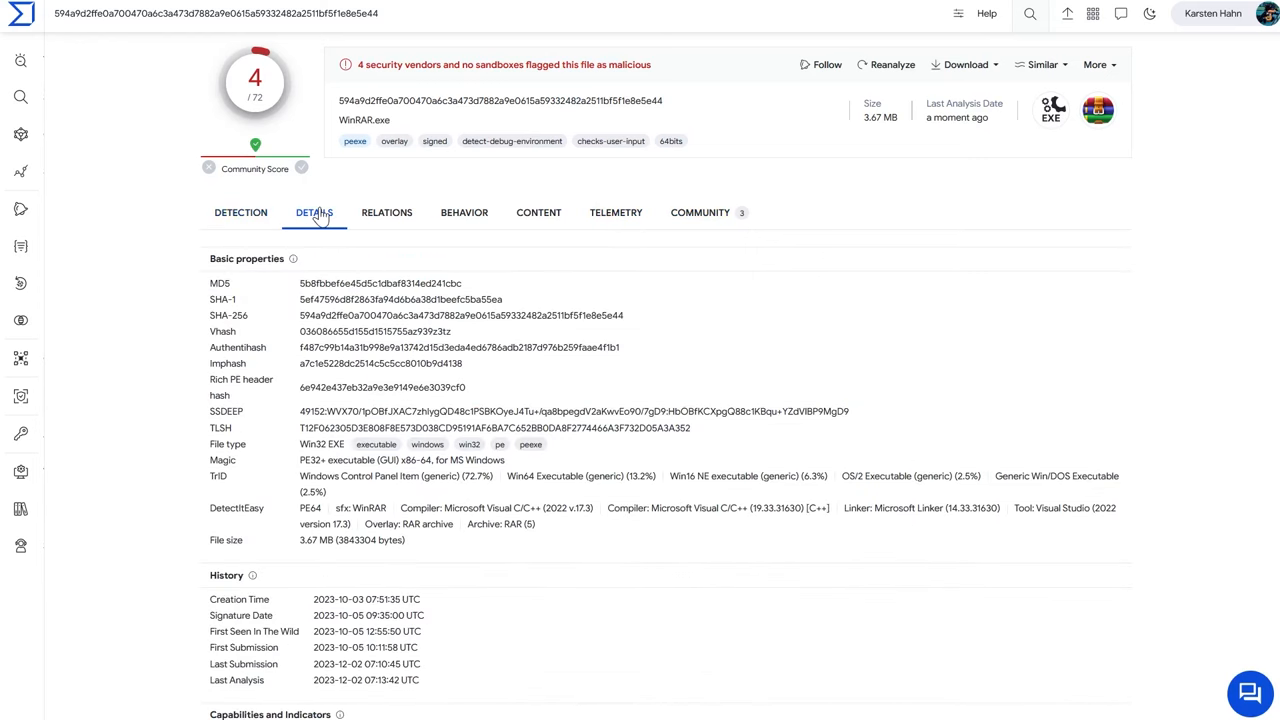
mouse_move(285, 82)
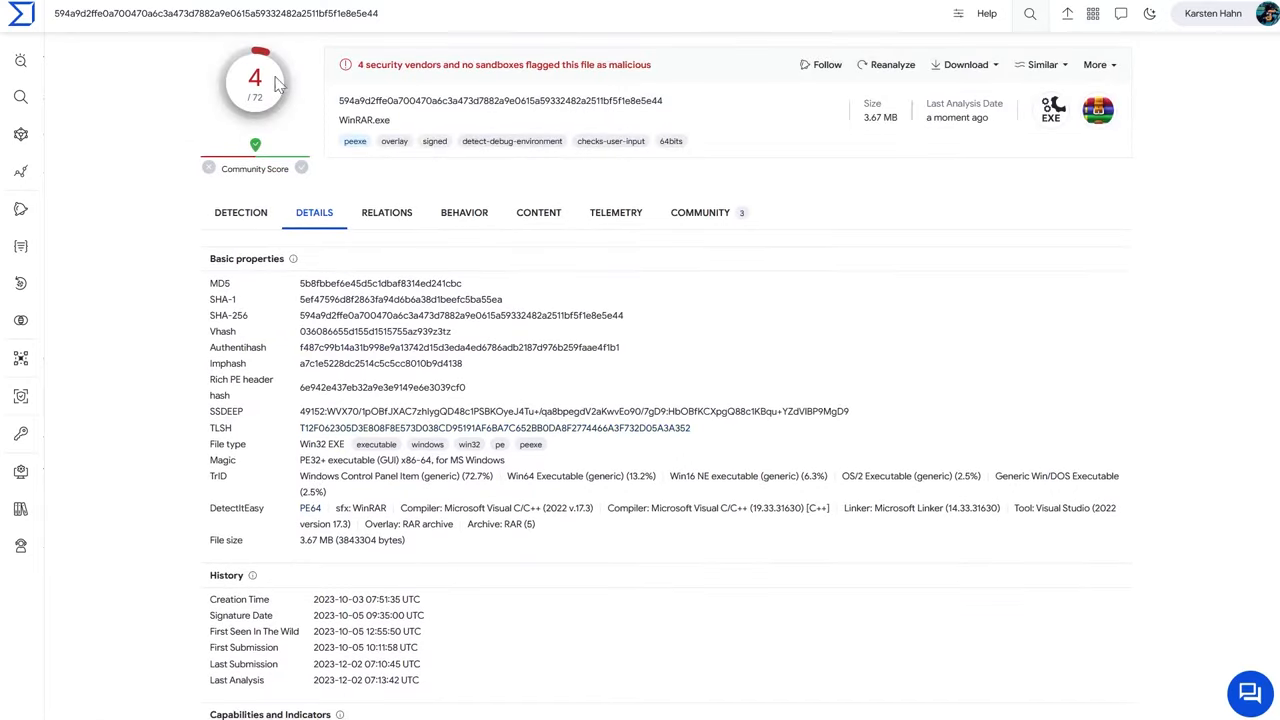
mouse_move(345, 509)
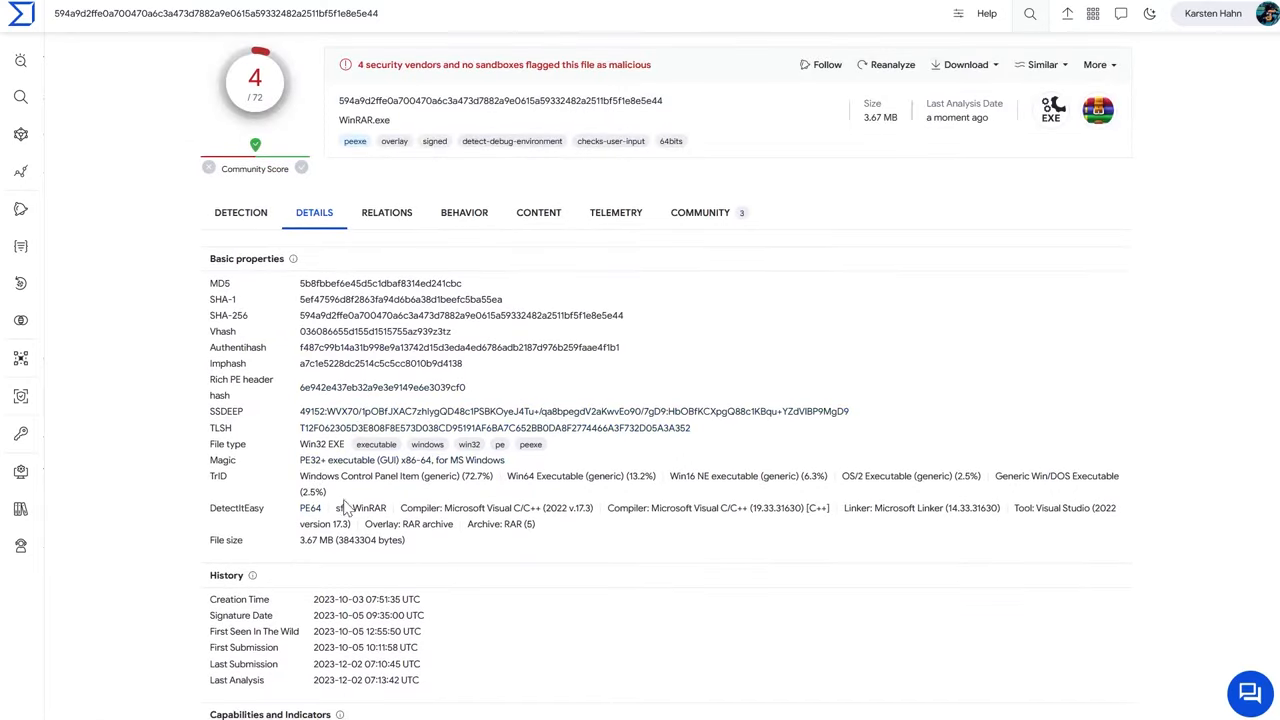
- Scroll to History and select the First Submission date, 2023-10-05
scroll("down", 3)
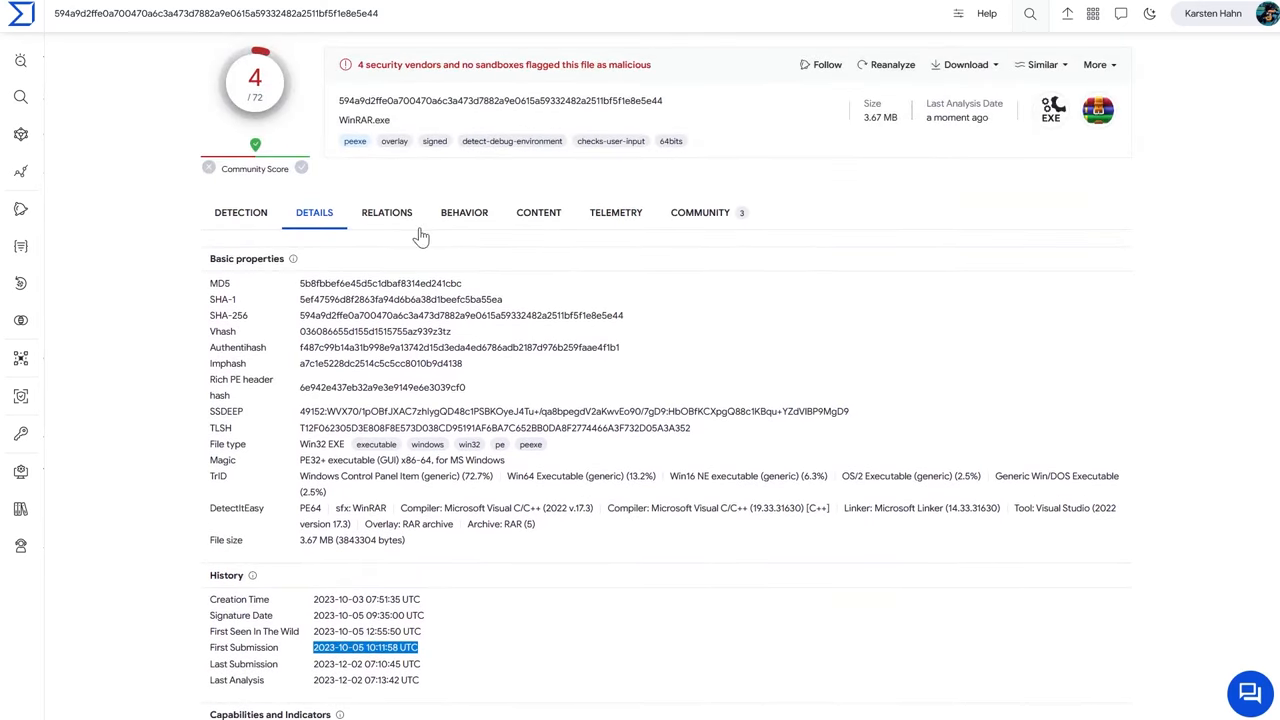
mouse_move(381, 379)
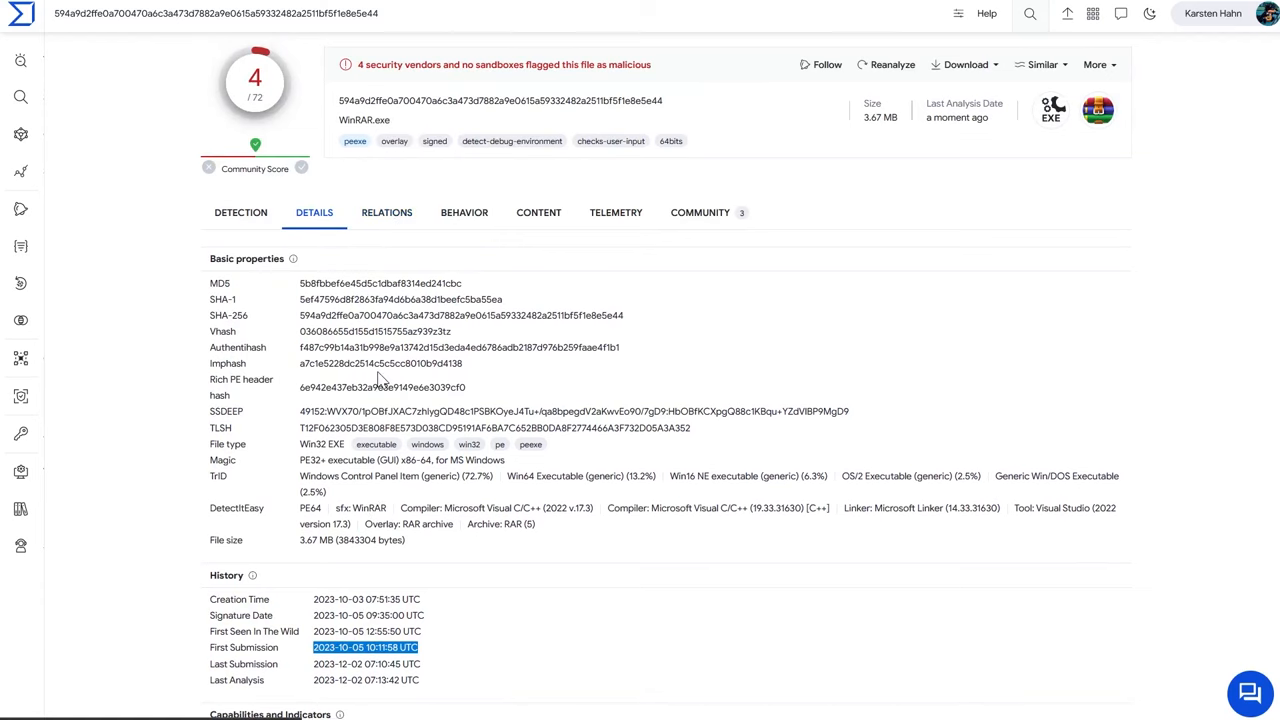
scroll("down", 3)
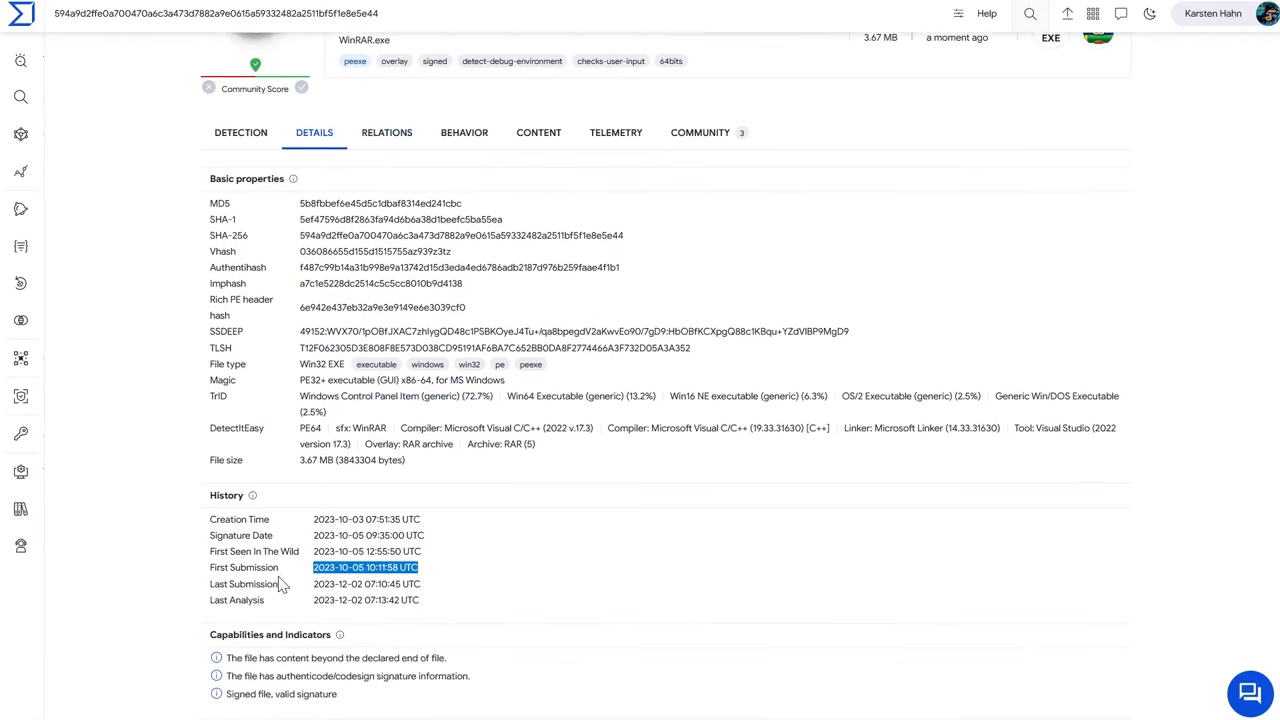
scroll("down", 3)
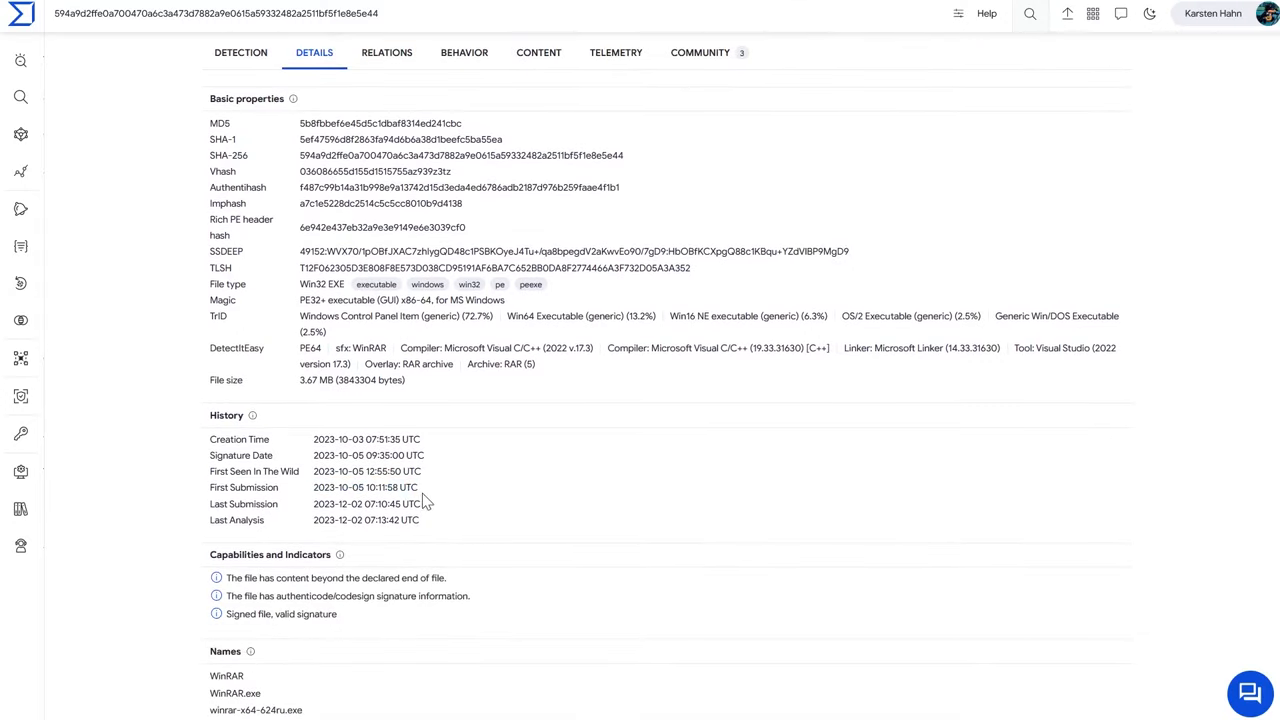
double_click(358, 487)
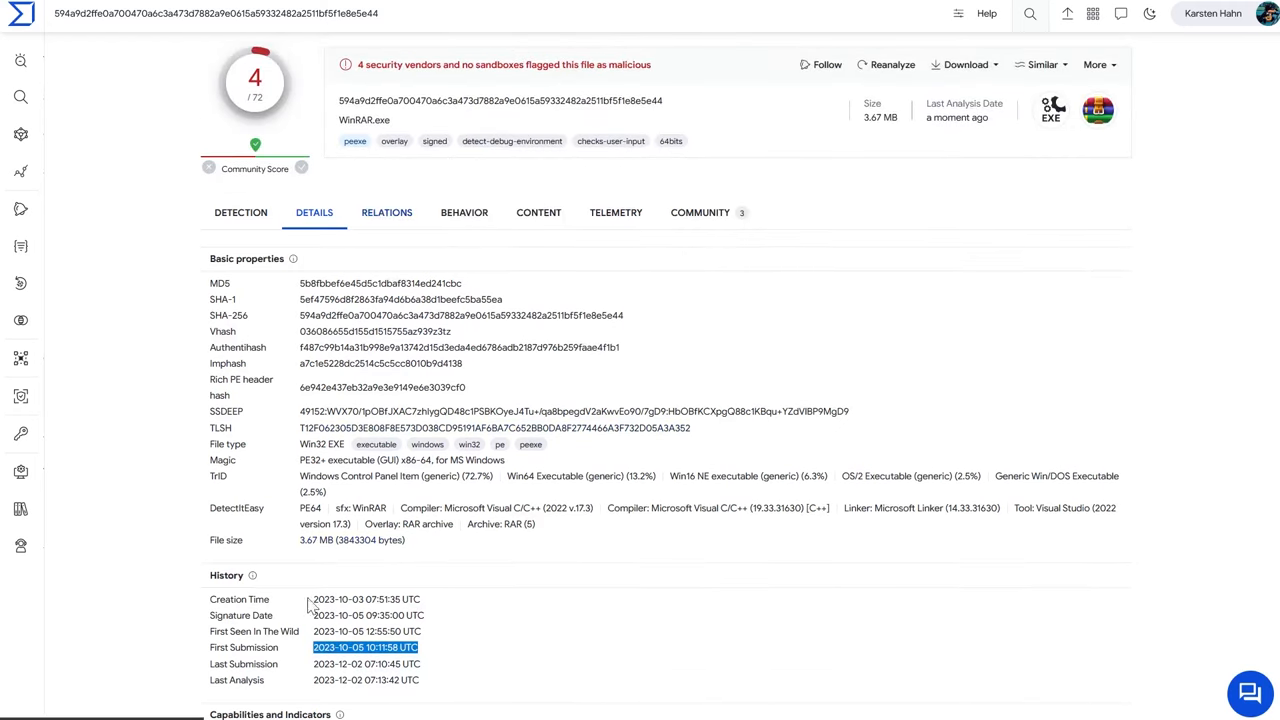
mouse_move(387, 218)
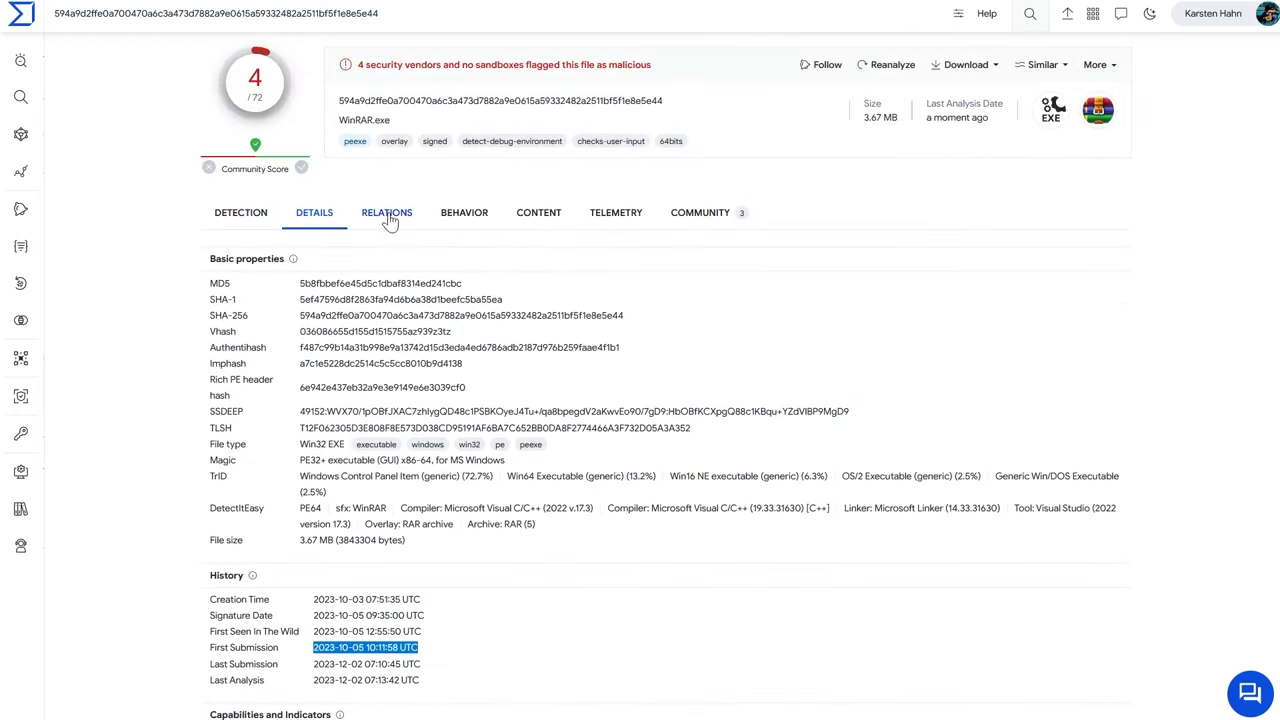
- Review WinRAR.exe's relations: 3 in-the-wild URLs, 2 Russian domains, 2 IPs, 16 contacted IPs
left_click(386, 212)
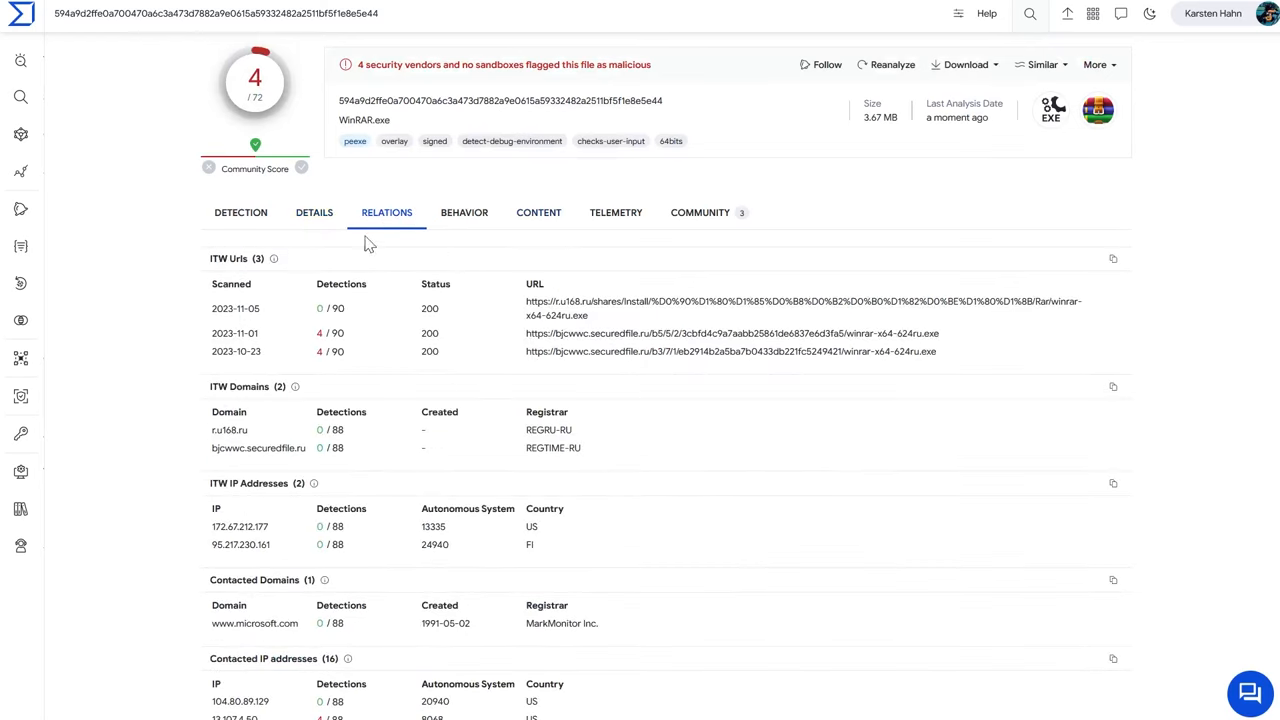
mouse_move(800, 378)
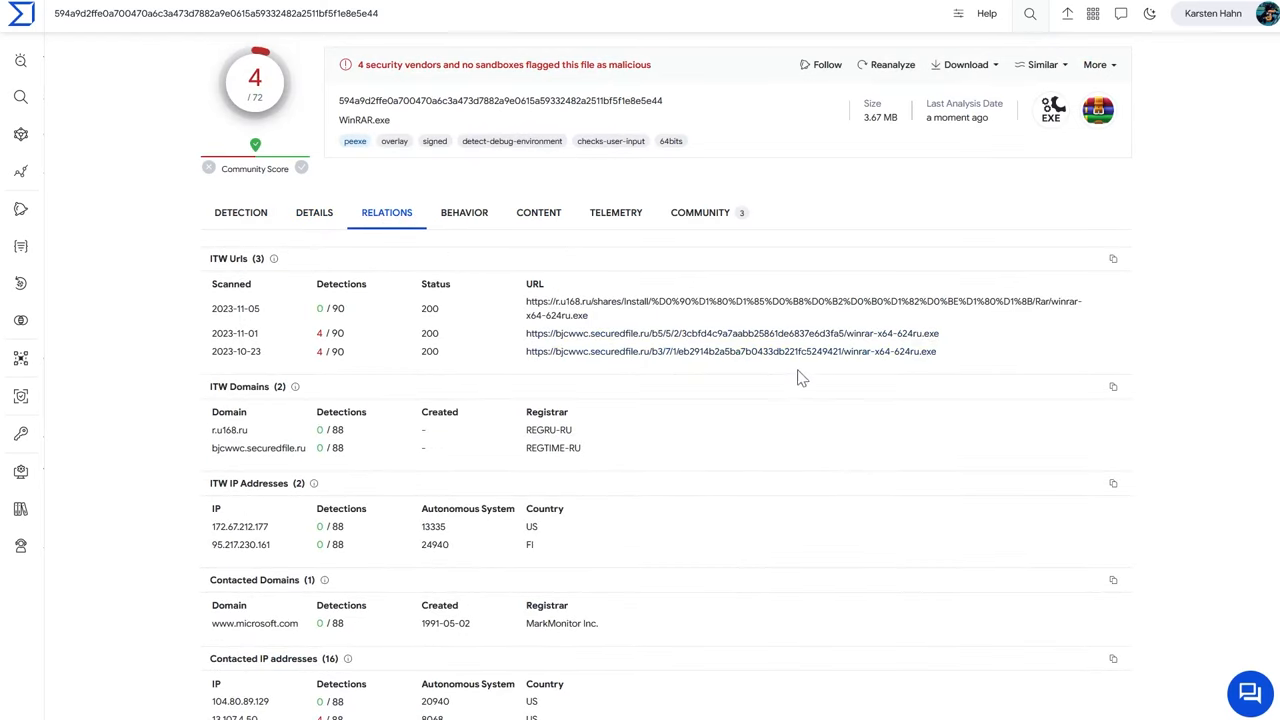
mouse_move(575, 307)
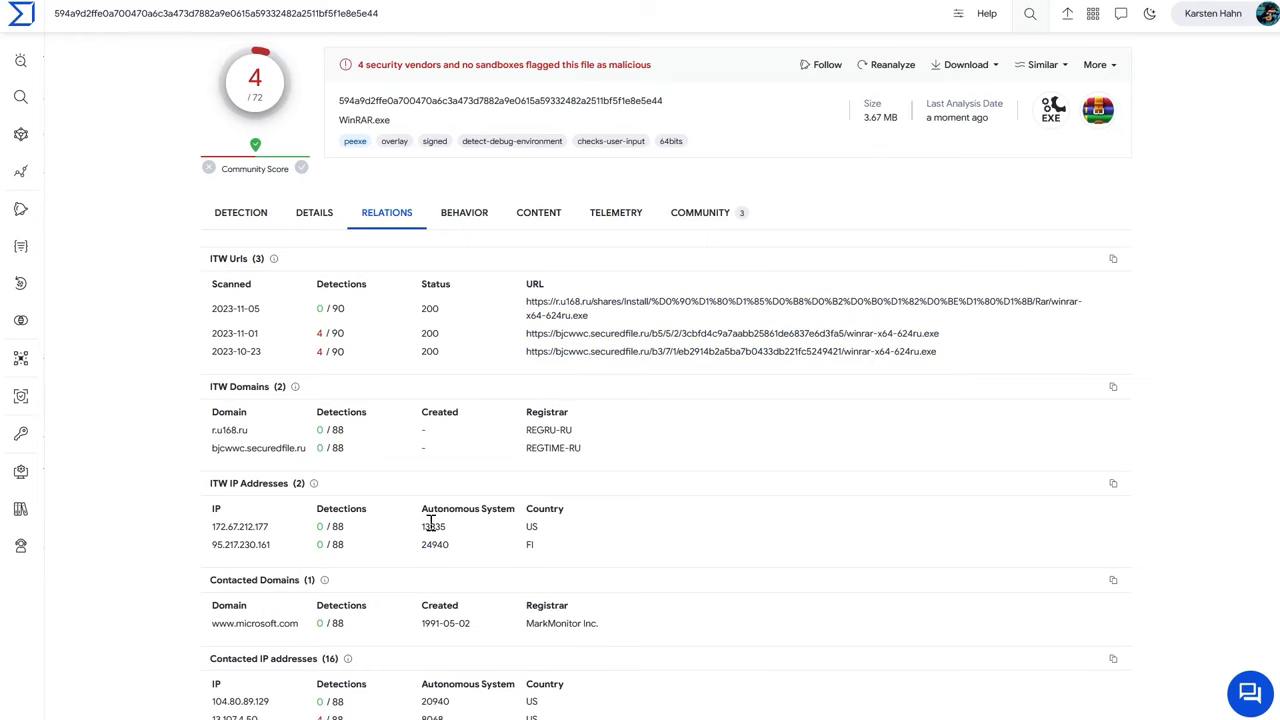
scroll("down", 3)
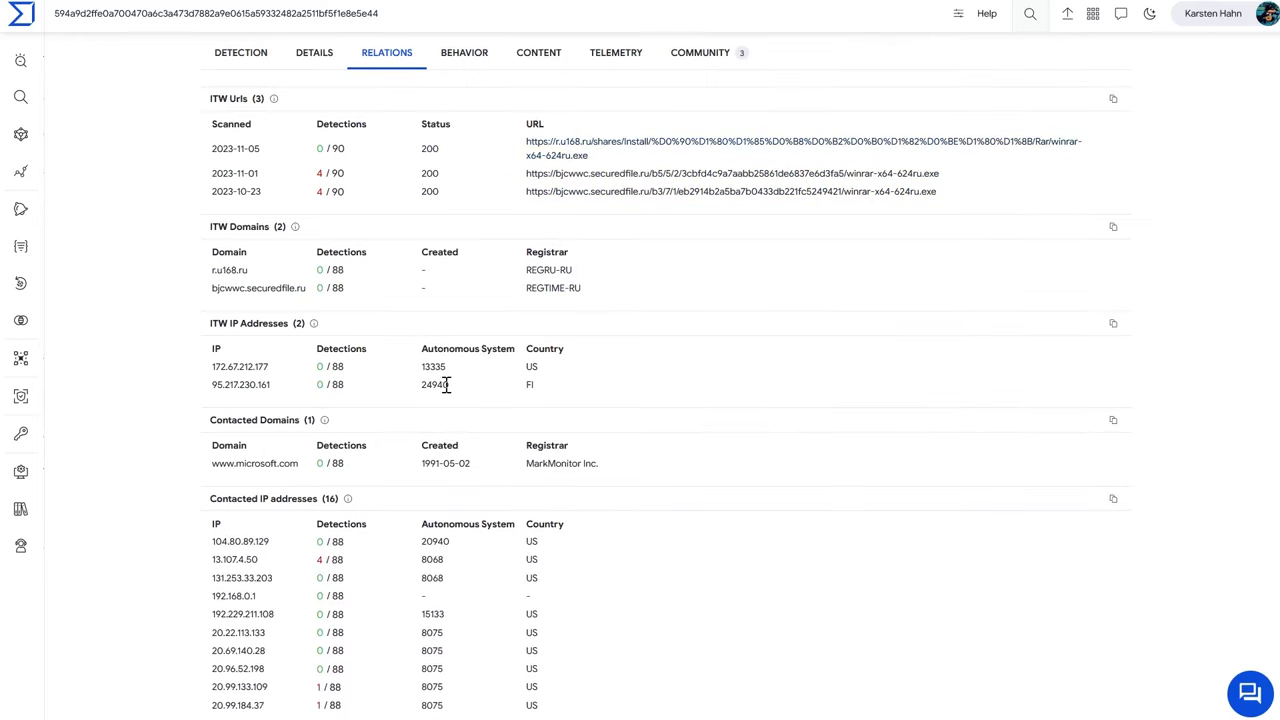
- Review the sandbox behavior summary (36 MITRE signatures, 300 dropped files) and the Zenbox screenshot
left_click(464, 212)
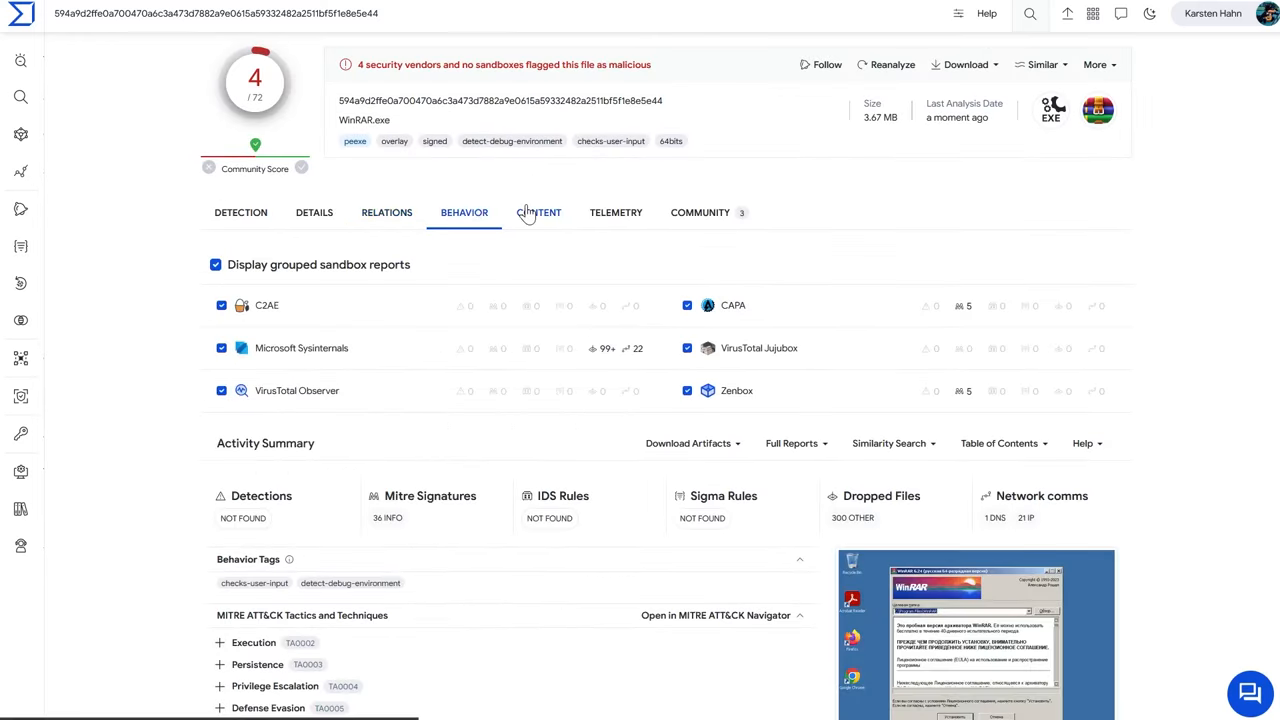
scroll("down", 3)
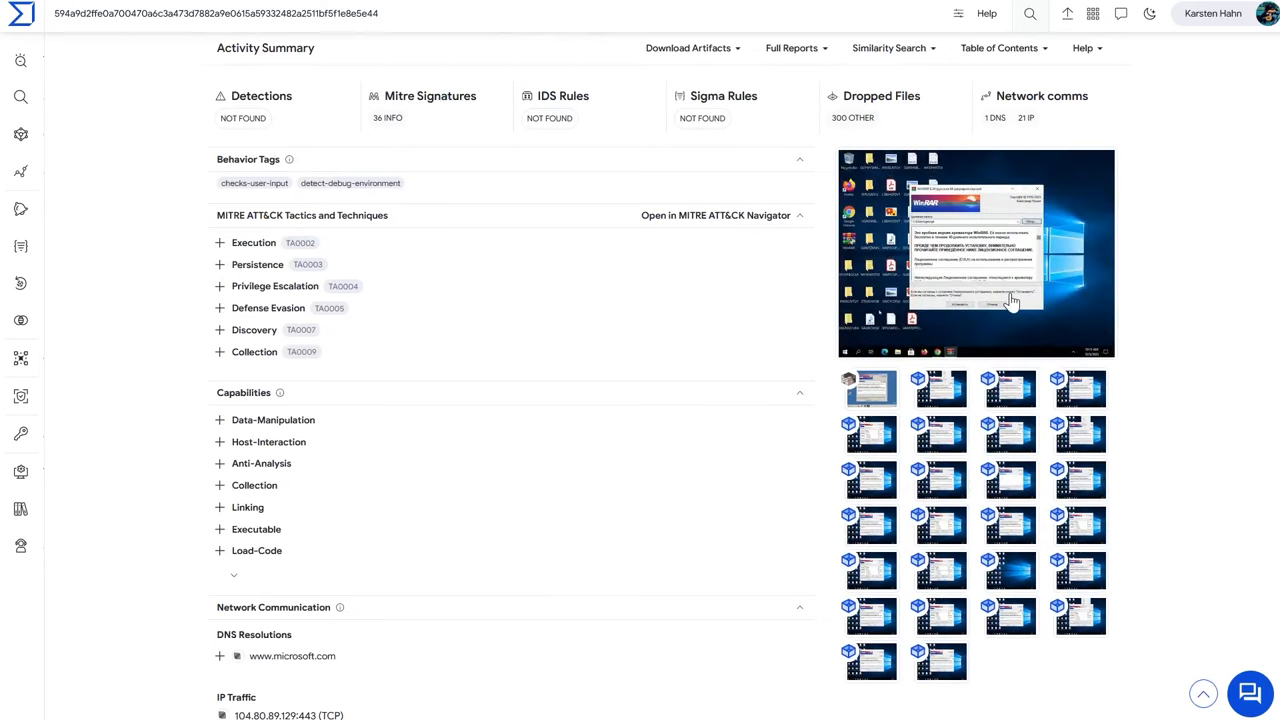
left_click(872, 388)
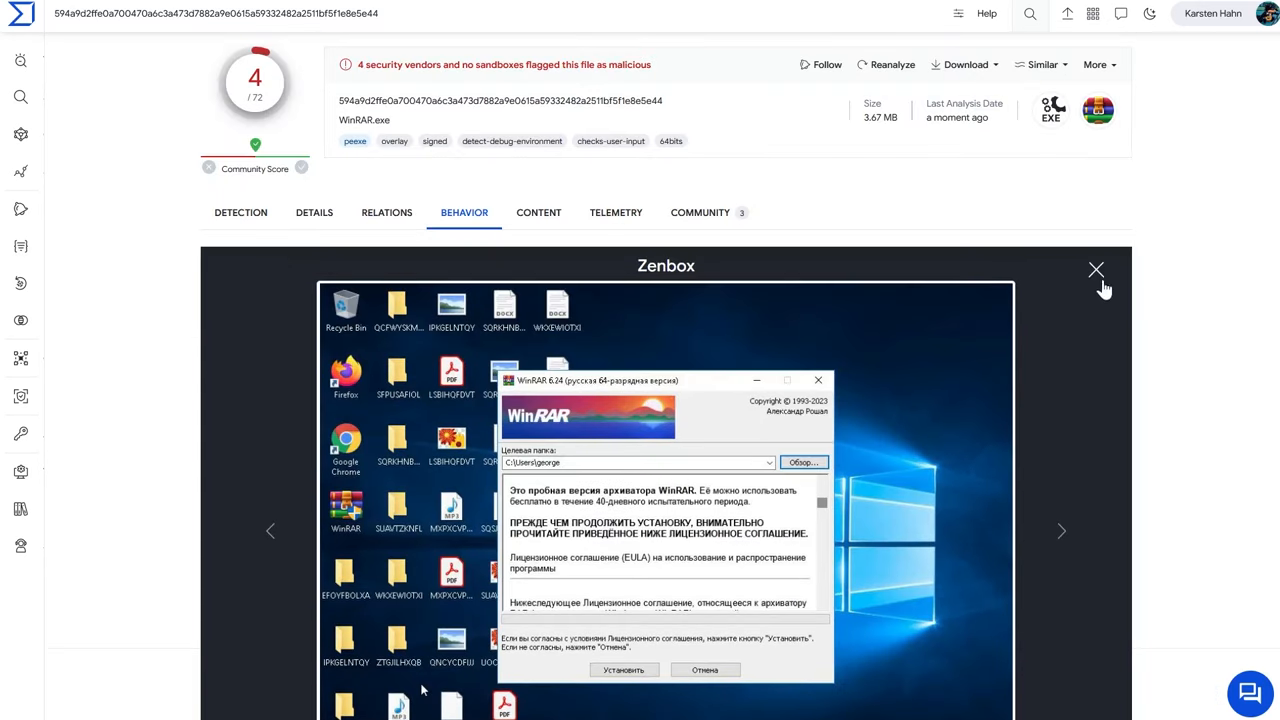
left_click(1096, 270)
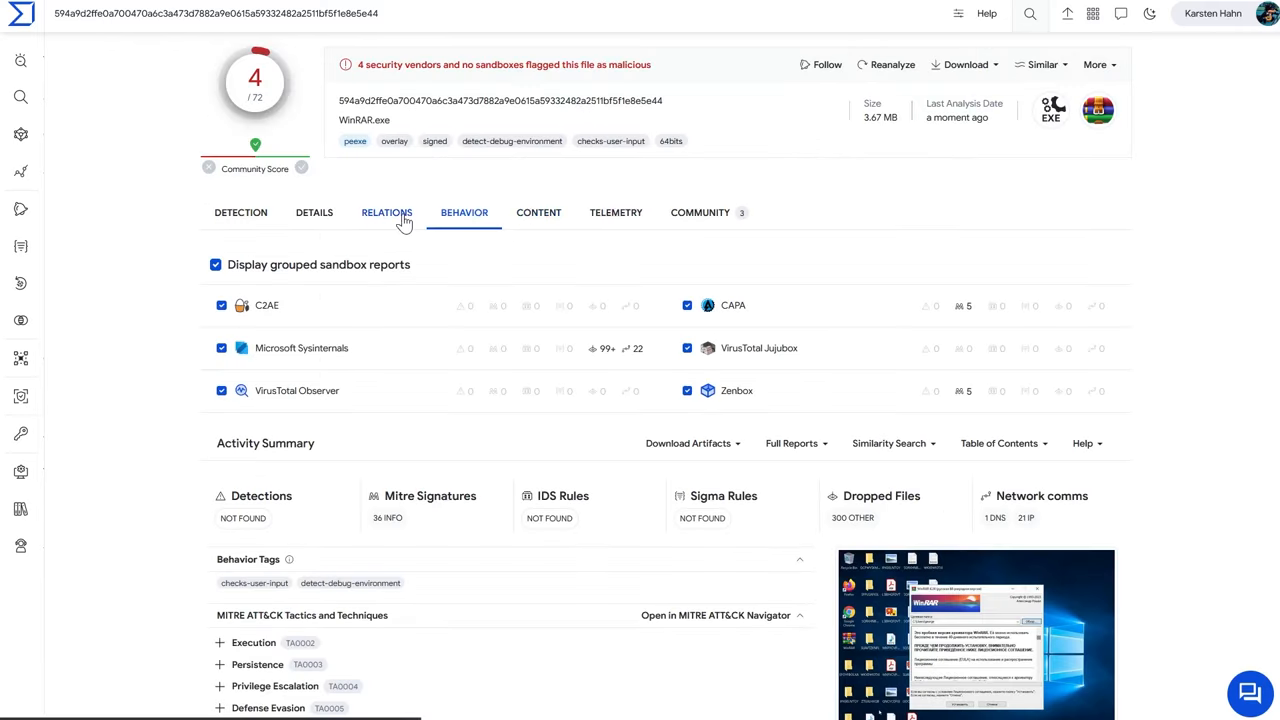
- Scroll past 25 execution and 27 compressed parents to the 27 bundled files, led by Default.SFX
left_click(386, 212)
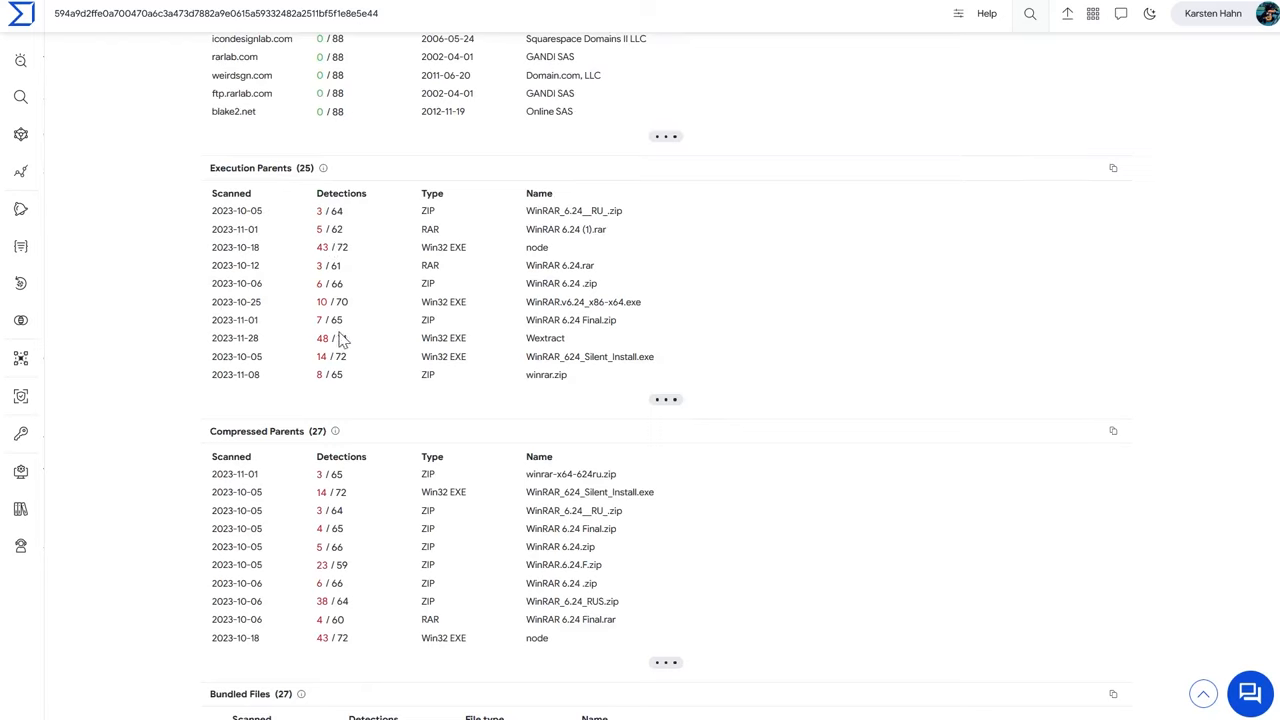
mouse_move(529, 356)
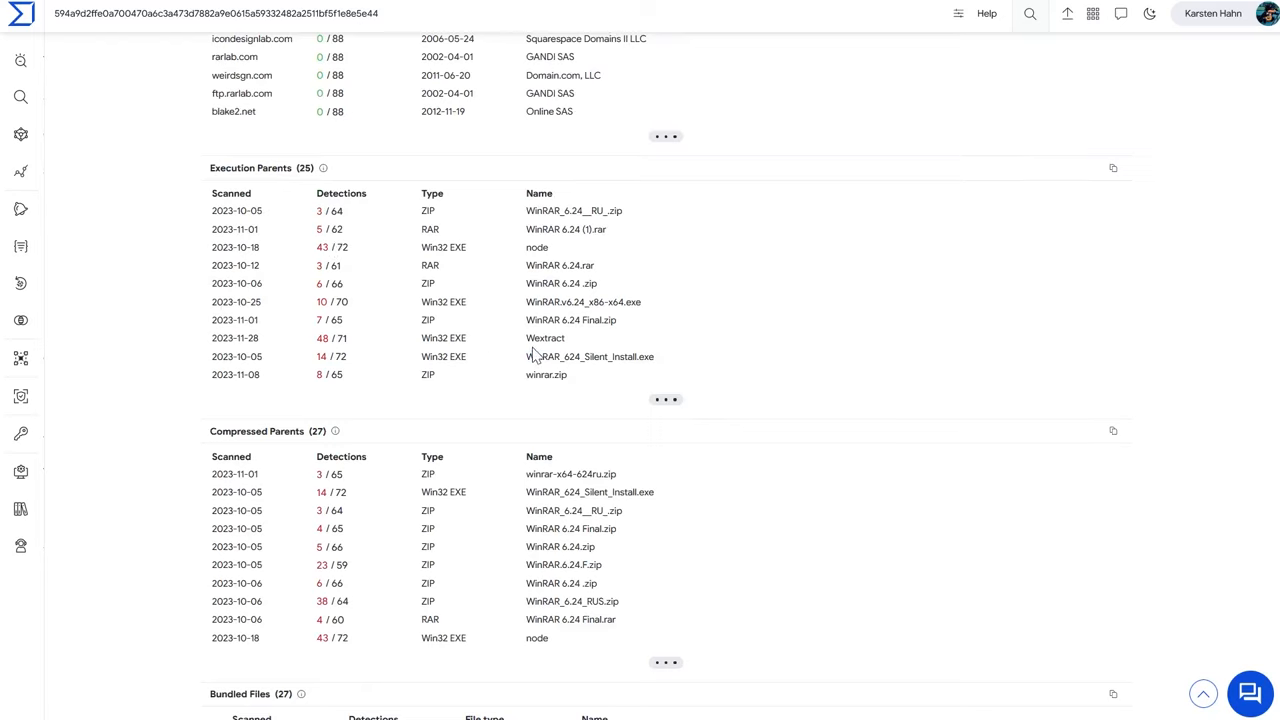
mouse_move(711, 307)
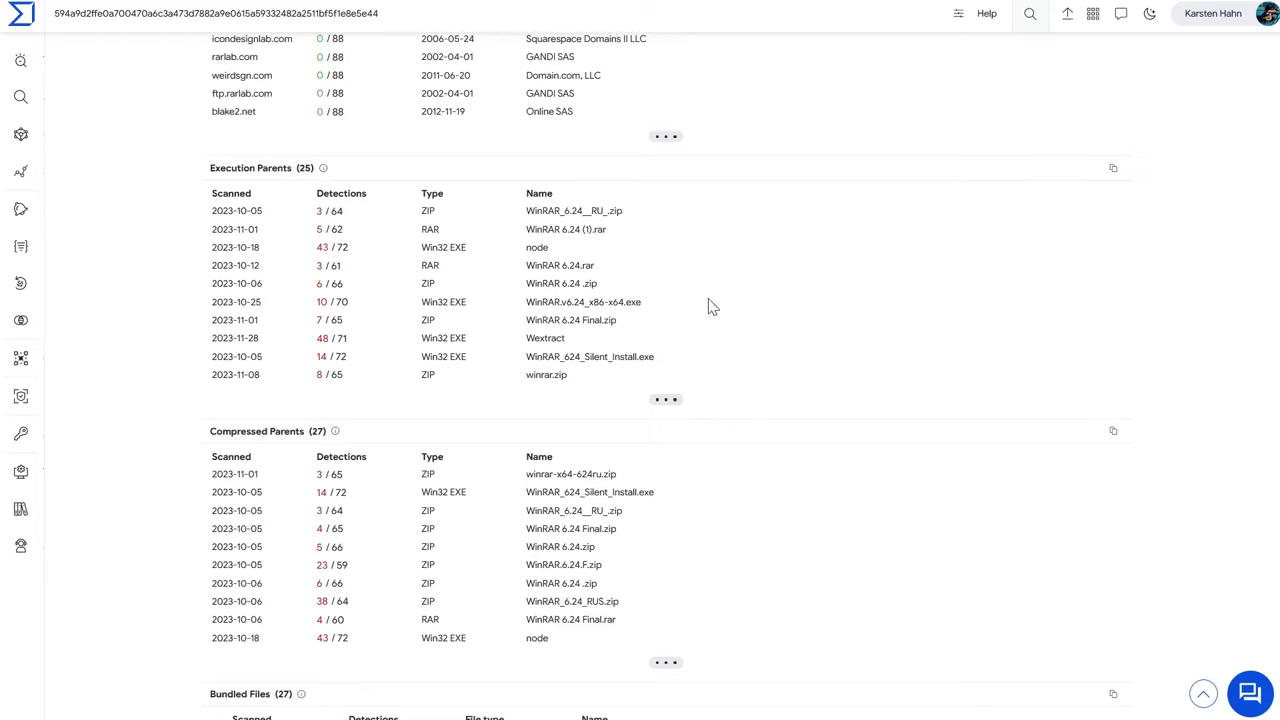
mouse_move(755, 347)
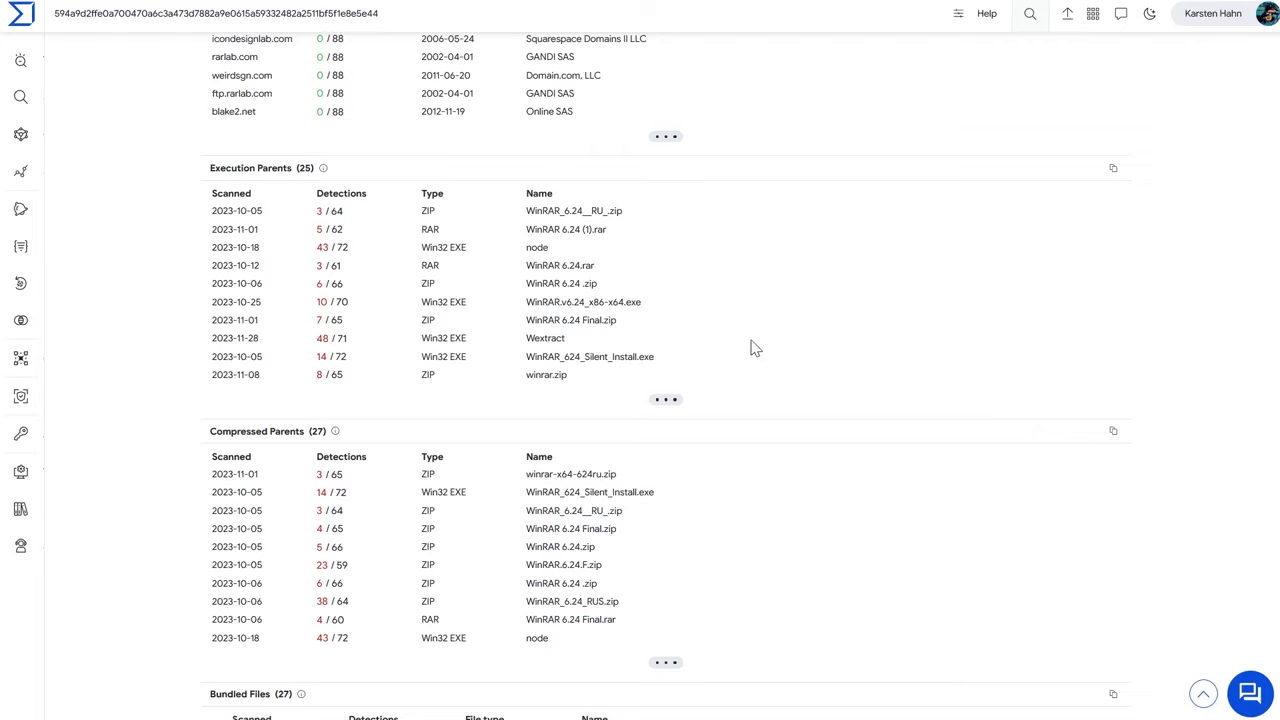
mouse_move(668, 400)
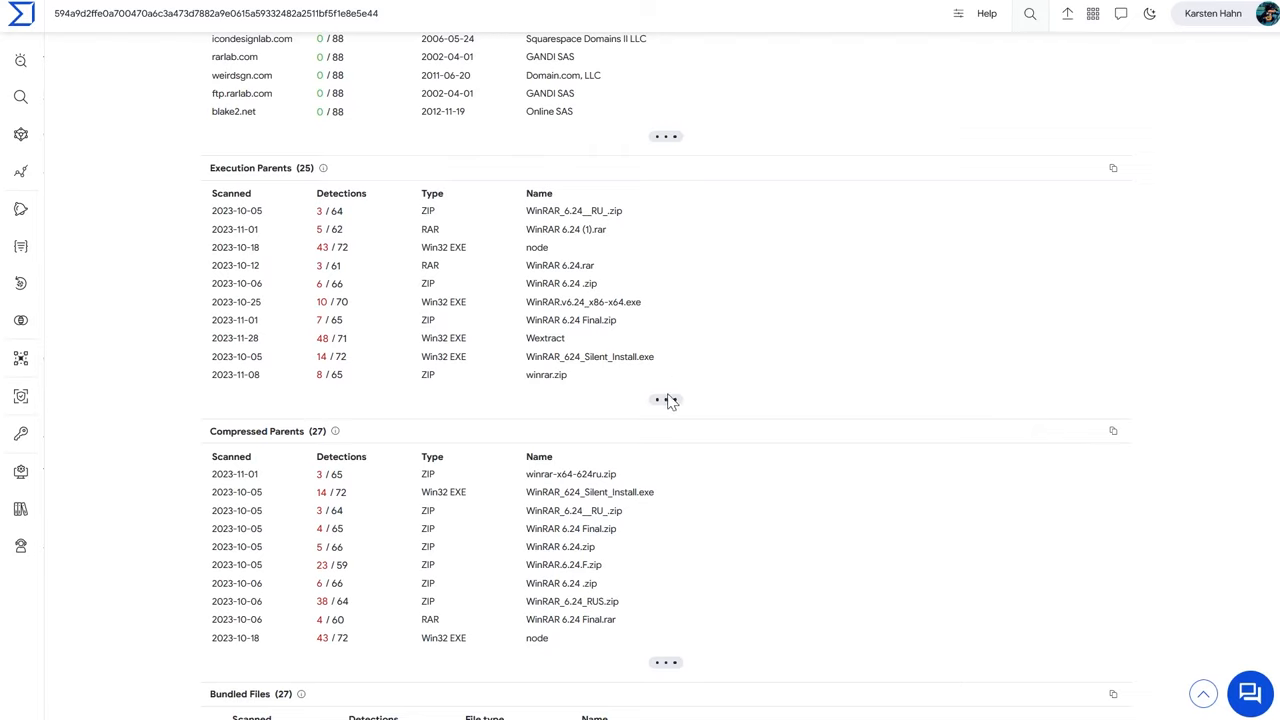
mouse_move(270, 186)
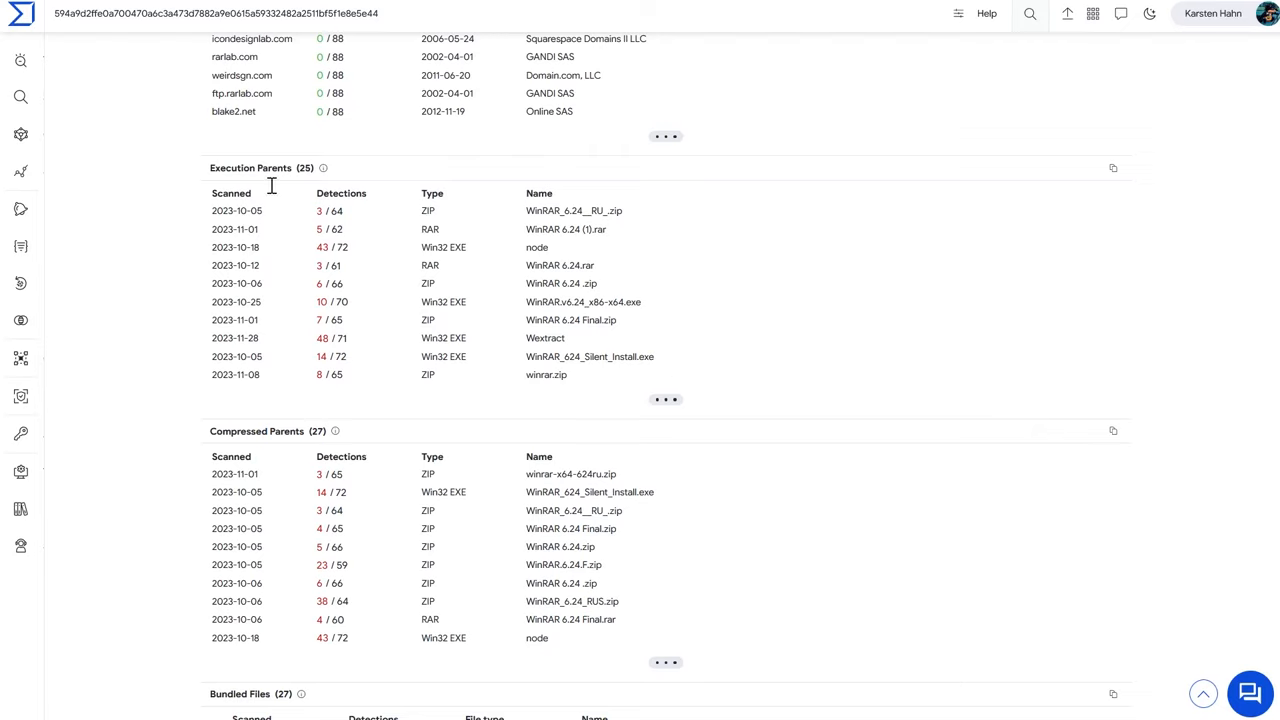
mouse_move(699, 364)
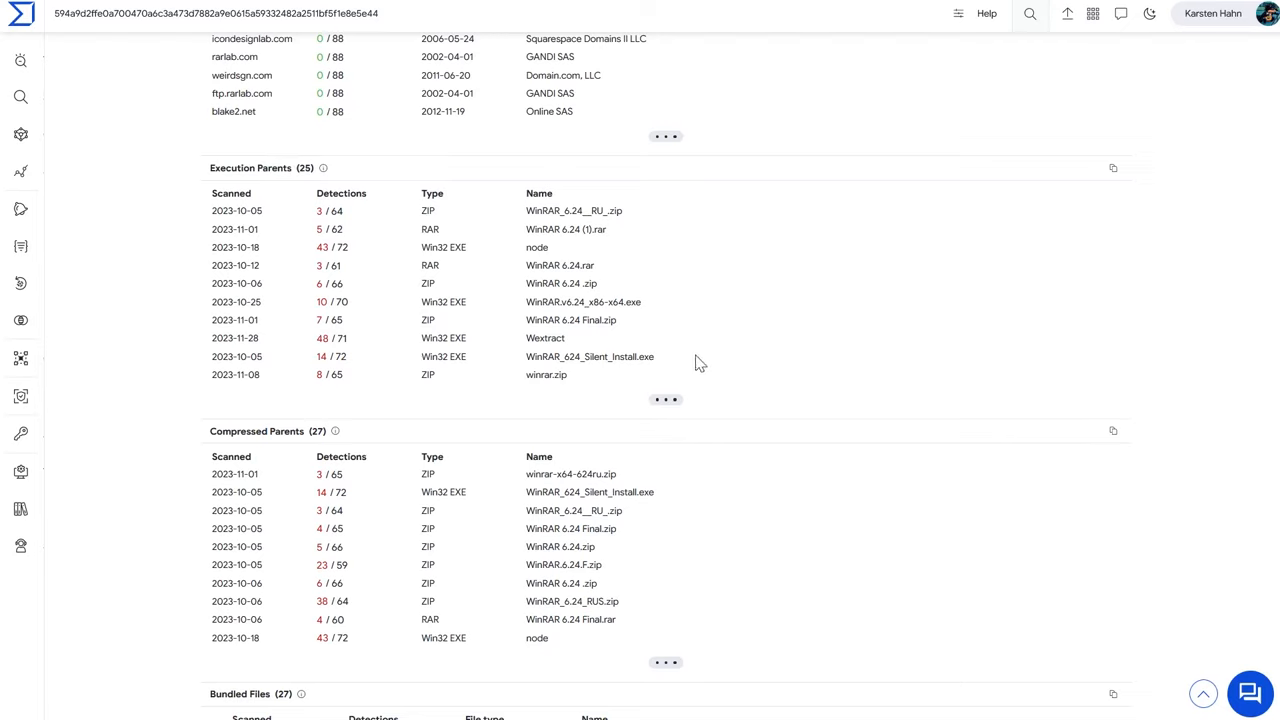
mouse_move(665, 400)
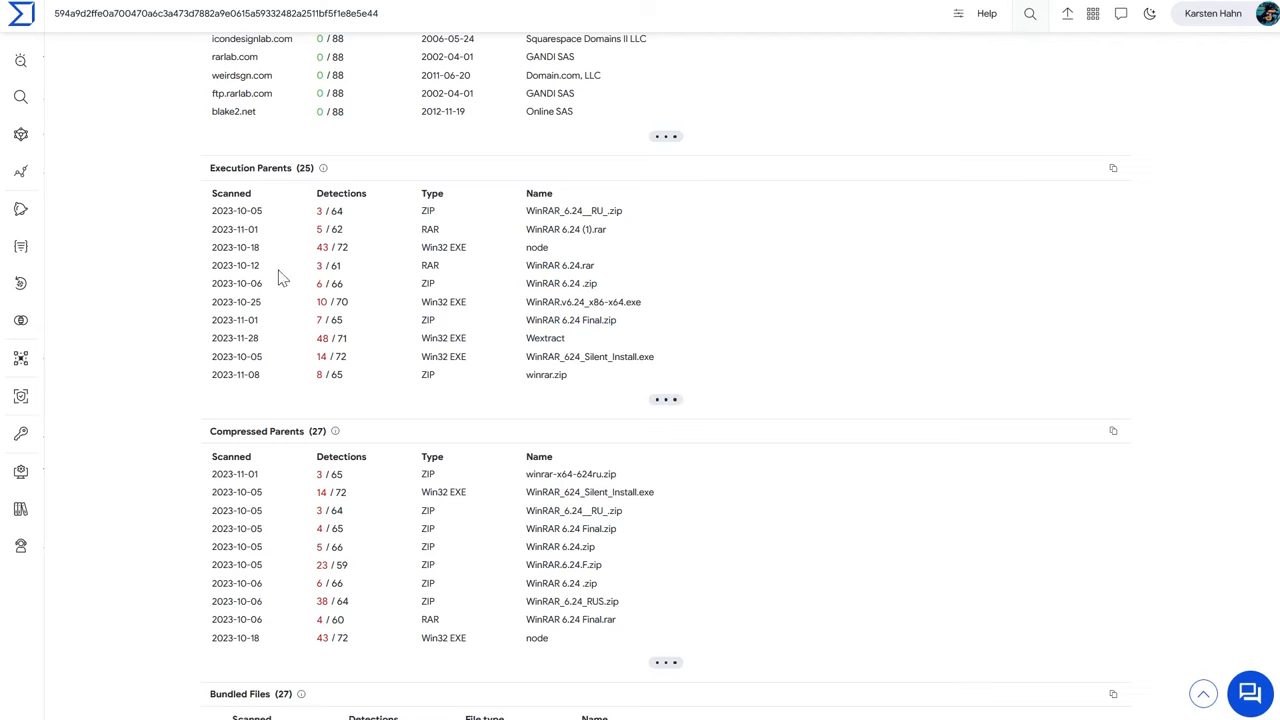
scroll("down", 3)
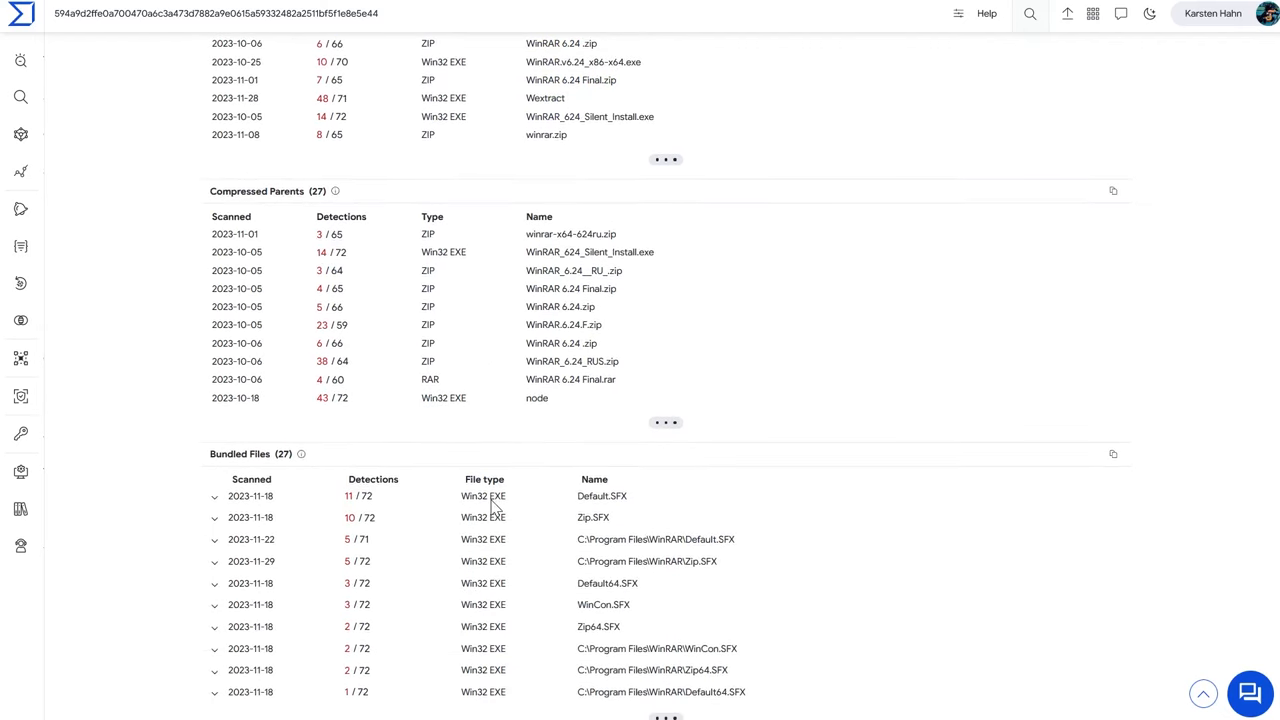
scroll("down", 3)
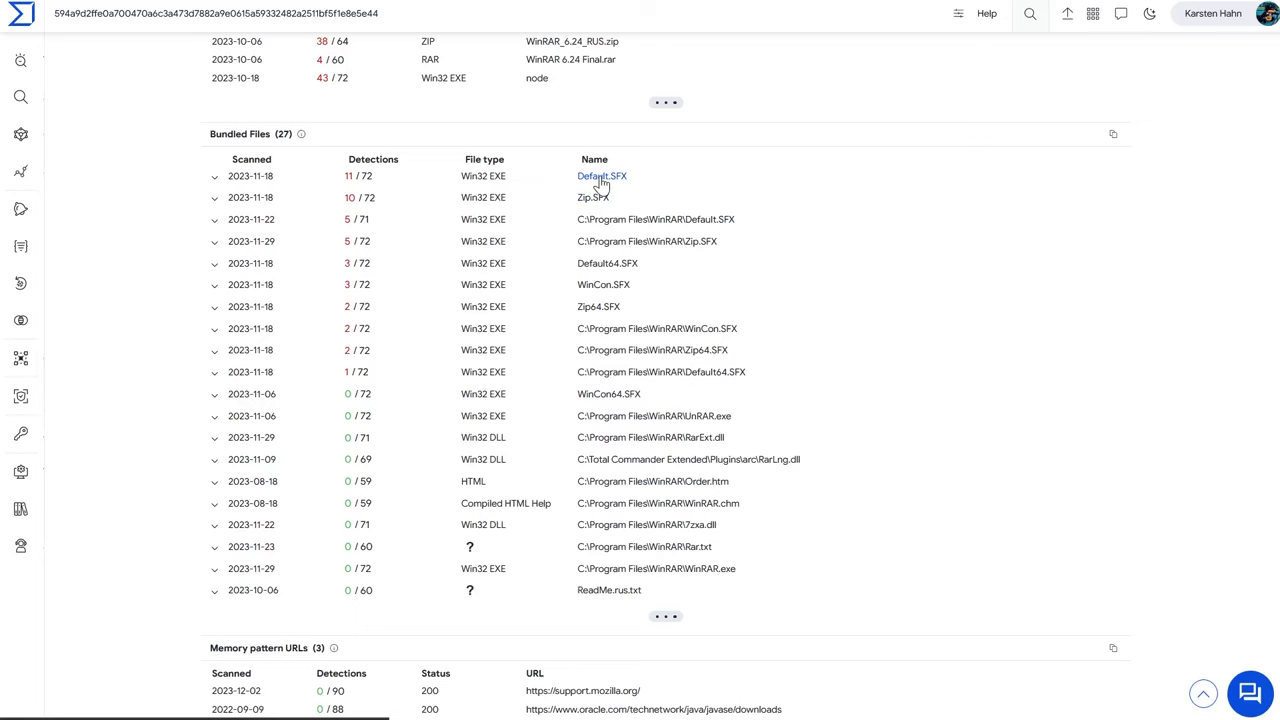
- Open the bundled Default.SFX report and reanalyze it, now 13/72 detections
left_click(601, 176)
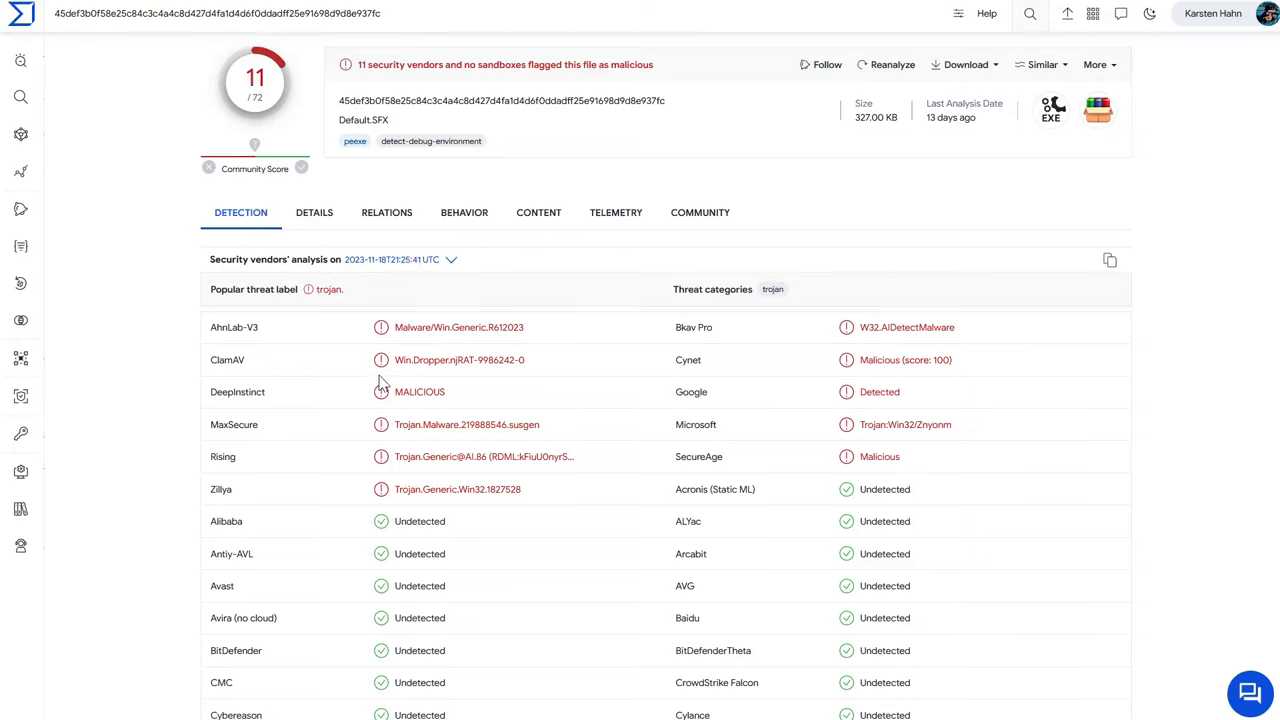
mouse_move(450, 373)
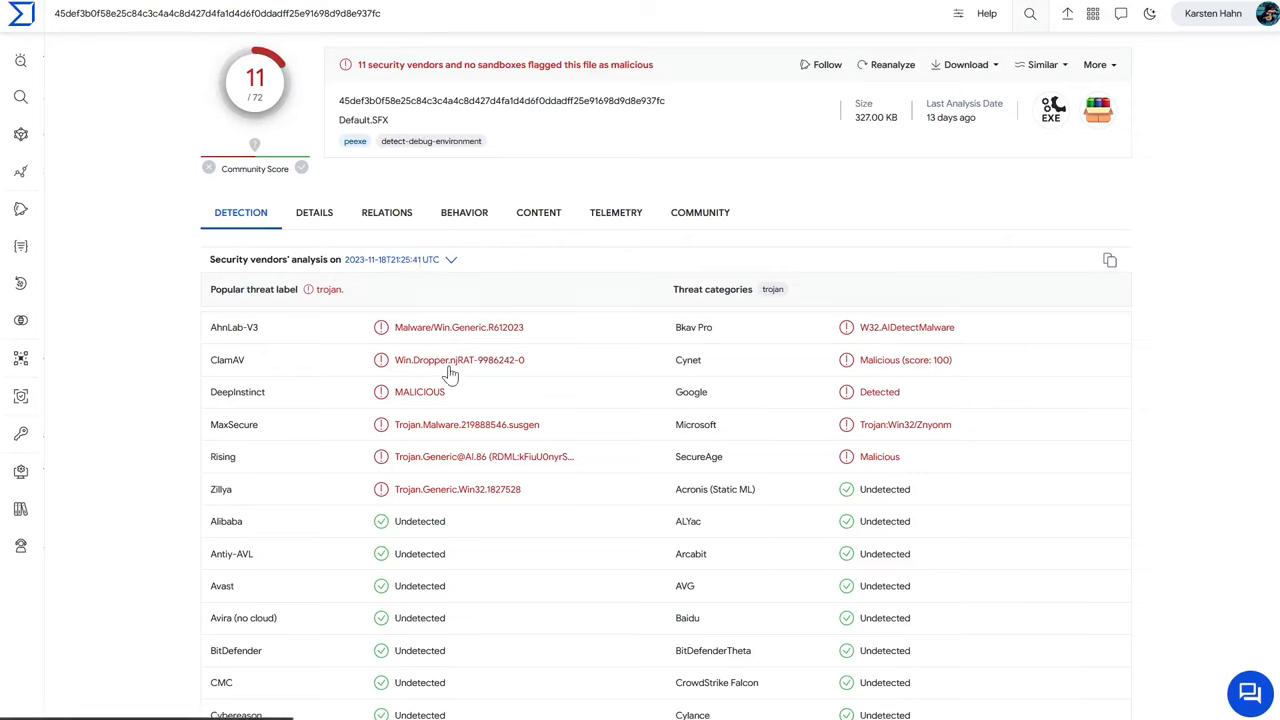
mouse_move(467, 371)
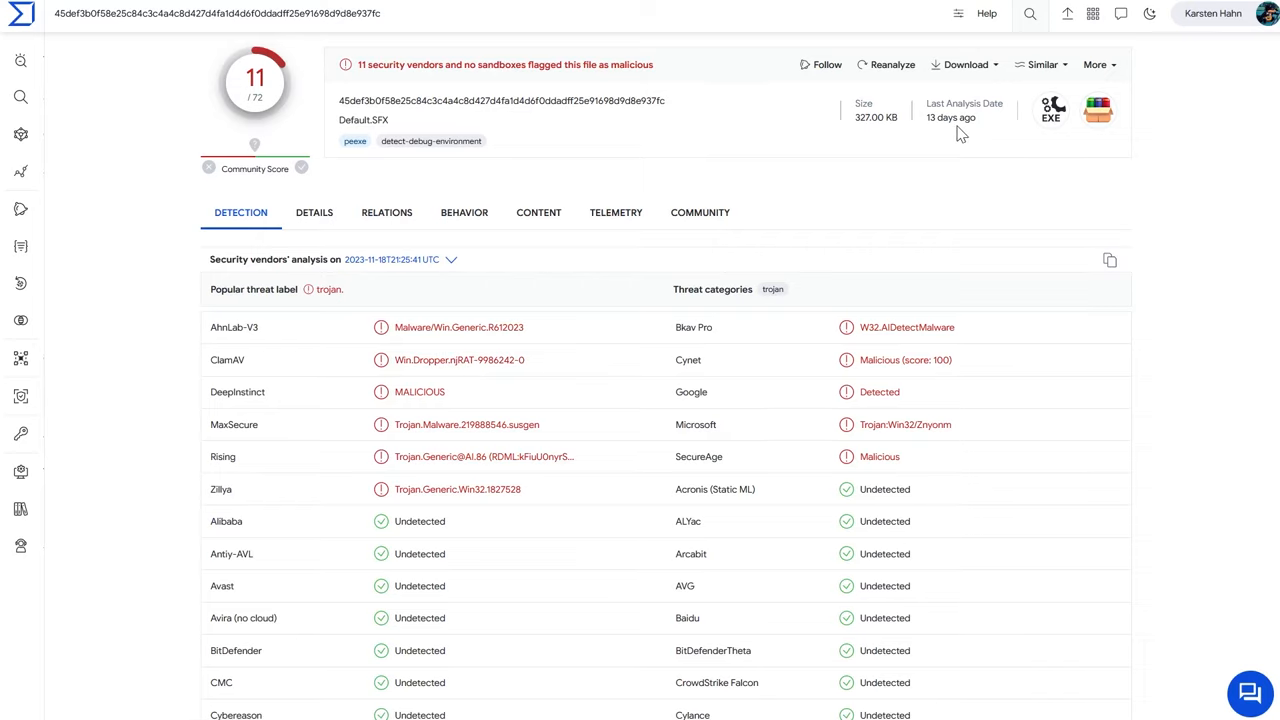
mouse_move(890, 65)
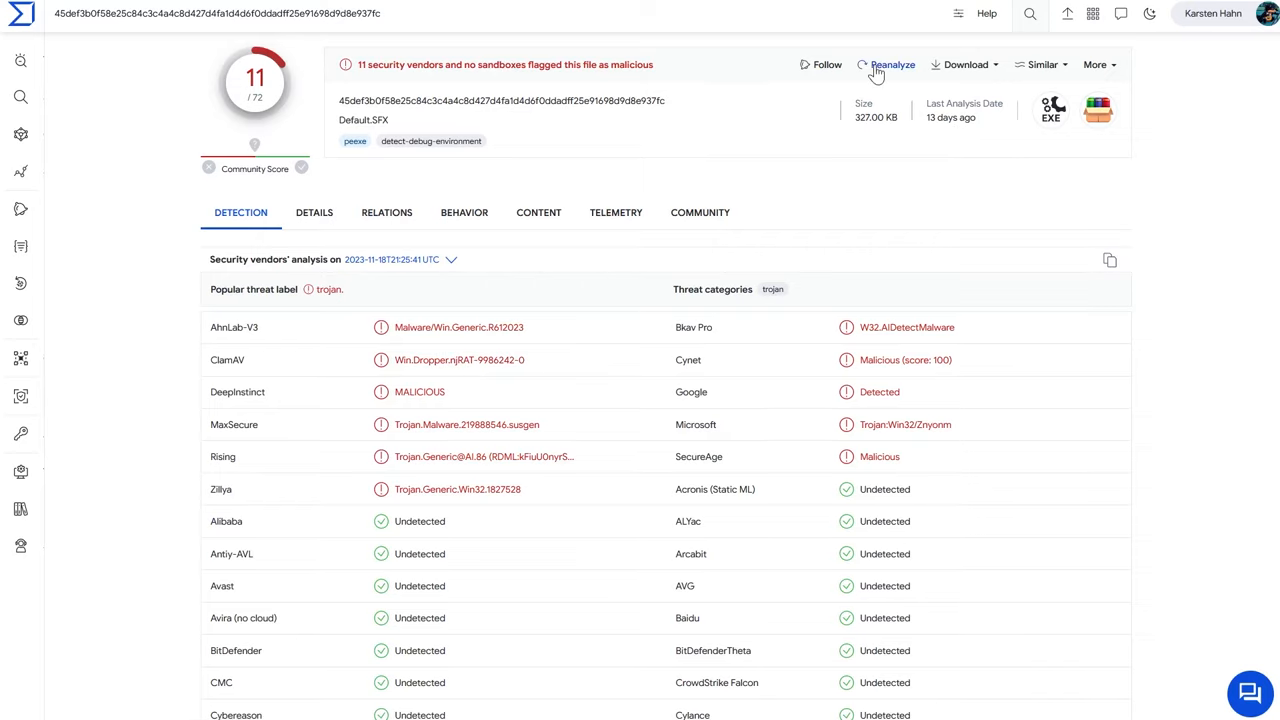
left_click(893, 64)
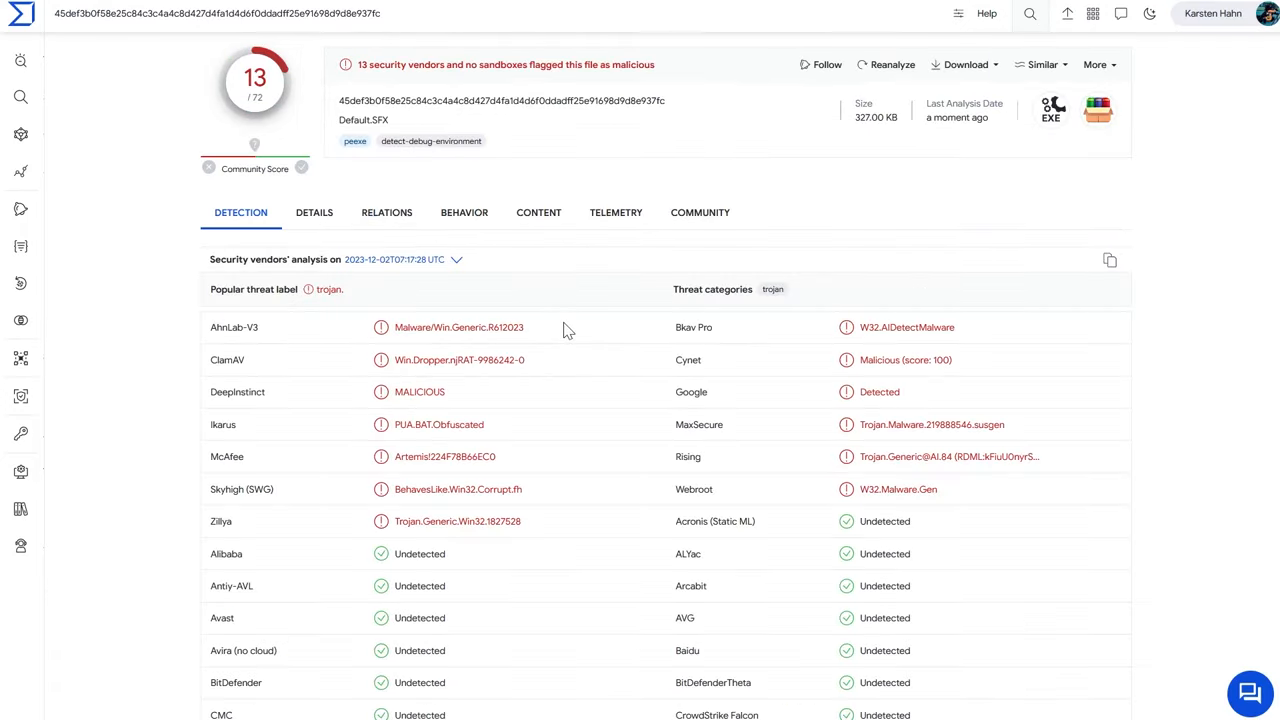
mouse_move(582, 317)
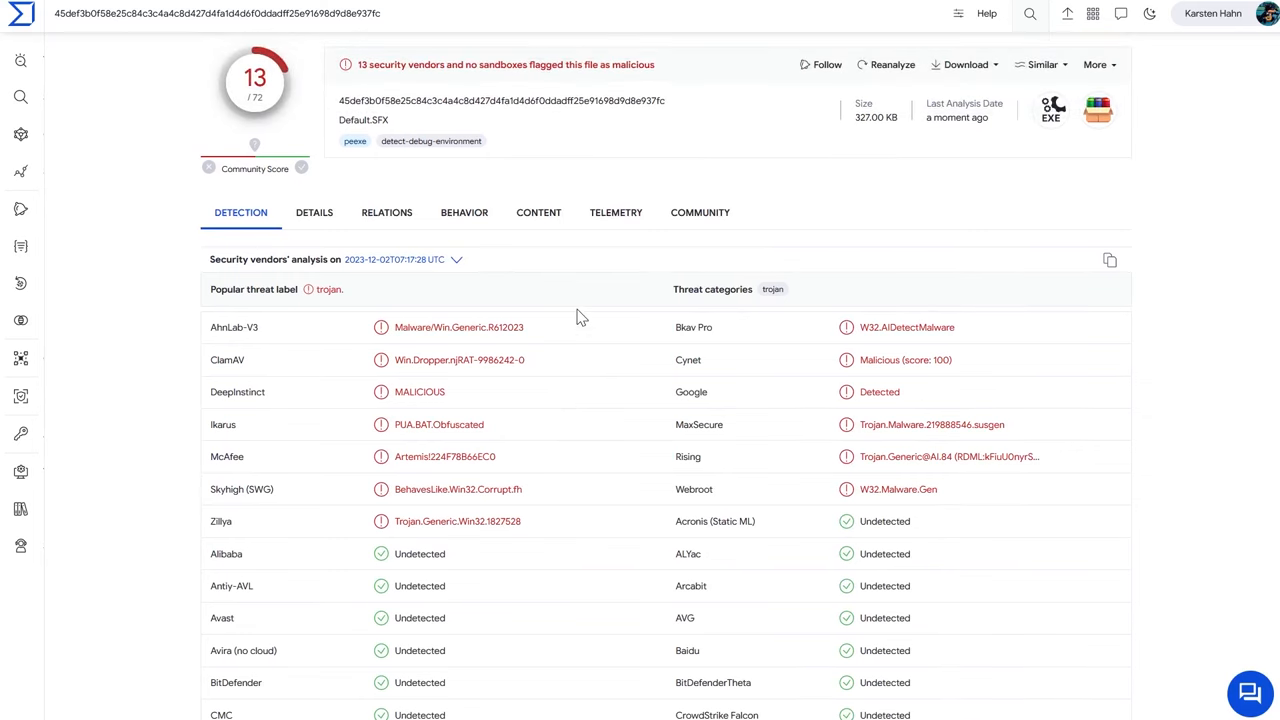
mouse_move(182, 422)
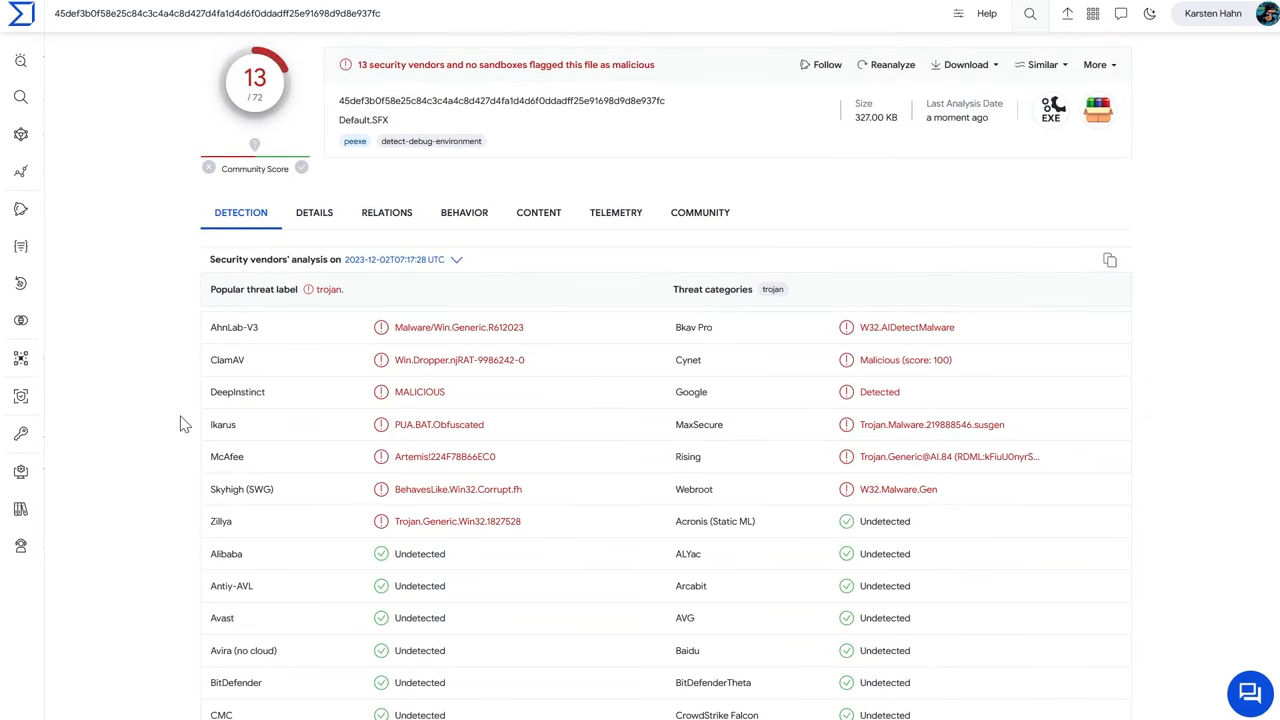
mouse_move(148, 575)
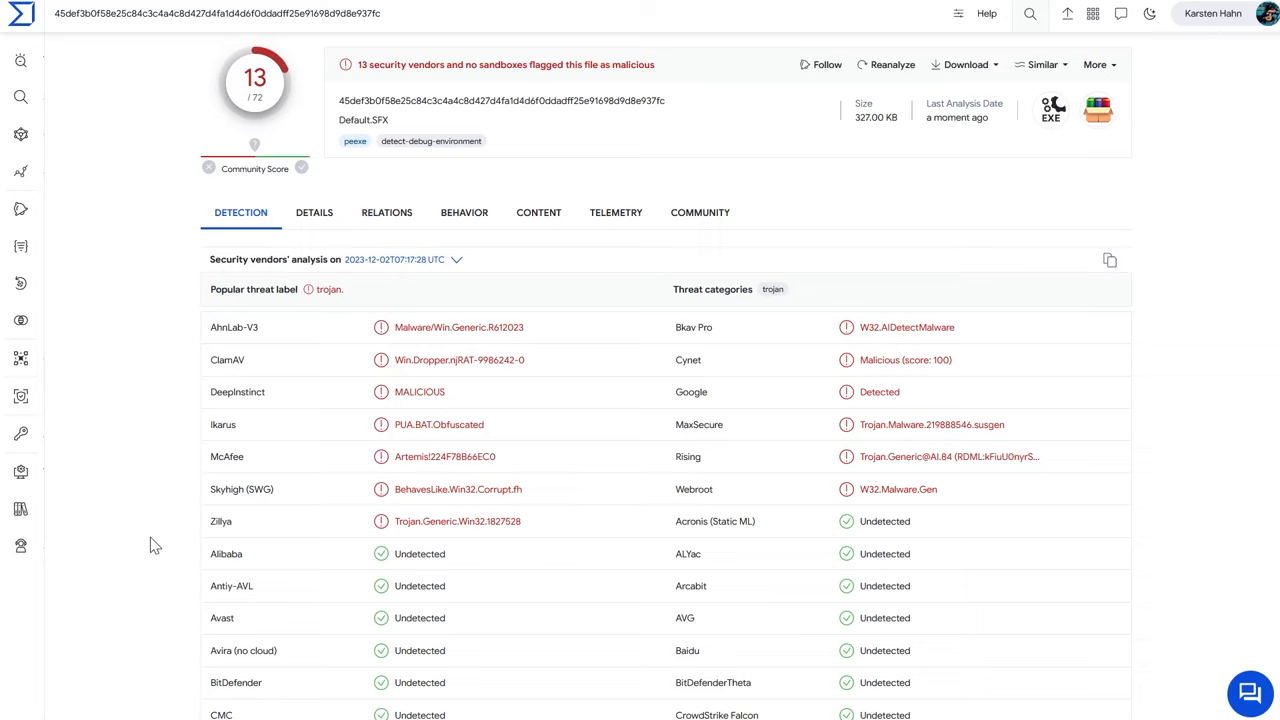
mouse_move(920, 540)
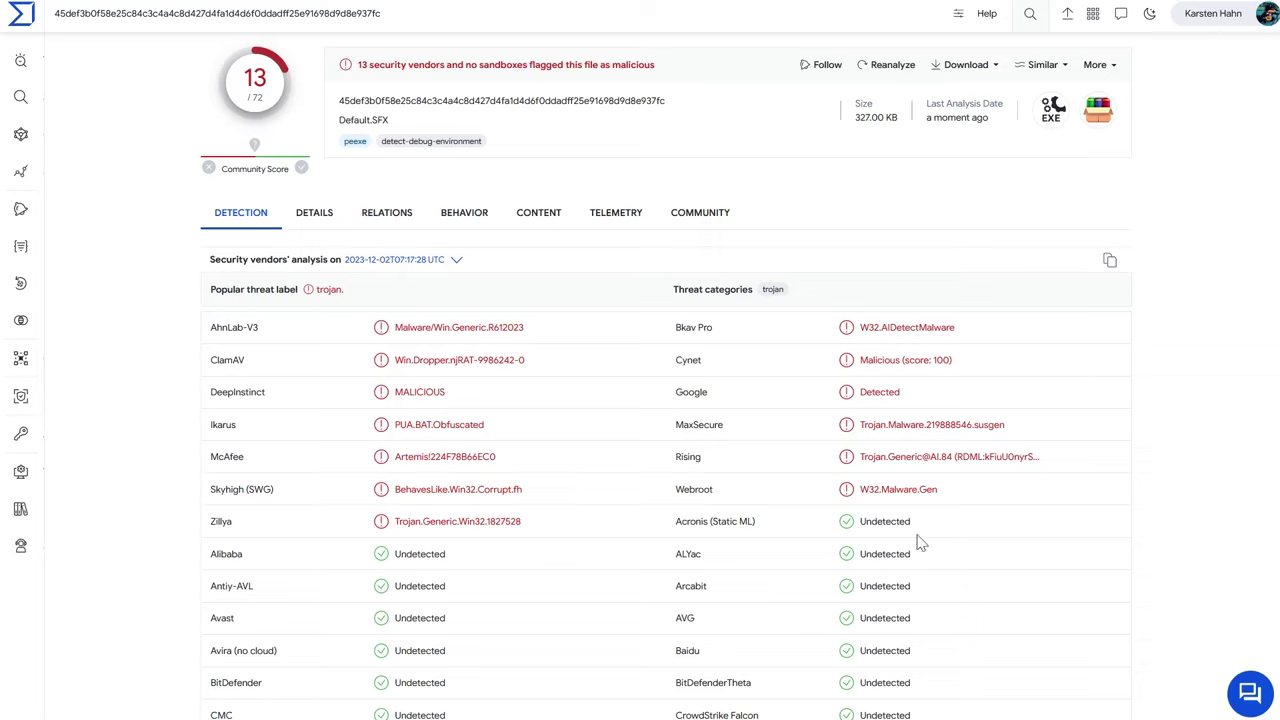
mouse_move(412, 363)
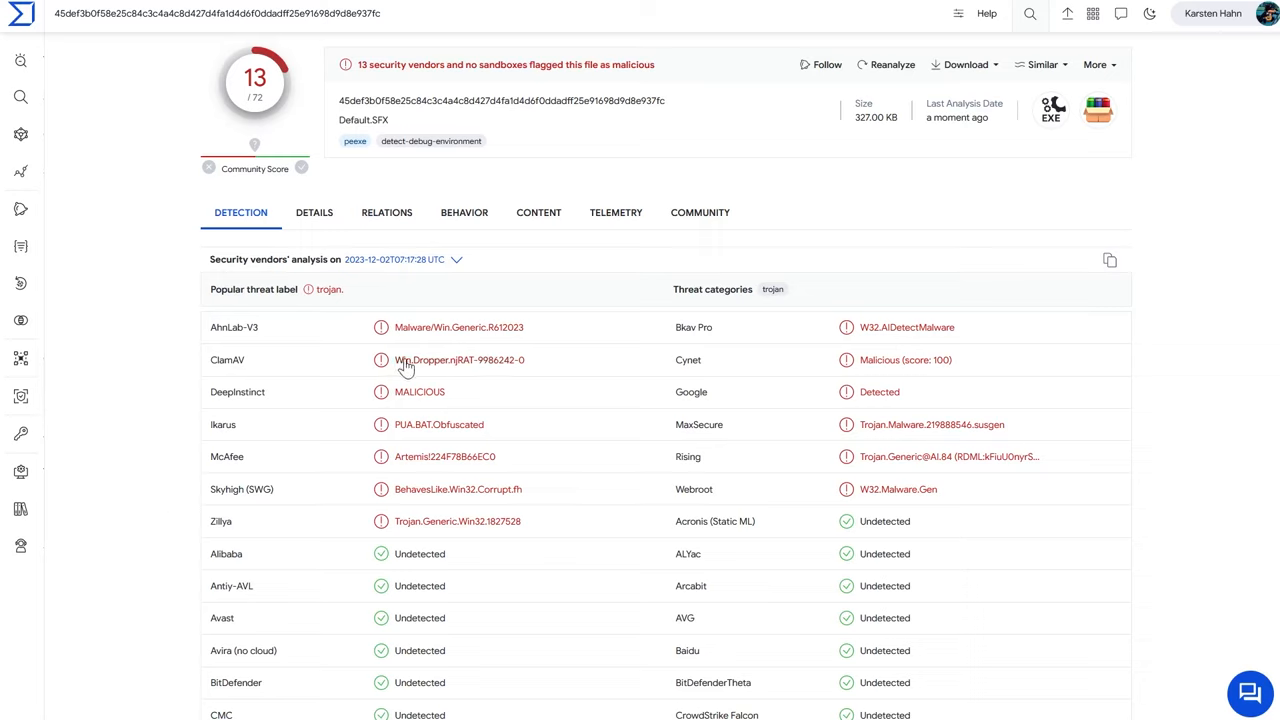
mouse_move(245, 365)
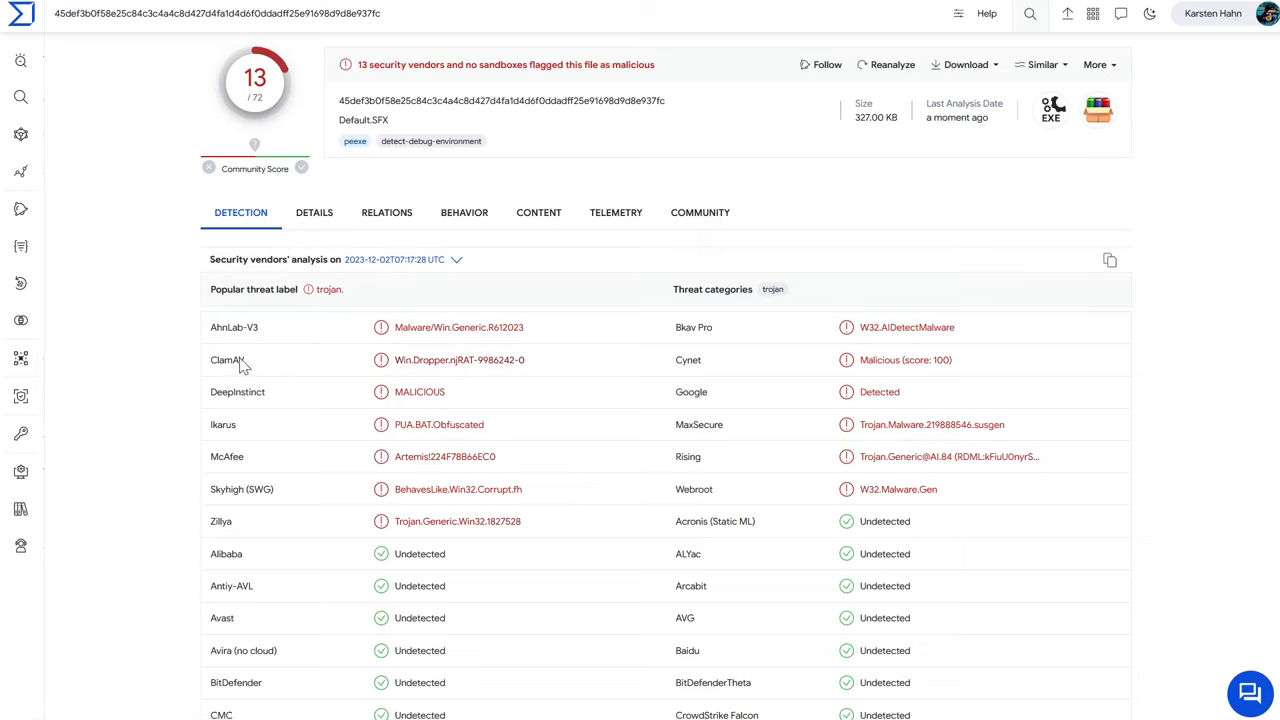
mouse_move(171, 378)
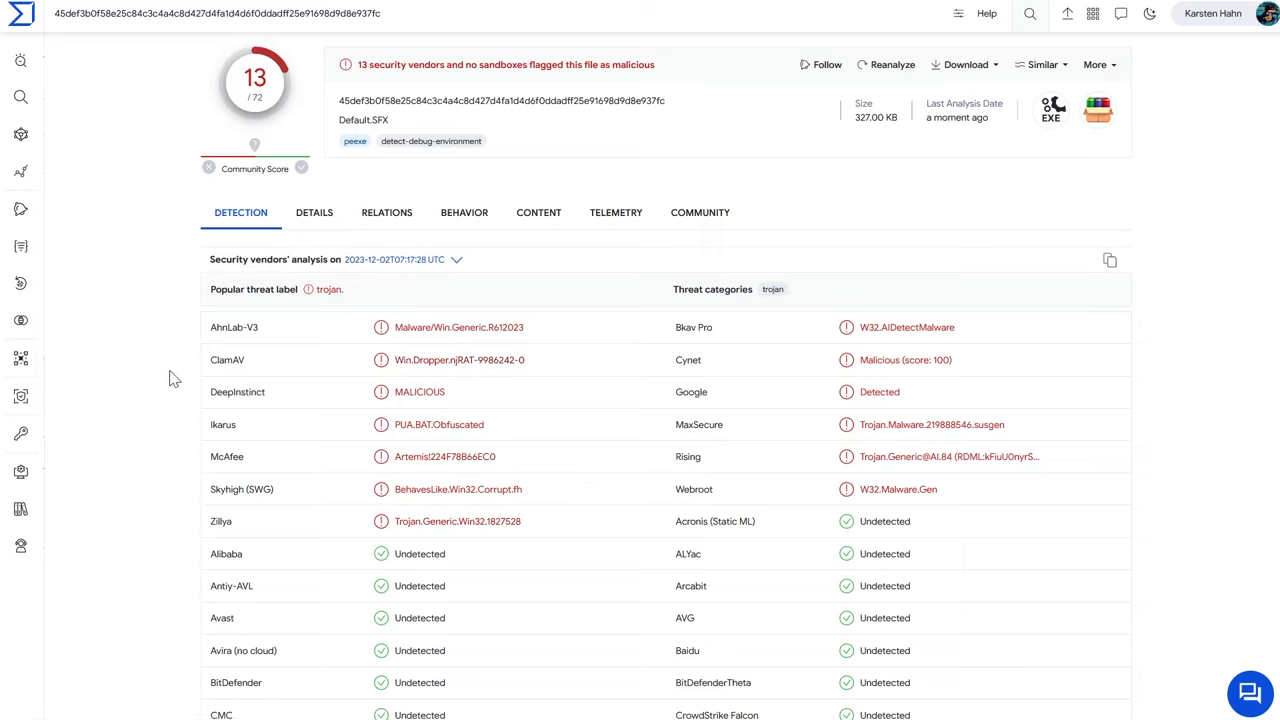
mouse_move(212, 387)
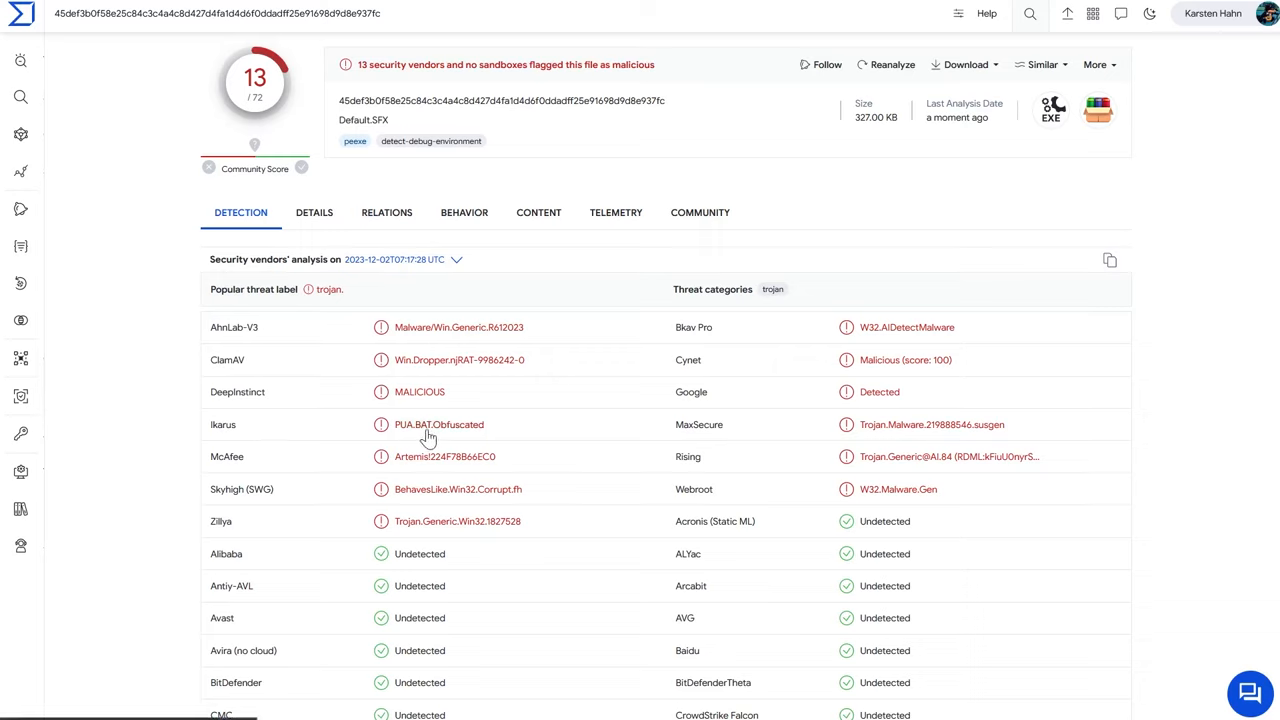
mouse_move(434, 433)
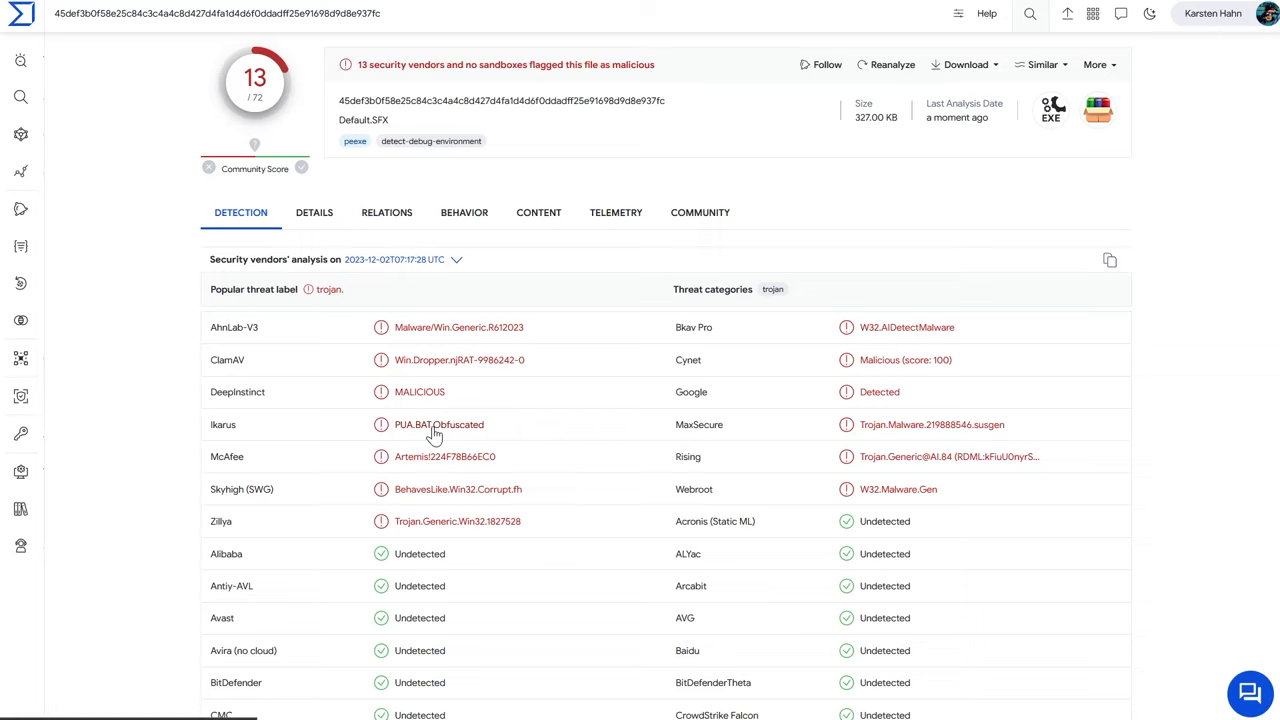
mouse_move(489, 500)
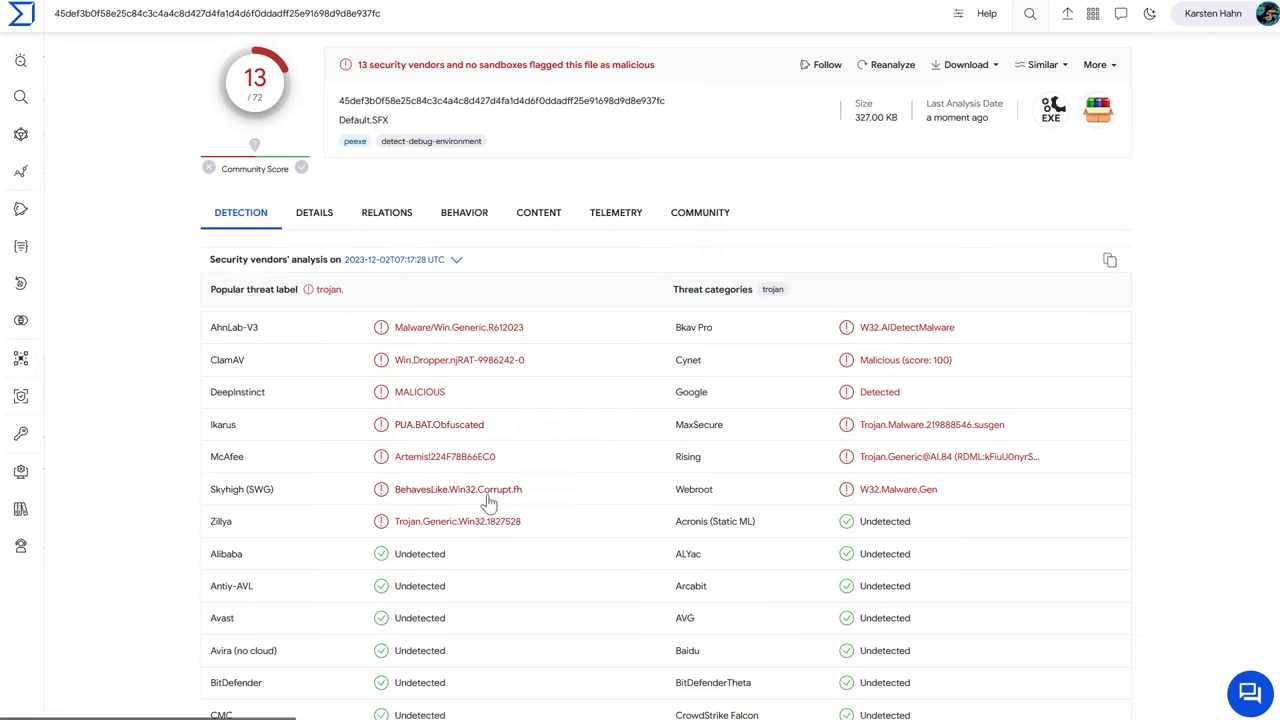
mouse_move(512, 496)
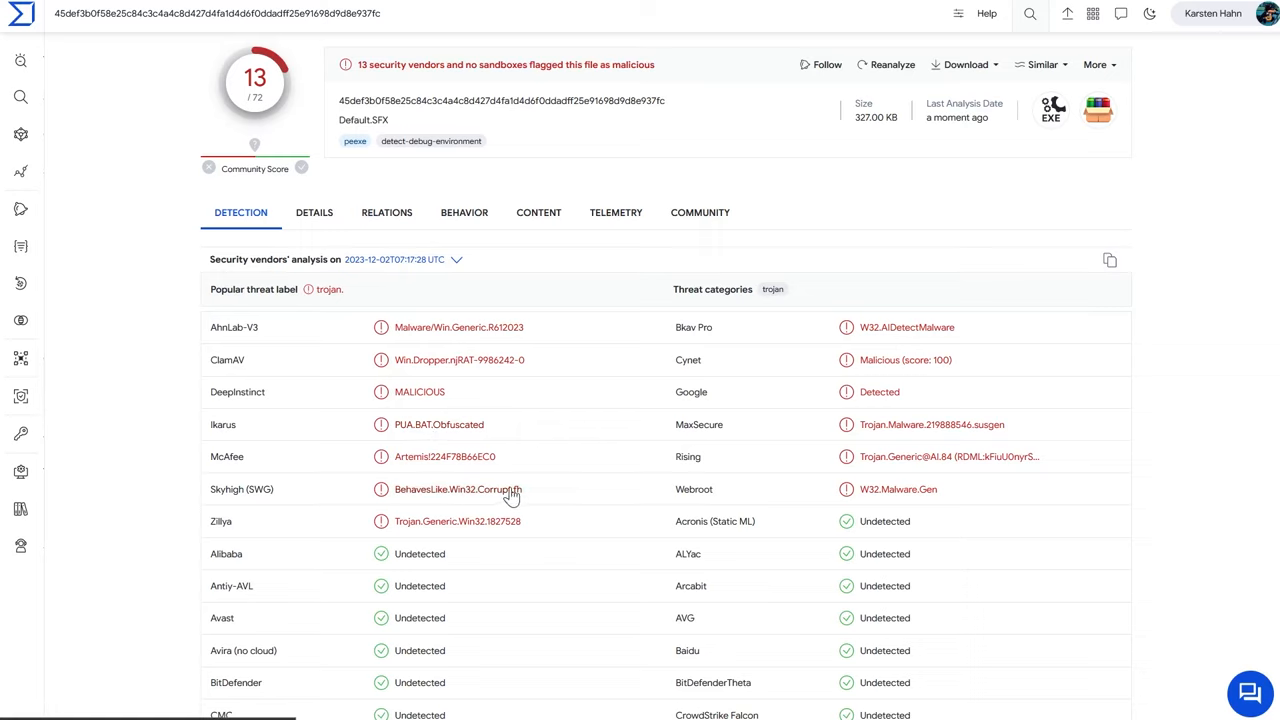
mouse_move(408, 501)
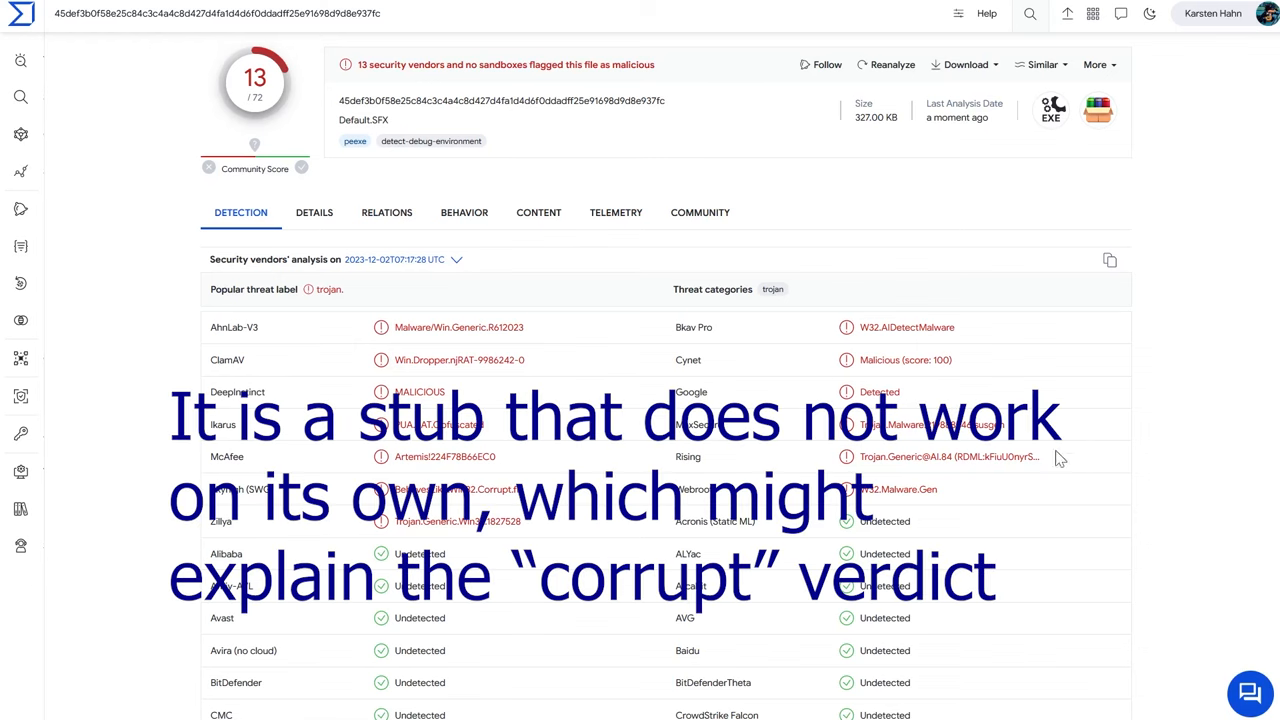
mouse_move(507, 212)
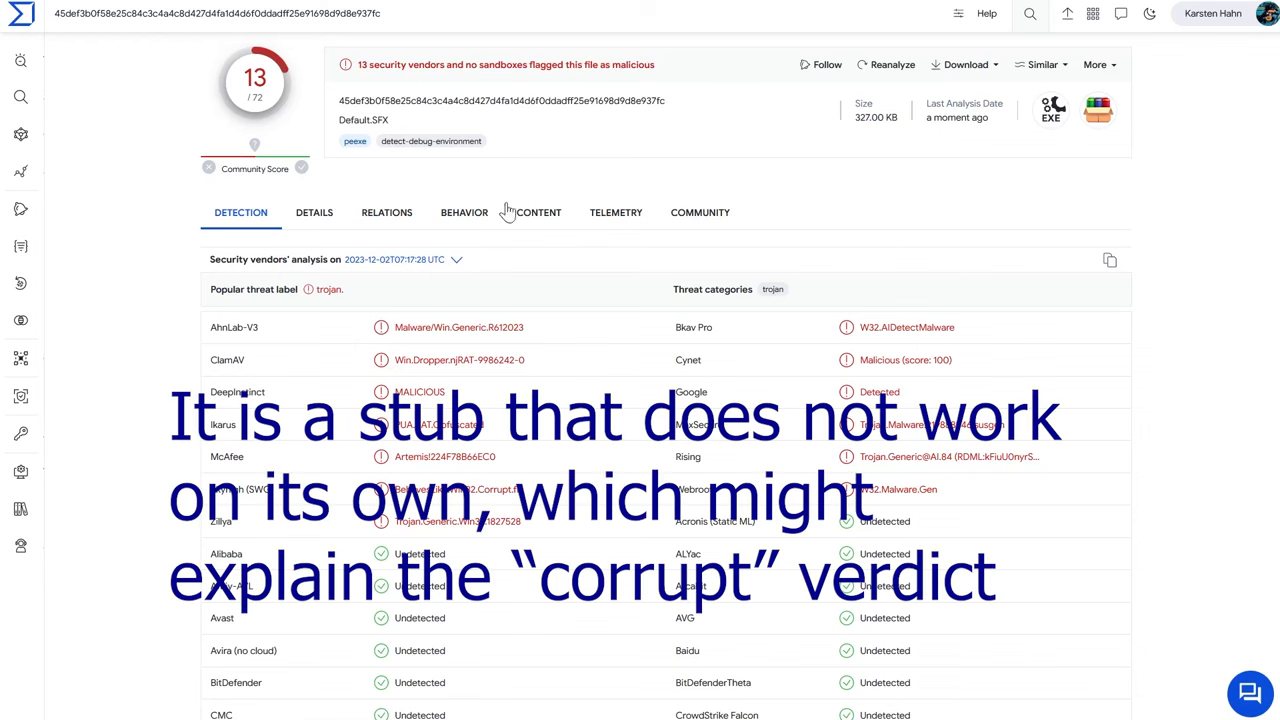
mouse_move(518, 190)
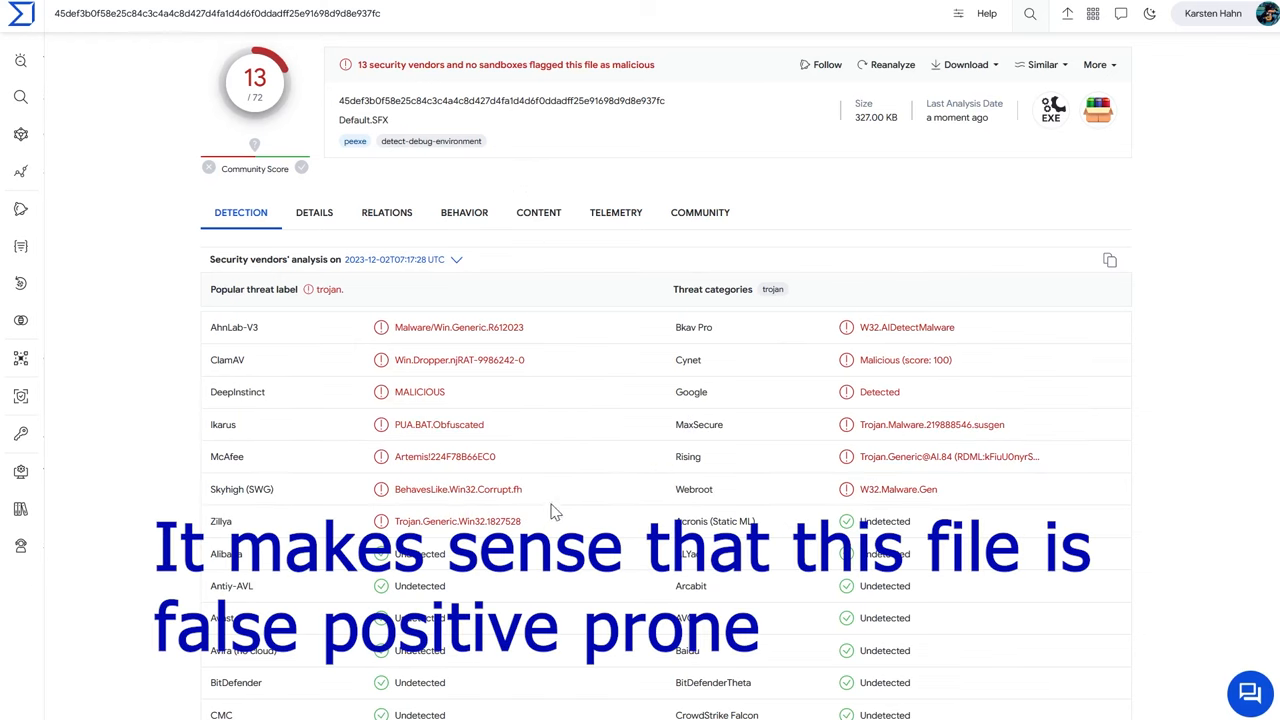
mouse_move(207, 453)
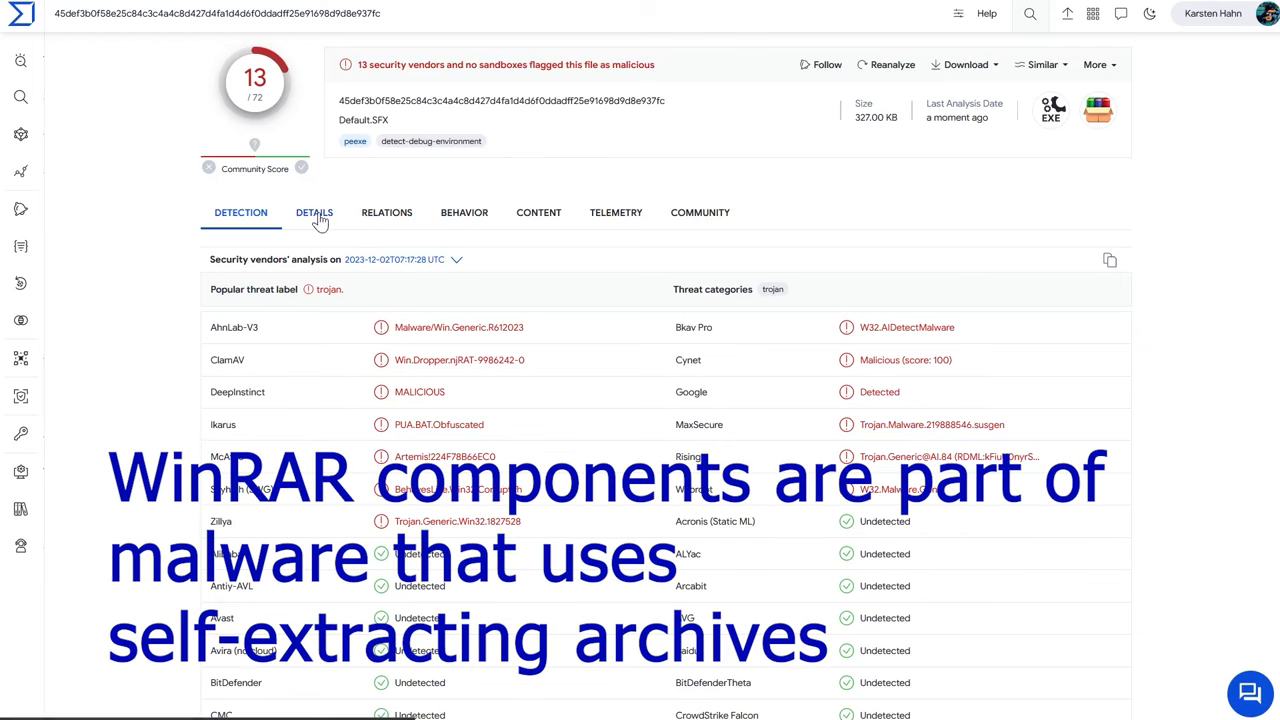
mouse_move(712, 217)
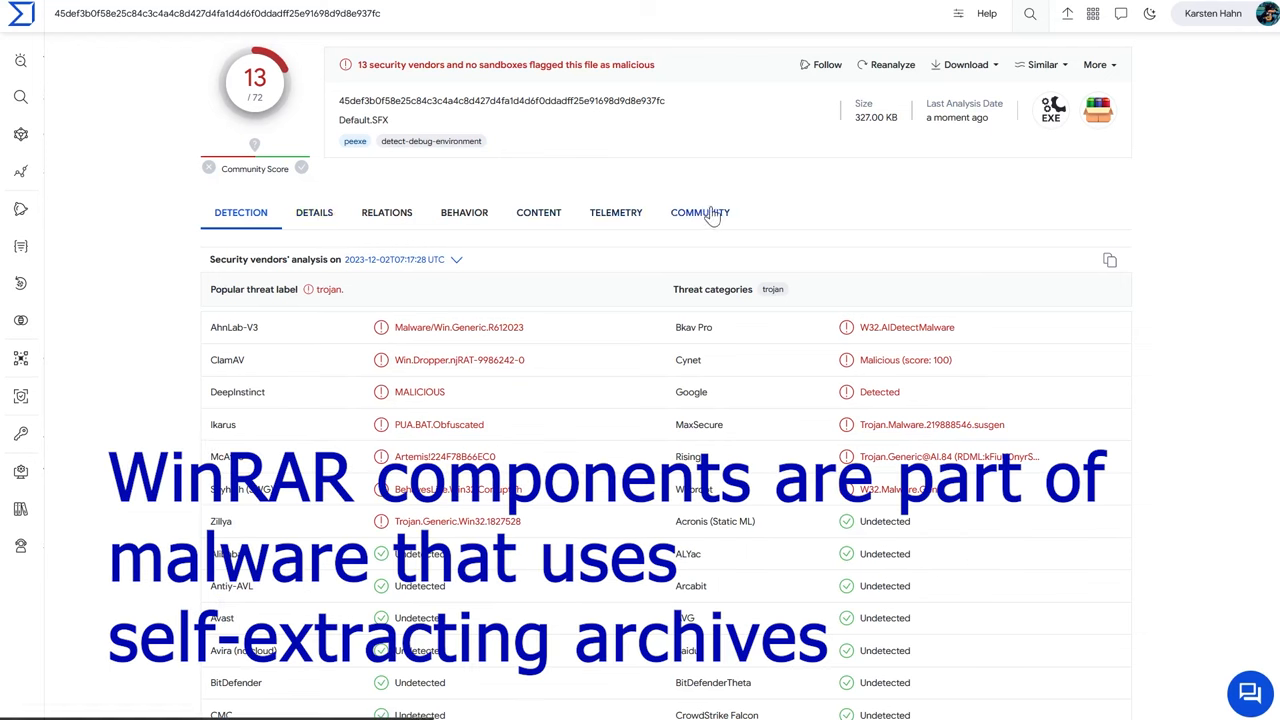
left_click(616, 212)
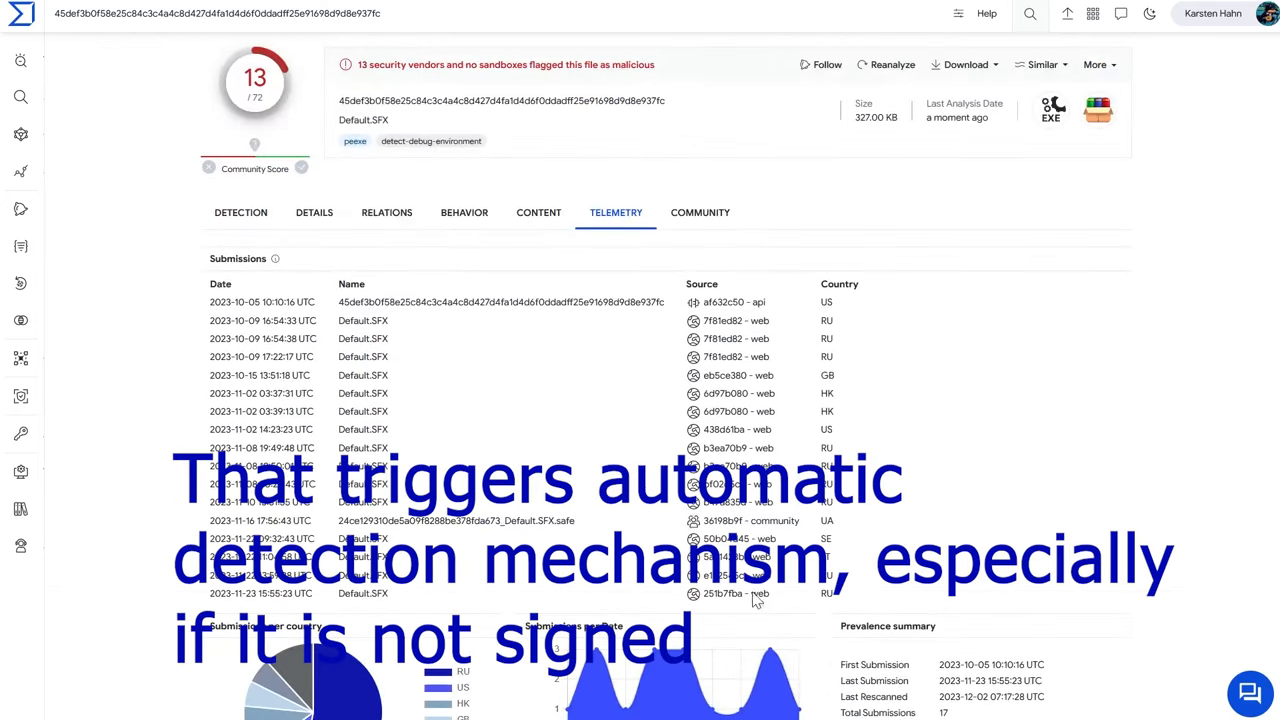
left_click(240, 212)
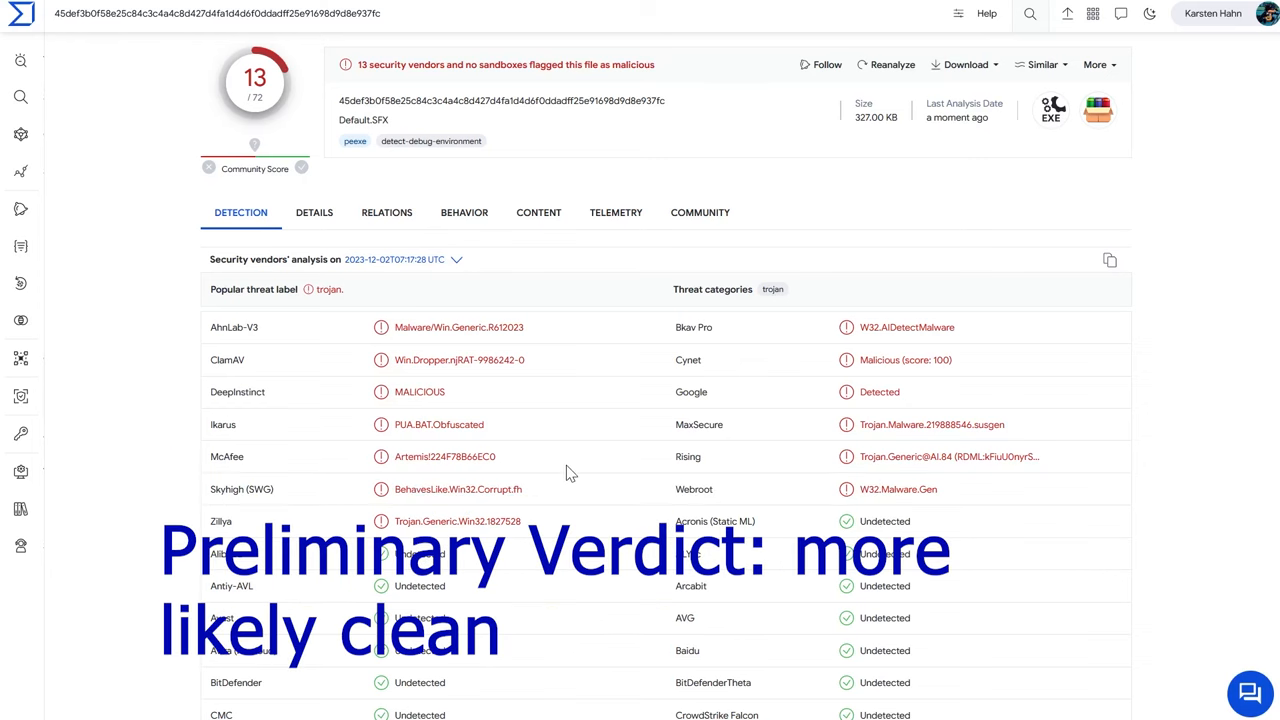
mouse_move(925, 411)
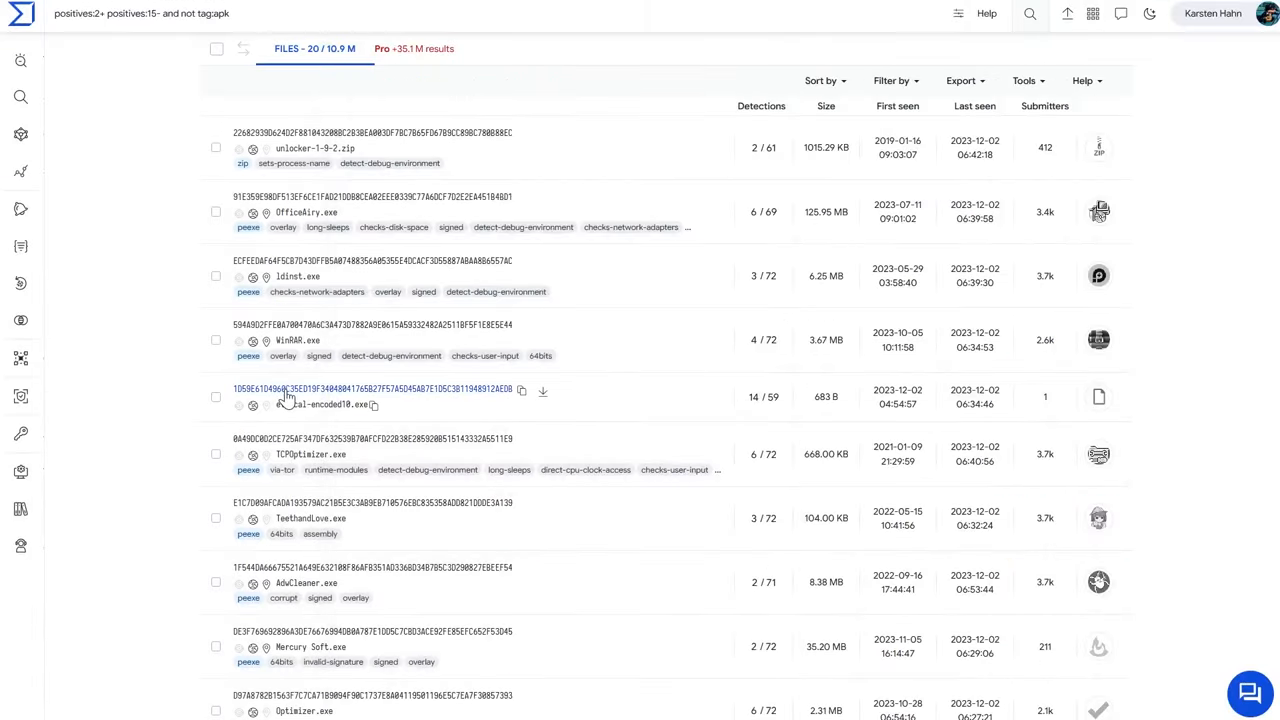
left_click(315, 406)
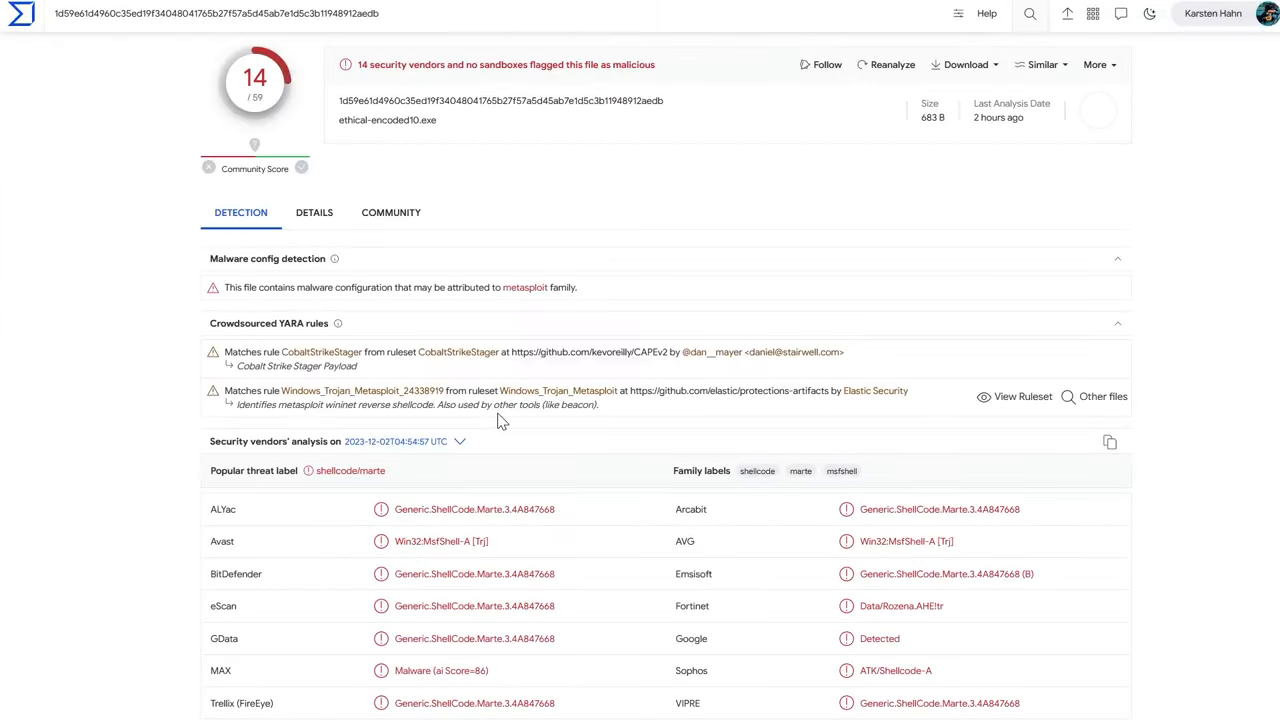
scroll("down", 3)
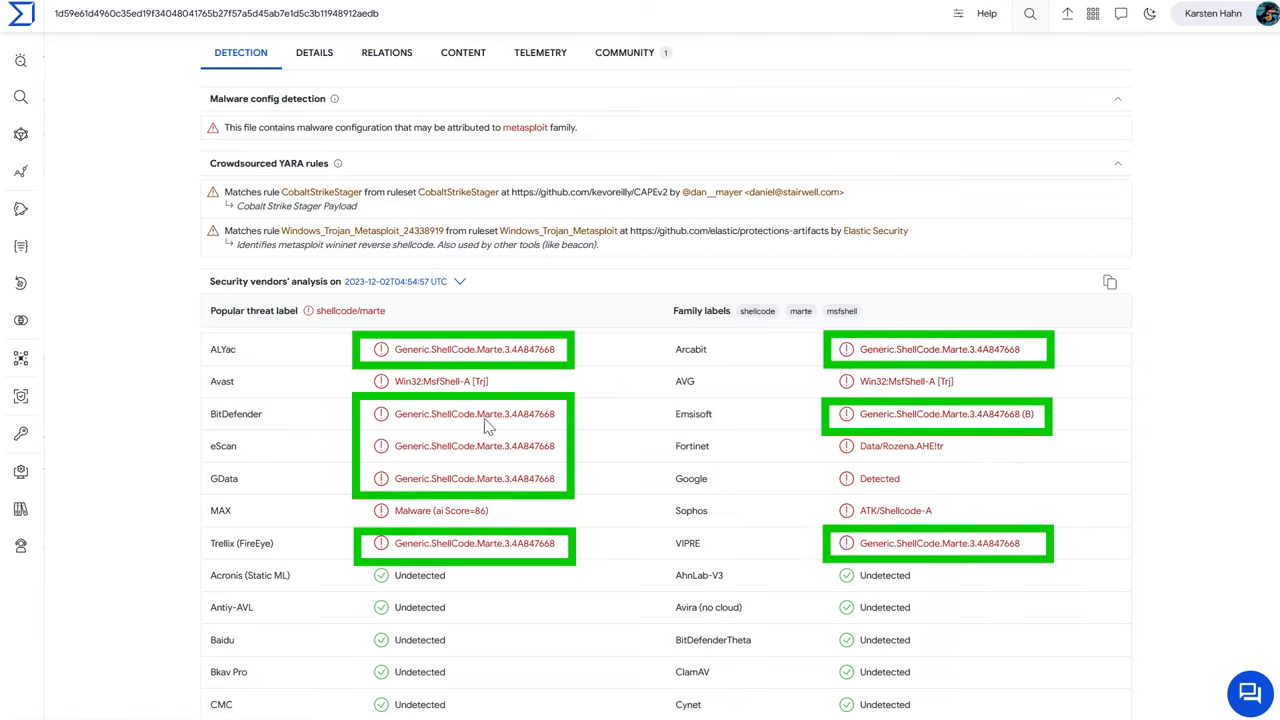
mouse_move(507, 546)
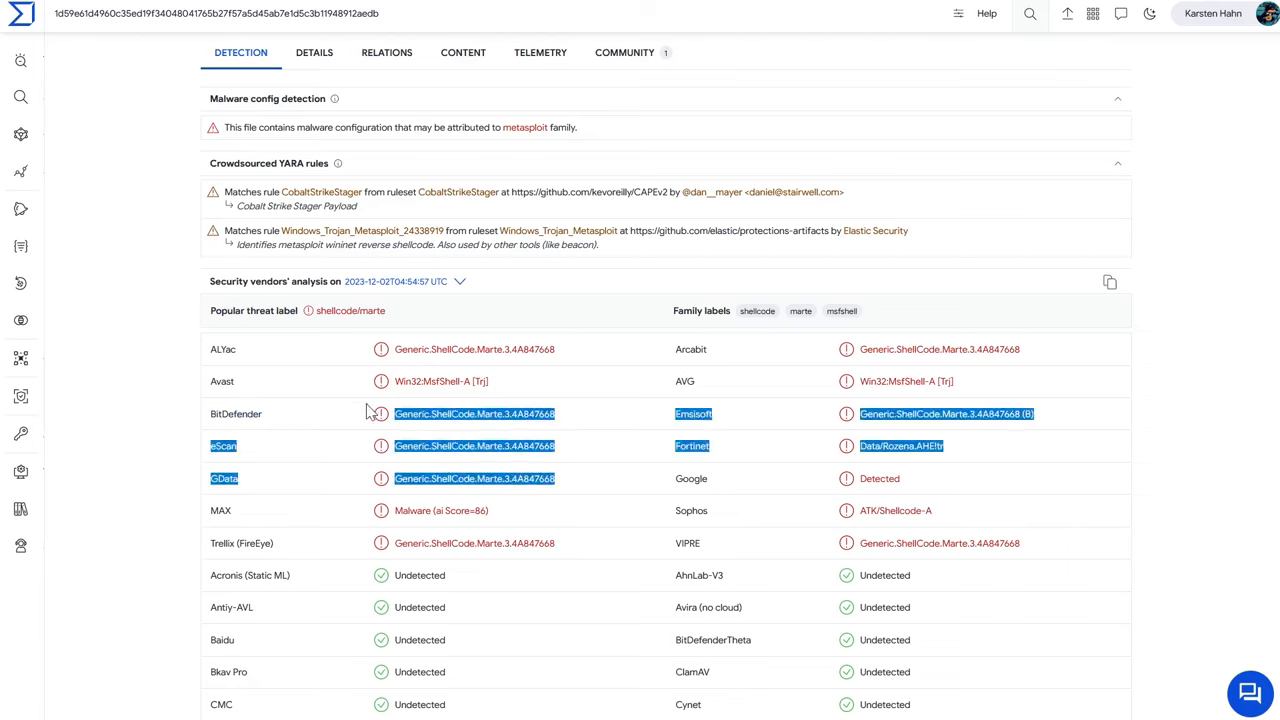
mouse_move(523, 458)
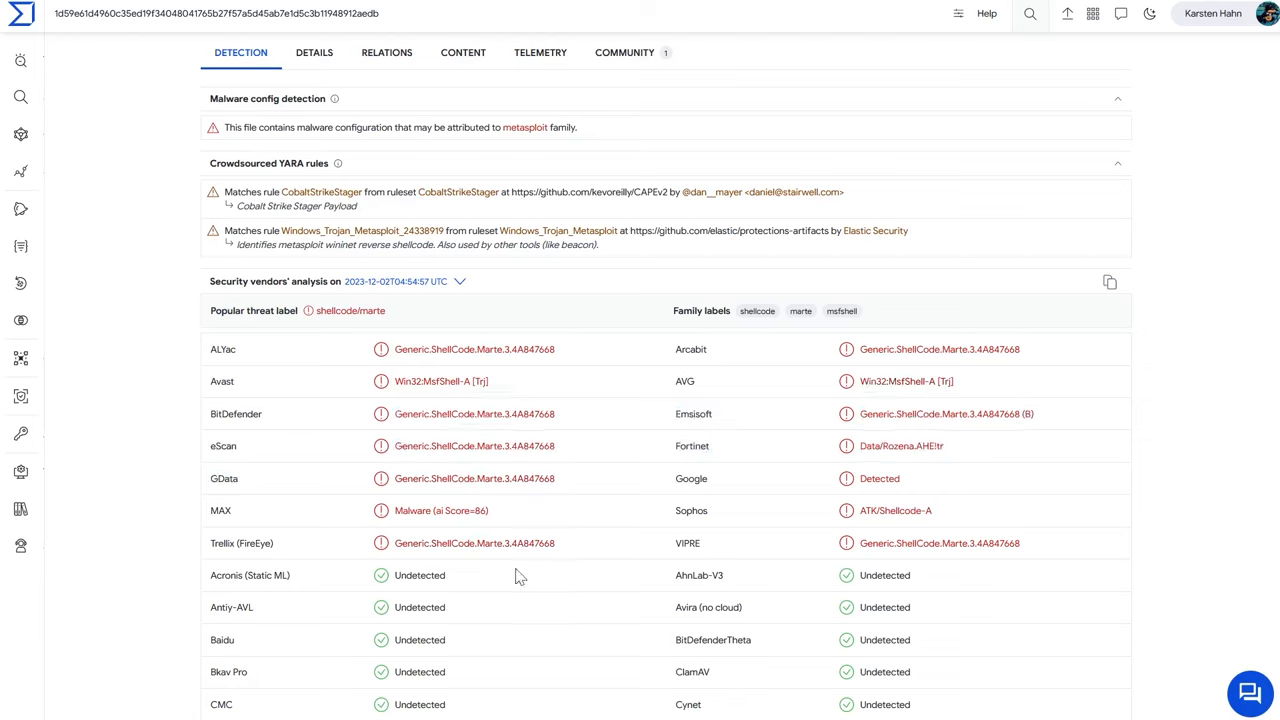
mouse_move(568, 385)
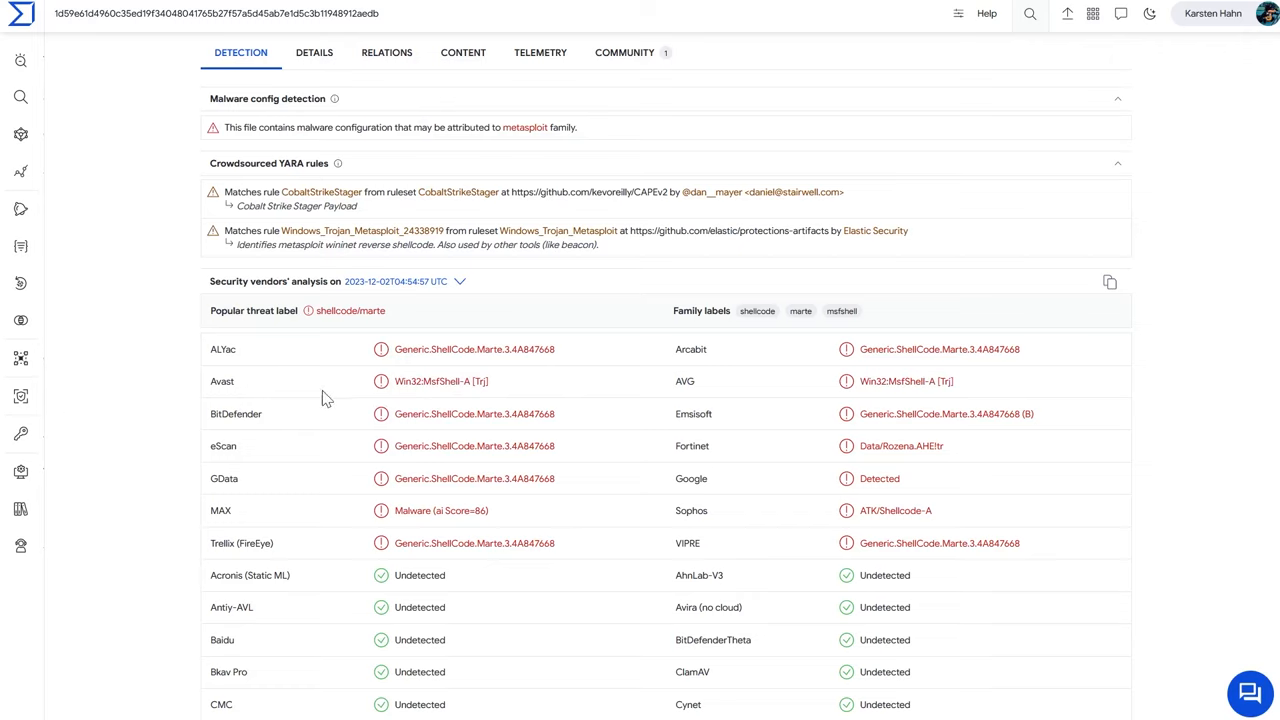
mouse_move(450, 388)
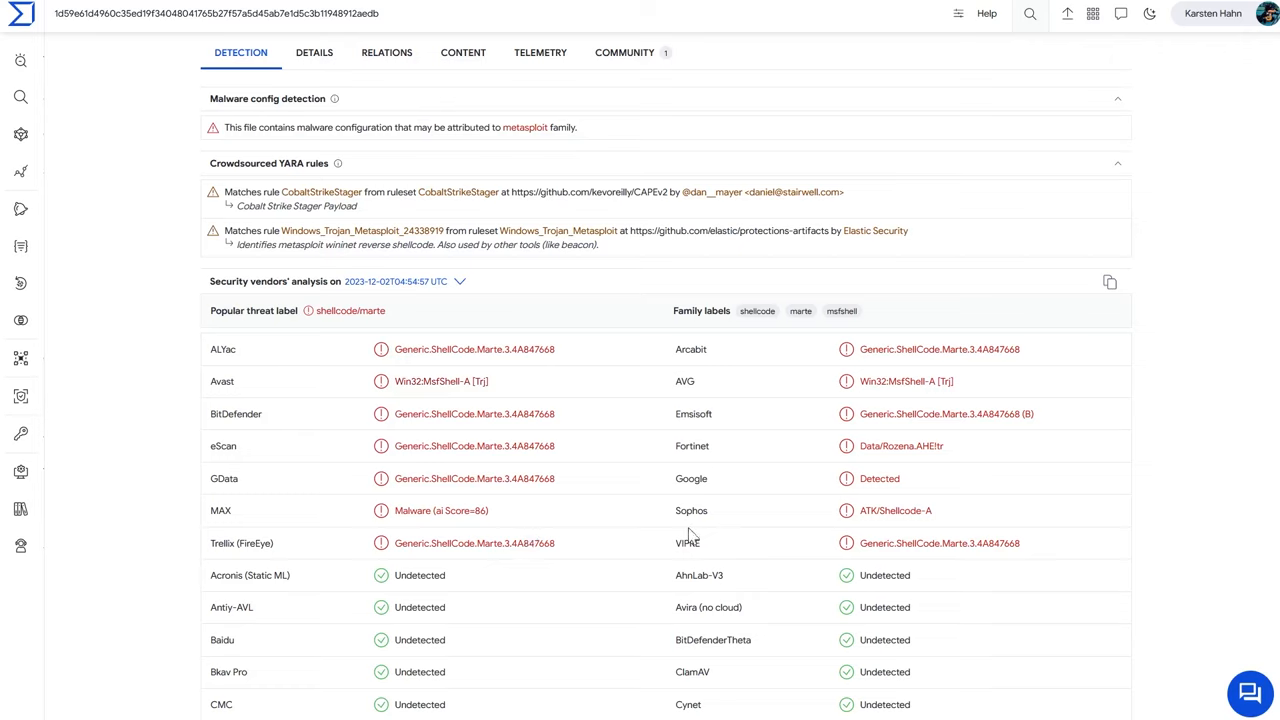
double_click(900, 446)
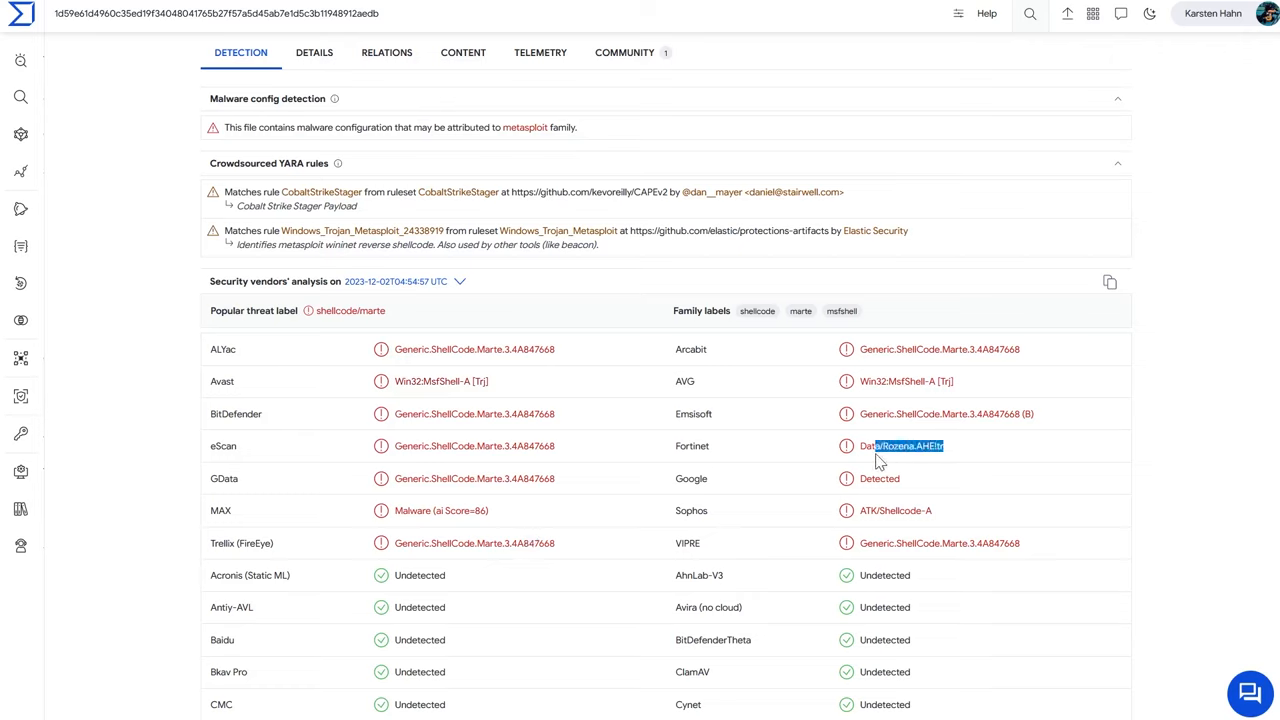
double_click(900, 446)
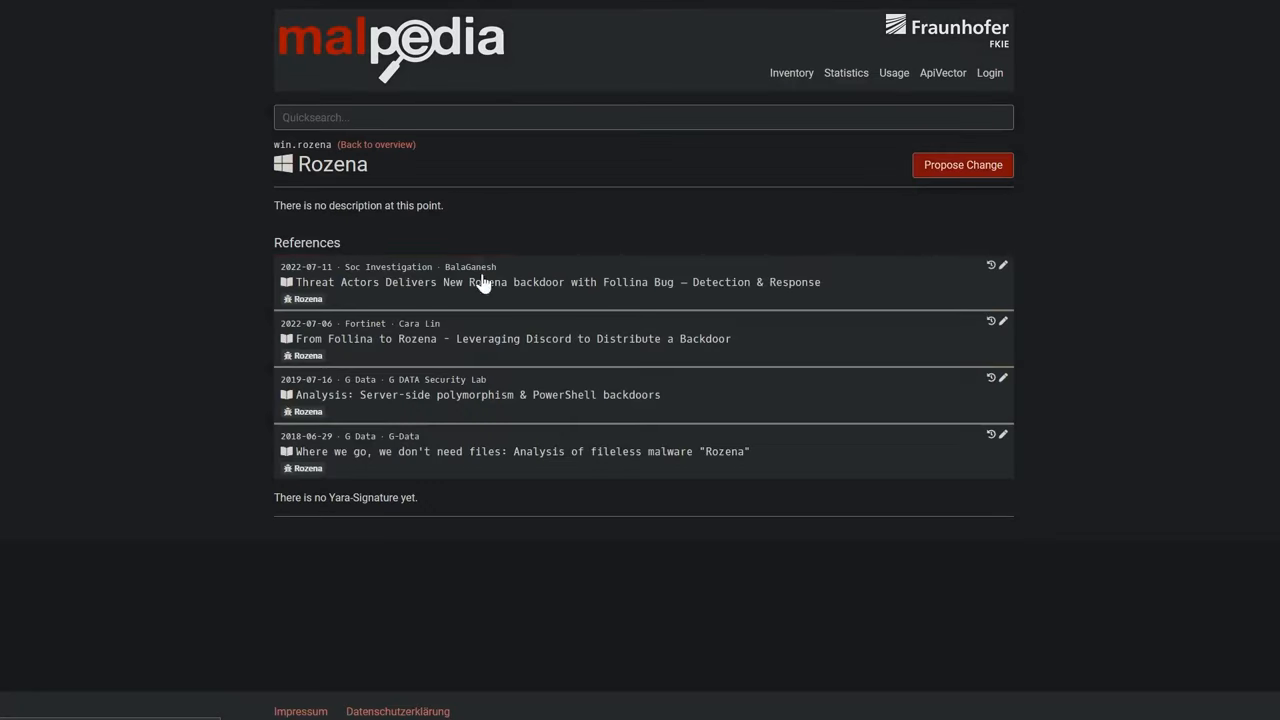
mouse_move(478, 306)
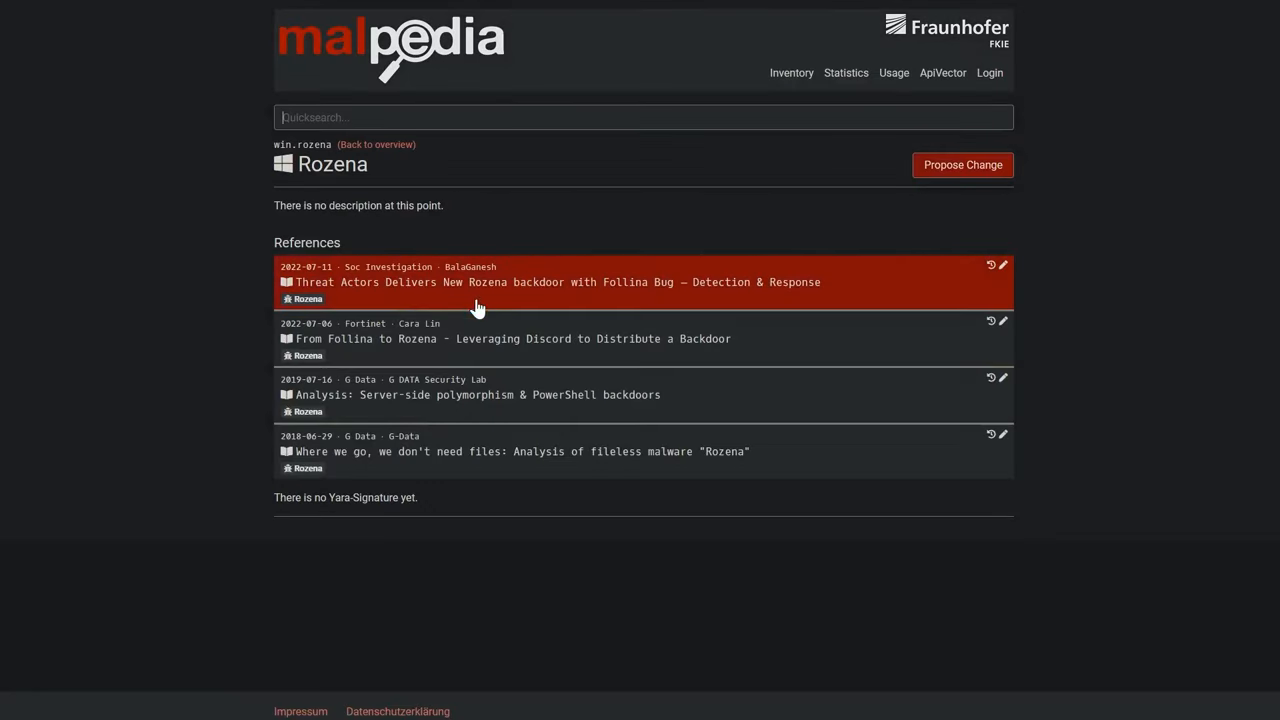
mouse_move(585, 460)
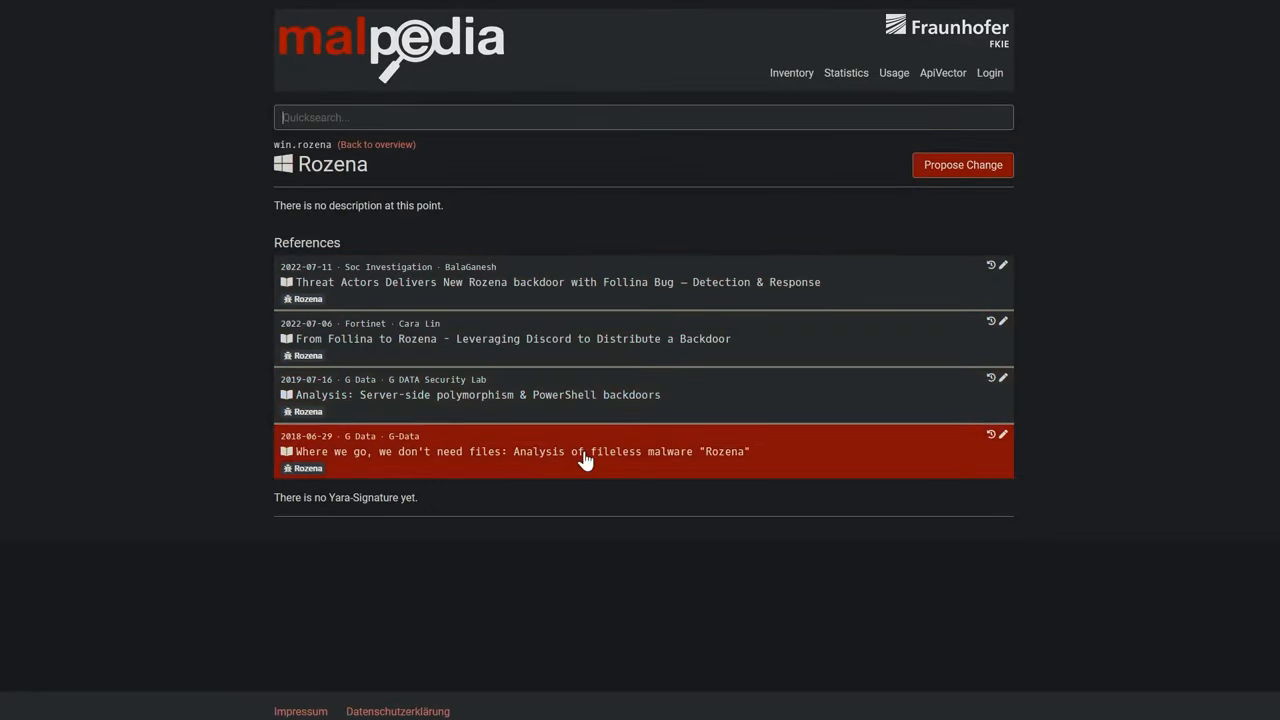
mouse_move(420, 458)
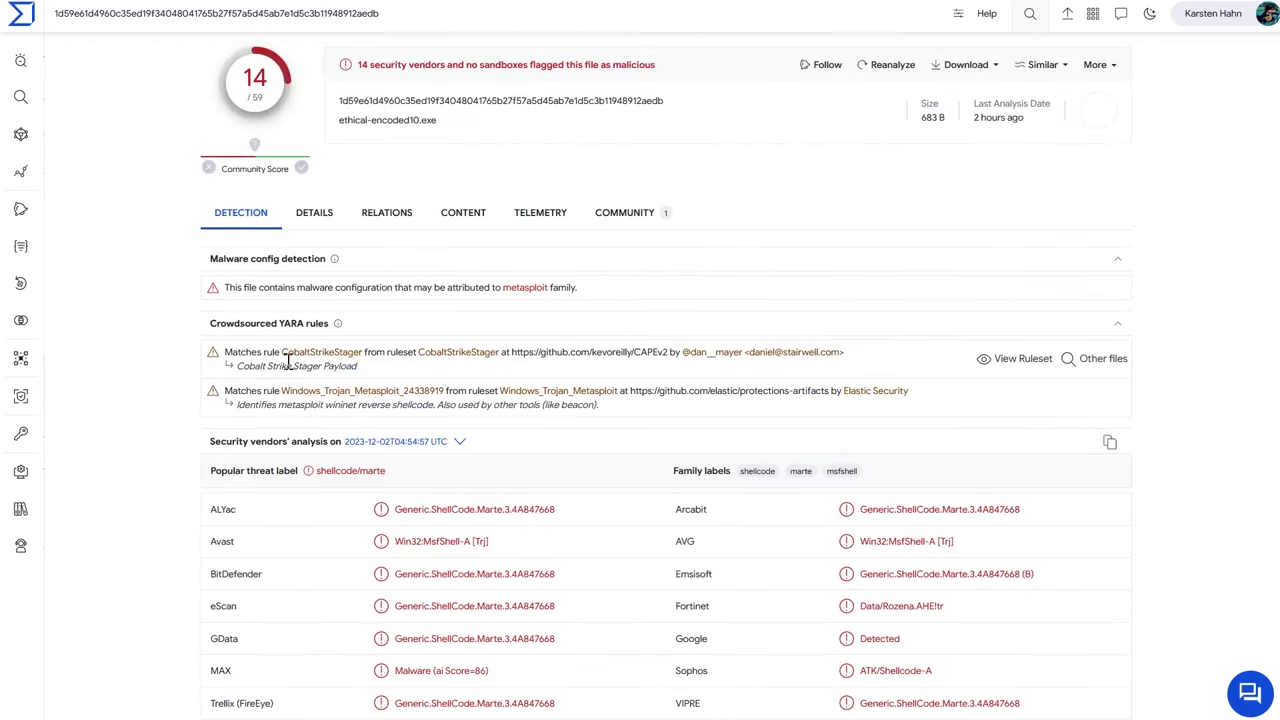
mouse_move(288, 367)
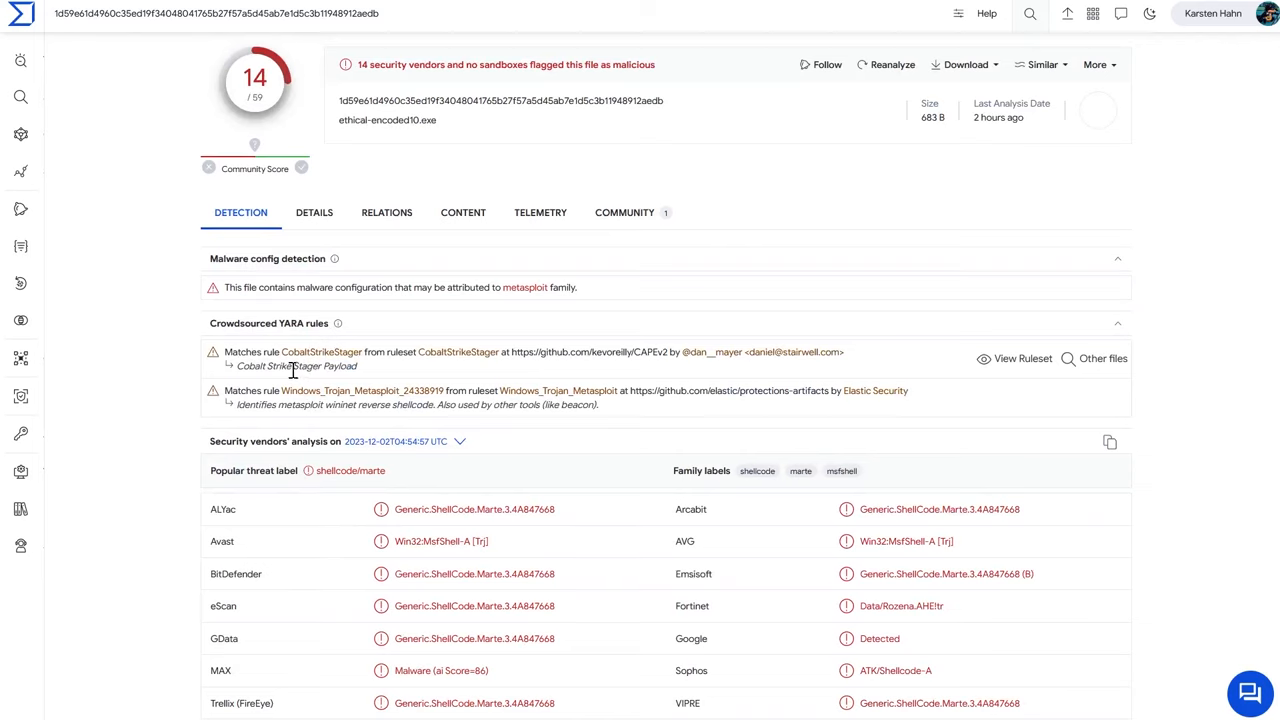
mouse_move(273, 352)
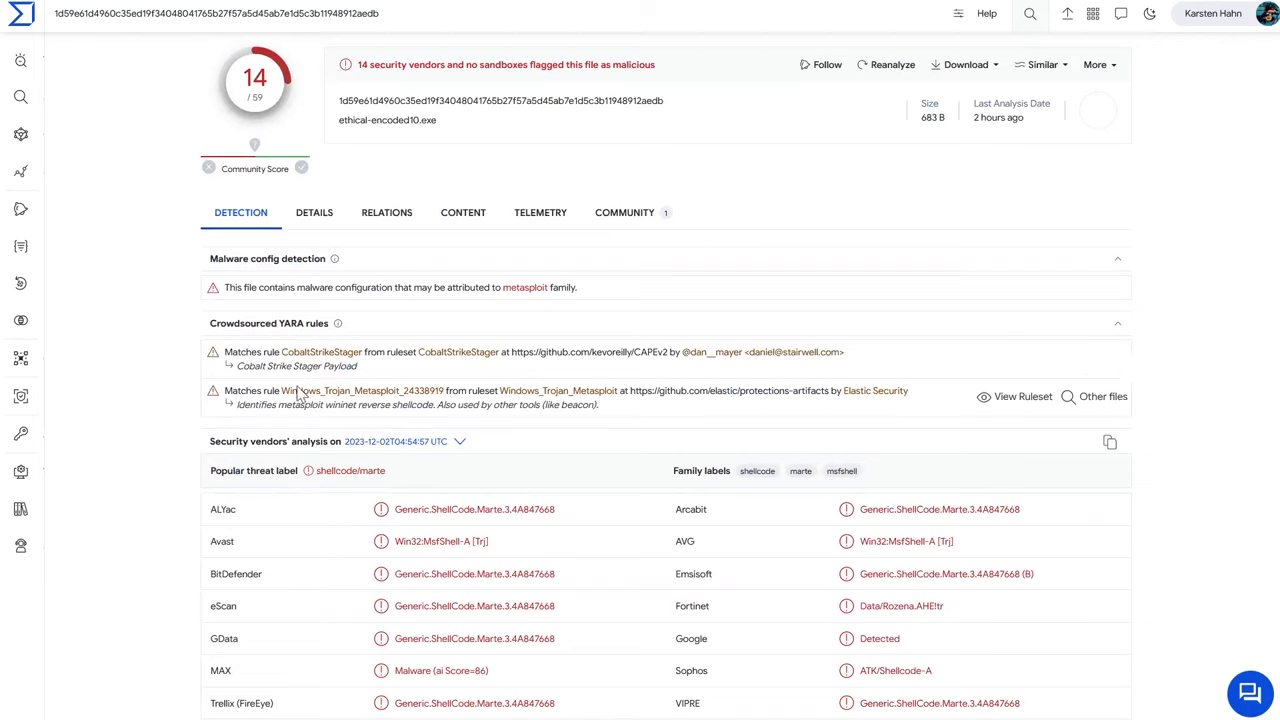
double_click(355, 390)
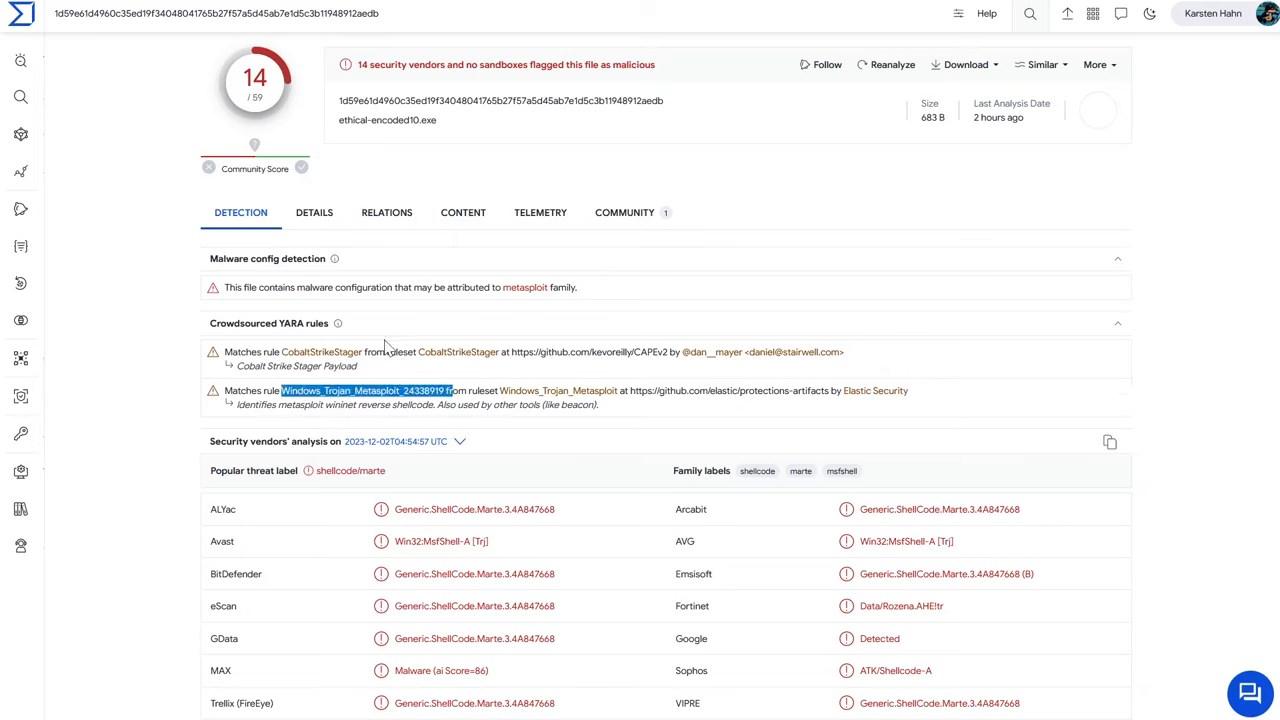
scroll("down", 3)
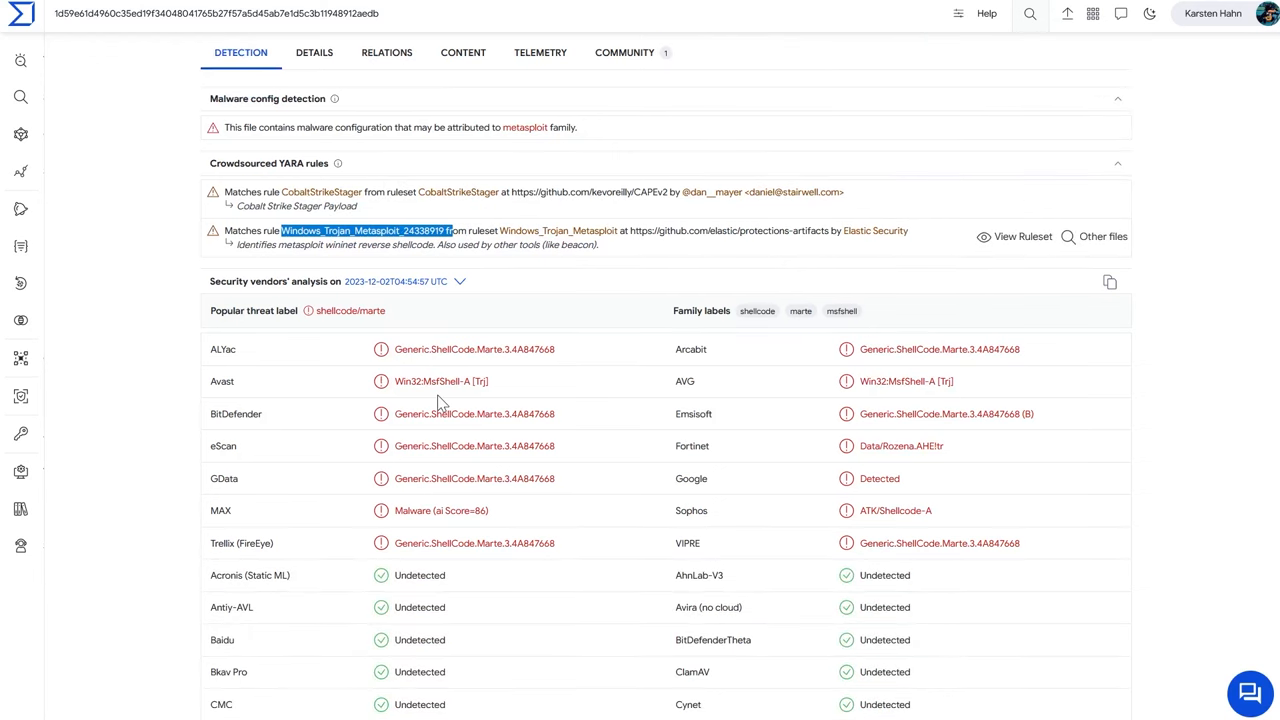
mouse_move(256, 127)
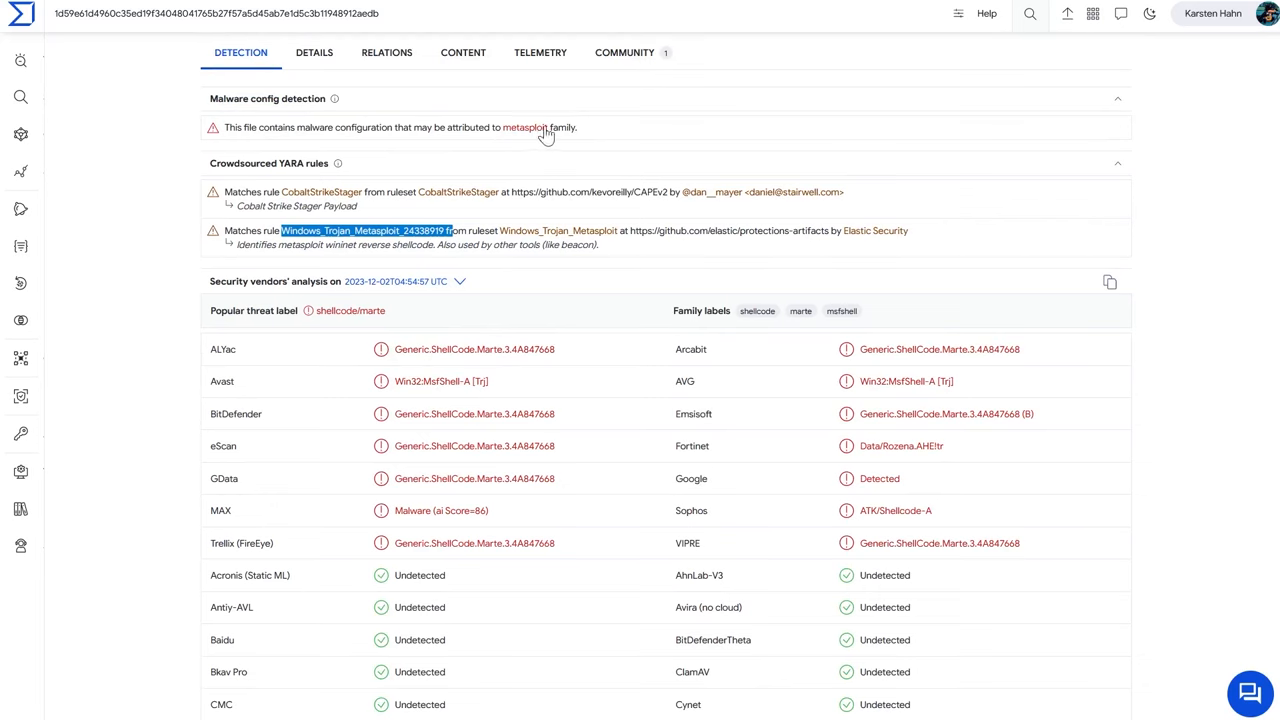
mouse_move(939, 478)
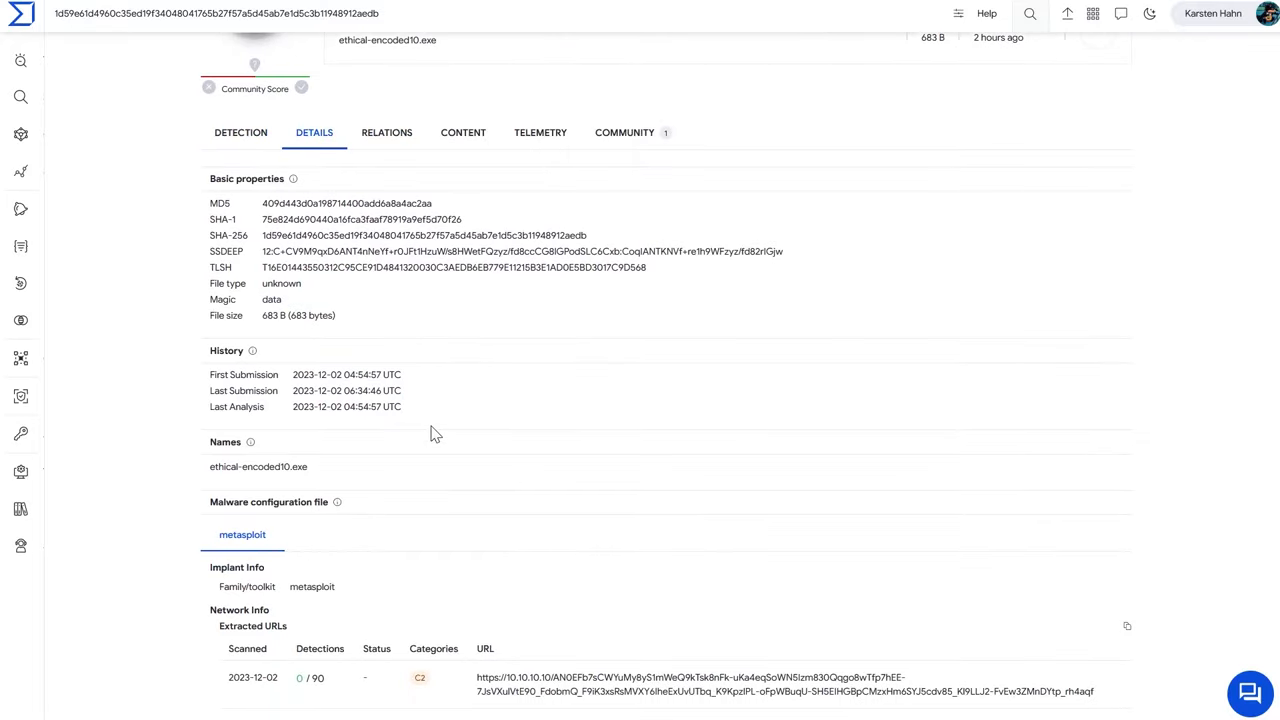
- Select the 'unknown' file type, then view the hex content with its wininet user agent shellcode
double_click(281, 283)
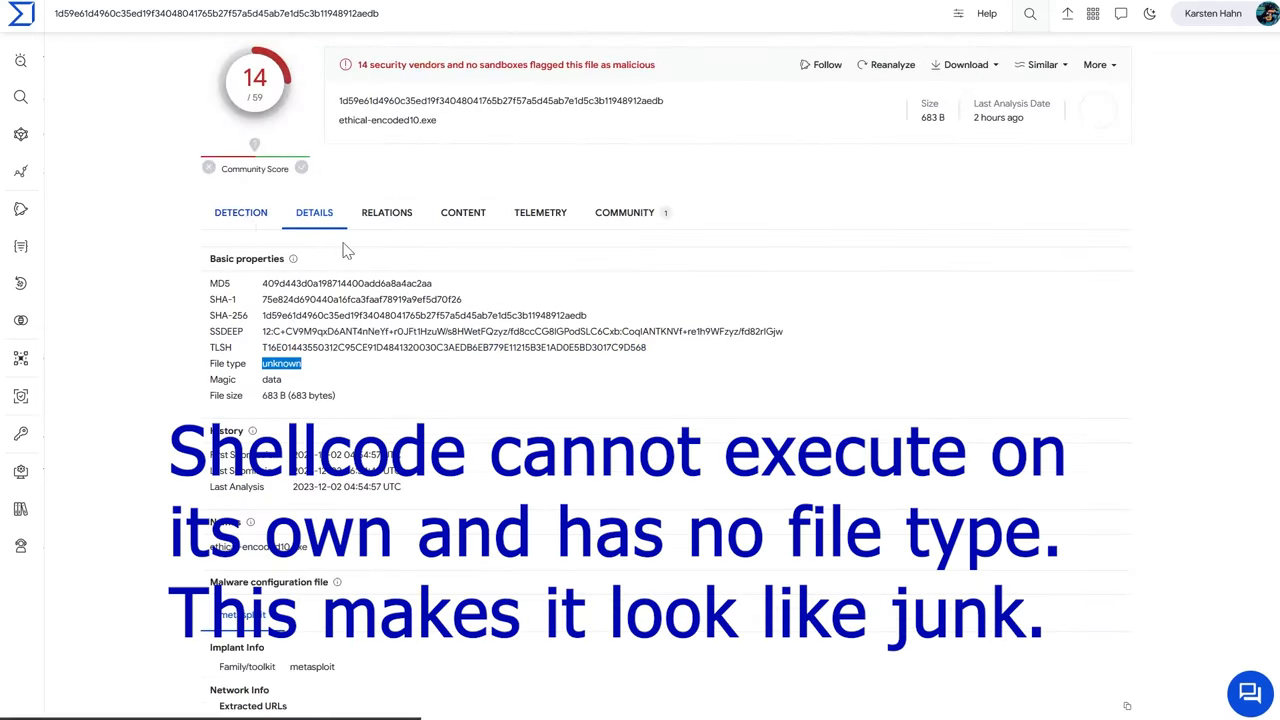
left_click(240, 212)
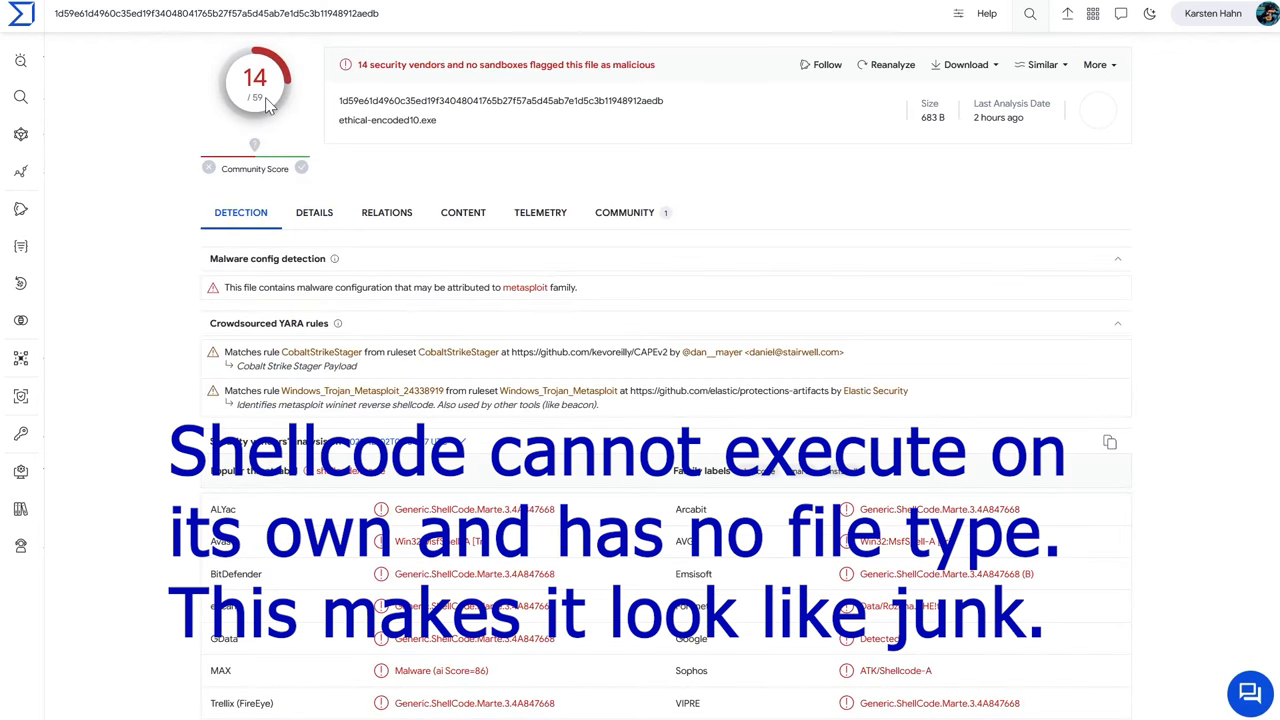
left_click(314, 212)
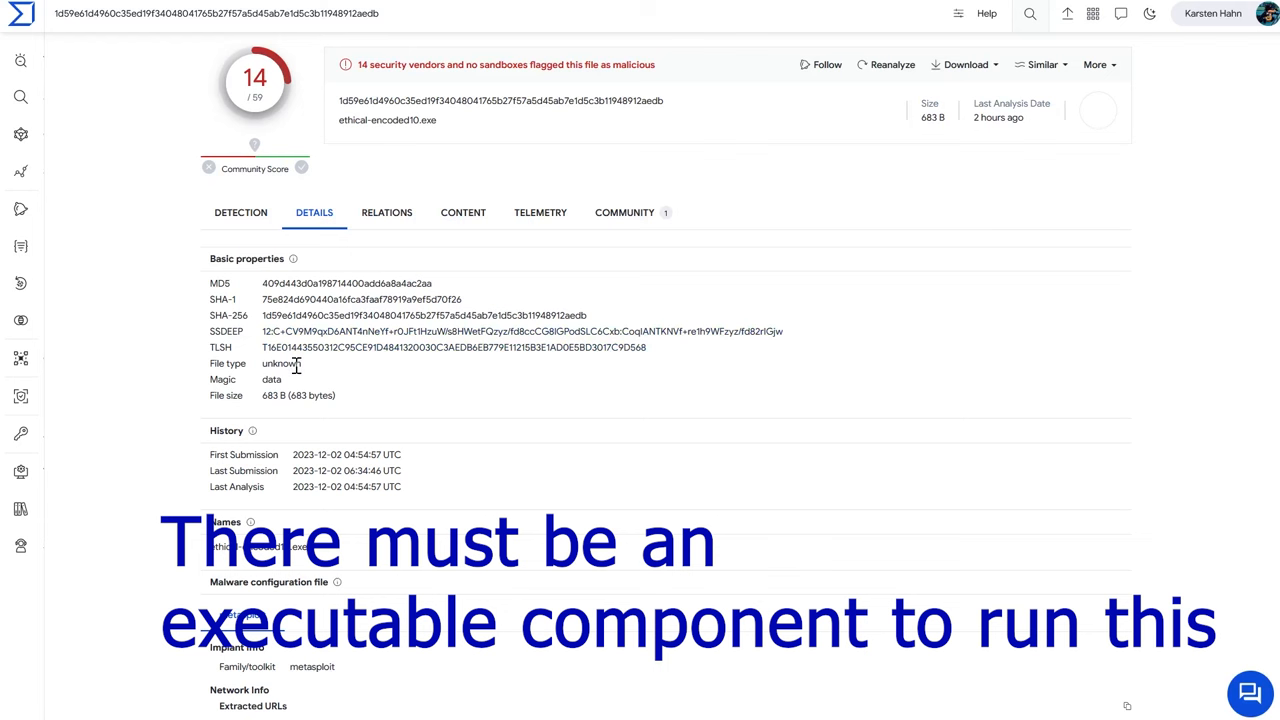
left_click(463, 212)
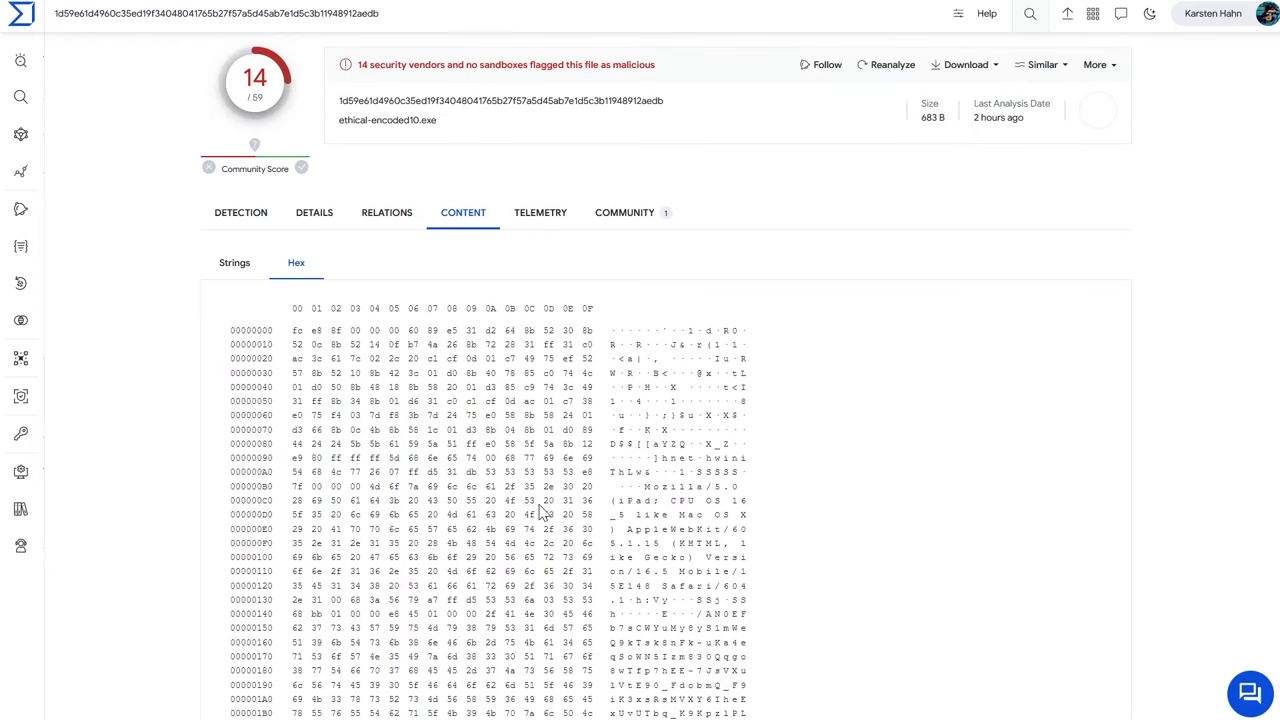
mouse_move(395, 546)
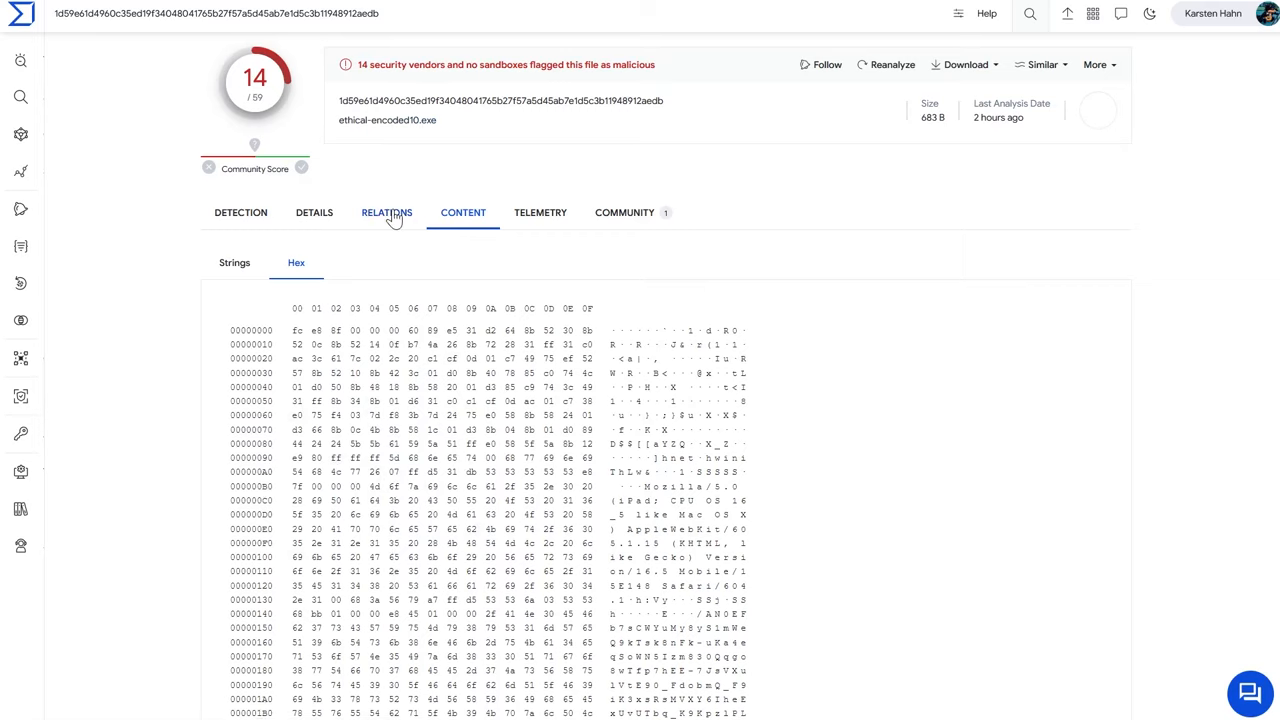
- Revisit Details and Detection, then read the THOR APT Scanner Meterpreter YARA comment
left_click(314, 212)
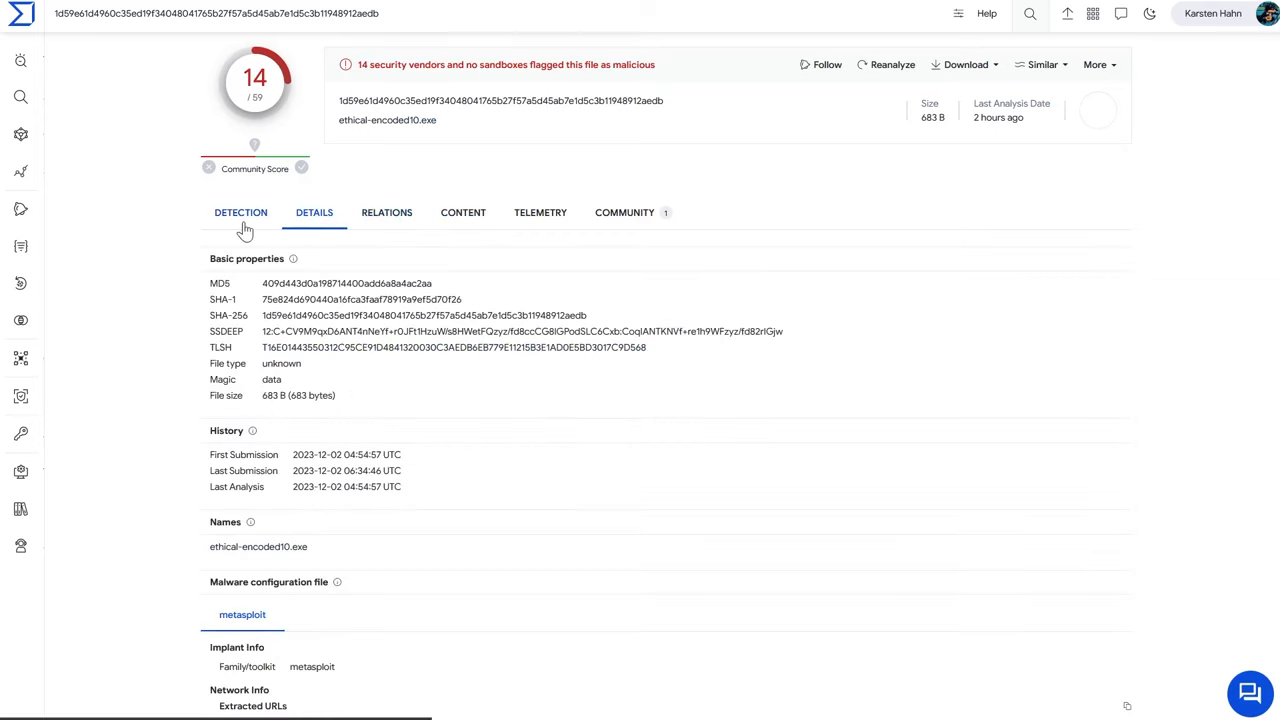
left_click(240, 212)
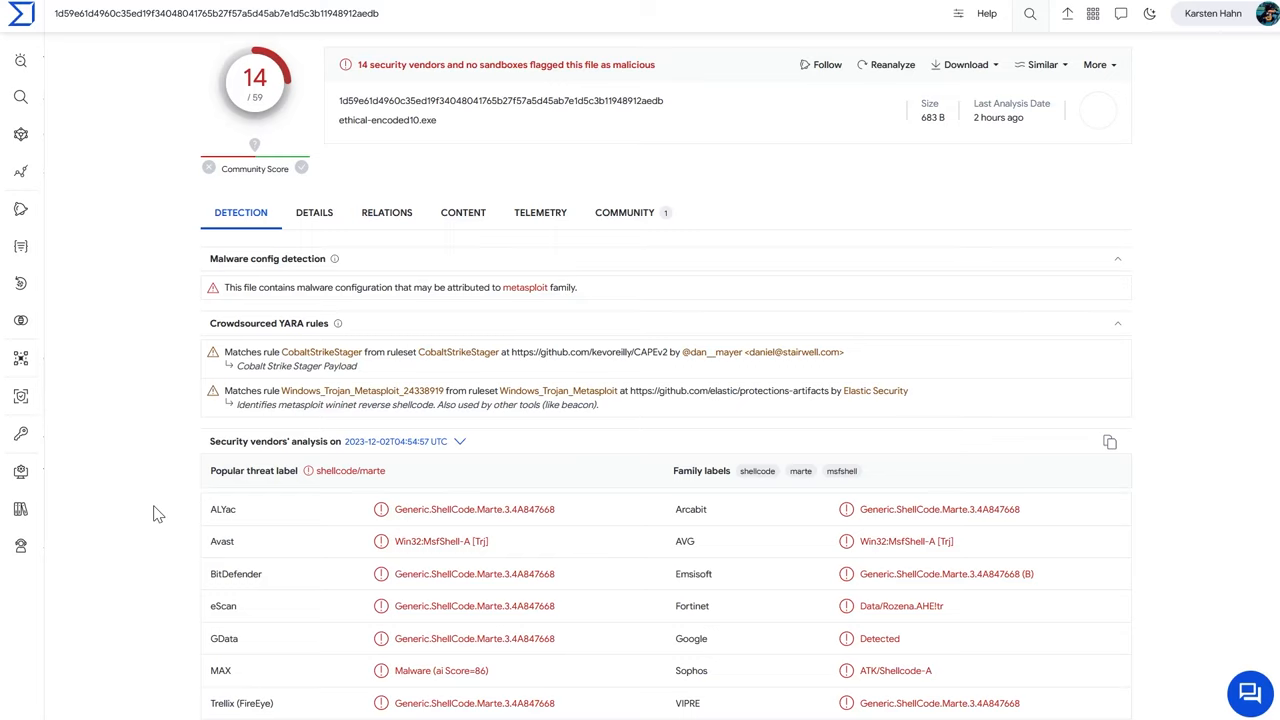
mouse_move(169, 515)
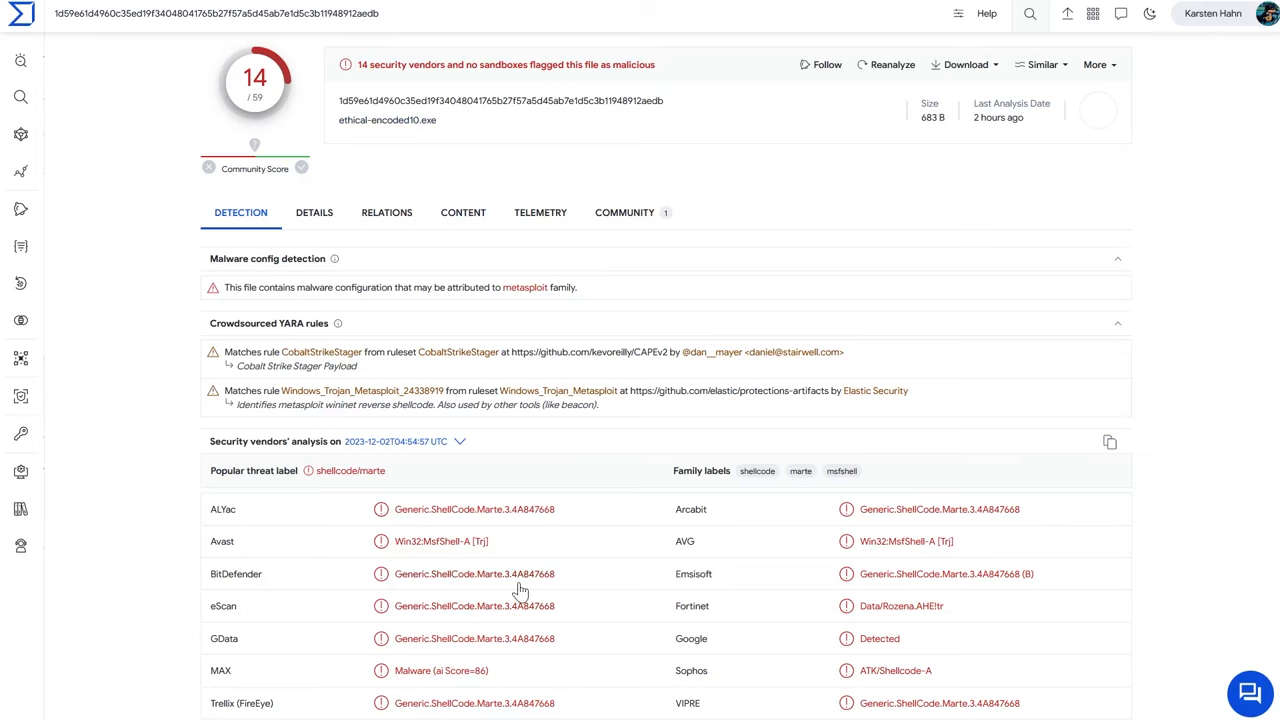
left_click(624, 212)
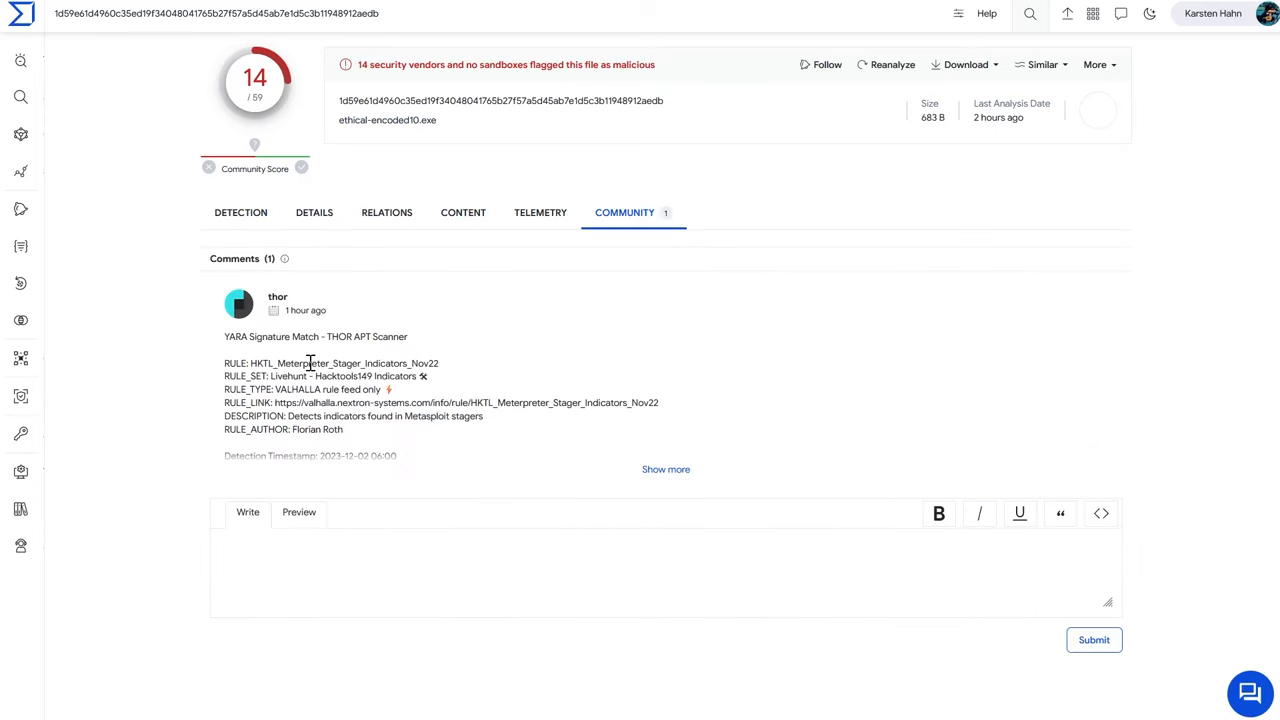
mouse_move(332, 390)
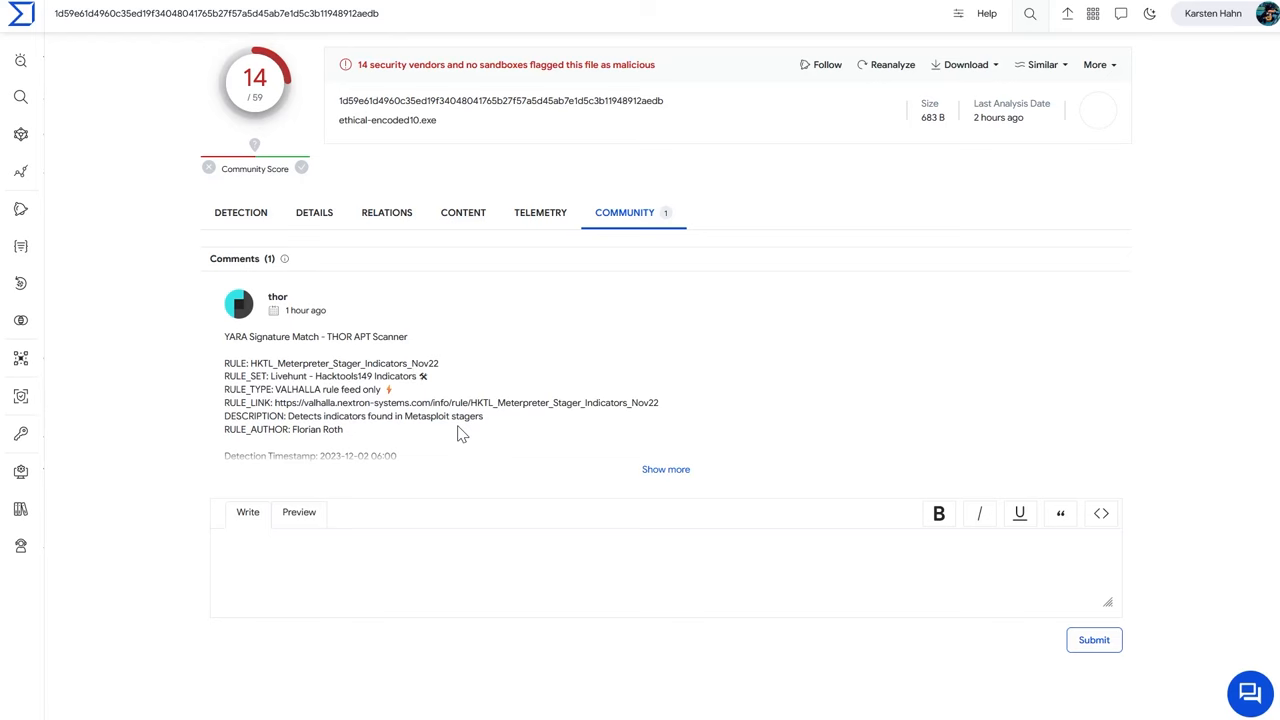
left_click(665, 469)
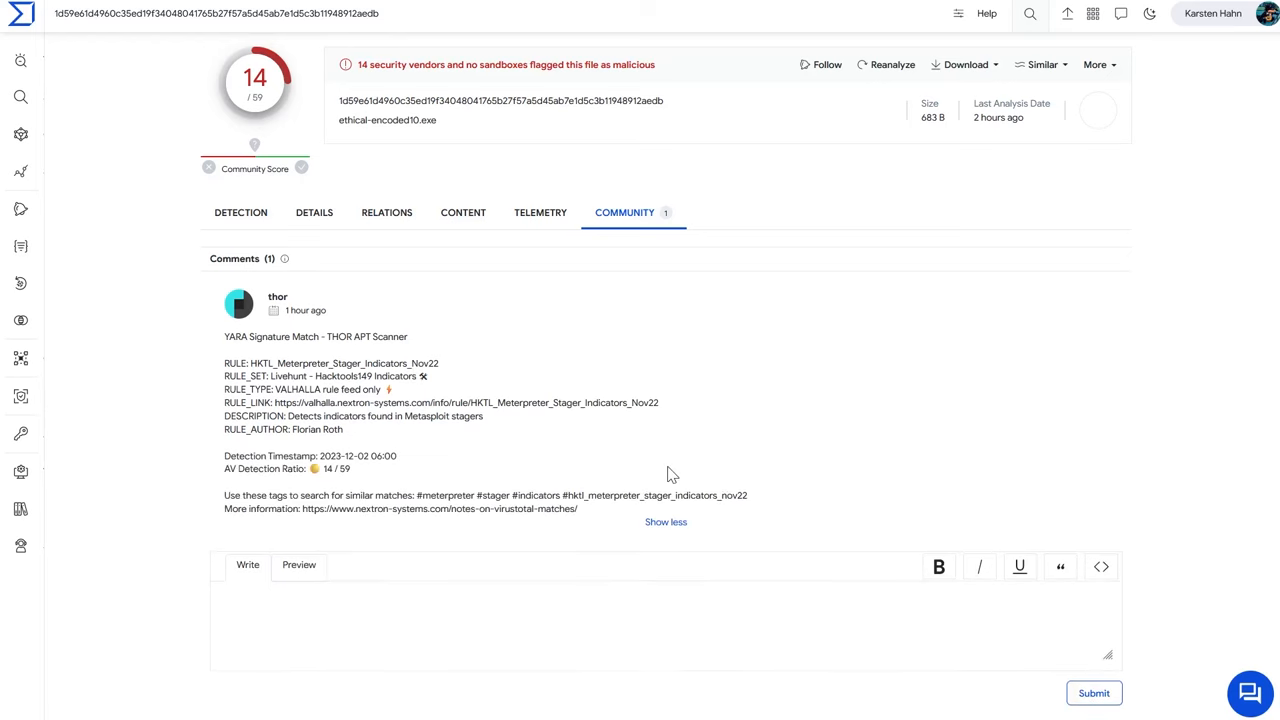
left_click(240, 212)
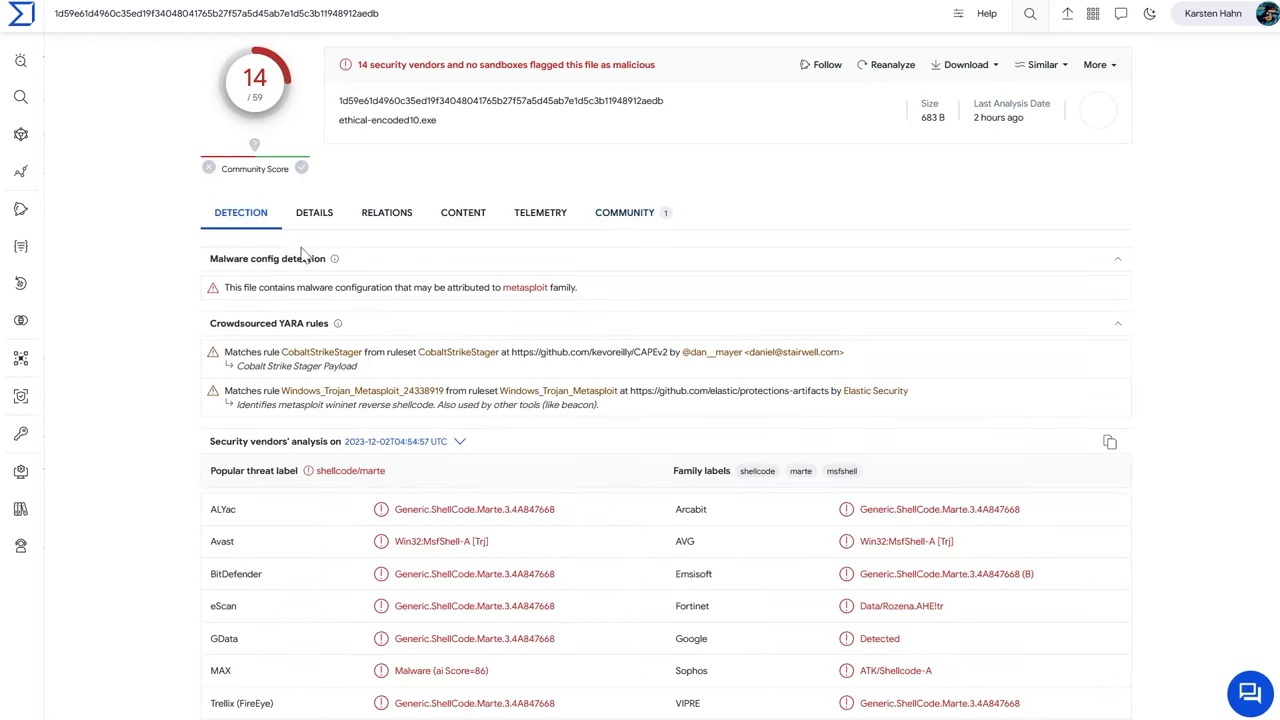
left_click(624, 212)
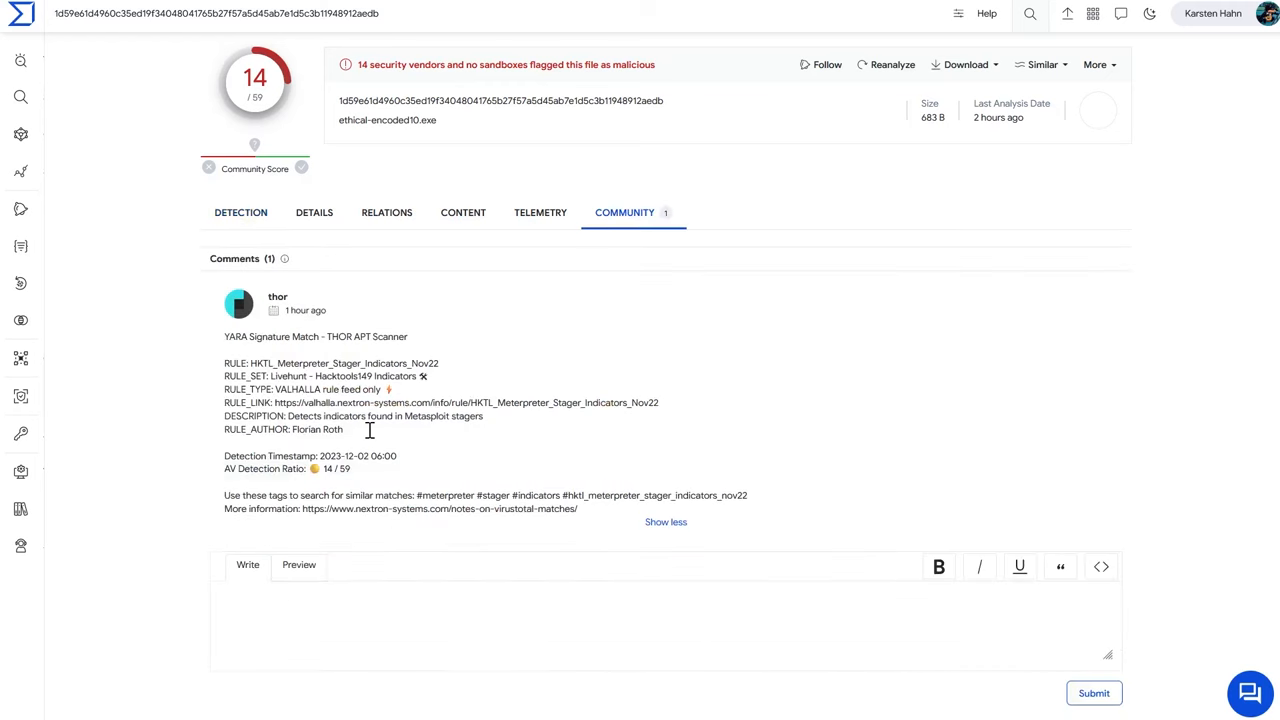
mouse_move(393, 454)
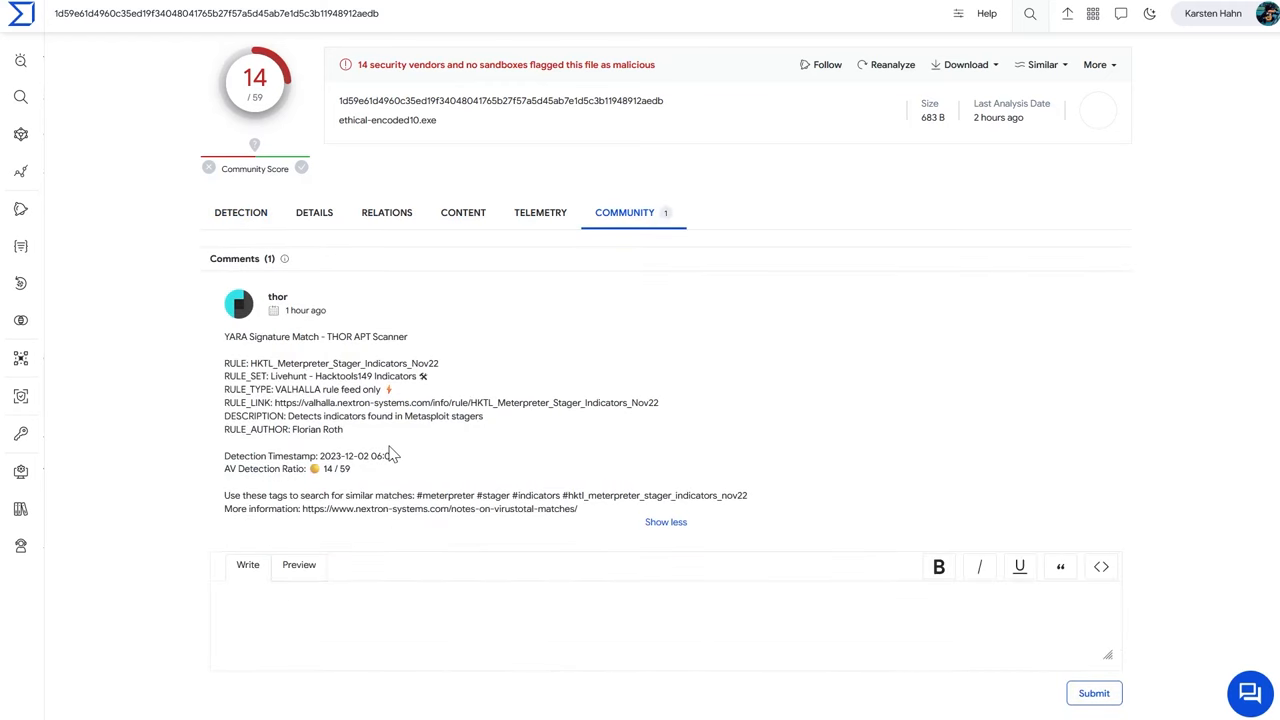
mouse_move(393, 449)
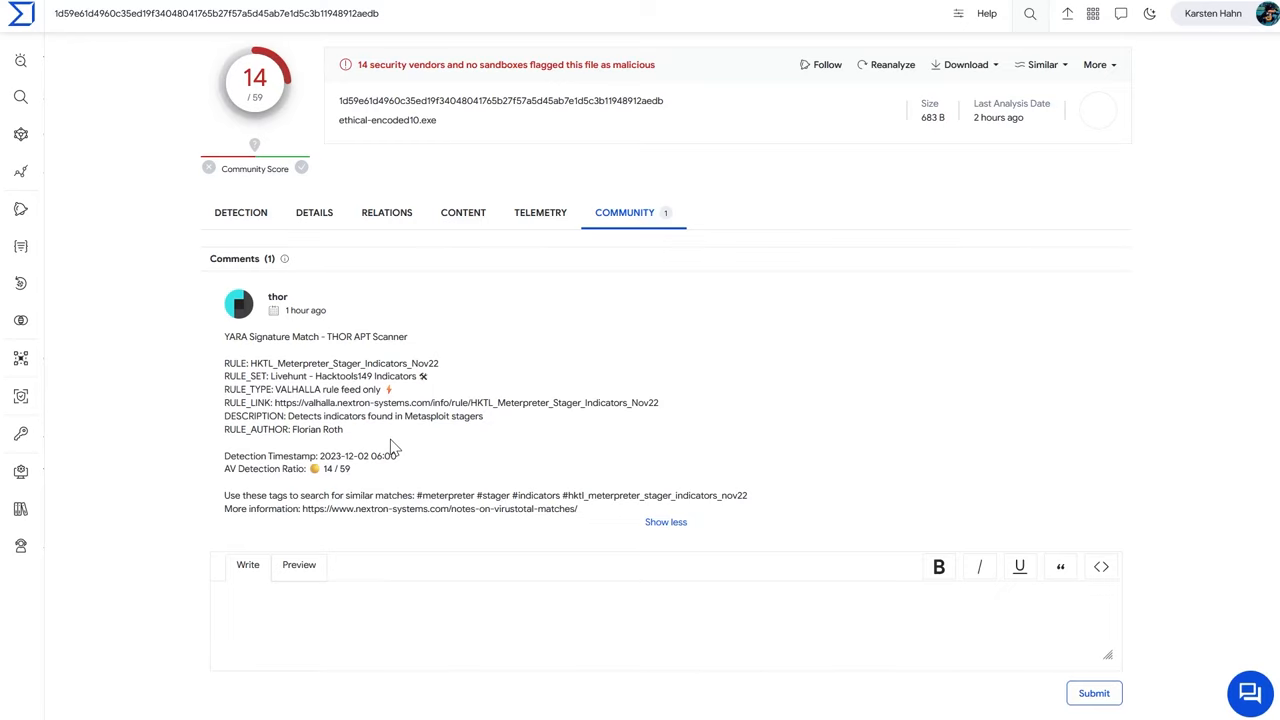
mouse_move(692, 420)
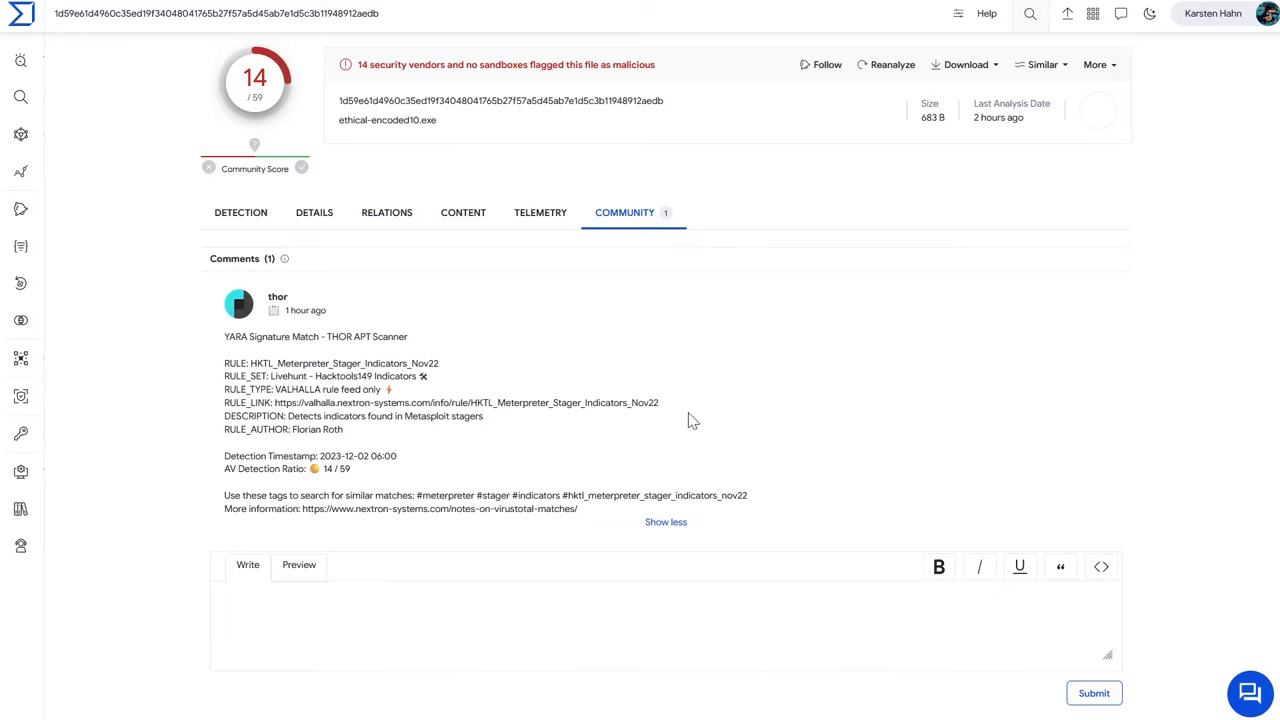
left_click(240, 212)
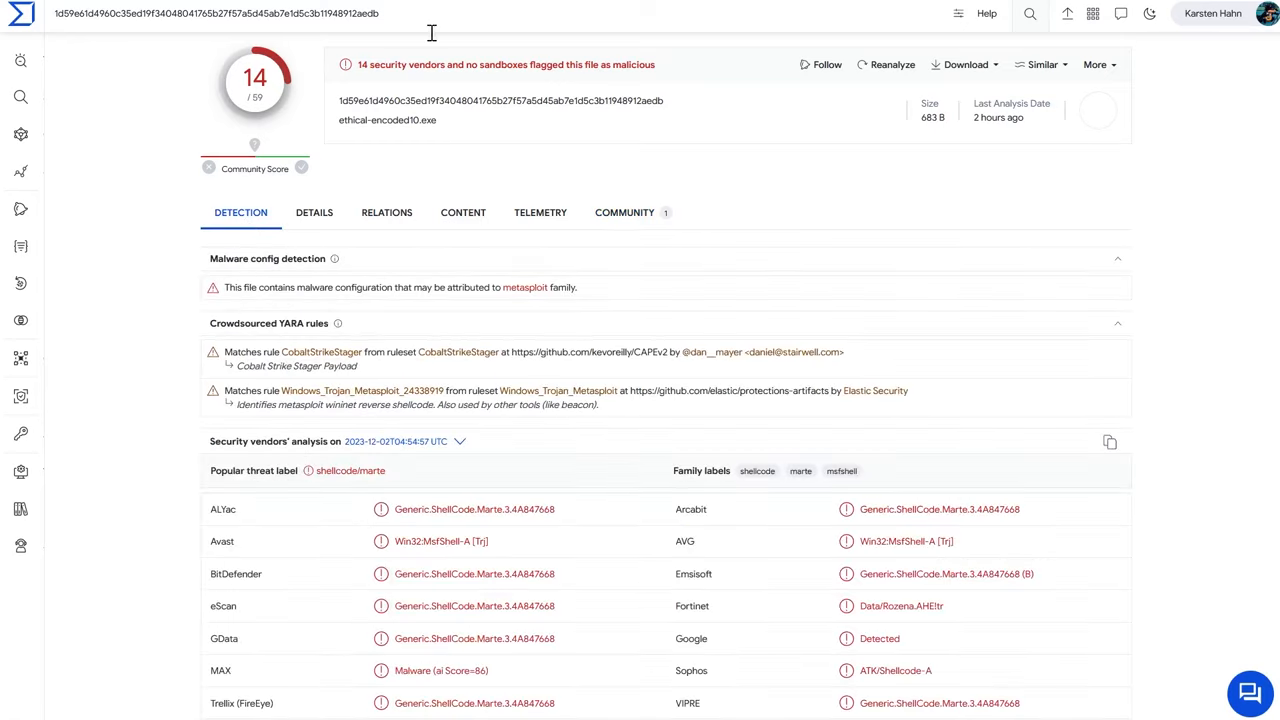
mouse_move(415, 300)
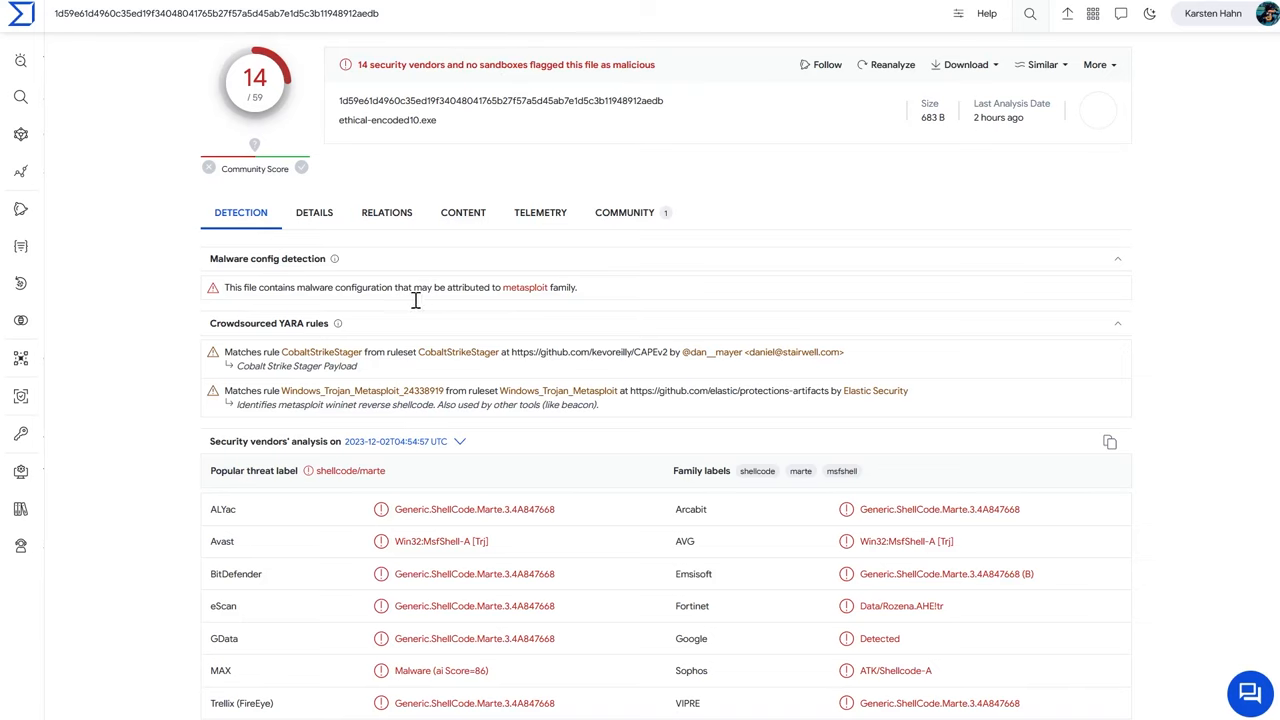
left_click(314, 212)
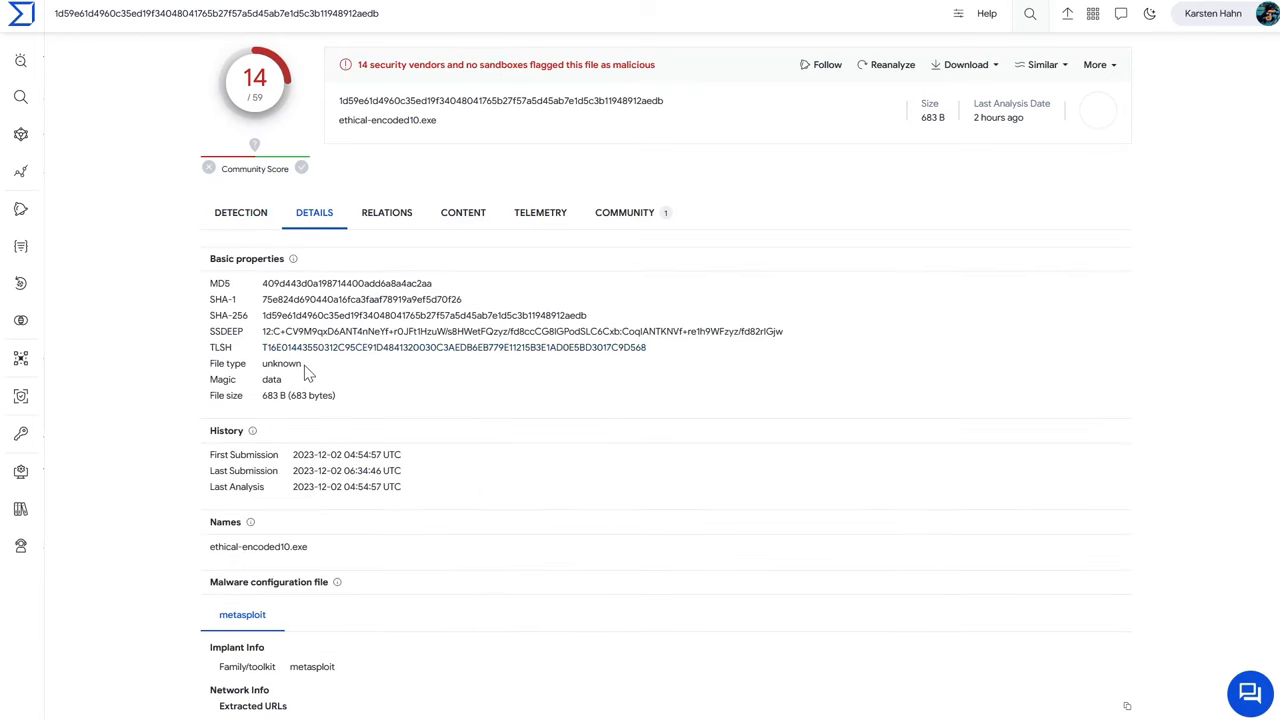
left_click(240, 212)
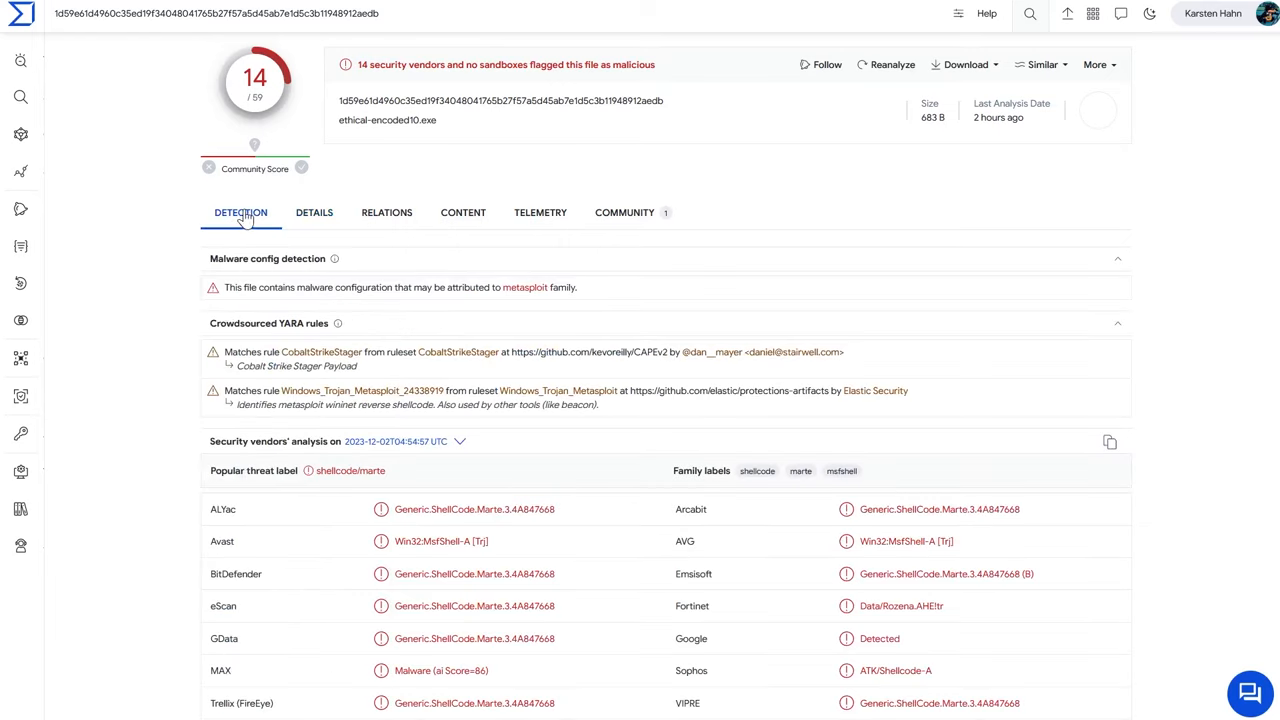
- Scroll the low-detection search results down to TeethandLove.exe
scroll("down", 3)
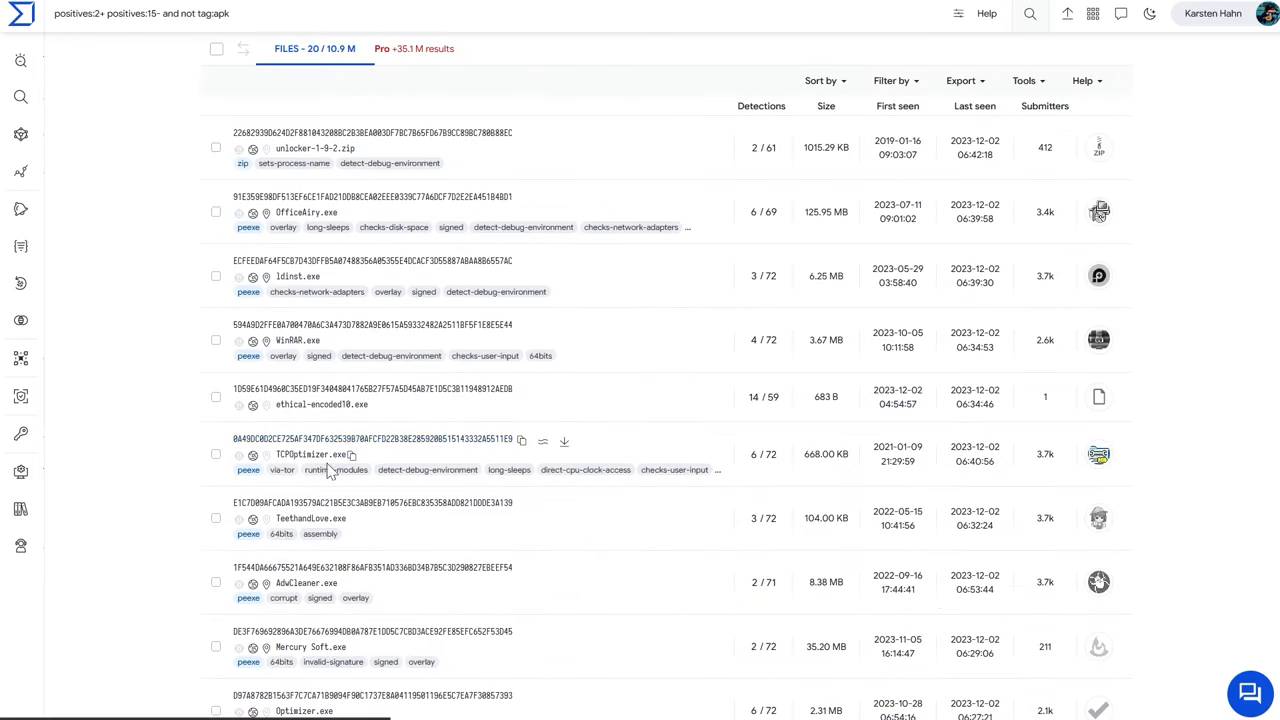
mouse_move(216, 519)
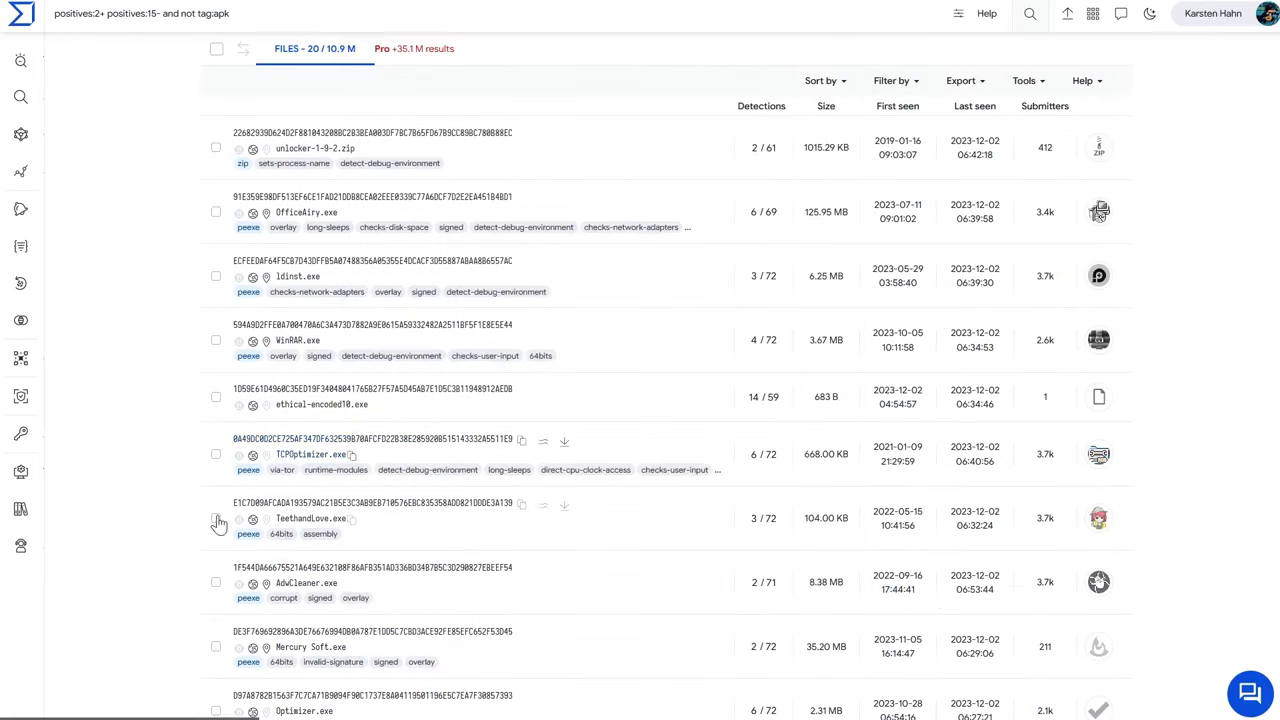
scroll("down", 3)
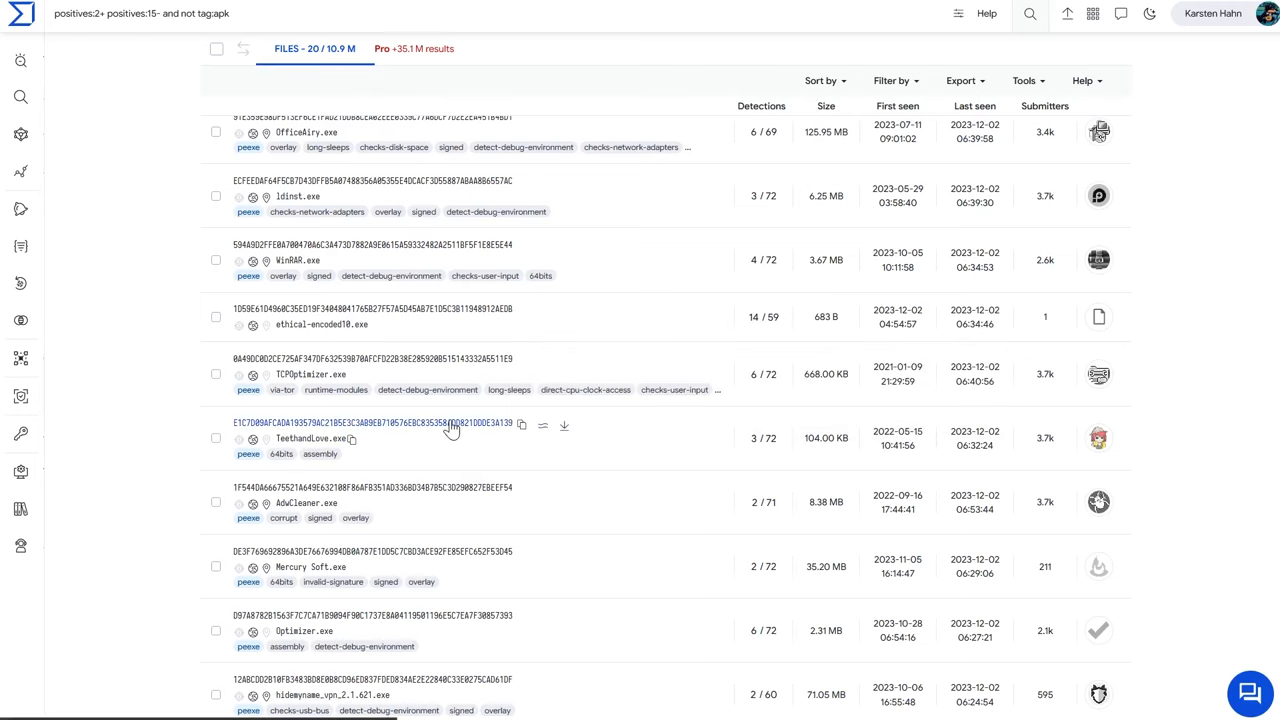
- Open the TeethandLove.exe report, flagged by 3 of 72 vendors and Yomi Hunter
left_click(312, 424)
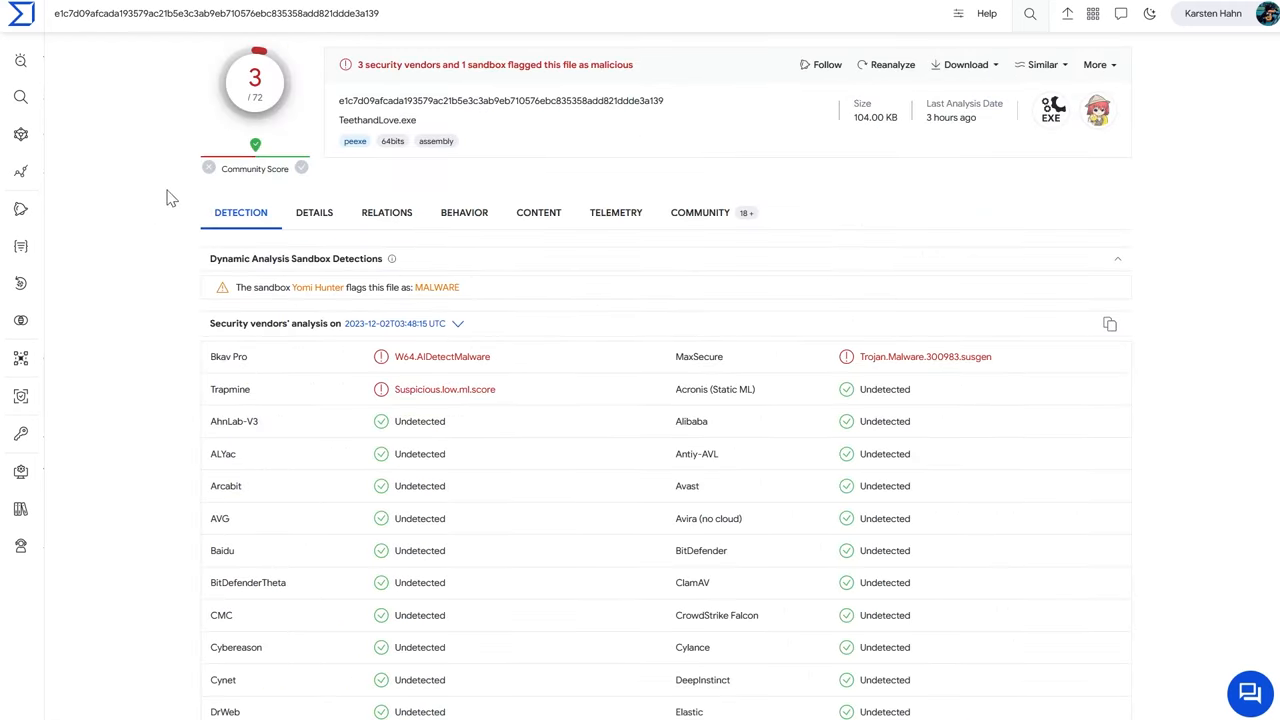
mouse_move(859, 376)
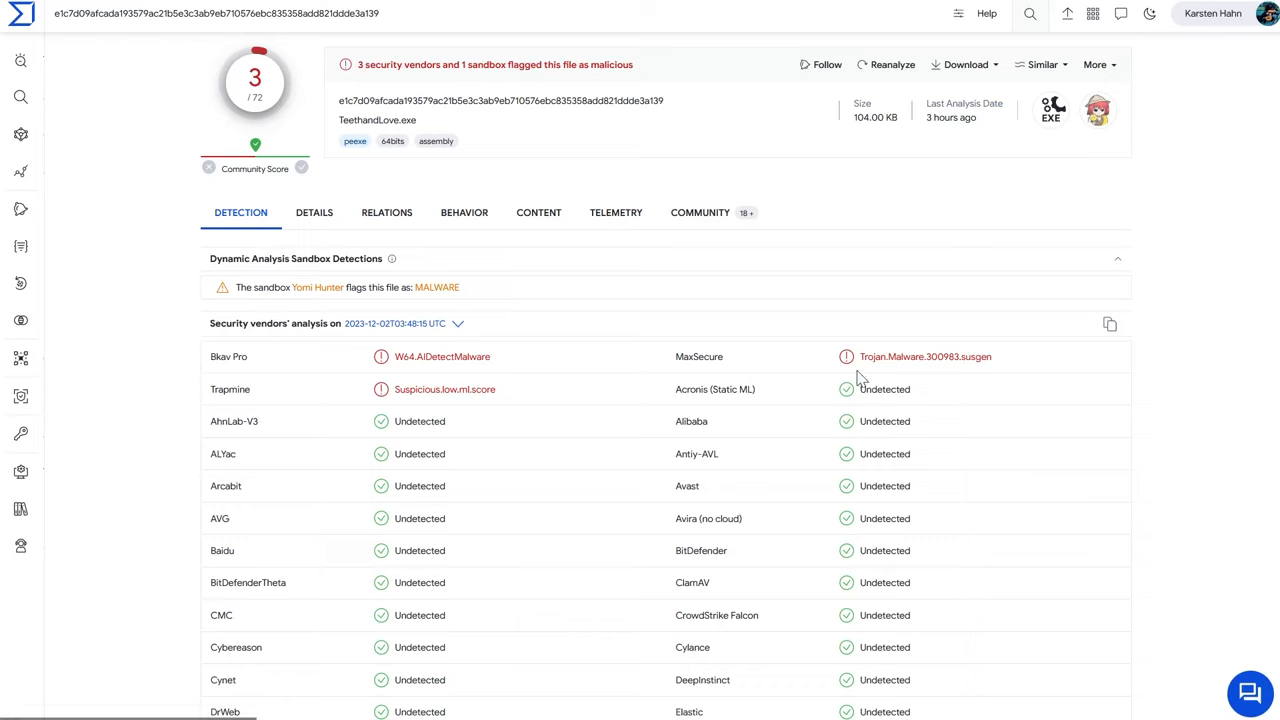
mouse_move(490, 356)
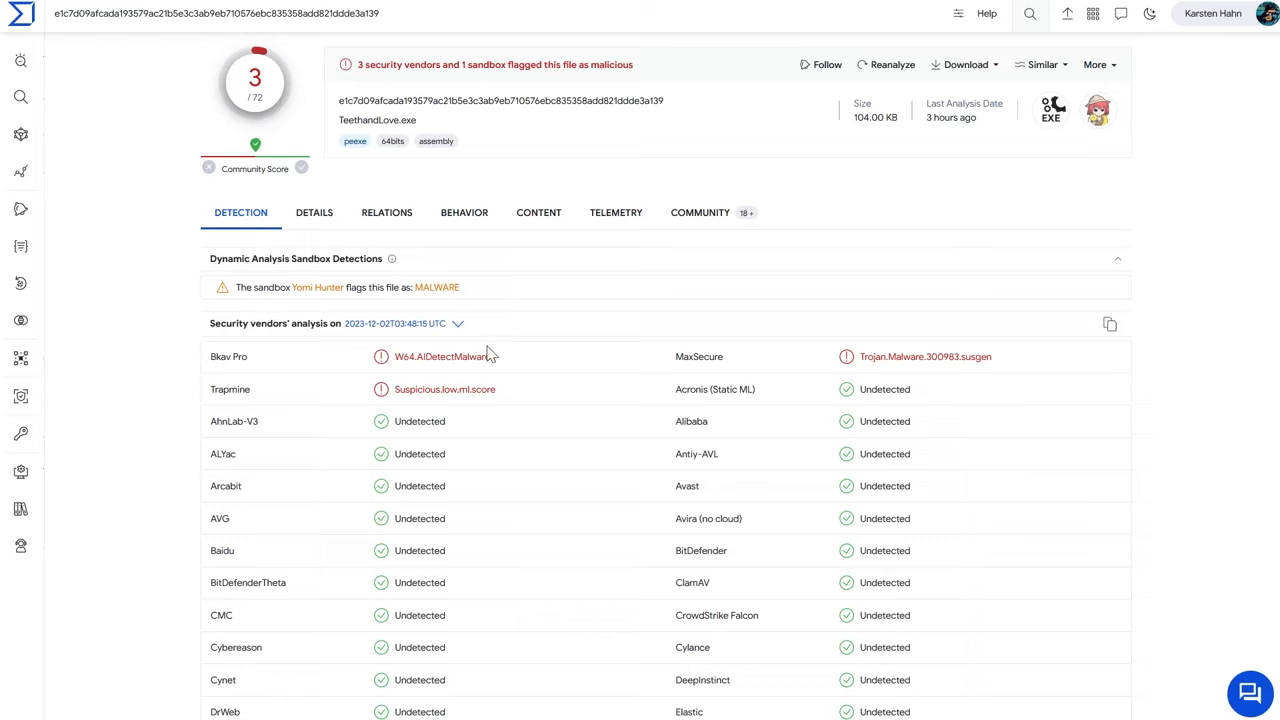
mouse_move(725, 356)
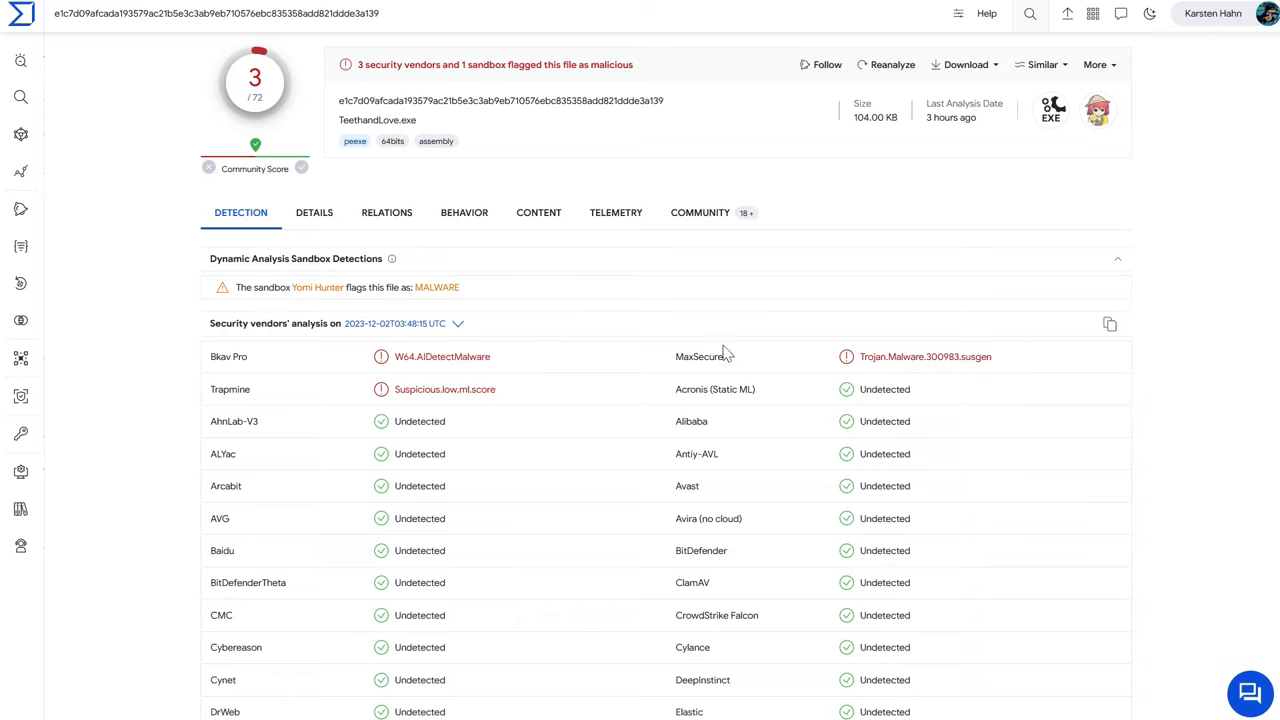
mouse_move(965, 326)
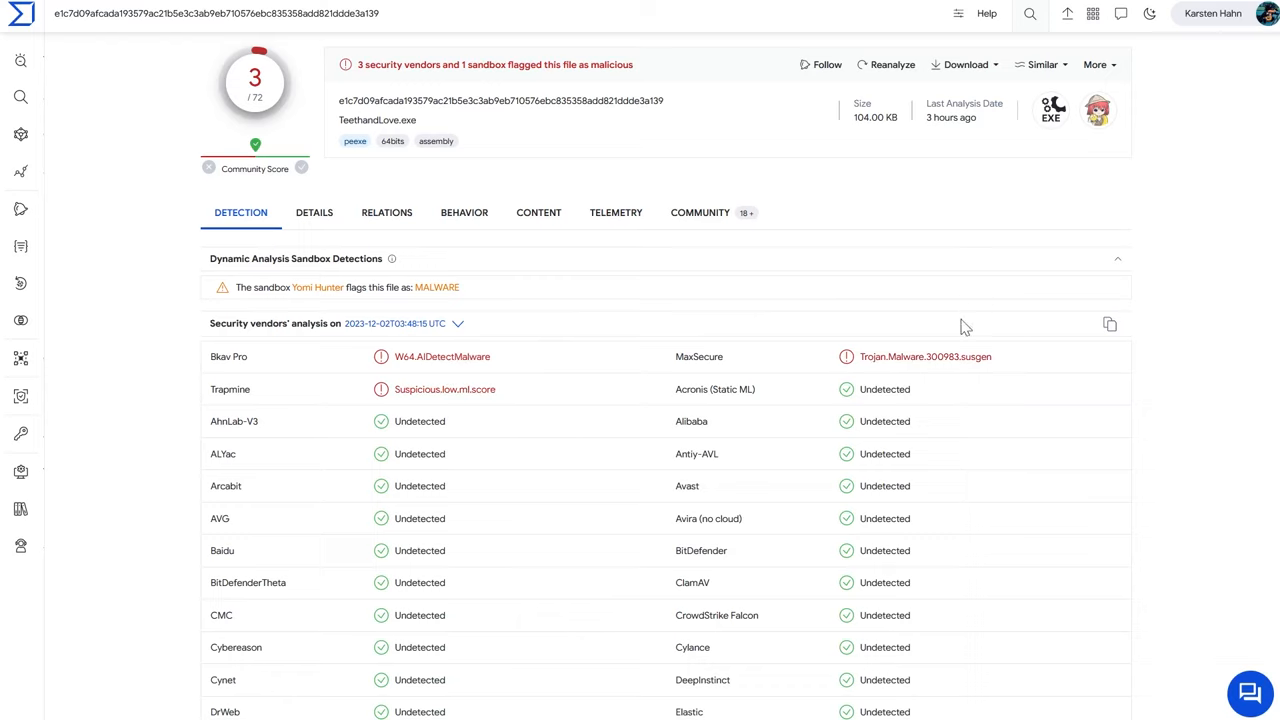
mouse_move(907, 195)
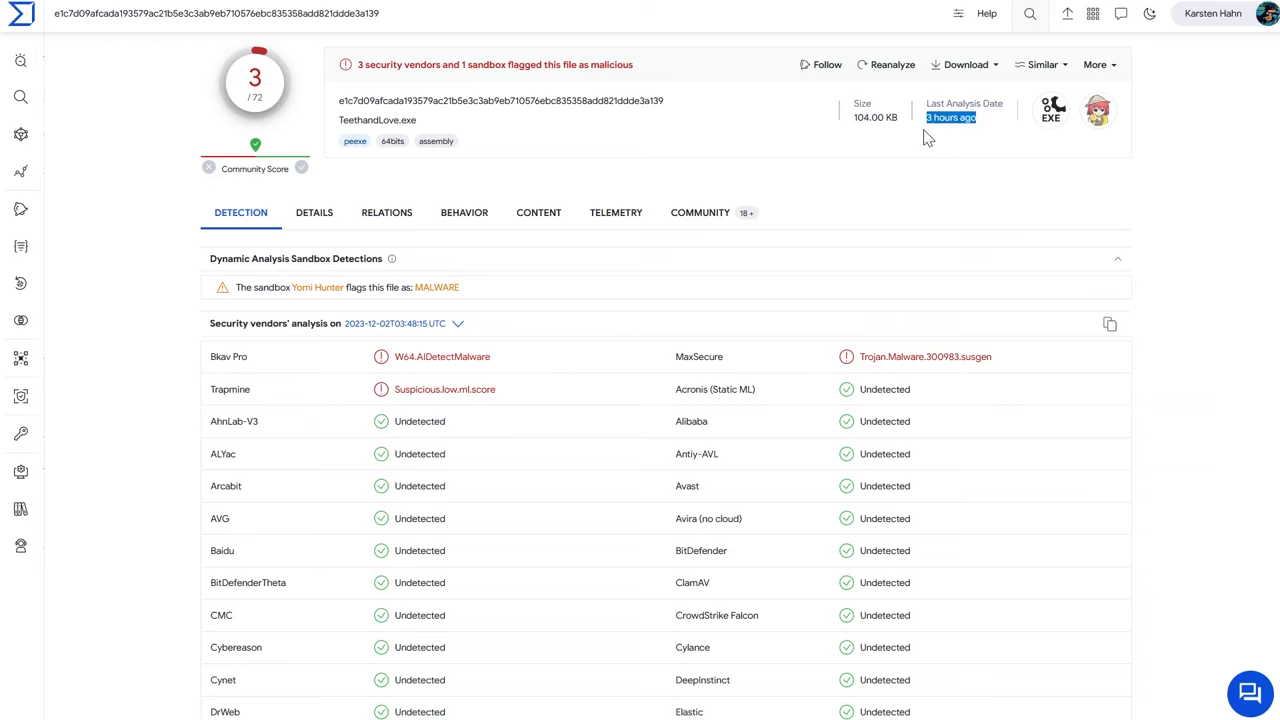
- Show TeethandLove.exe's details and highlight its first submission date and time
left_click(314, 212)
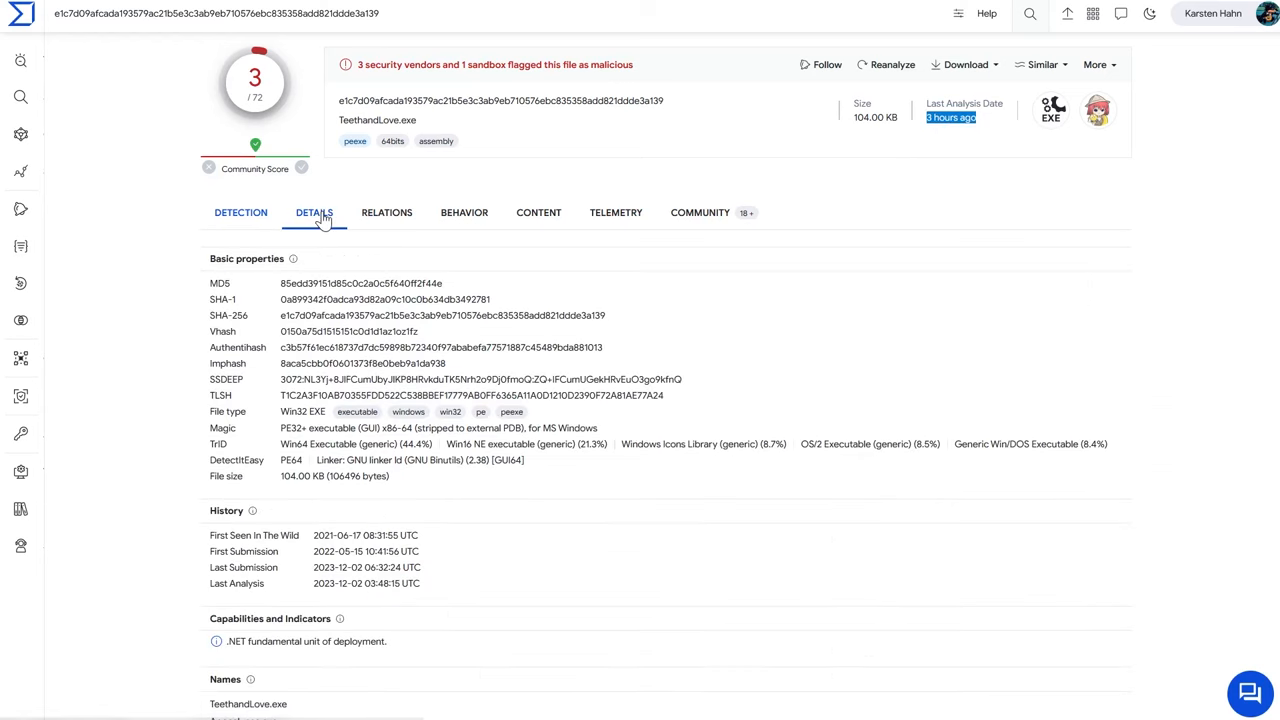
scroll("down", 3)
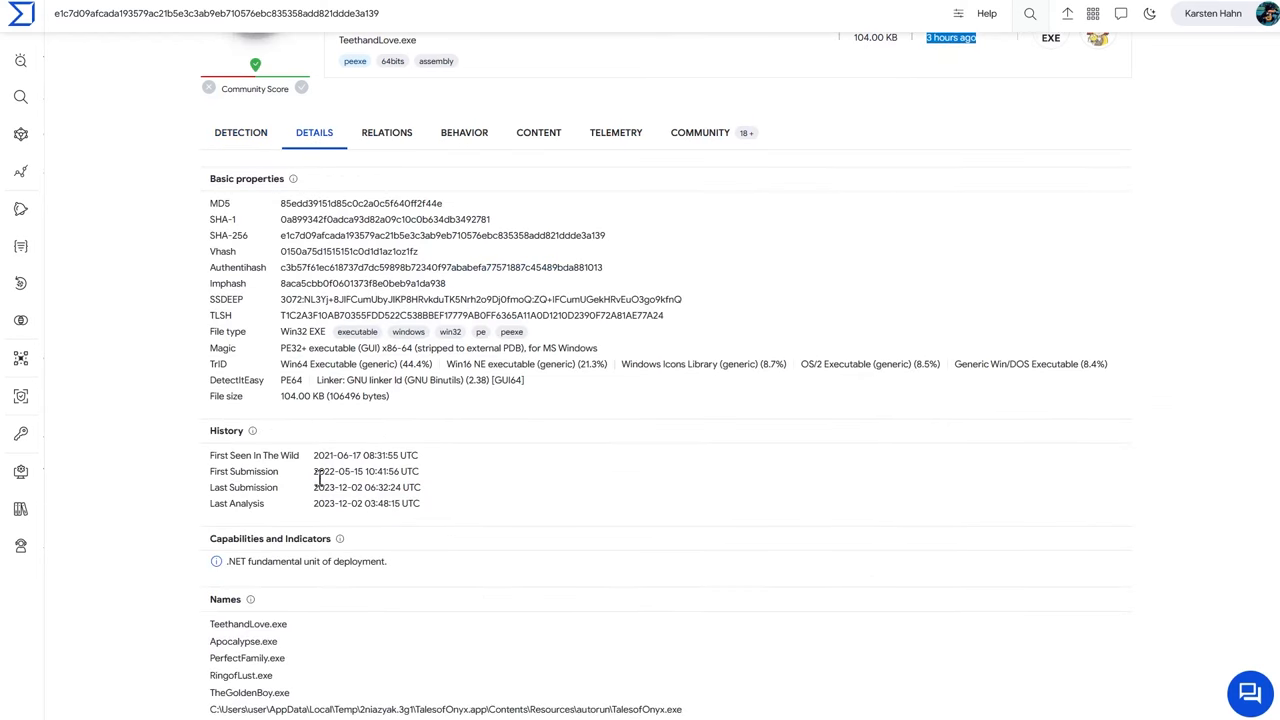
double_click(412, 471)
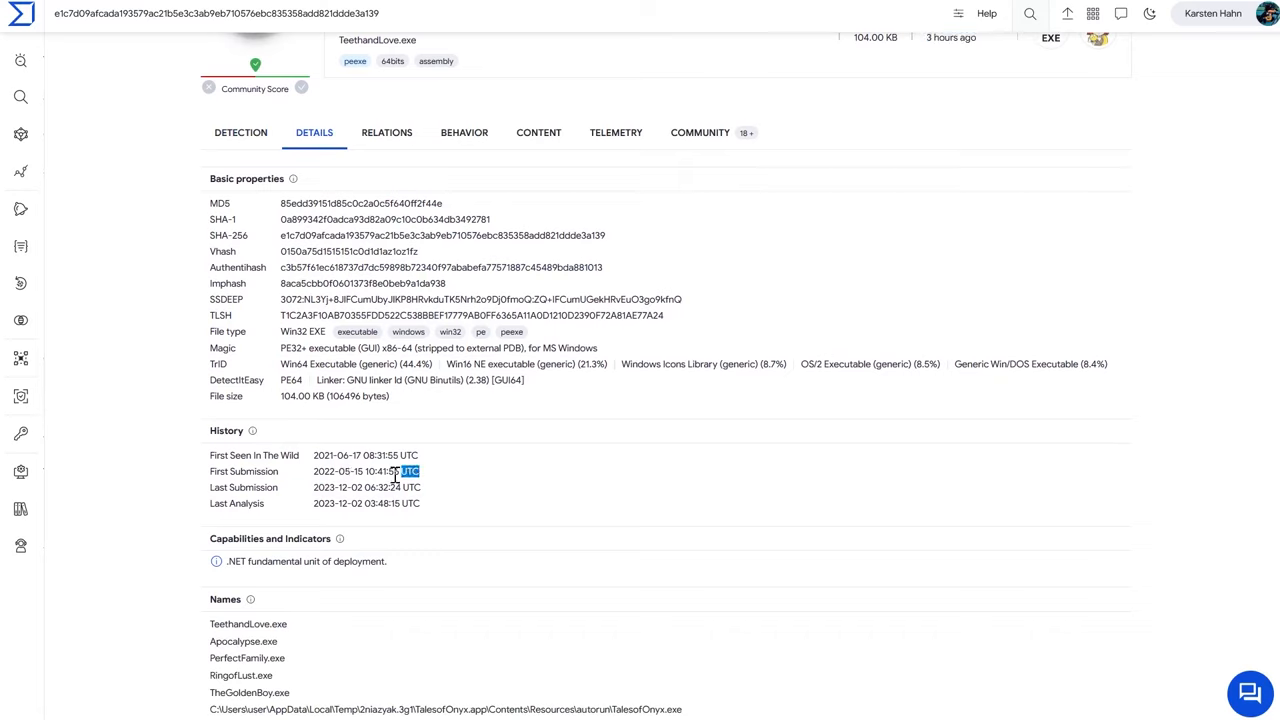
left_click_drag(397, 471, 340, 471)
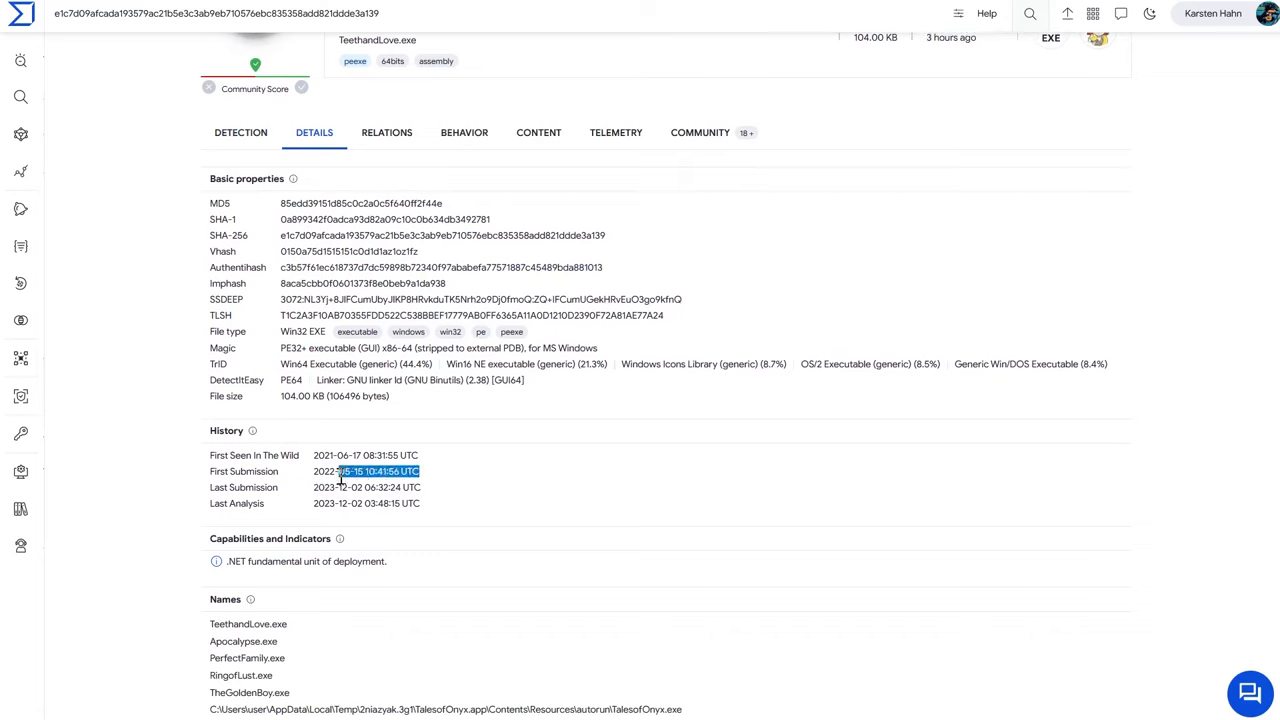
- Scroll through TeethandLove.exe's long list of alternate file names
scroll("down", 3)
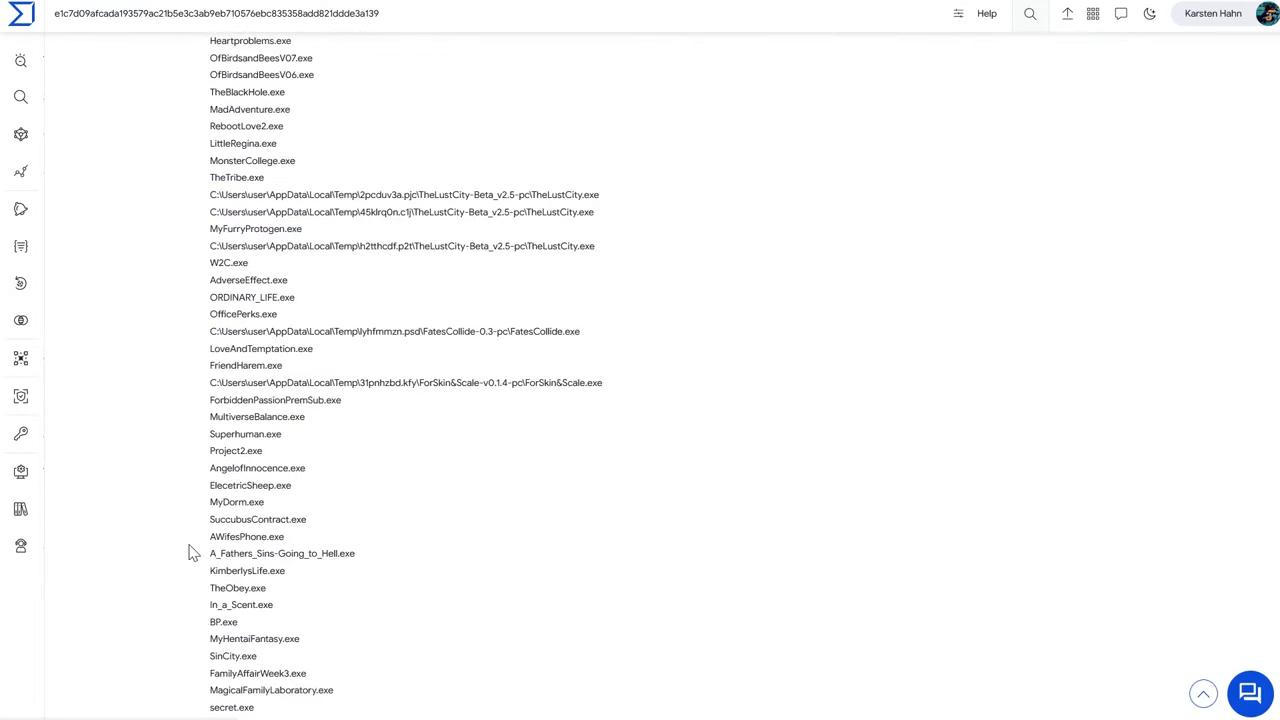
mouse_move(406, 606)
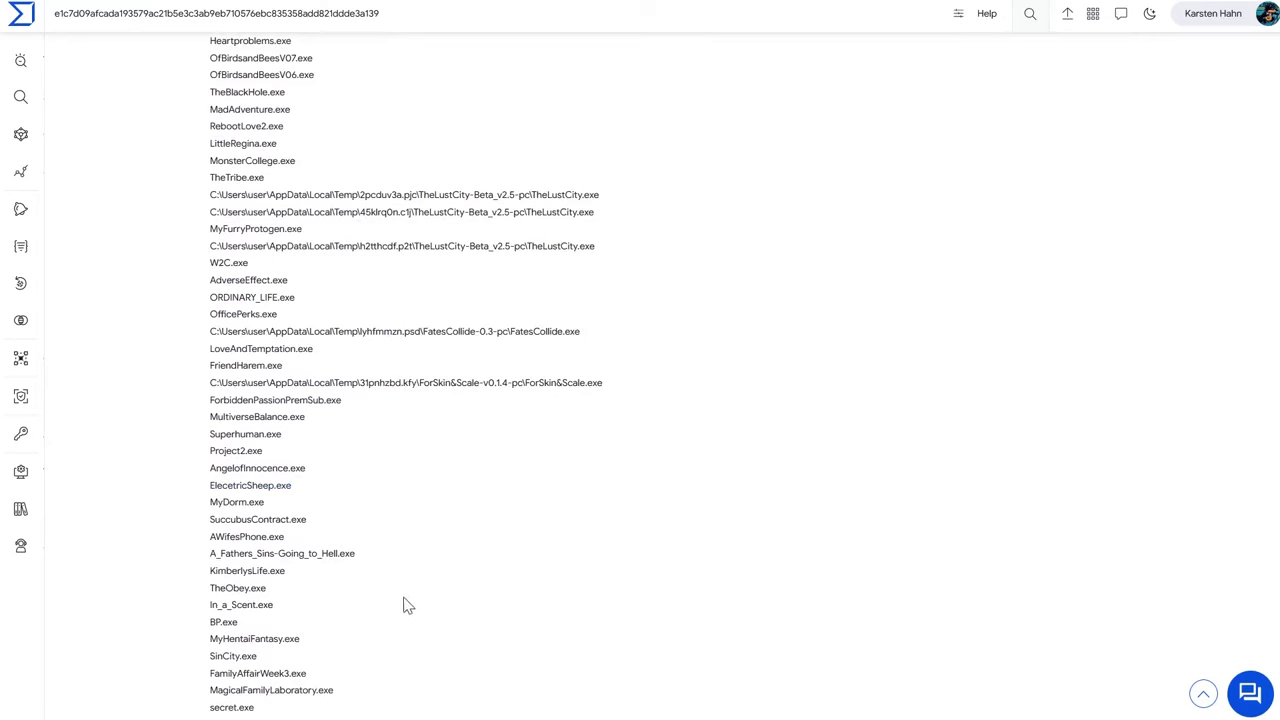
mouse_move(315, 543)
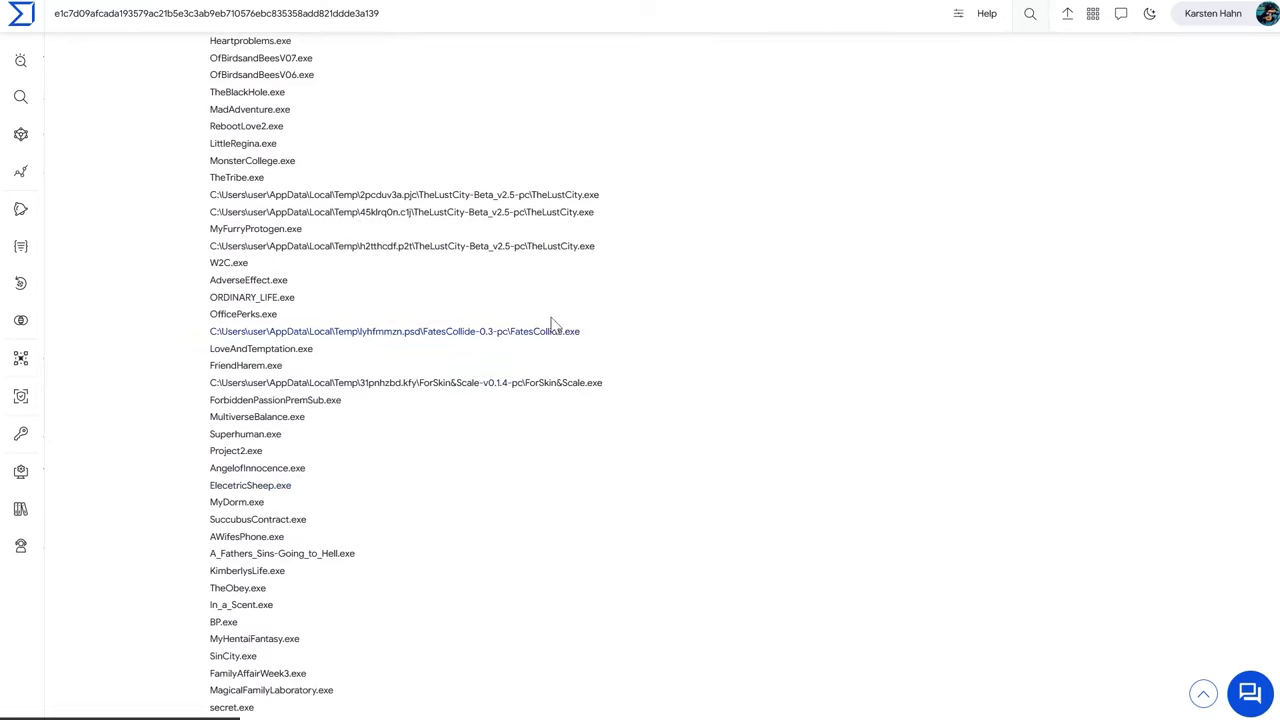
scroll("down", 3)
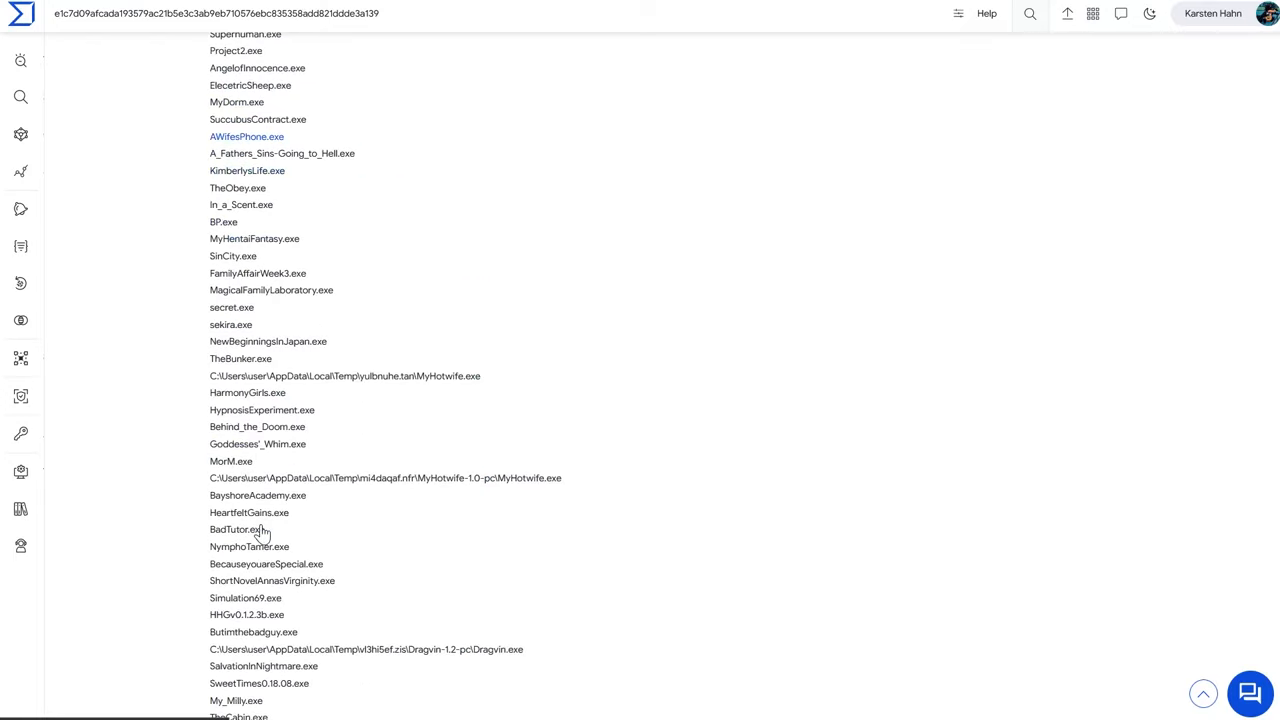
scroll("down", 3)
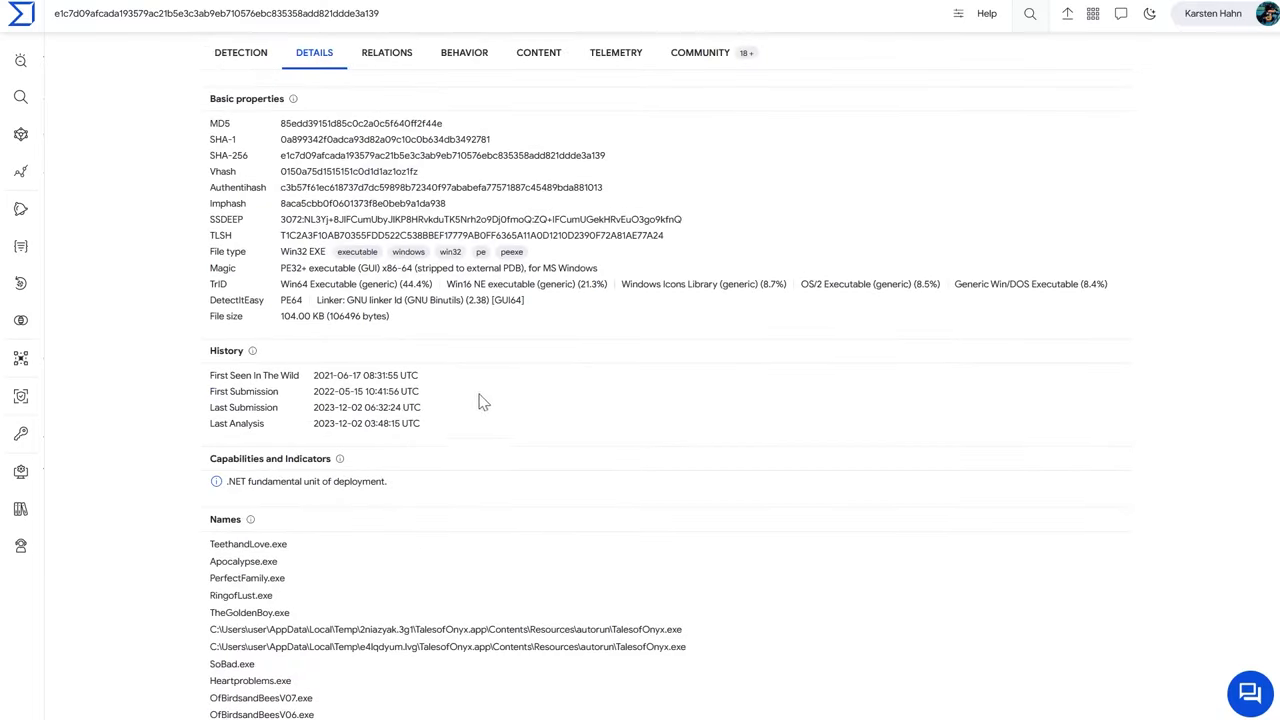
scroll("down", 3)
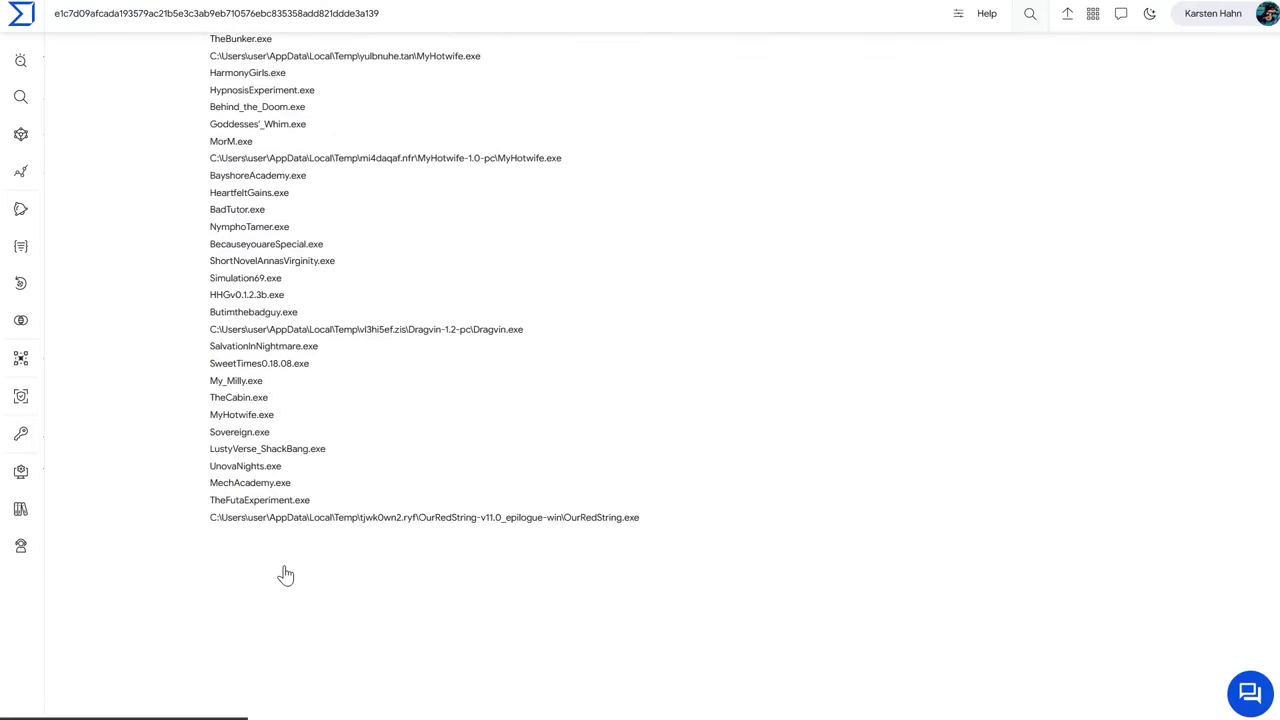
scroll("down", 3)
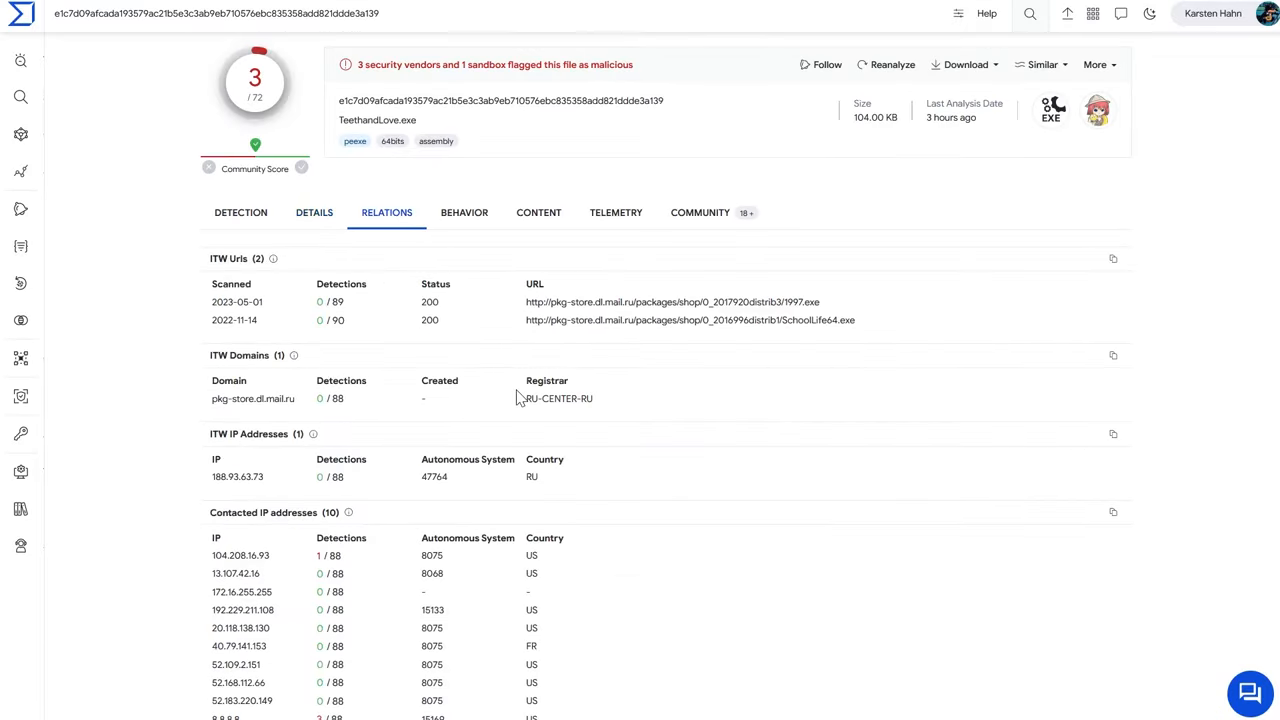
- Scroll through TeethandLove.exe's execution parents, compressed parents and bundled files
scroll("down", 3)
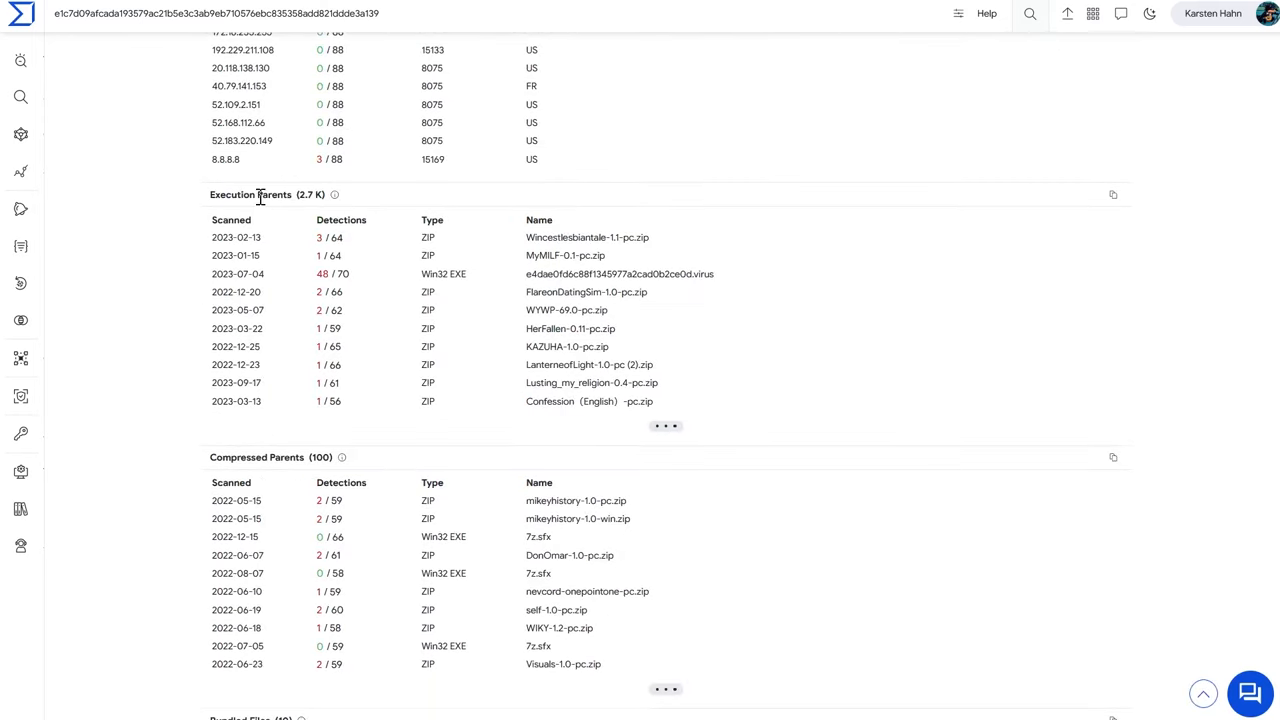
mouse_move(594, 299)
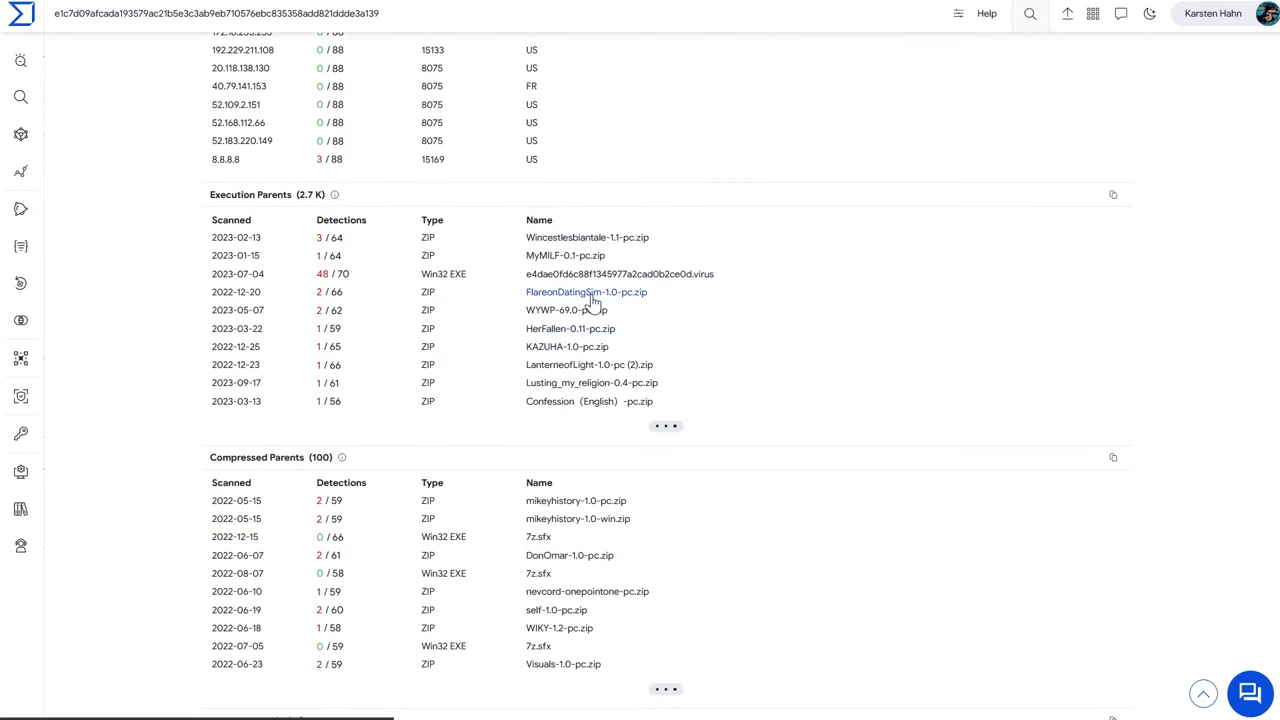
scroll("down", 3)
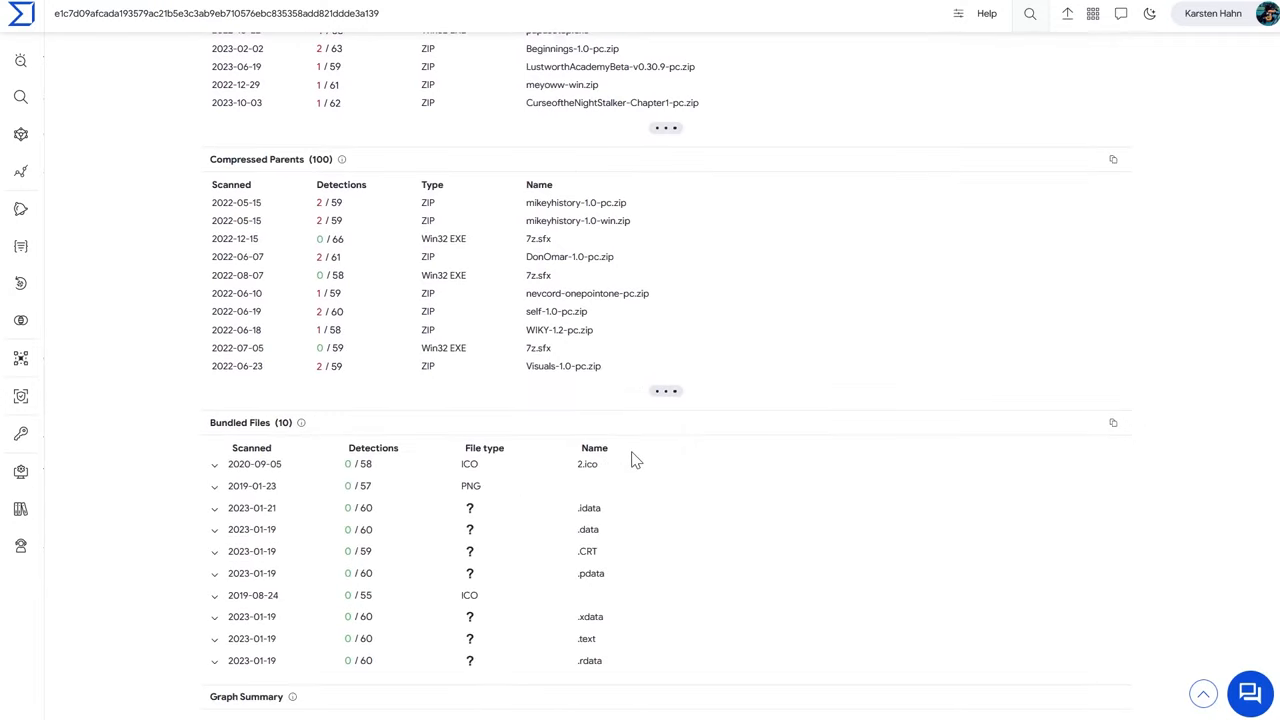
scroll("down", 3)
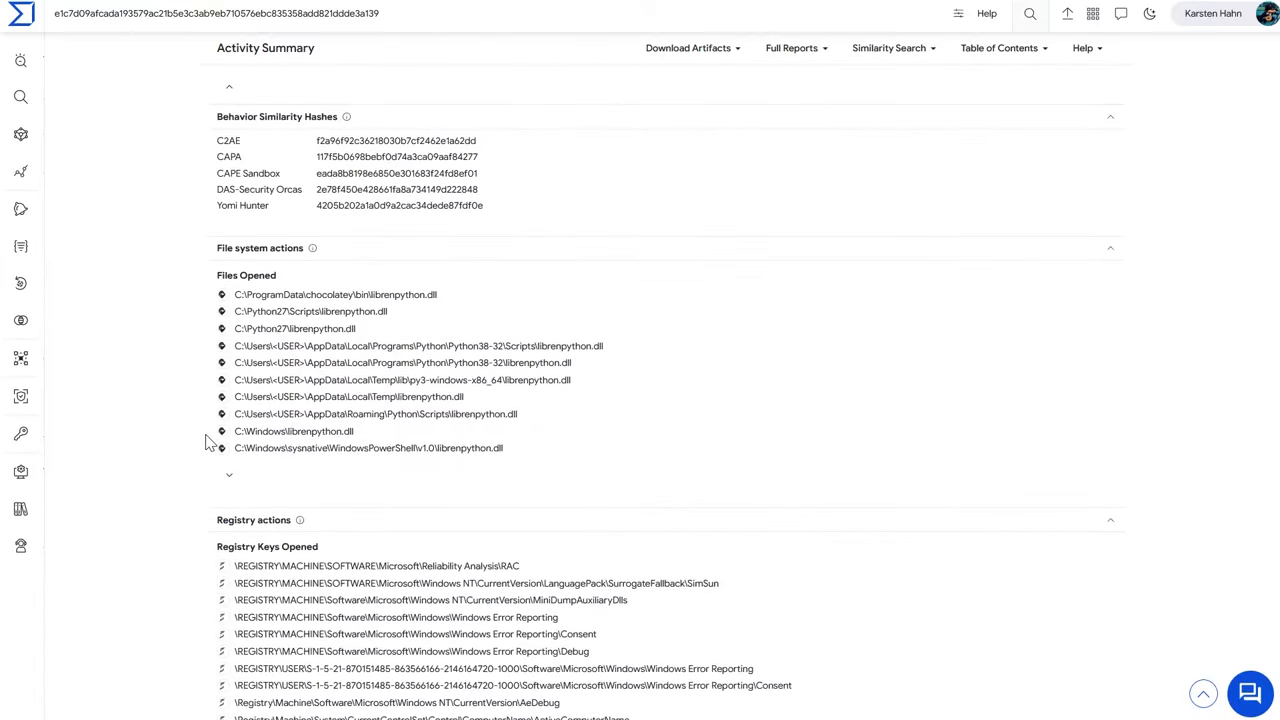
mouse_move(400, 301)
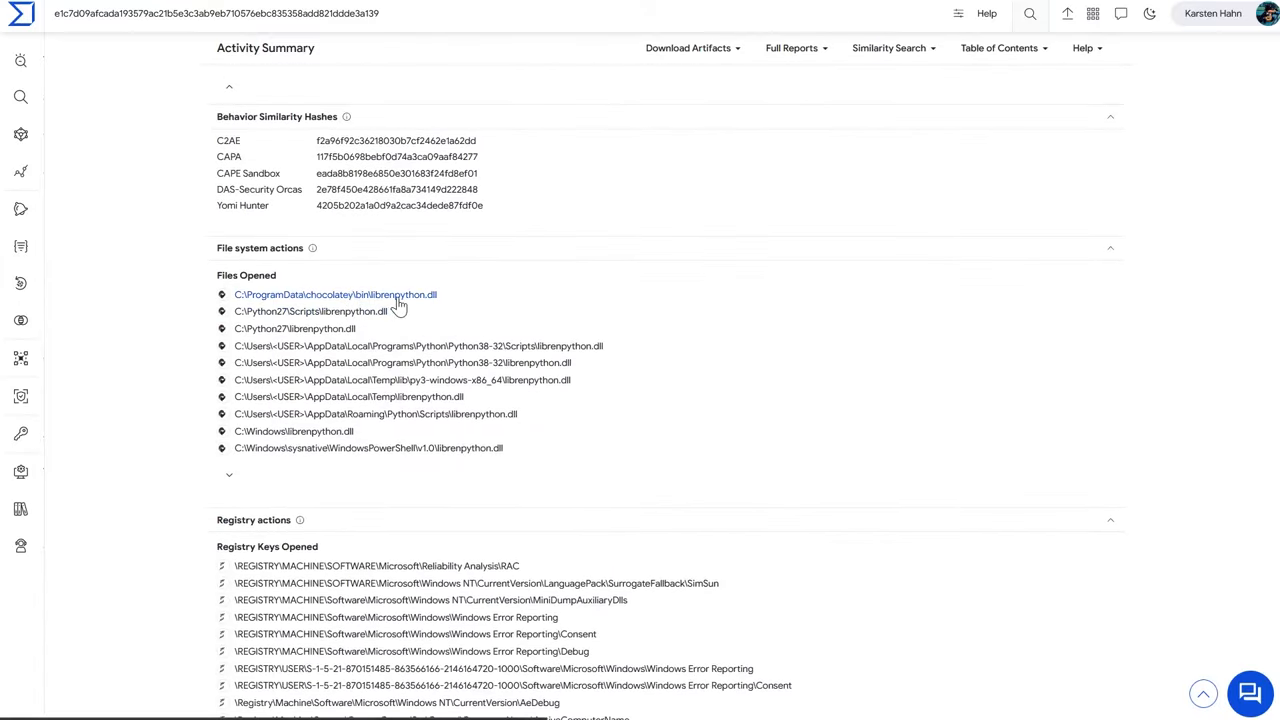
mouse_move(412, 498)
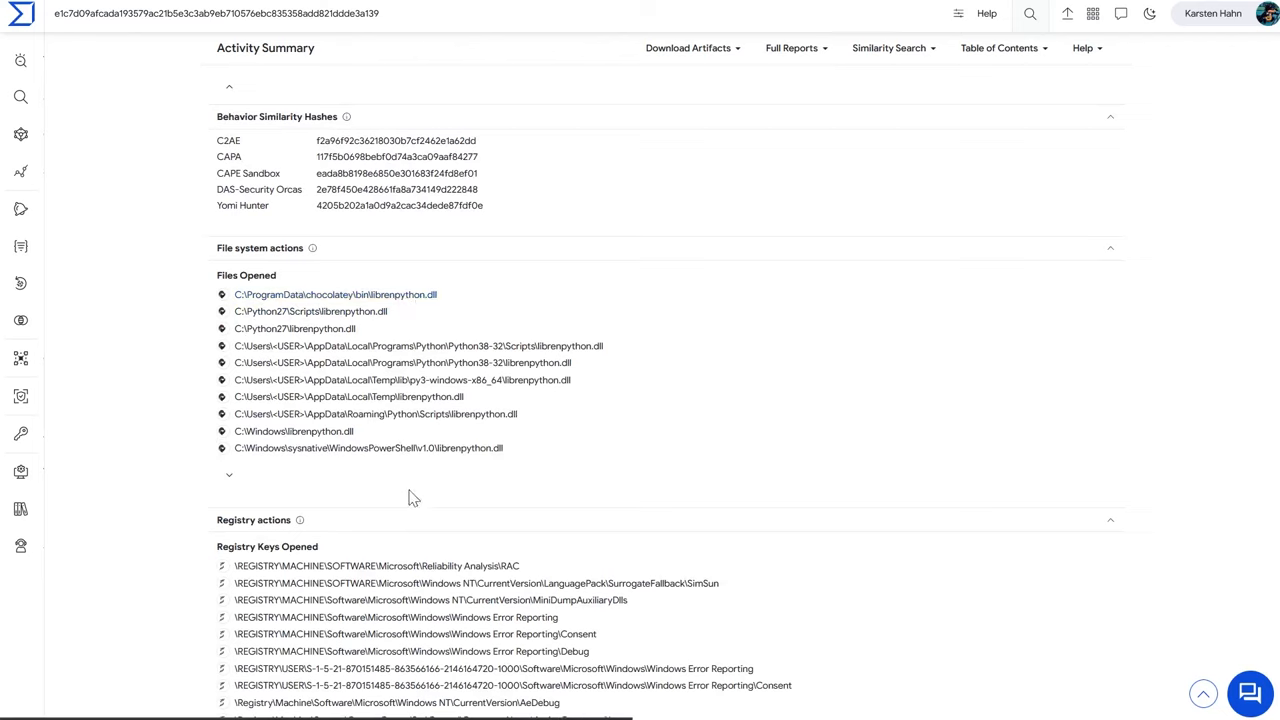
left_click(229, 475)
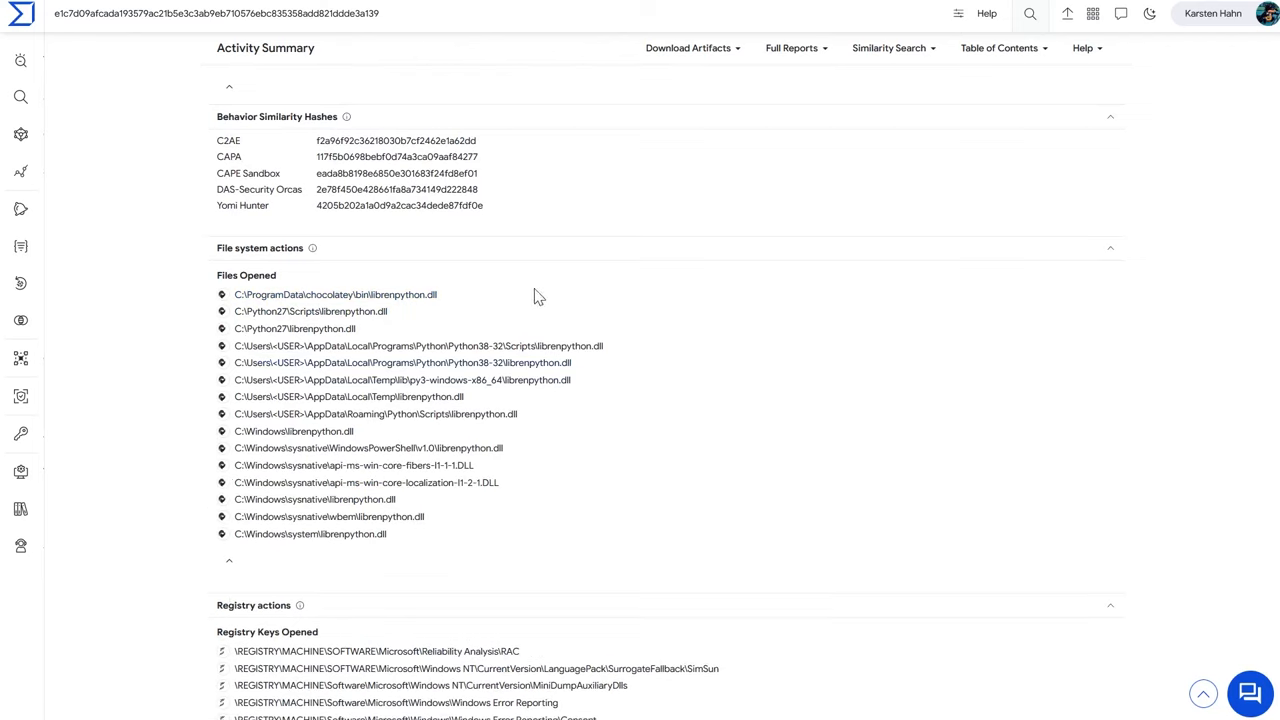
mouse_move(403, 294)
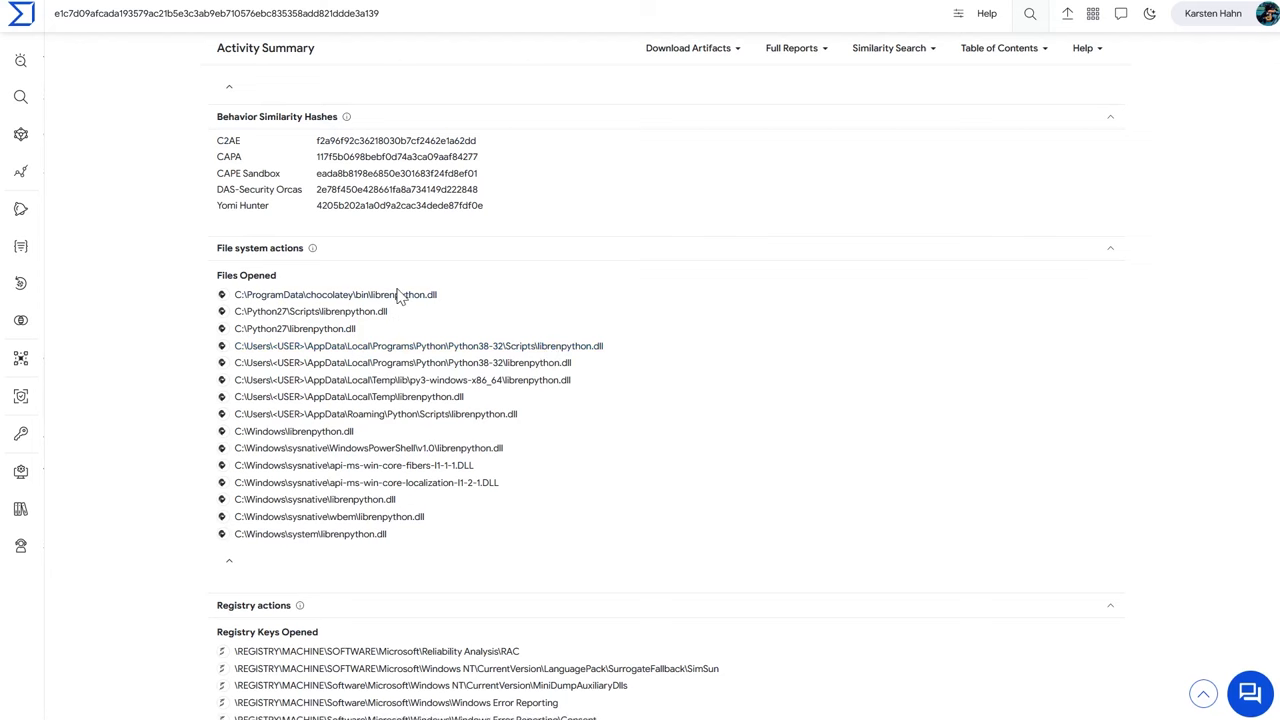
mouse_move(440, 515)
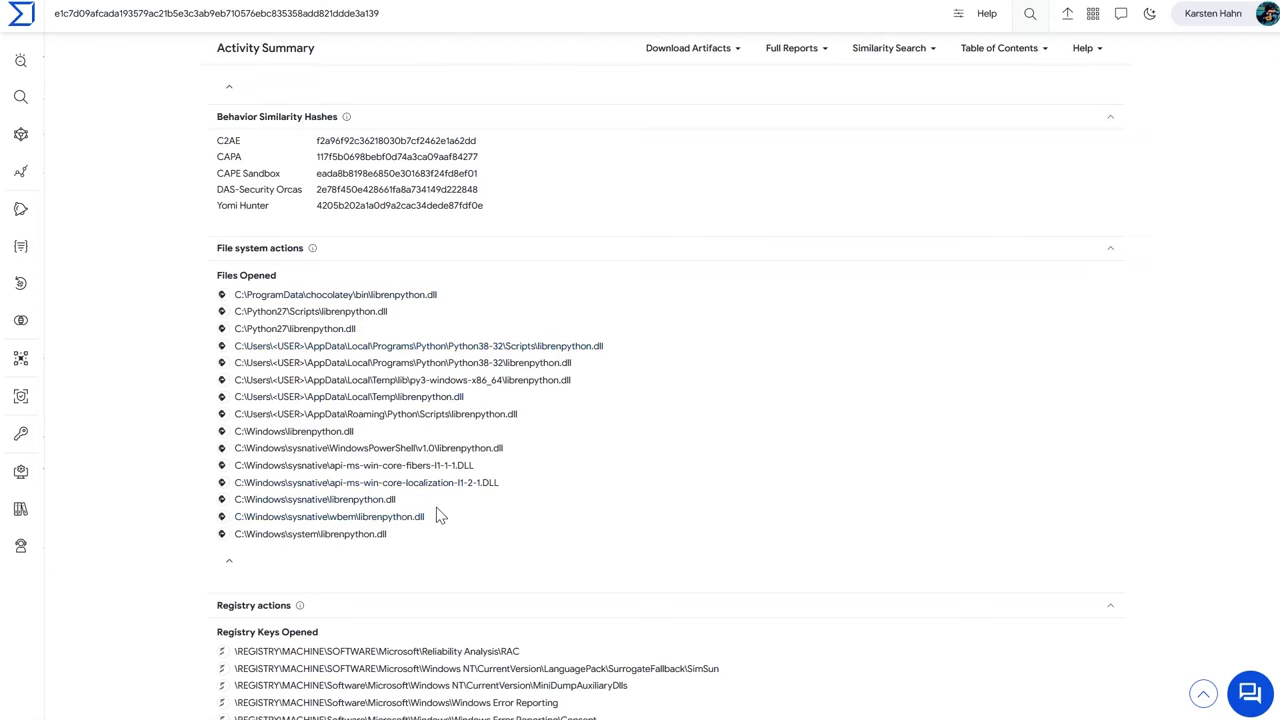
scroll("down", 3)
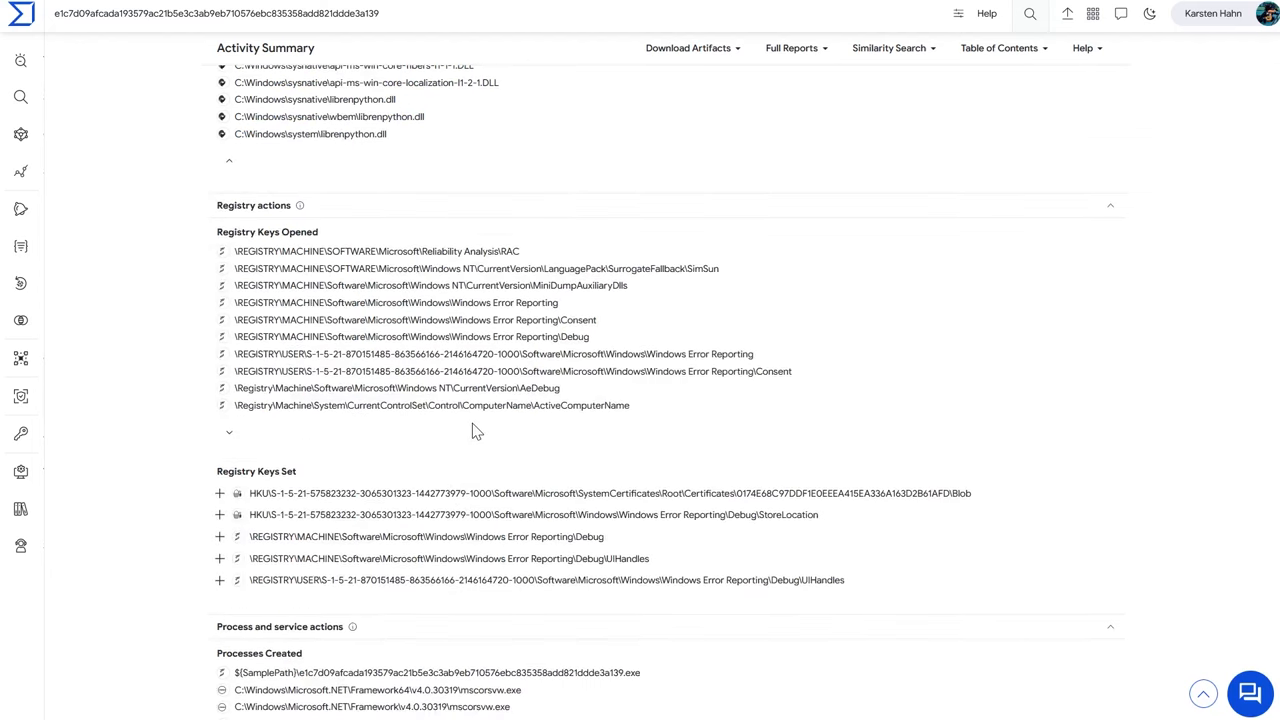
mouse_move(448, 448)
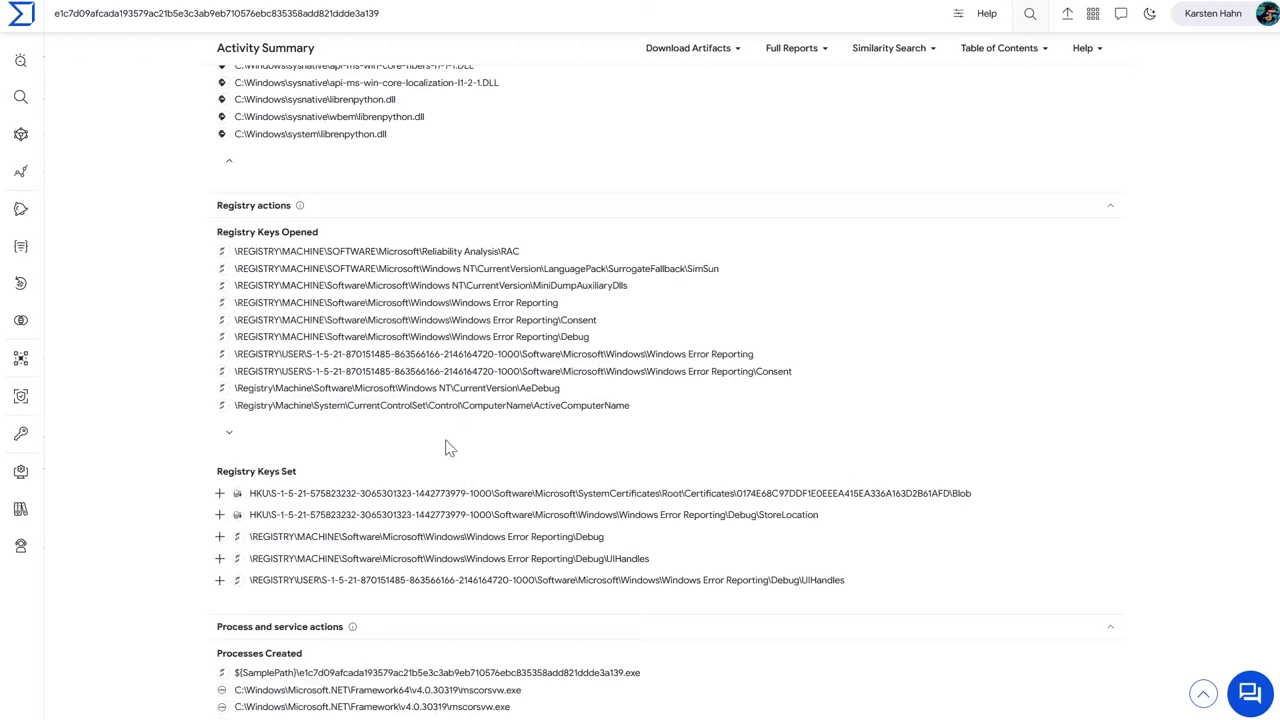
mouse_move(388, 178)
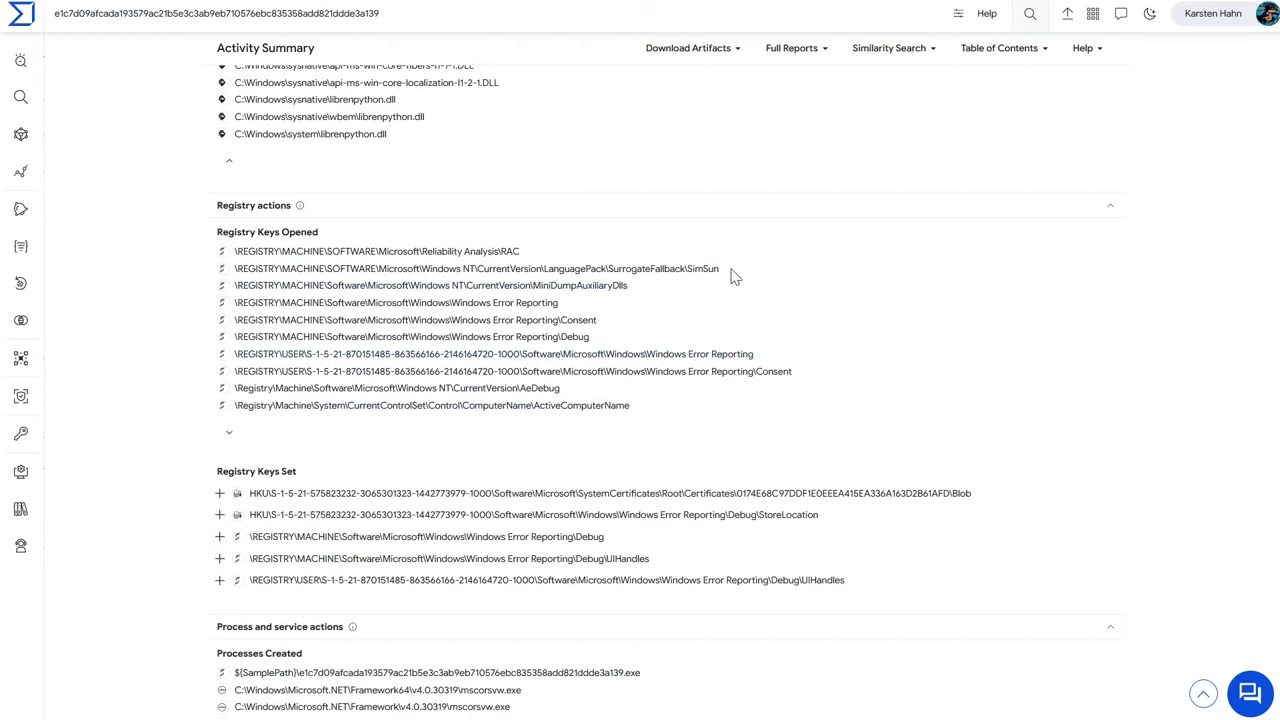
mouse_move(550, 336)
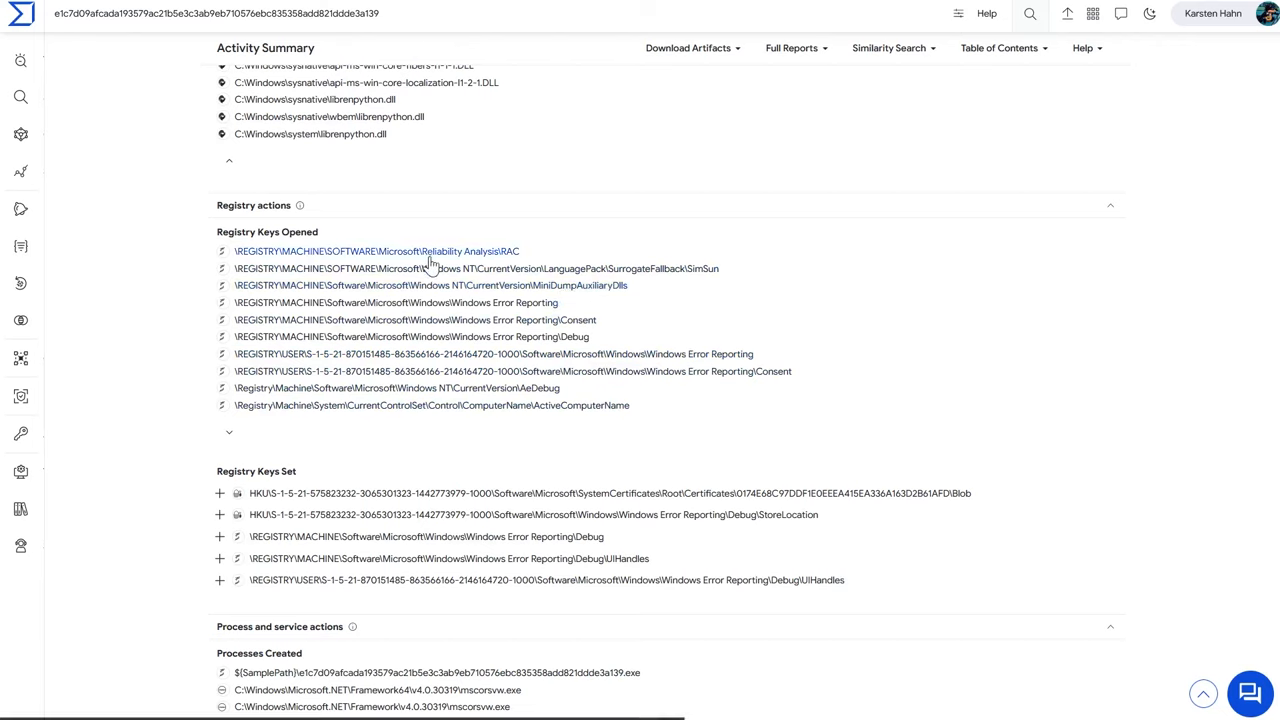
scroll("down", 3)
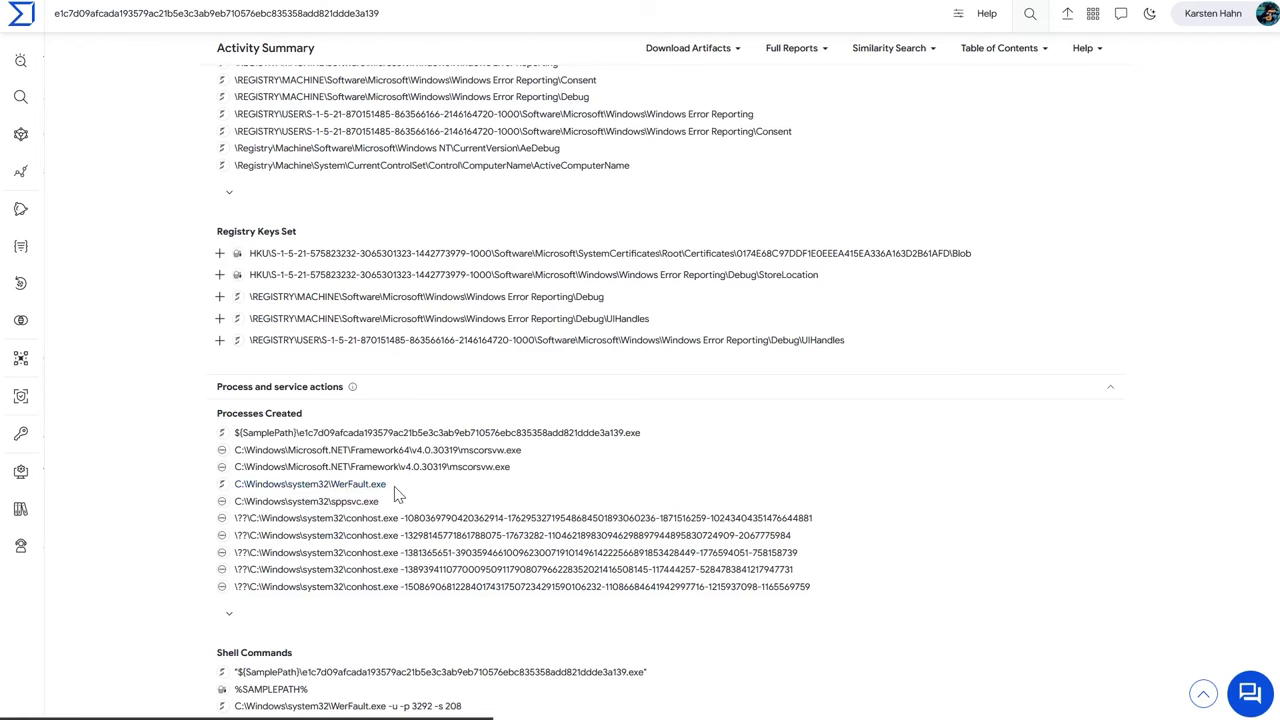
scroll("down", 3)
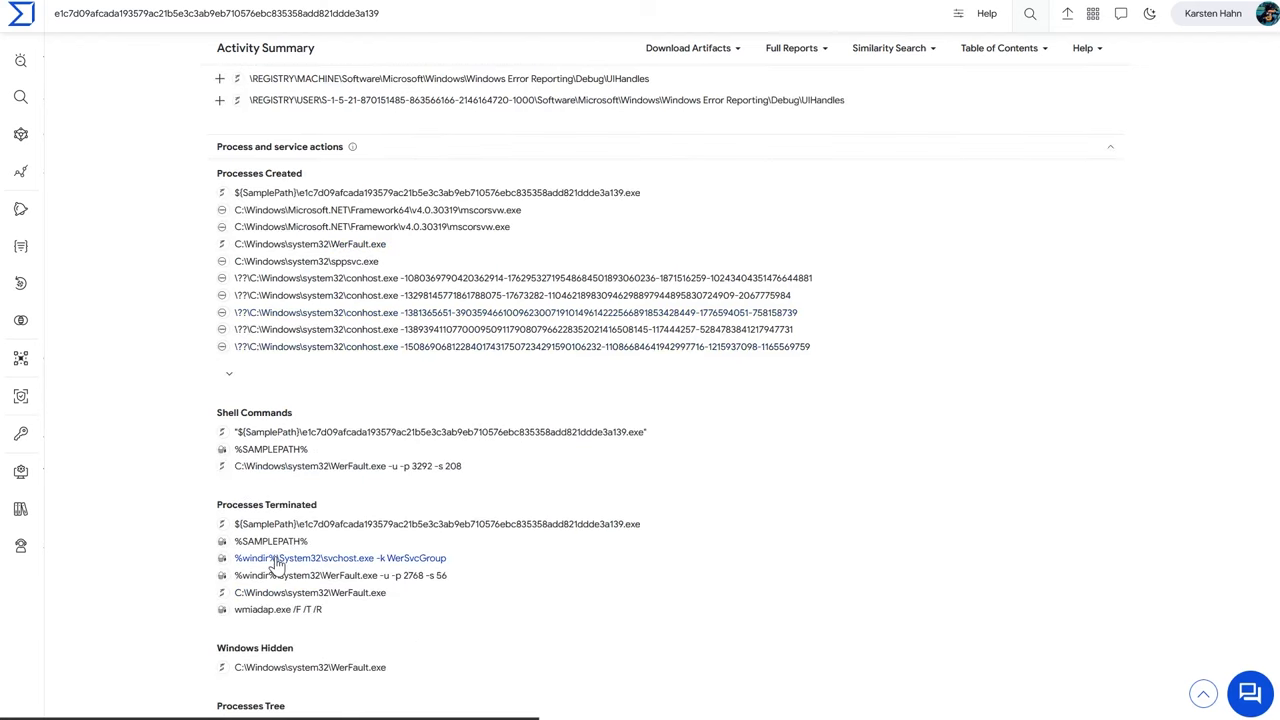
scroll("down", 3)
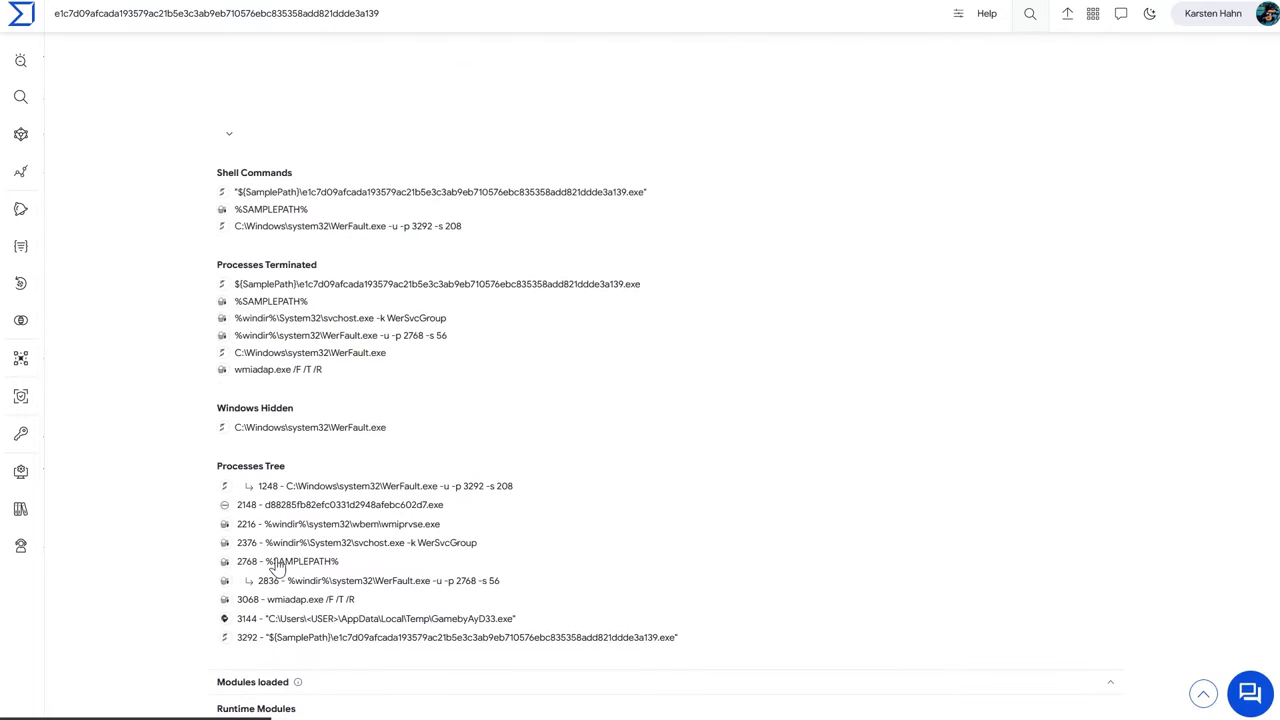
scroll("down", 3)
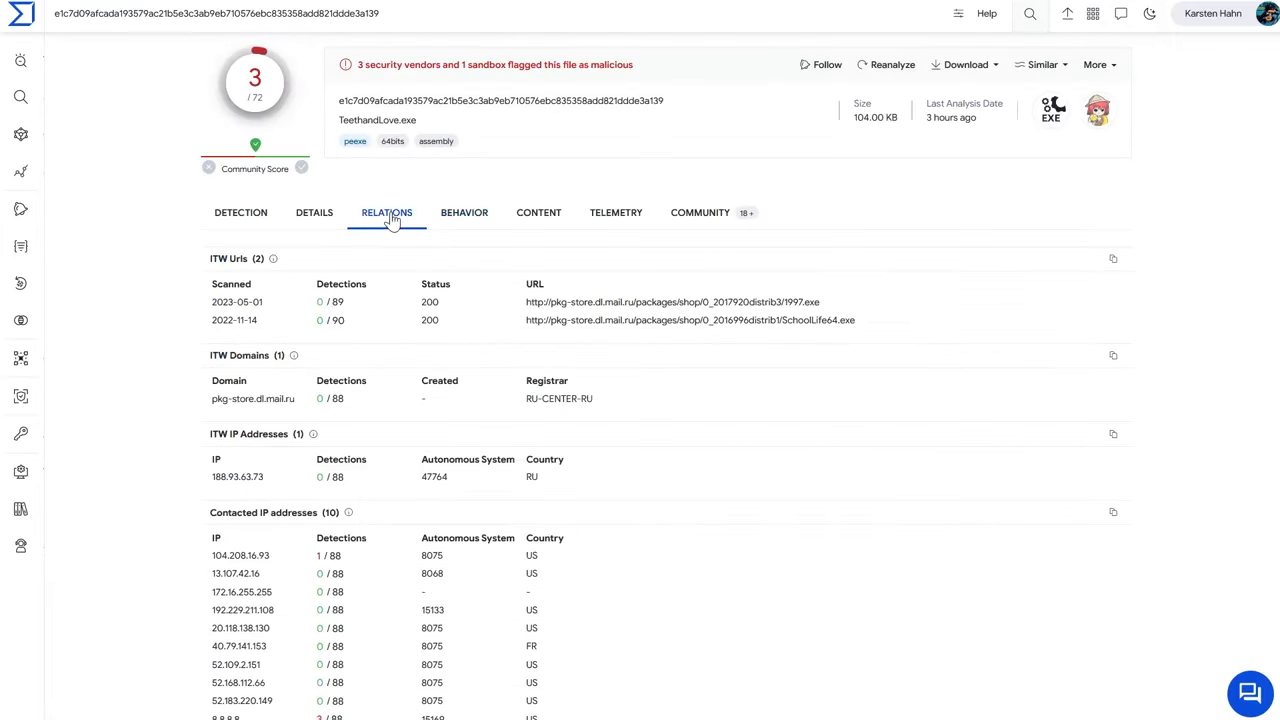
- Scroll past TeethandLove.exe's execution parents and return to its Behavior summary
scroll("down", 3)
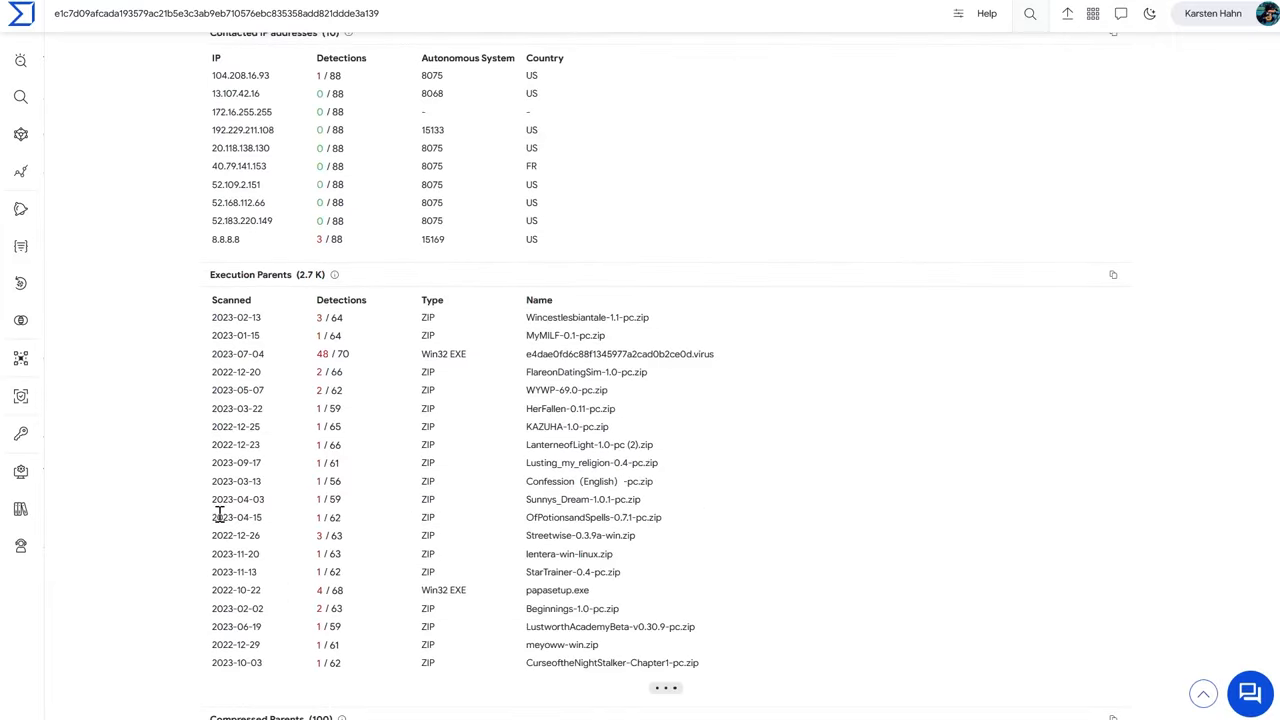
scroll("down", 3)
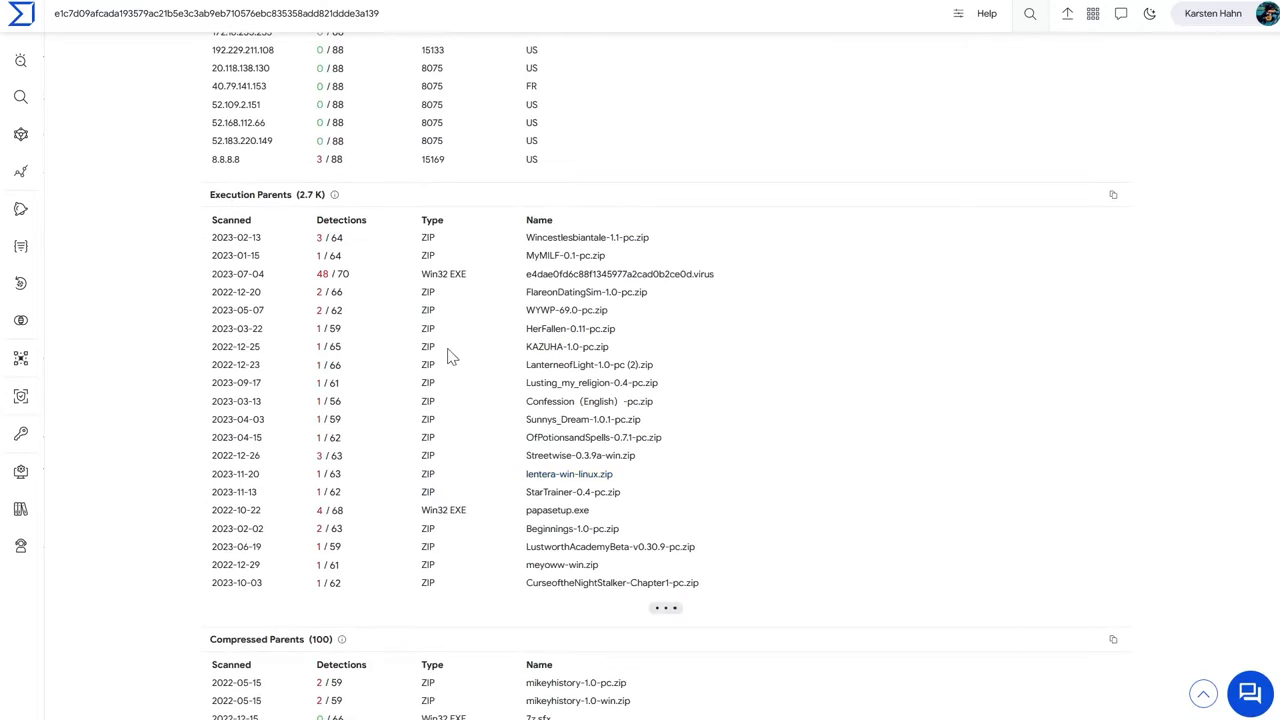
left_click(464, 212)
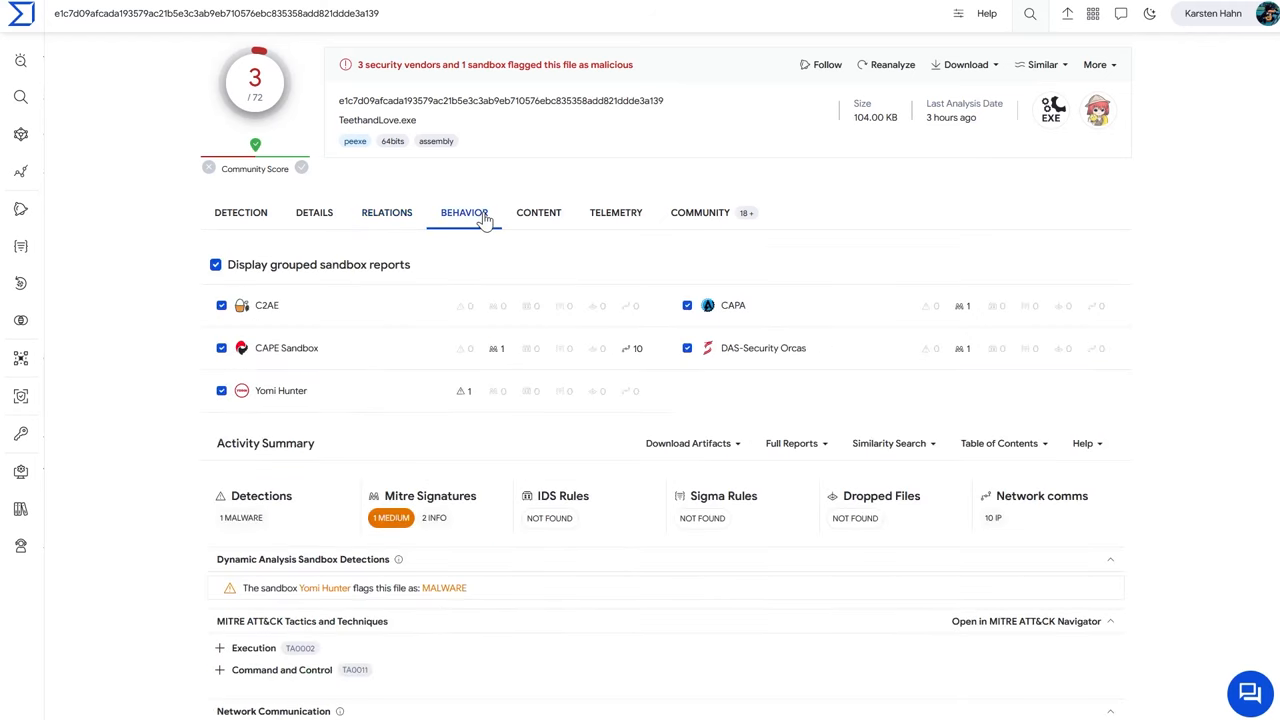
mouse_move(573, 330)
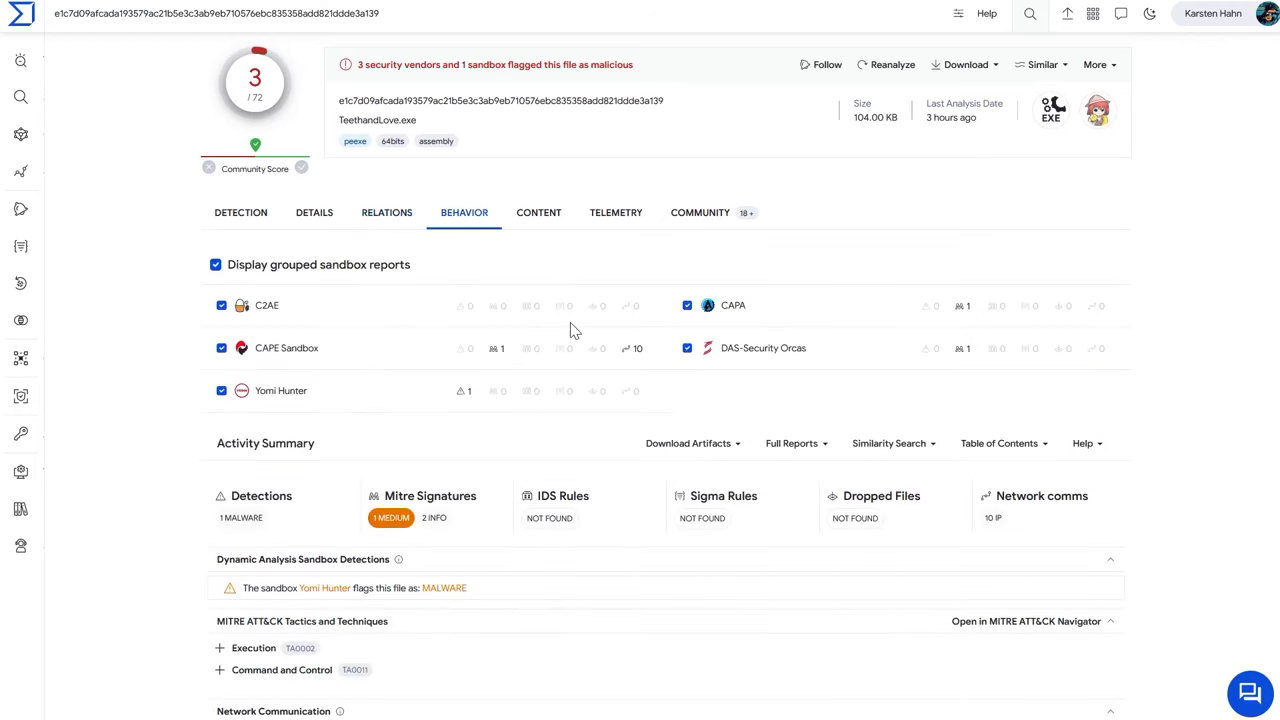
mouse_move(539, 213)
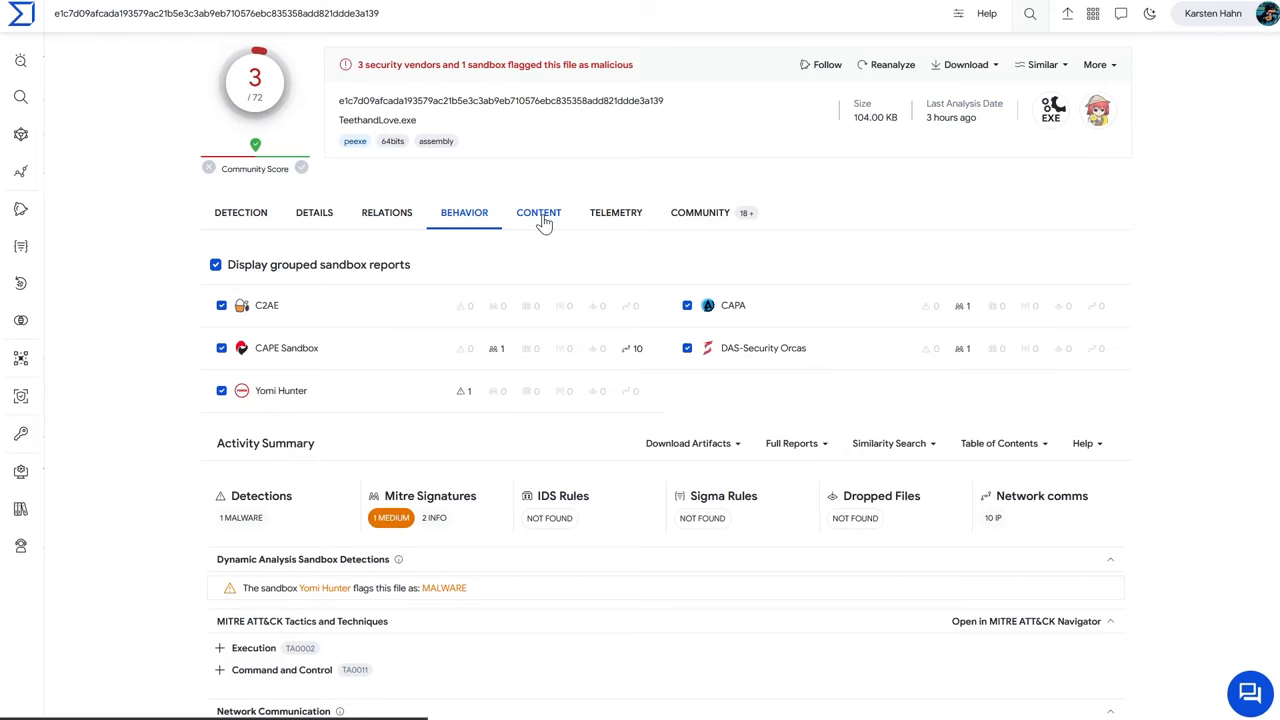
- Browse the strings extracted from TeethandLove.exe on the Content tab
left_click(538, 212)
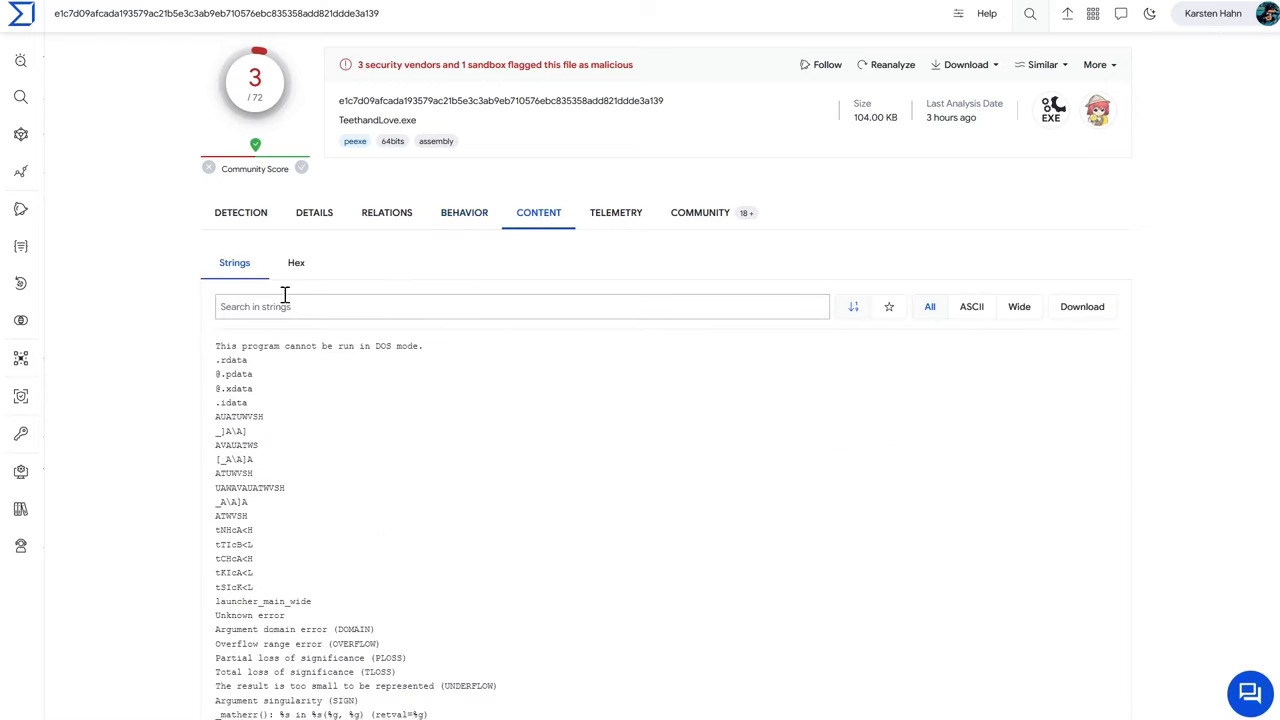
scroll("down", 3)
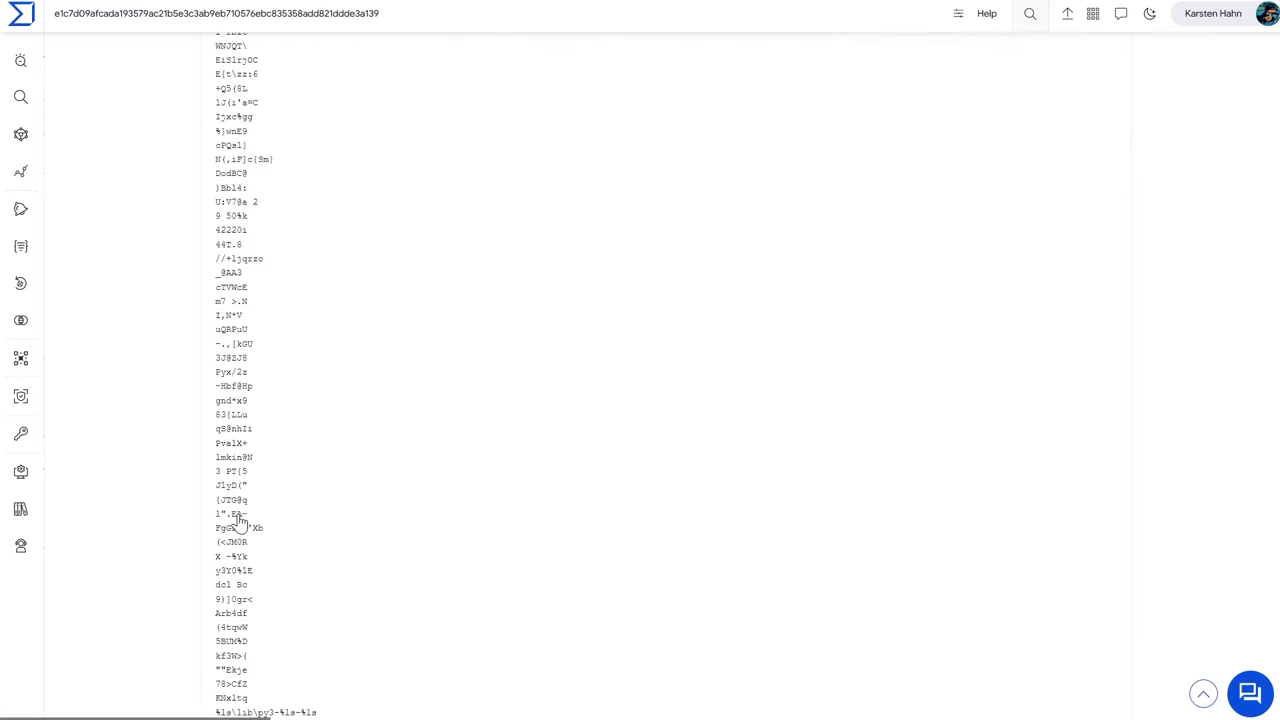
scroll("down", 3)
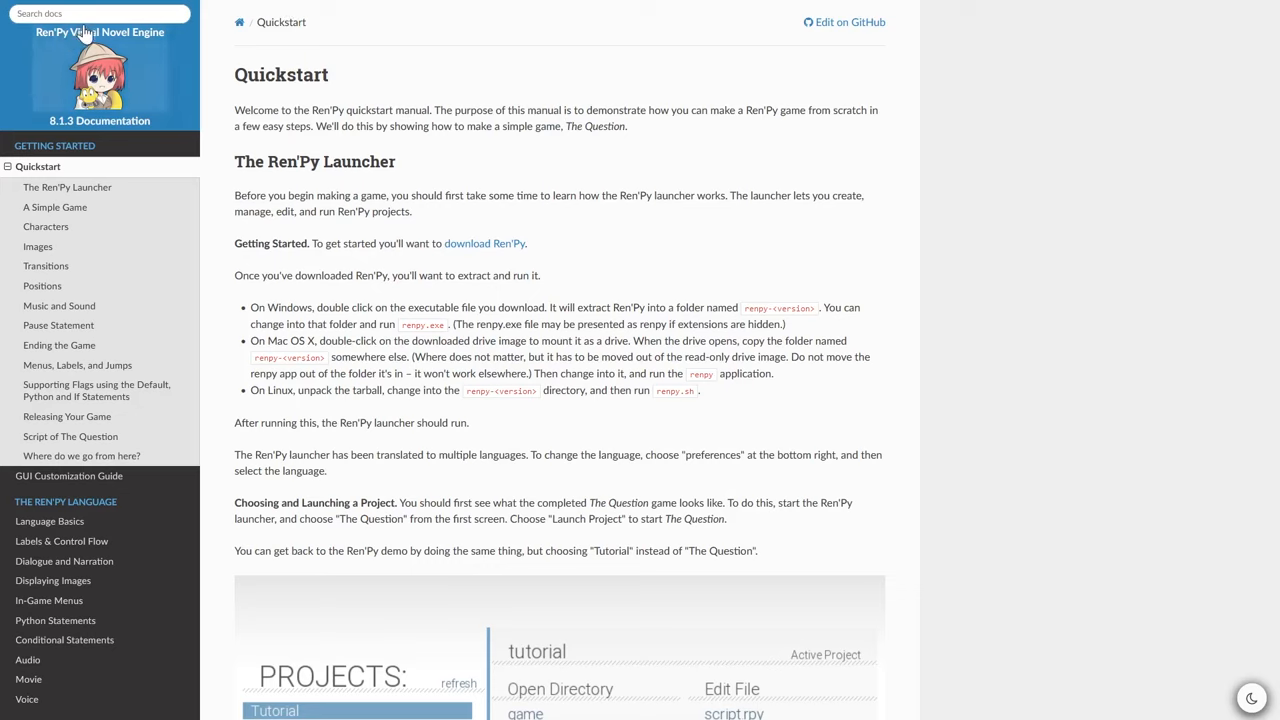
mouse_move(53, 48)
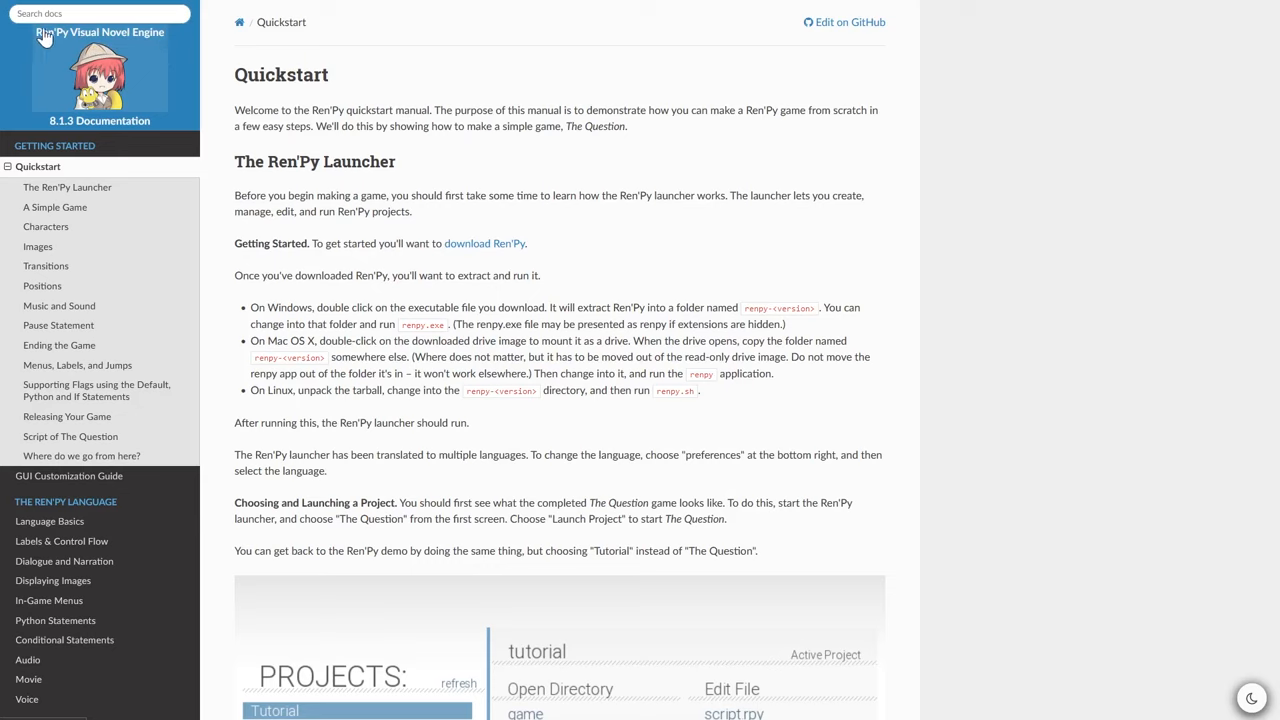
mouse_move(406, 134)
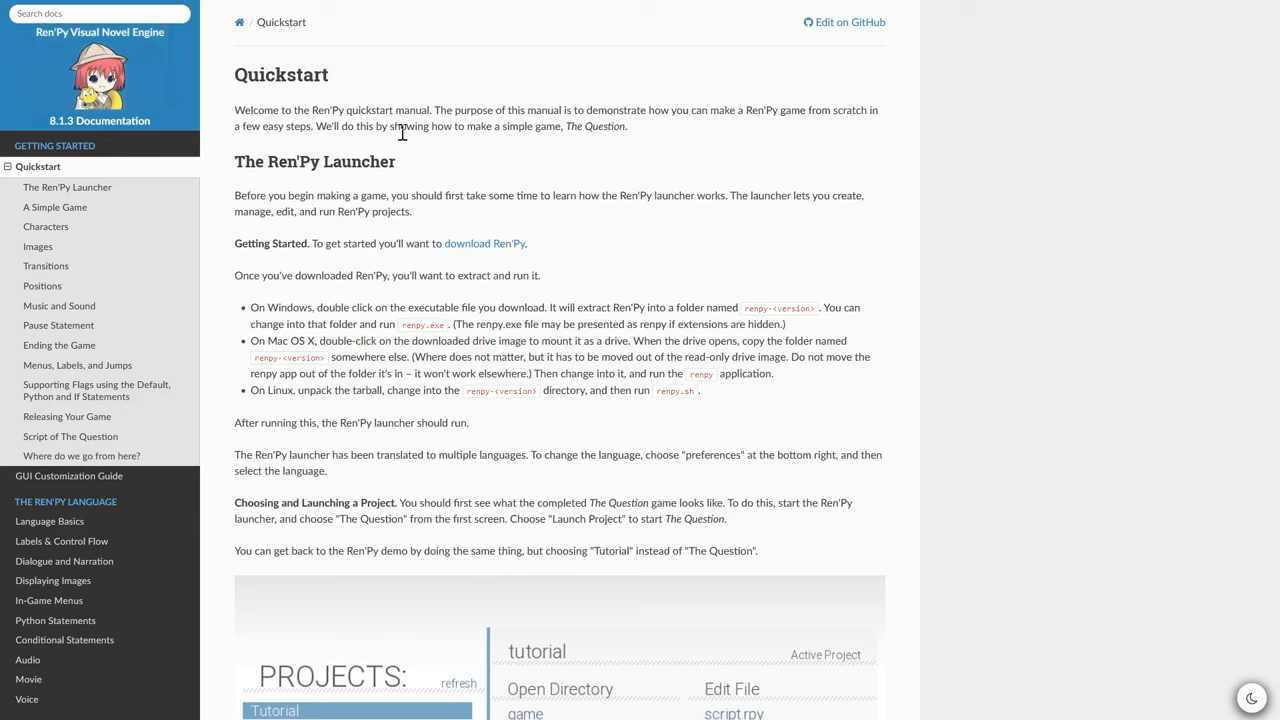
mouse_move(415, 447)
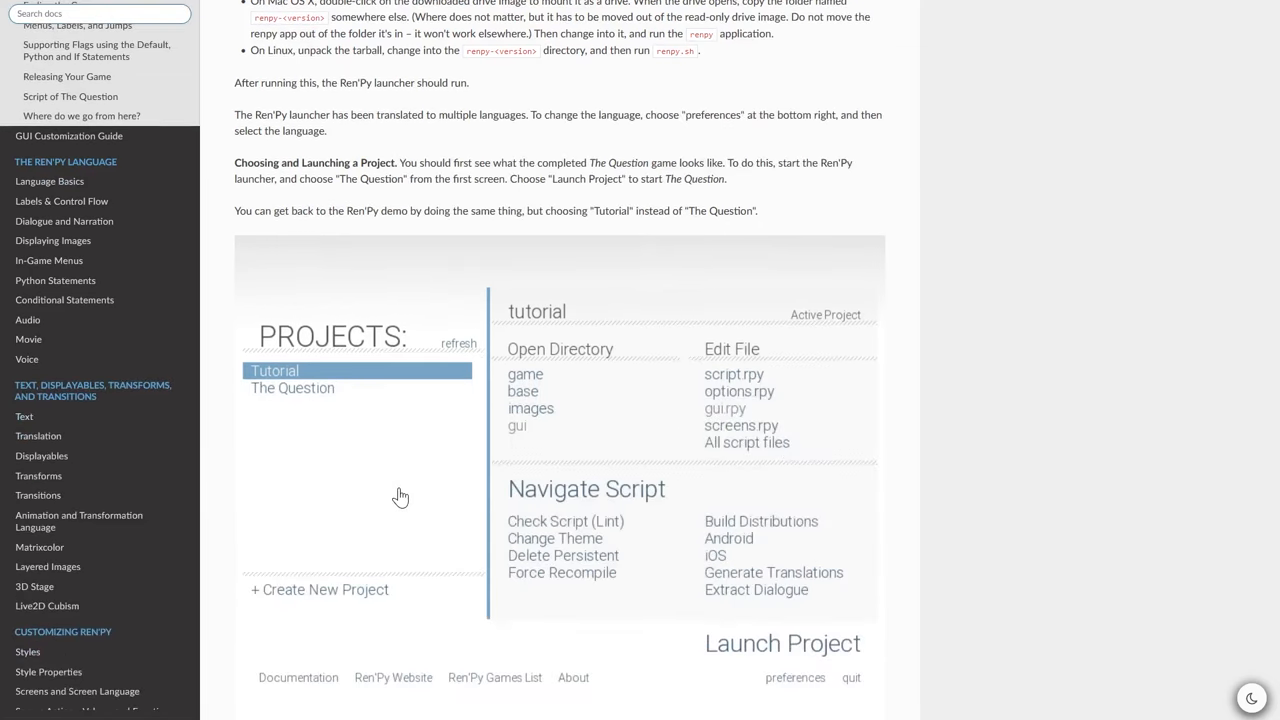
- Scroll up the Ren'Py Quickstart page to the launcher section
scroll("up", 3)
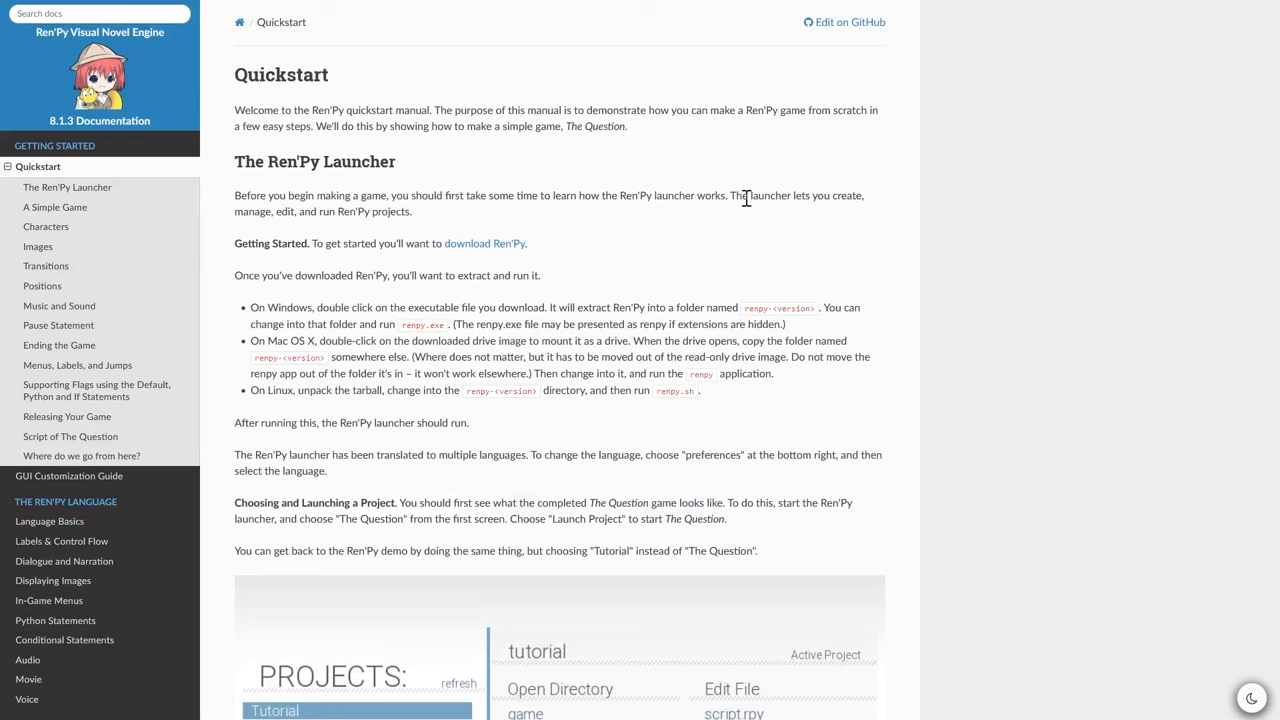
mouse_move(245, 52)
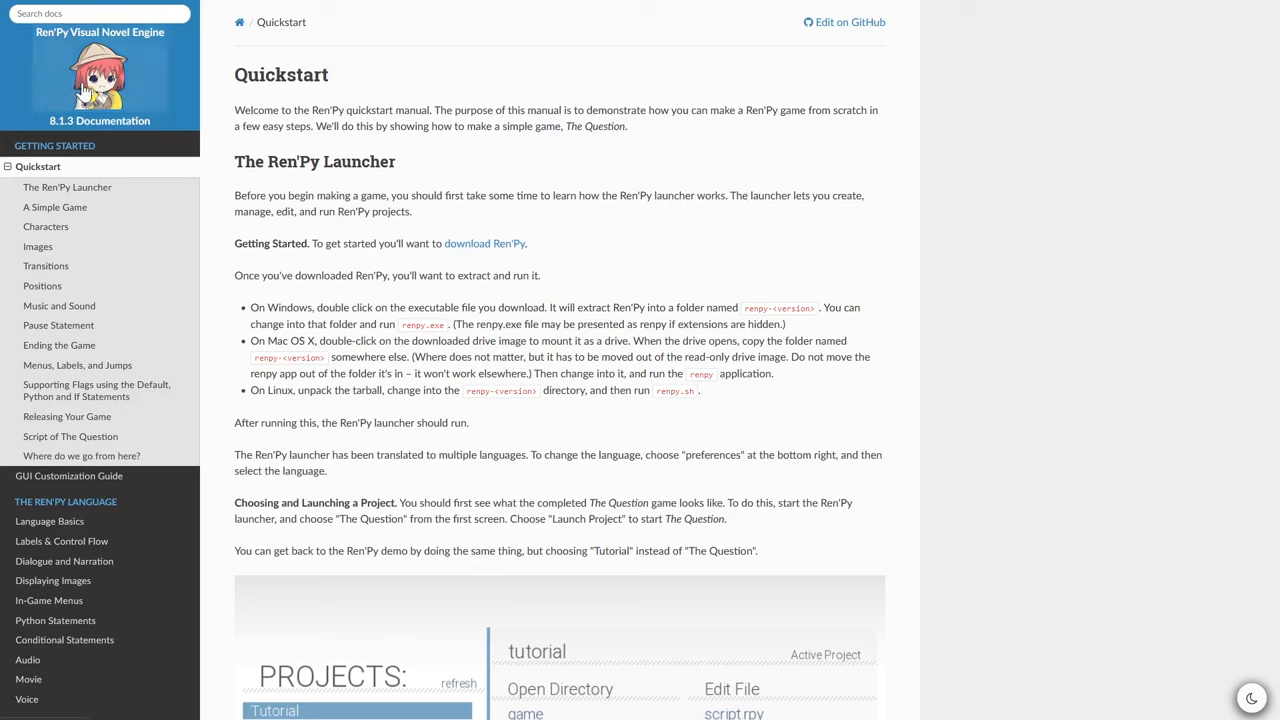
mouse_move(185, 104)
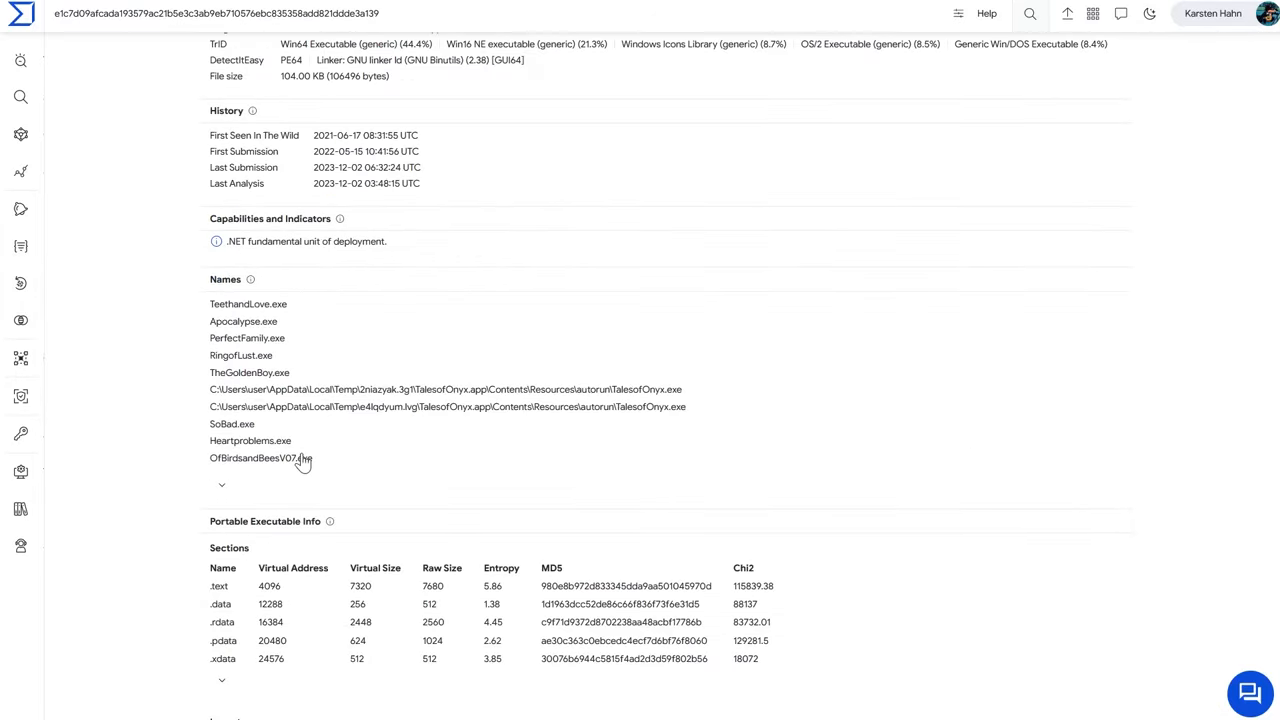
- Scroll through TeethandLove.exe's long list of game-like submitted names
scroll("down", 3)
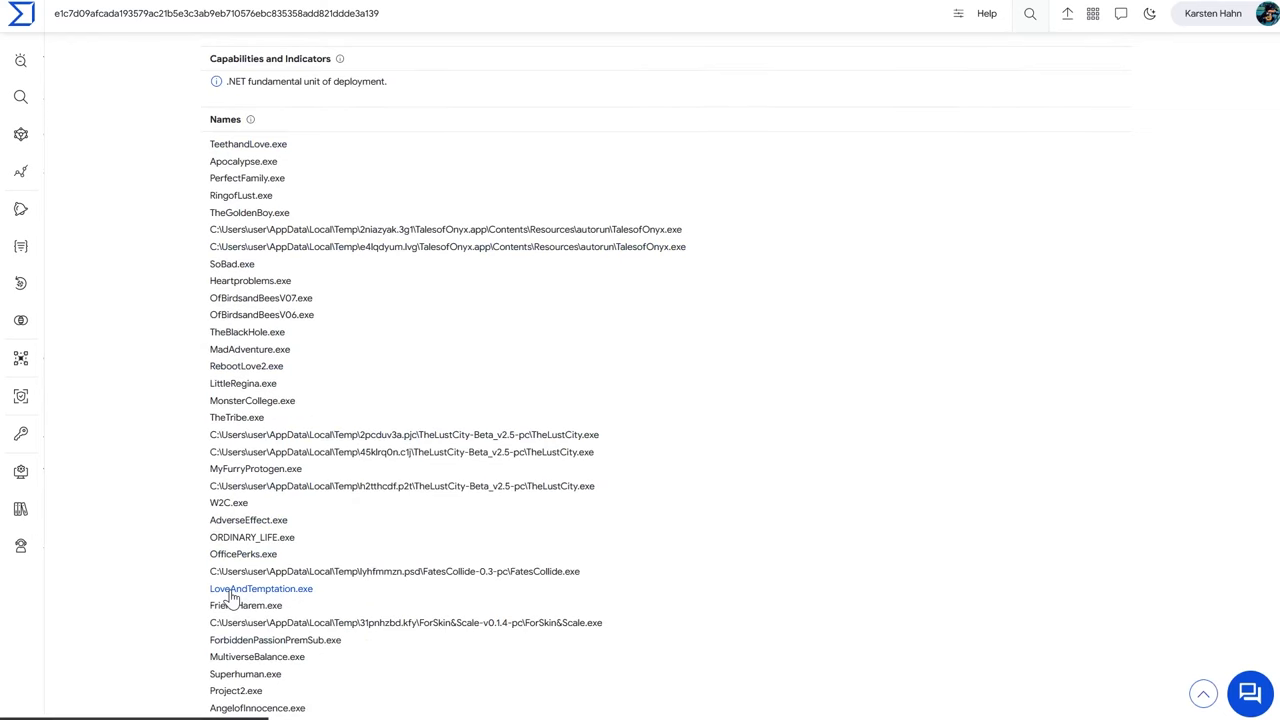
scroll("down", 3)
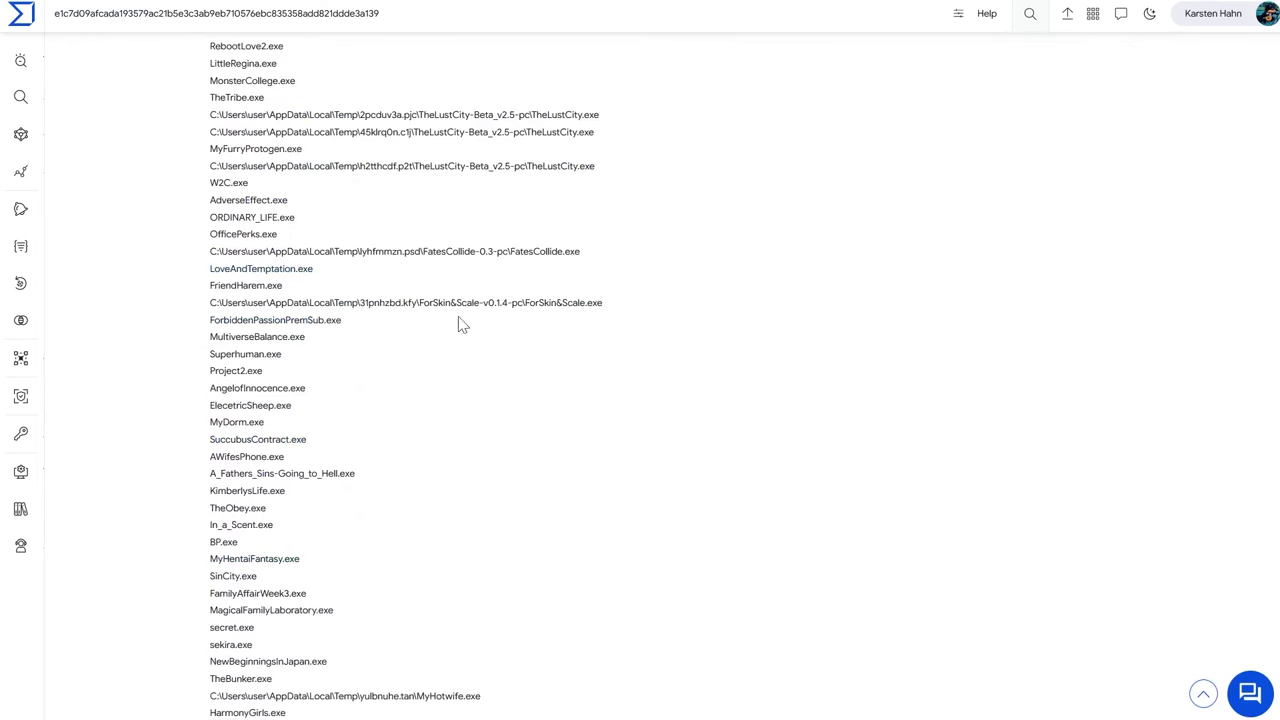
scroll("down", 3)
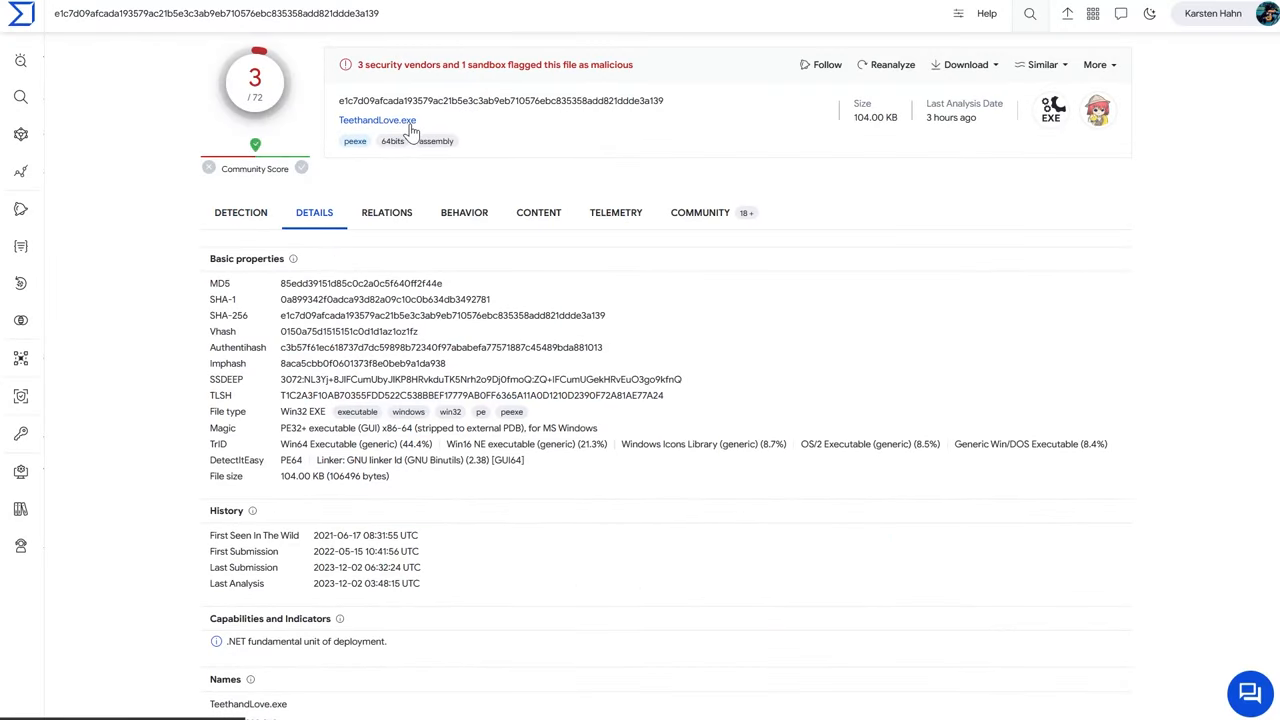
scroll("down", 3)
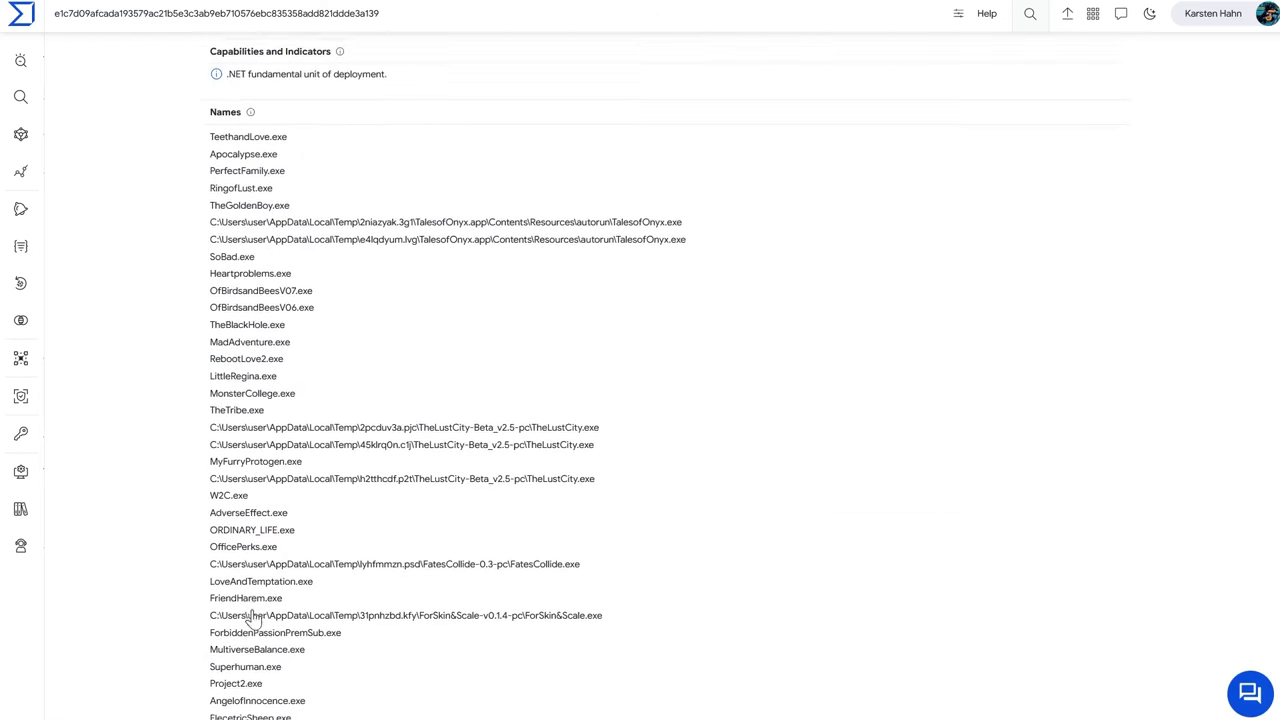
scroll("down", 3)
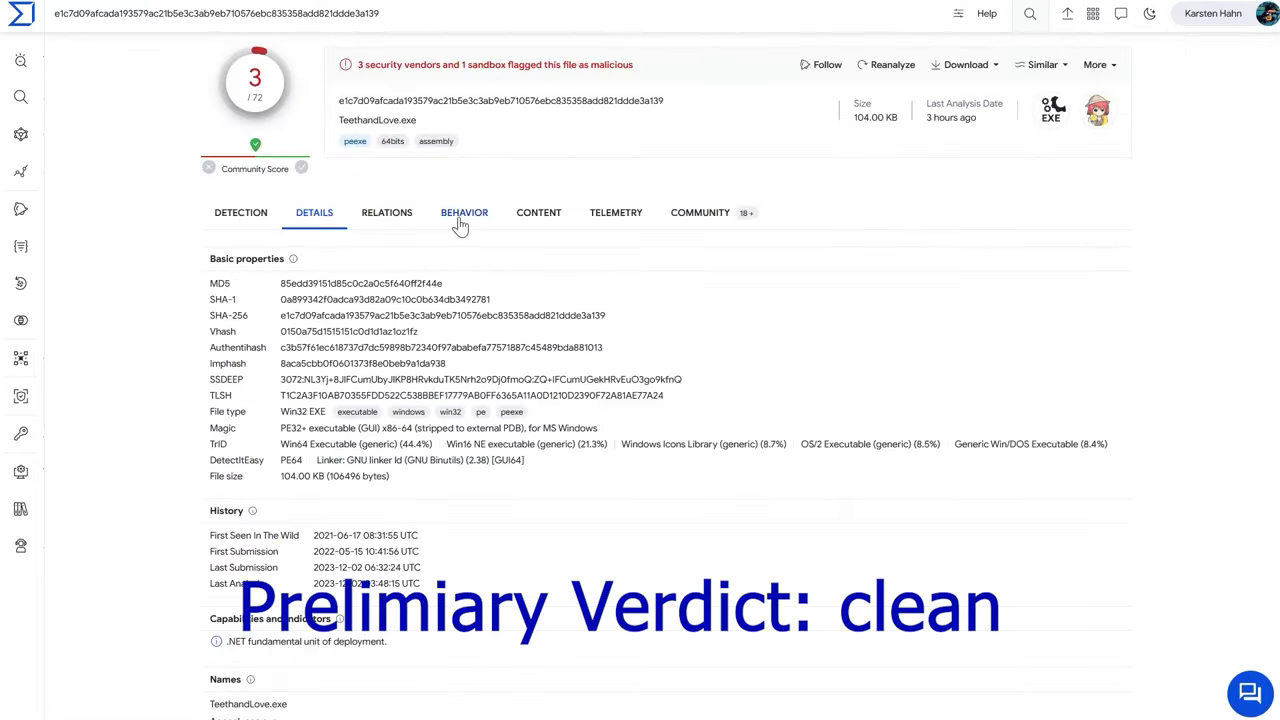
mouse_move(615, 213)
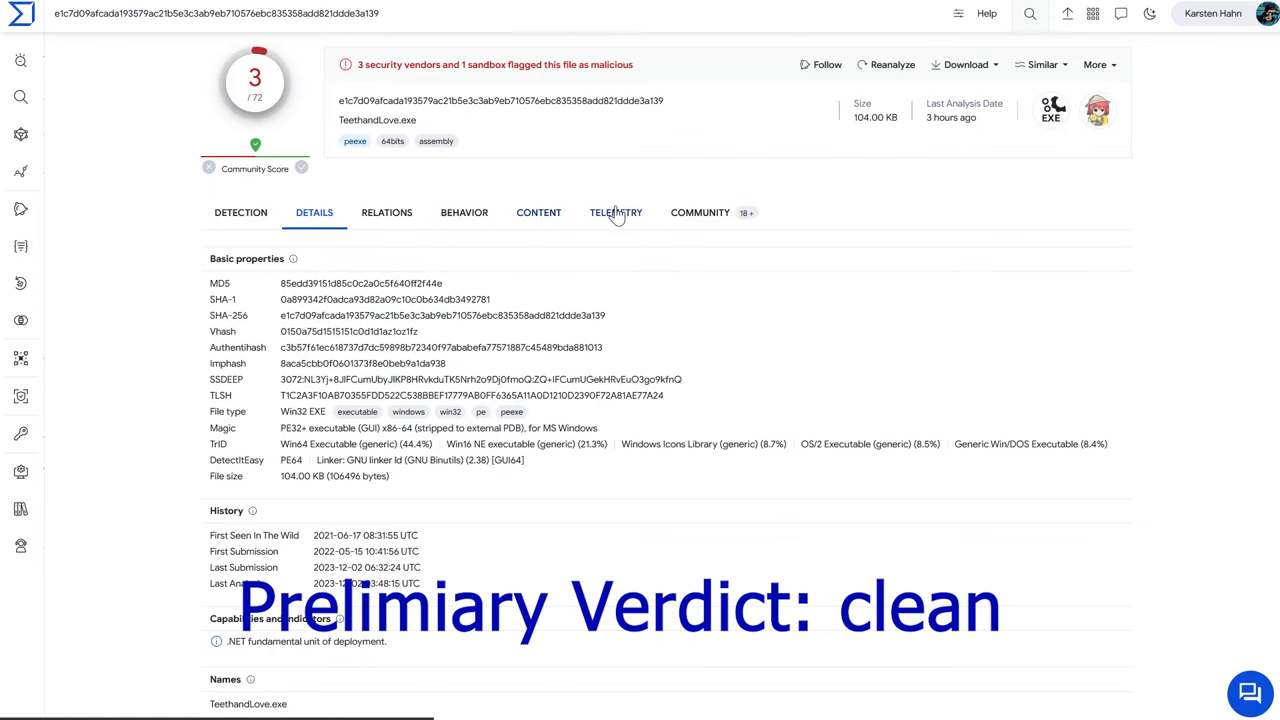
- View TeethandLove.exe's community collections, graphs and votes
left_click(700, 212)
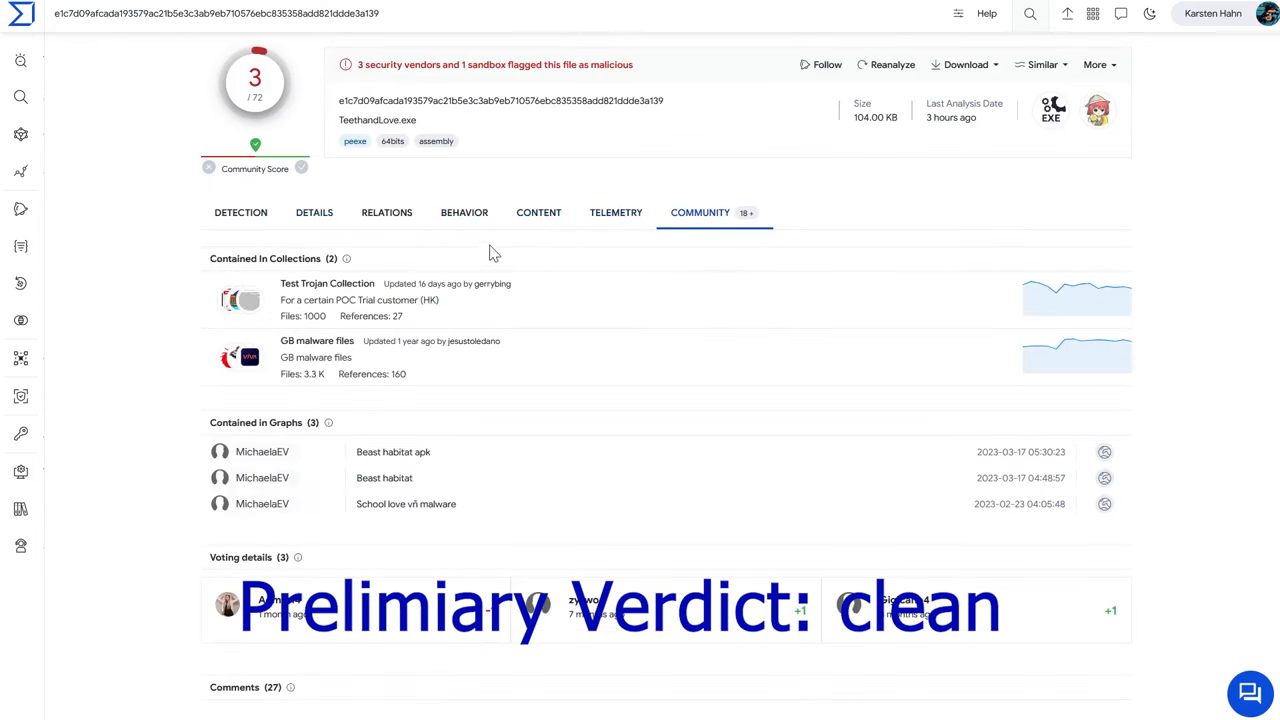
scroll("down", 3)
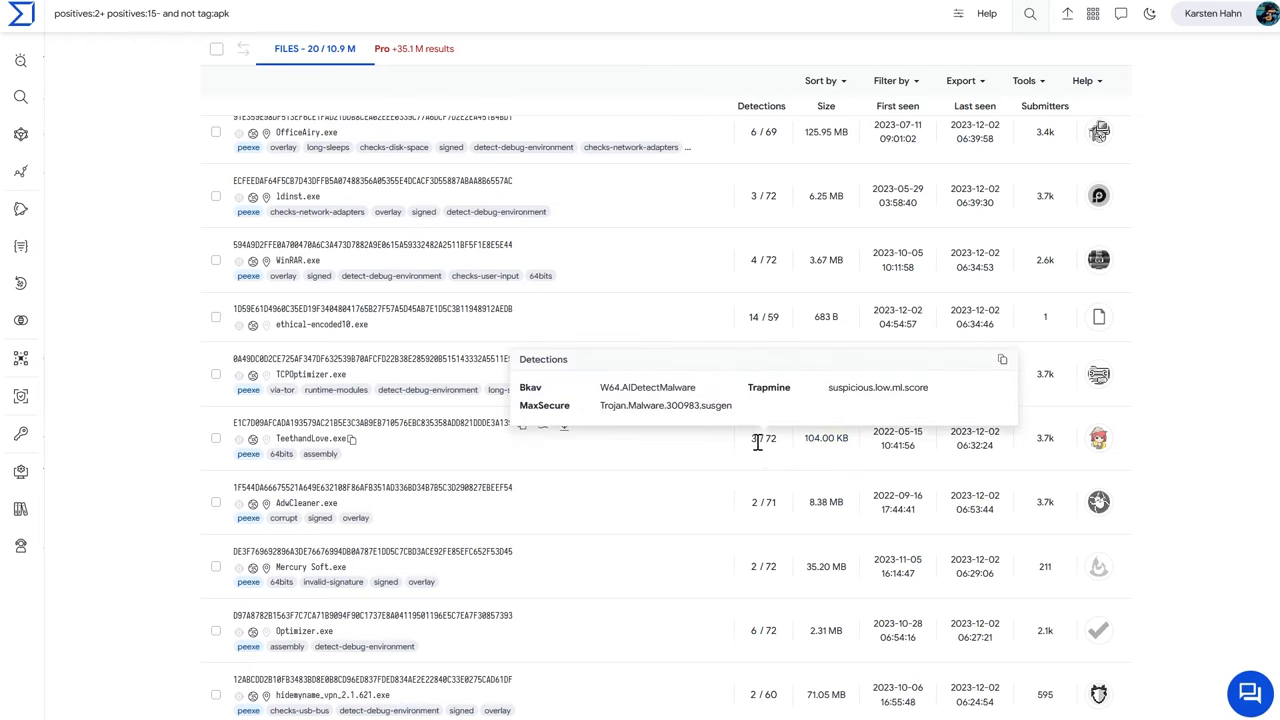
mouse_move(957, 458)
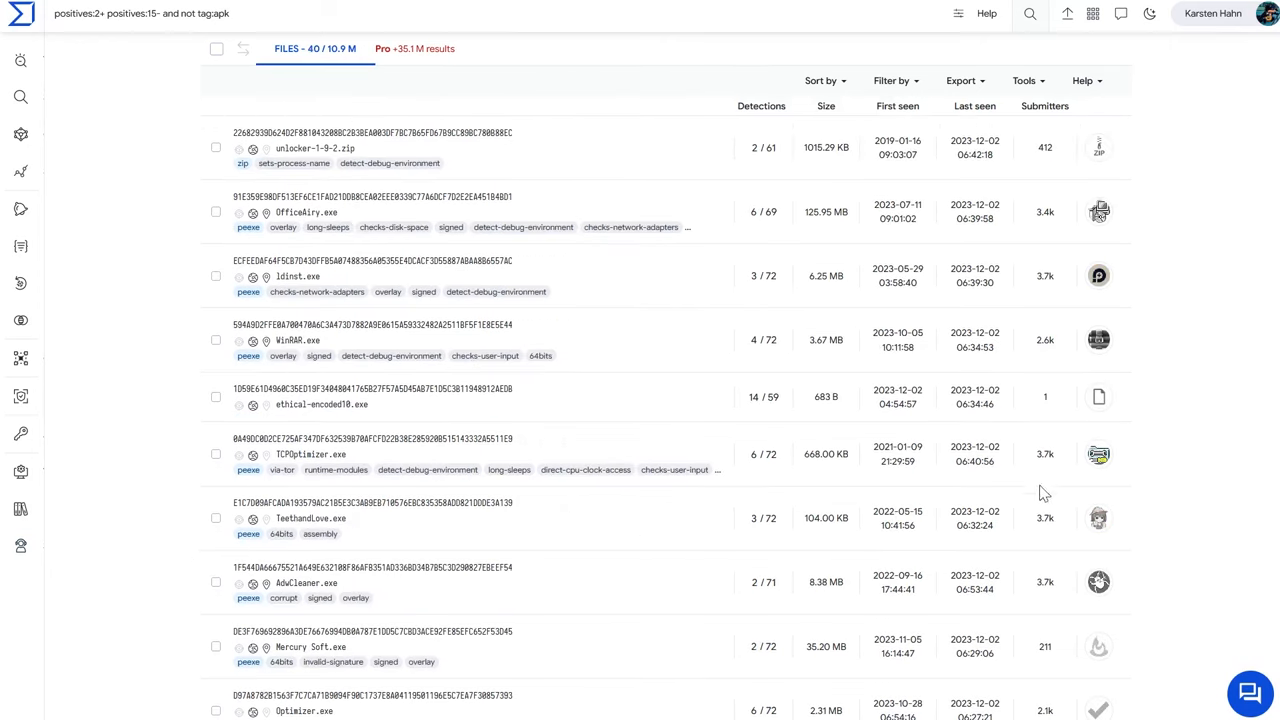
- Scroll the search results and open the not_suspic1ous.exe report (8/72 detections)
scroll("down", 3)
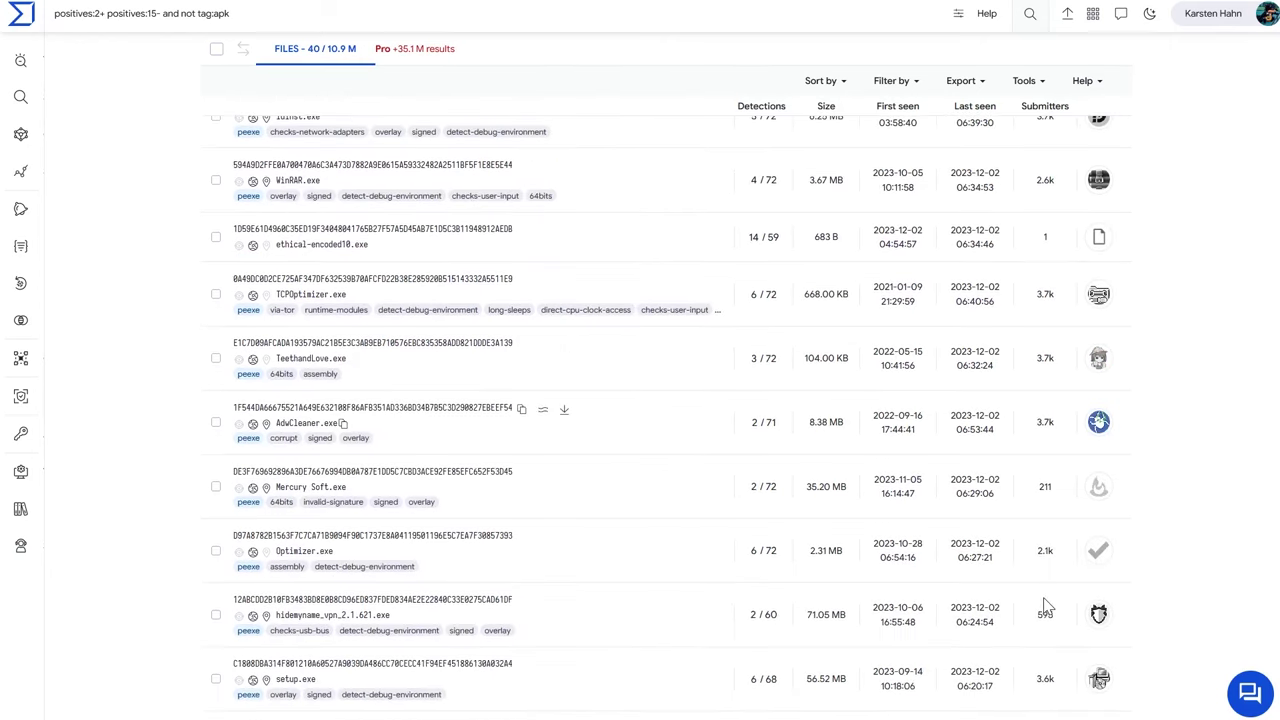
mouse_move(380, 615)
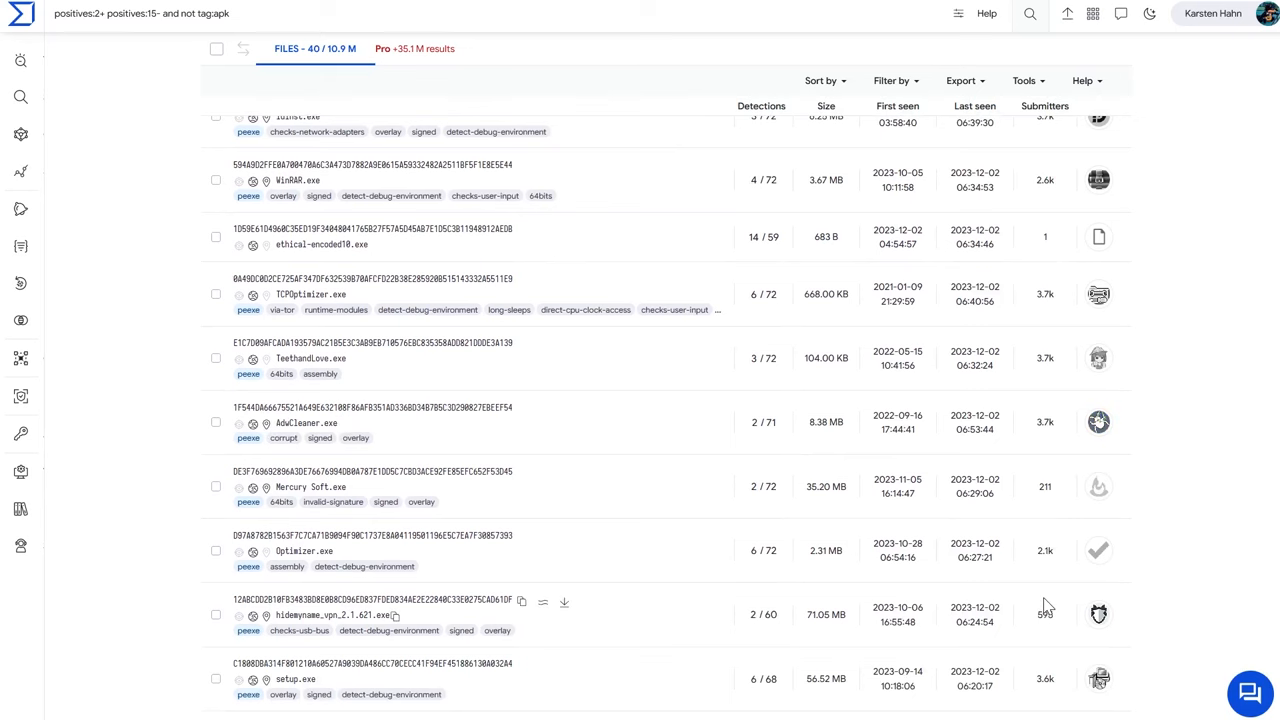
scroll("down", 3)
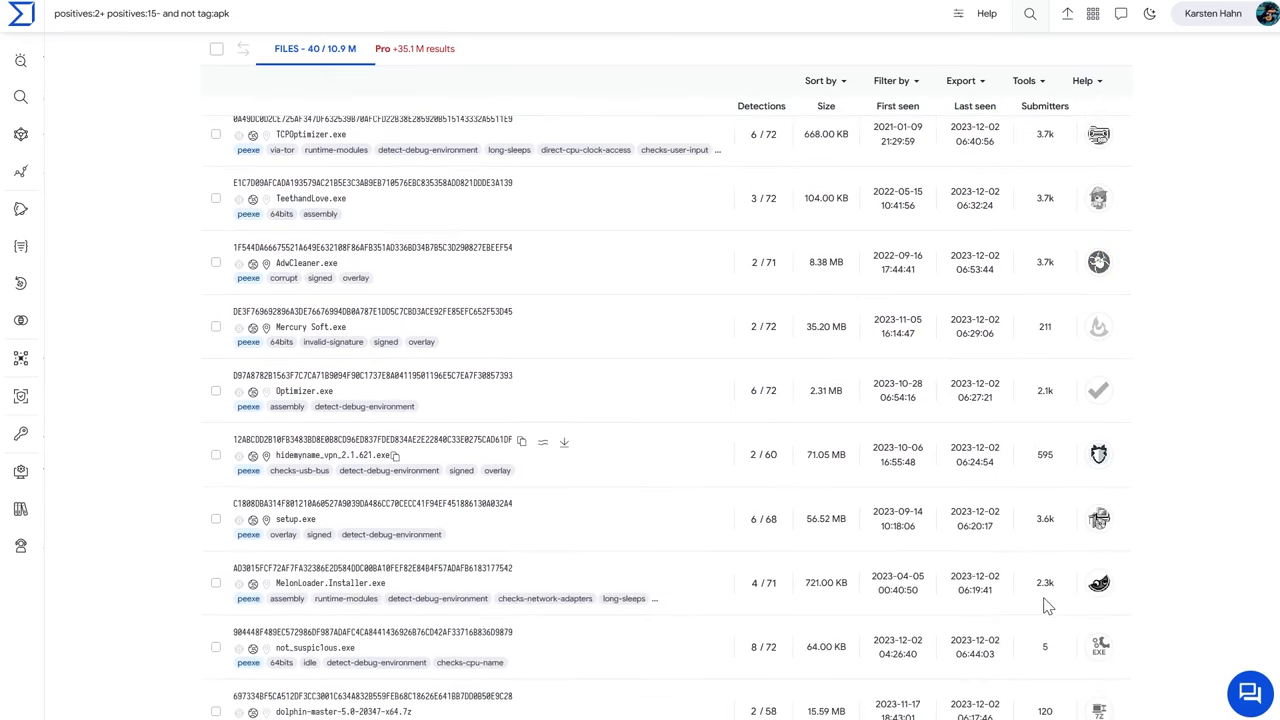
scroll("down", 3)
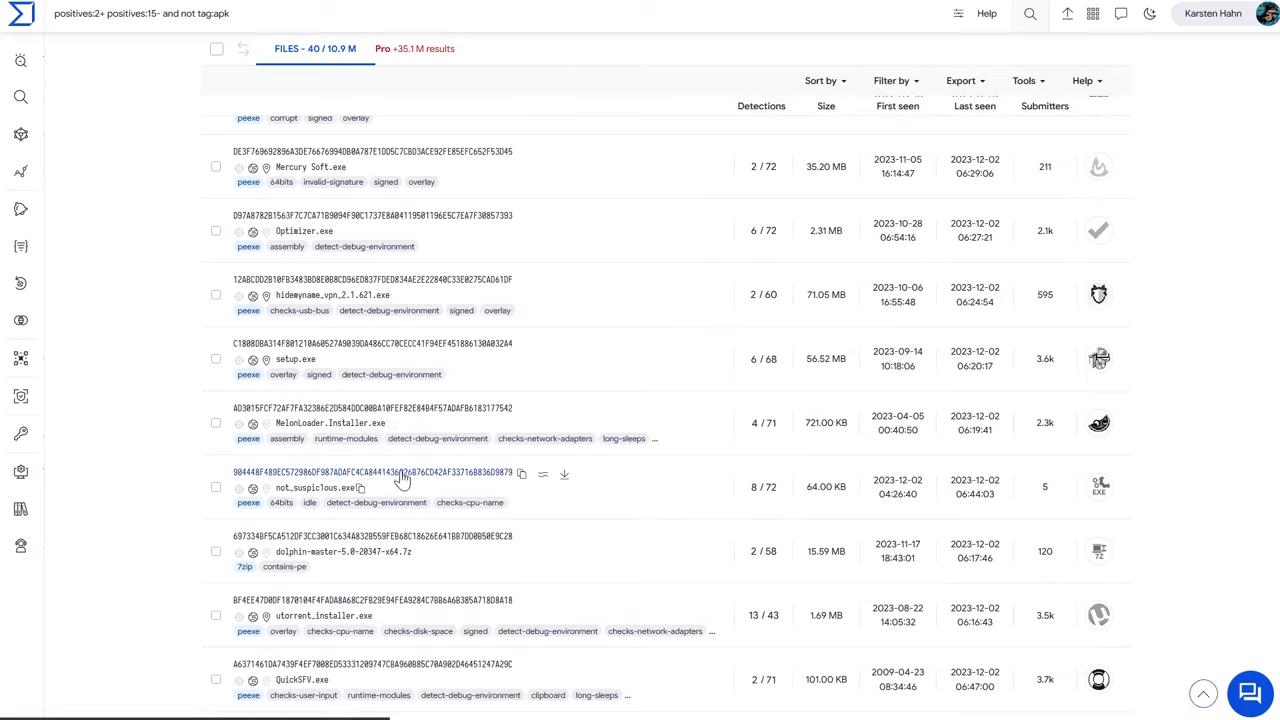
left_click(318, 489)
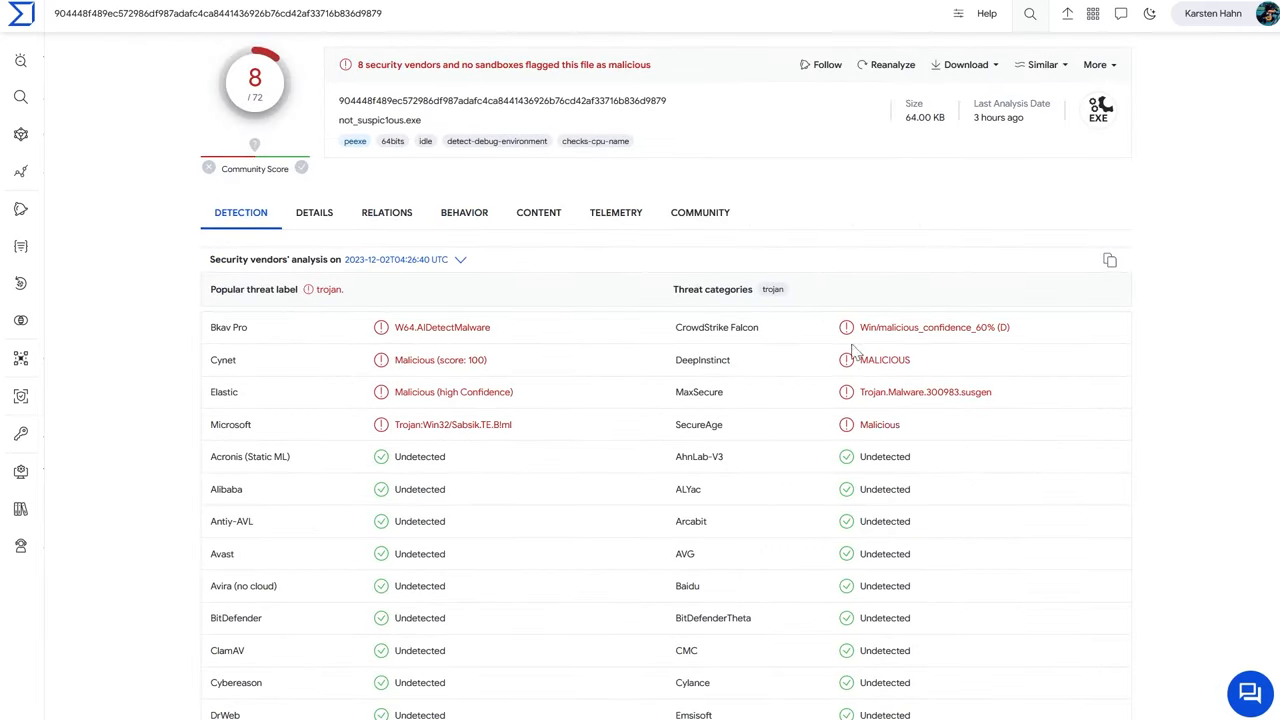
mouse_move(805, 475)
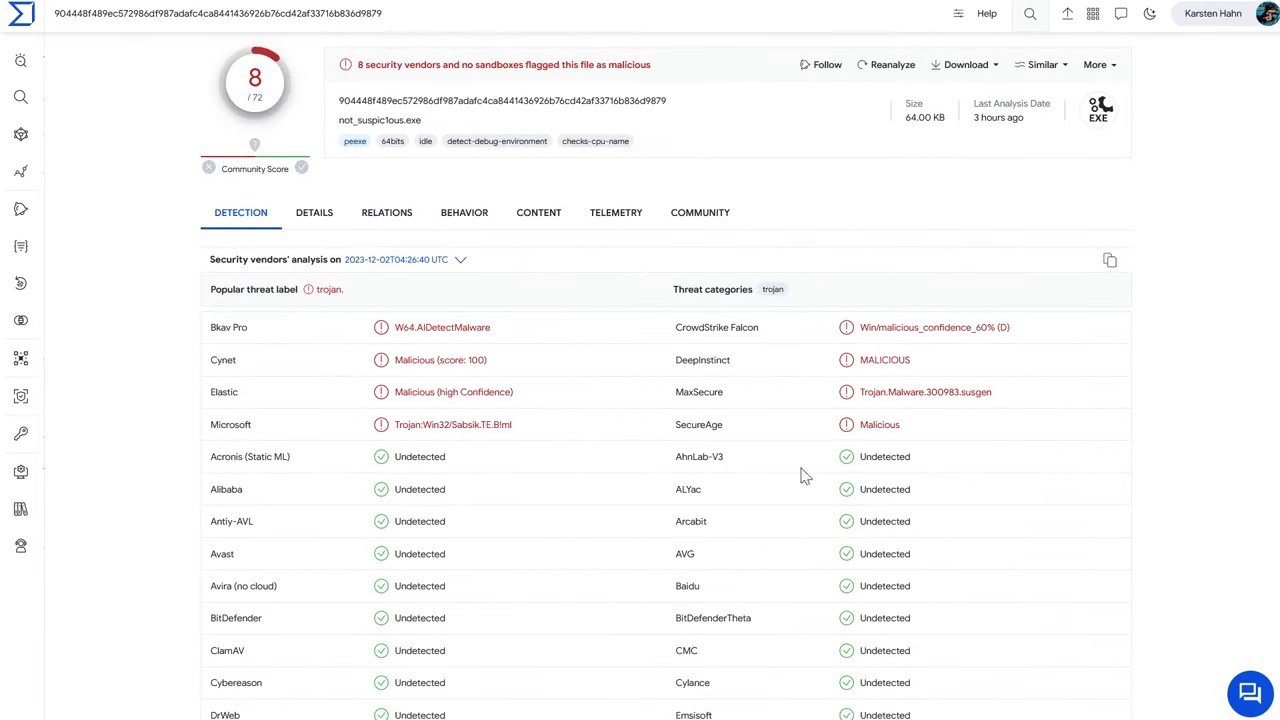
mouse_move(605, 461)
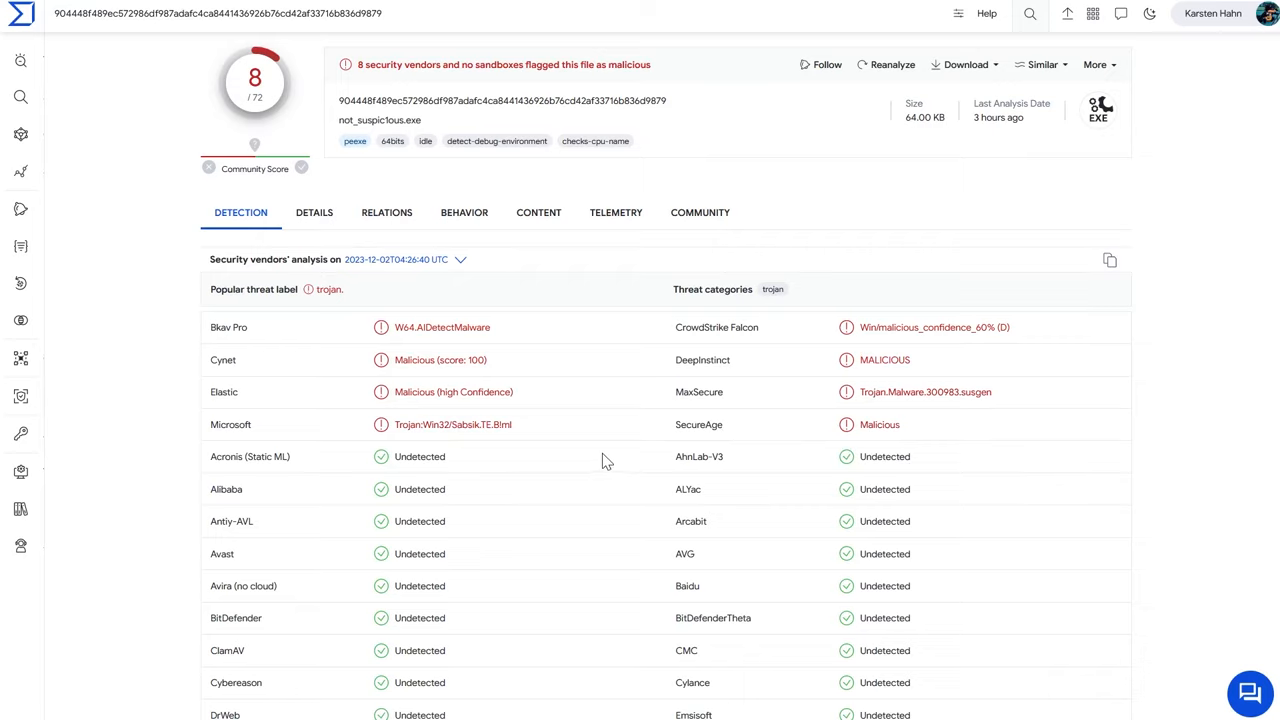
mouse_move(573, 438)
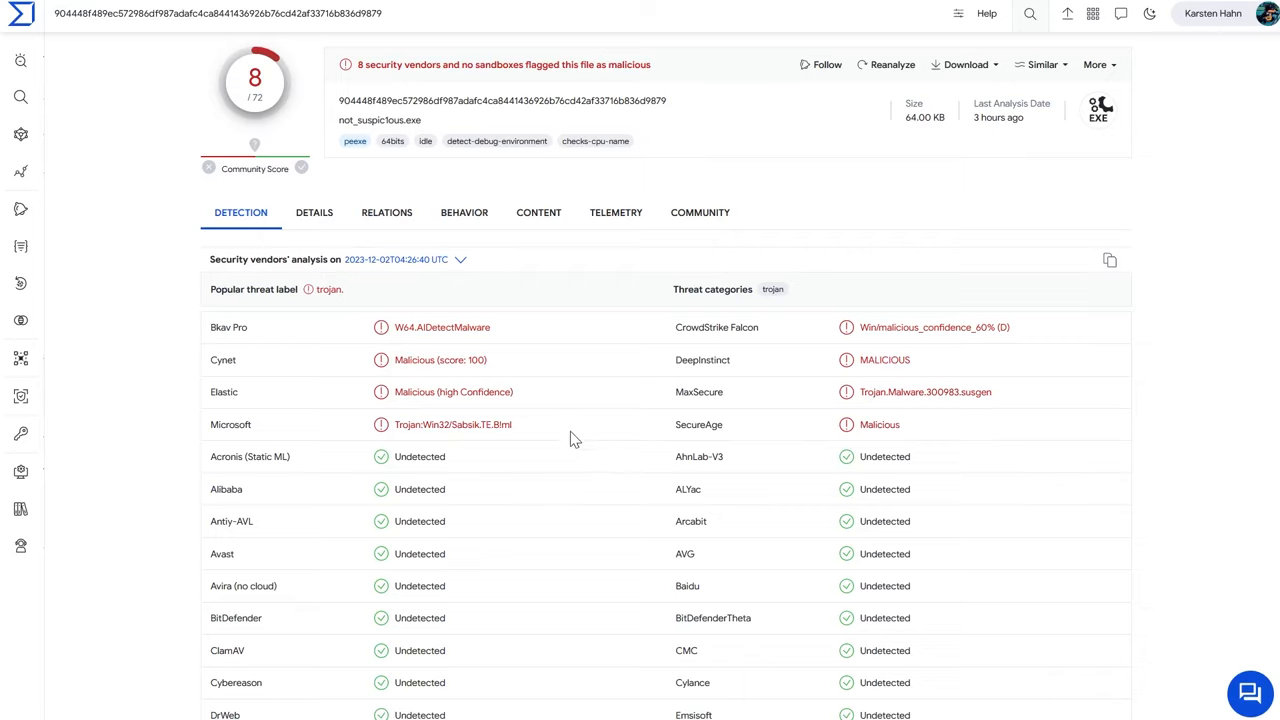
mouse_move(563, 385)
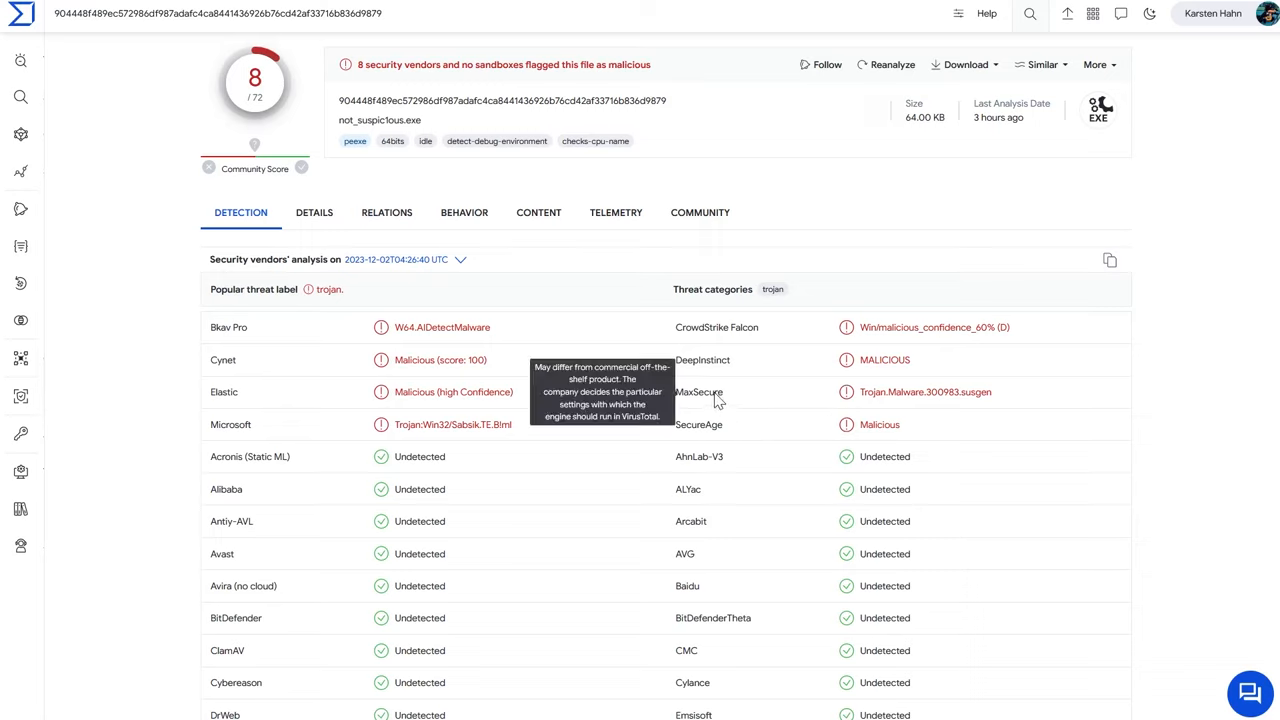
mouse_move(530, 489)
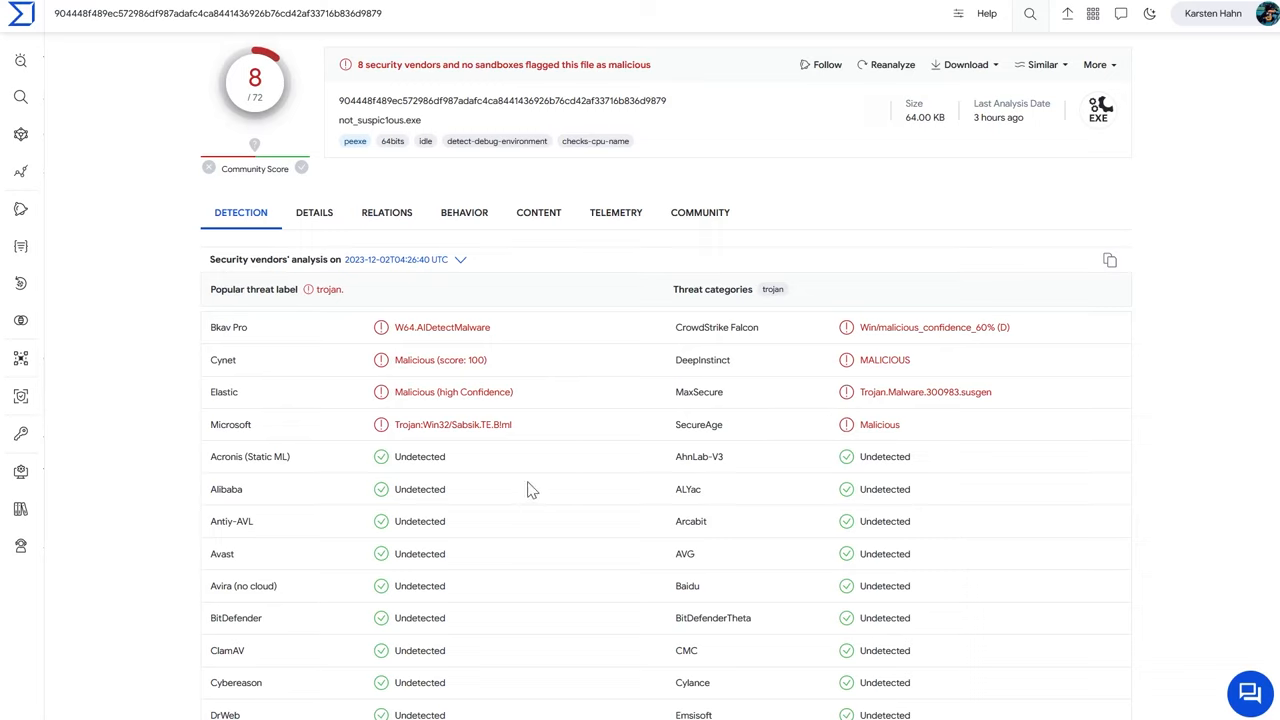
mouse_move(1026, 191)
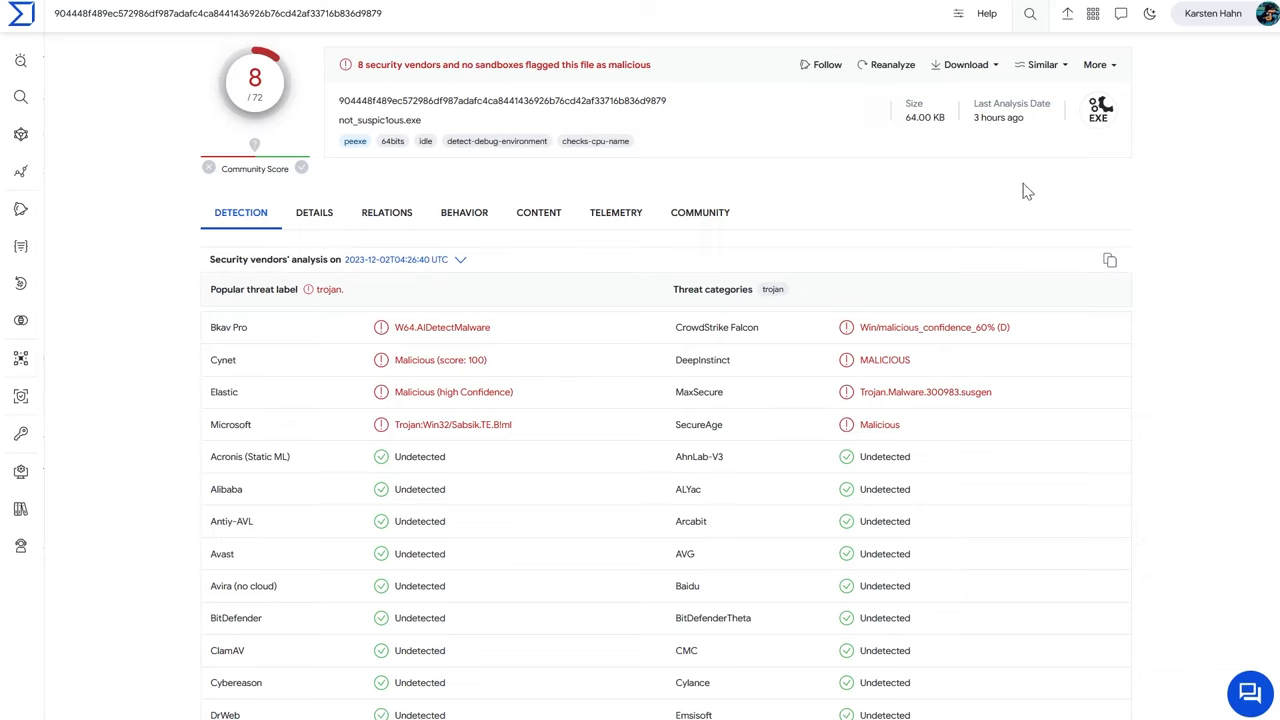
mouse_move(1012, 118)
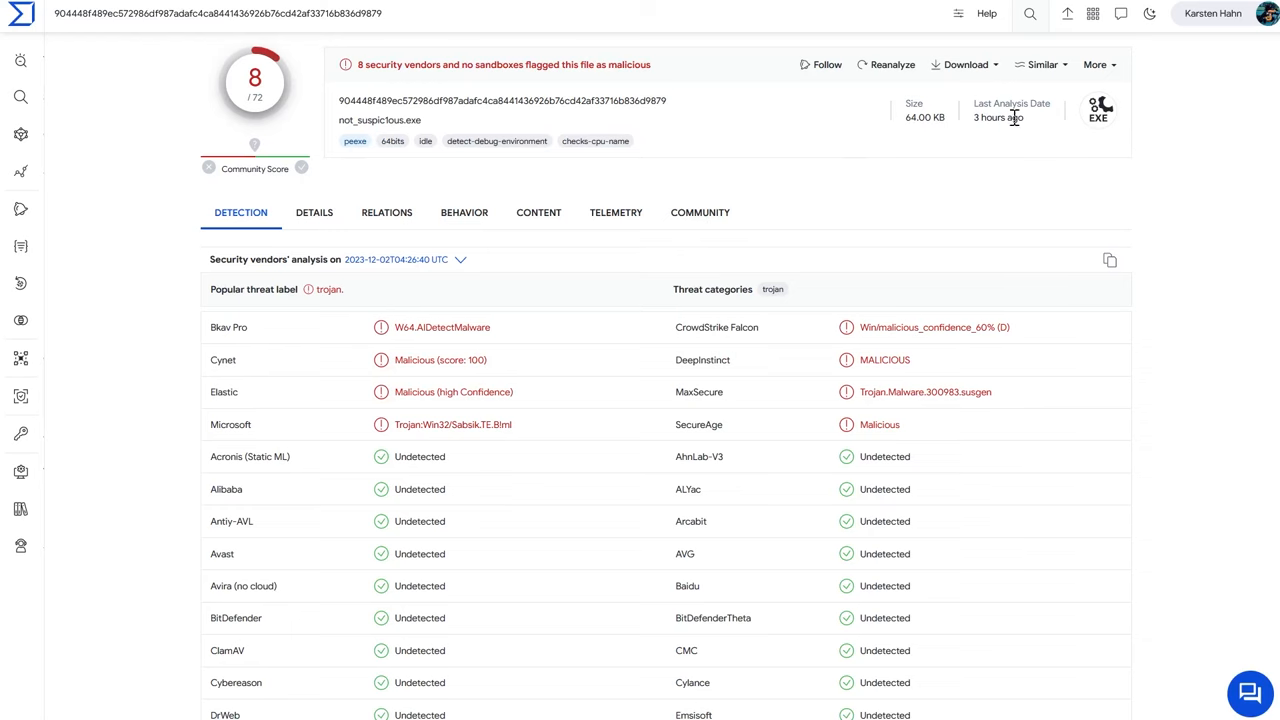
- Review not_suspic1ous.exe's properties and contacted IPs, then show its behavior summary
left_click(314, 212)
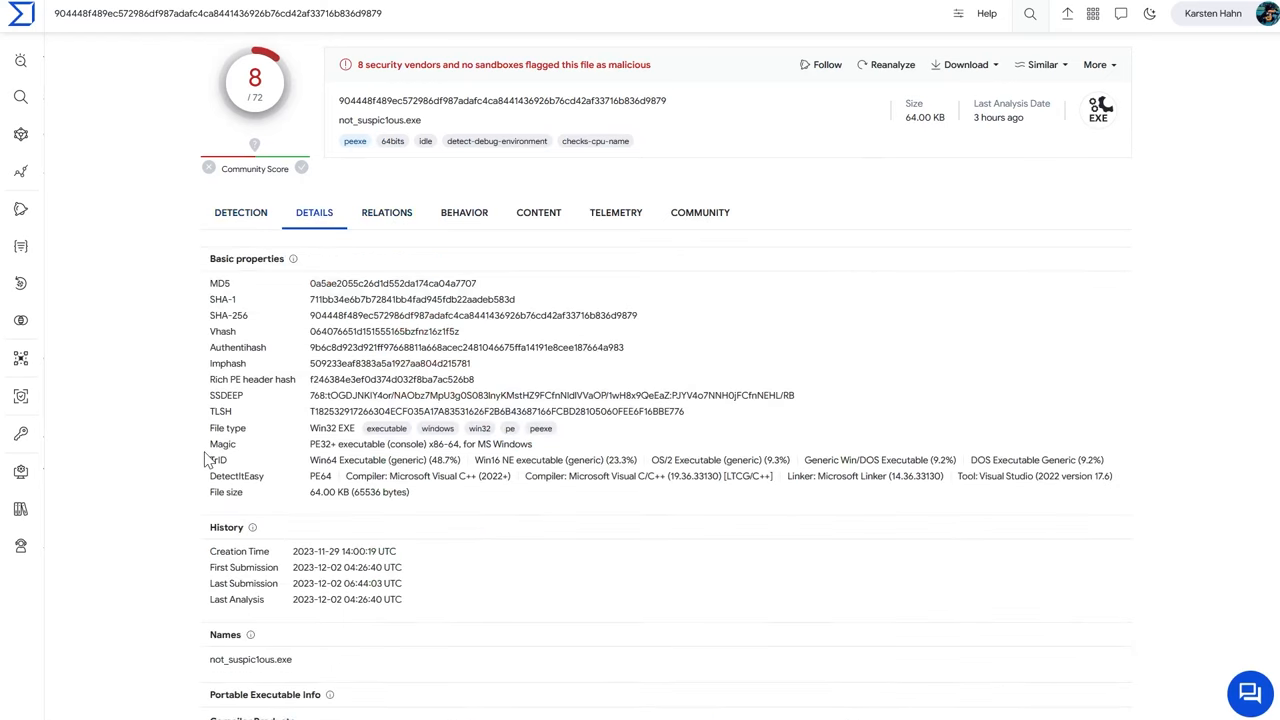
double_click(344, 567)
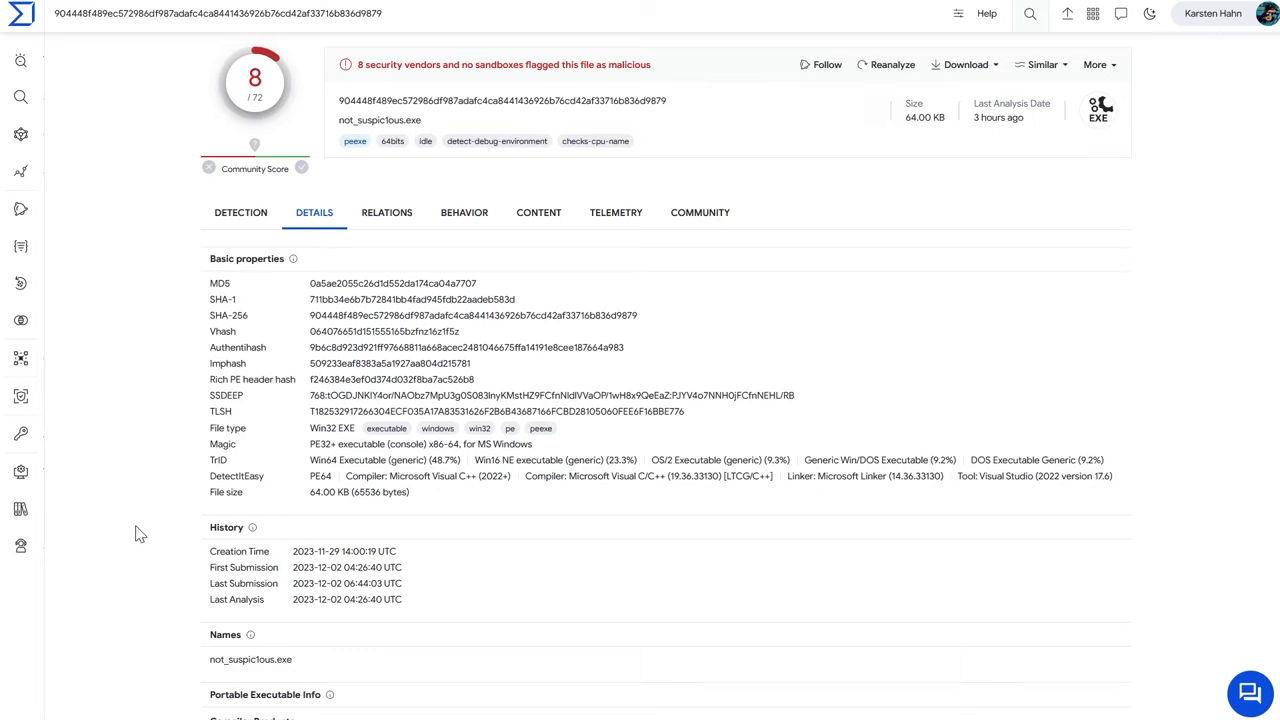
mouse_move(154, 508)
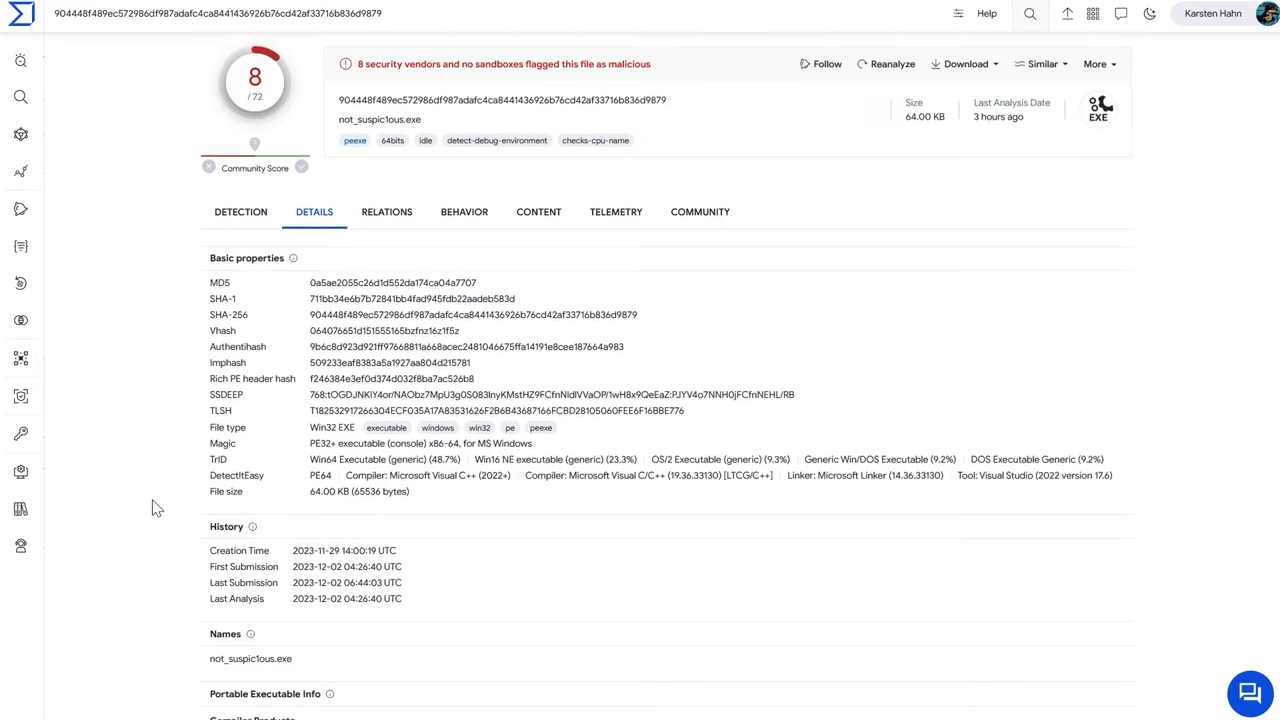
scroll("down", 3)
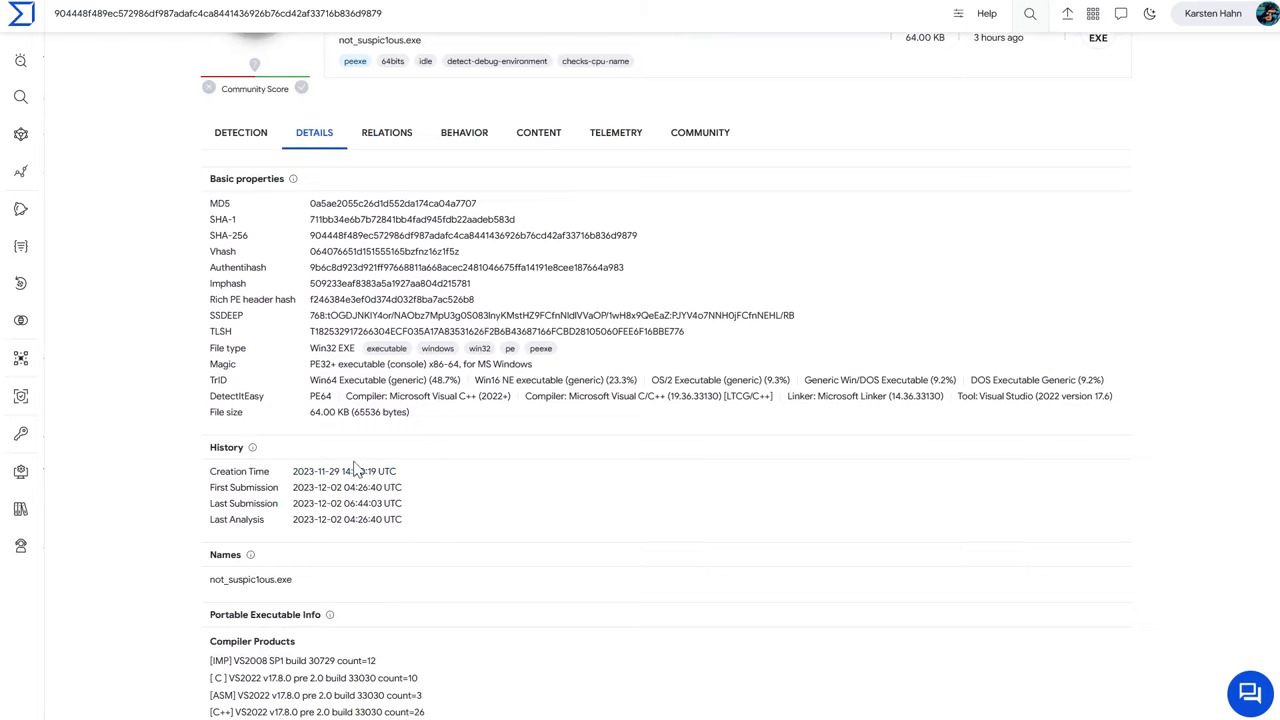
scroll("down", 3)
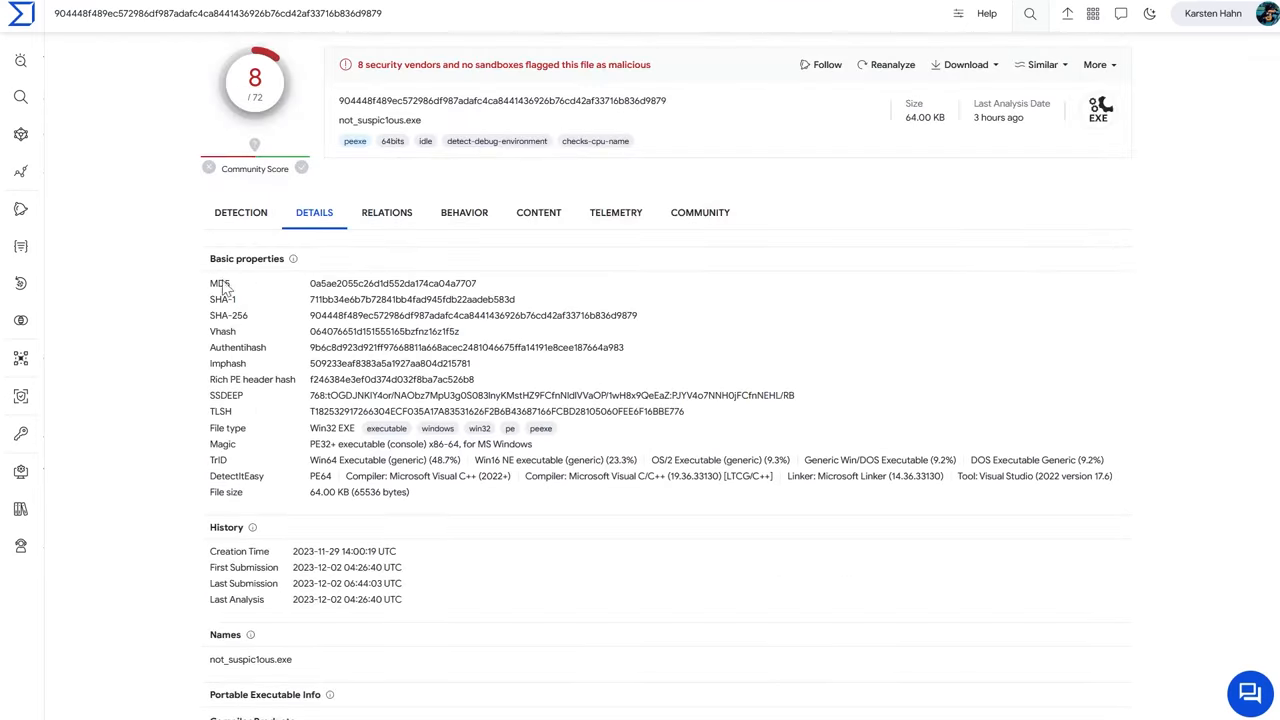
scroll("down", 3)
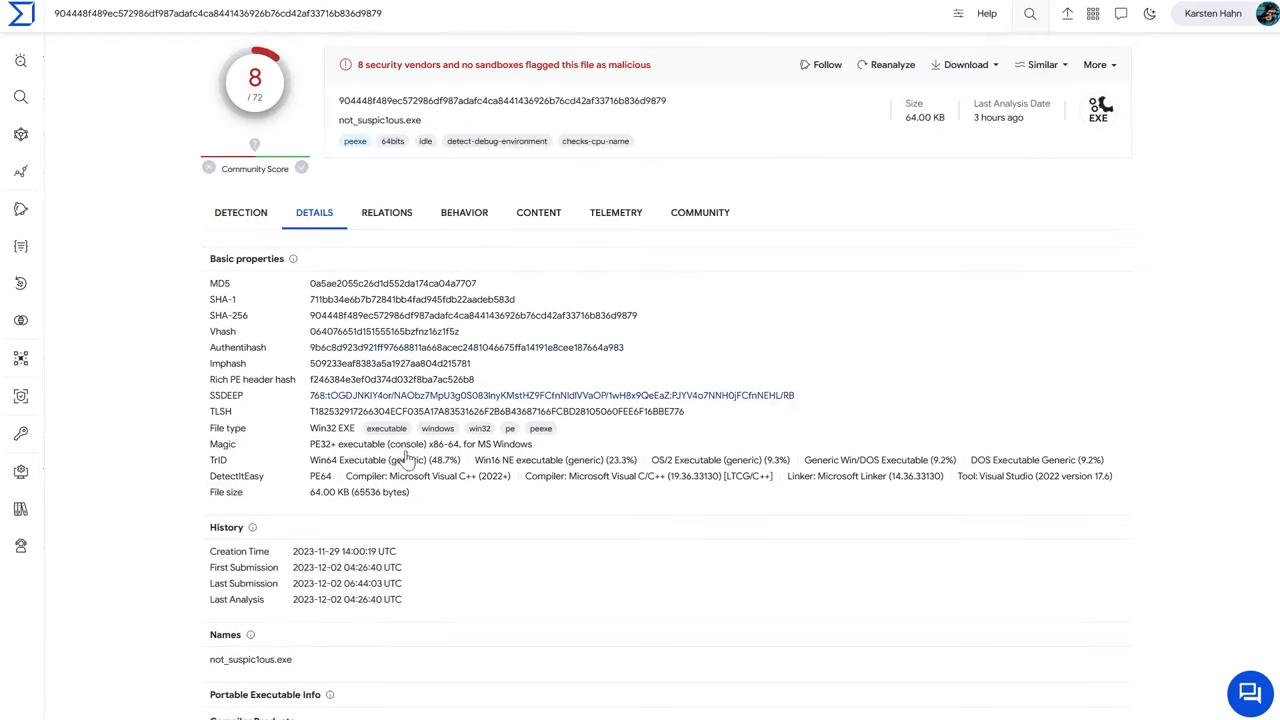
left_click(386, 212)
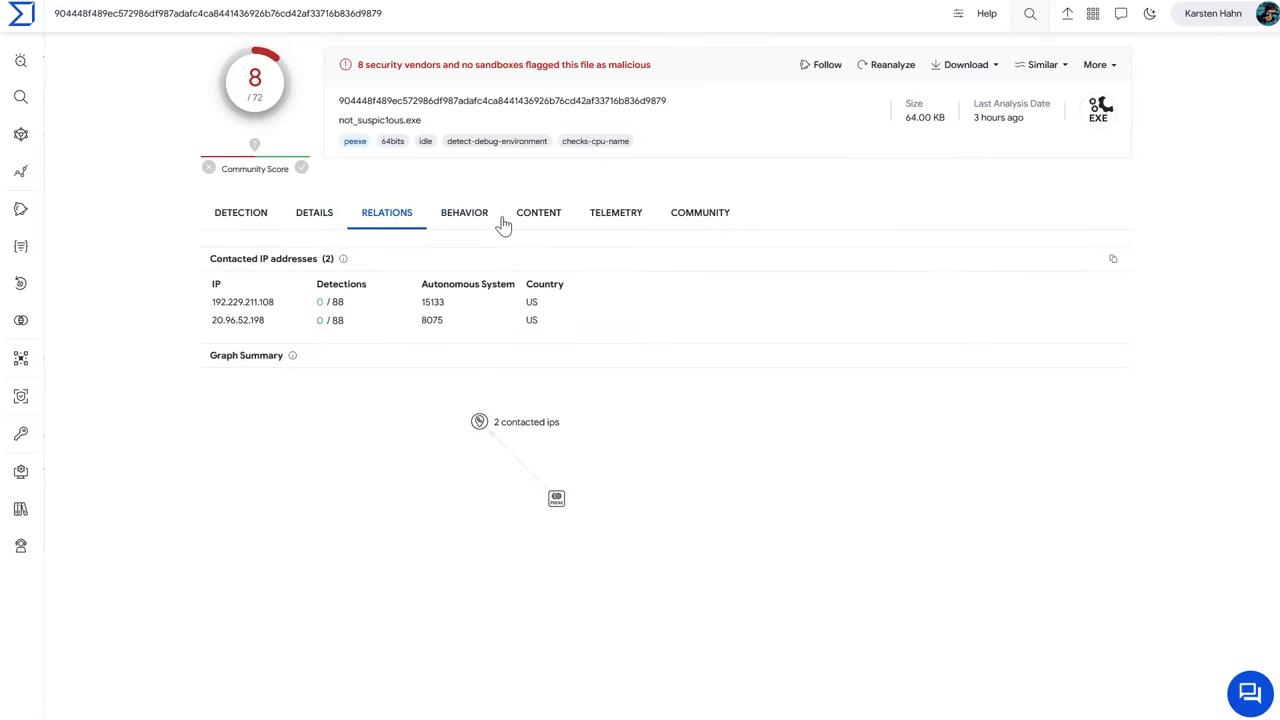
left_click(464, 212)
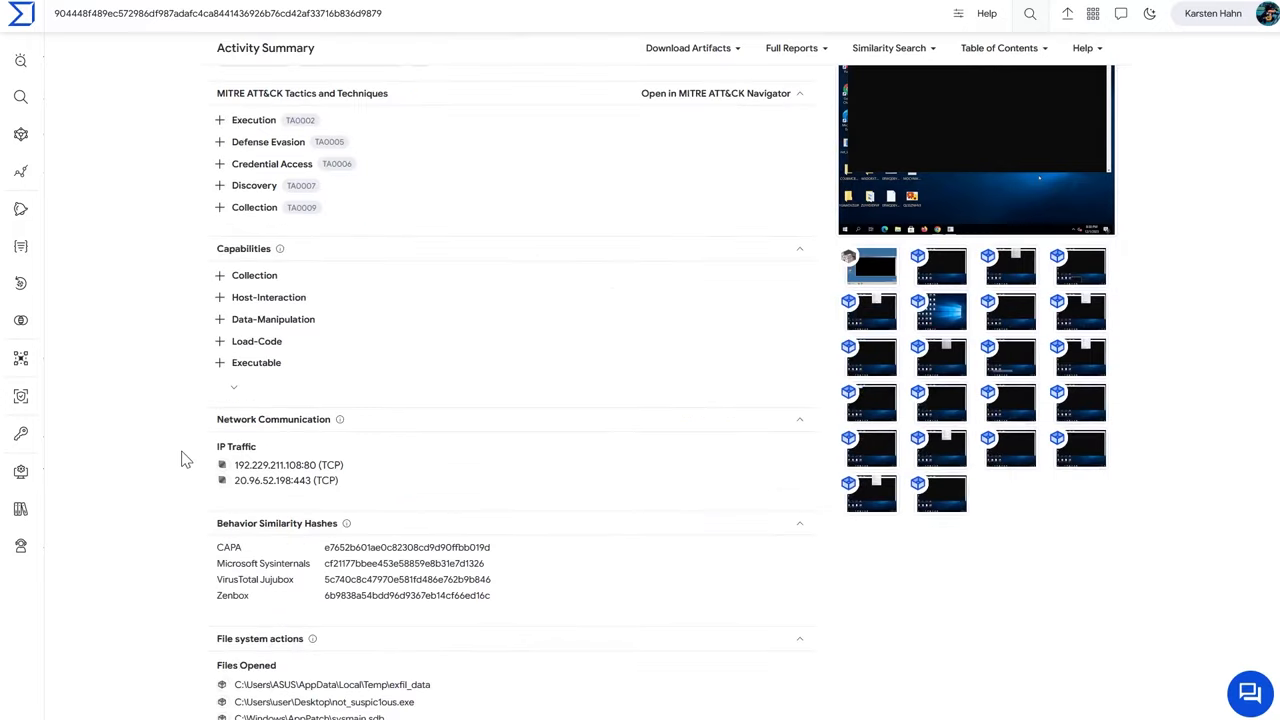
scroll("down", 3)
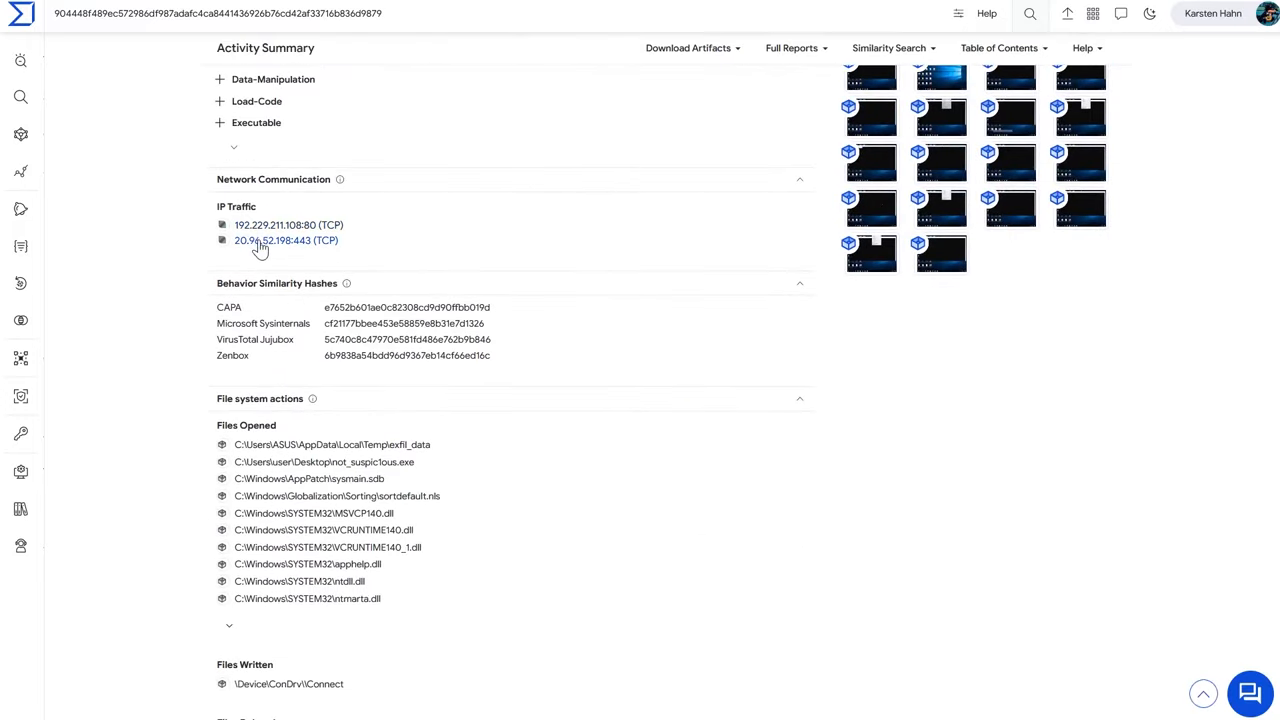
scroll("down", 3)
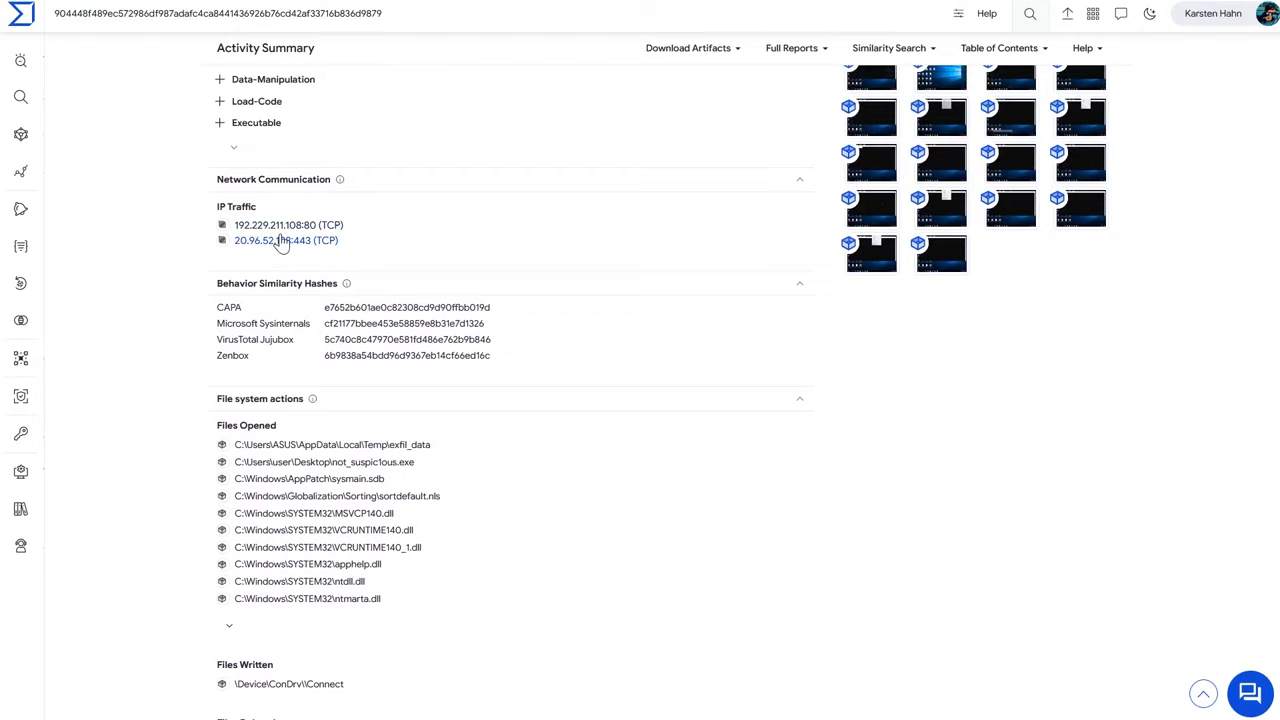
scroll("down", 3)
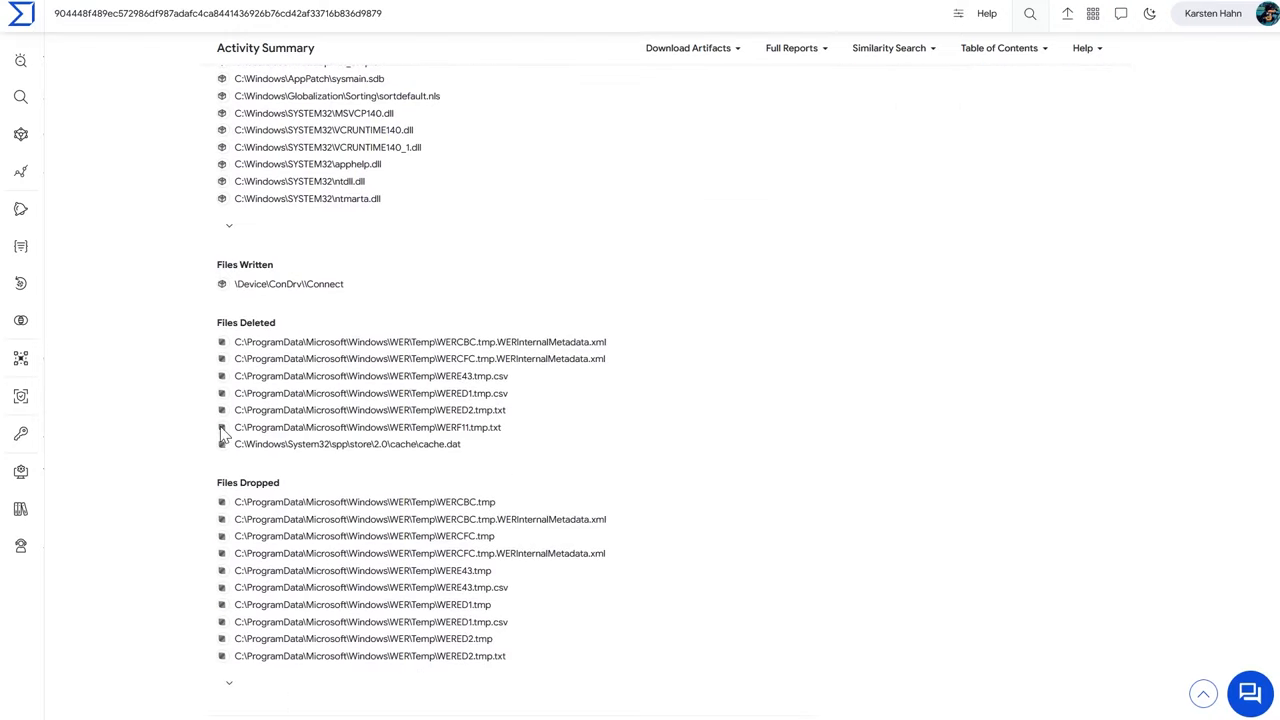
scroll("down", 3)
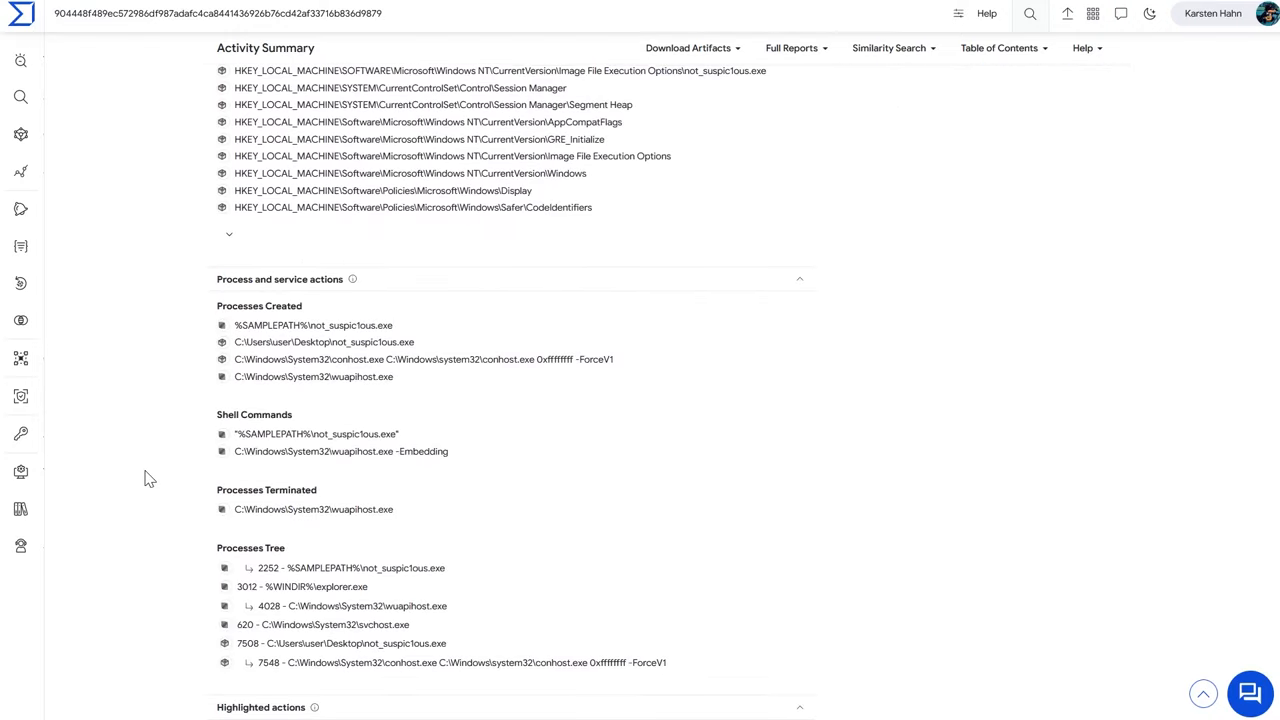
scroll("down", 3)
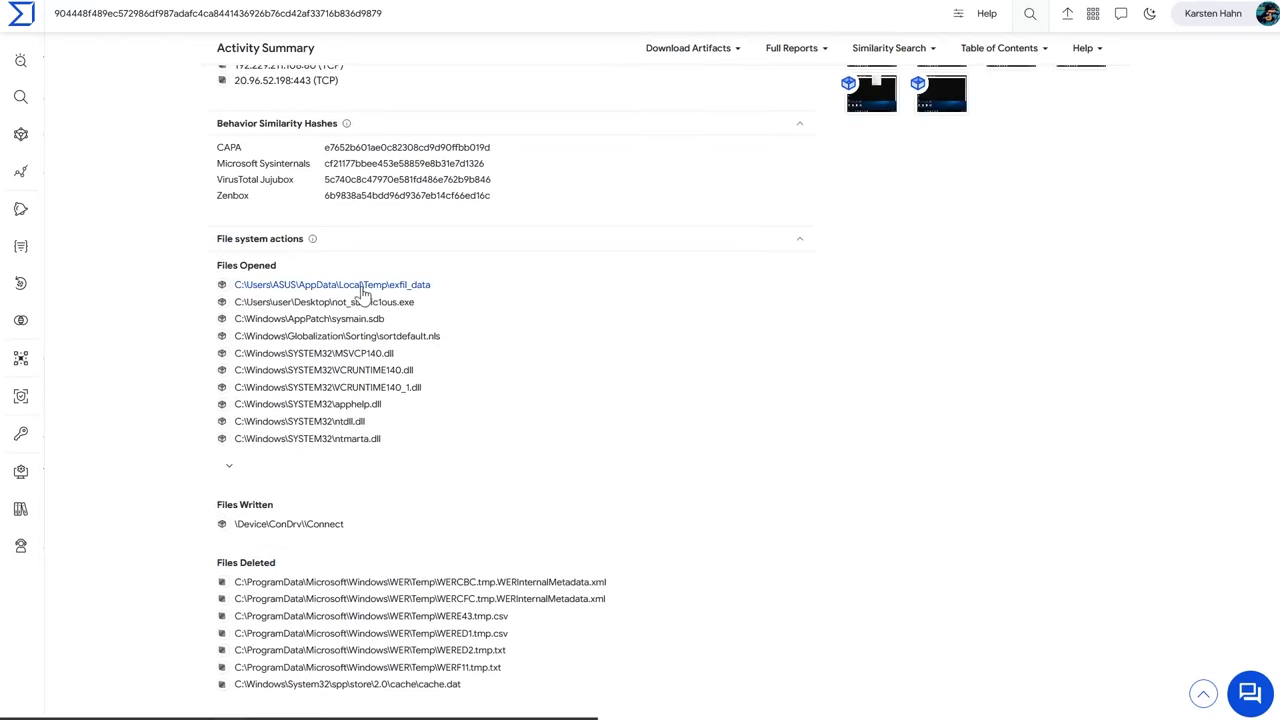
double_click(355, 285)
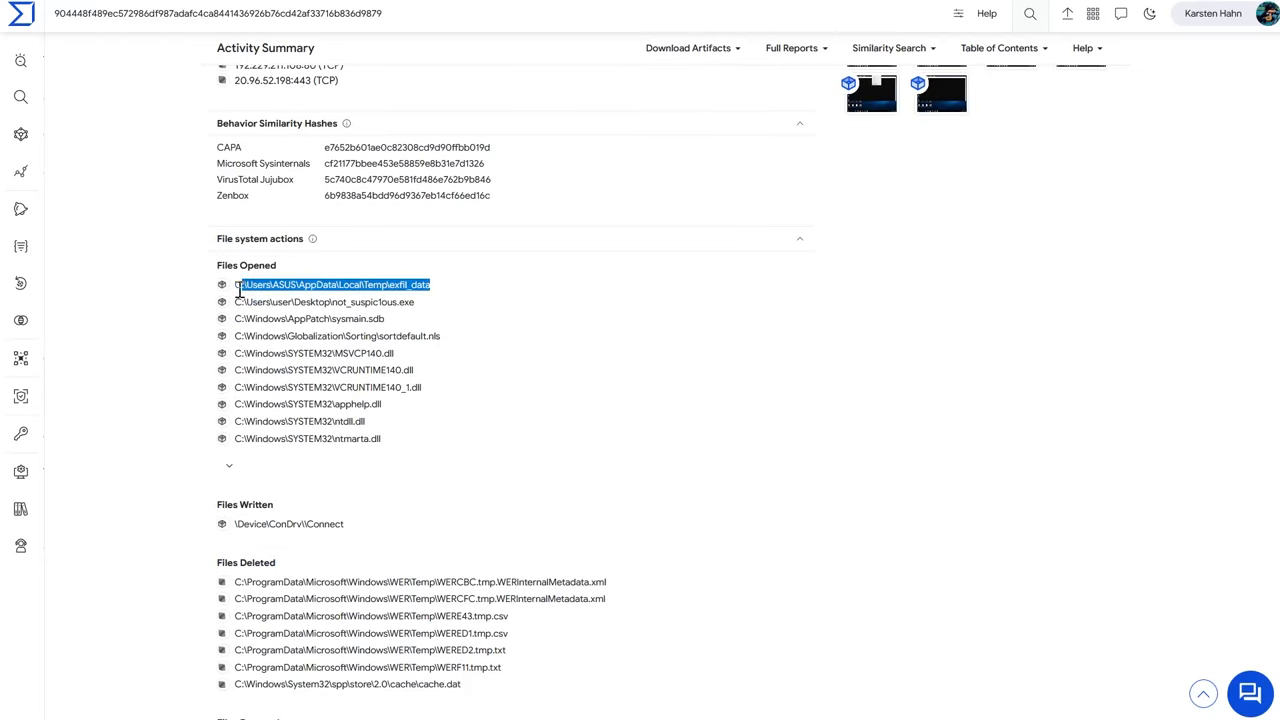
double_click(333, 285)
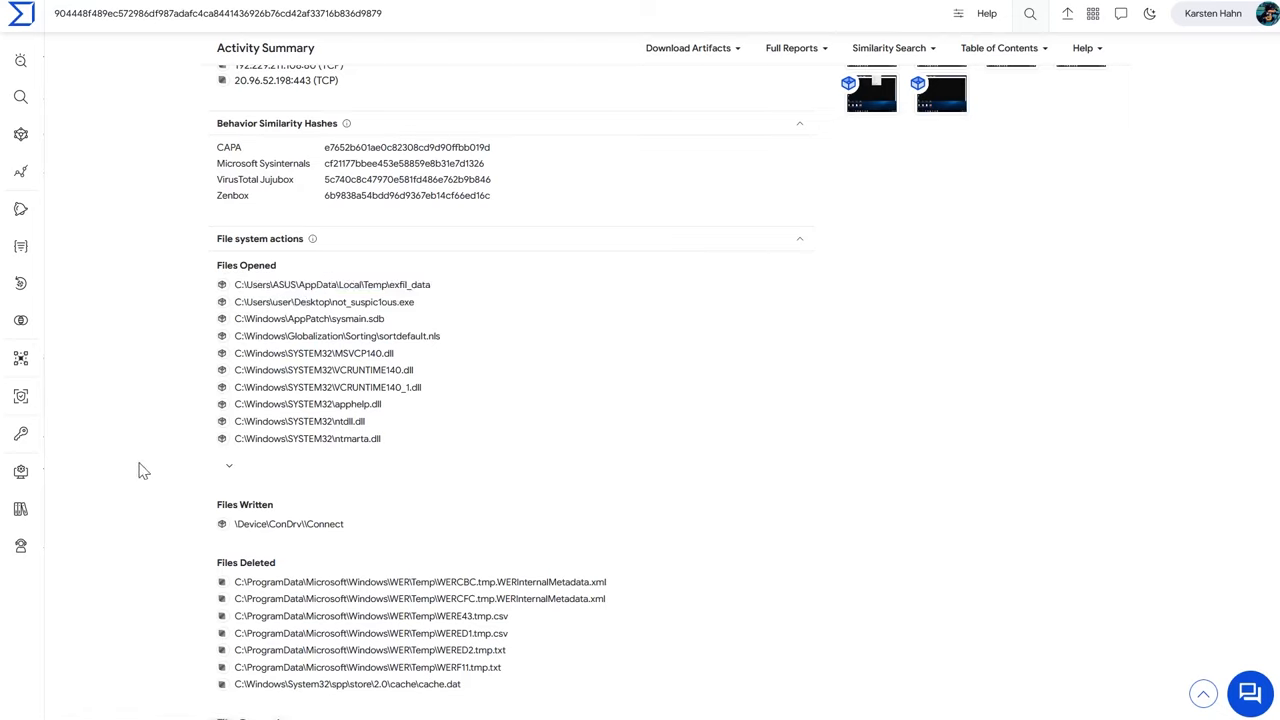
scroll("down", 3)
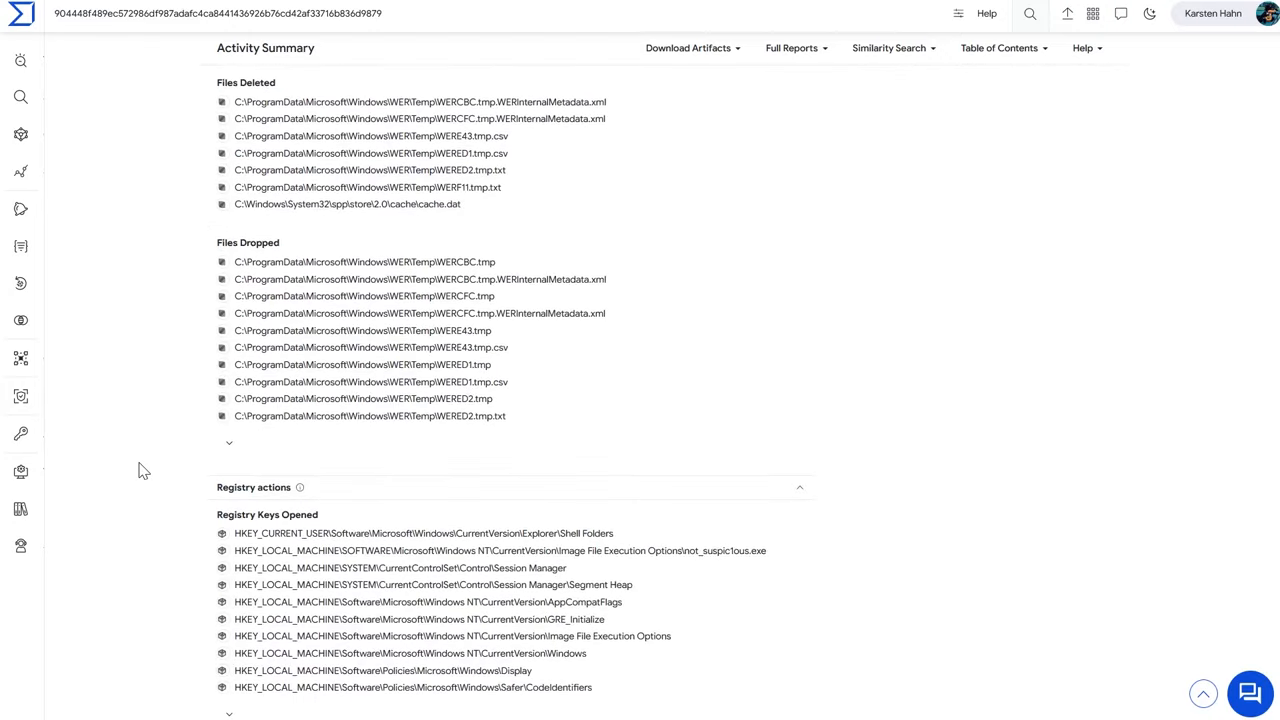
scroll("down", 3)
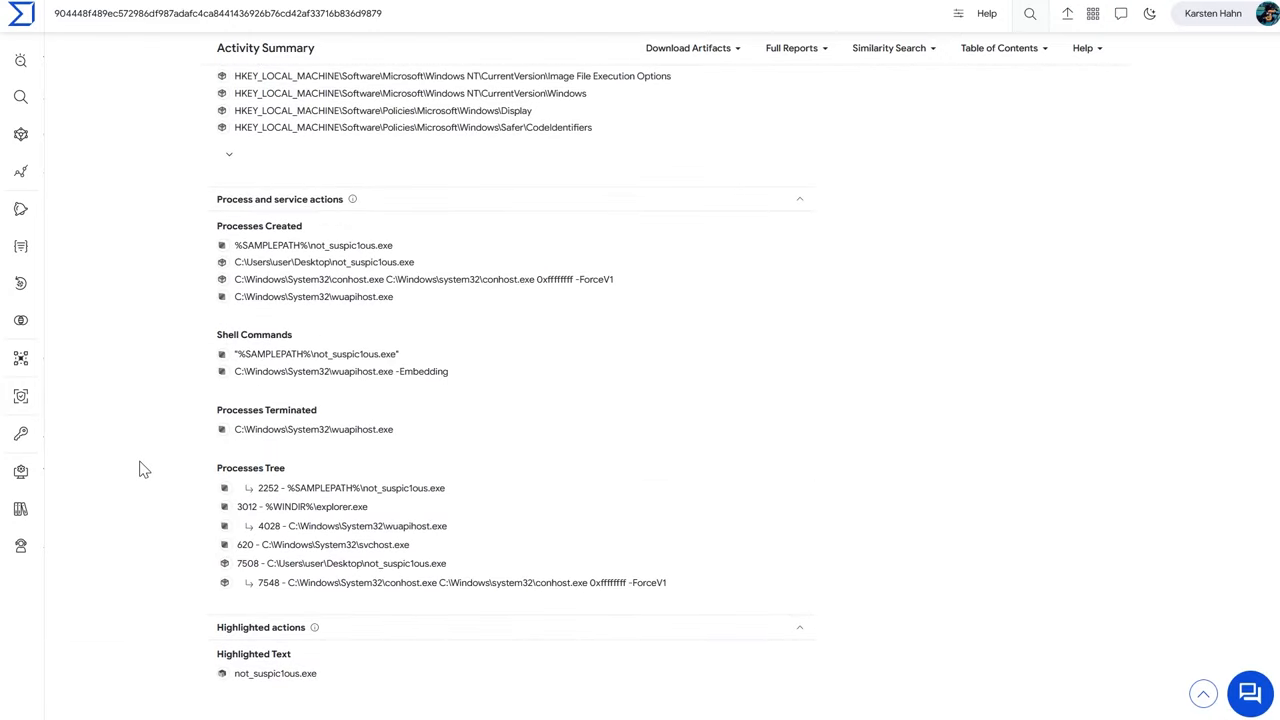
scroll("down", 3)
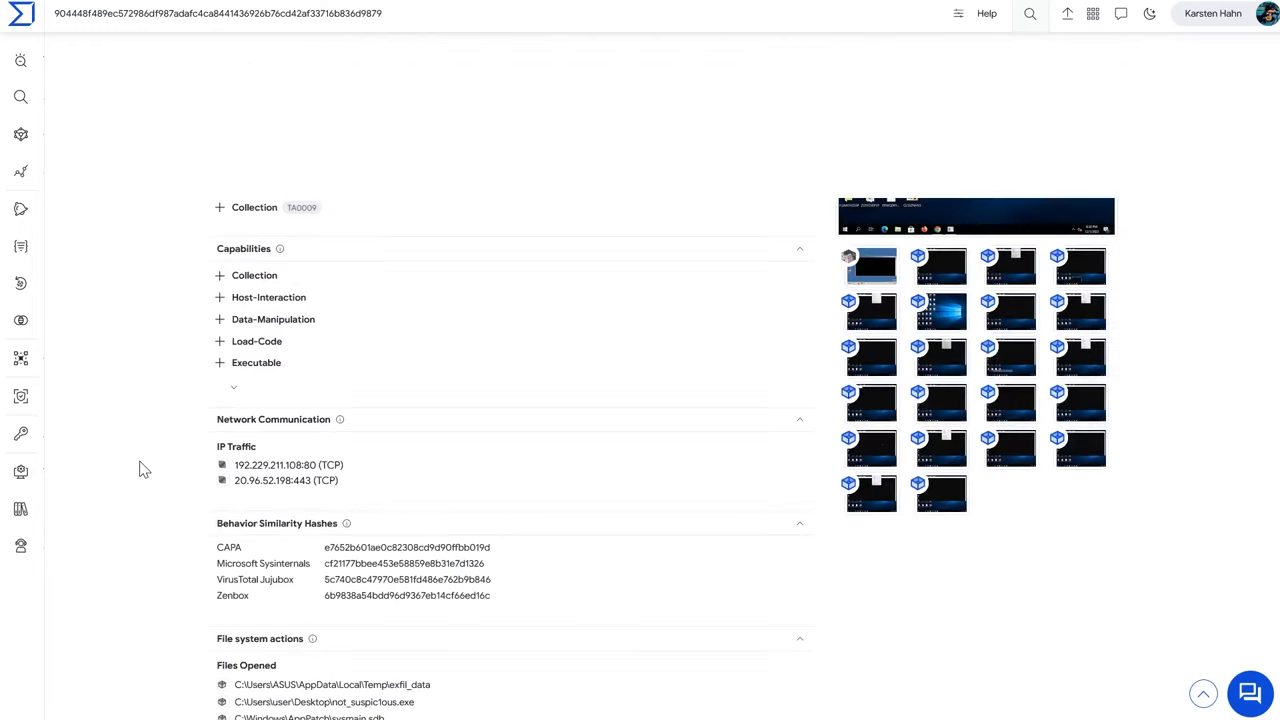
scroll("up", 3)
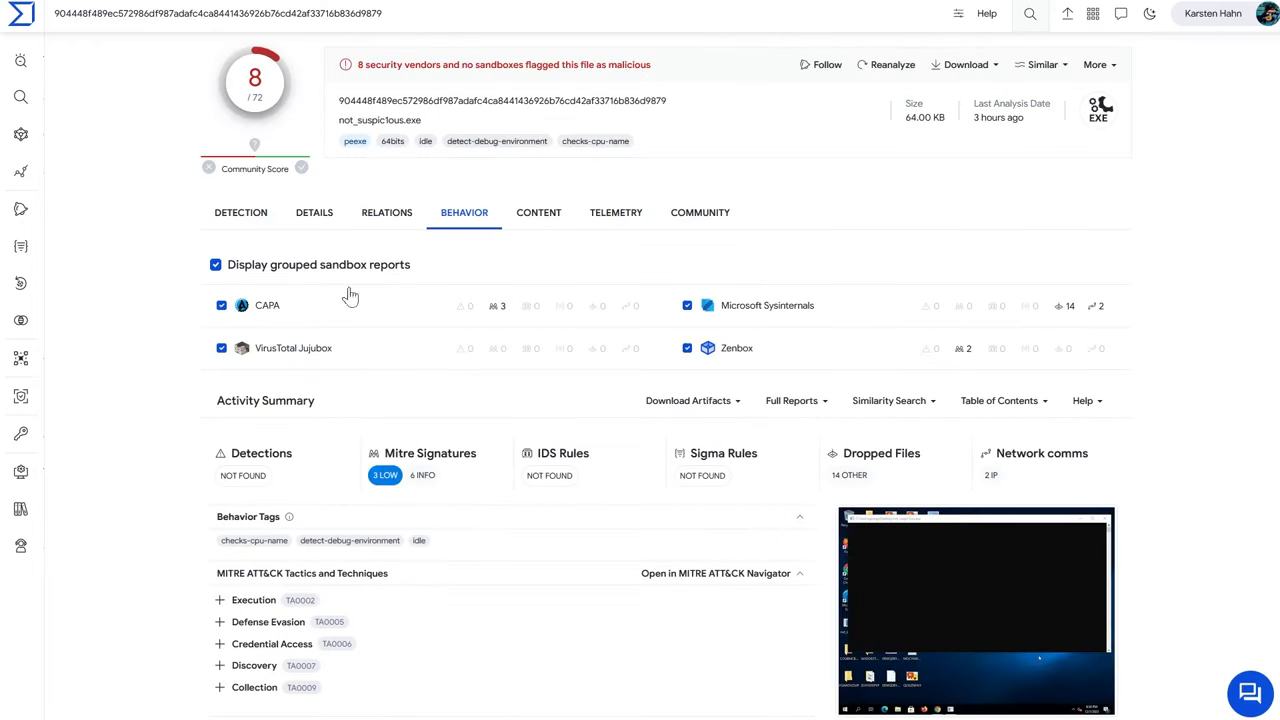
- Select the Project1.pdb debug path in not_suspic1ous.exe's extracted strings
left_click(538, 212)
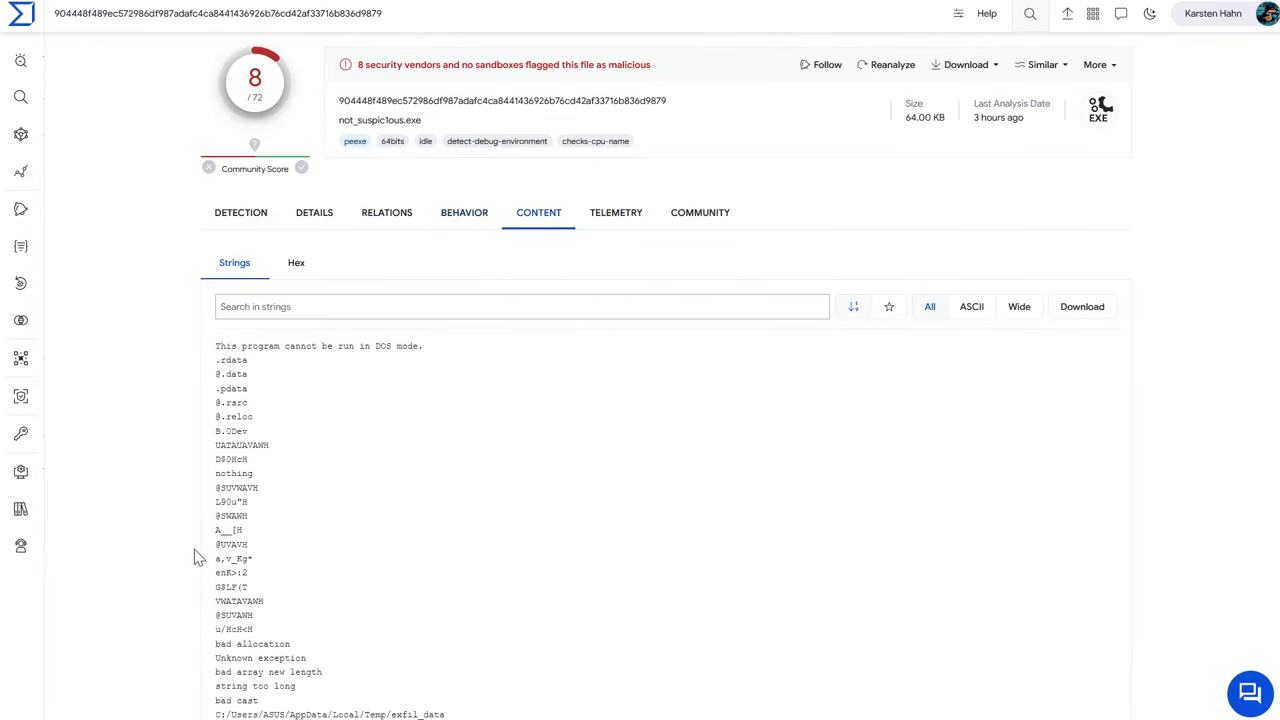
scroll("down", 3)
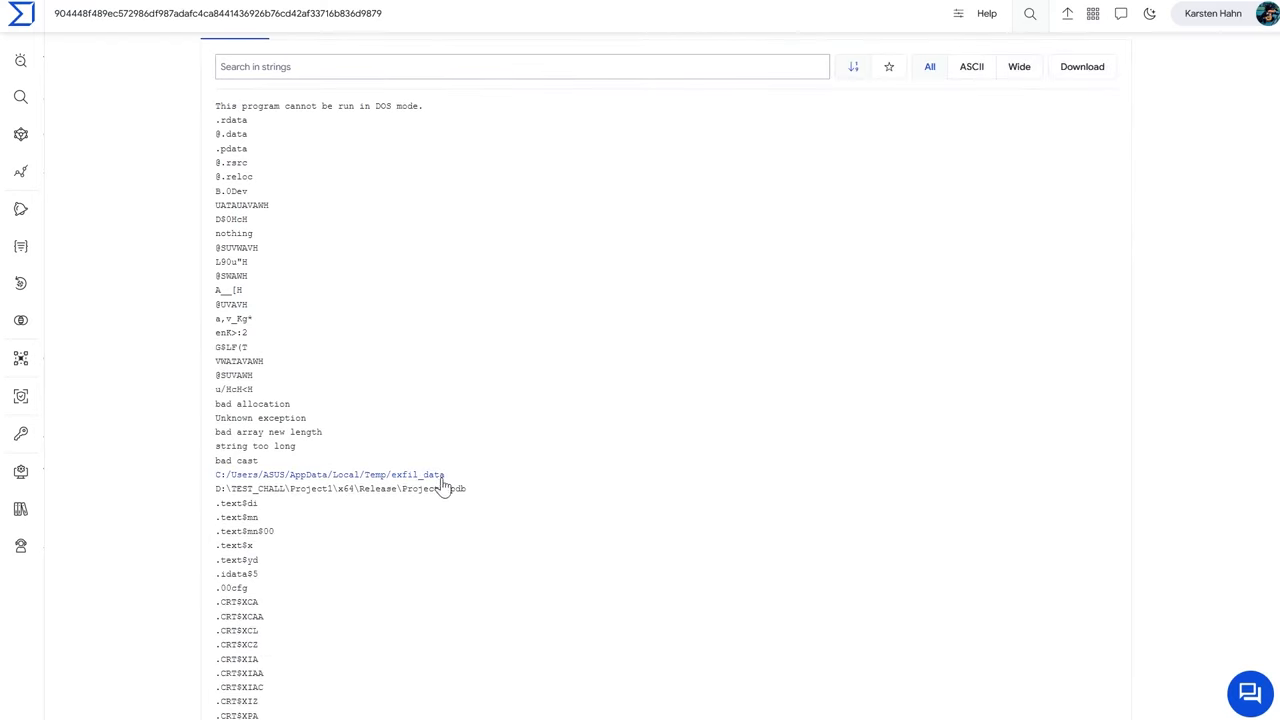
double_click(437, 488)
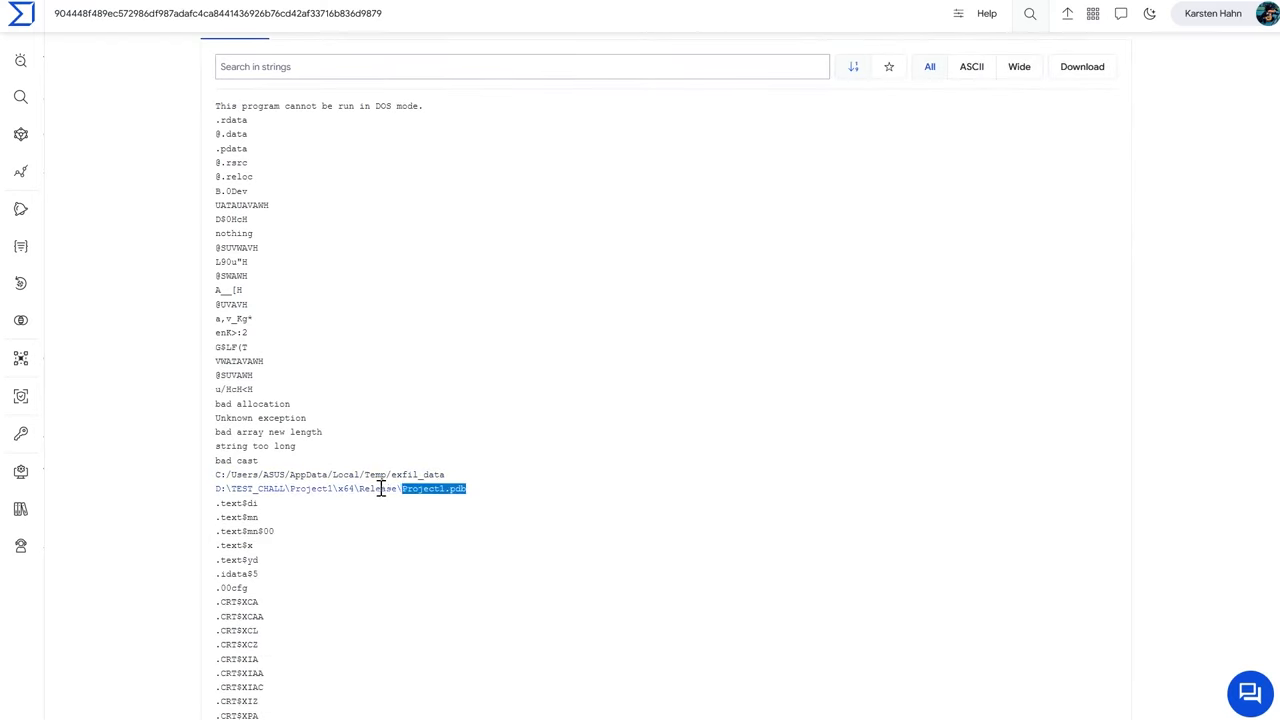
triple_click(340, 489)
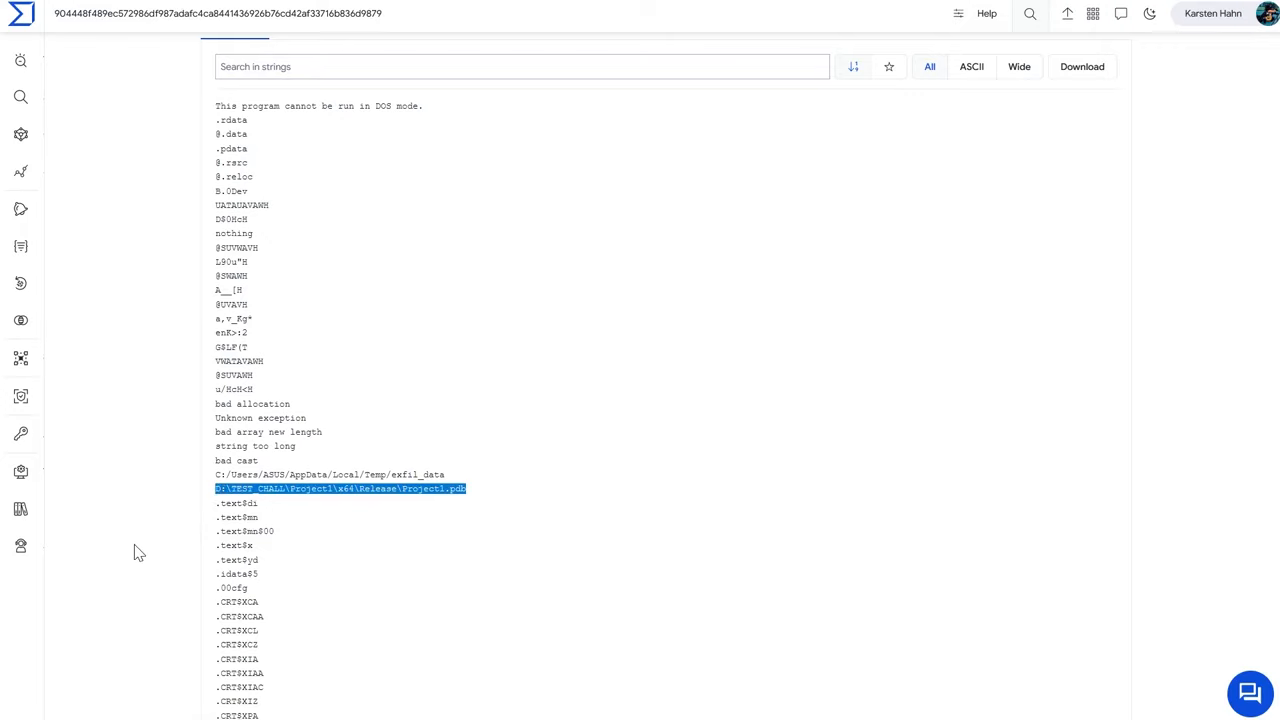
mouse_move(151, 562)
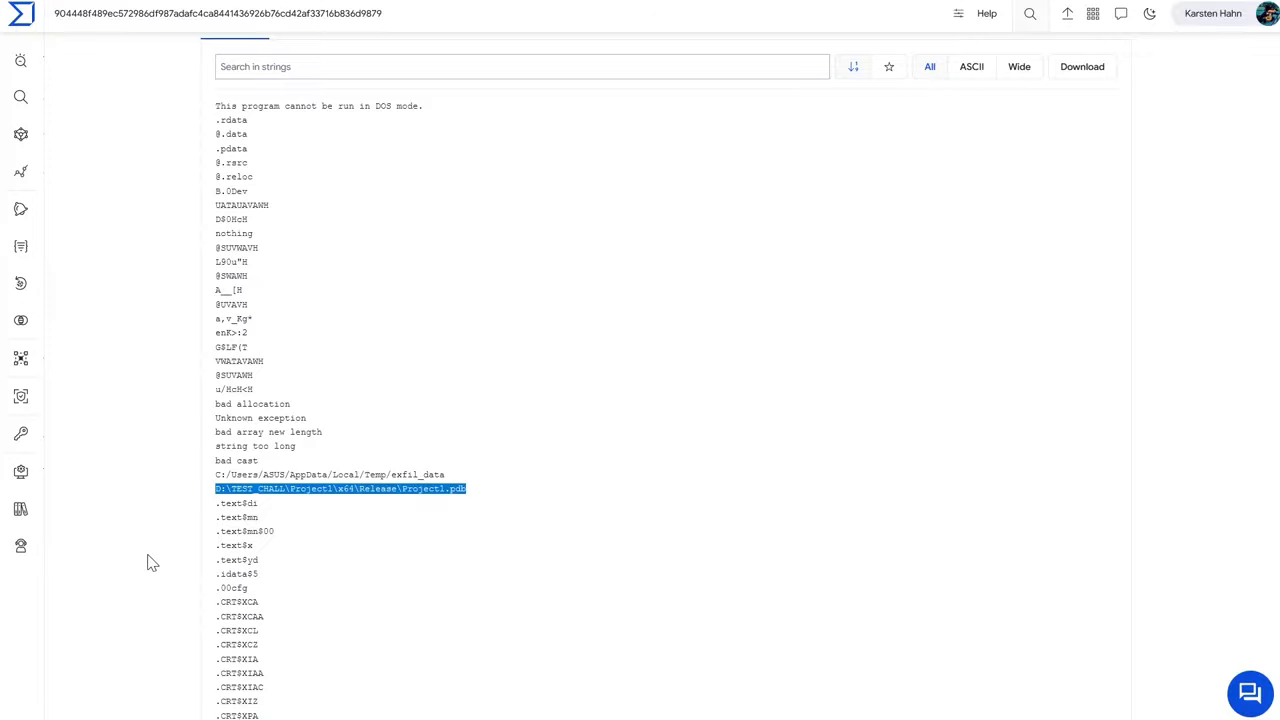
- Check the submission telemetry (five submissions, all VN) and return to the results
scroll("down", 3)
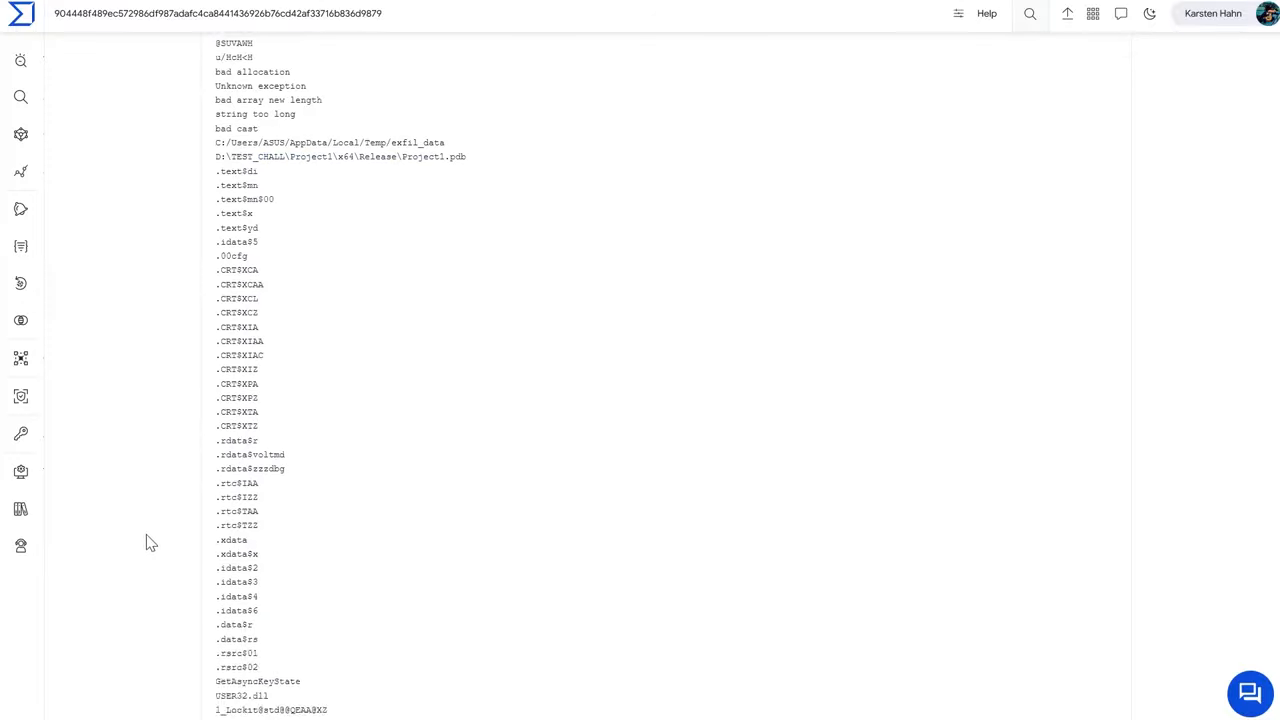
scroll("down", 3)
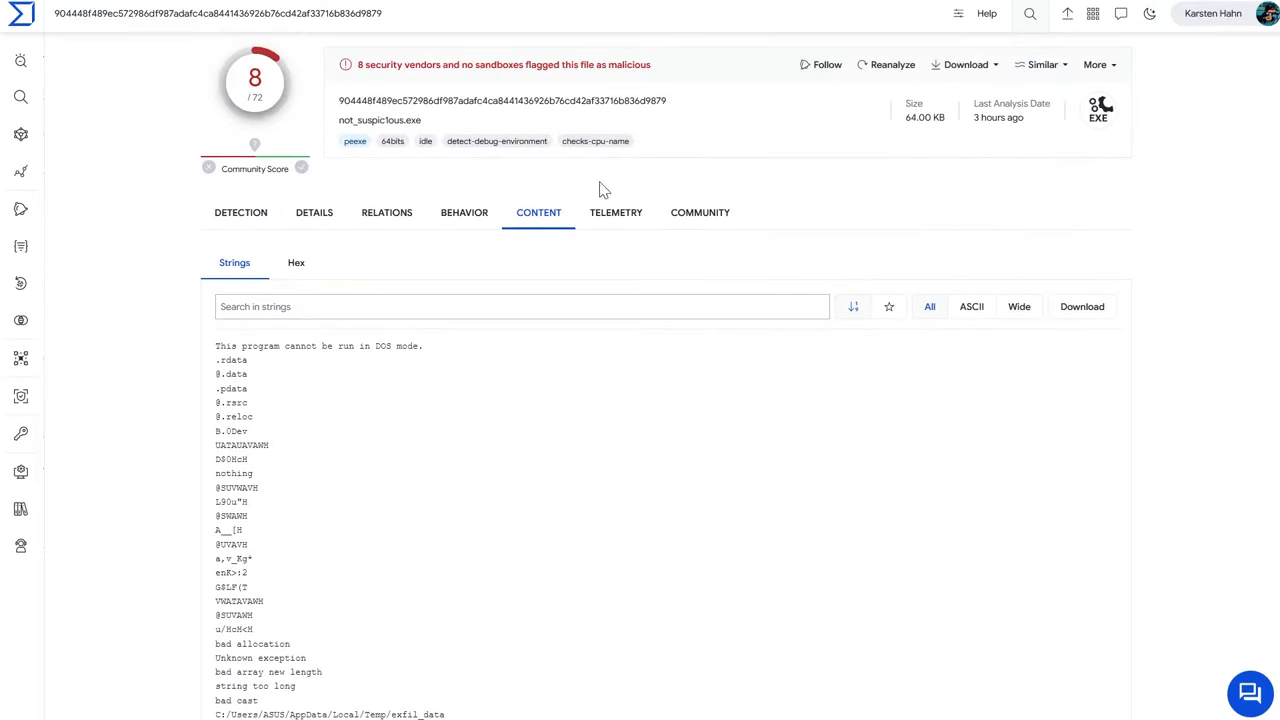
left_click(615, 212)
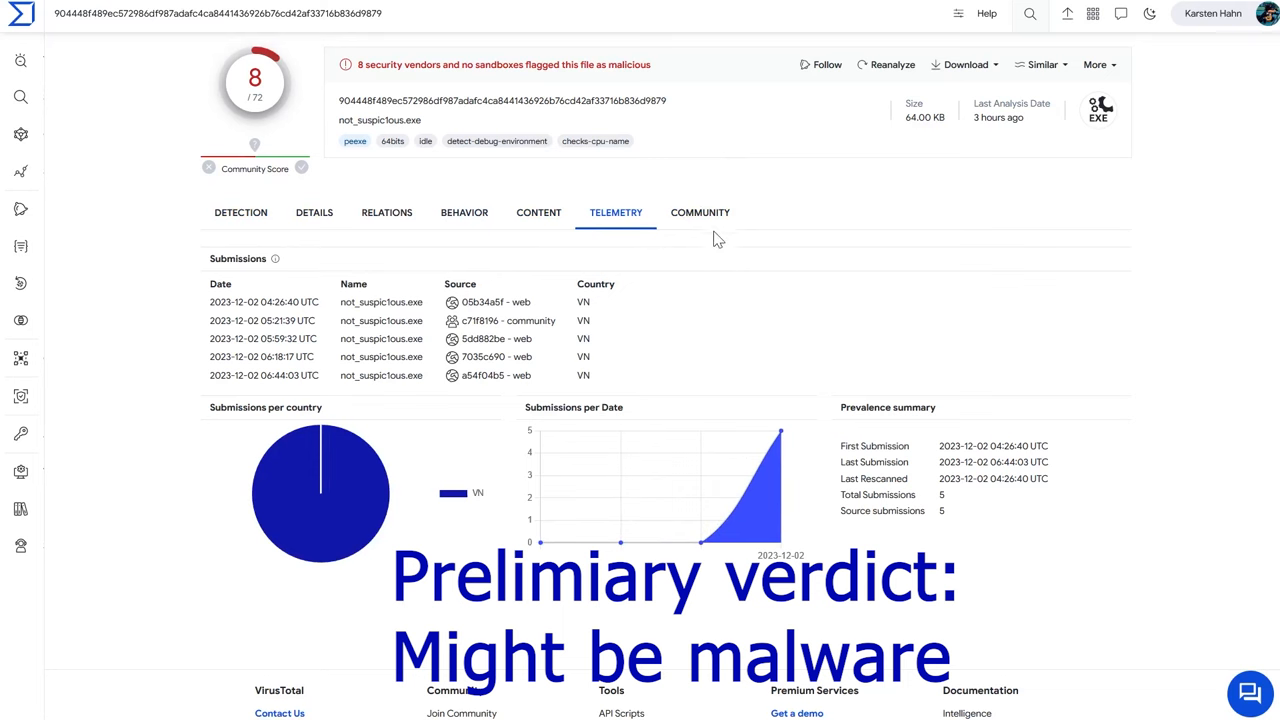
left_click(240, 212)
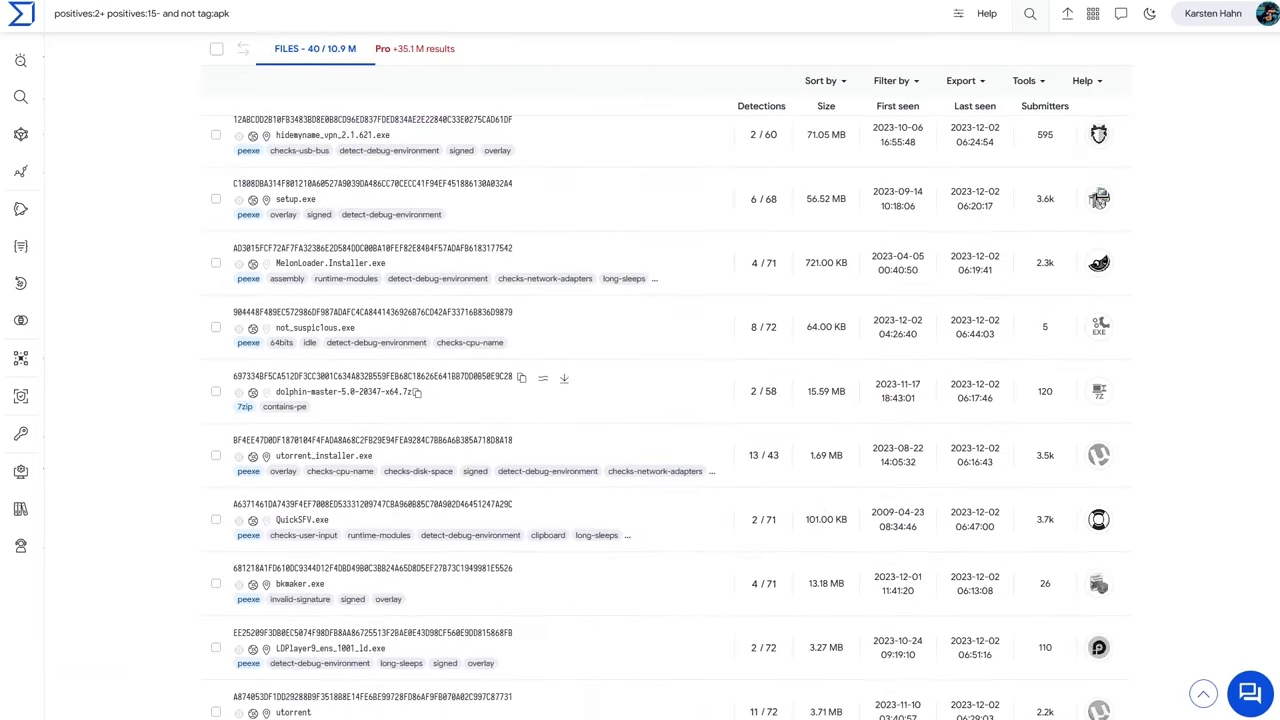
- Scroll the results and open the dnplayer.exe report (2/71 detections)
scroll("down", 3)
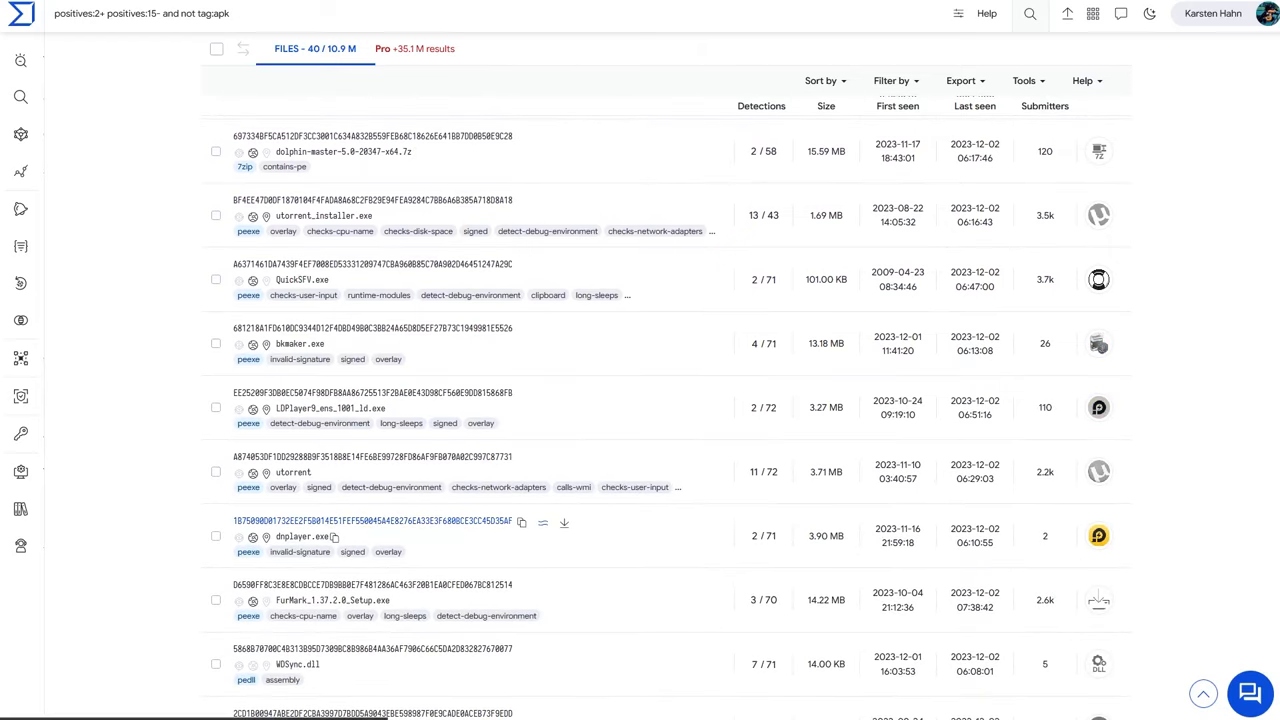
left_click(305, 528)
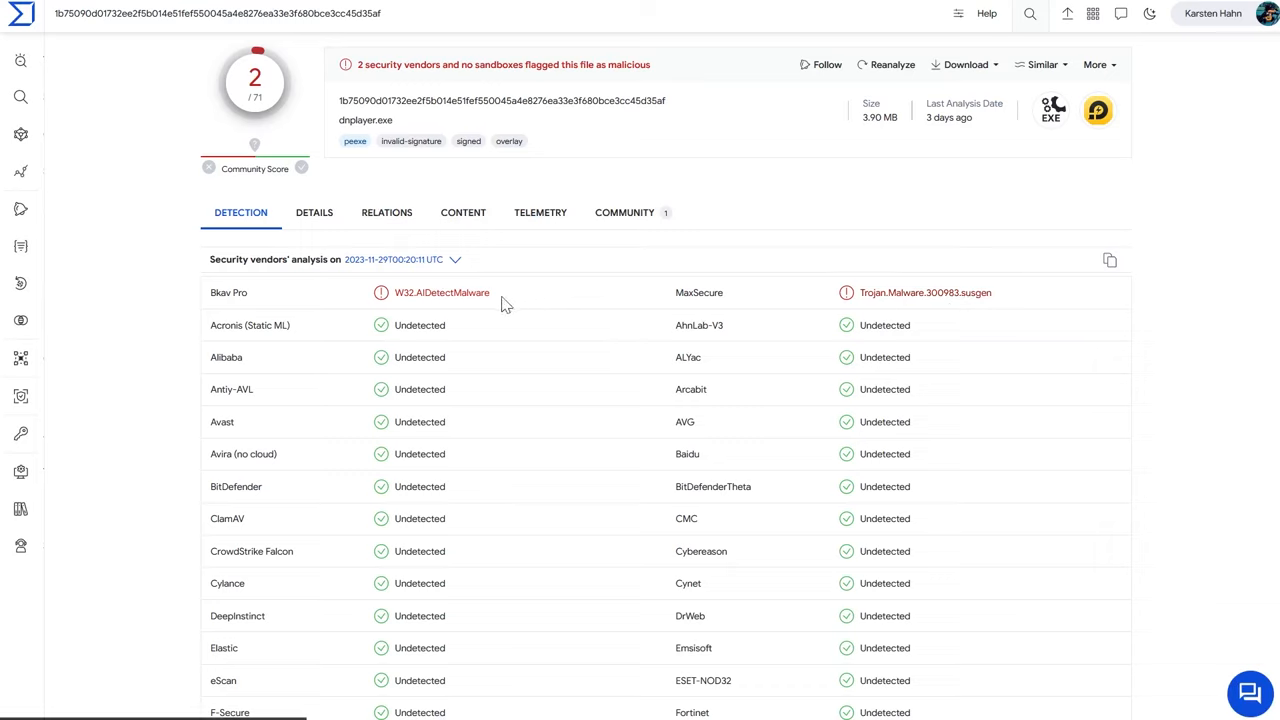
mouse_move(435, 160)
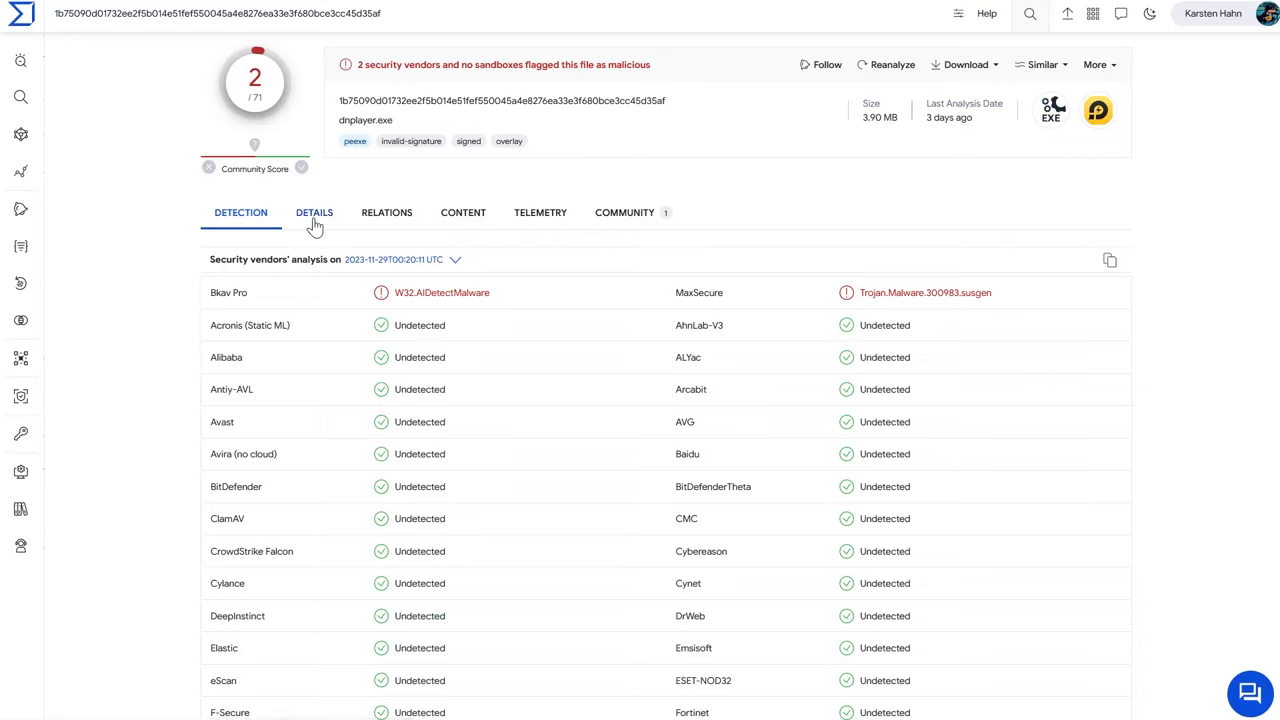
- Review dnplayer.exe's Names, failed Signature info with DigiCert signers, and File Version 9.0.62
left_click(314, 212)
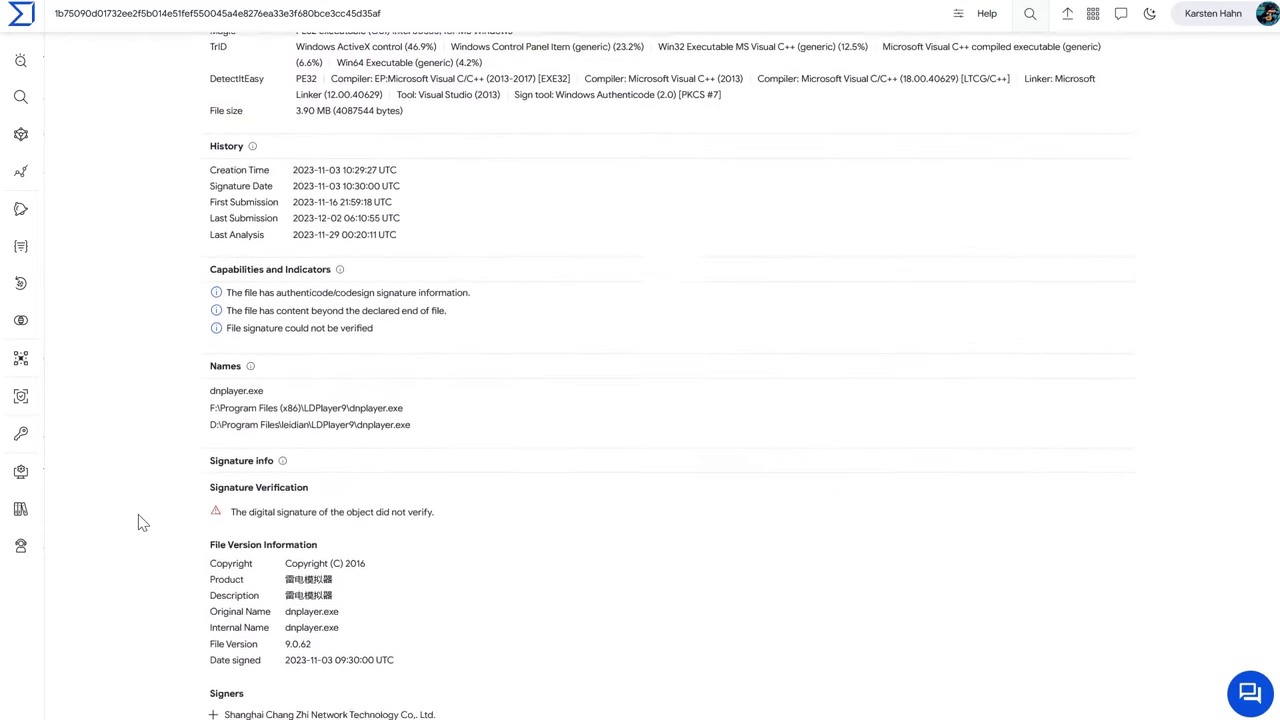
scroll("down", 3)
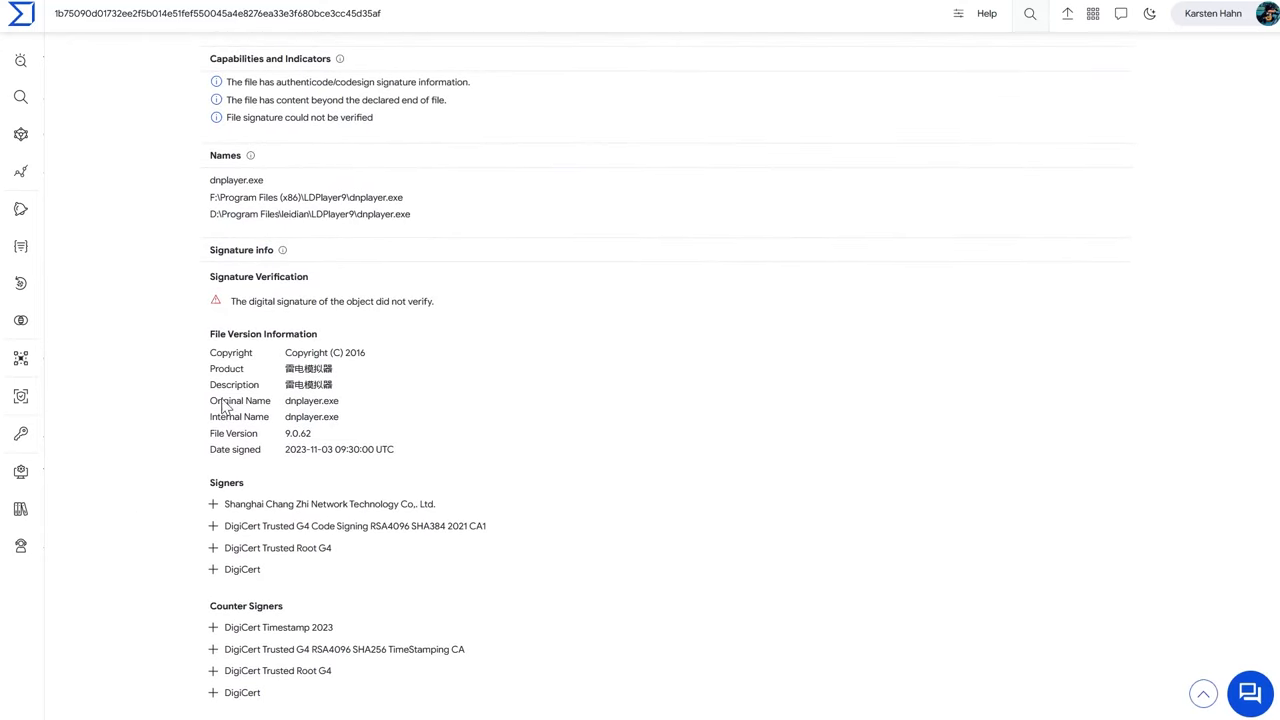
left_click_drag(209, 180, 411, 214)
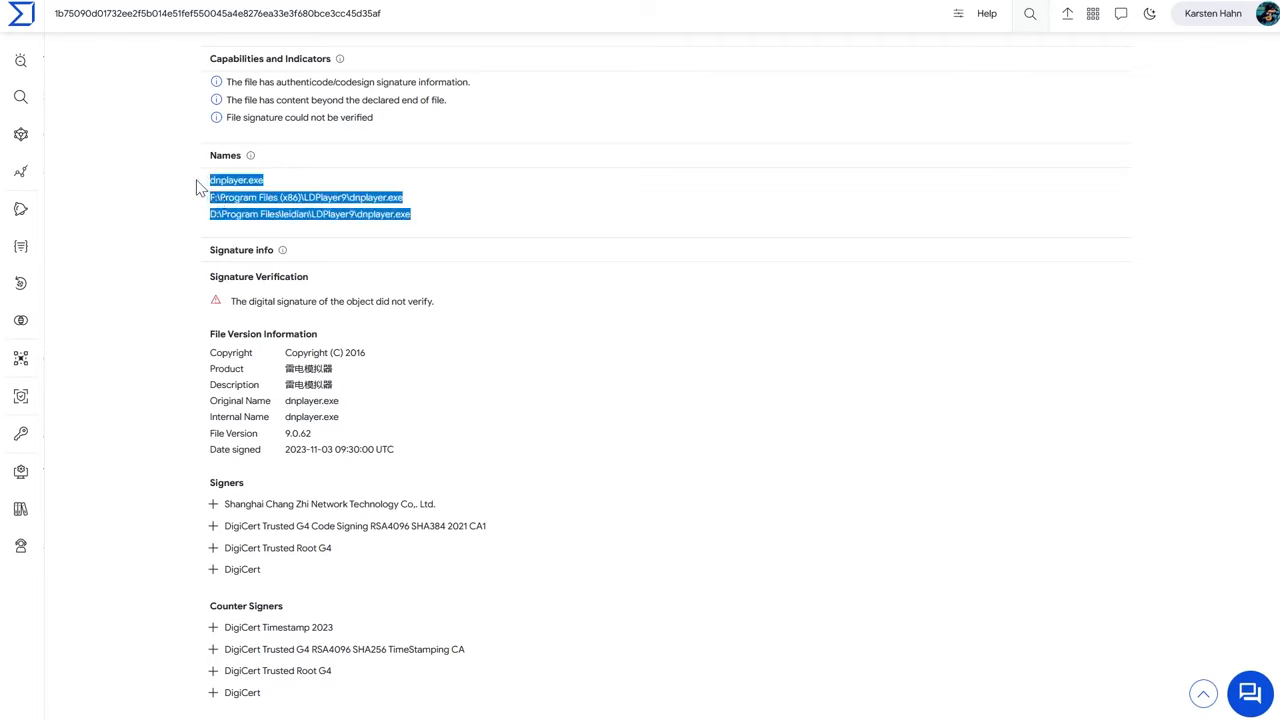
left_click(178, 200)
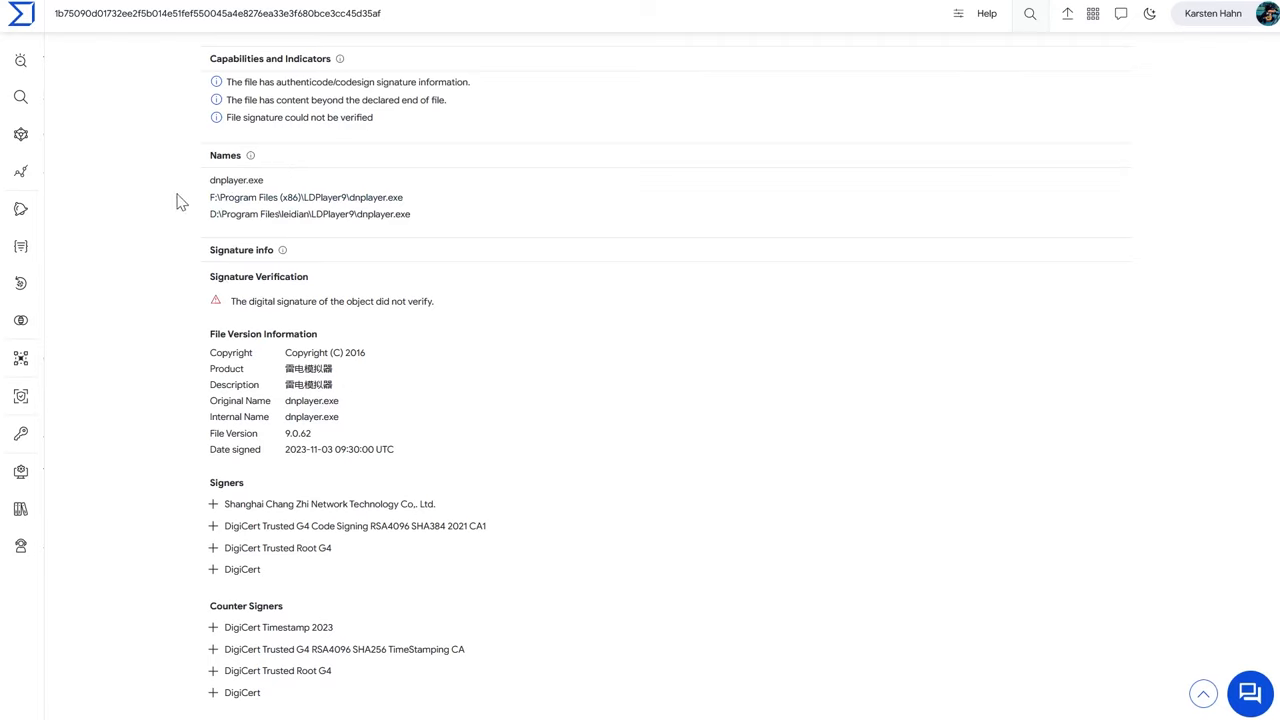
mouse_move(233, 351)
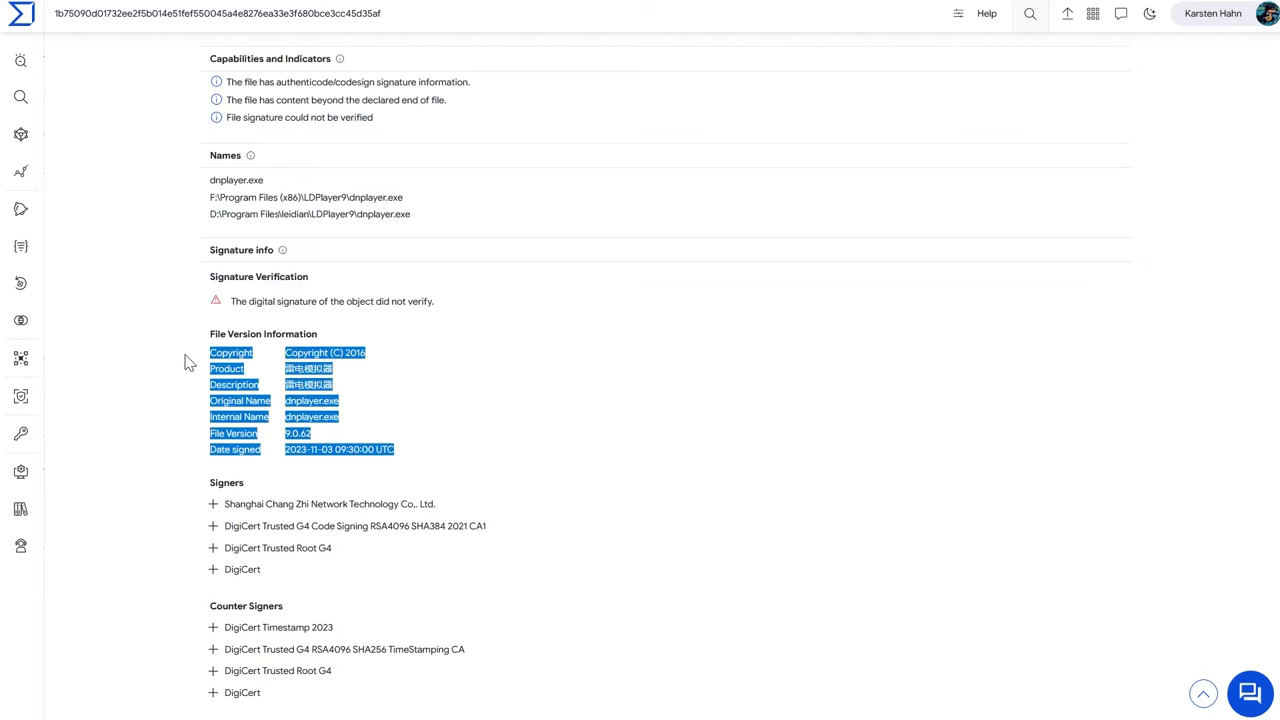
left_click(160, 440)
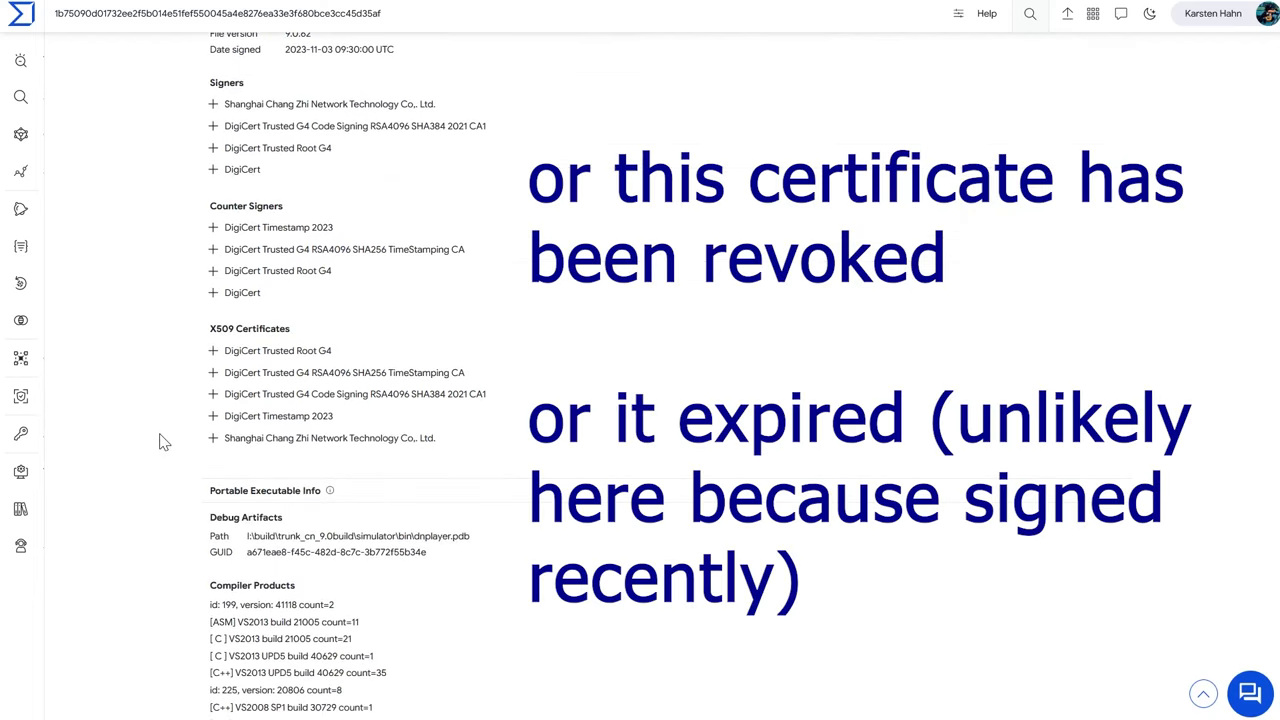
scroll("down", 3)
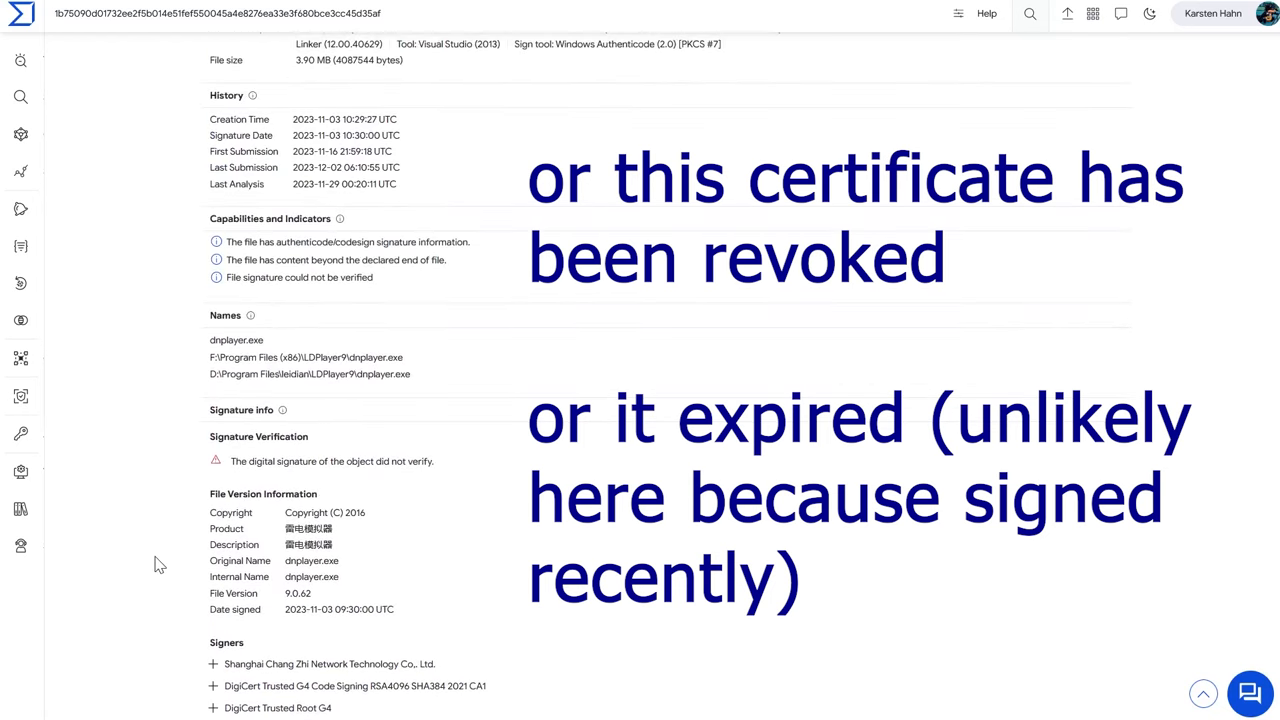
mouse_move(340, 574)
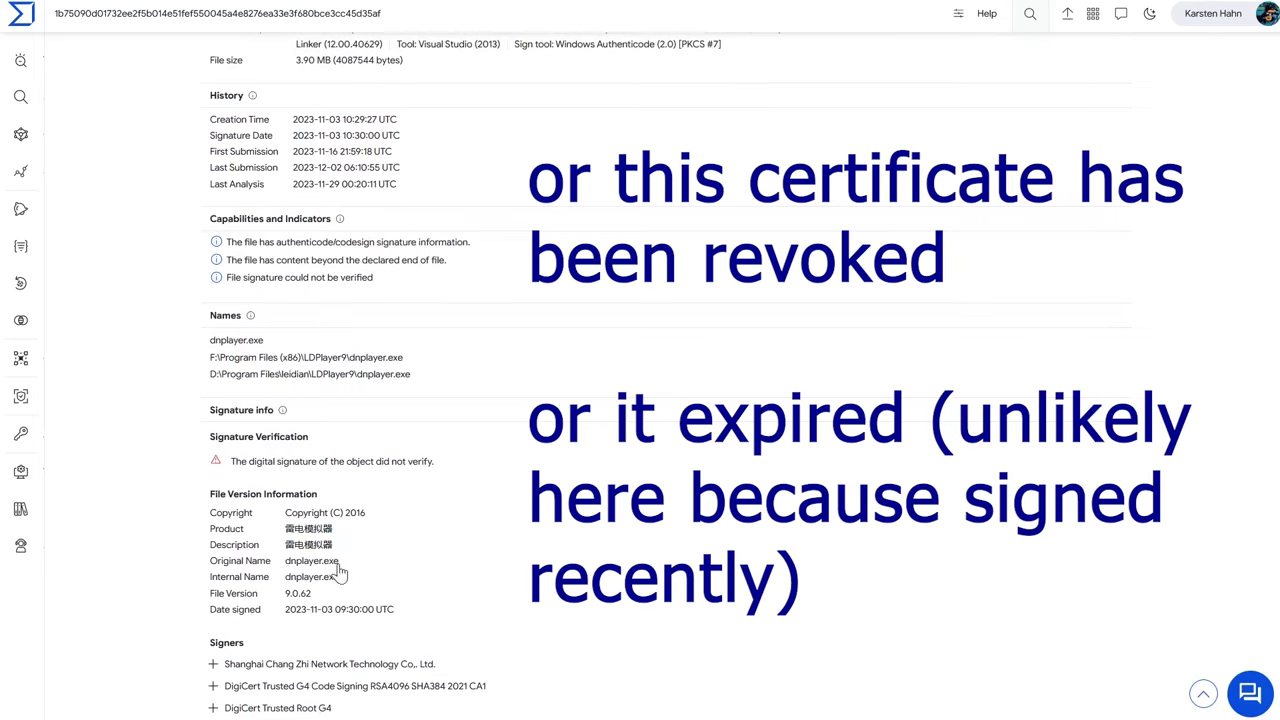
mouse_move(160, 630)
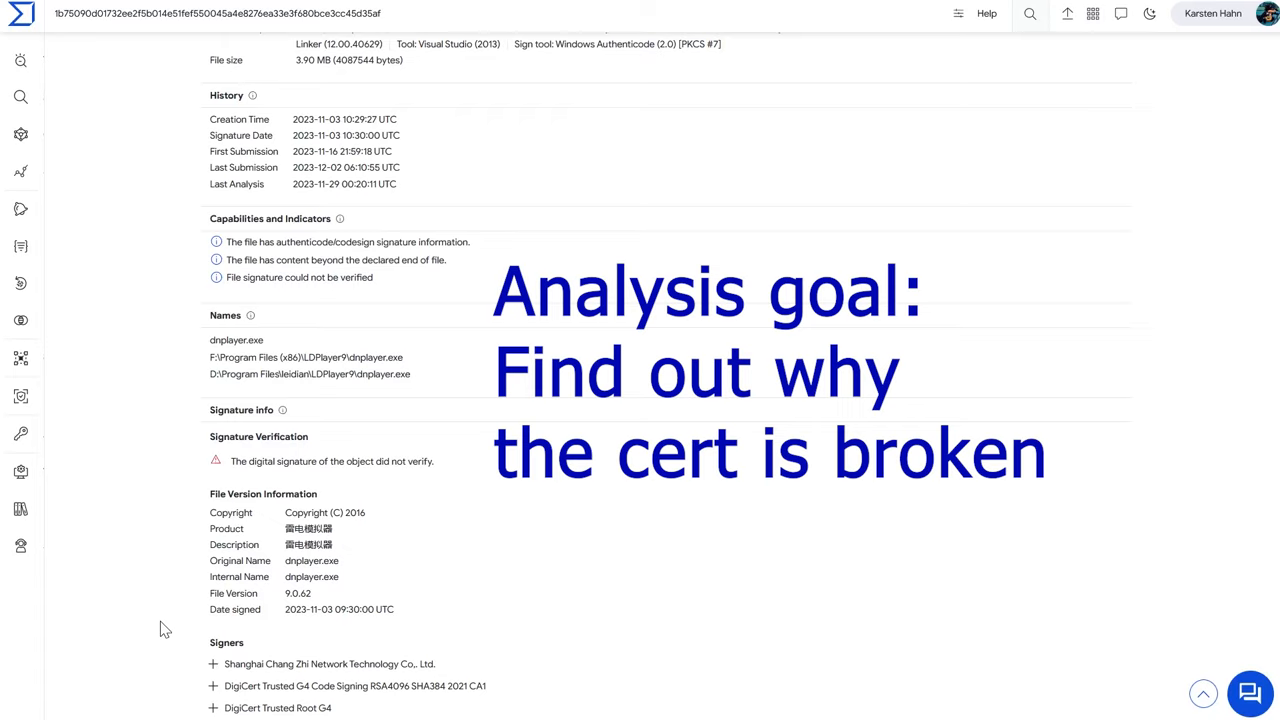
mouse_move(326, 600)
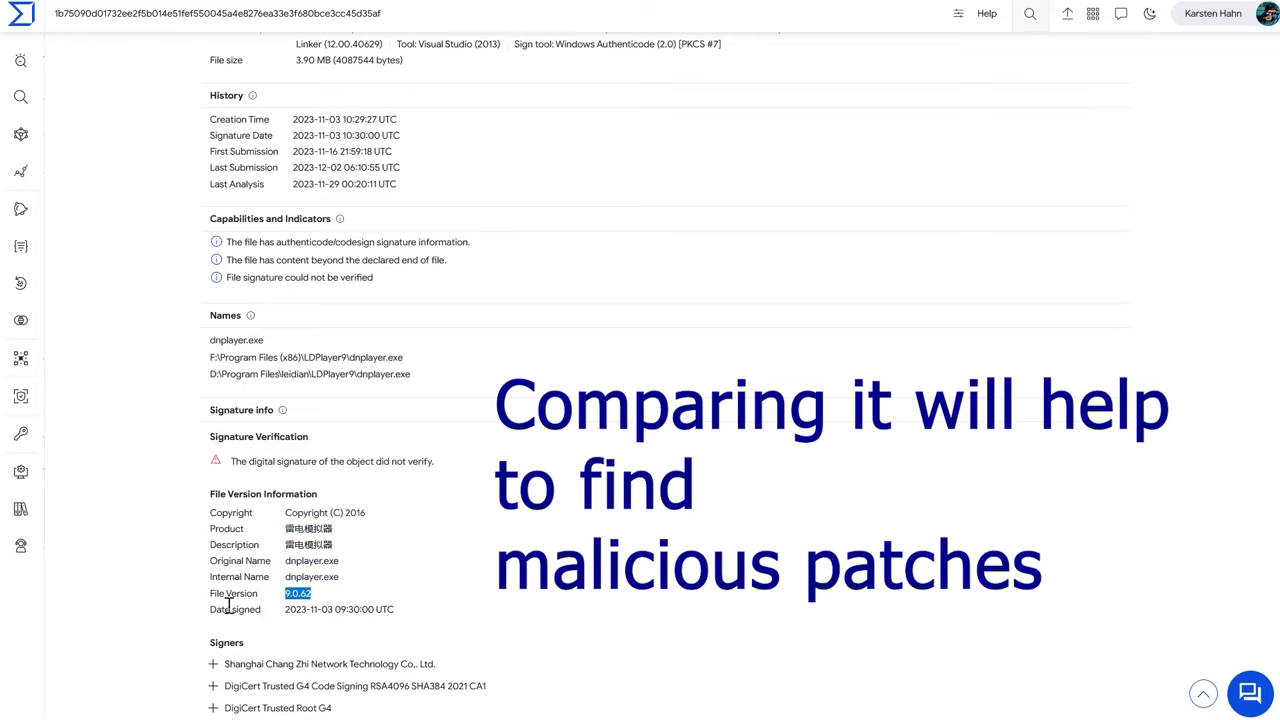
scroll("up", 3)
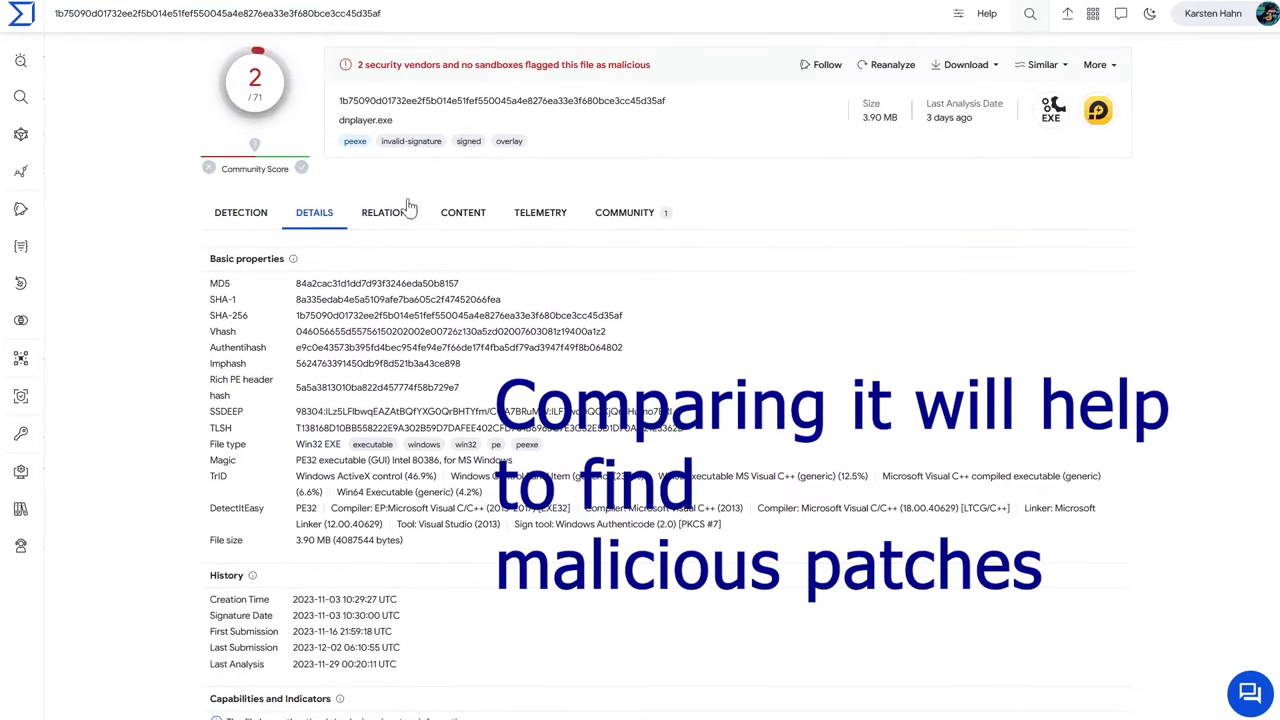
mouse_move(399, 222)
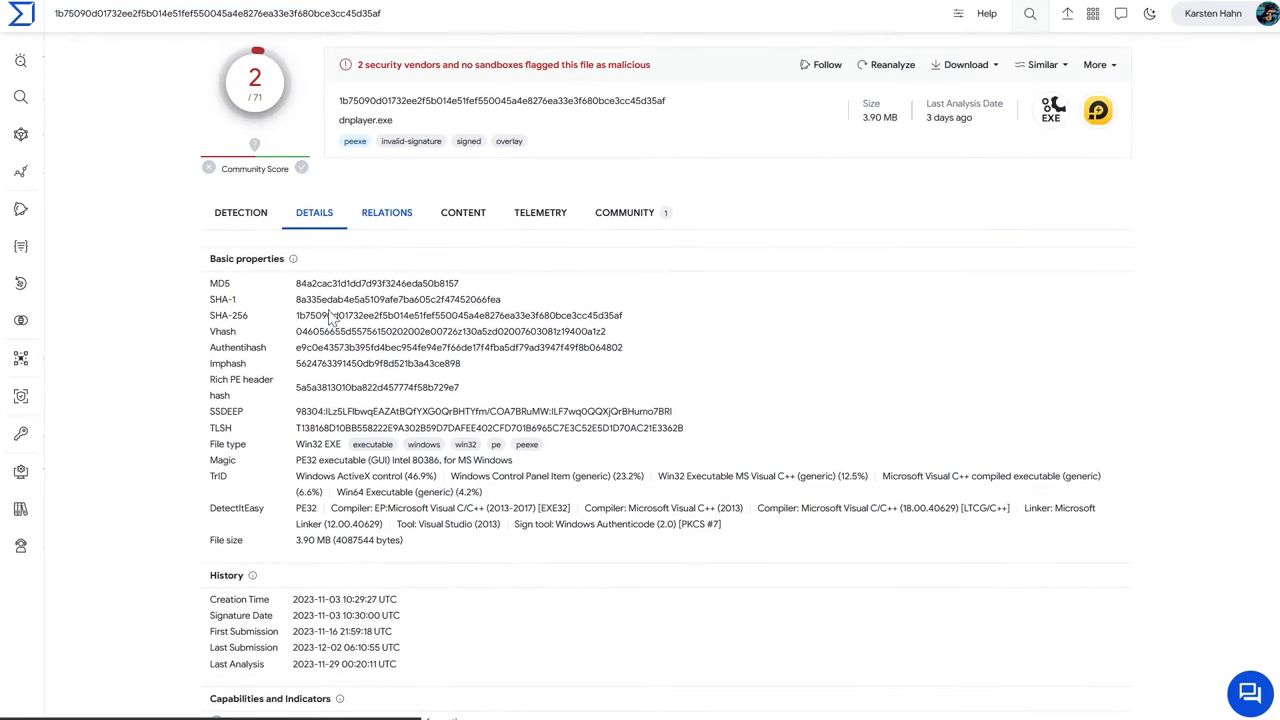
scroll("down", 3)
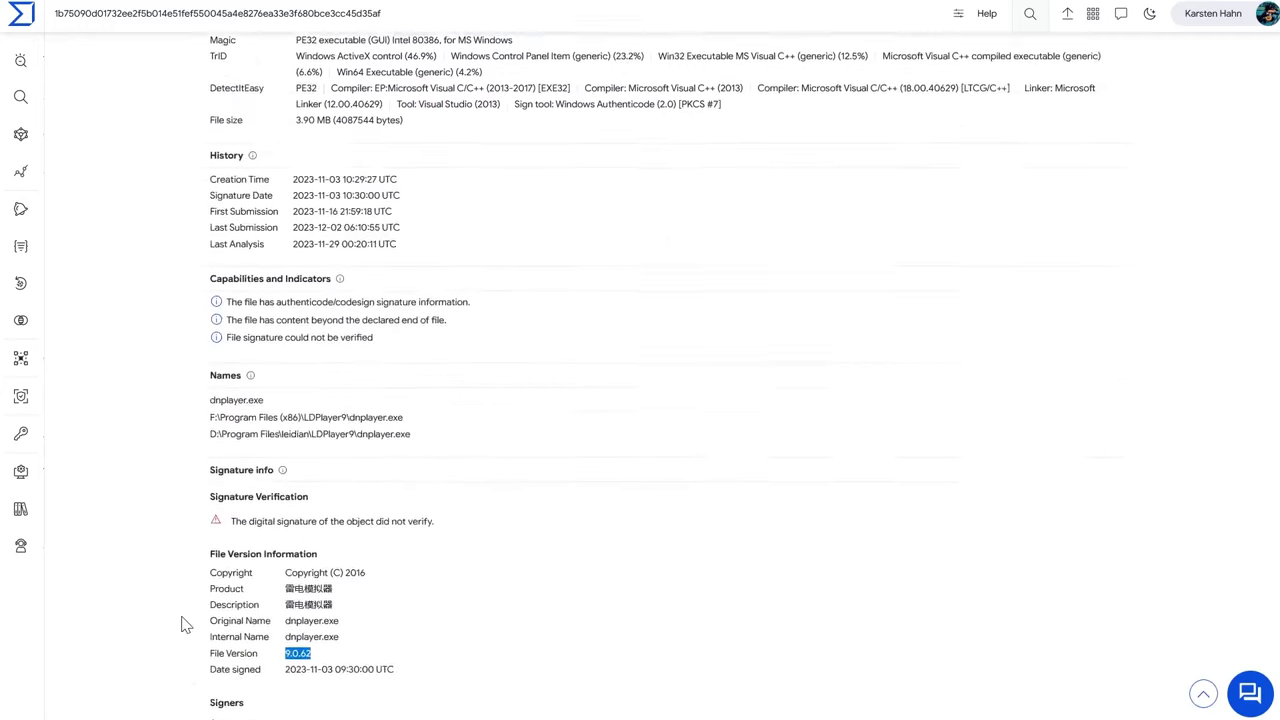
scroll("down", 3)
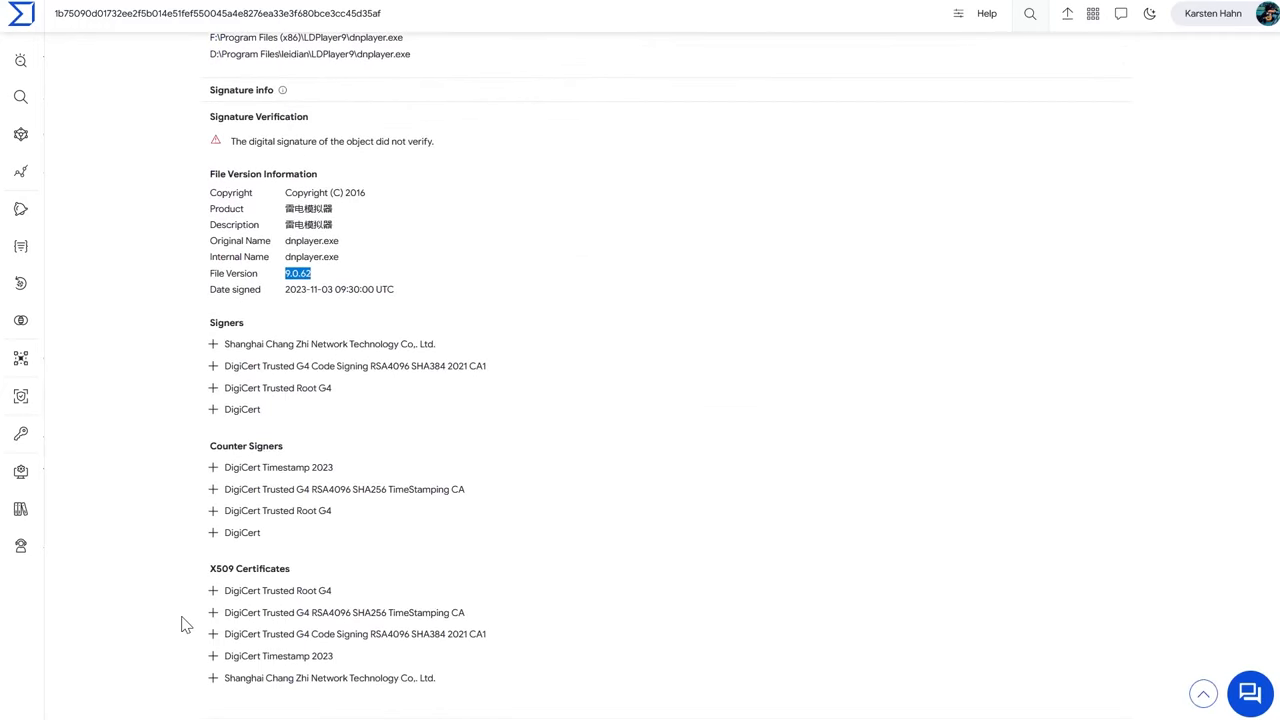
scroll("up", 3)
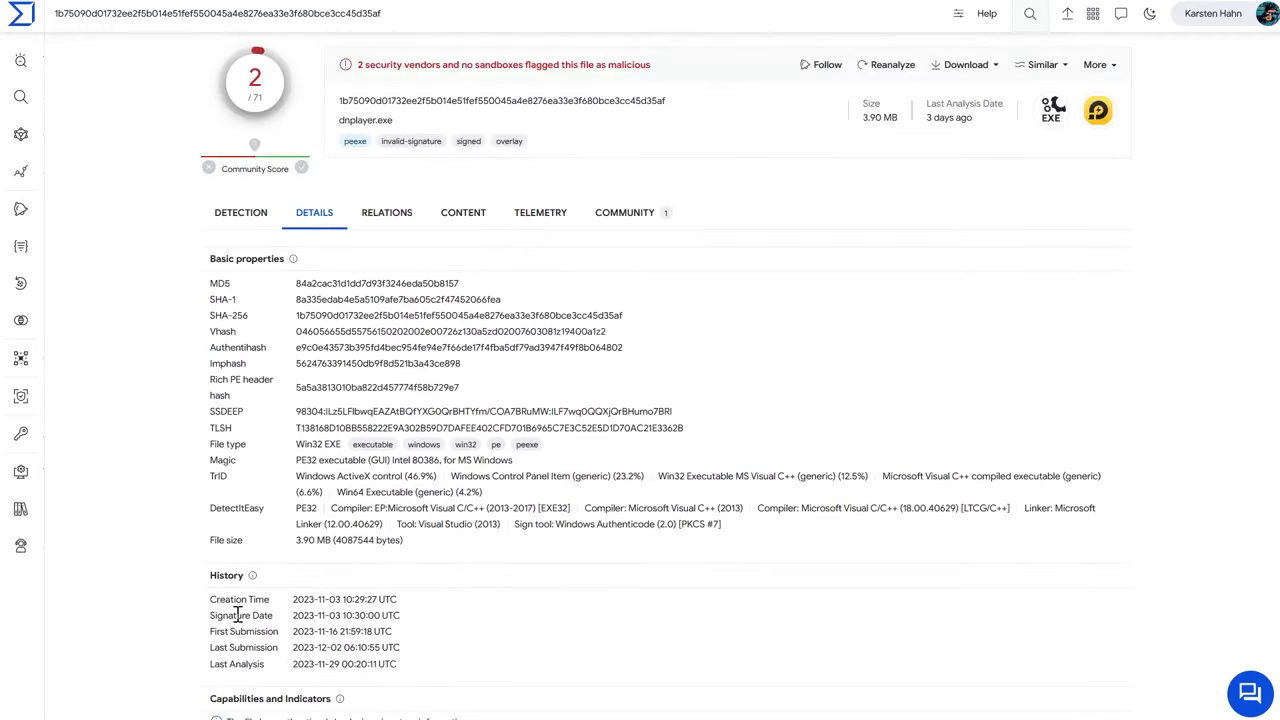
- Check dnplayer.exe's Relations tab for embedded URLs and domains
left_click(386, 212)
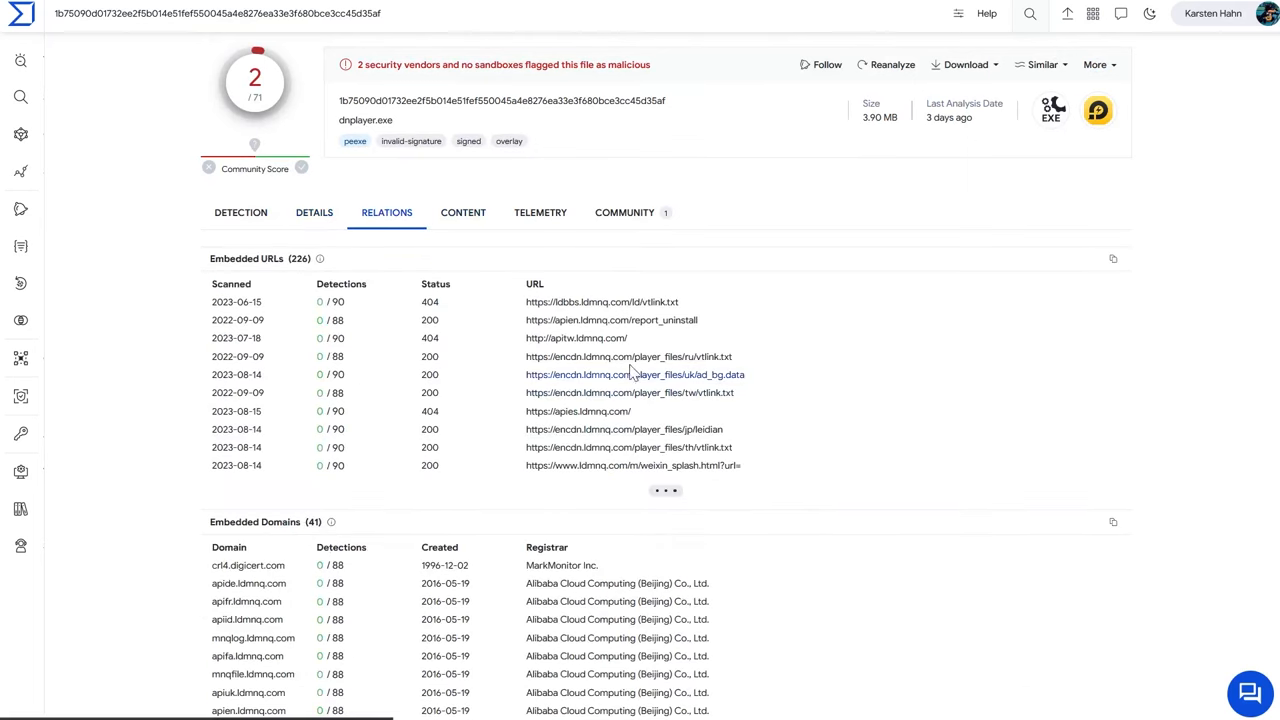
scroll("down", 3)
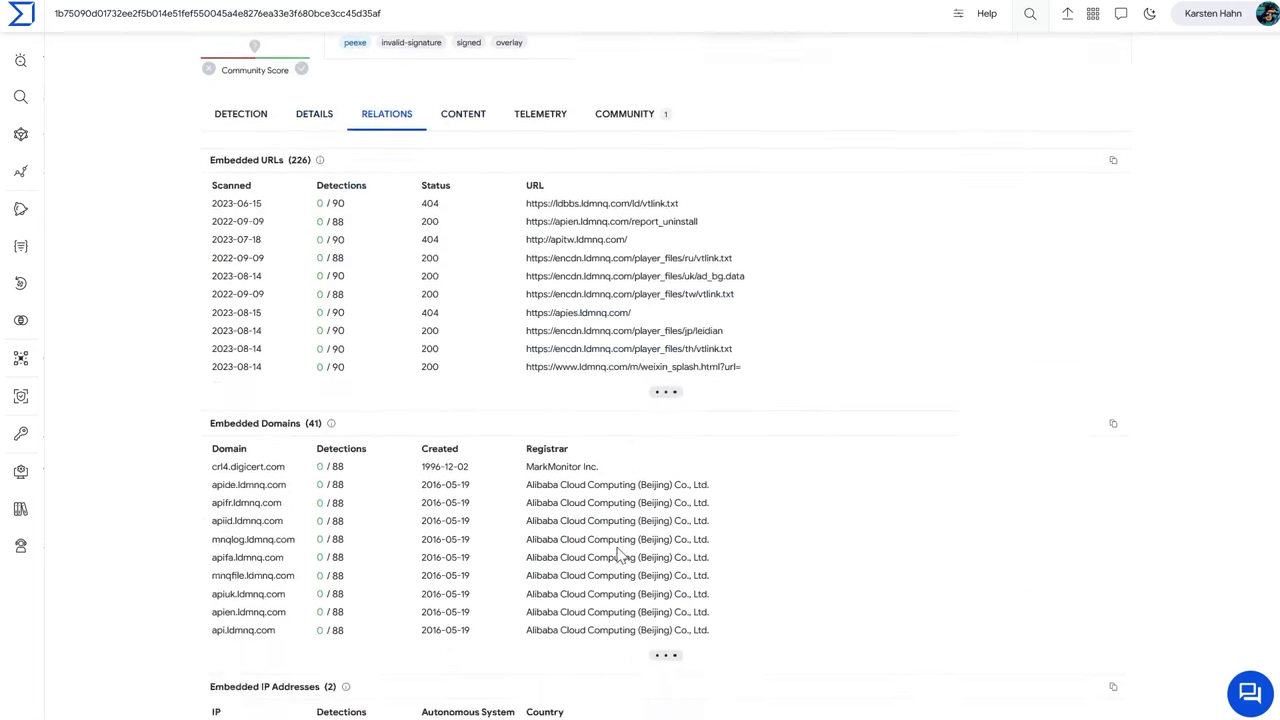
scroll("down", 3)
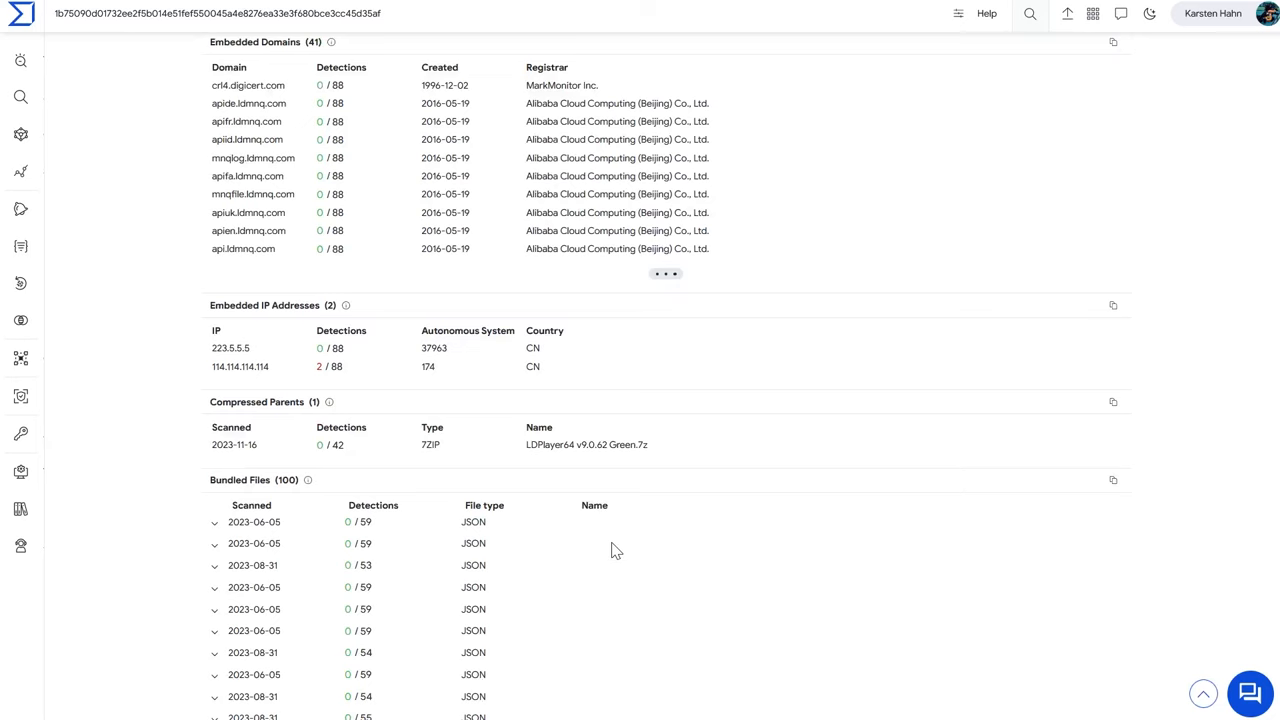
mouse_move(630, 636)
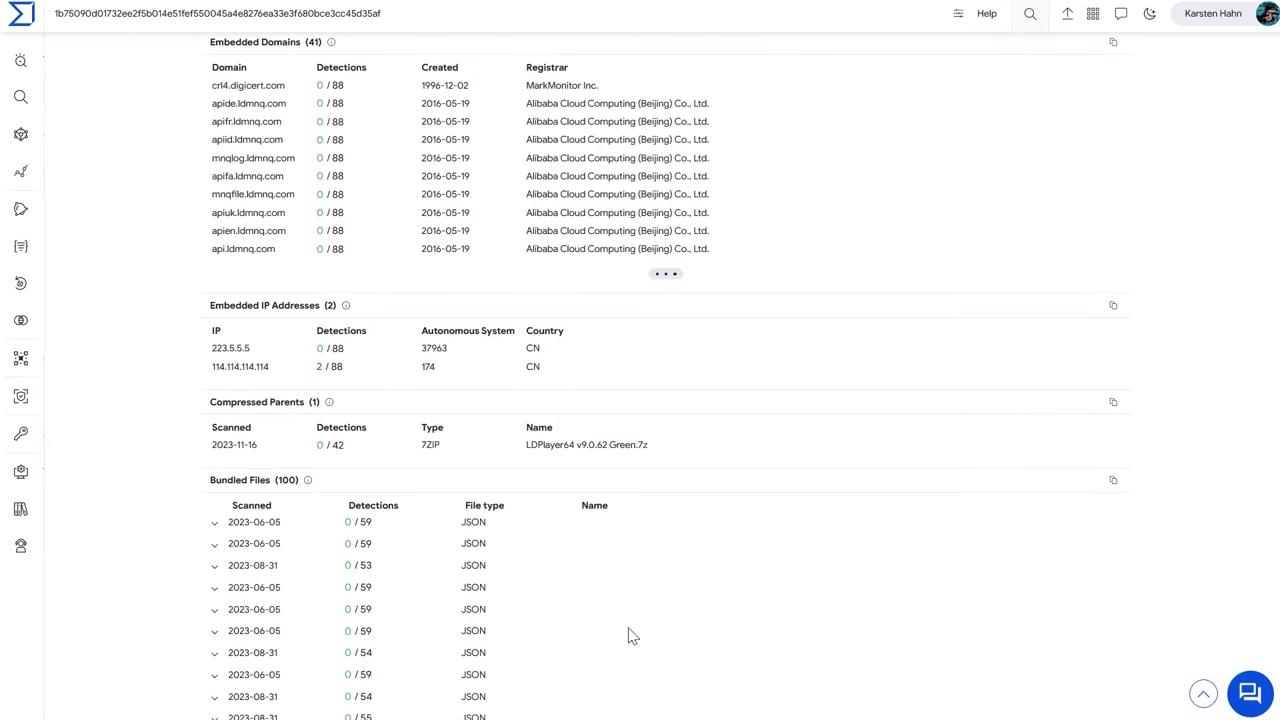
scroll("up", 3)
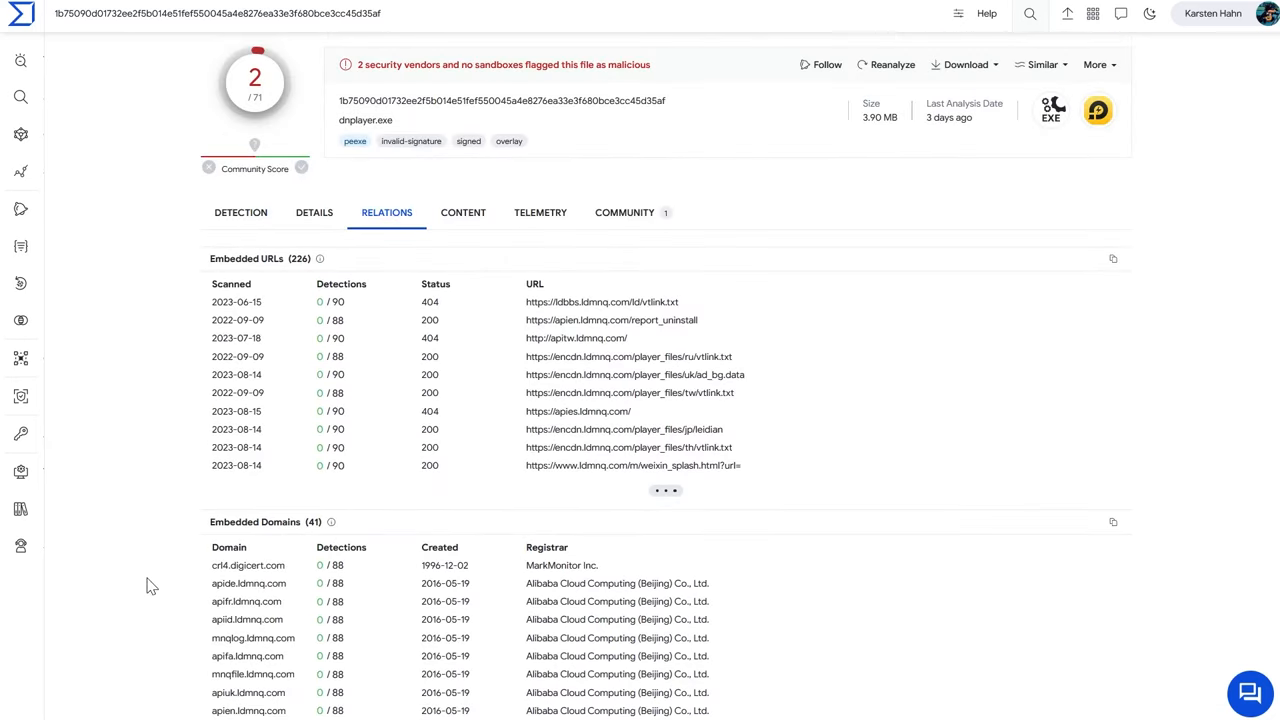
mouse_move(612, 250)
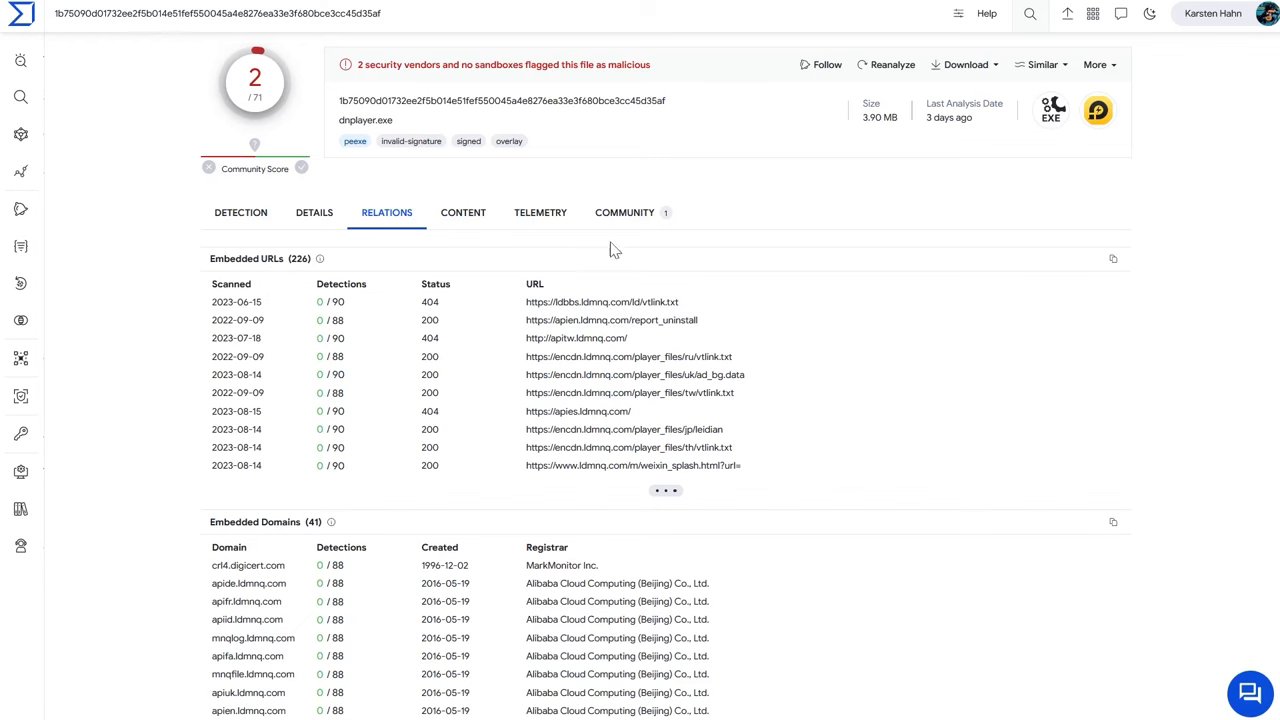
- Compare vendor detections with the community comment's 1/10 threat score and tria.ge link
left_click(624, 212)
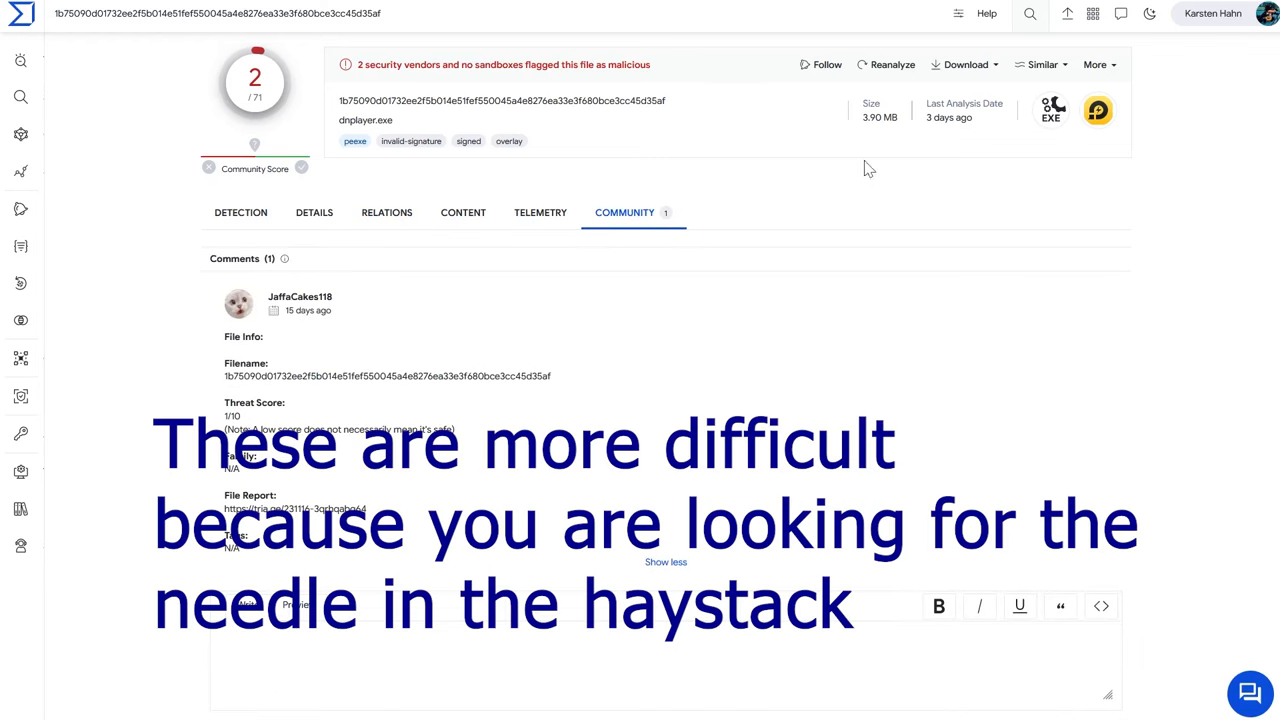
mouse_move(216, 296)
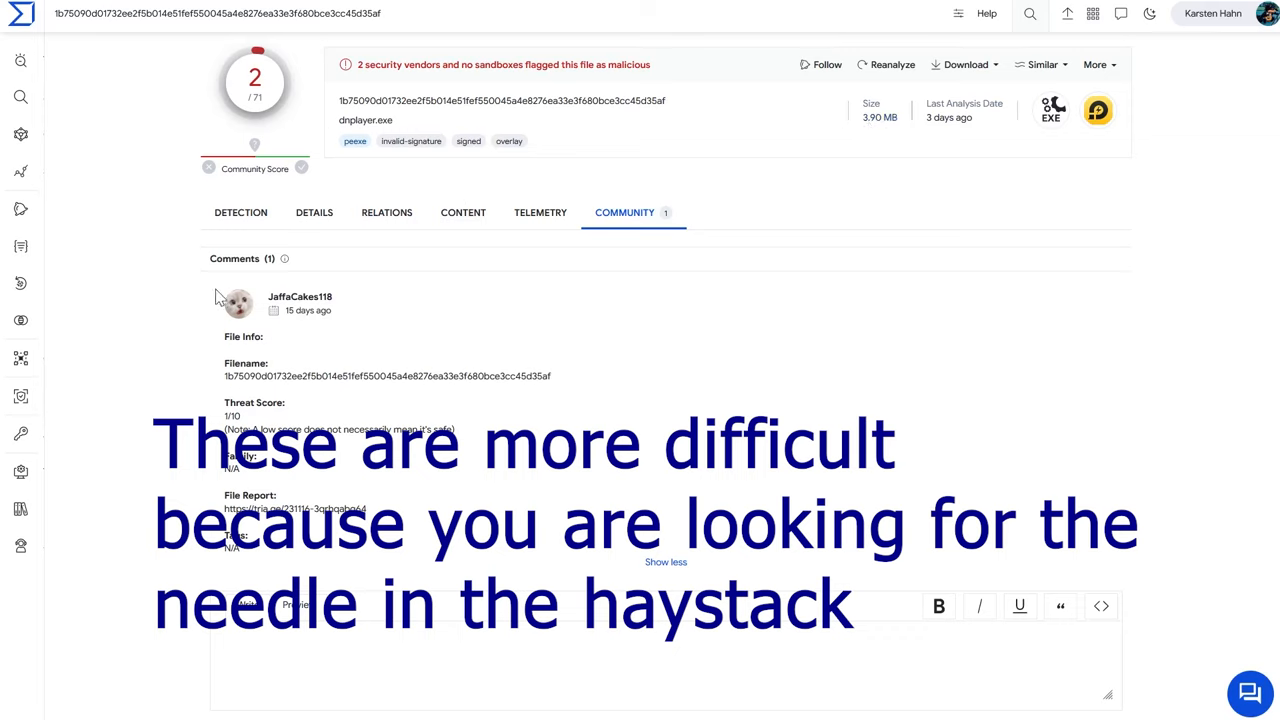
mouse_move(278, 224)
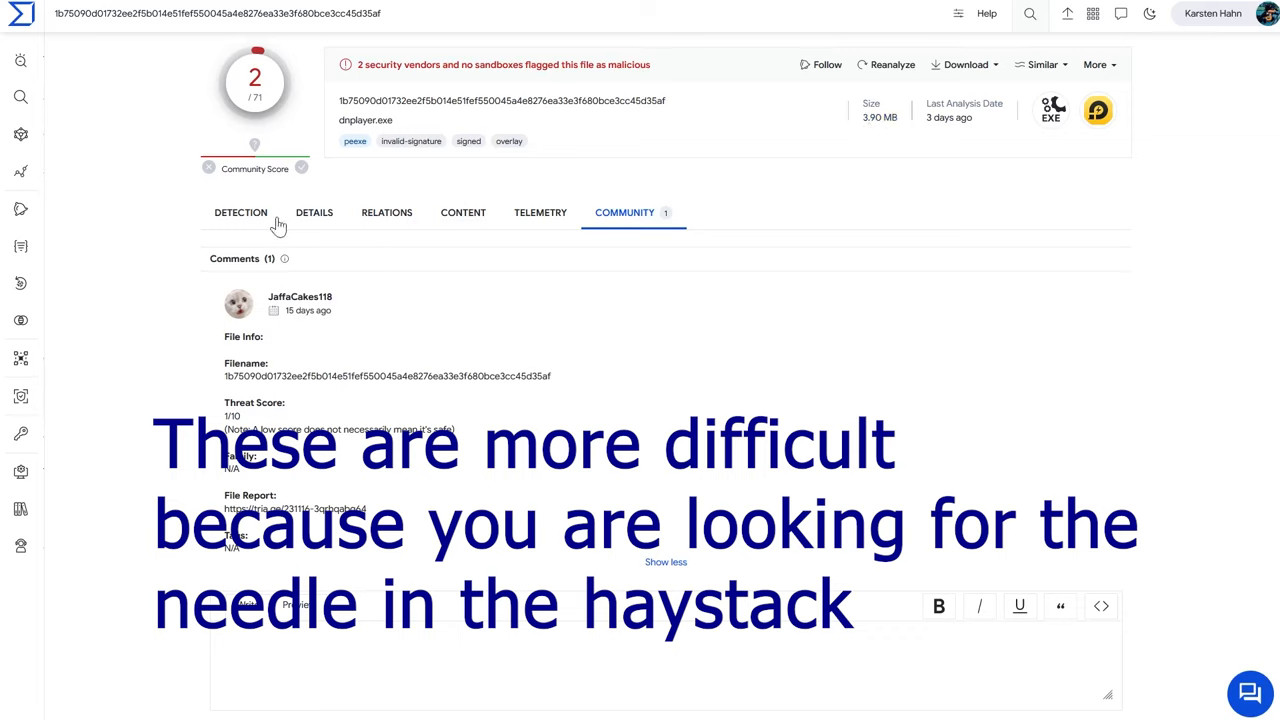
mouse_move(205, 295)
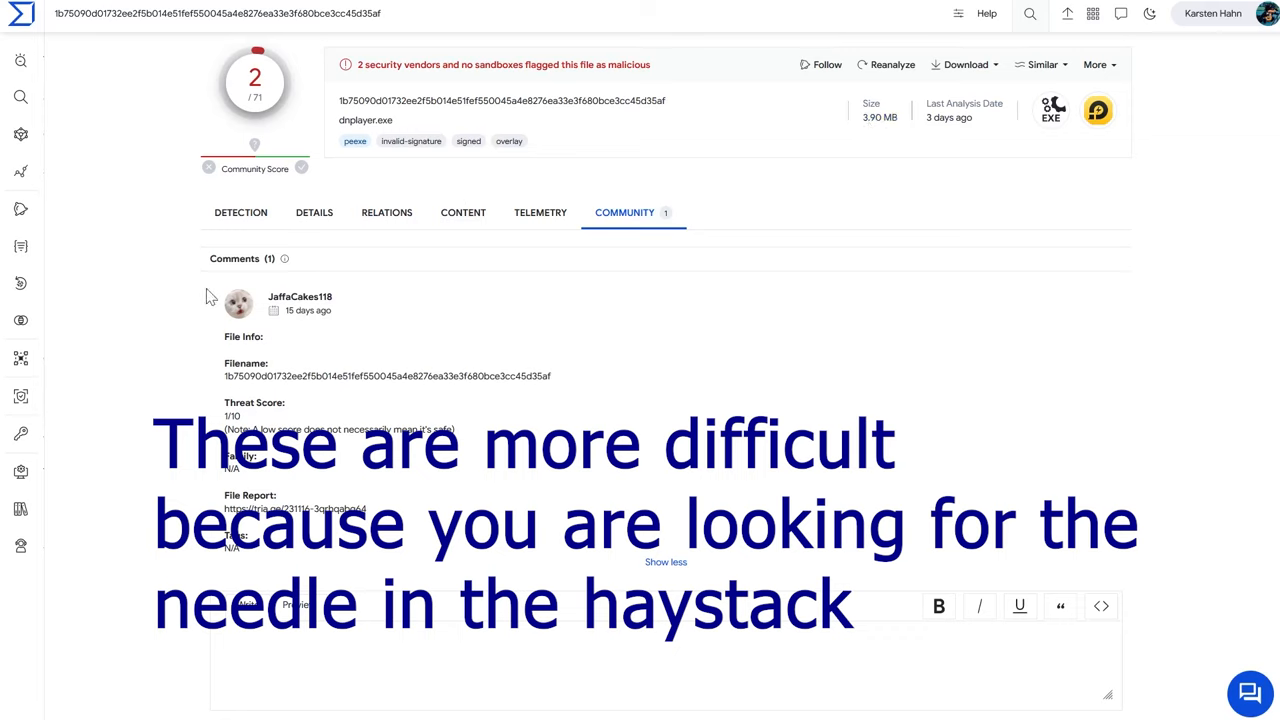
left_click(240, 212)
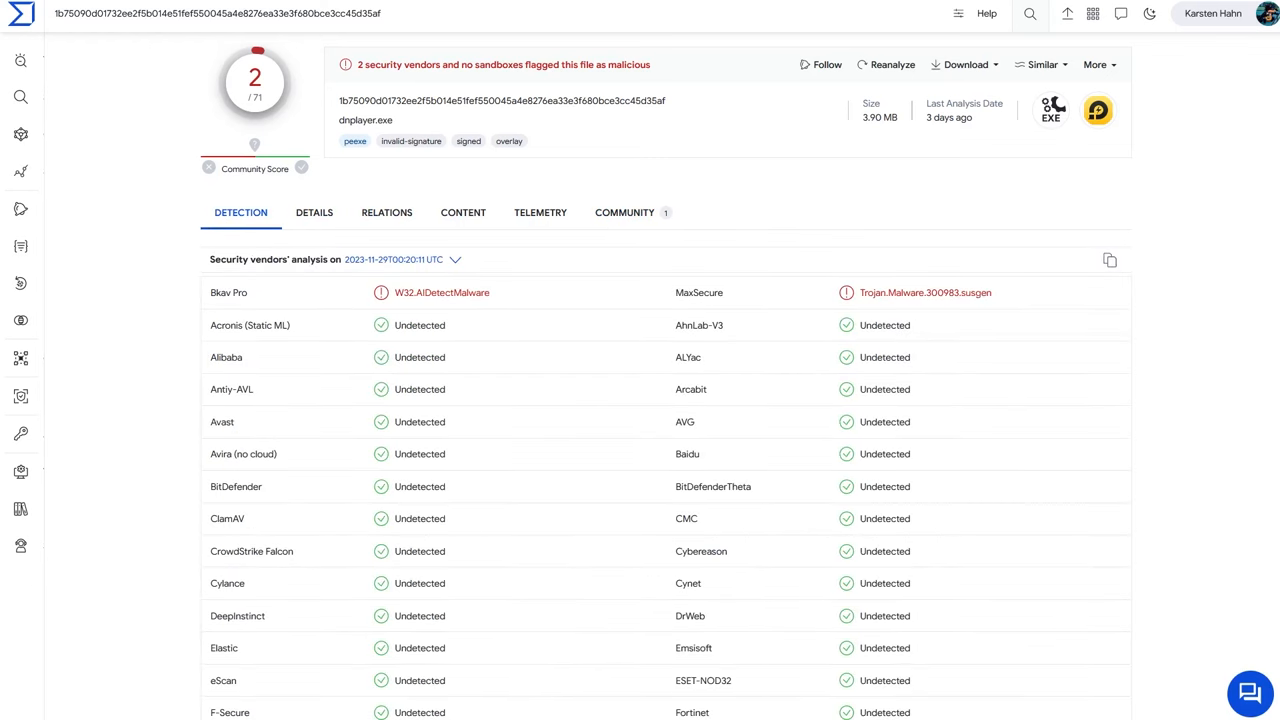
left_click(624, 212)
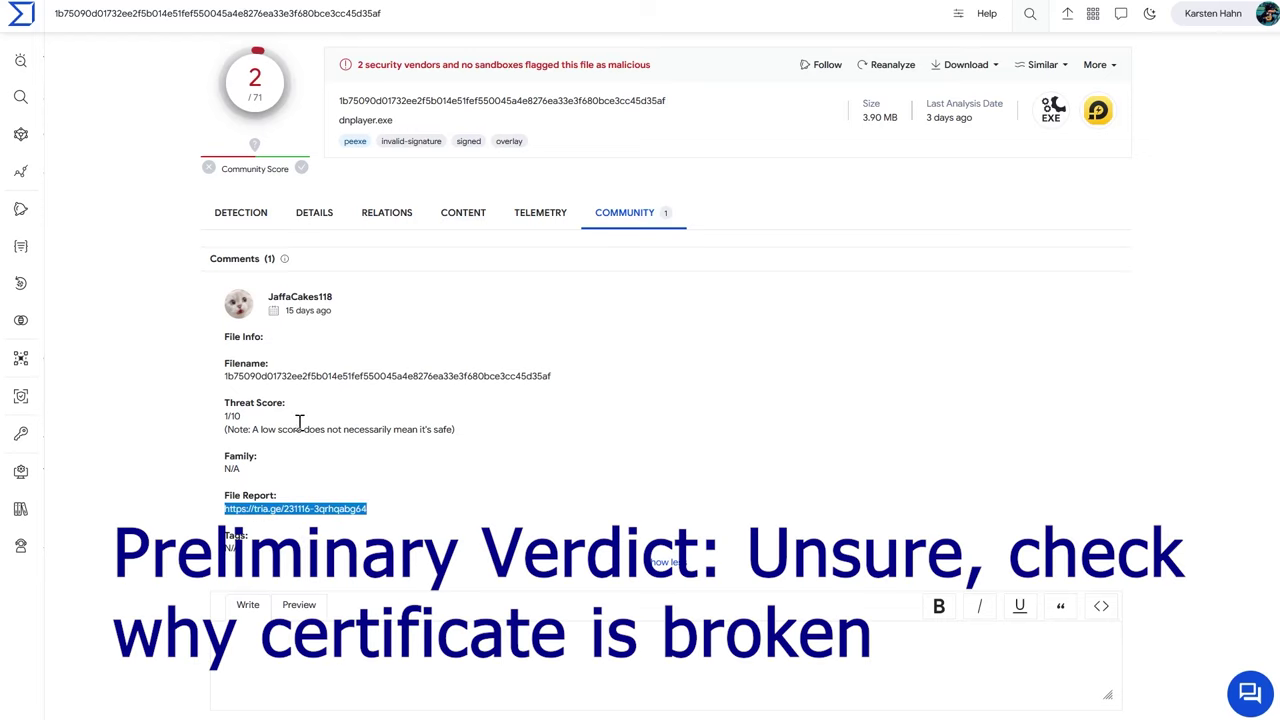
mouse_move(398, 512)
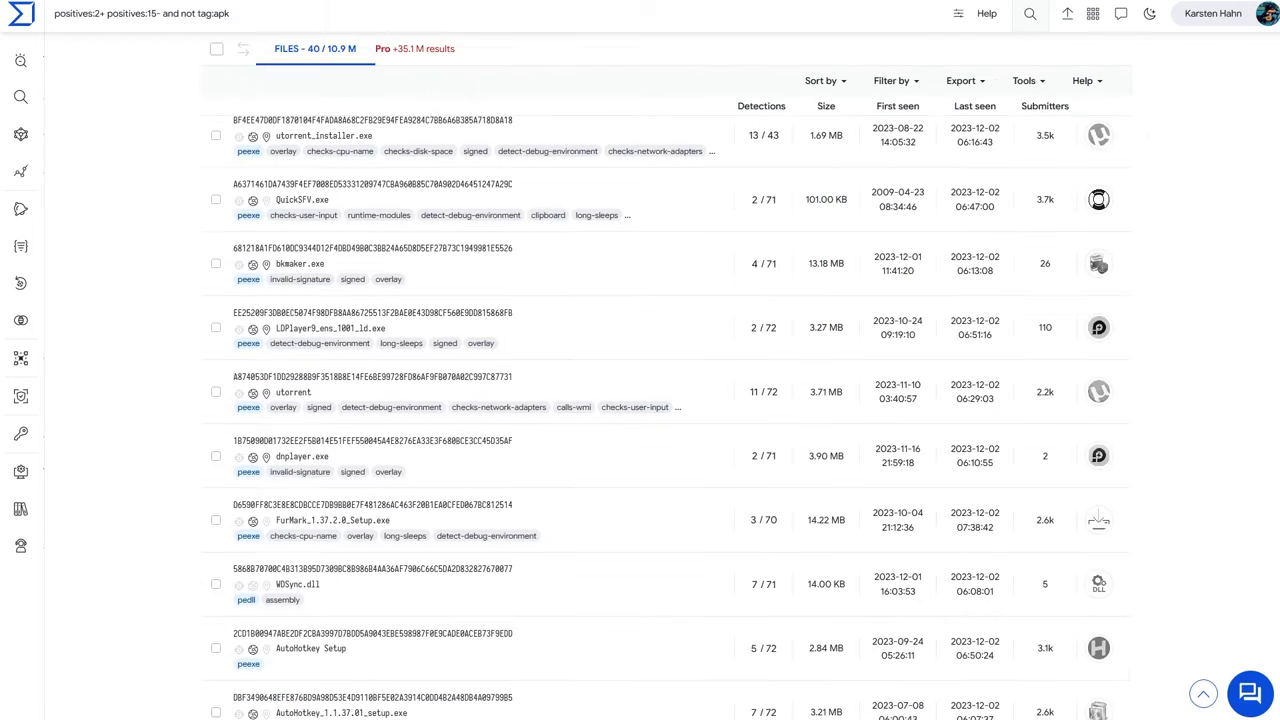
scroll("down", 3)
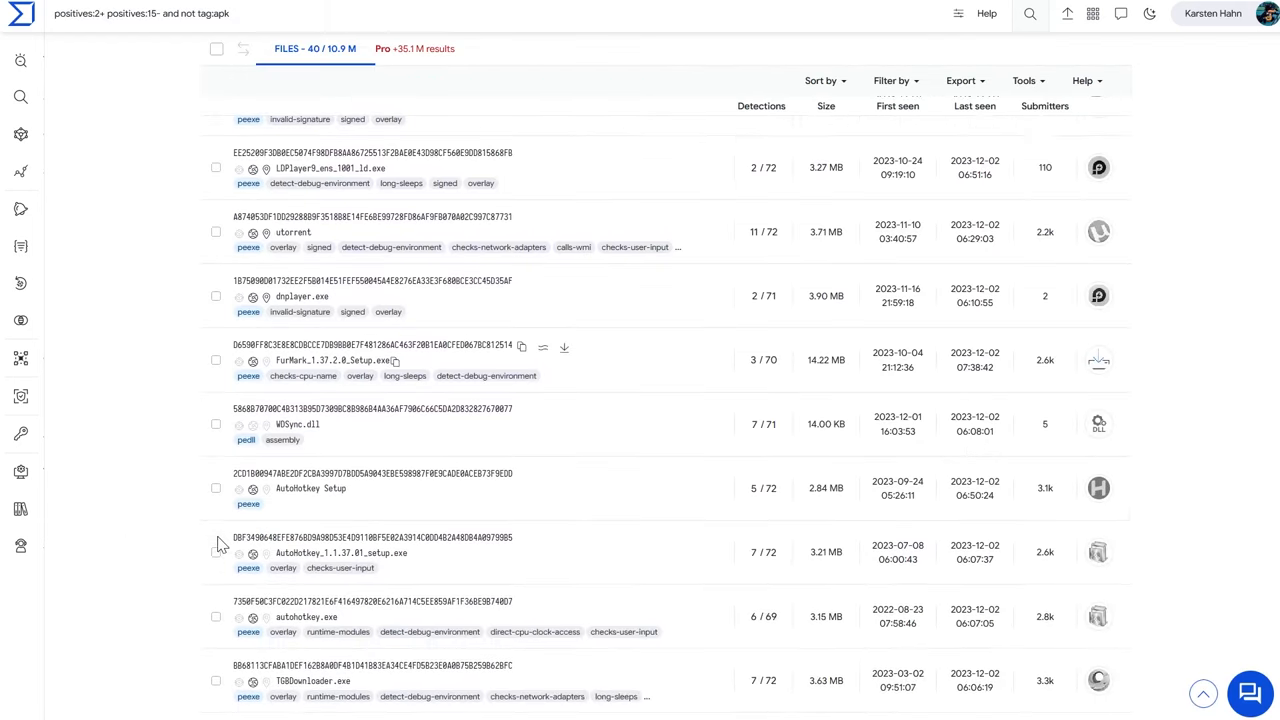
scroll("down", 3)
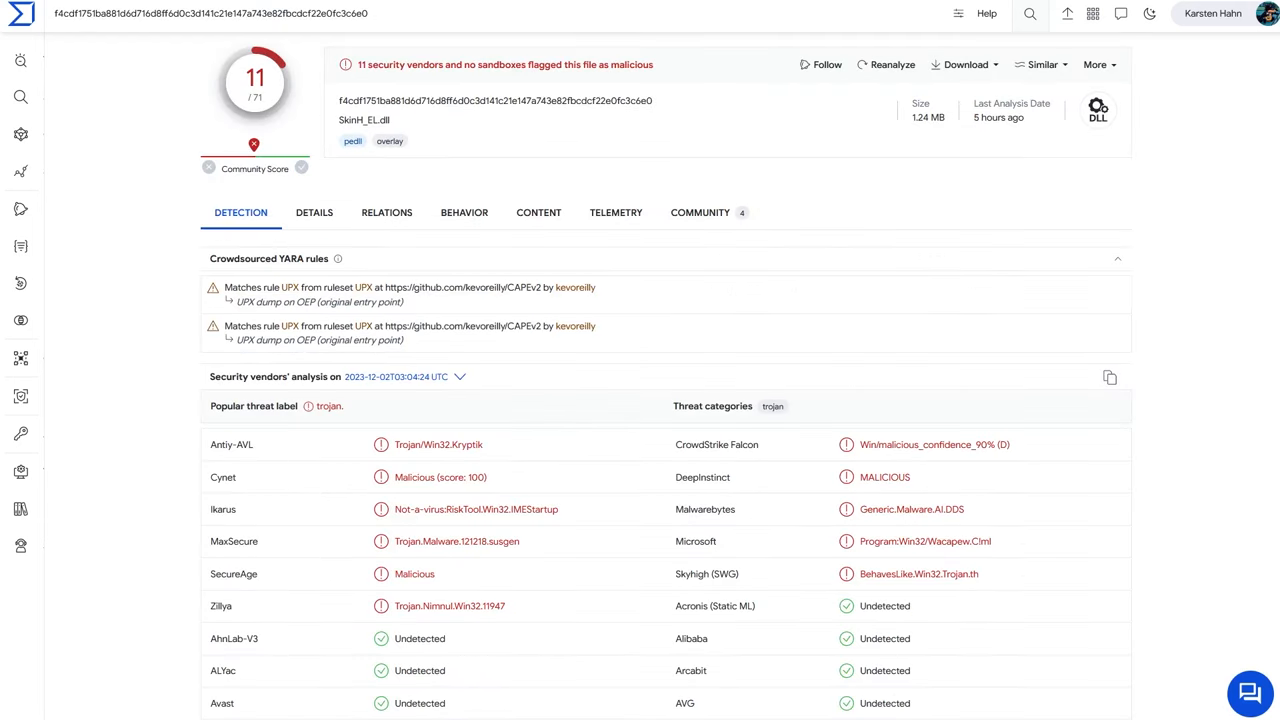
mouse_move(558, 530)
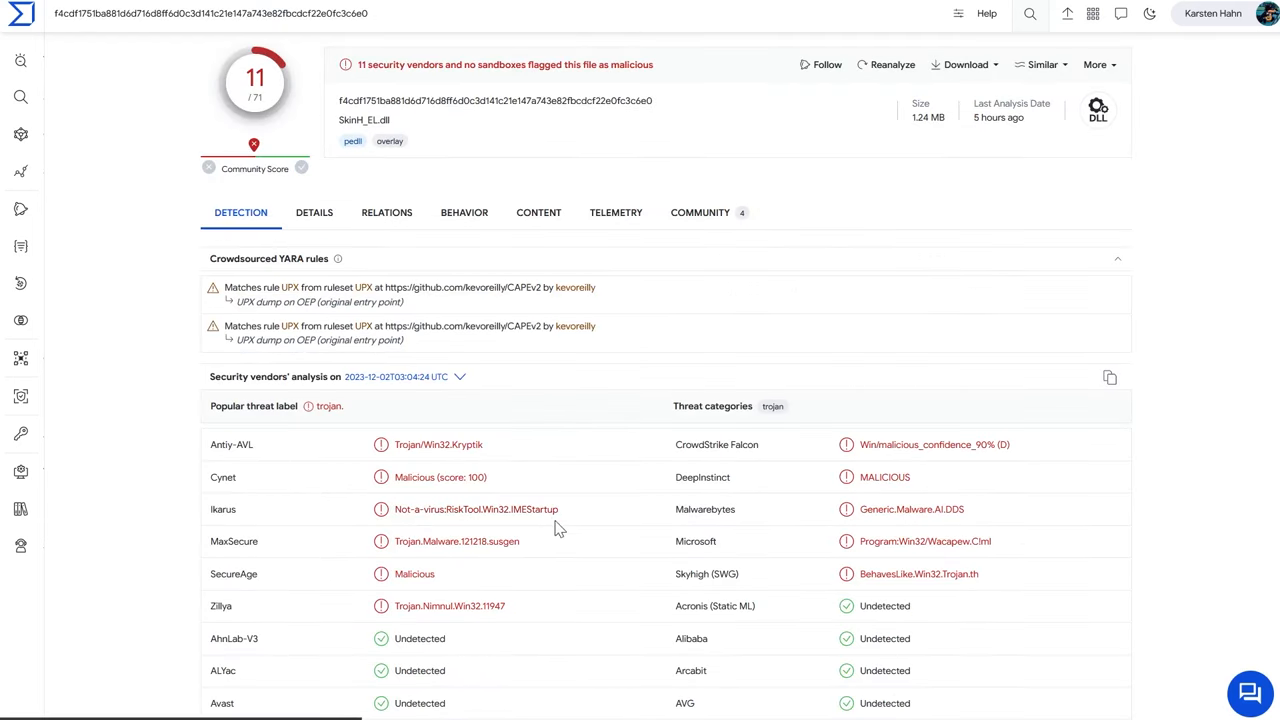
- Select 'IMEStartup' in Ikarus's RiskTool.Win32.IMEStartup label
double_click(532, 509)
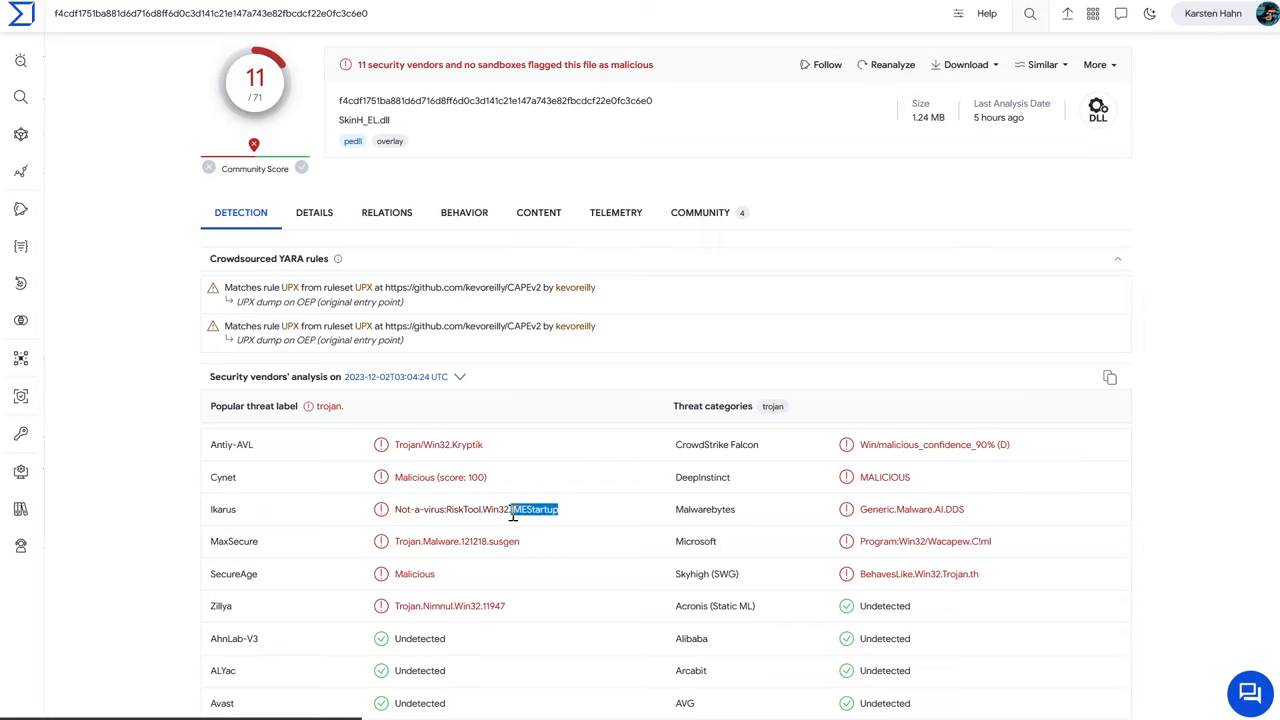
mouse_move(535, 538)
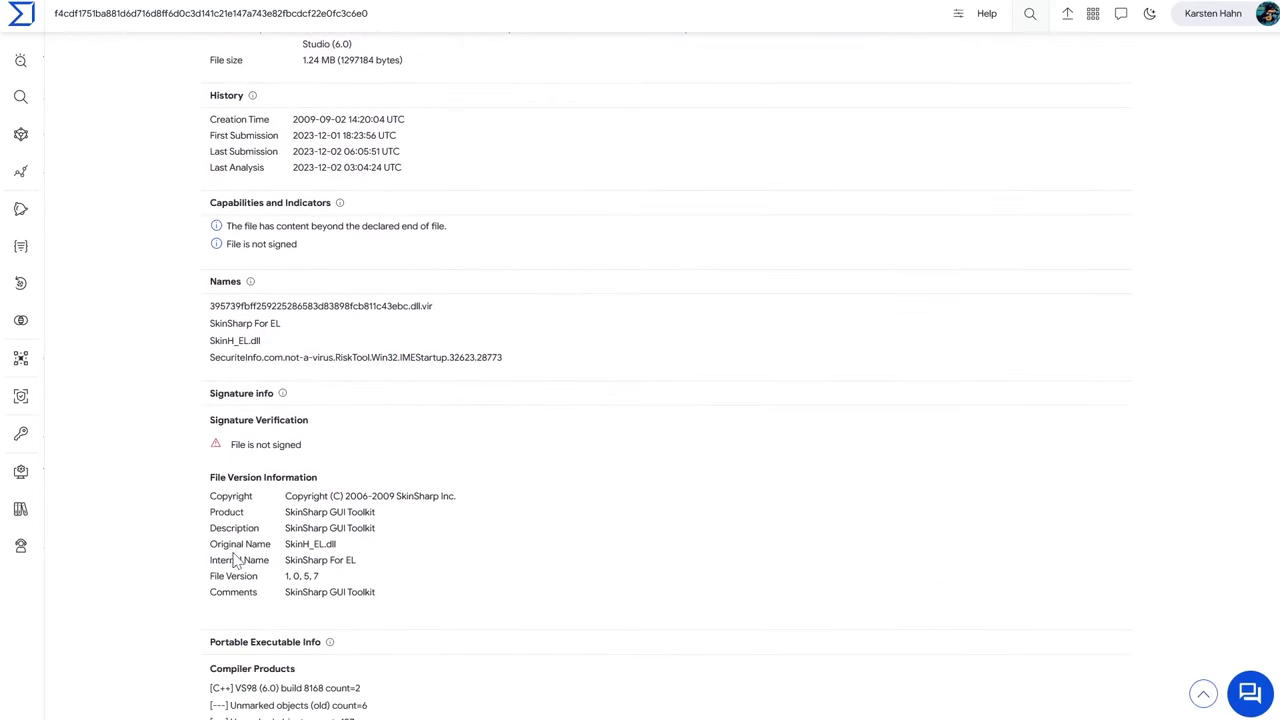
- Select the 'SkinSharp GUI Toolkit' description value
double_click(330, 528)
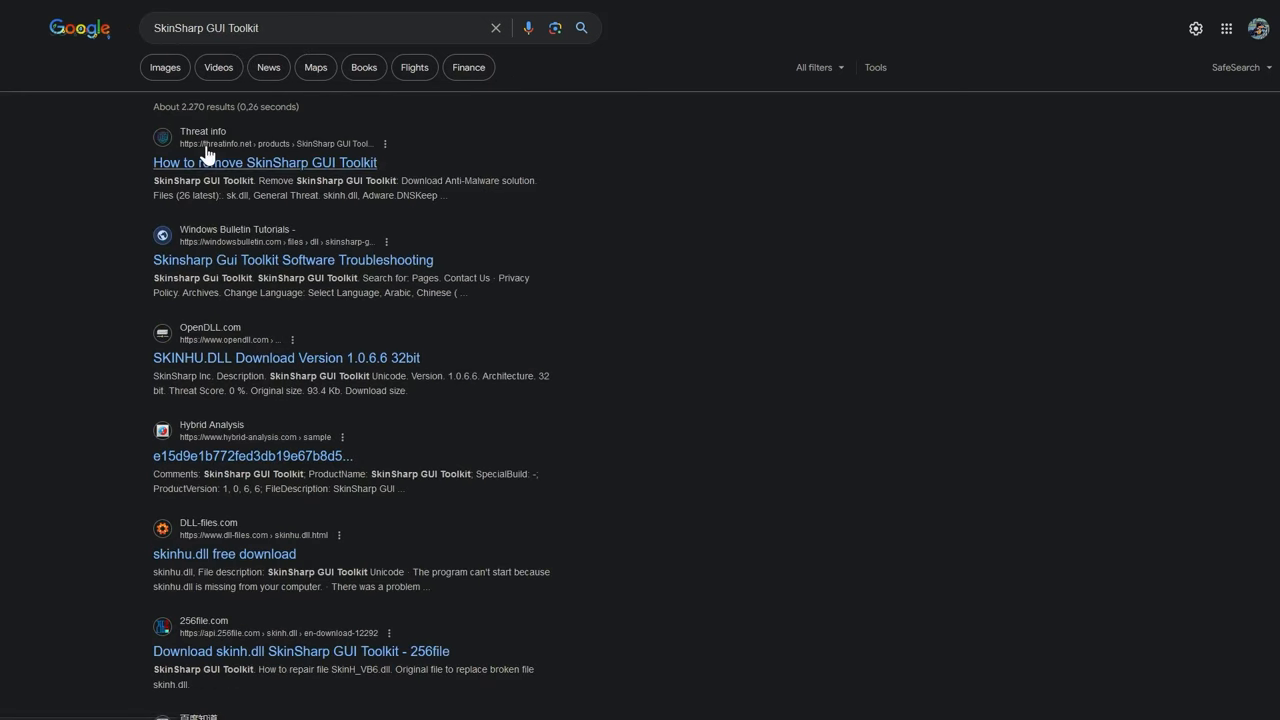
mouse_move(337, 170)
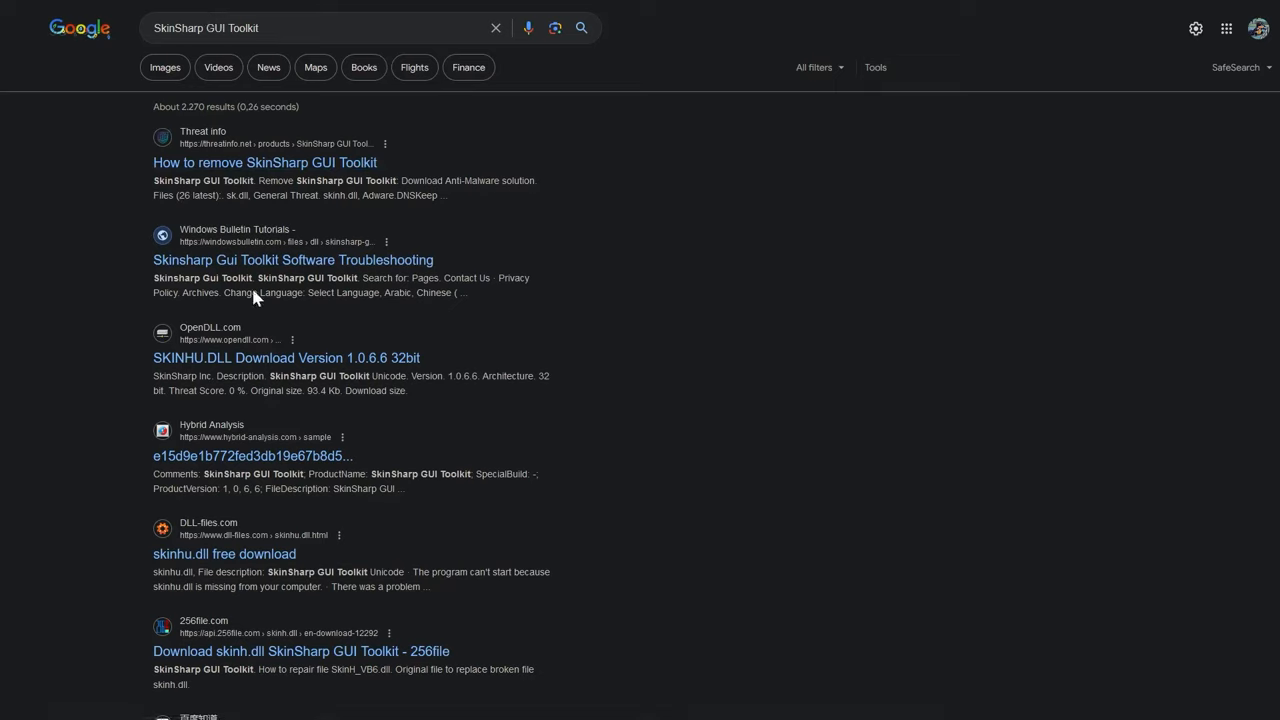
mouse_move(393, 278)
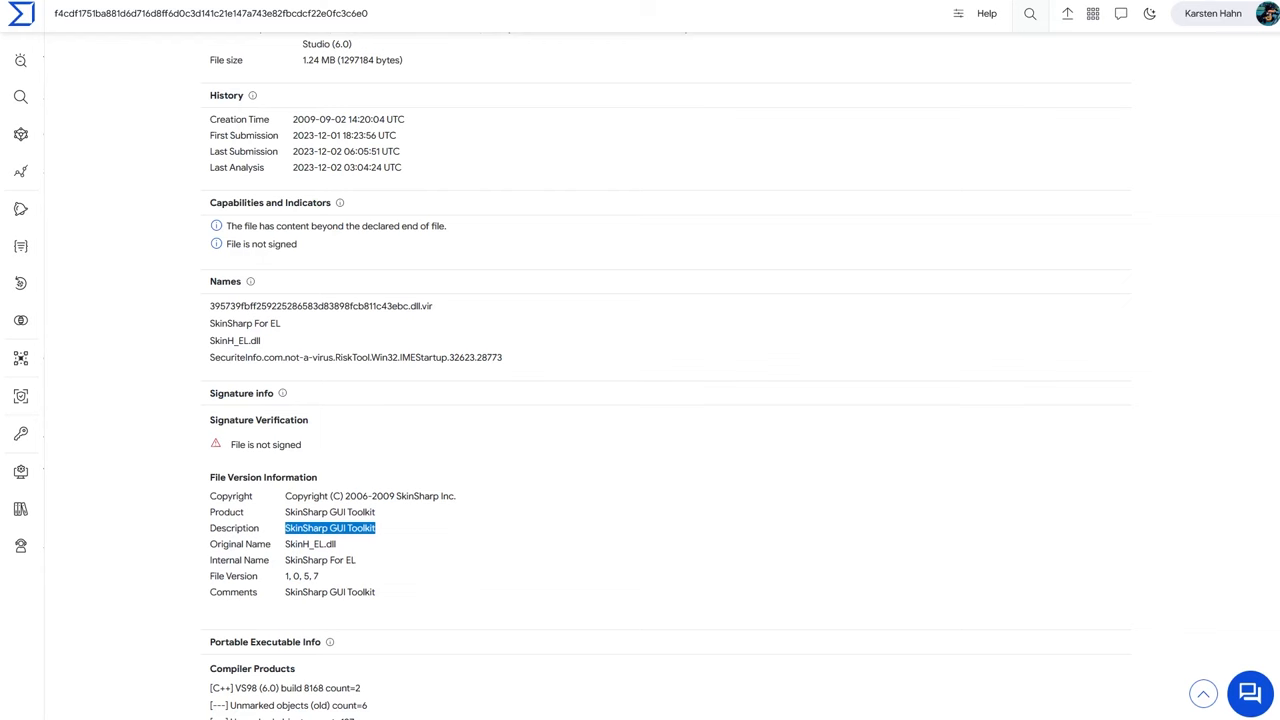
scroll("down", 3)
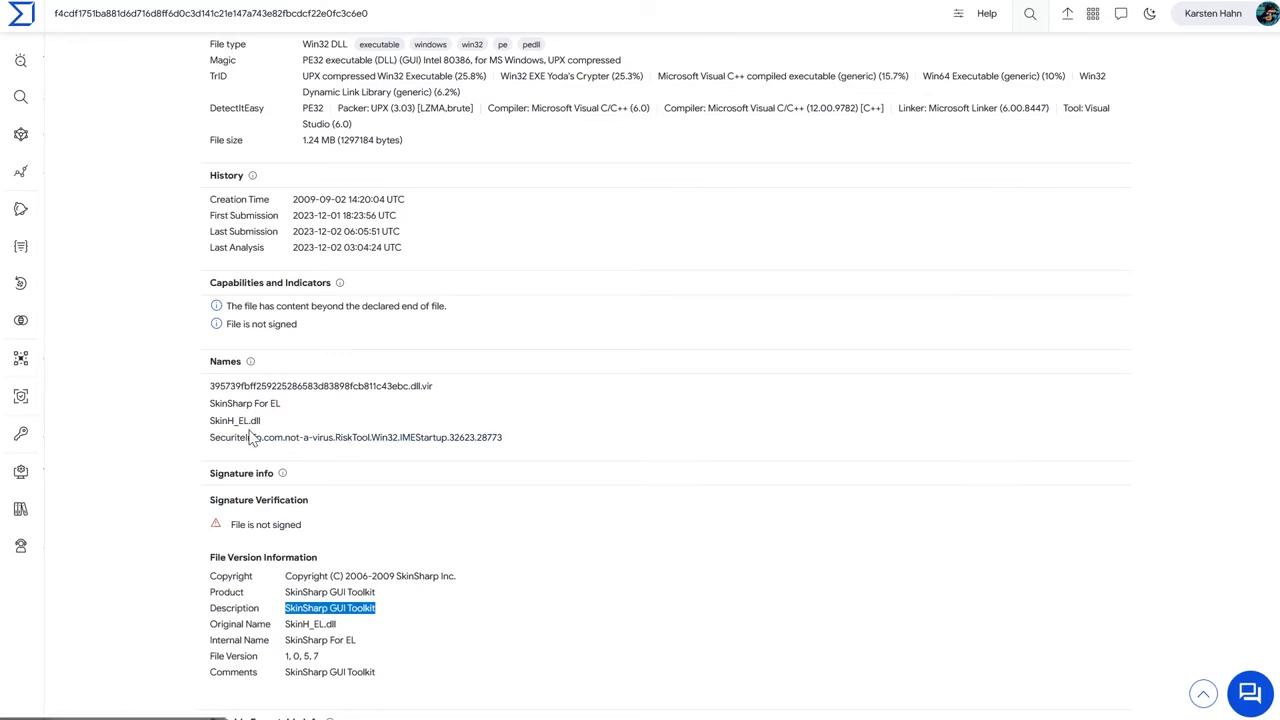
left_click(562, 450)
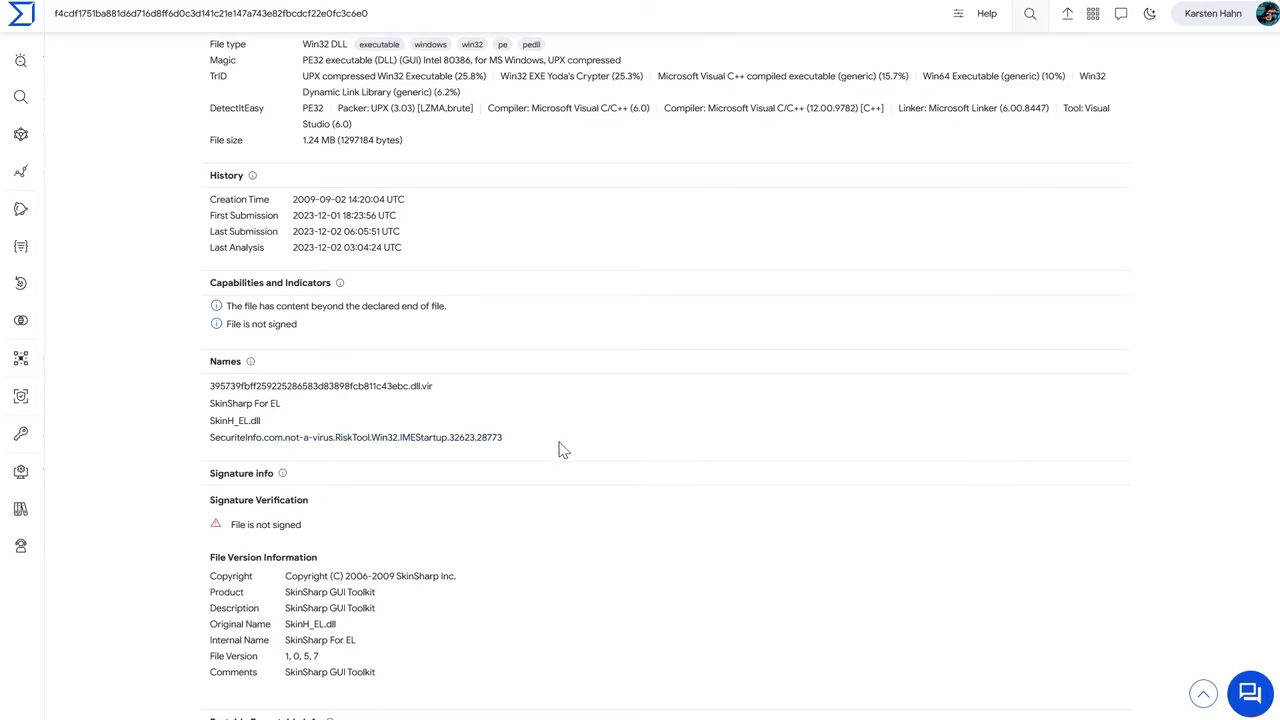
double_click(355, 437)
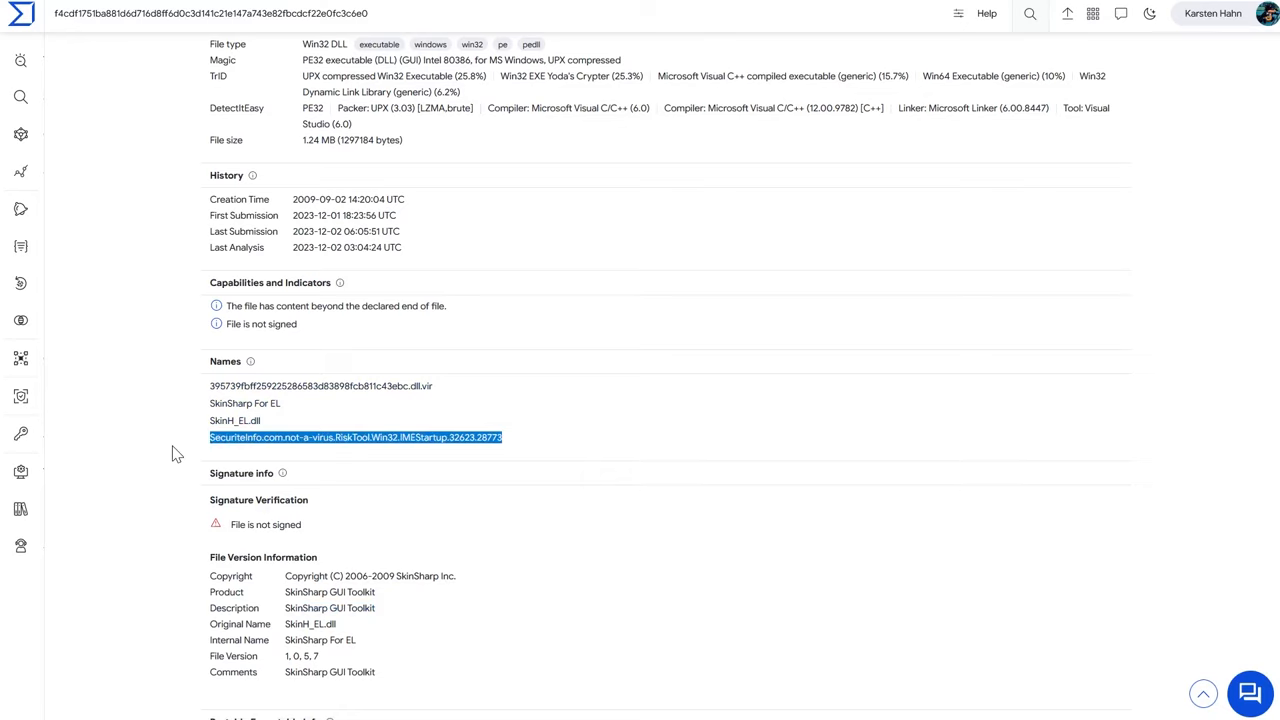
mouse_move(176, 513)
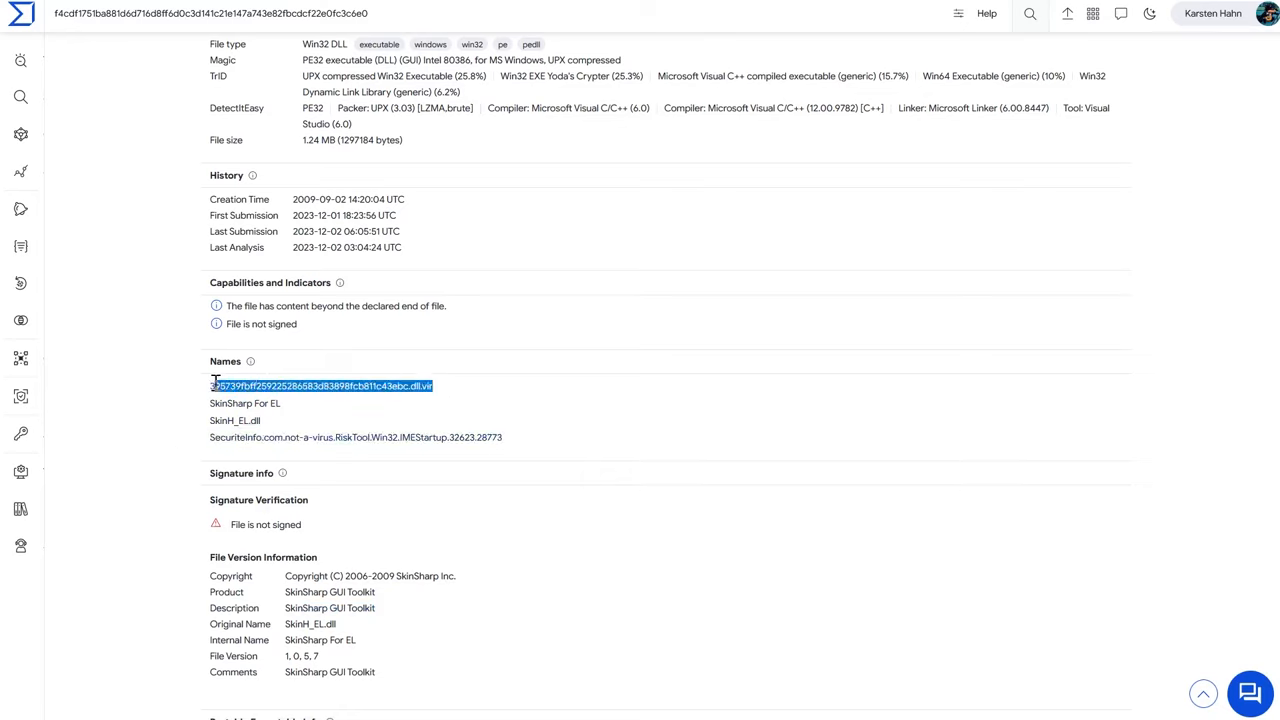
scroll("up", 3)
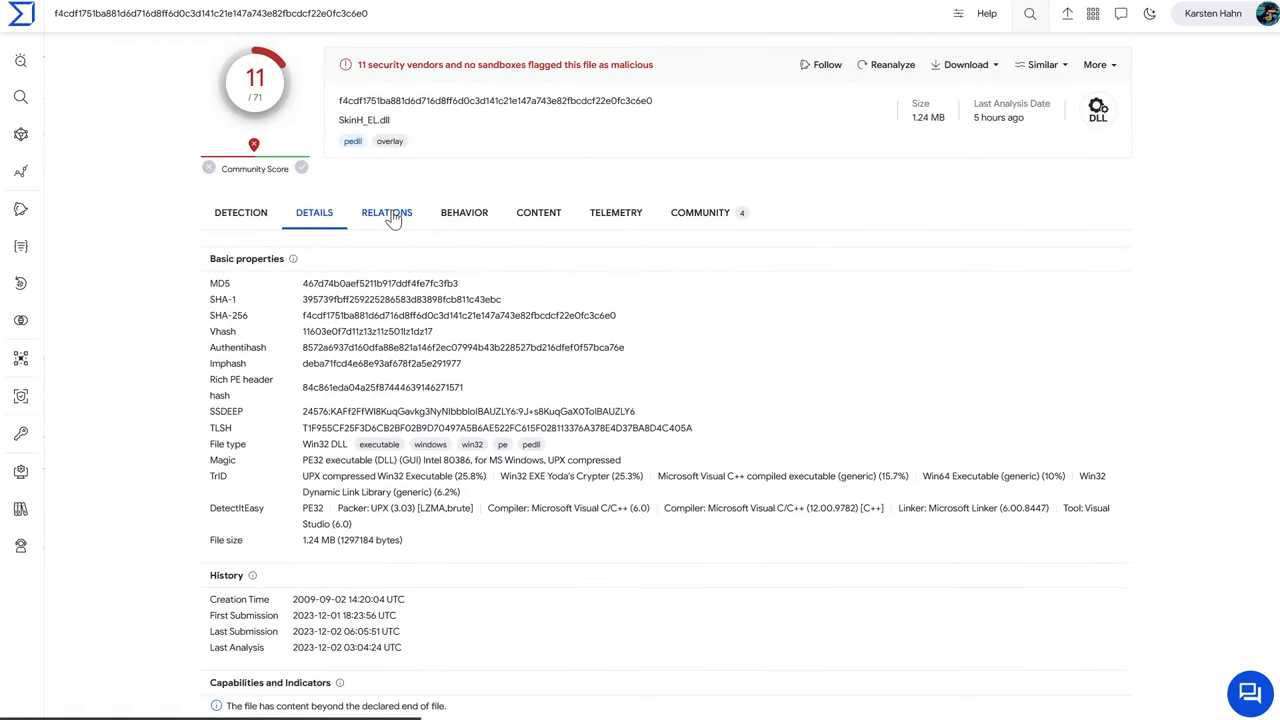
- Check SkinH_EL.dll's Relations, then its Behavior summary with 3 CAPA MITRE signatures
left_click(386, 212)
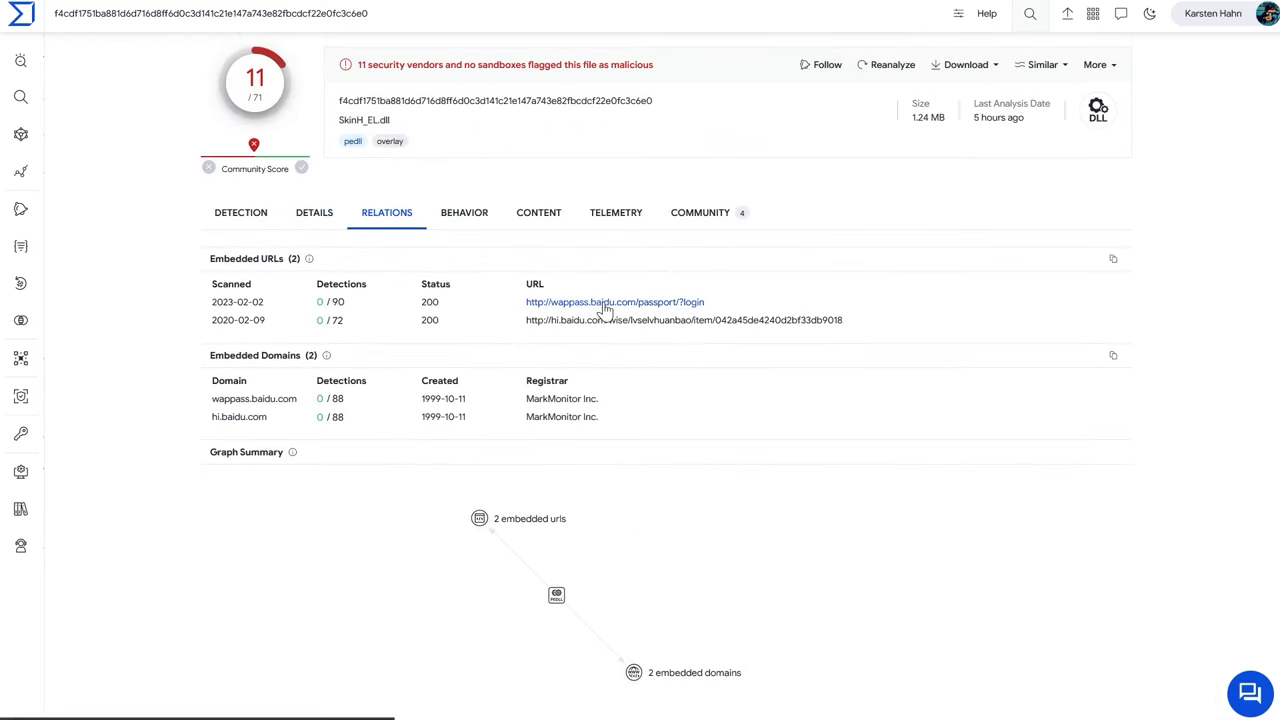
mouse_move(420, 188)
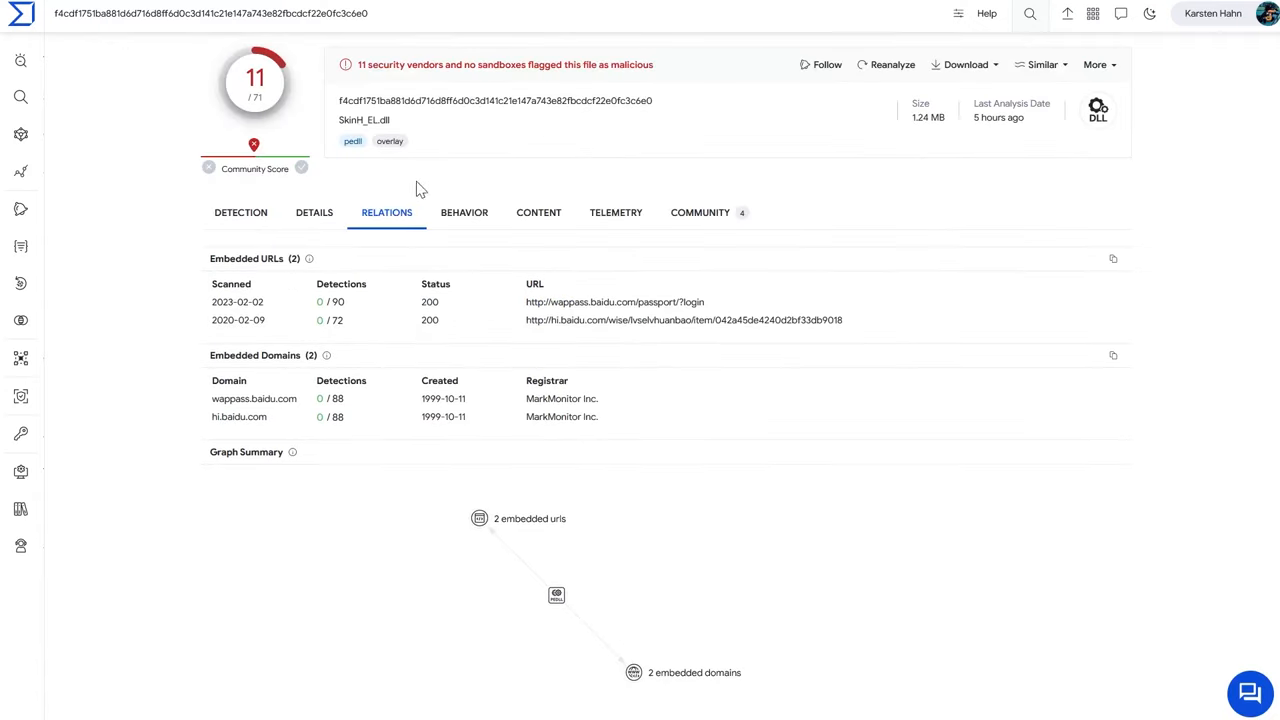
left_click(464, 212)
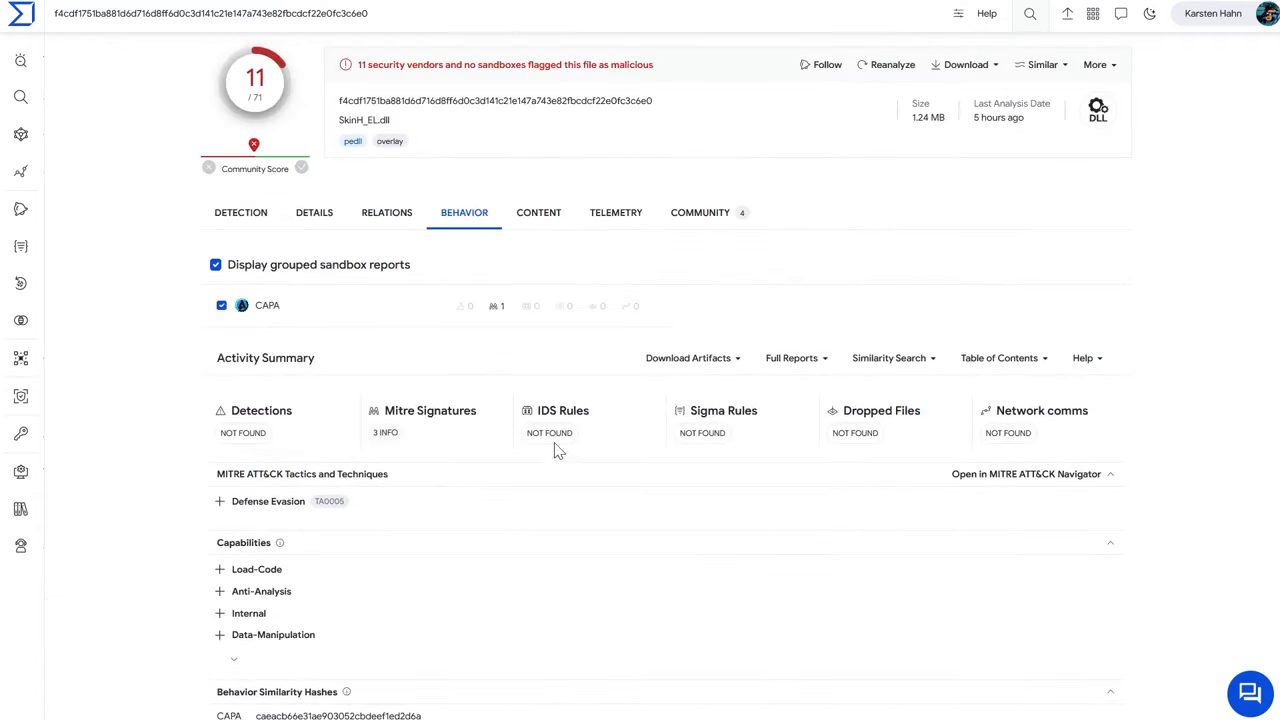
mouse_move(711, 225)
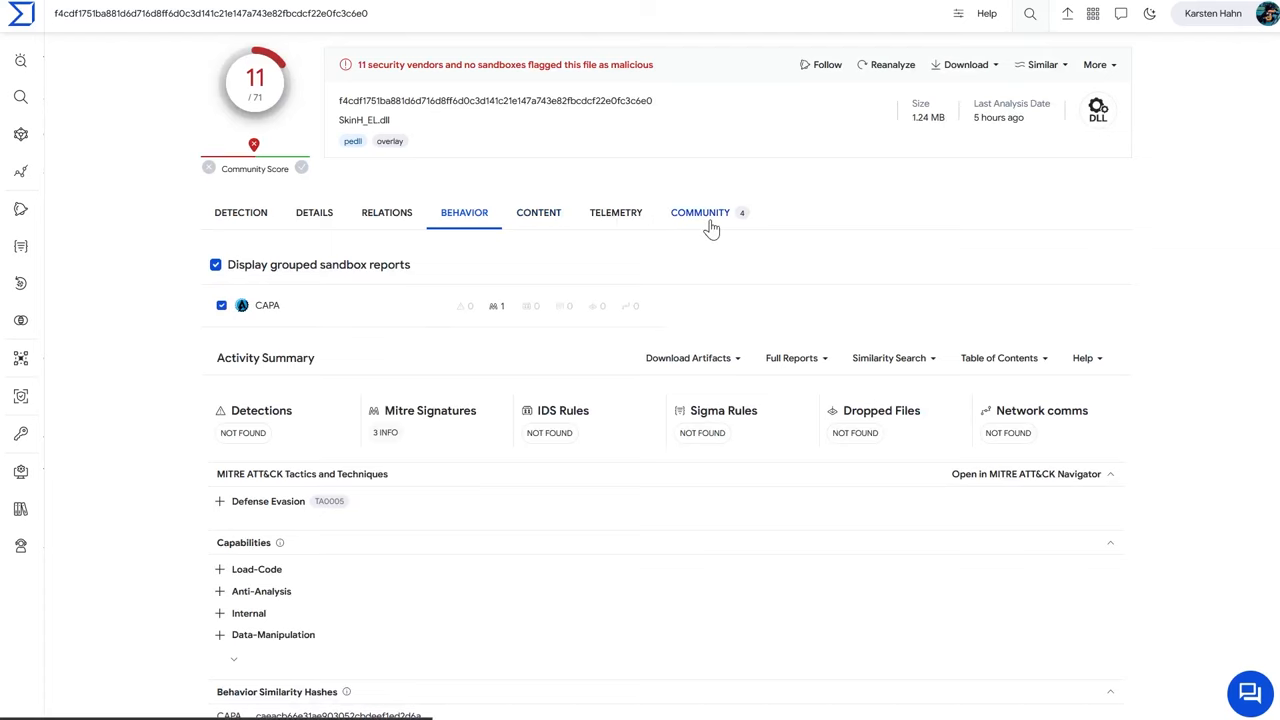
- Expand THOR's ZombieBoy YARA match comment (9/68 AV detections) under SkinH_EL.dll's Community tab
left_click(700, 212)
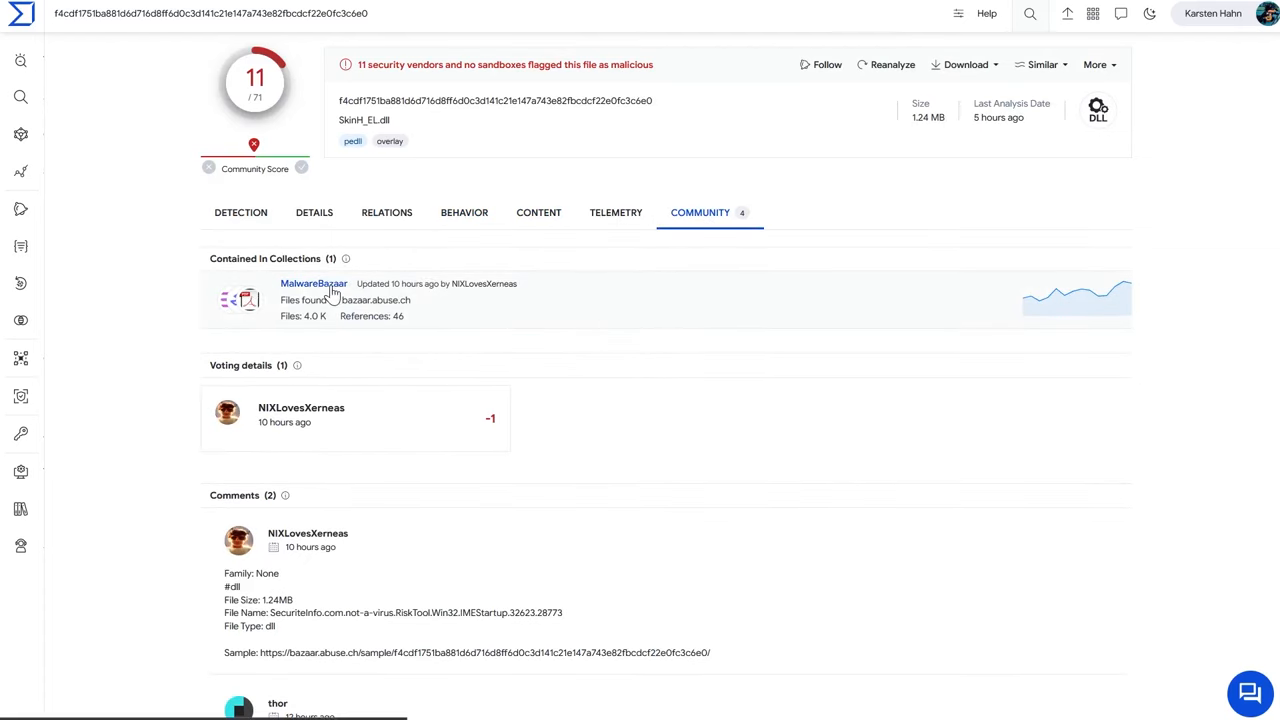
scroll("down", 3)
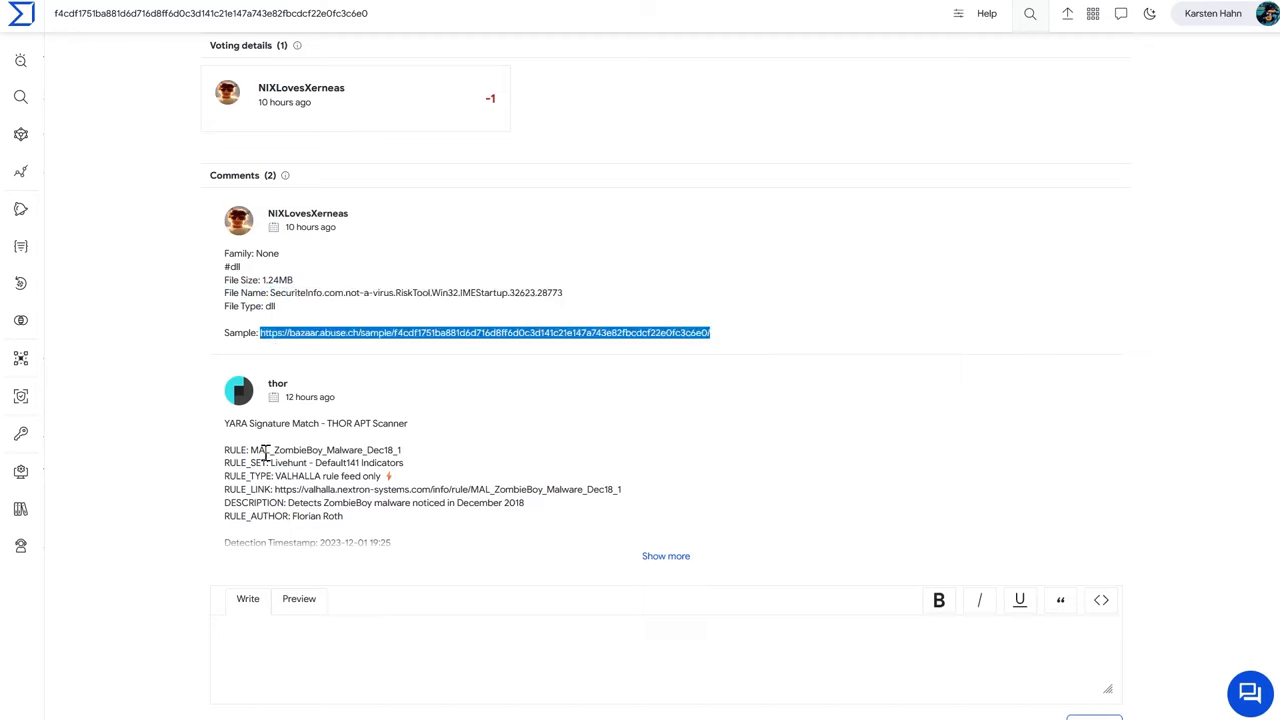
mouse_move(288, 498)
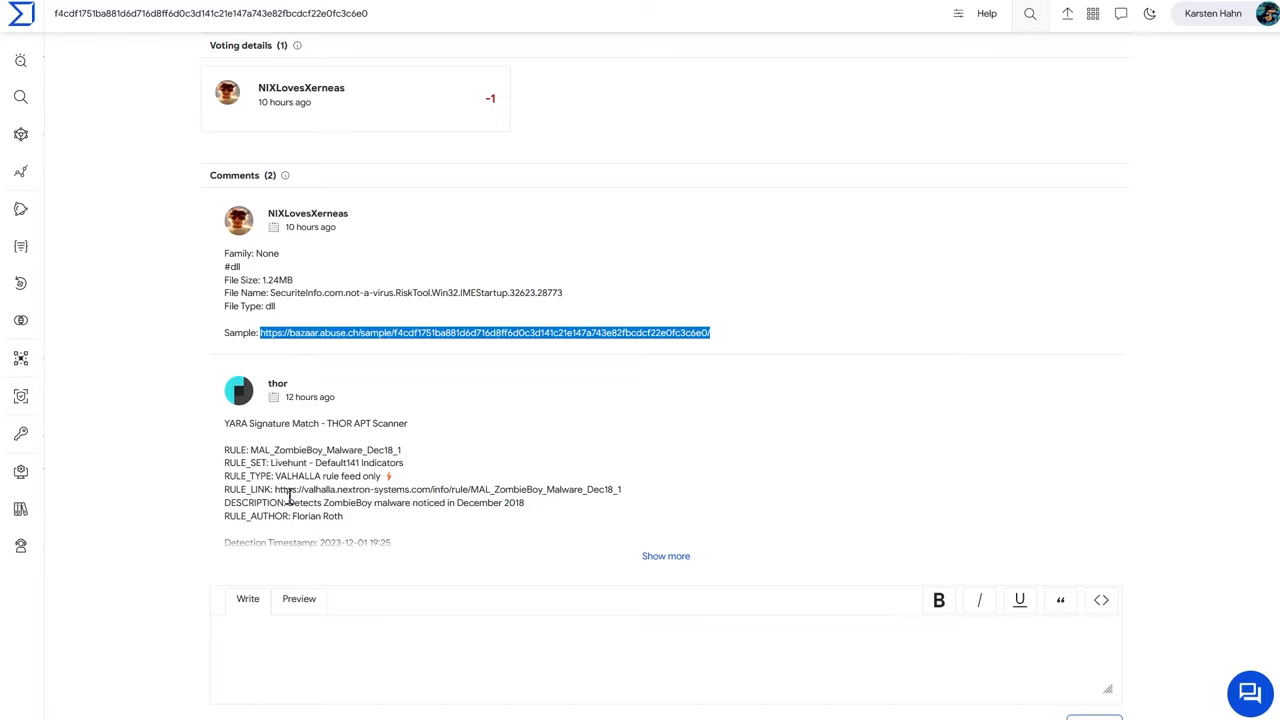
mouse_move(336, 505)
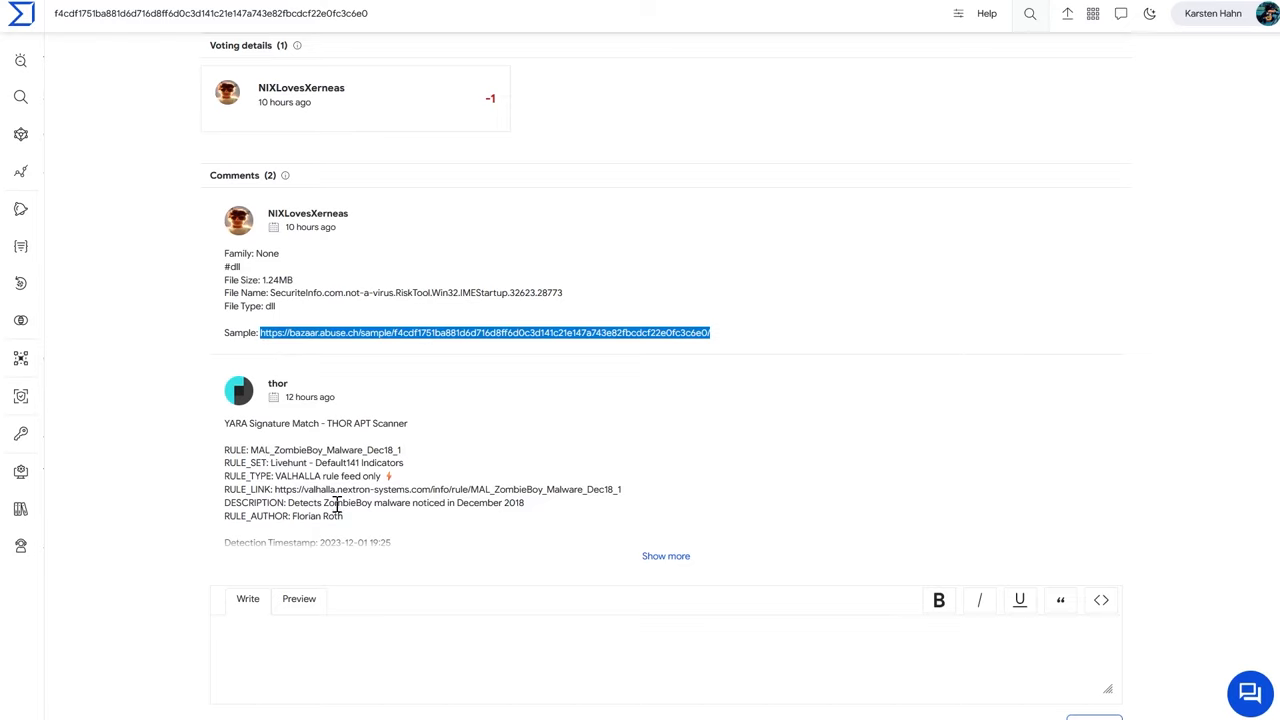
mouse_move(650, 559)
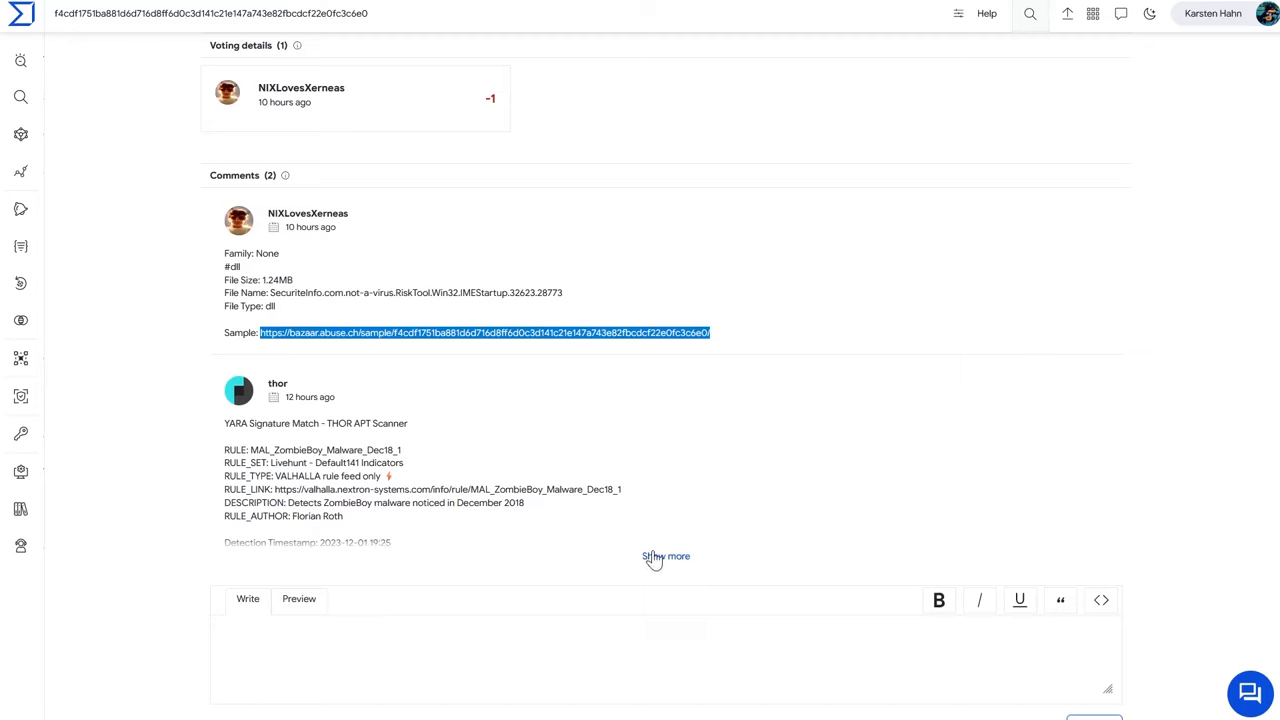
left_click(665, 556)
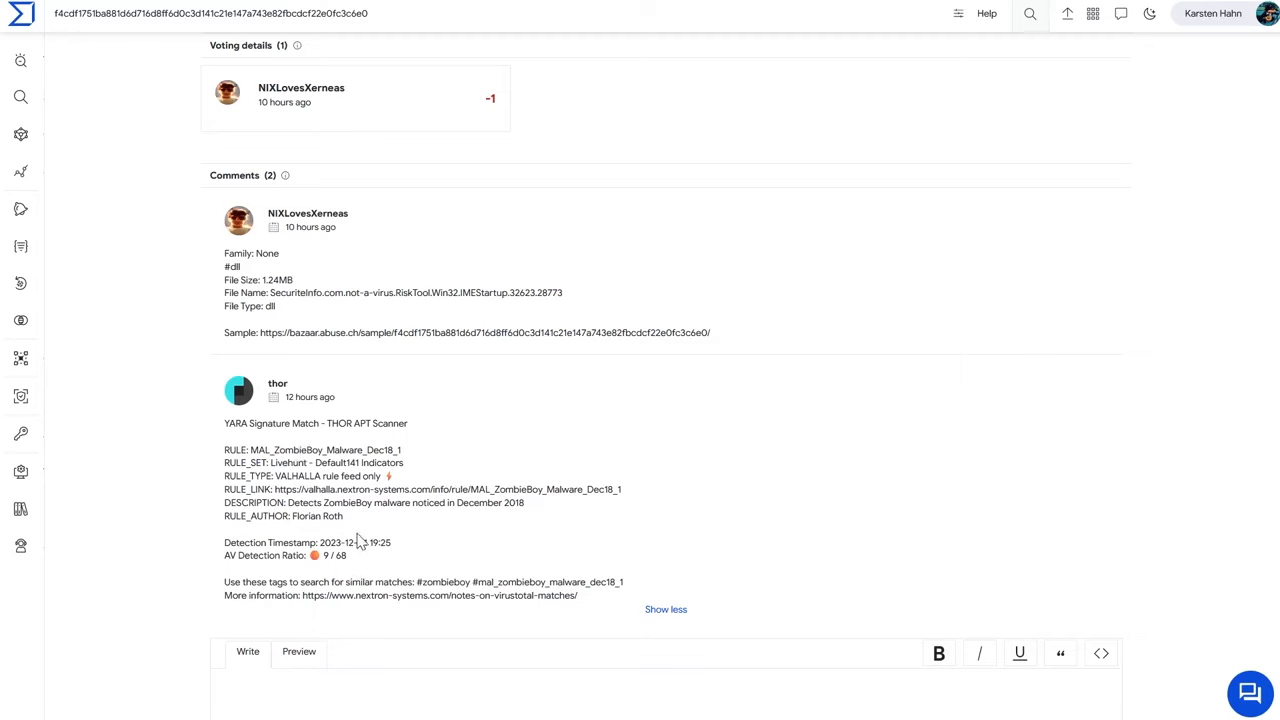
mouse_move(422, 301)
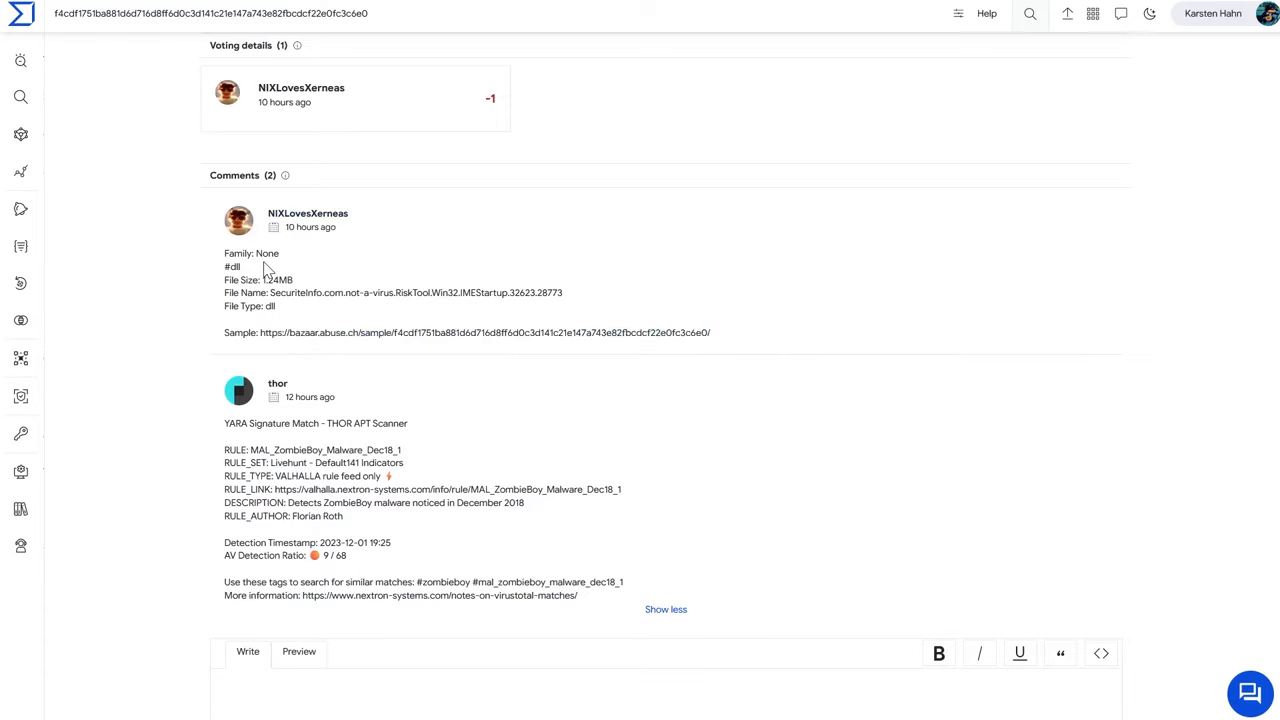
- Review the MalwareBazaar shellcode YARA rule page showing 6,548 sightings
left_click_drag(256, 252, 240, 267)
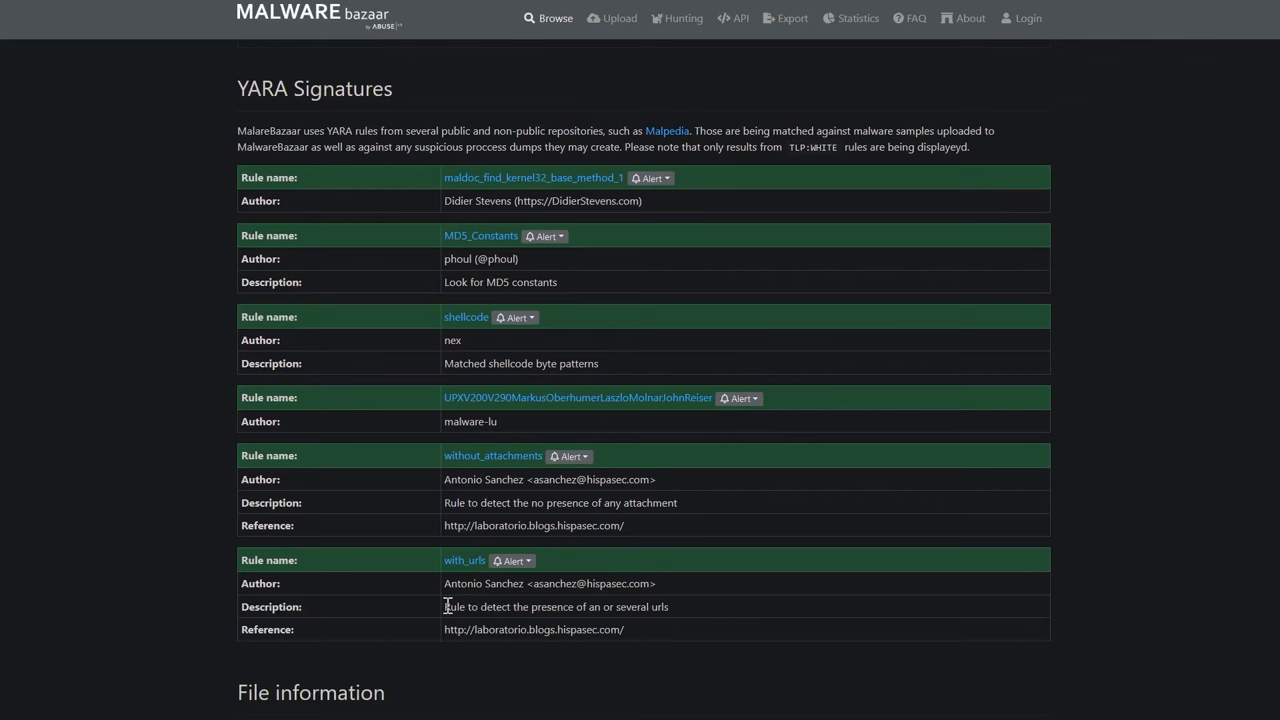
mouse_move(408, 278)
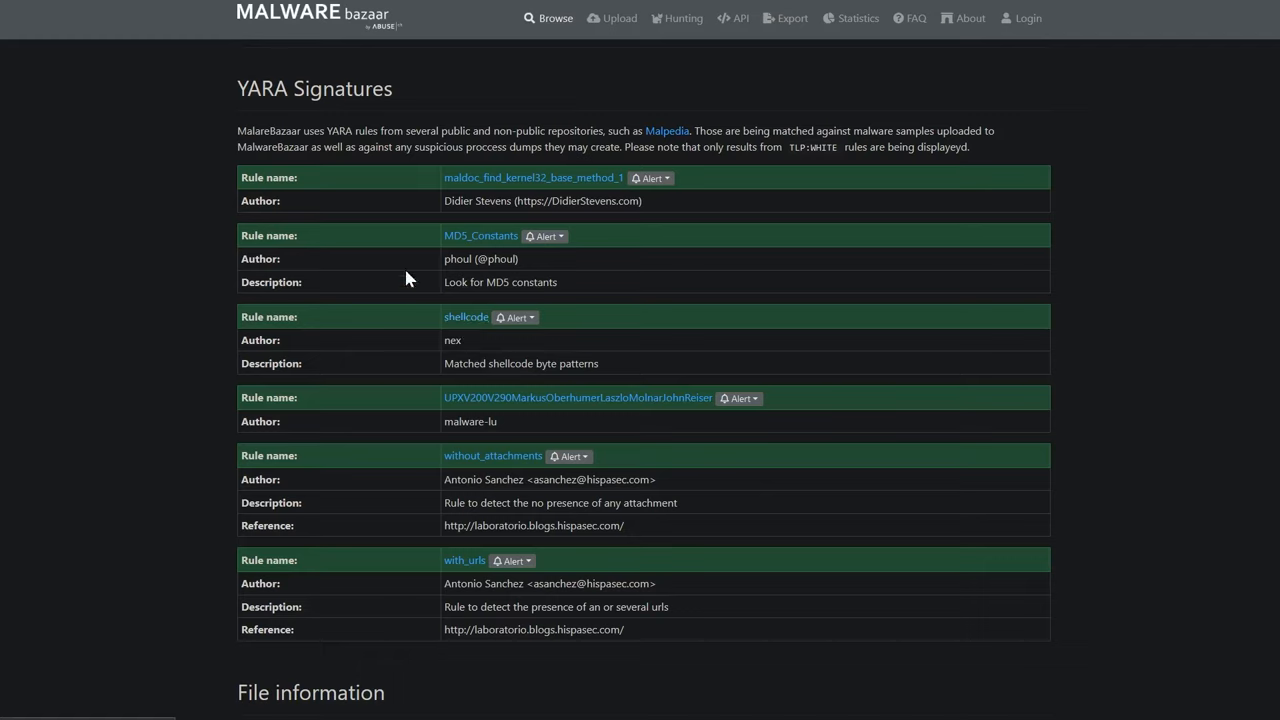
mouse_move(483, 238)
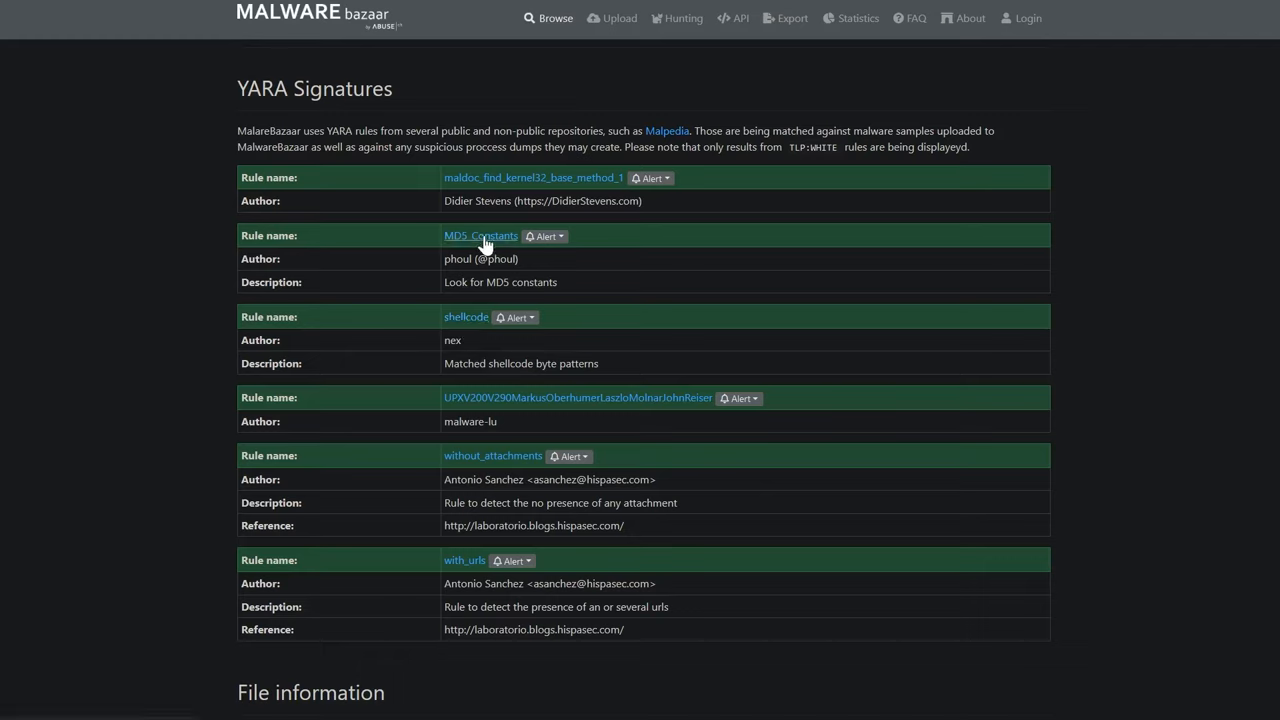
mouse_move(463, 324)
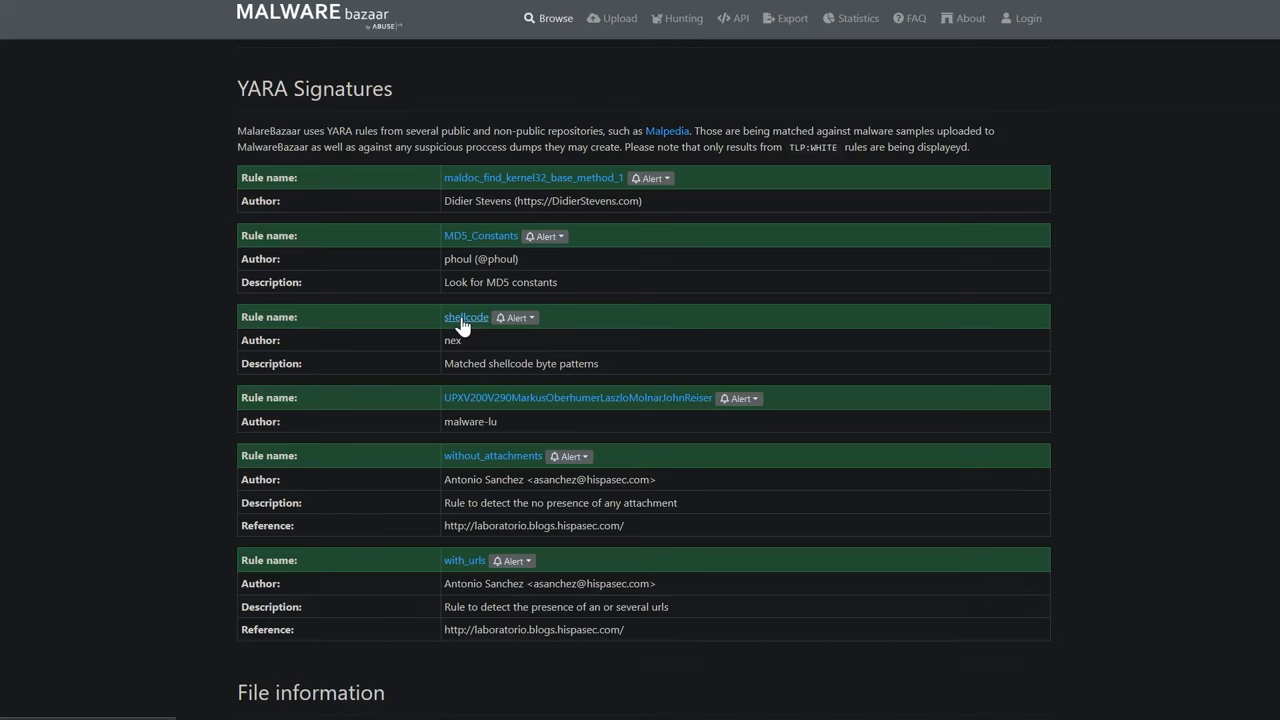
mouse_move(482, 589)
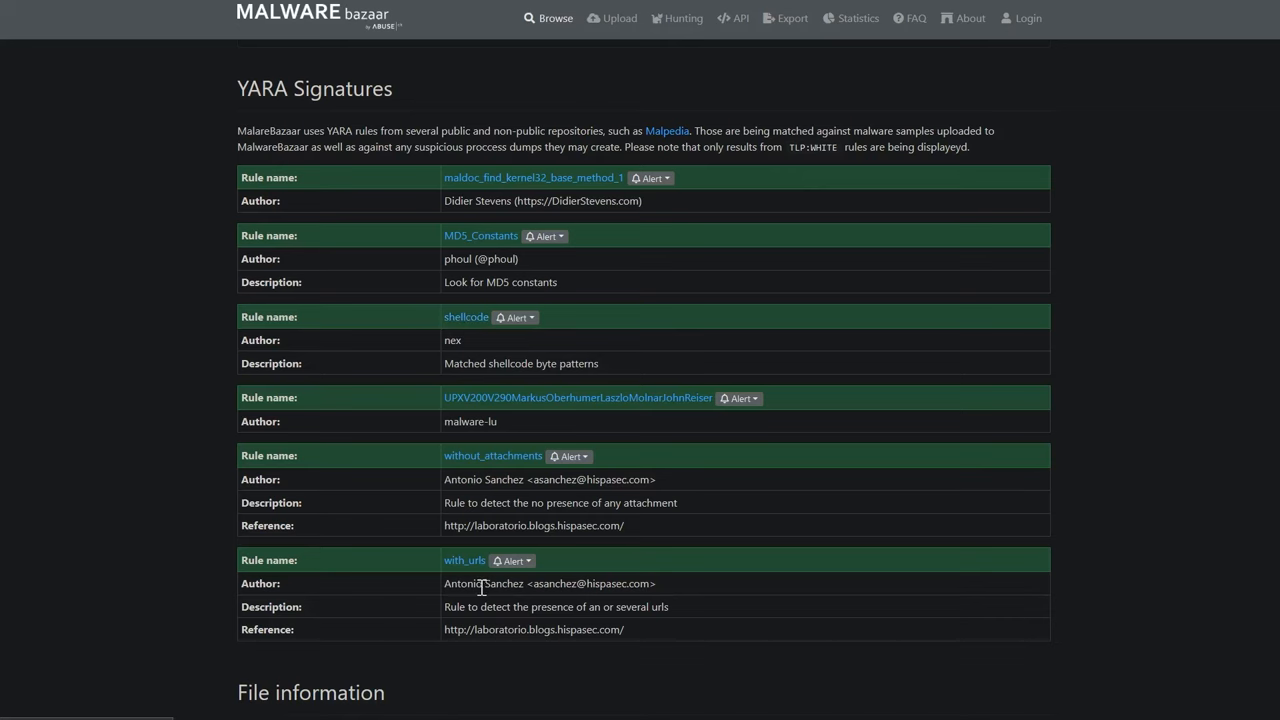
scroll("up", 3)
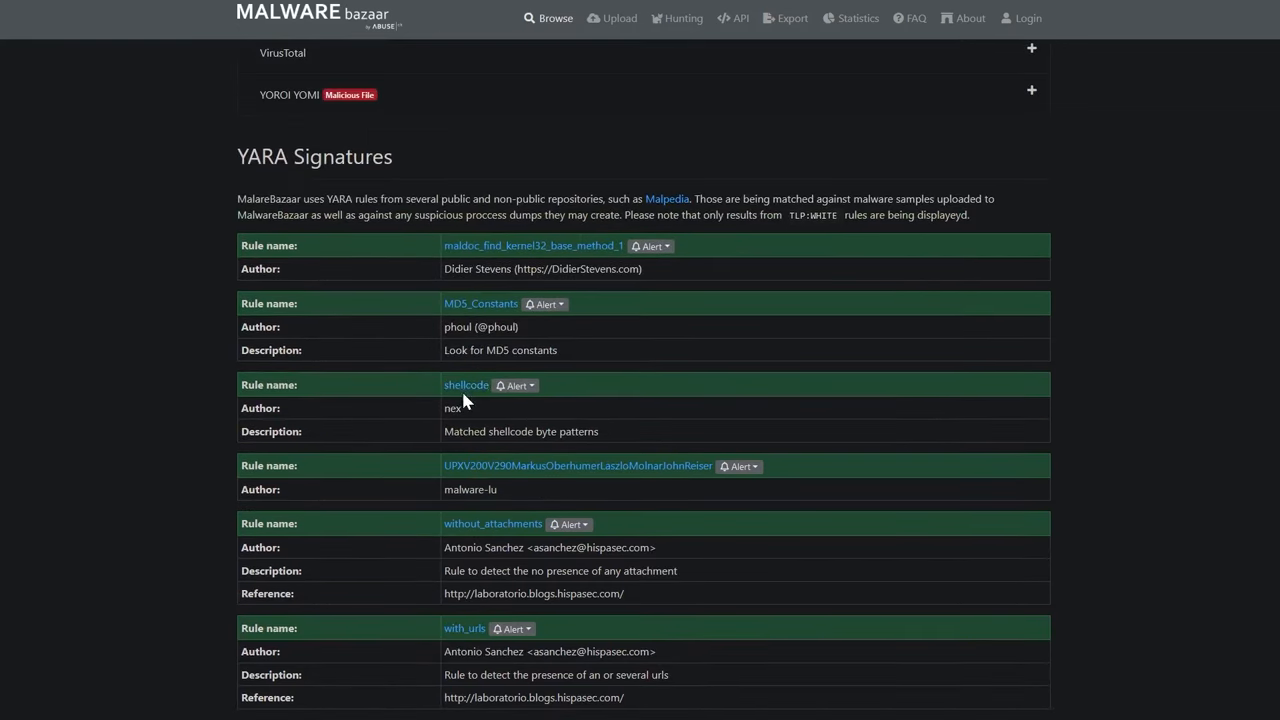
left_click(466, 385)
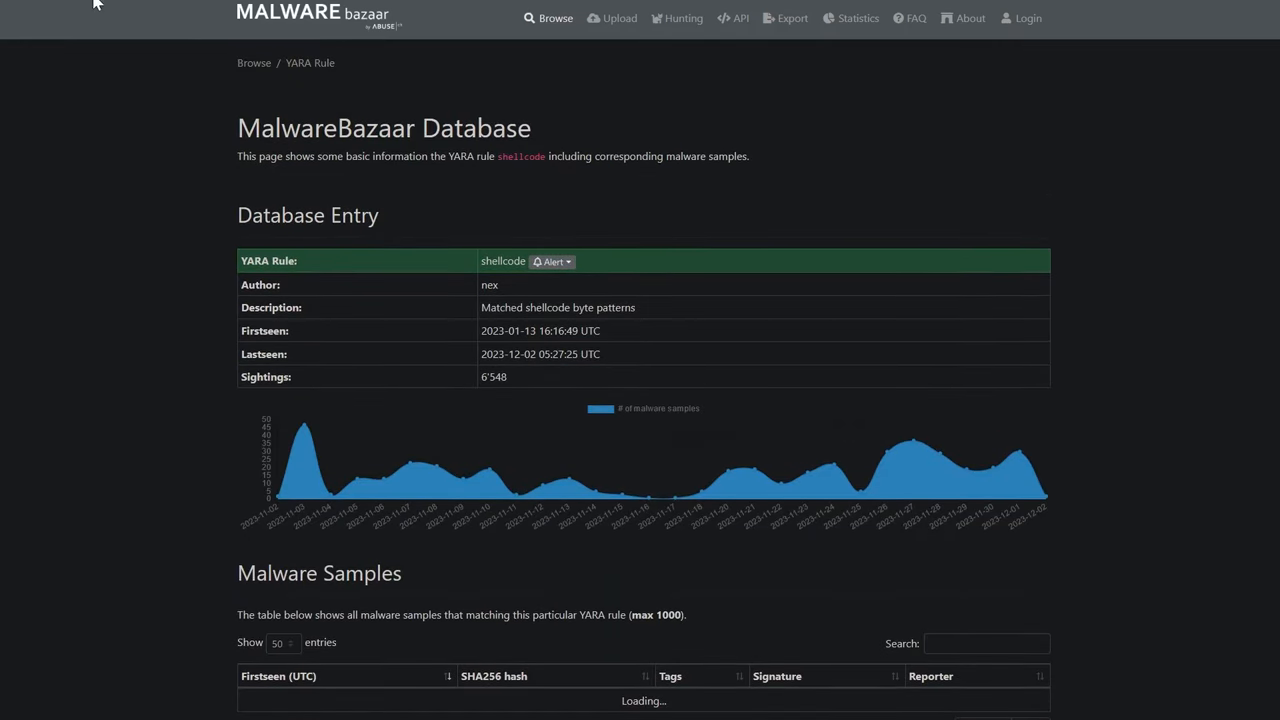
mouse_move(459, 485)
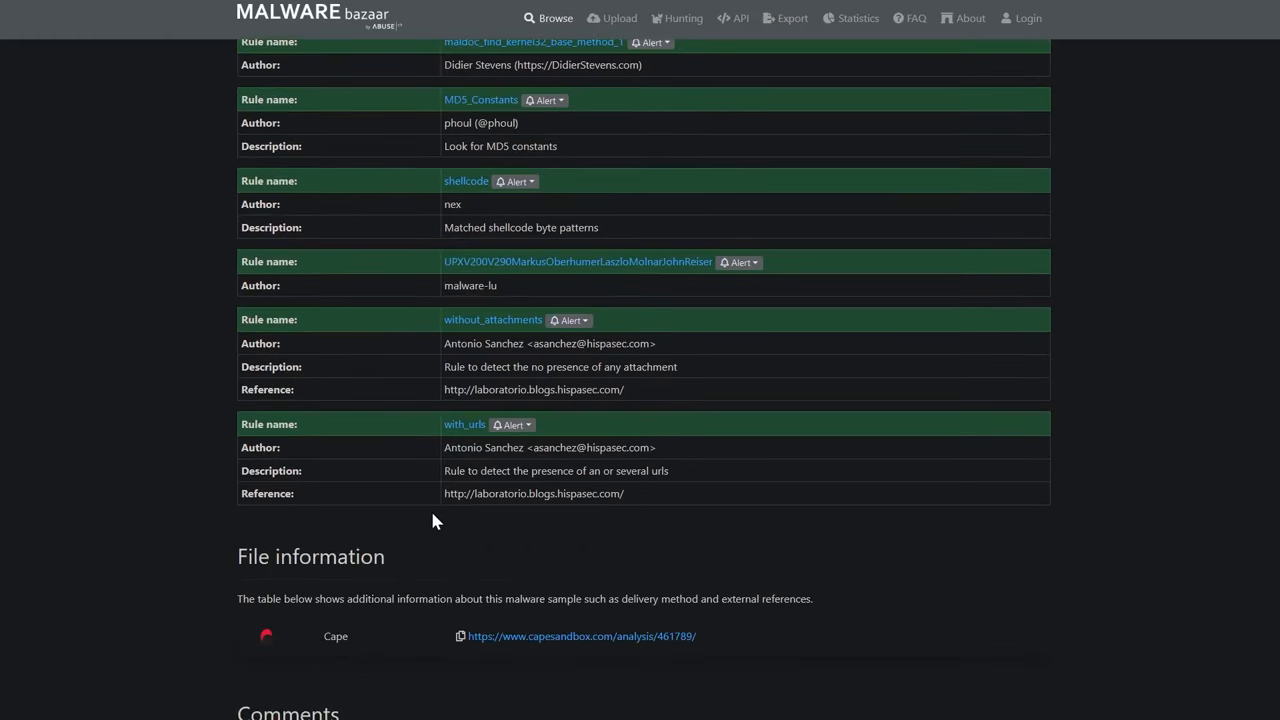
scroll("up", 3)
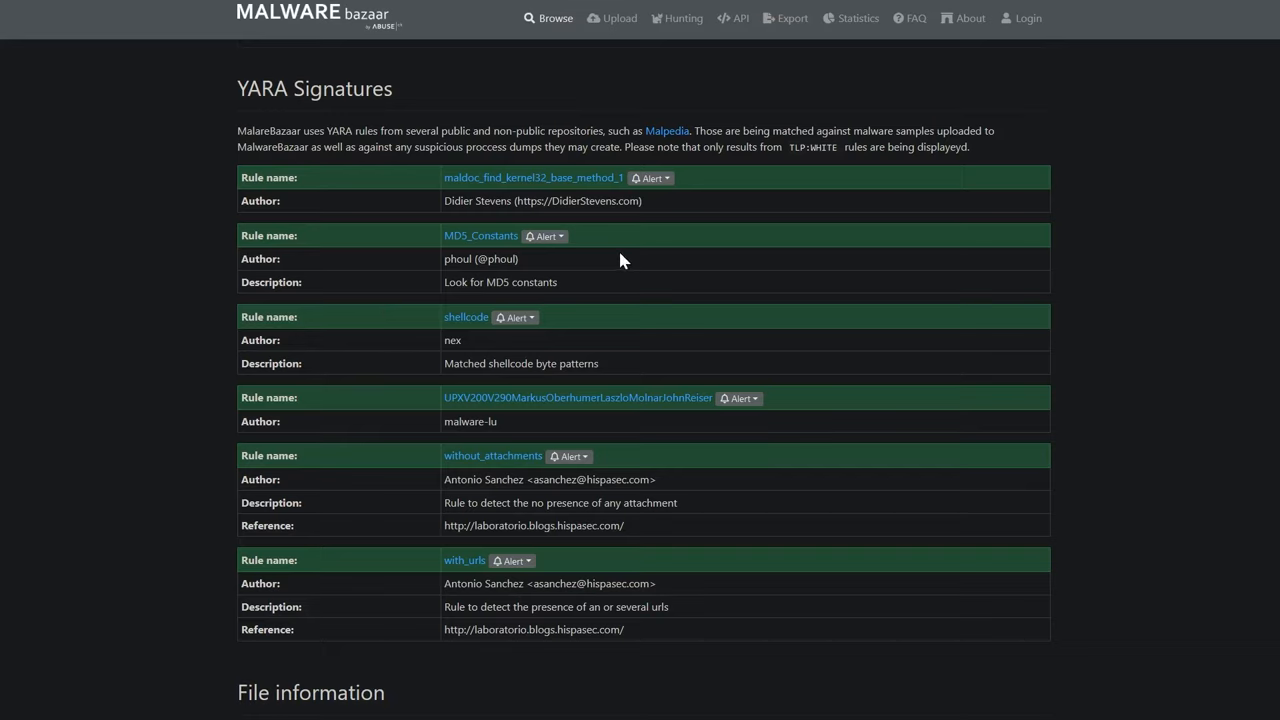
mouse_move(467, 350)
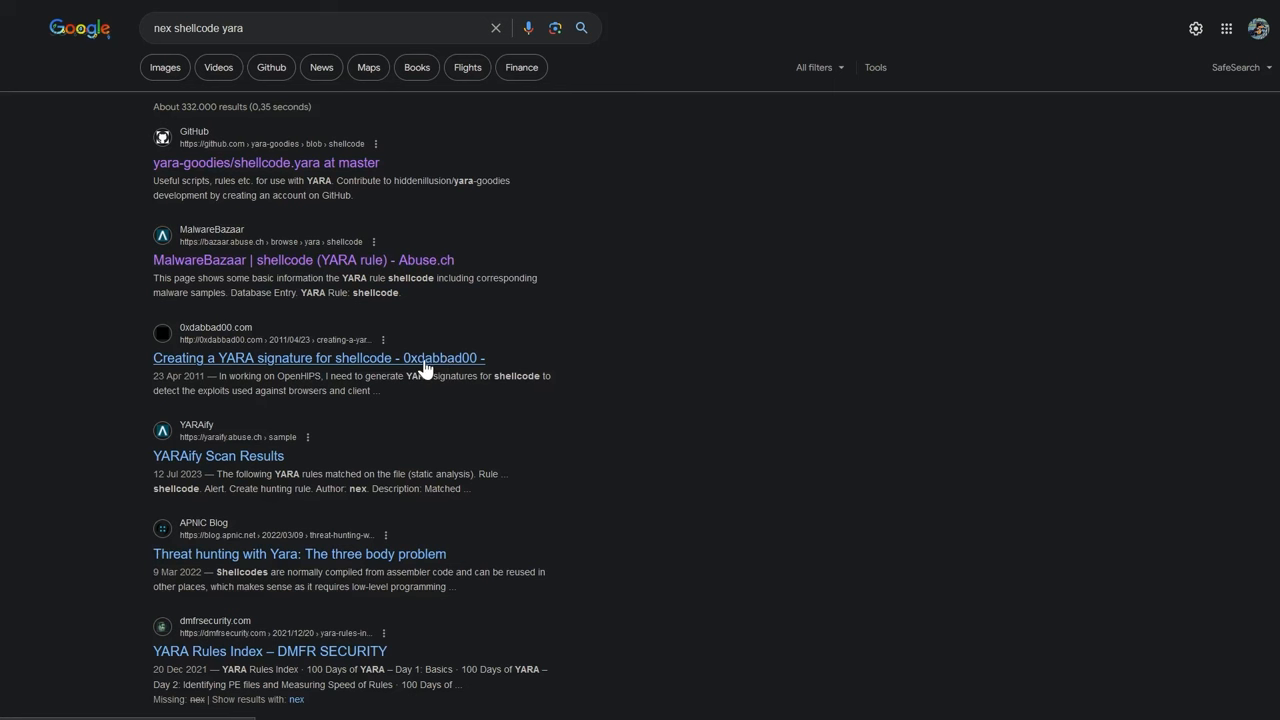
mouse_move(1020, 12)
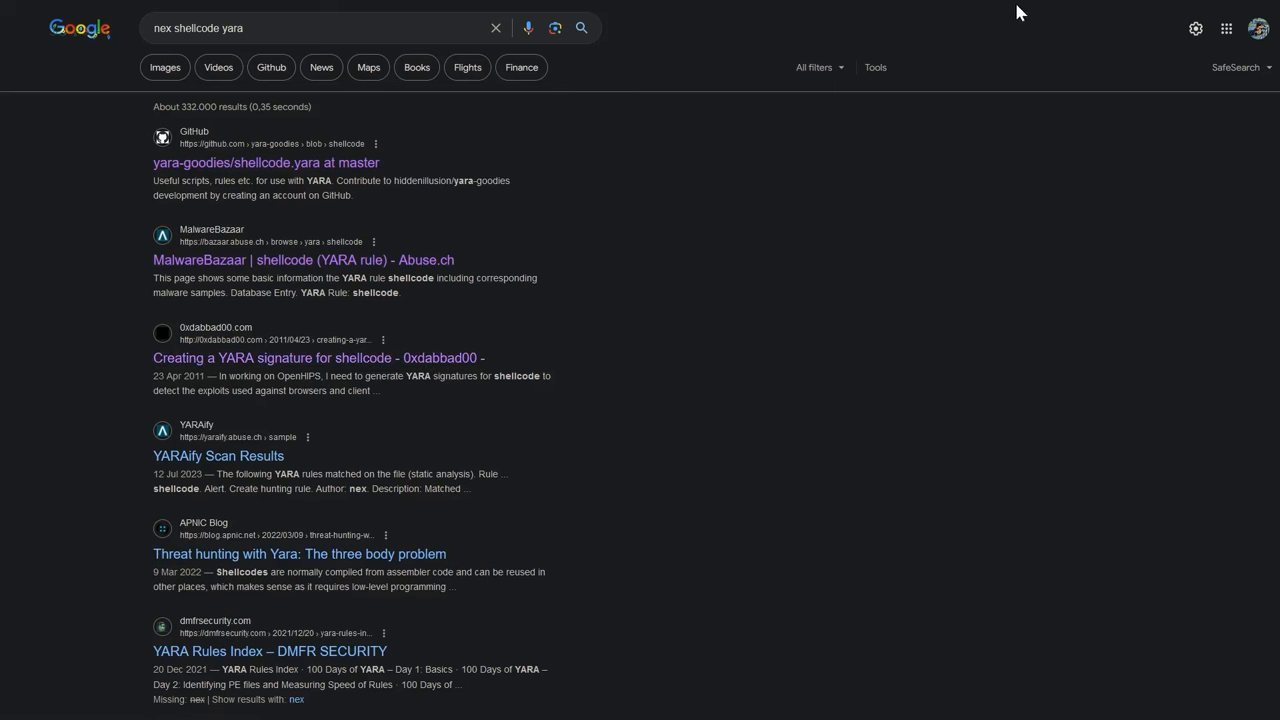
- Read hiddenillusion's yara-goodies shellcode.yara rule with its eight entrypoint byte patterns
left_click(266, 162)
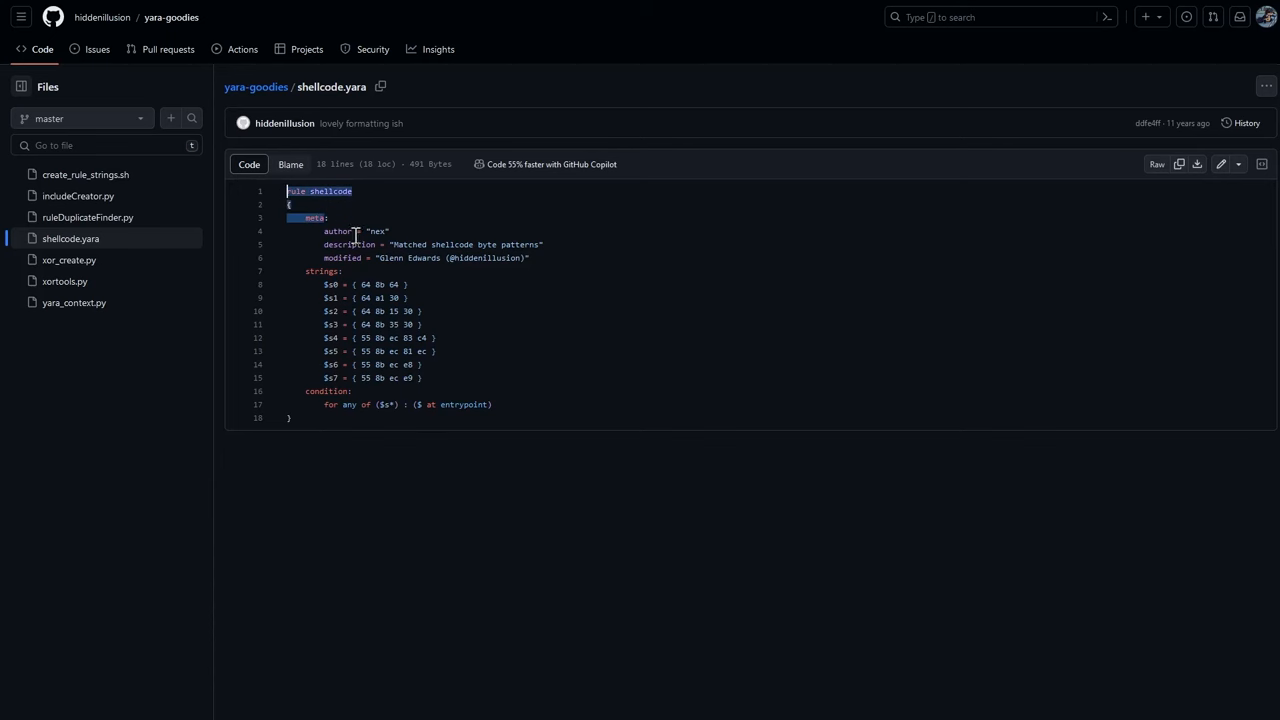
left_click(347, 405)
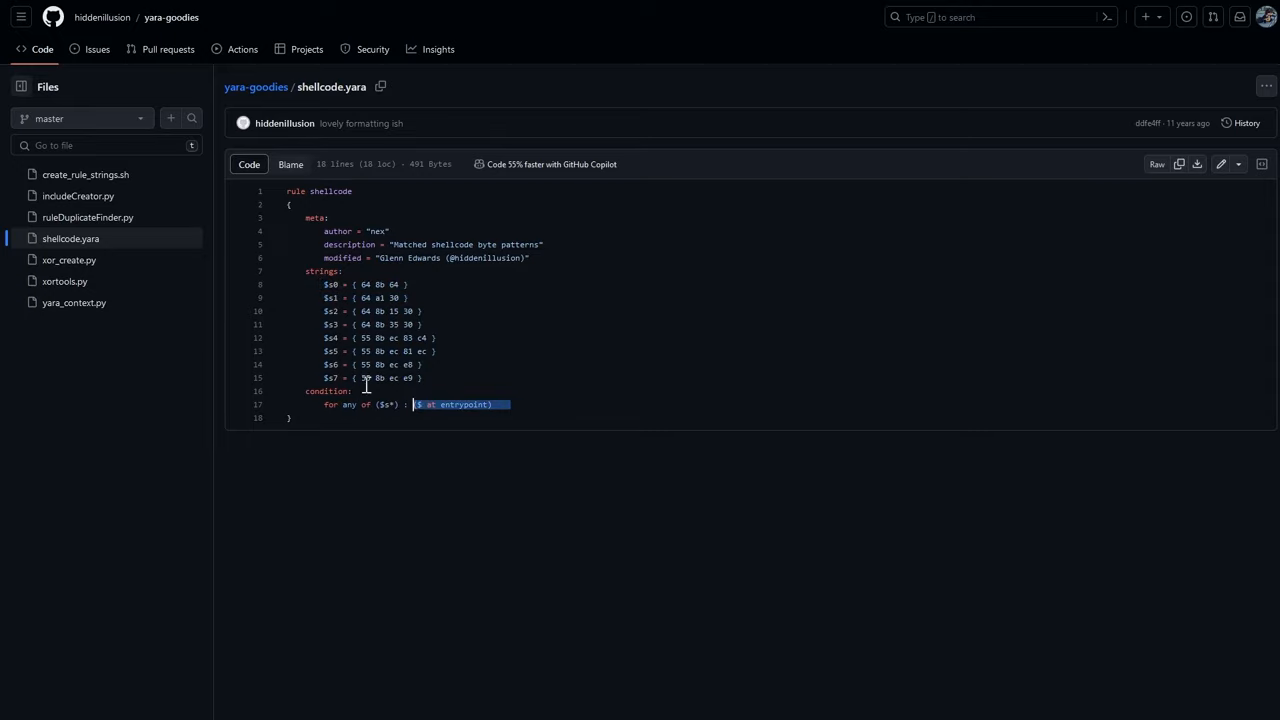
mouse_move(397, 364)
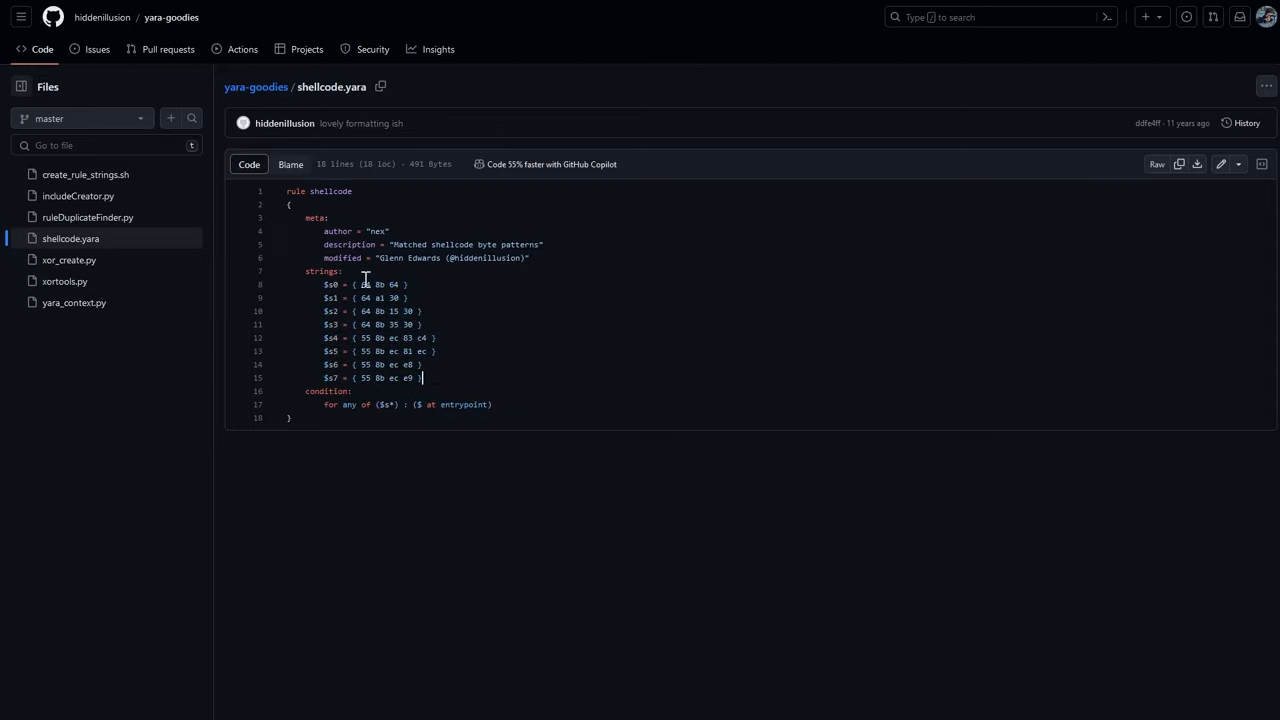
mouse_move(447, 332)
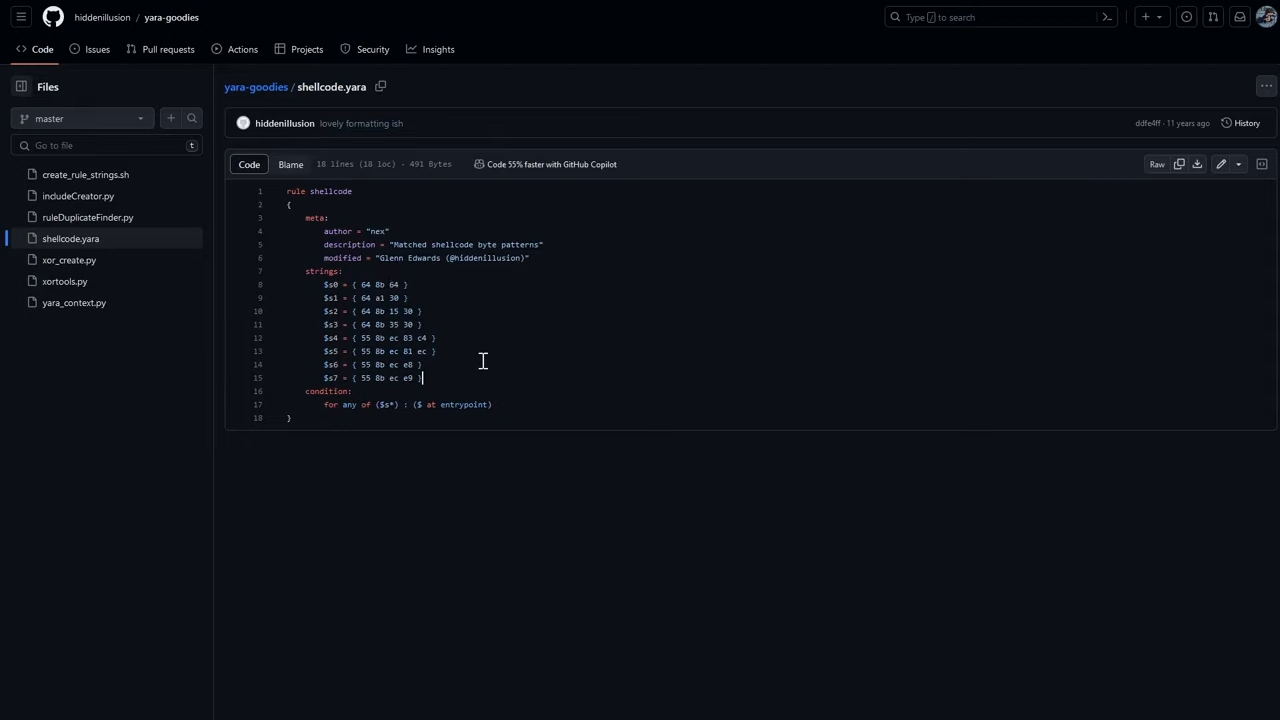
mouse_move(667, 22)
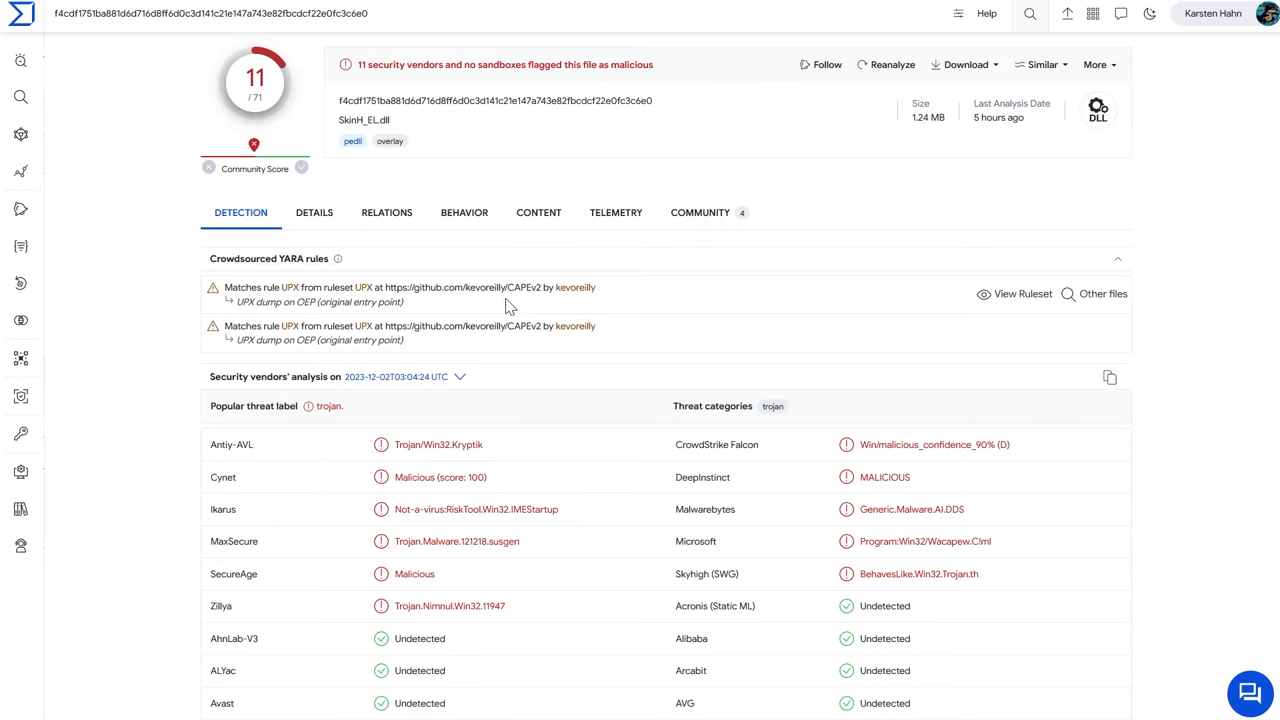
mouse_move(668, 300)
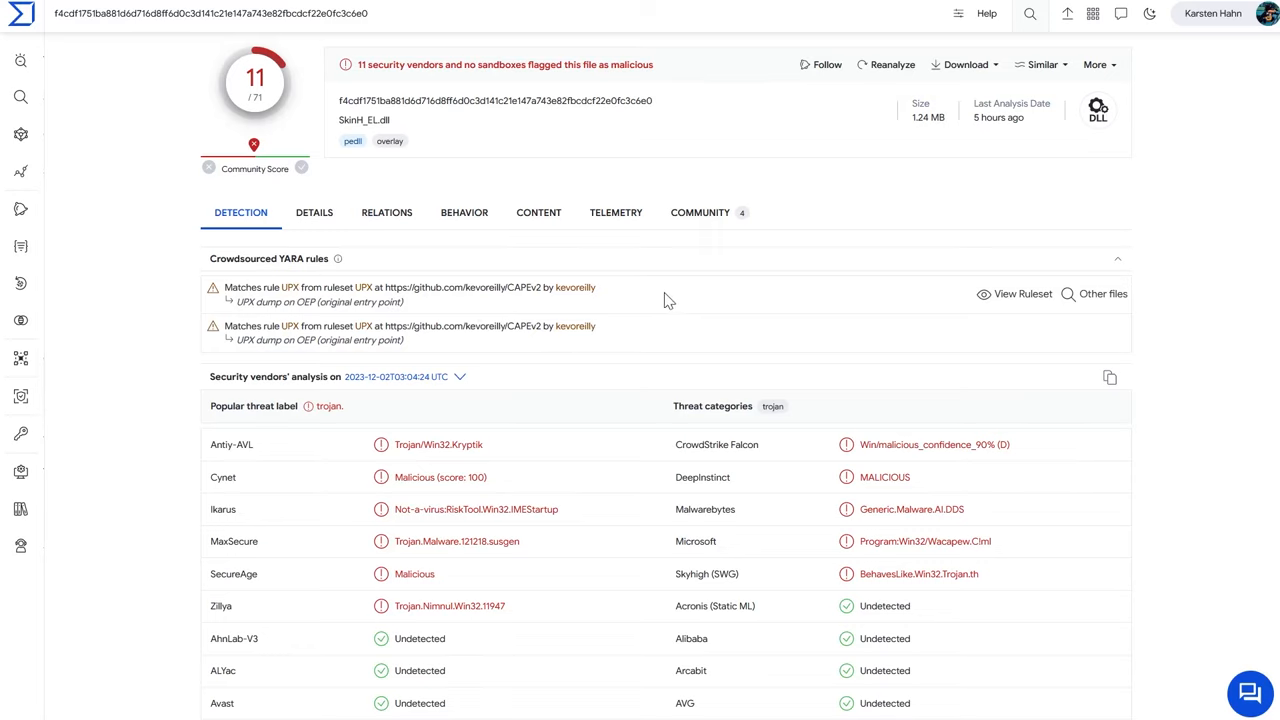
mouse_move(314, 212)
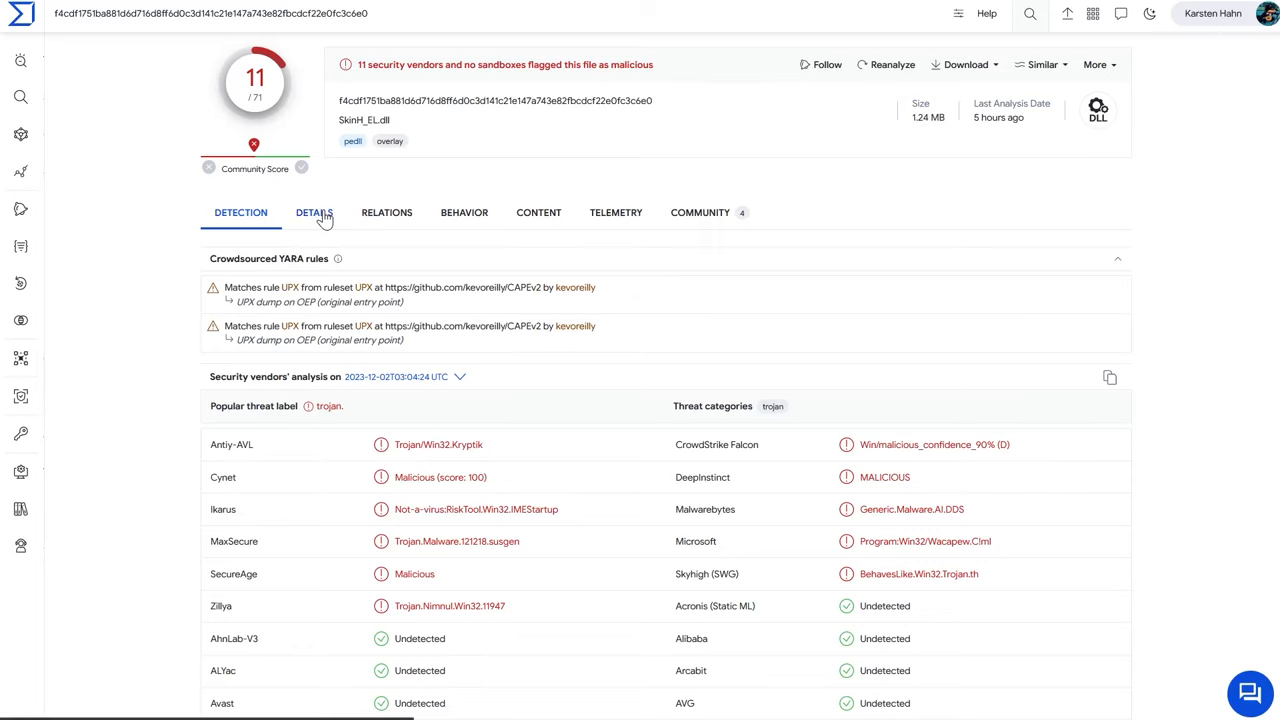
- Scroll SkinH_EL.dll's Details: UPX-packed, unsigned, SkinSharp GUI Toolkit version info
left_click(314, 212)
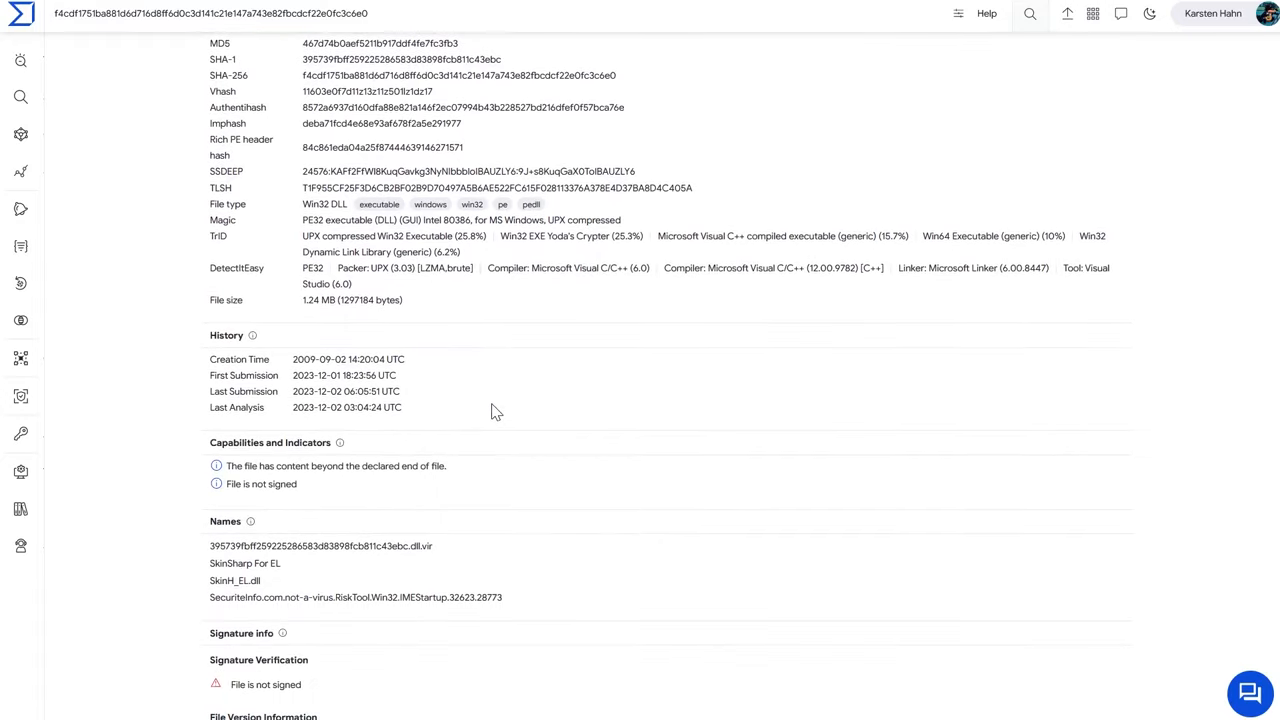
scroll("down", 3)
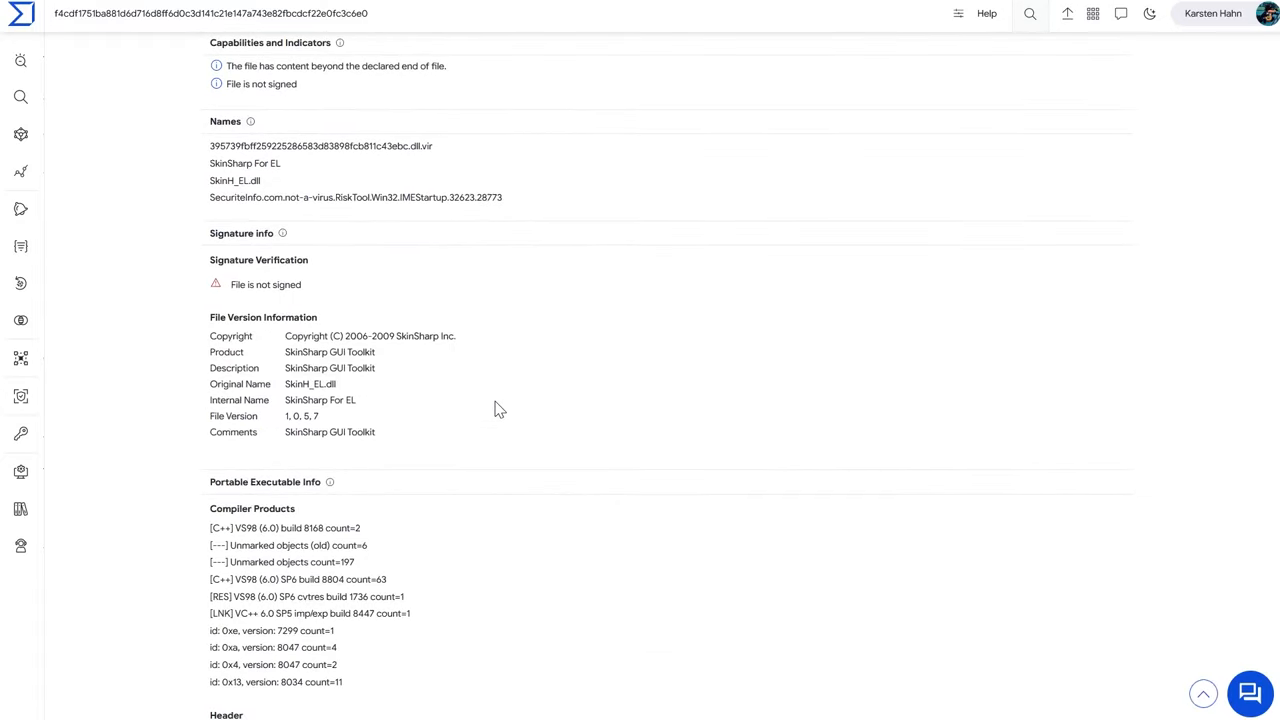
scroll("up", 3)
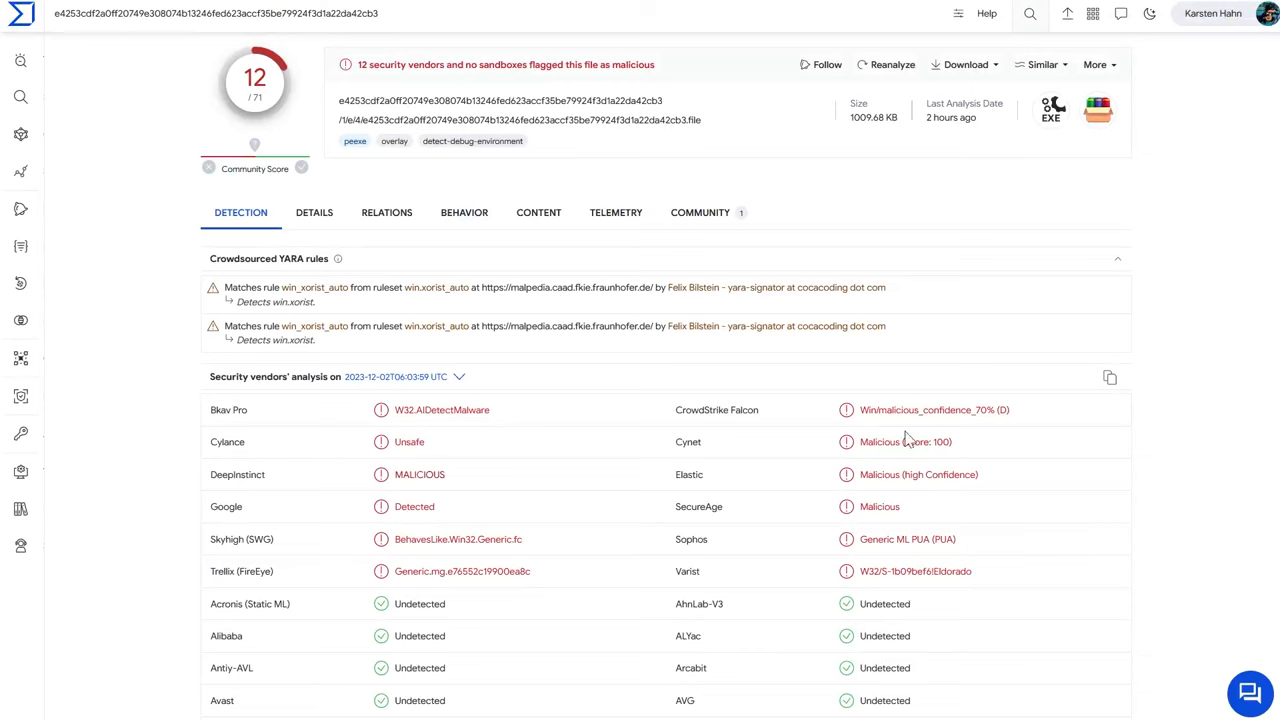
mouse_move(876, 123)
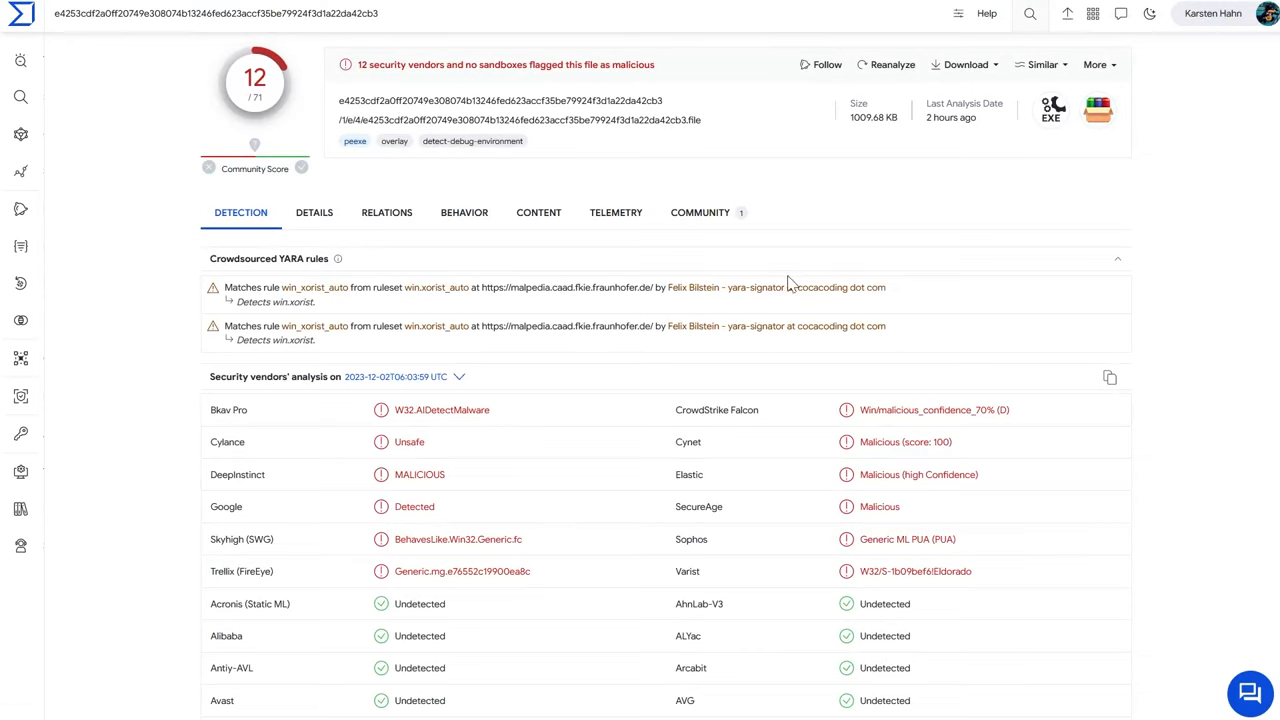
mouse_move(323, 302)
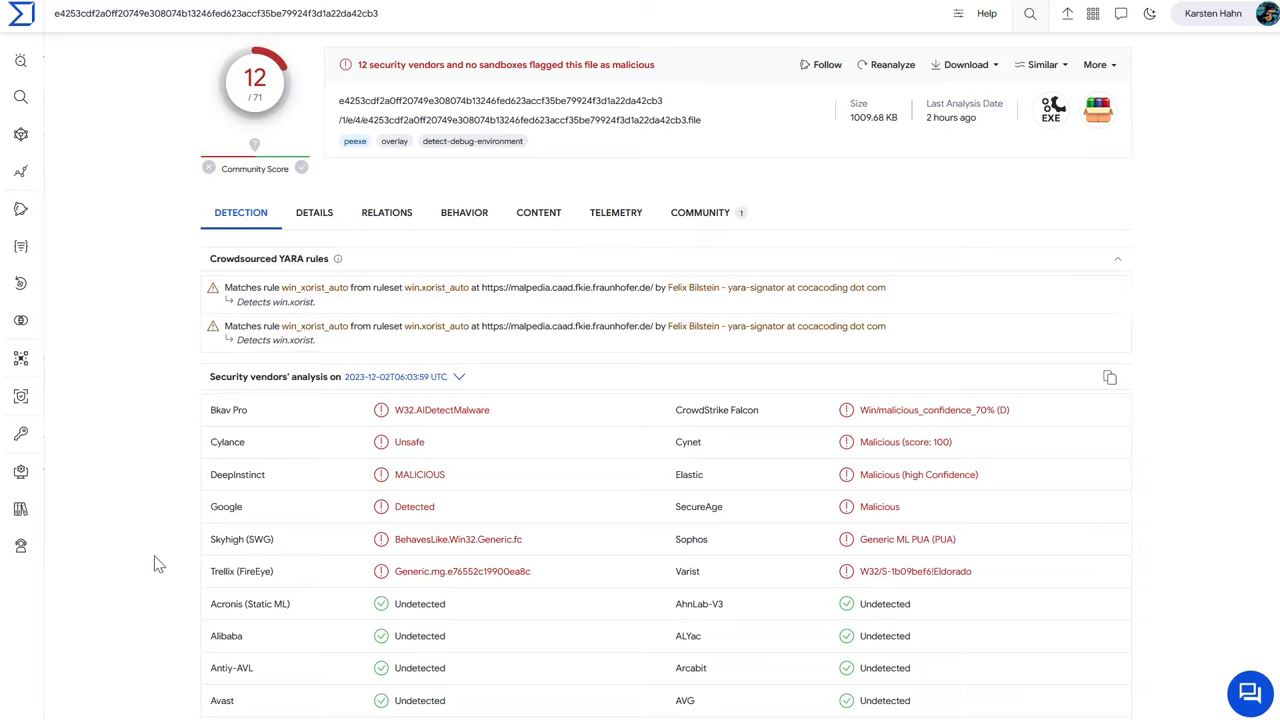
mouse_move(198, 462)
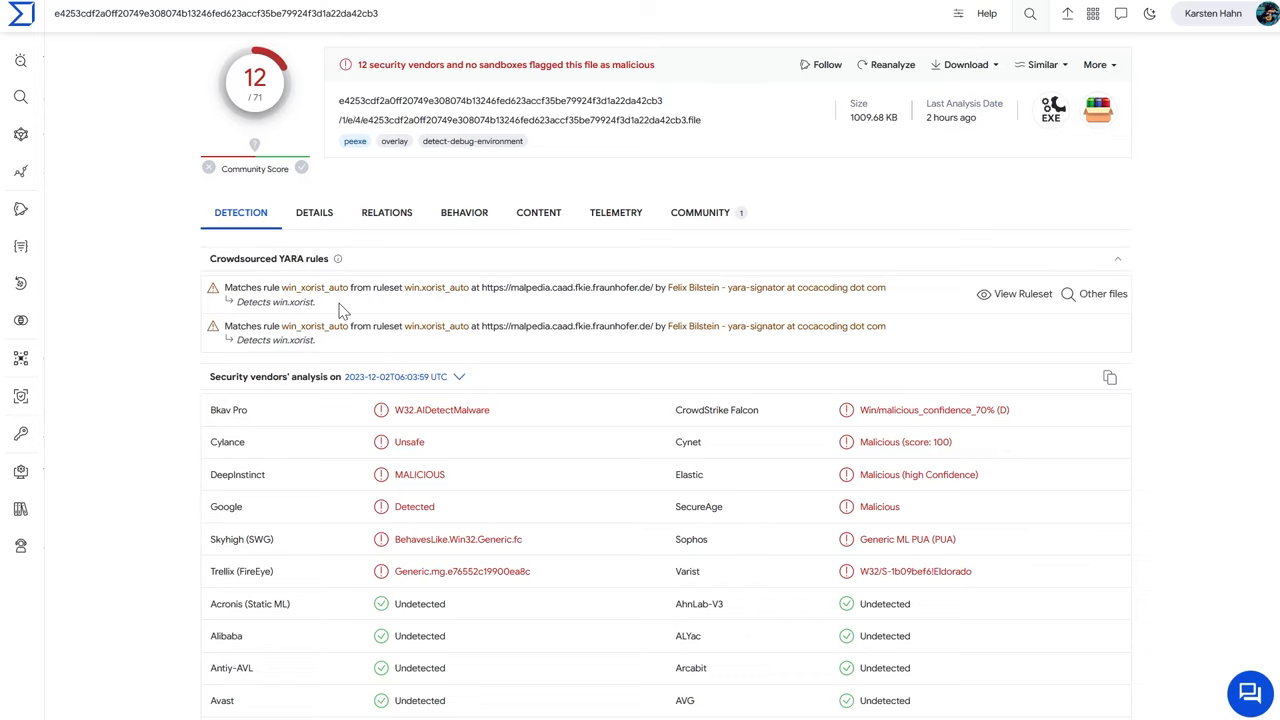
- Show Details for the e4253cdf WinRAR self-extracting sample flagged by 12/71 vendors
left_click(314, 212)
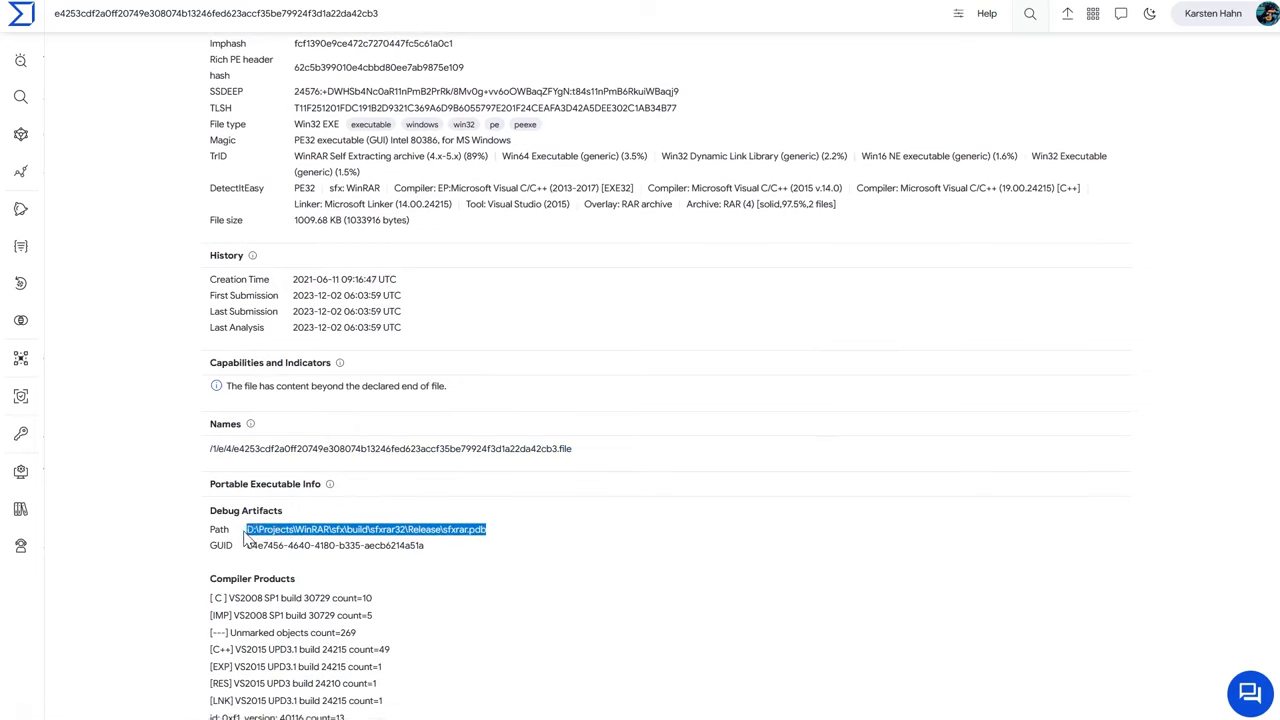
- Glance at the Relations tab, then scroll back through the sample's Details properties
left_click(182, 566)
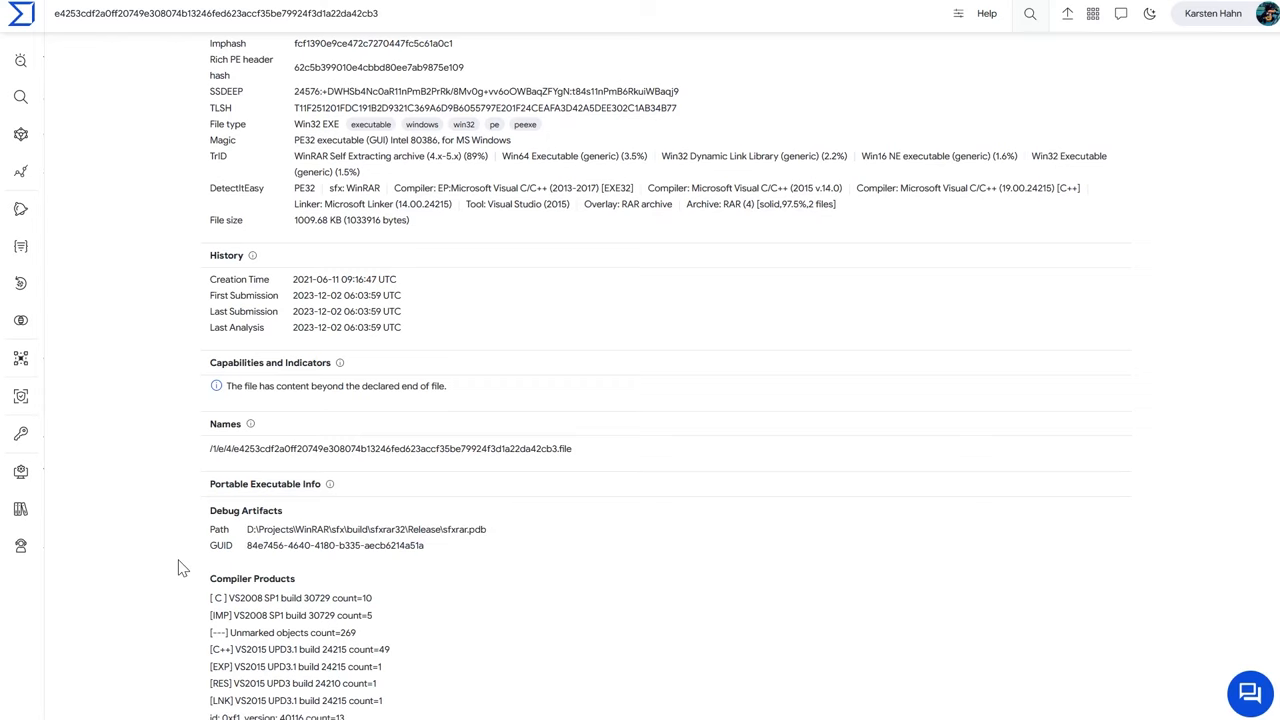
scroll("down", 3)
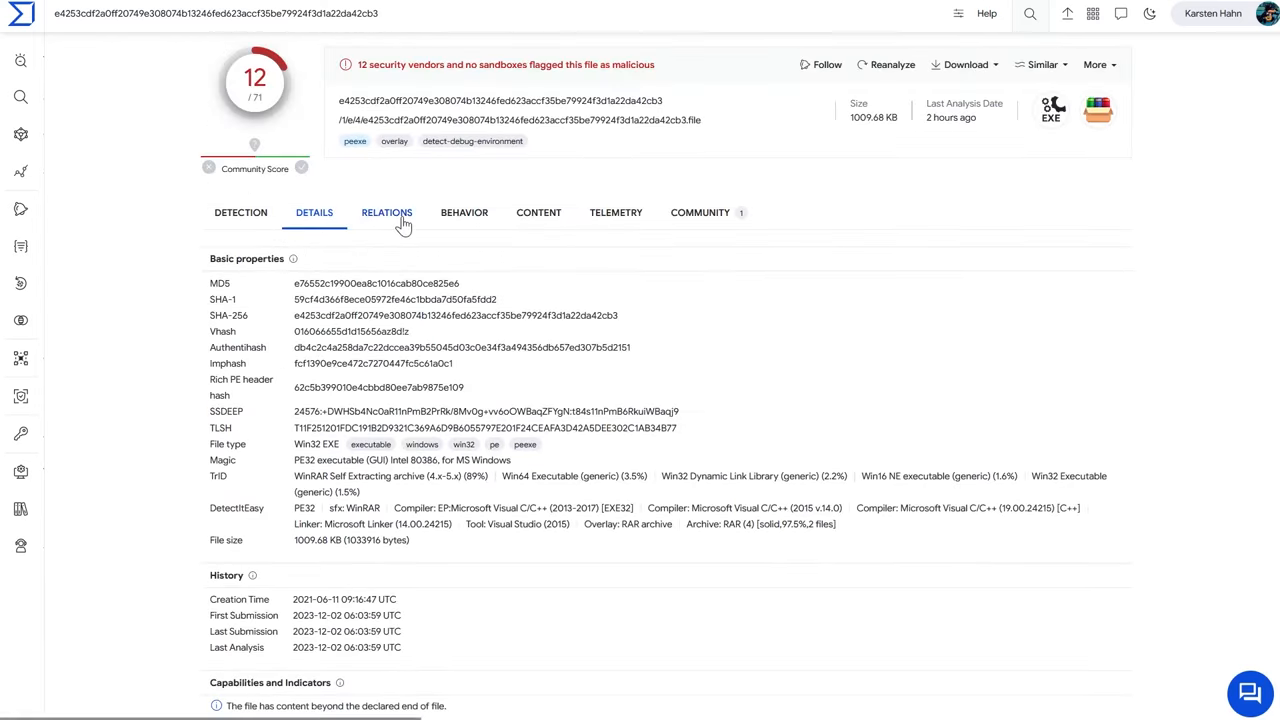
left_click(386, 212)
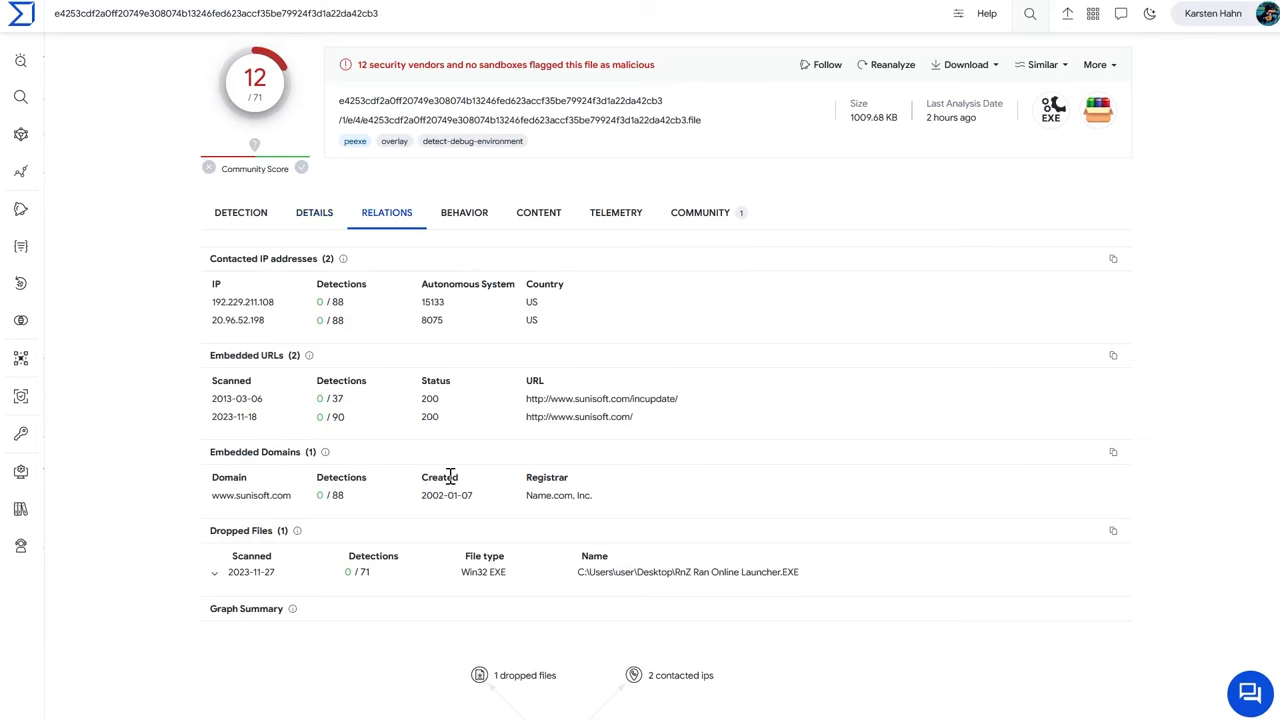
left_click(314, 212)
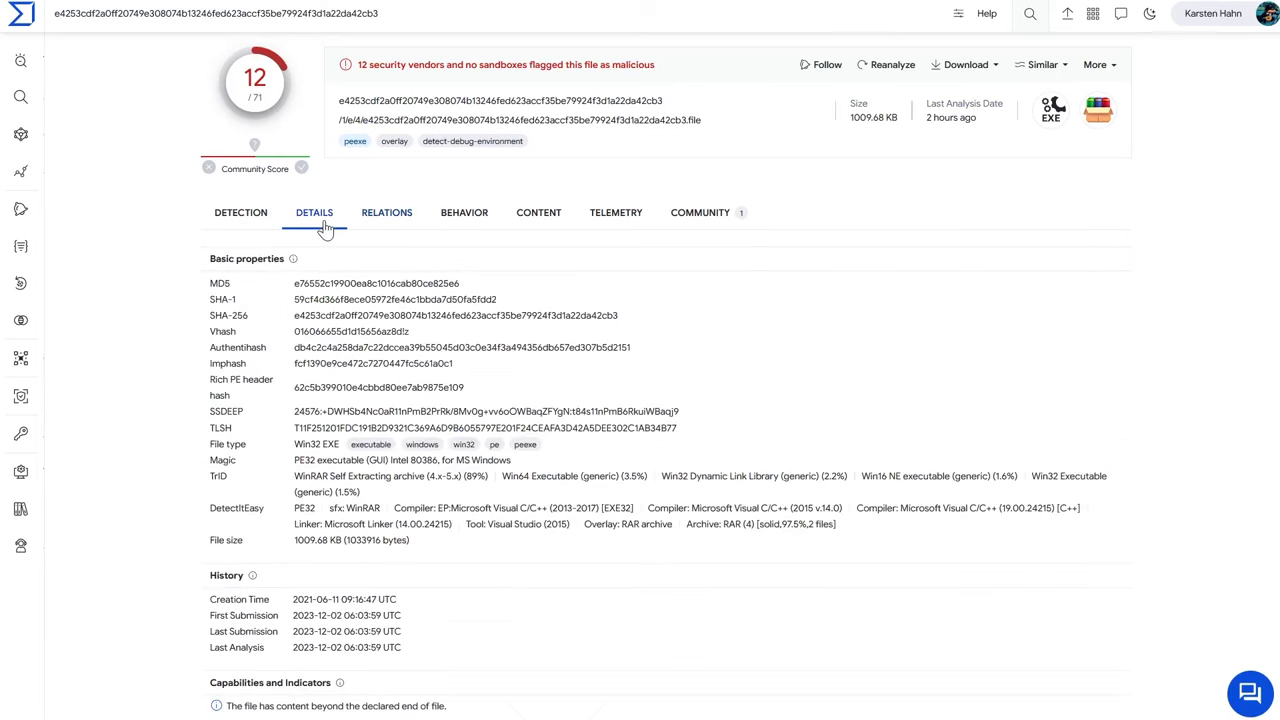
scroll("down", 3)
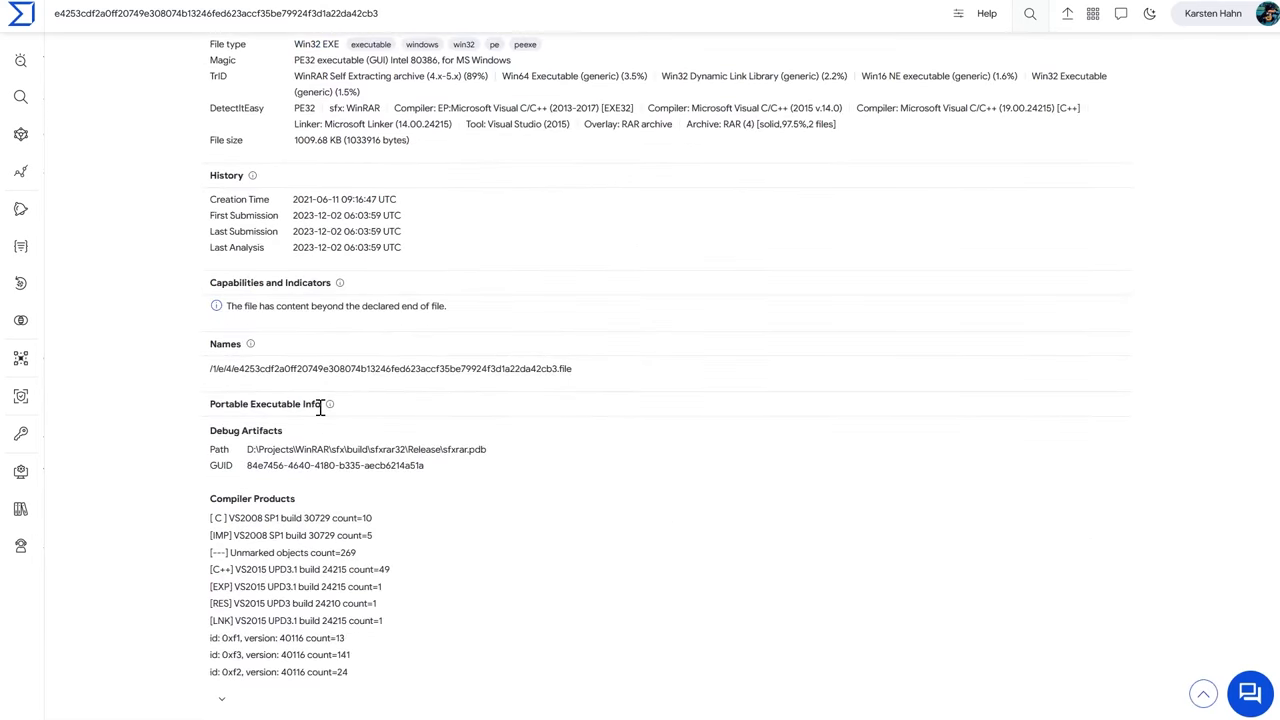
scroll("up", 3)
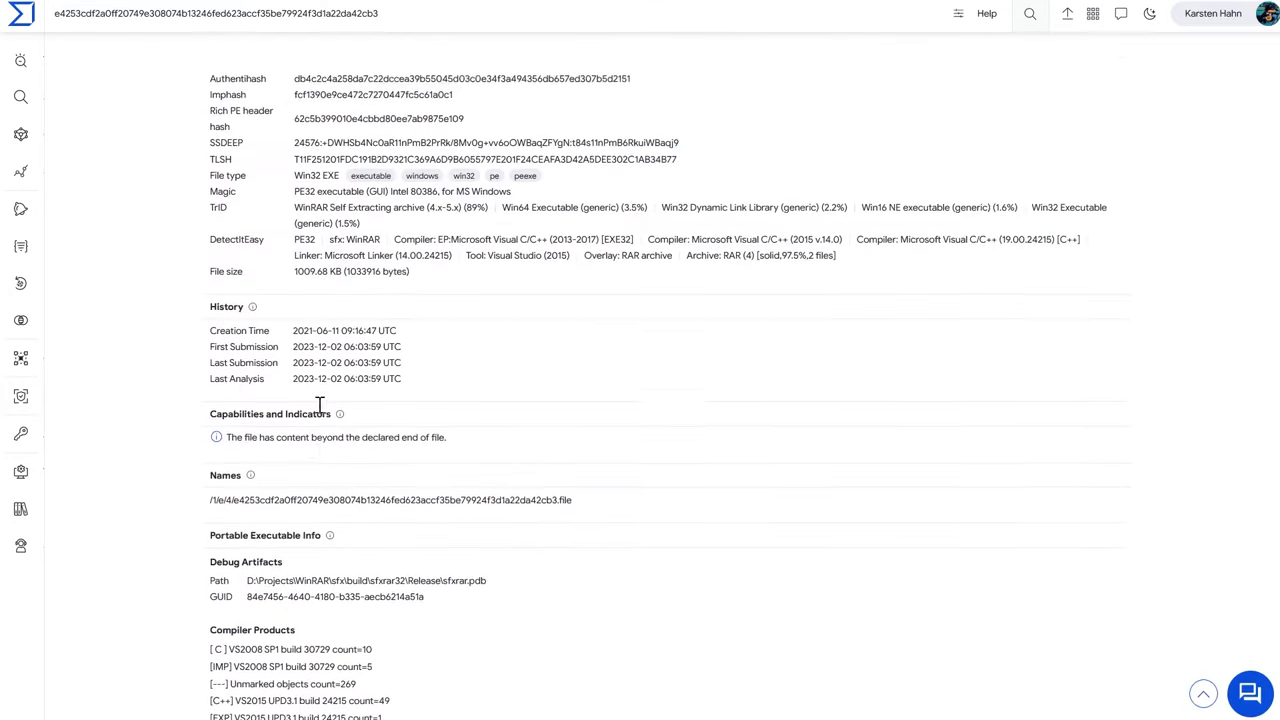
scroll("up", 3)
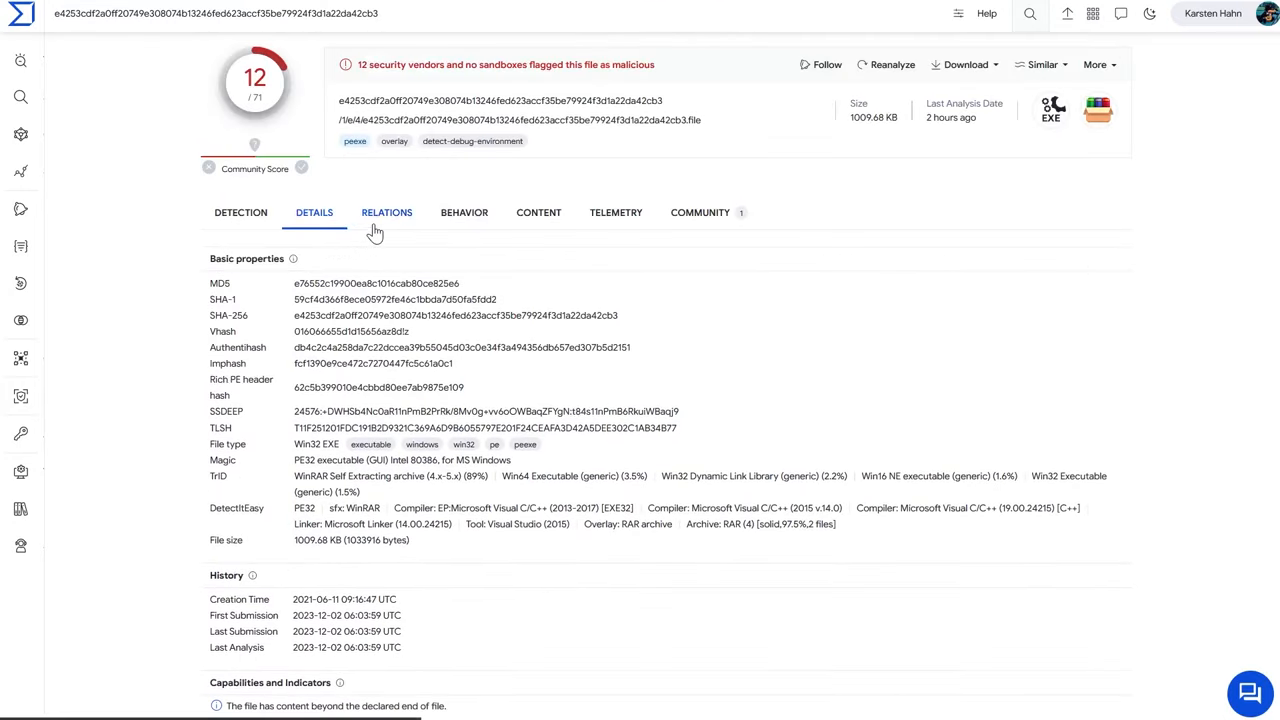
- On Relations, expand the dropped RnZ Ran Online Launcher.EXE to show its SHA-256 and size
left_click(386, 212)
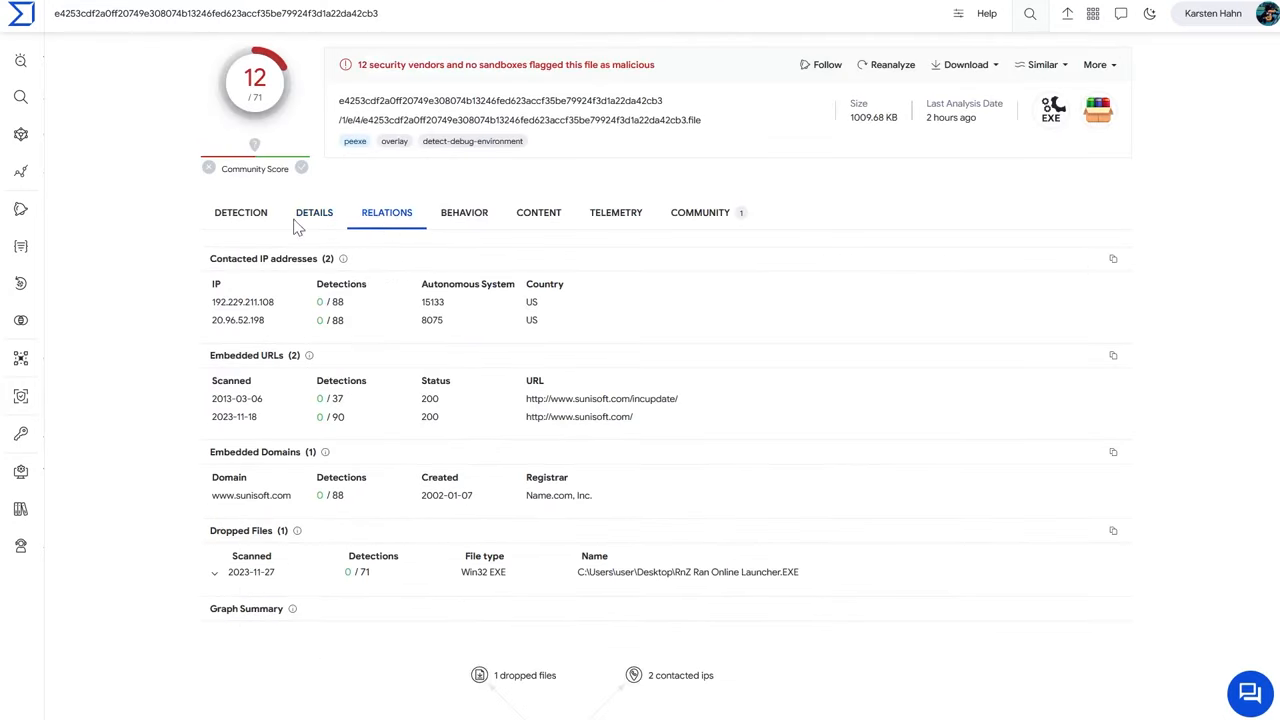
mouse_move(642, 142)
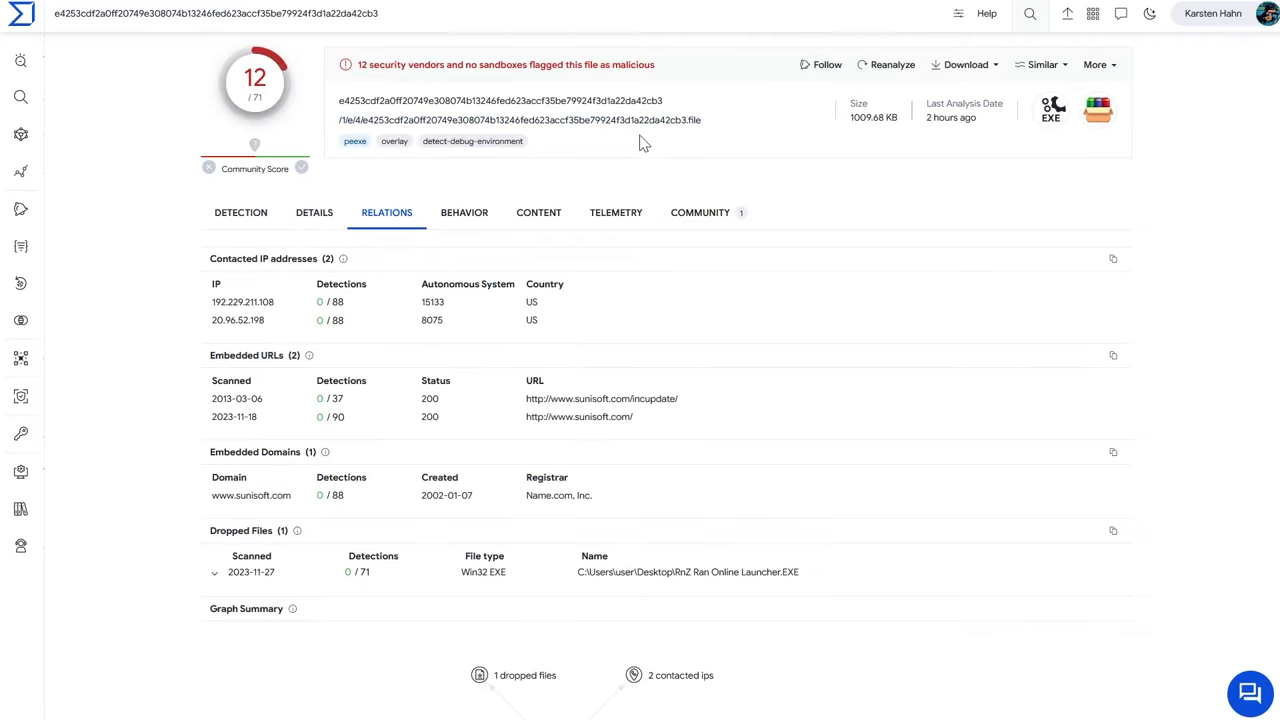
mouse_move(789, 598)
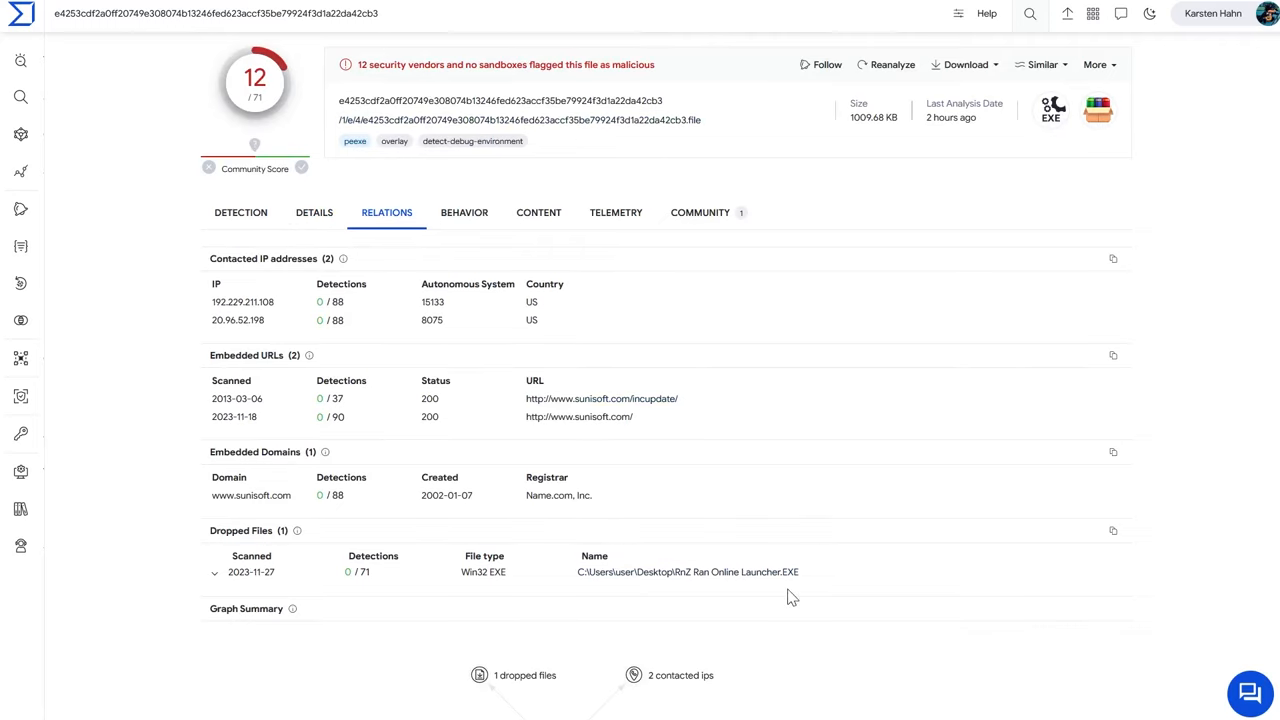
scroll("down", 3)
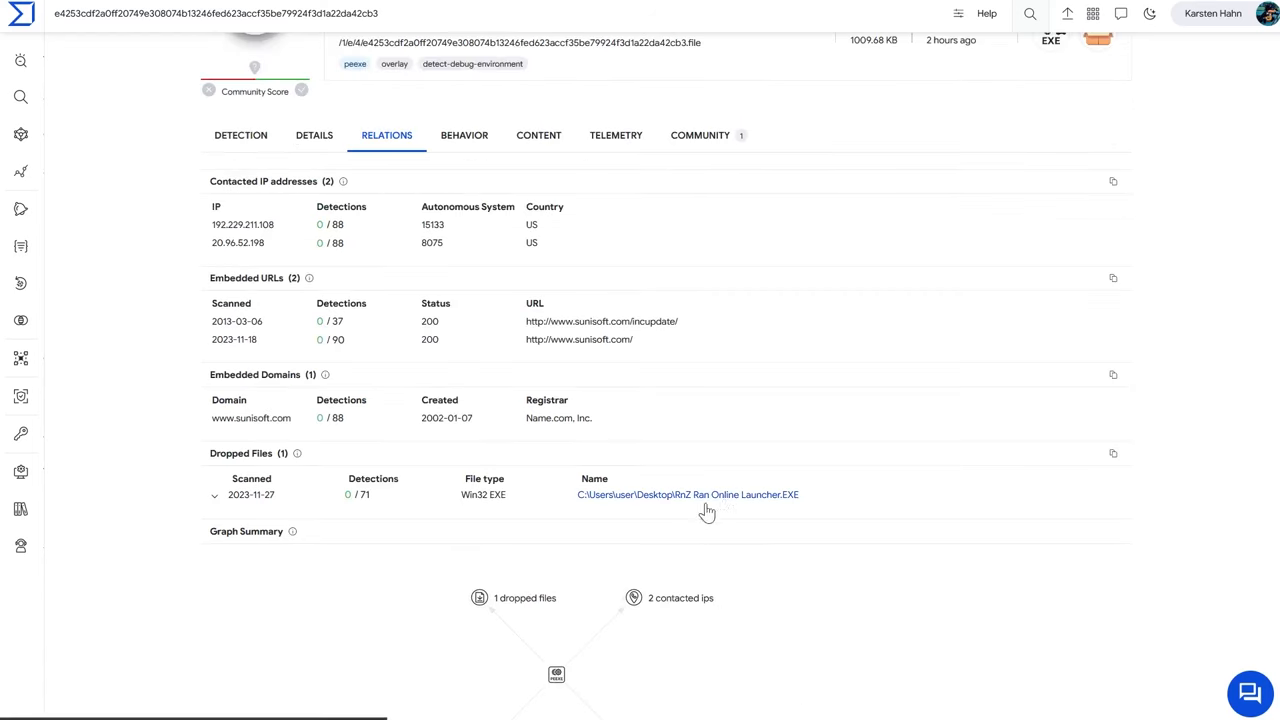
left_click(215, 494)
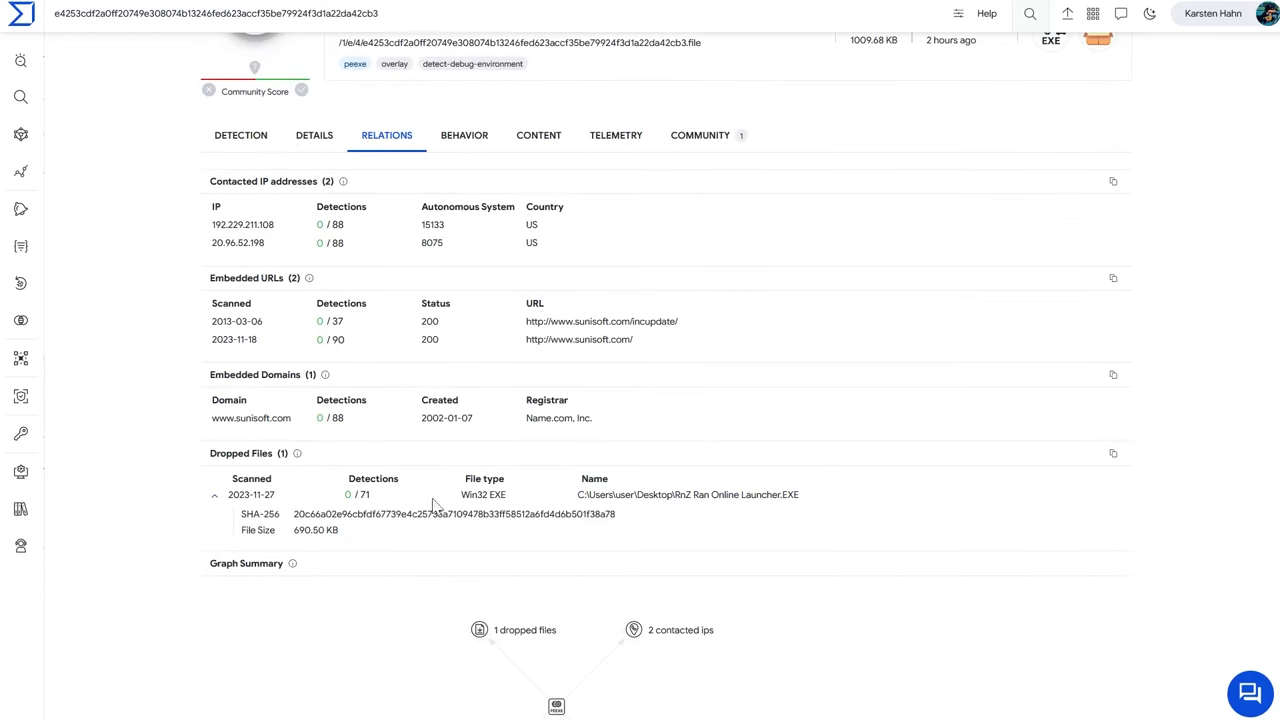
mouse_move(706, 510)
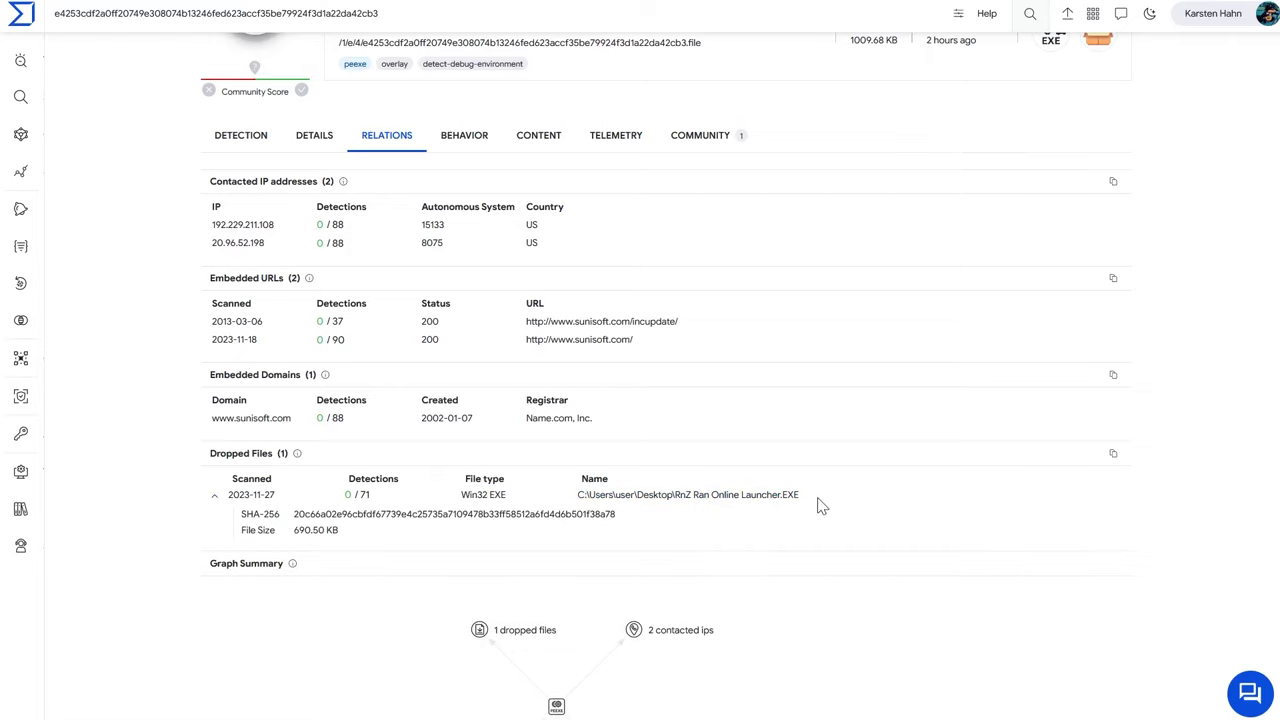
mouse_move(768, 502)
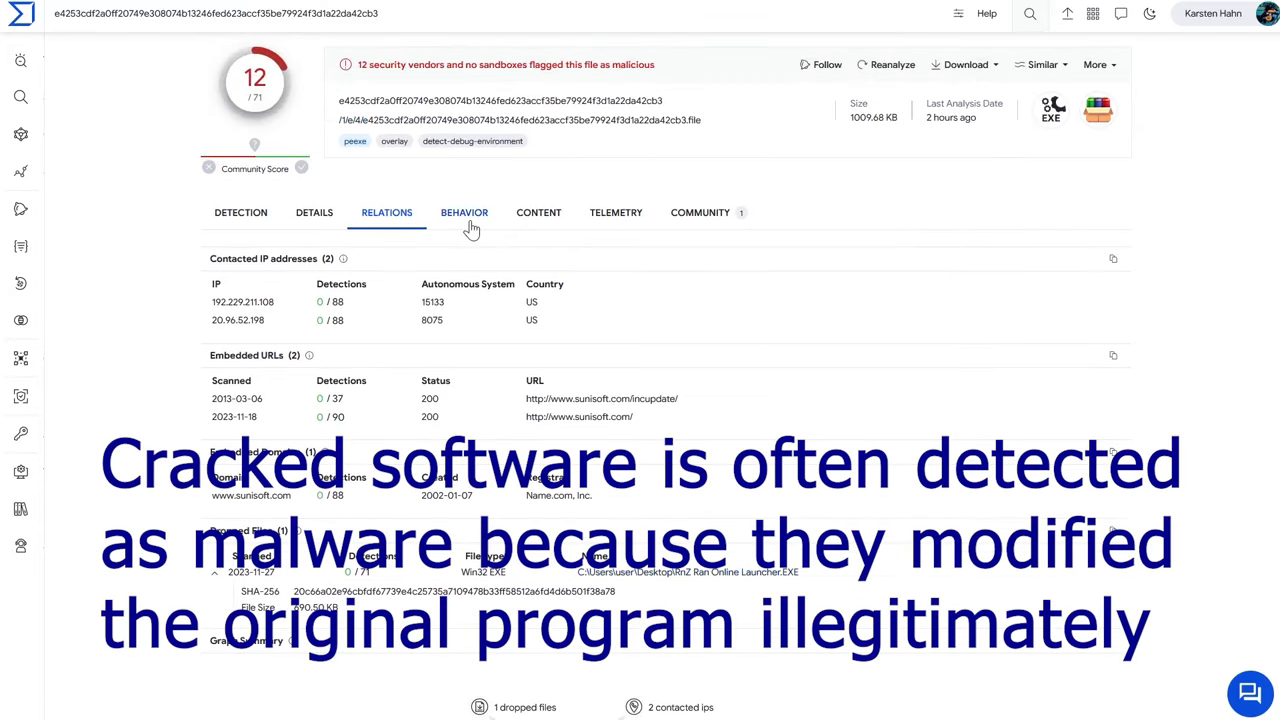
- Scroll the Behavior summary through dropped files, registry actions, processes, mutexes and loaded modules
left_click(464, 212)
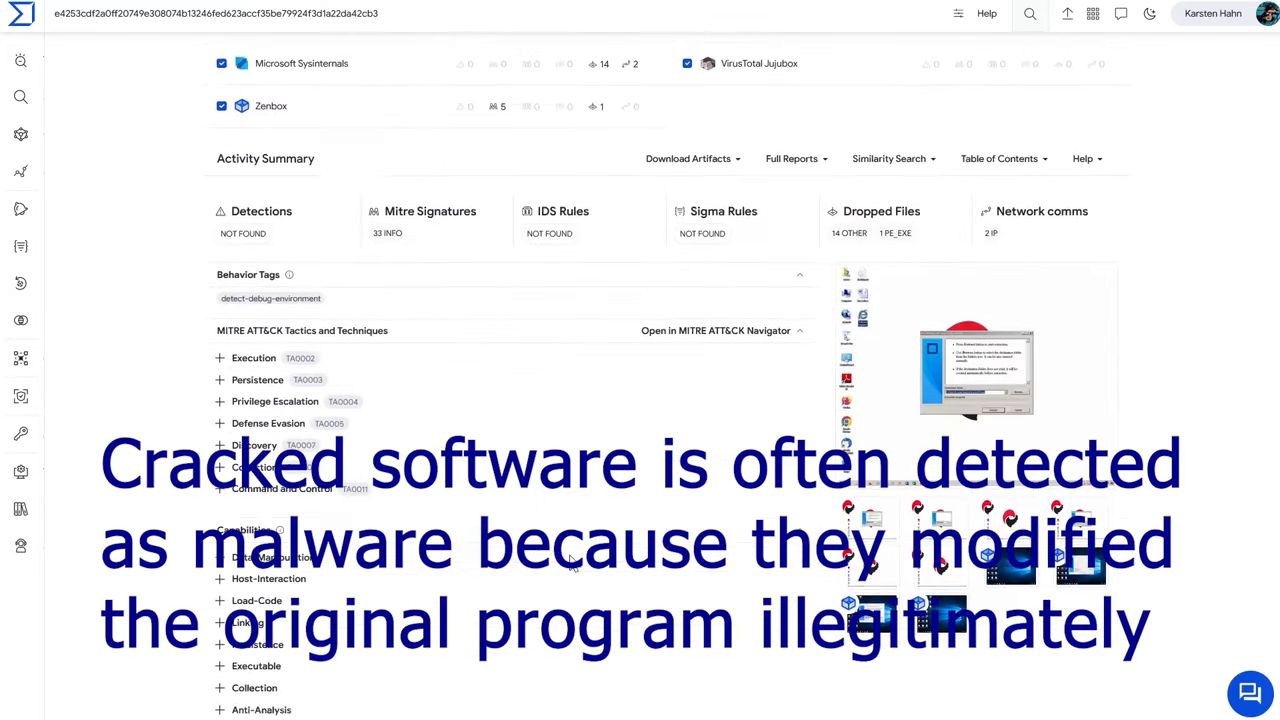
scroll("down", 3)
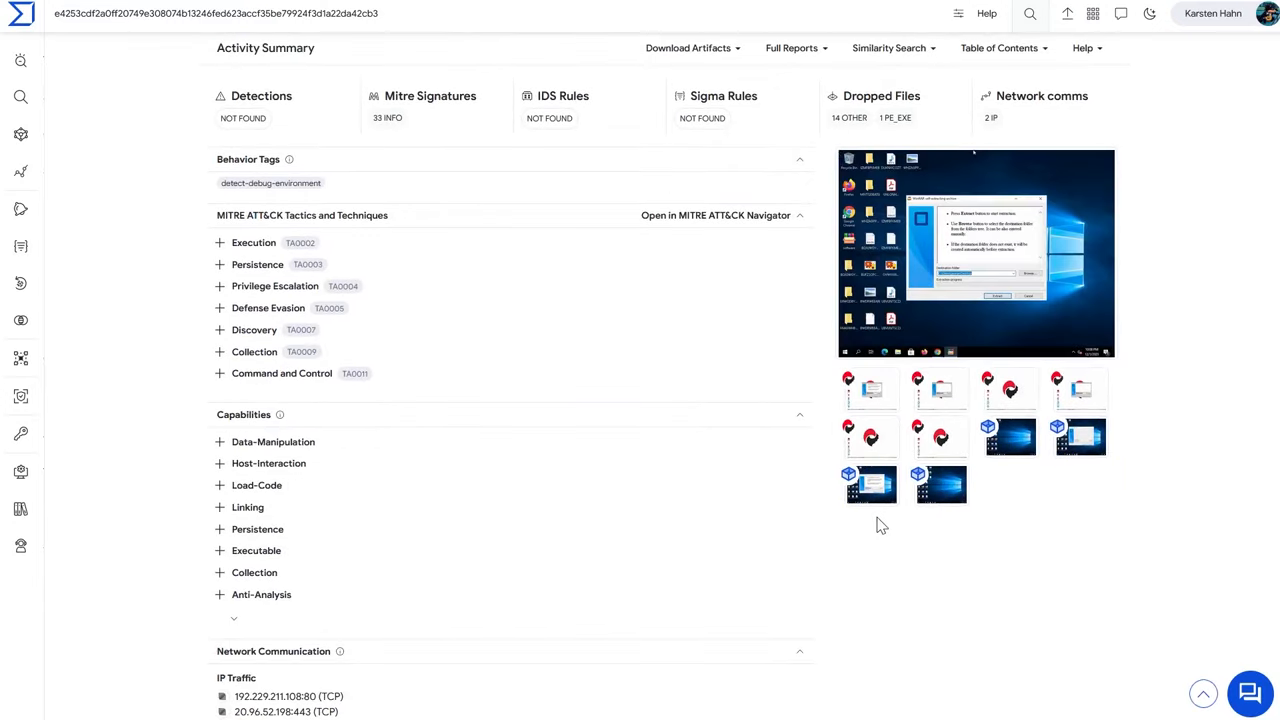
scroll("down", 3)
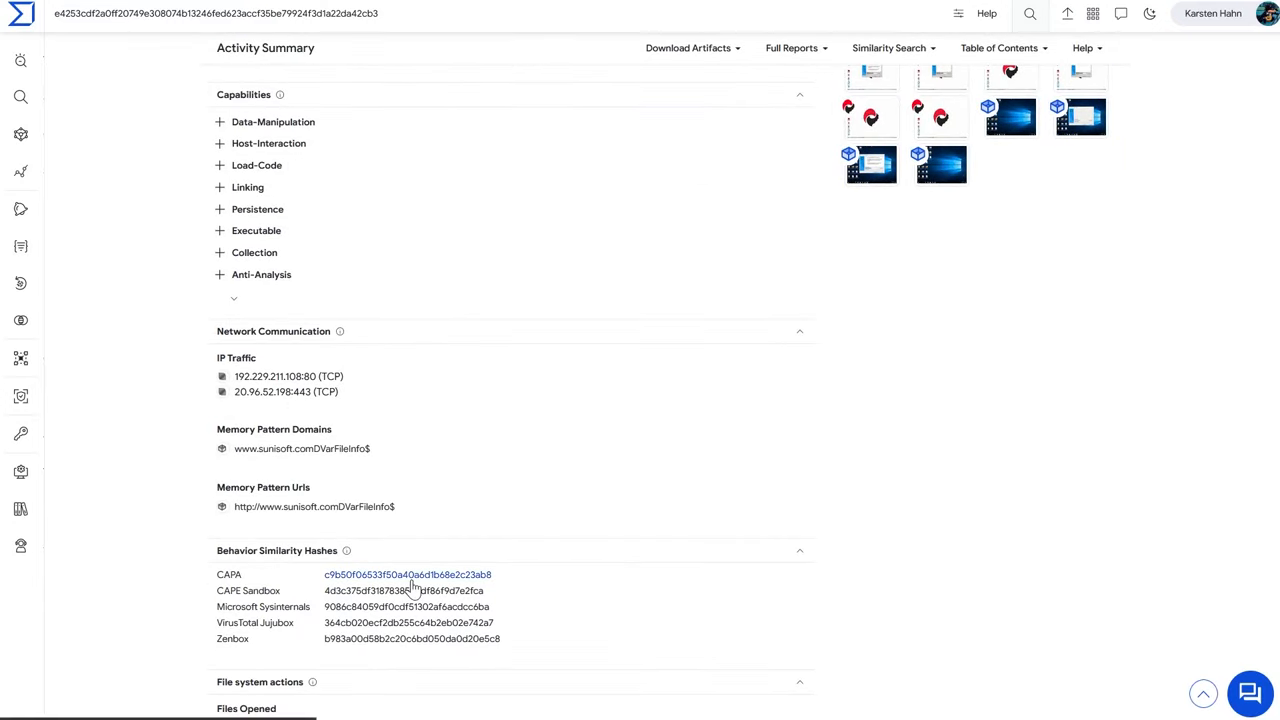
scroll("down", 3)
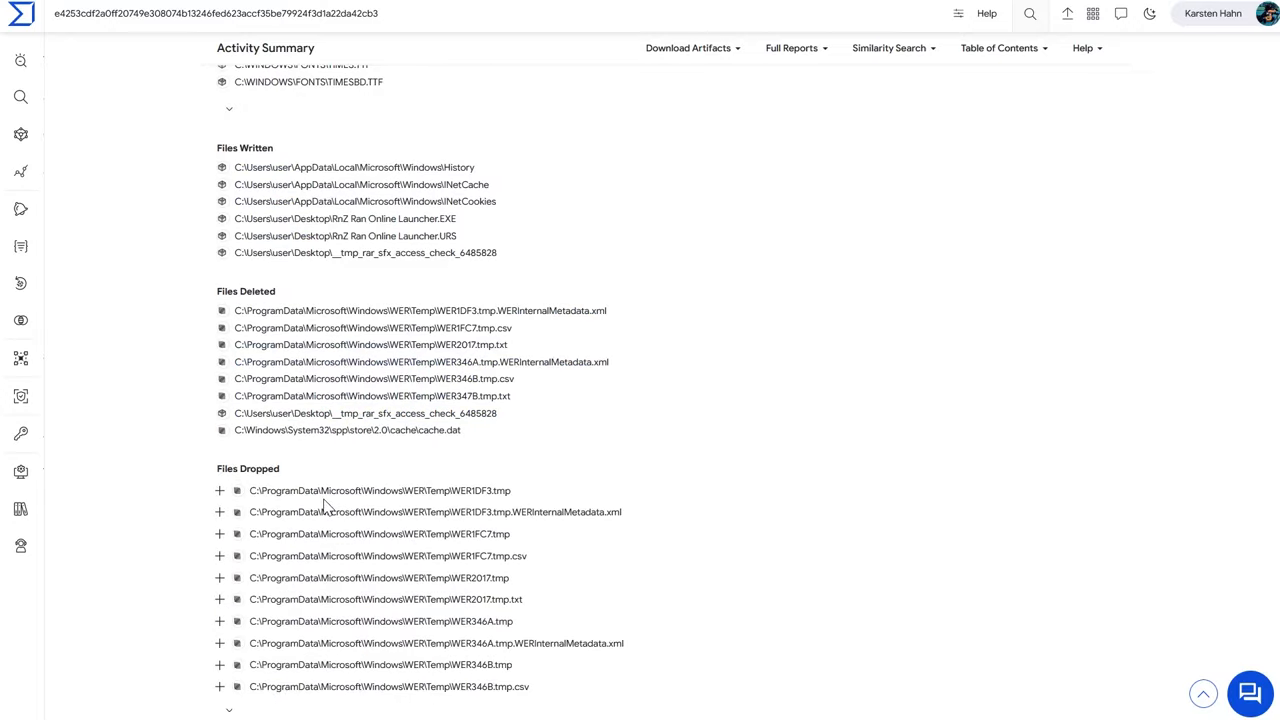
scroll("down", 3)
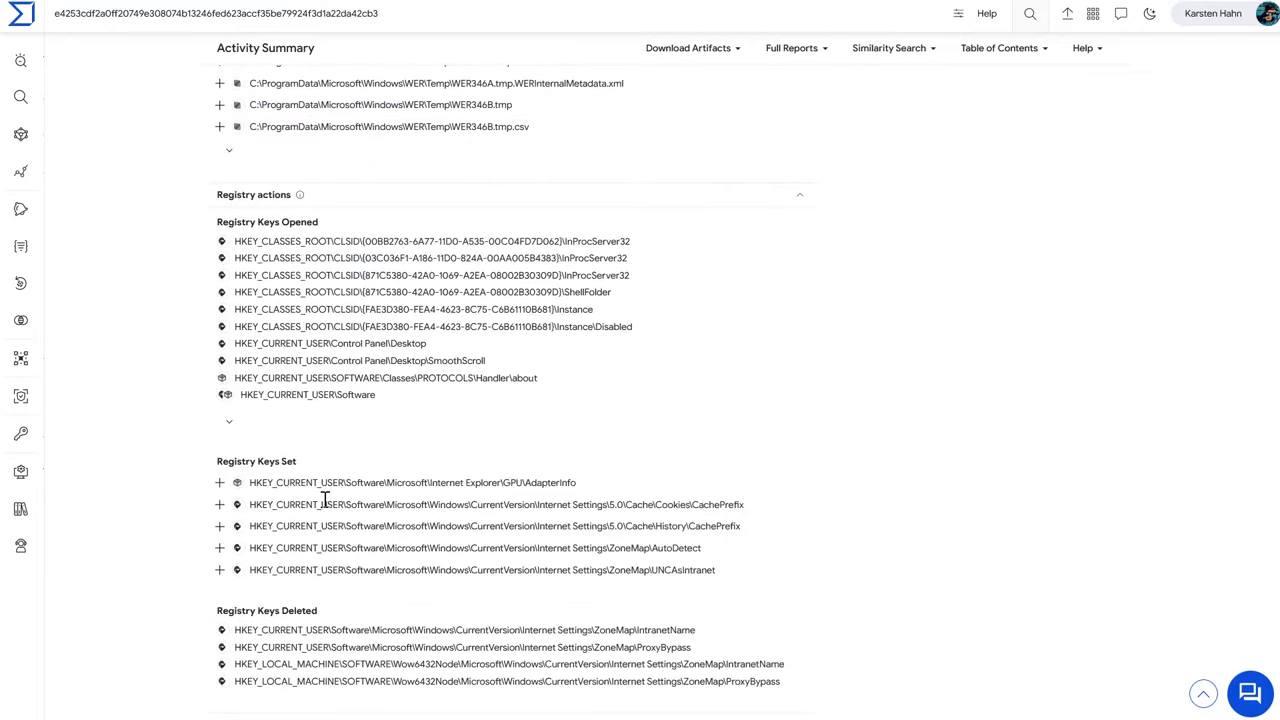
scroll("down", 3)
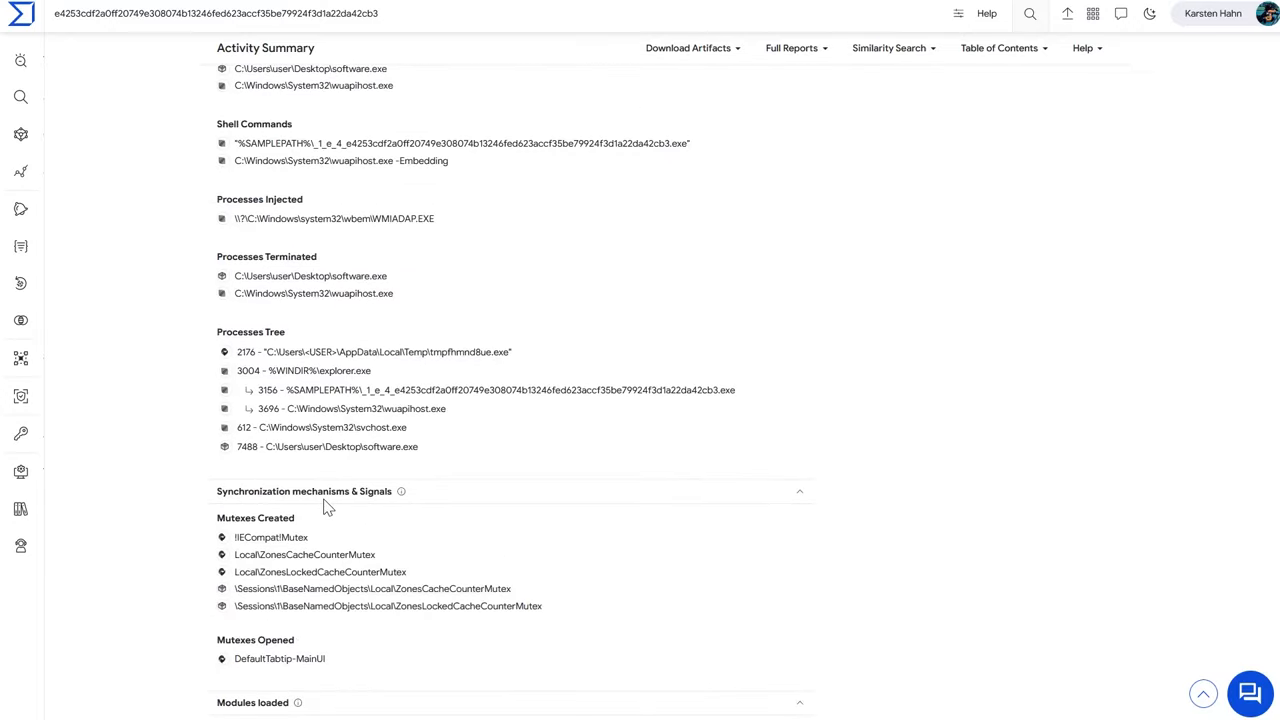
scroll("down", 3)
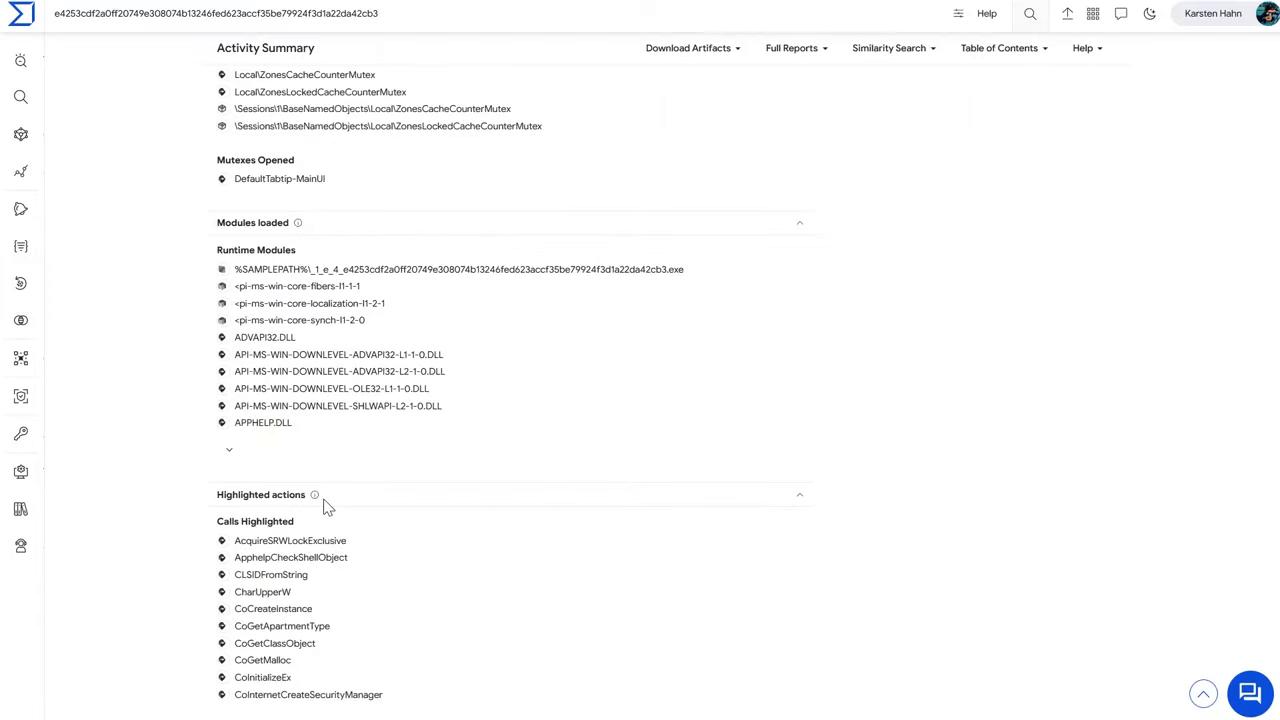
scroll("down", 3)
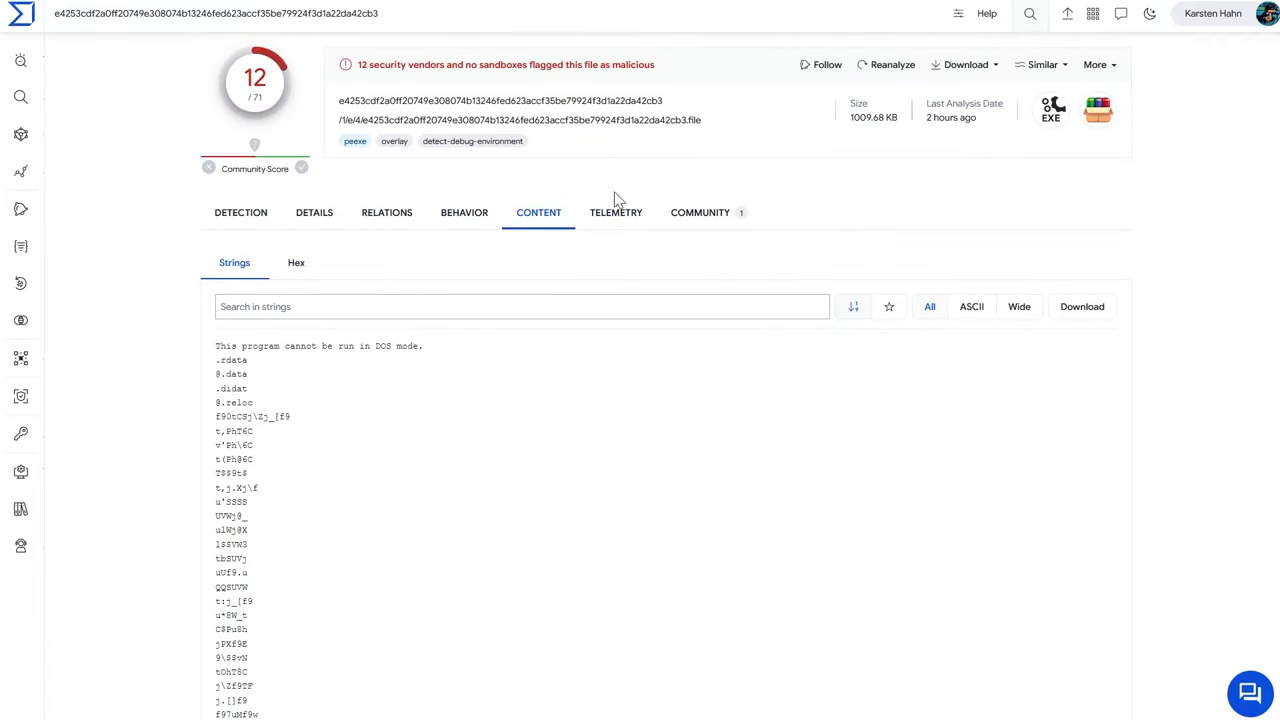
mouse_move(594, 149)
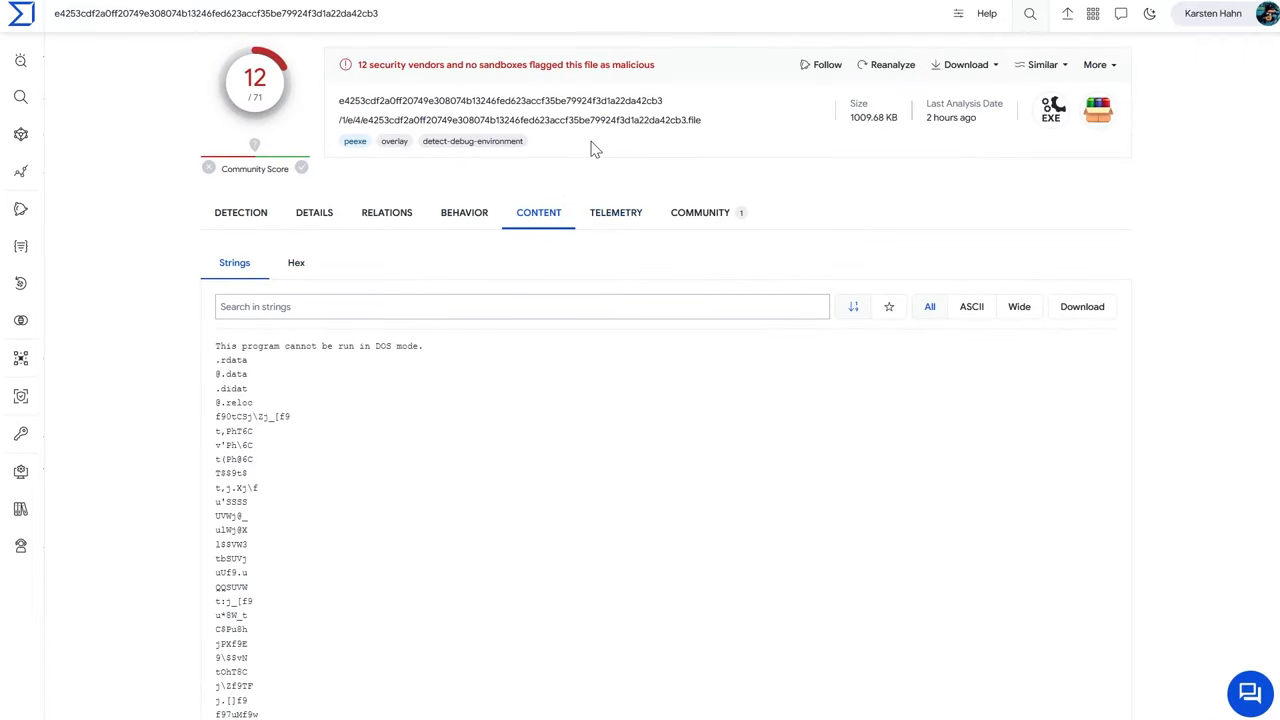
mouse_move(587, 228)
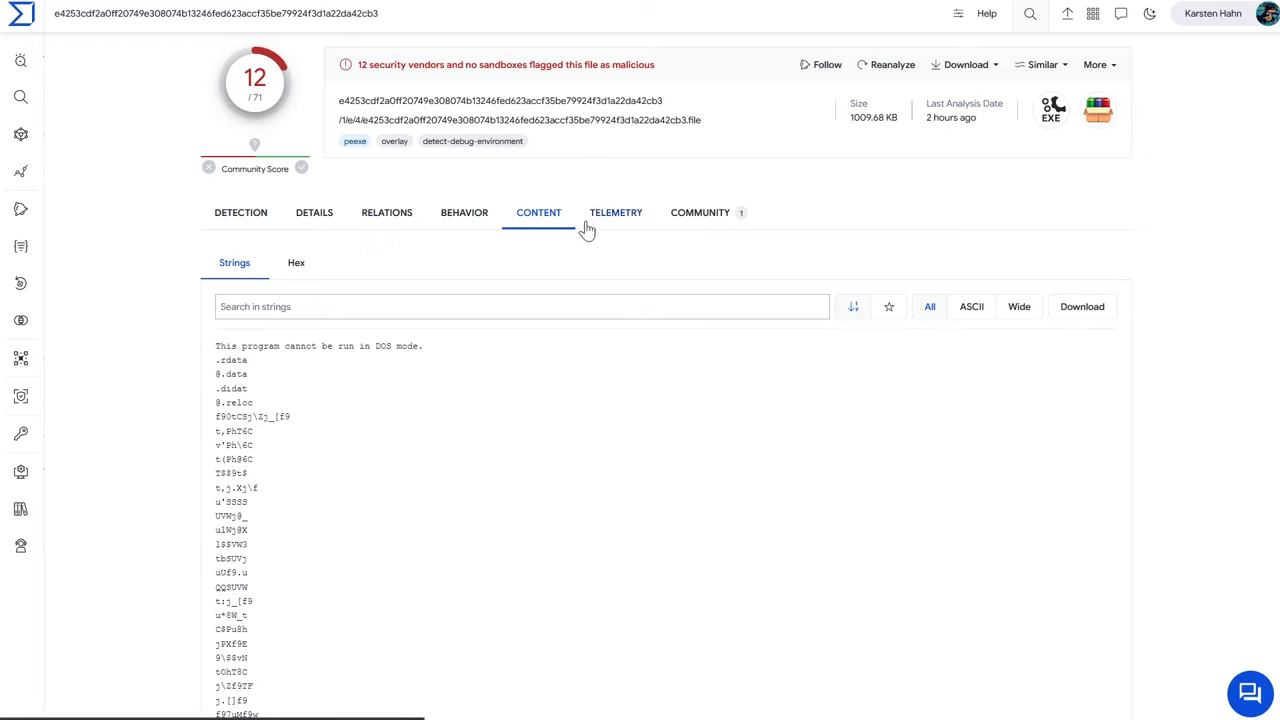
- Check Telemetry, then find the sample in Malpedia's Xorist ransomware collection under Community
left_click(615, 212)
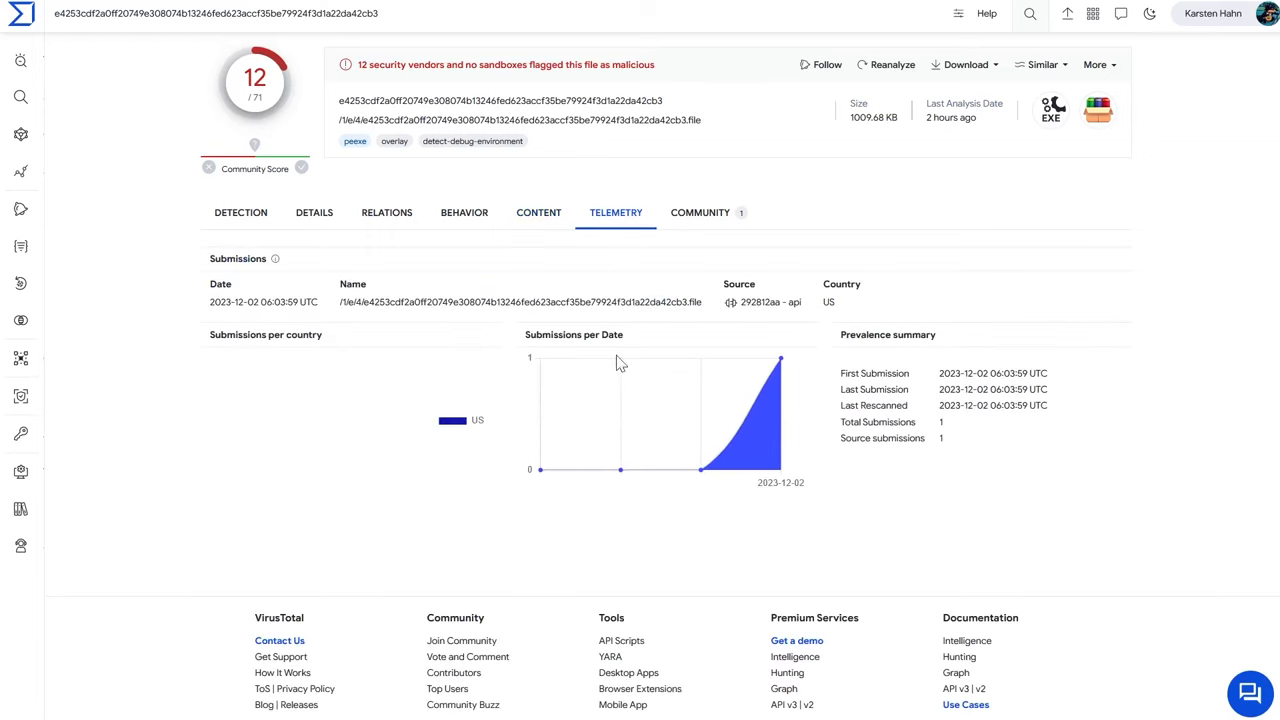
left_click(700, 212)
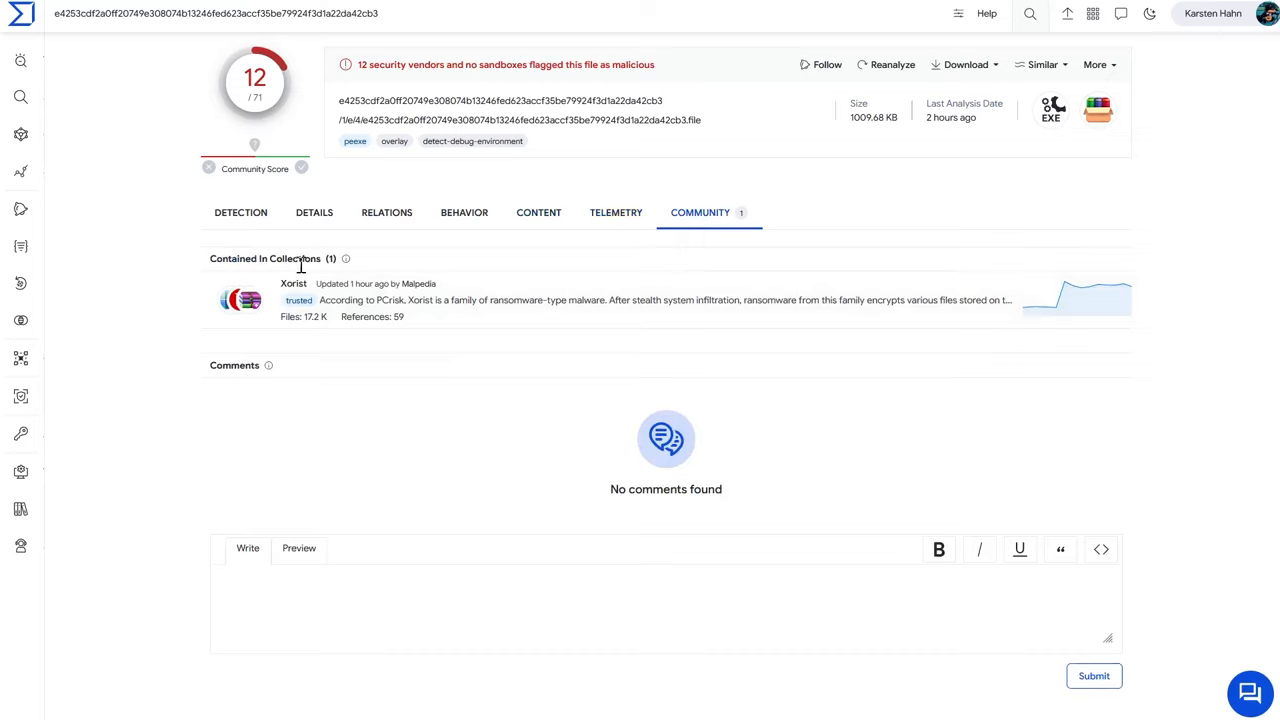
mouse_move(447, 290)
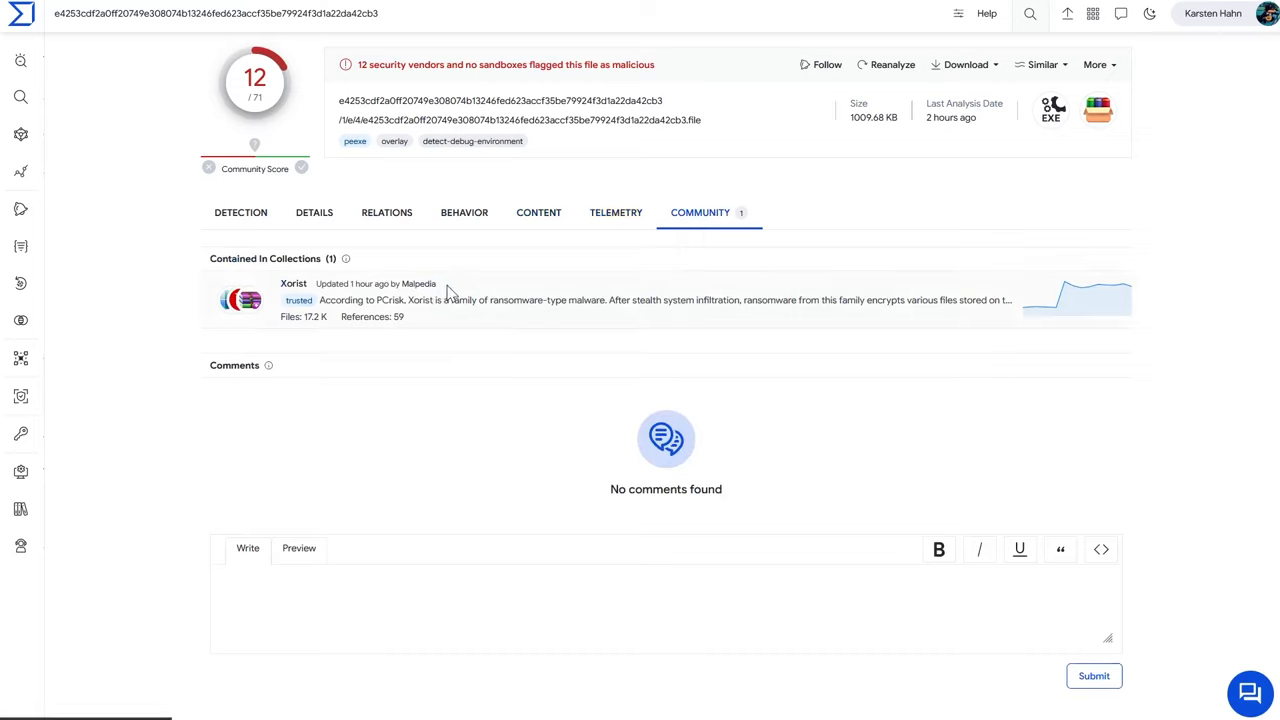
double_click(417, 283)
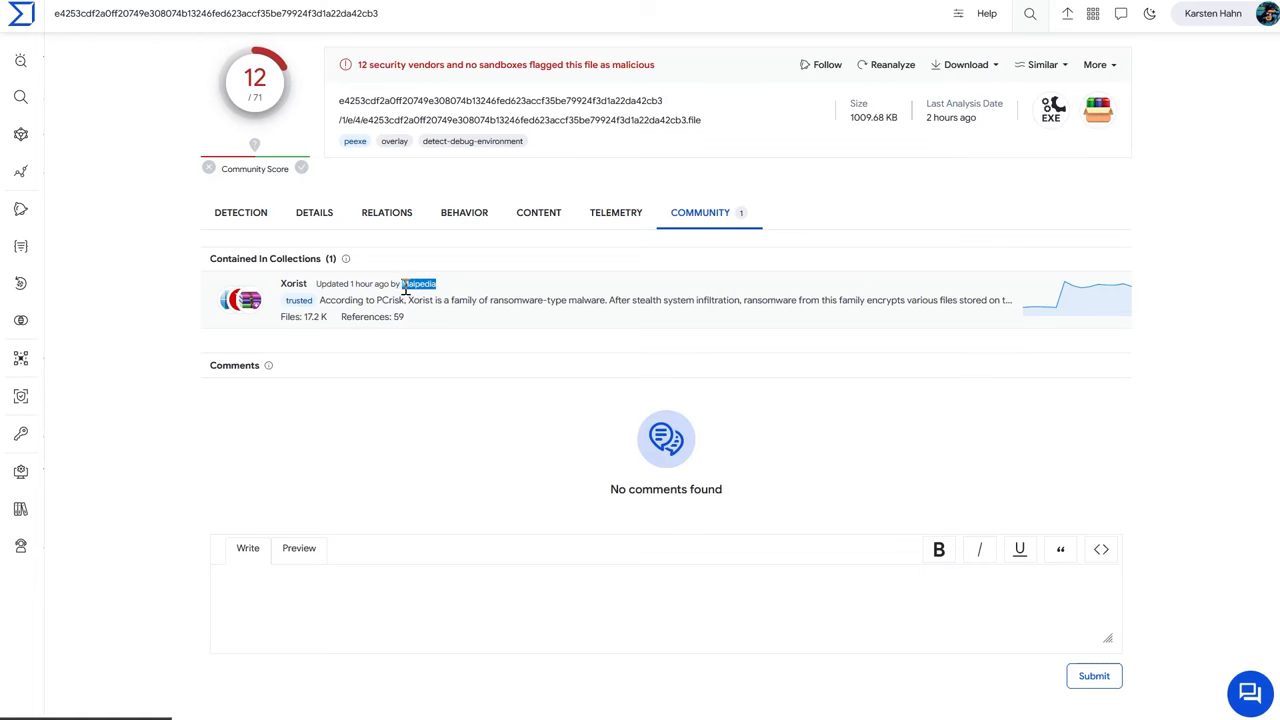
- Recheck the Details tab, then return to Detection's win_xorist_auto YARA match and malicious vendors
left_click(240, 212)
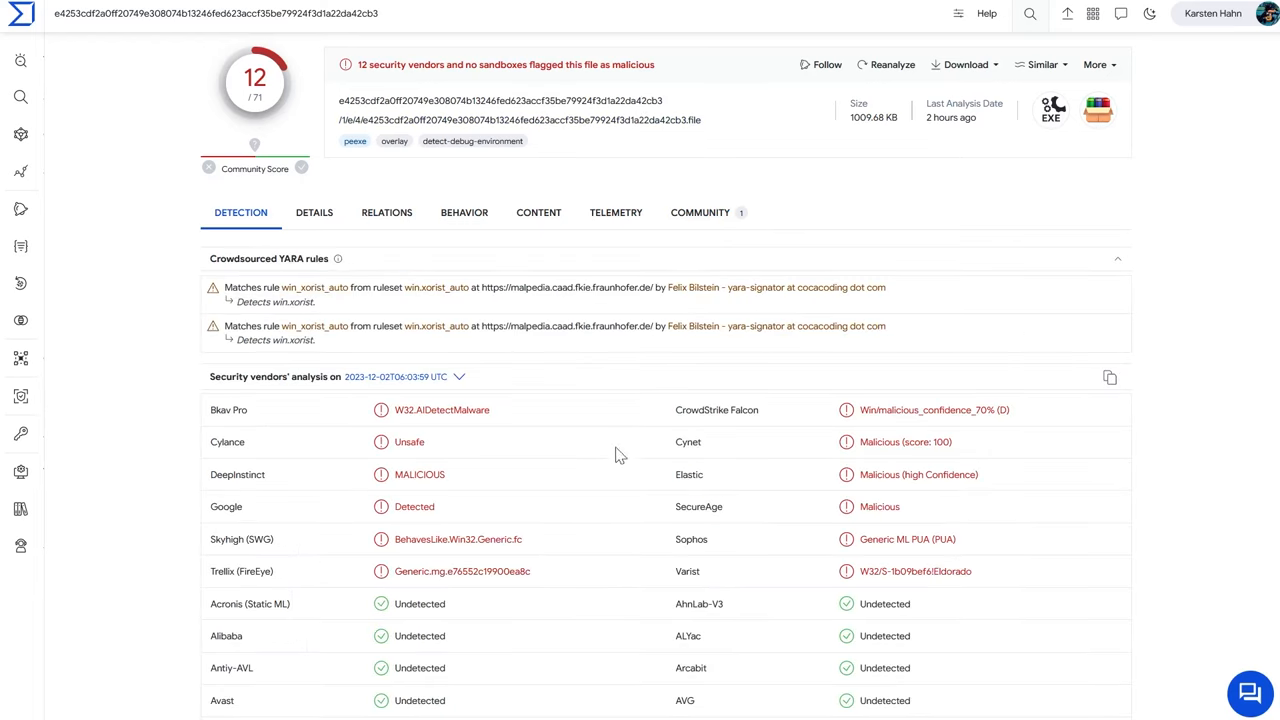
mouse_move(314, 230)
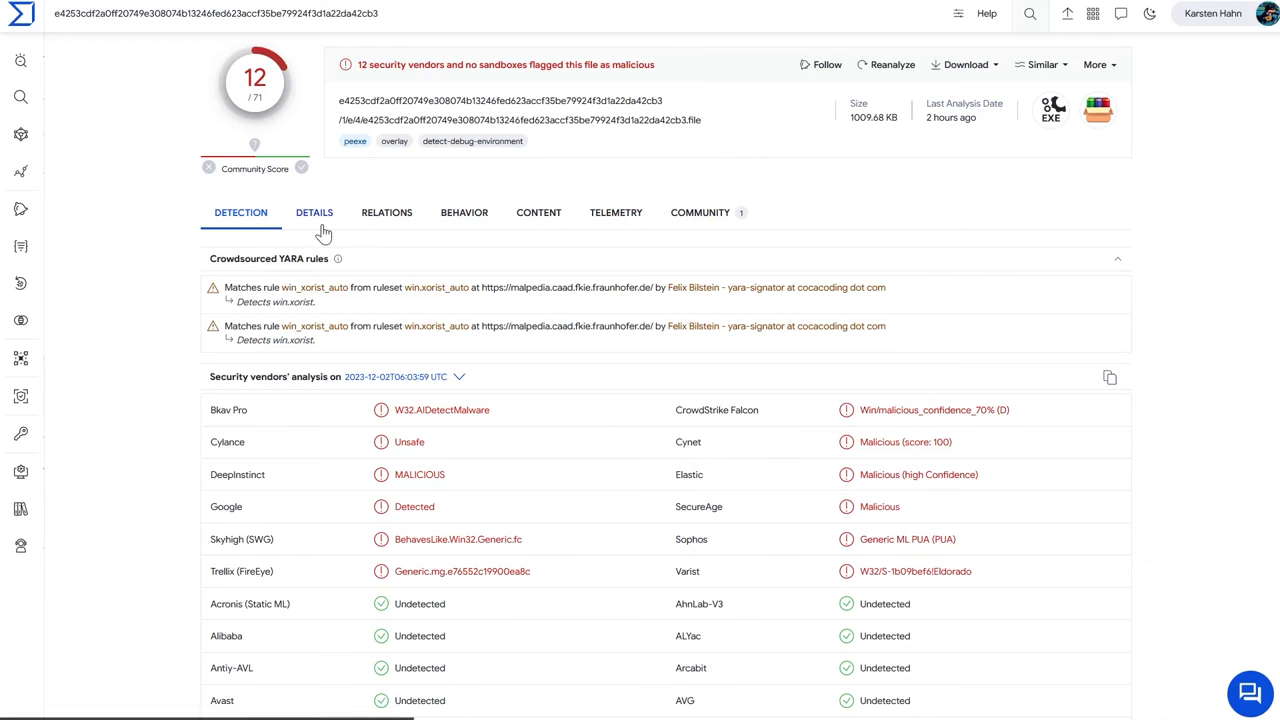
left_click(314, 212)
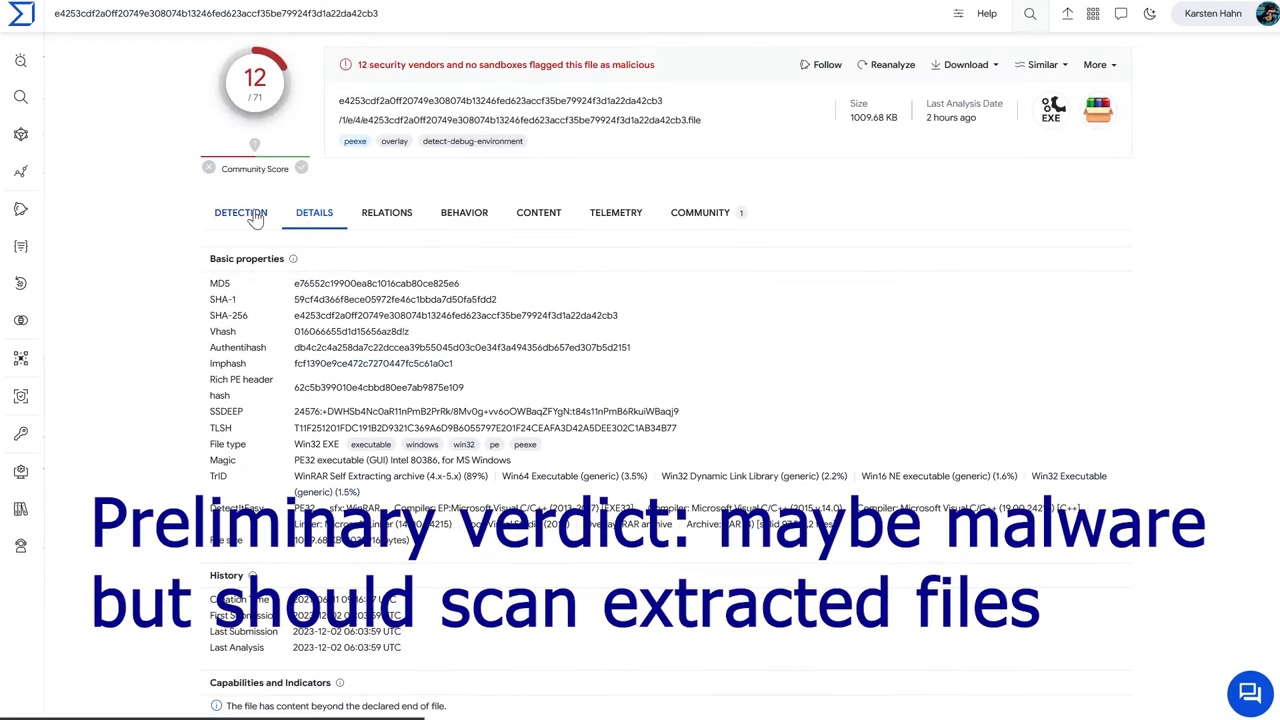
left_click(240, 212)
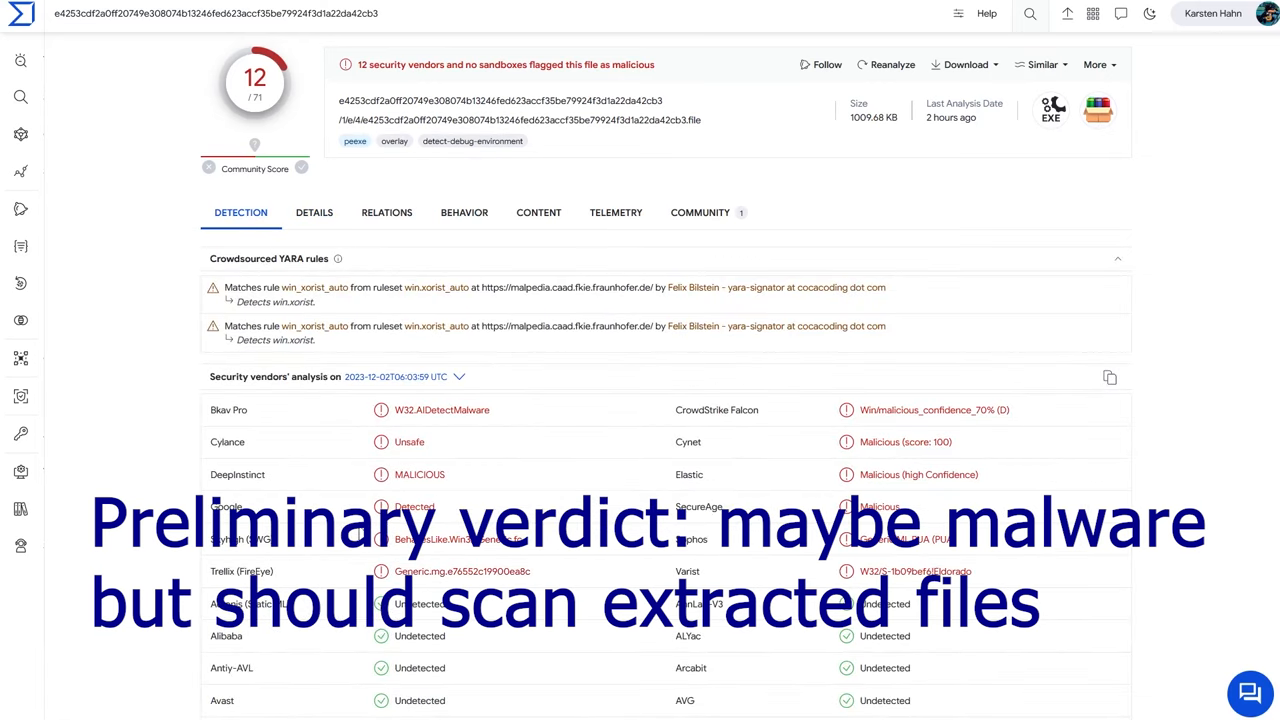
mouse_move(976, 140)
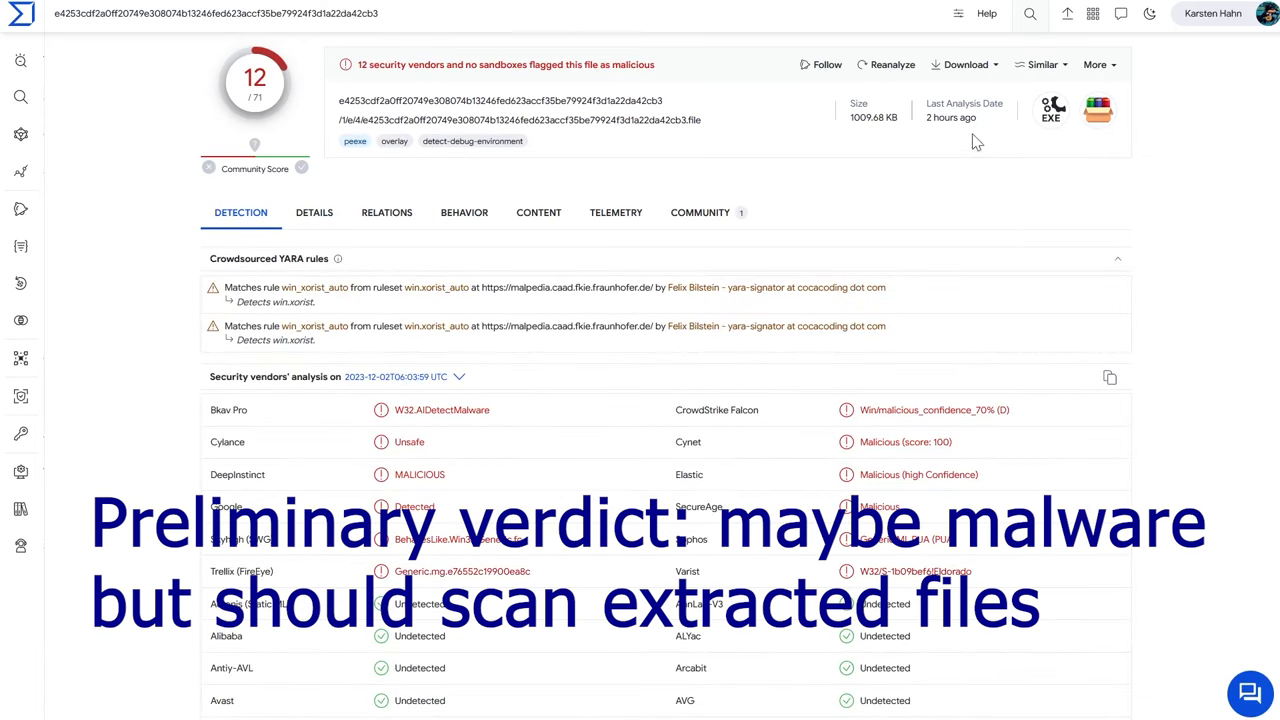
mouse_move(400, 305)
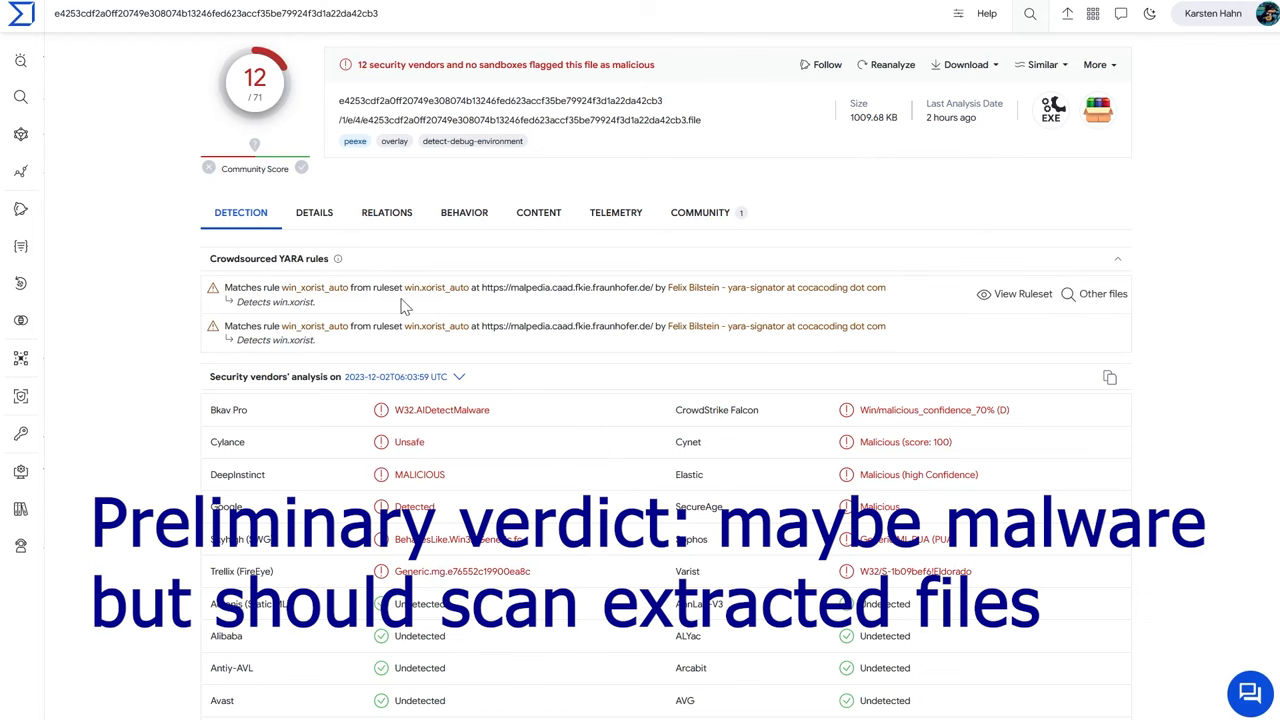